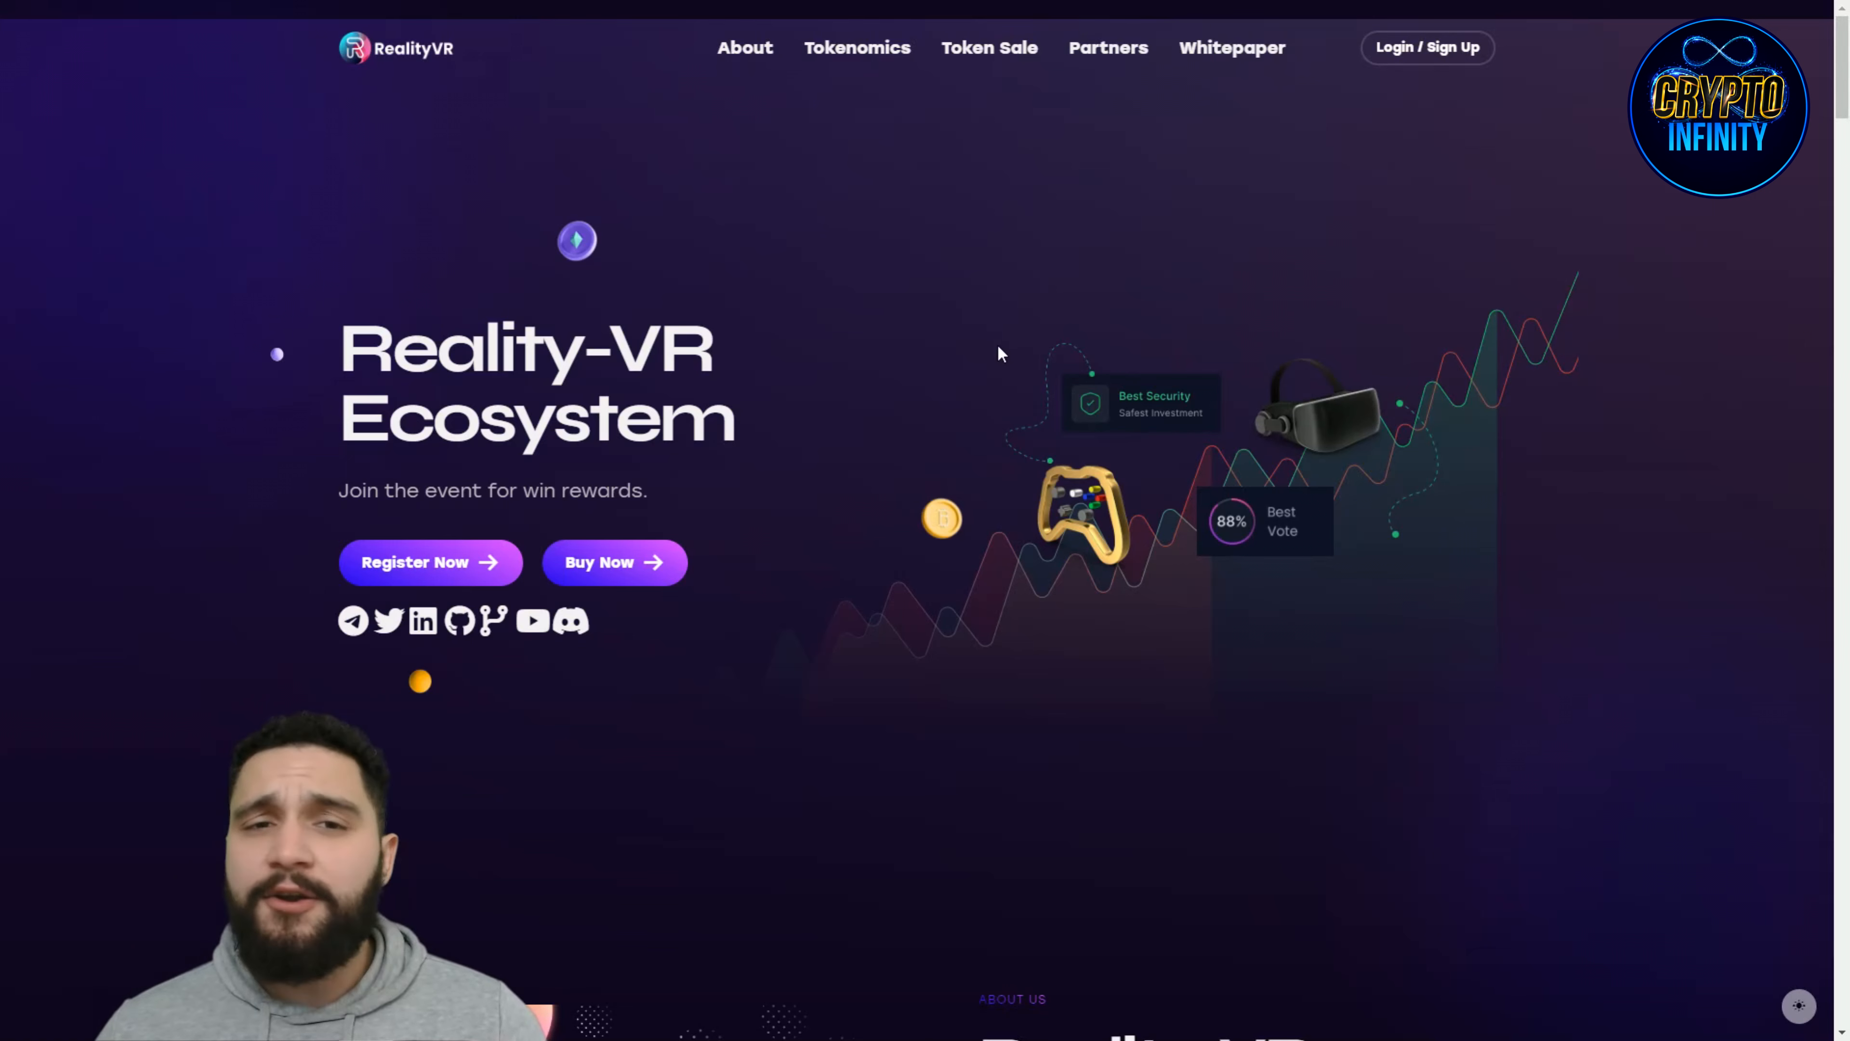
# Step: Scroll from the Reality-VR Ecosystem hero banner down to the About Us description
pyautogui.scroll(-3)
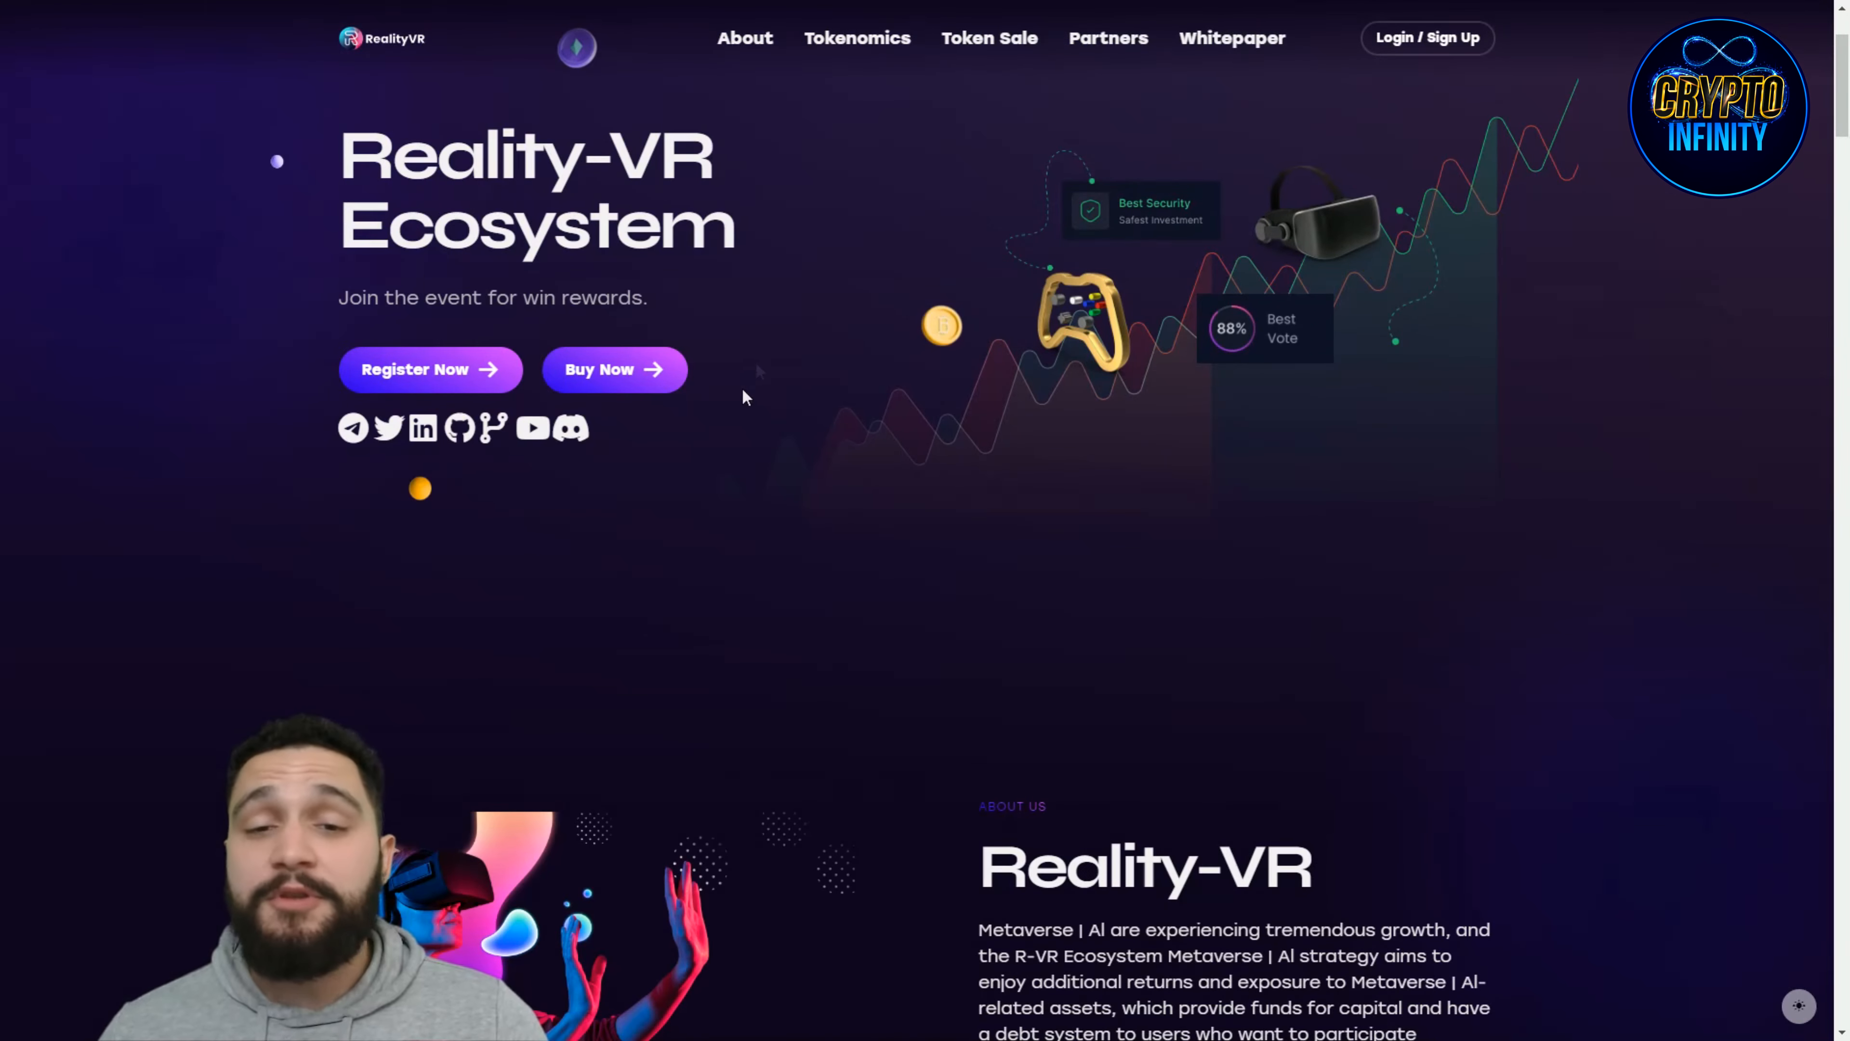
pyautogui.scroll(-3)
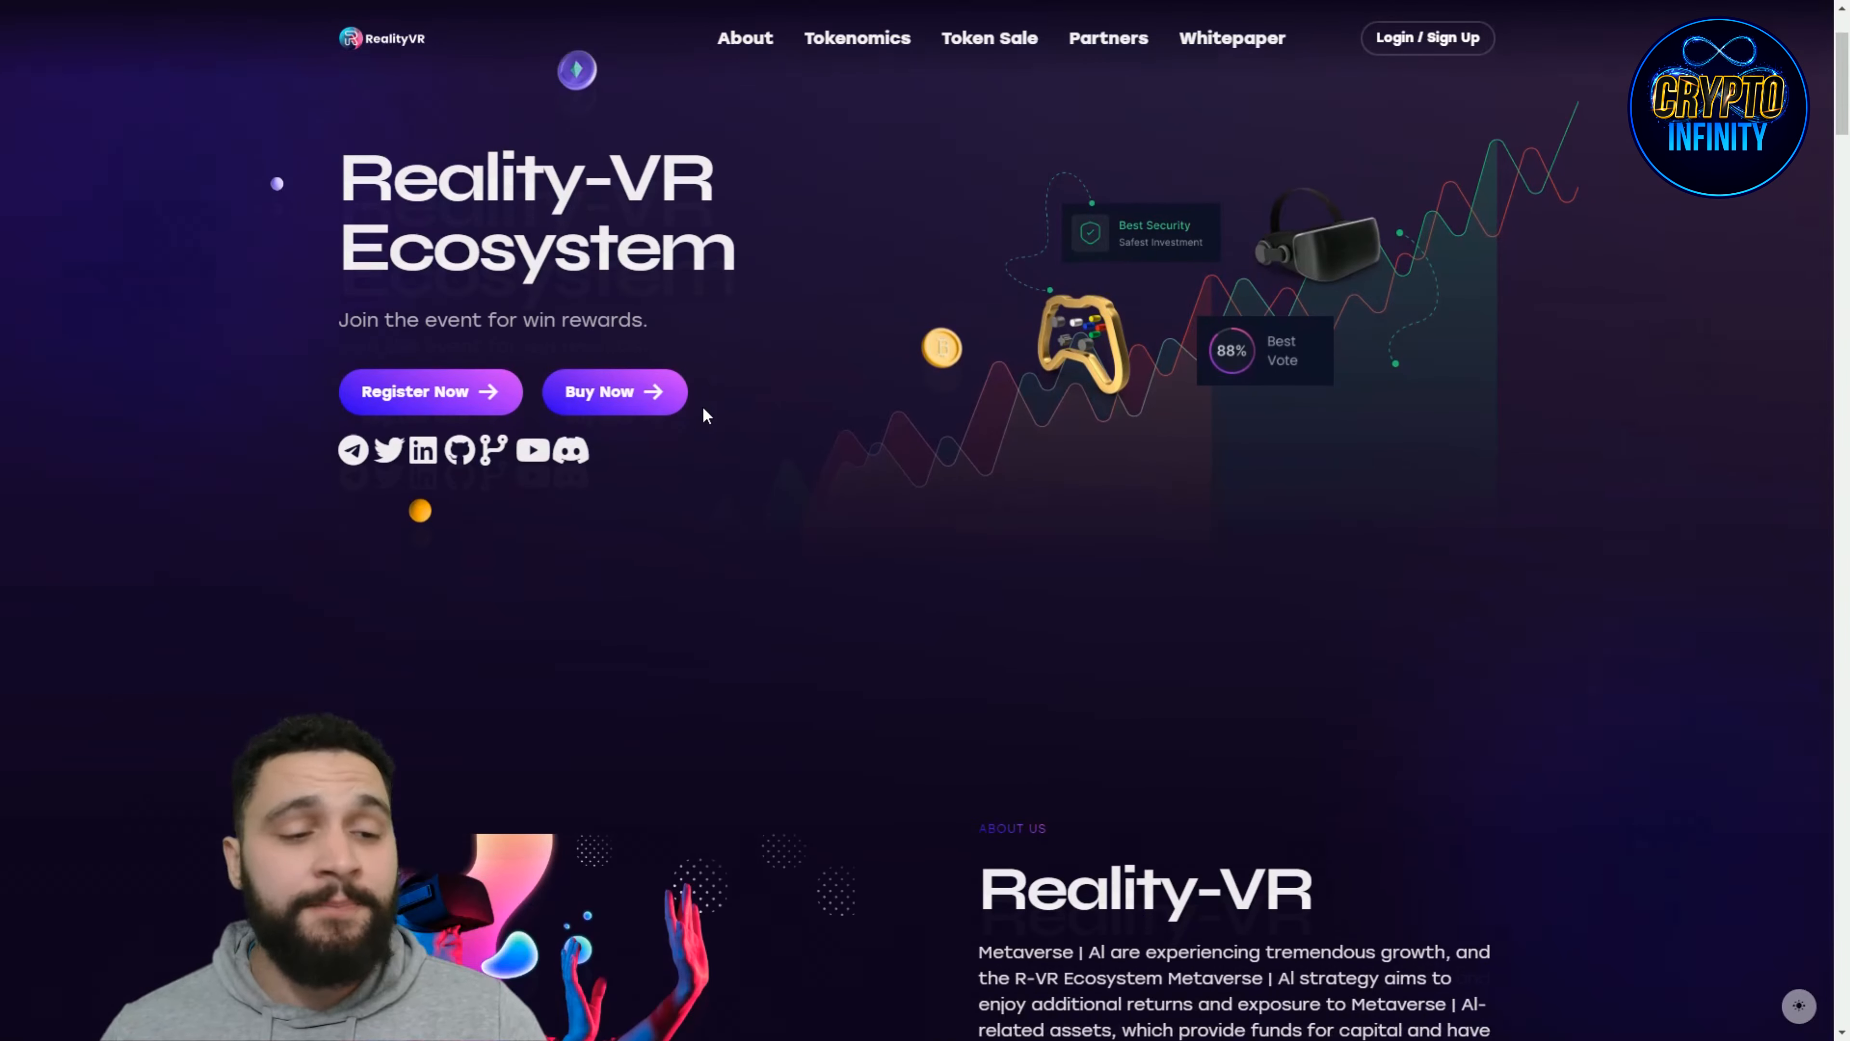
pyautogui.scroll(-3)
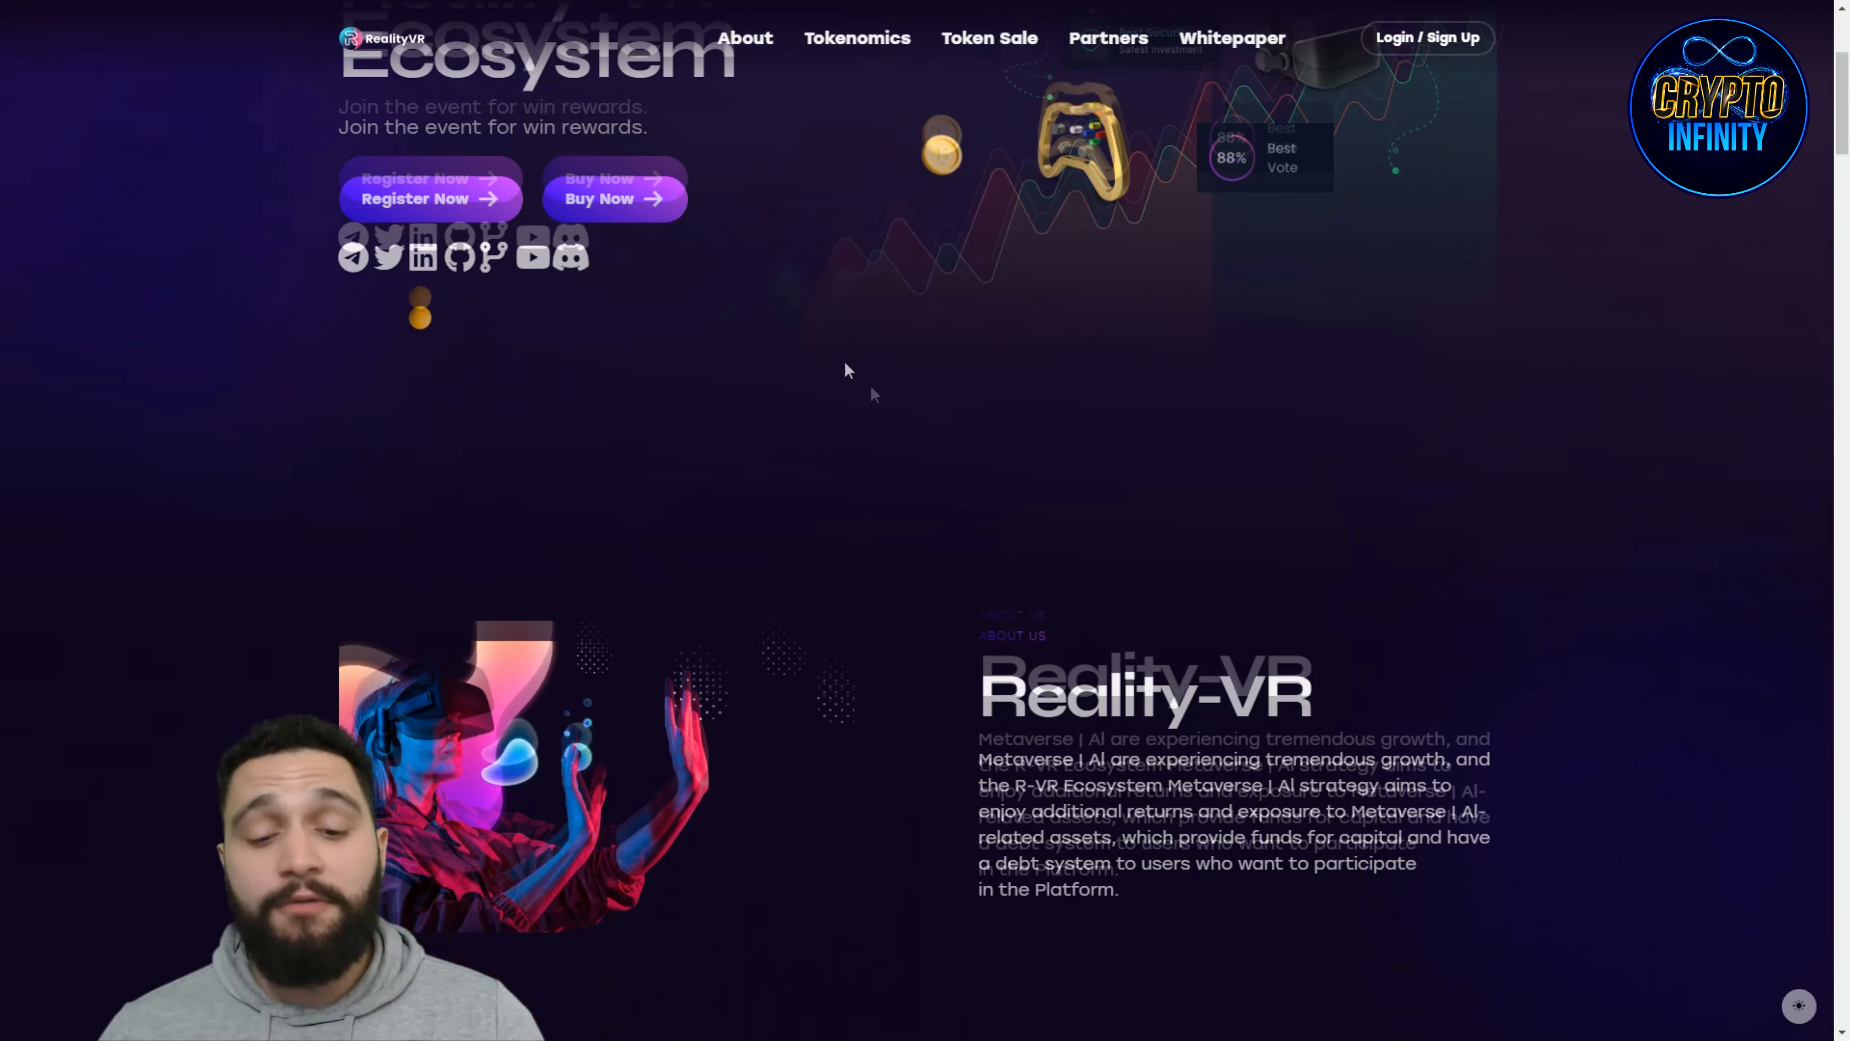
pyautogui.scroll(-3)
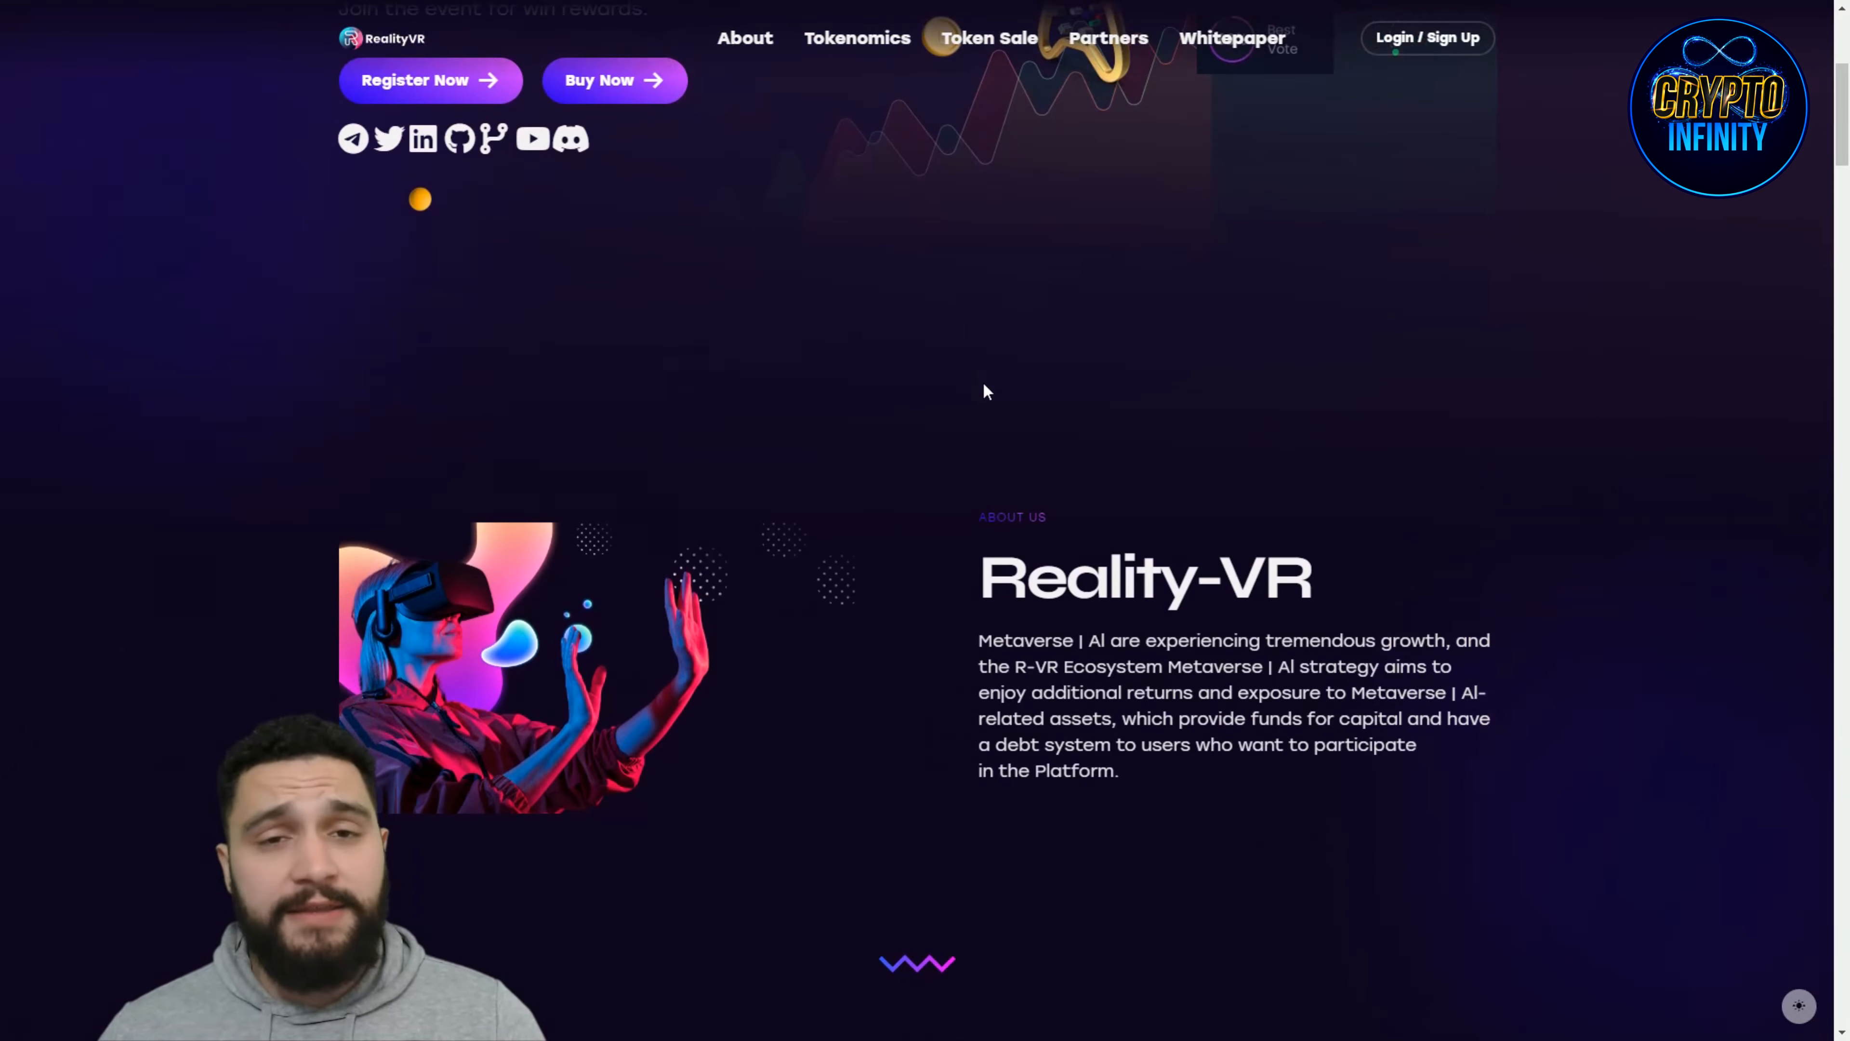
pyautogui.scroll(-3)
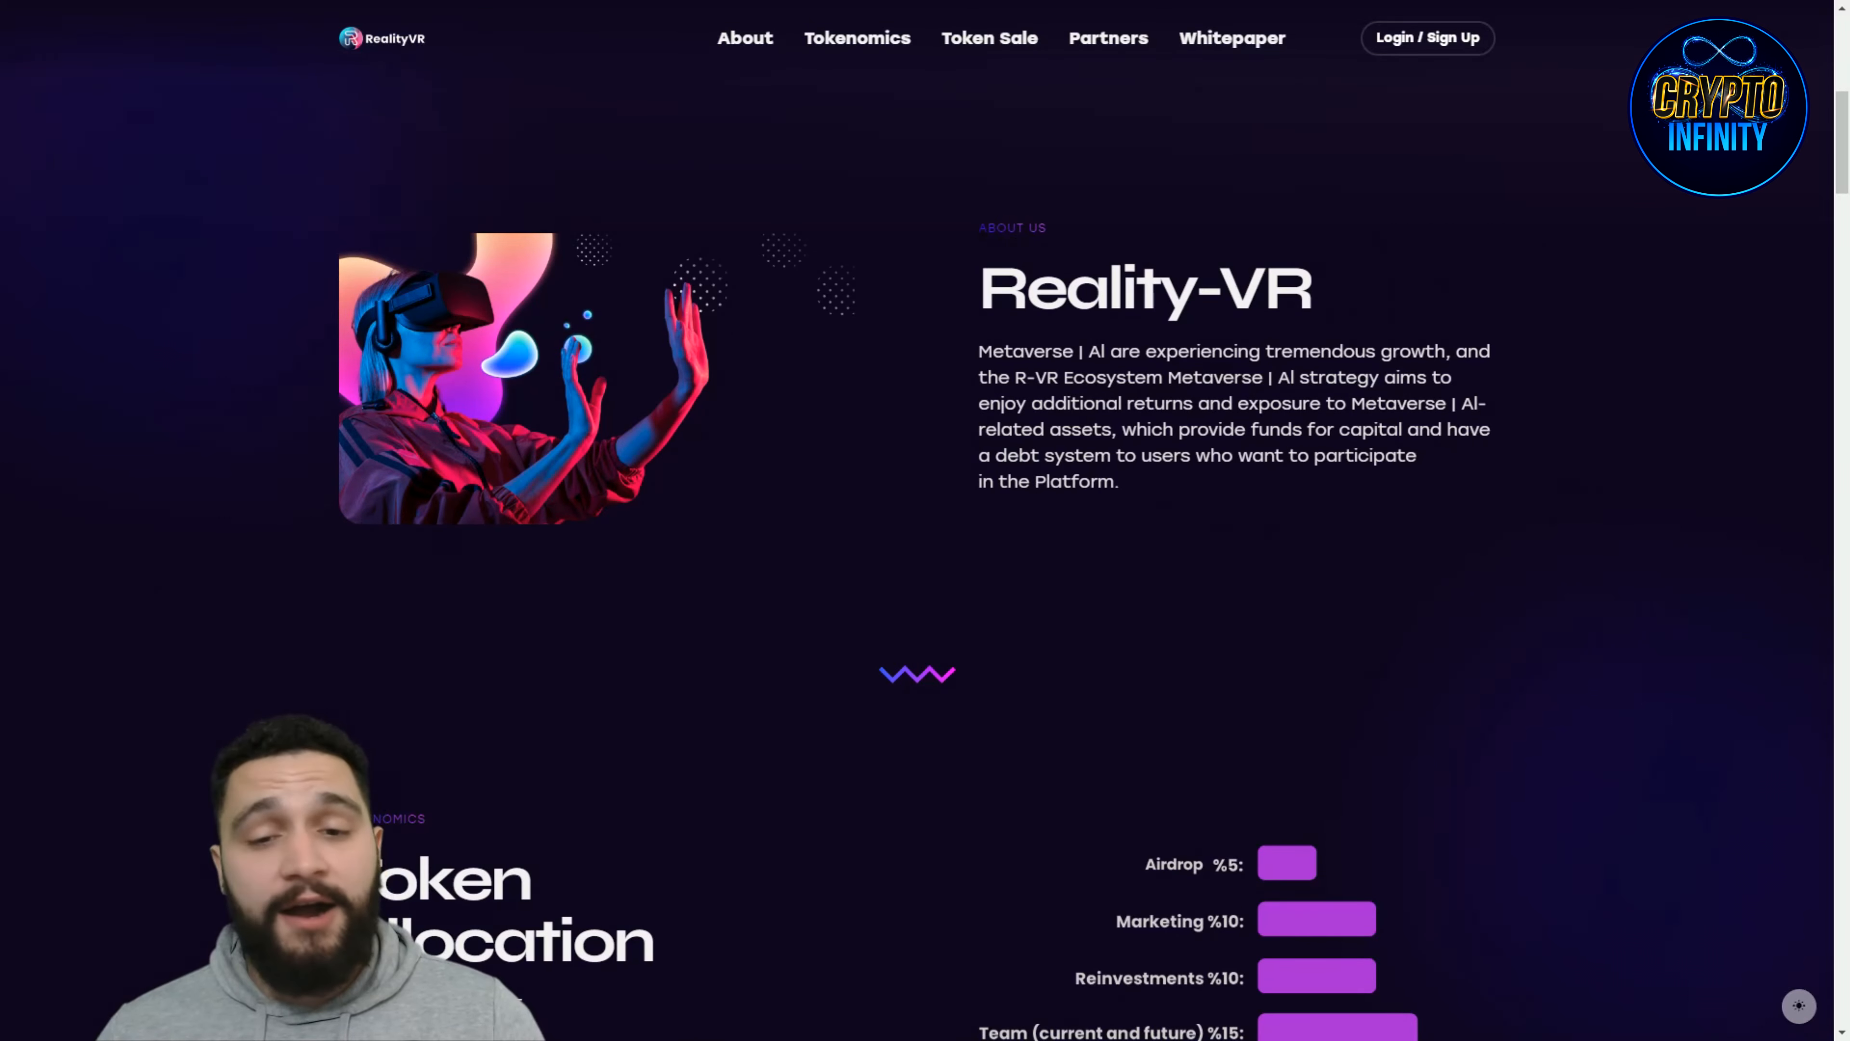
pyautogui.moveTo(1492, 308)
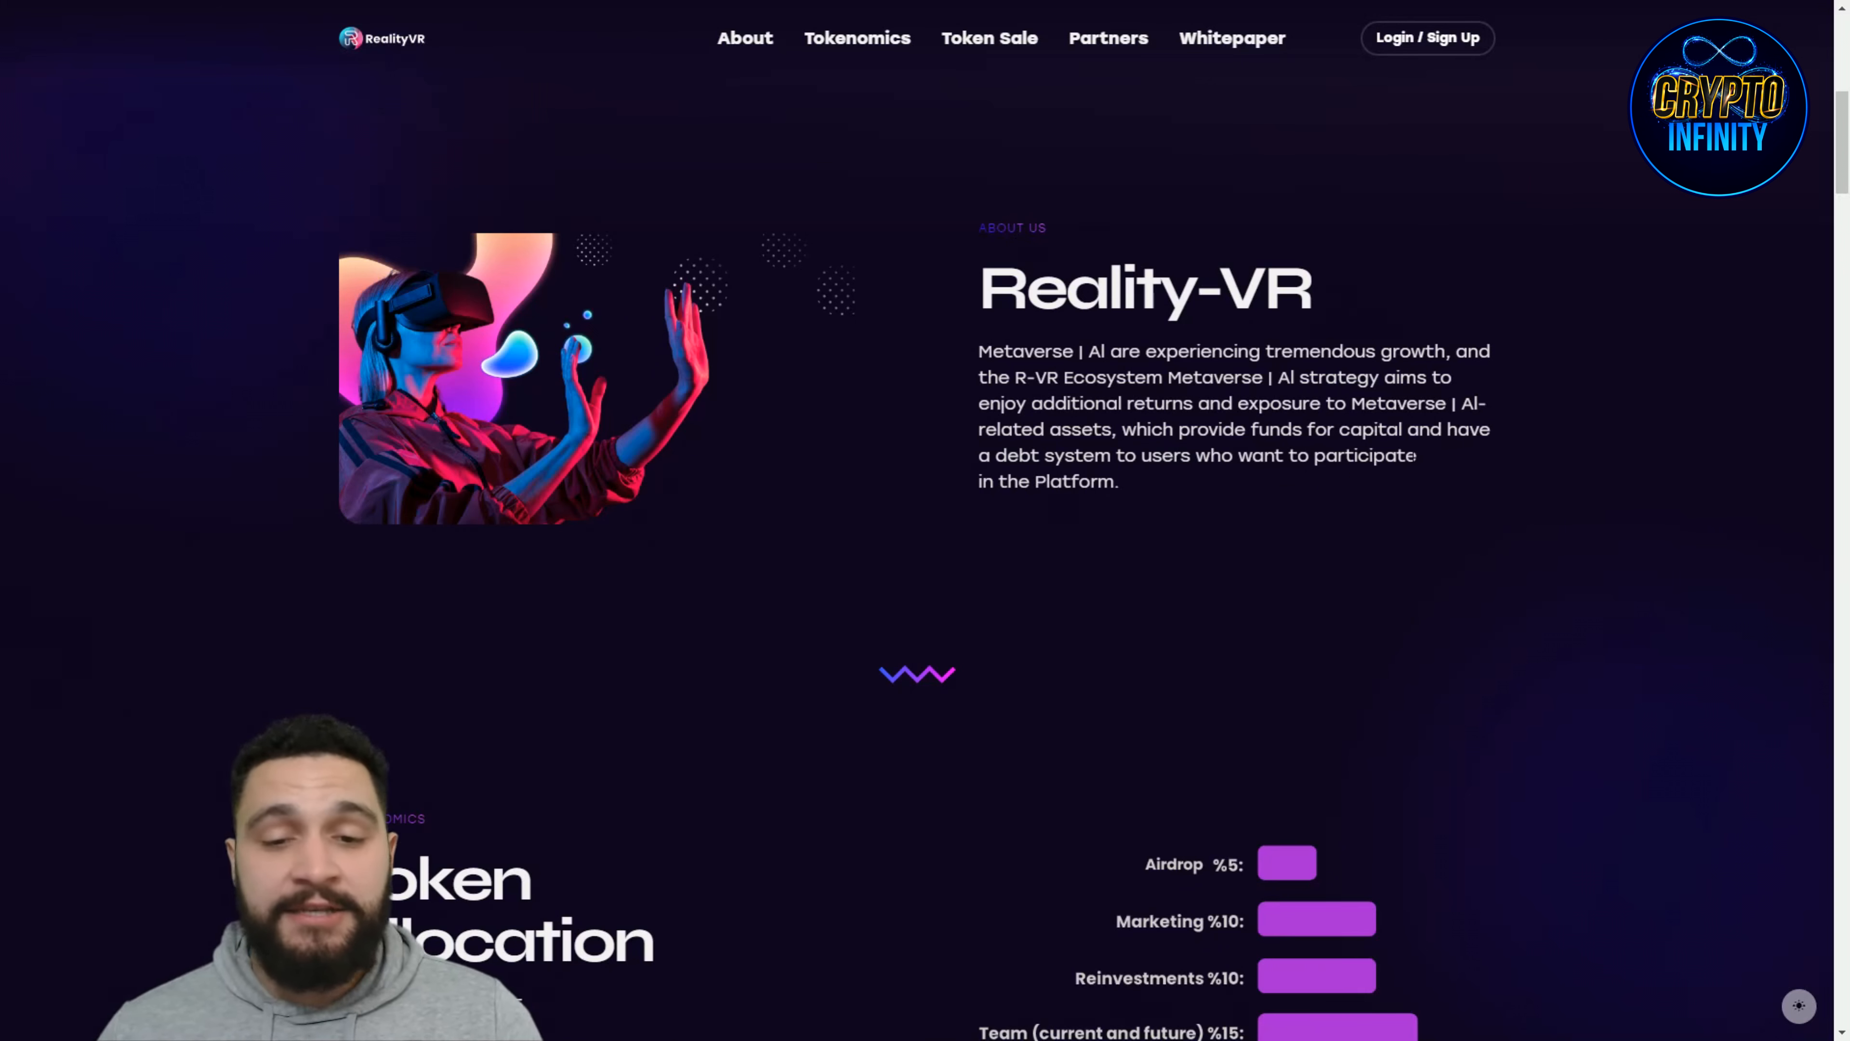
pyautogui.moveTo(1254, 493)
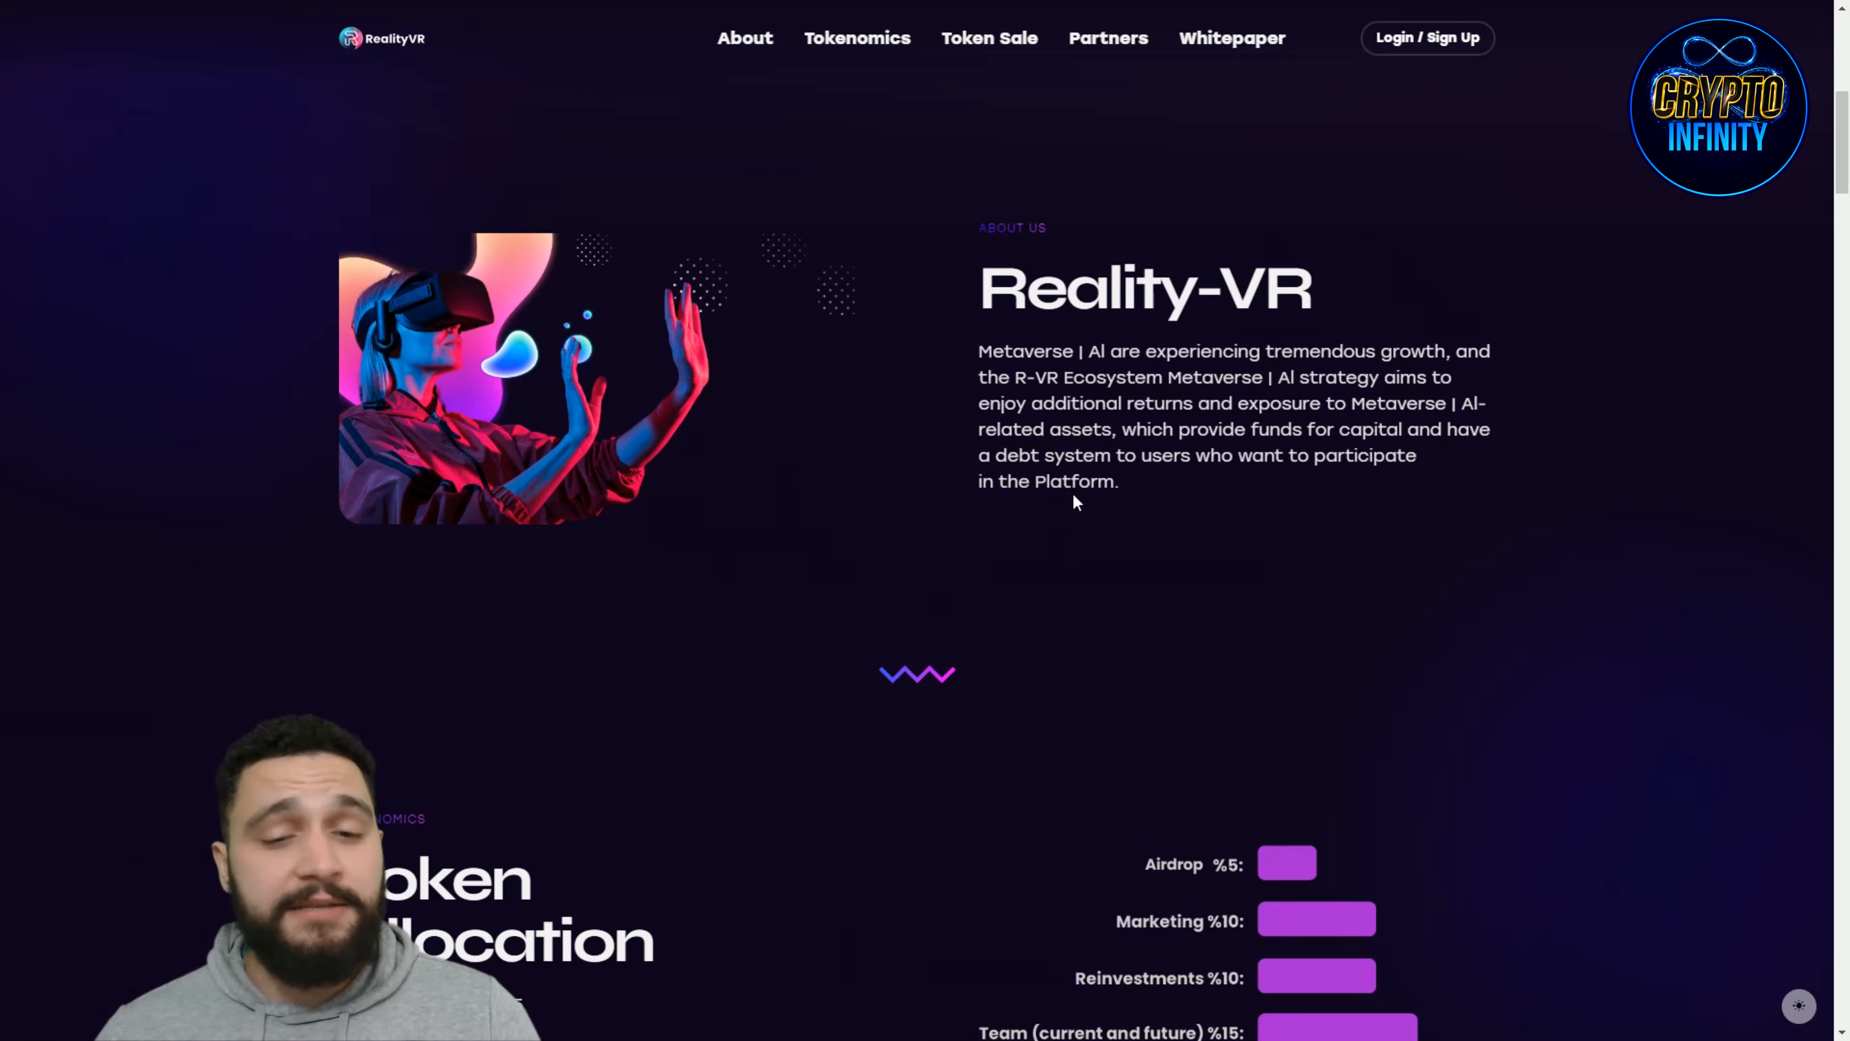
pyautogui.moveTo(1274, 510)
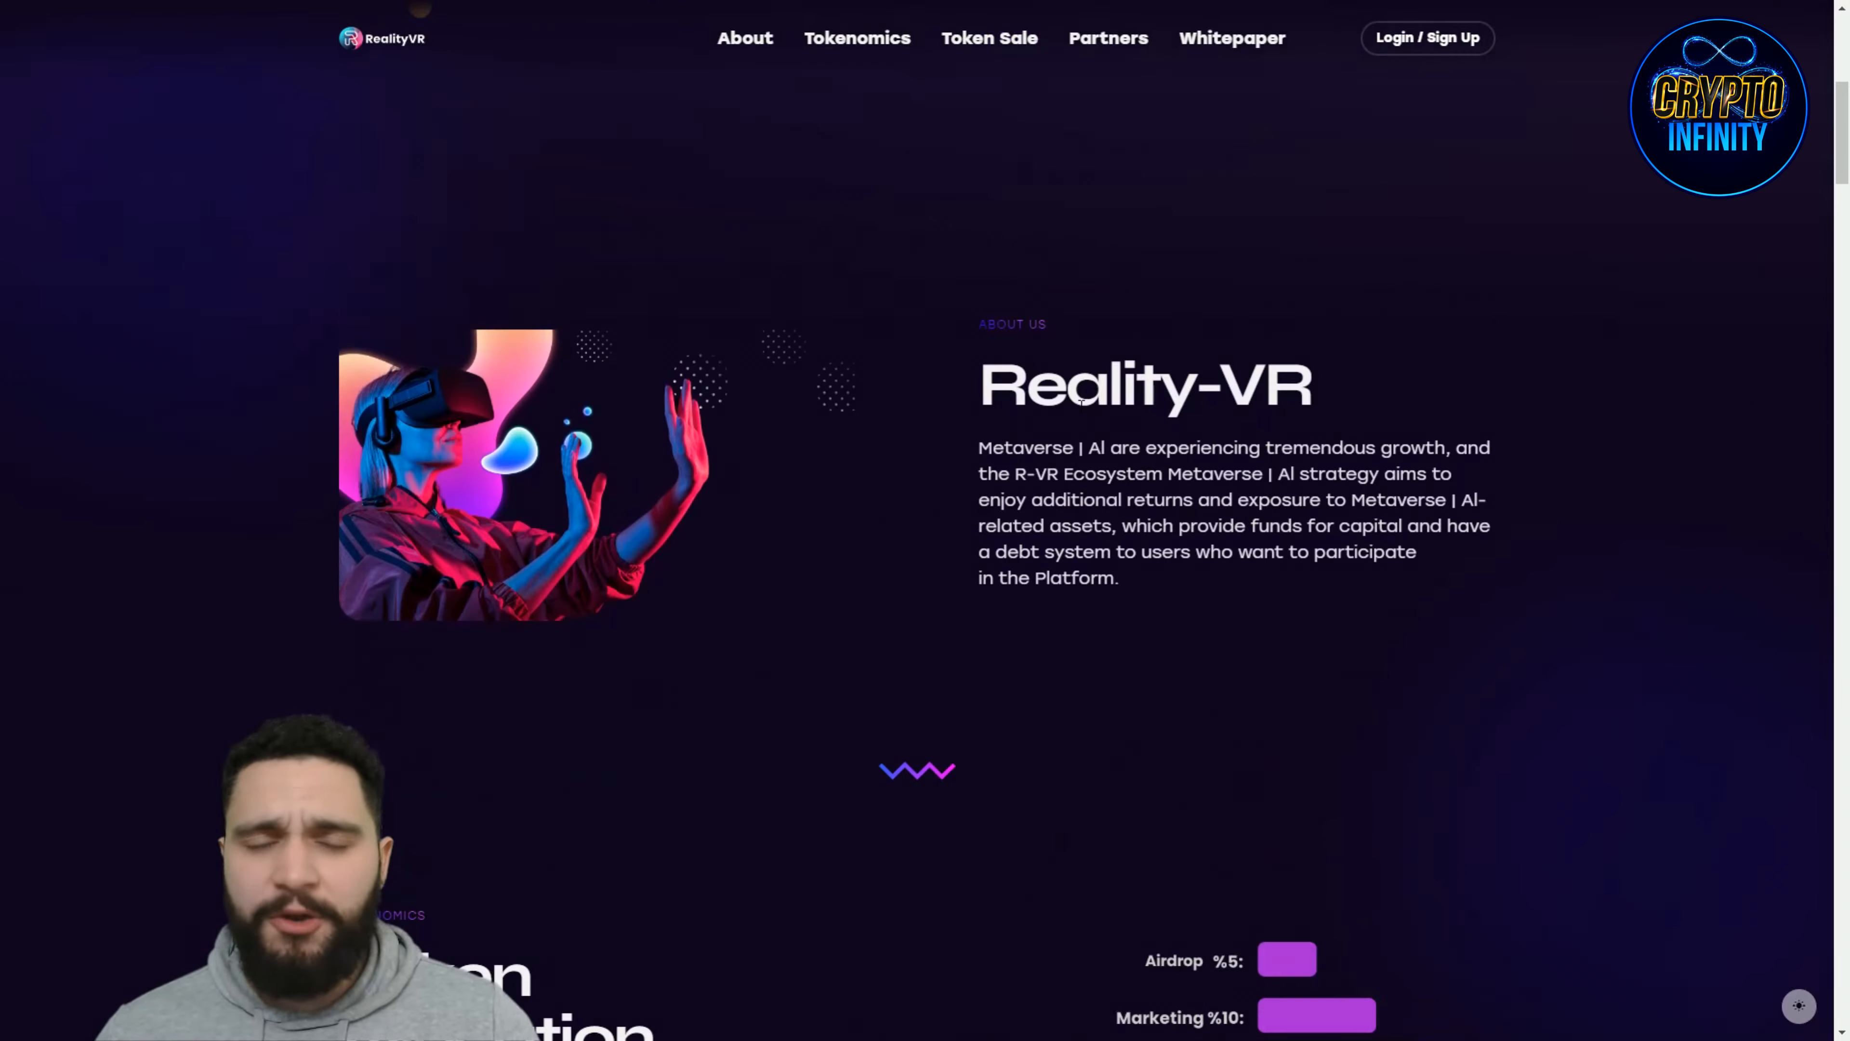
# Step: Scroll through the Token Allocation chart (Presale 25%, Liquidity Treasury 20%, 100,000,000 $R-VR) toward Why Us
pyautogui.scroll(-3)
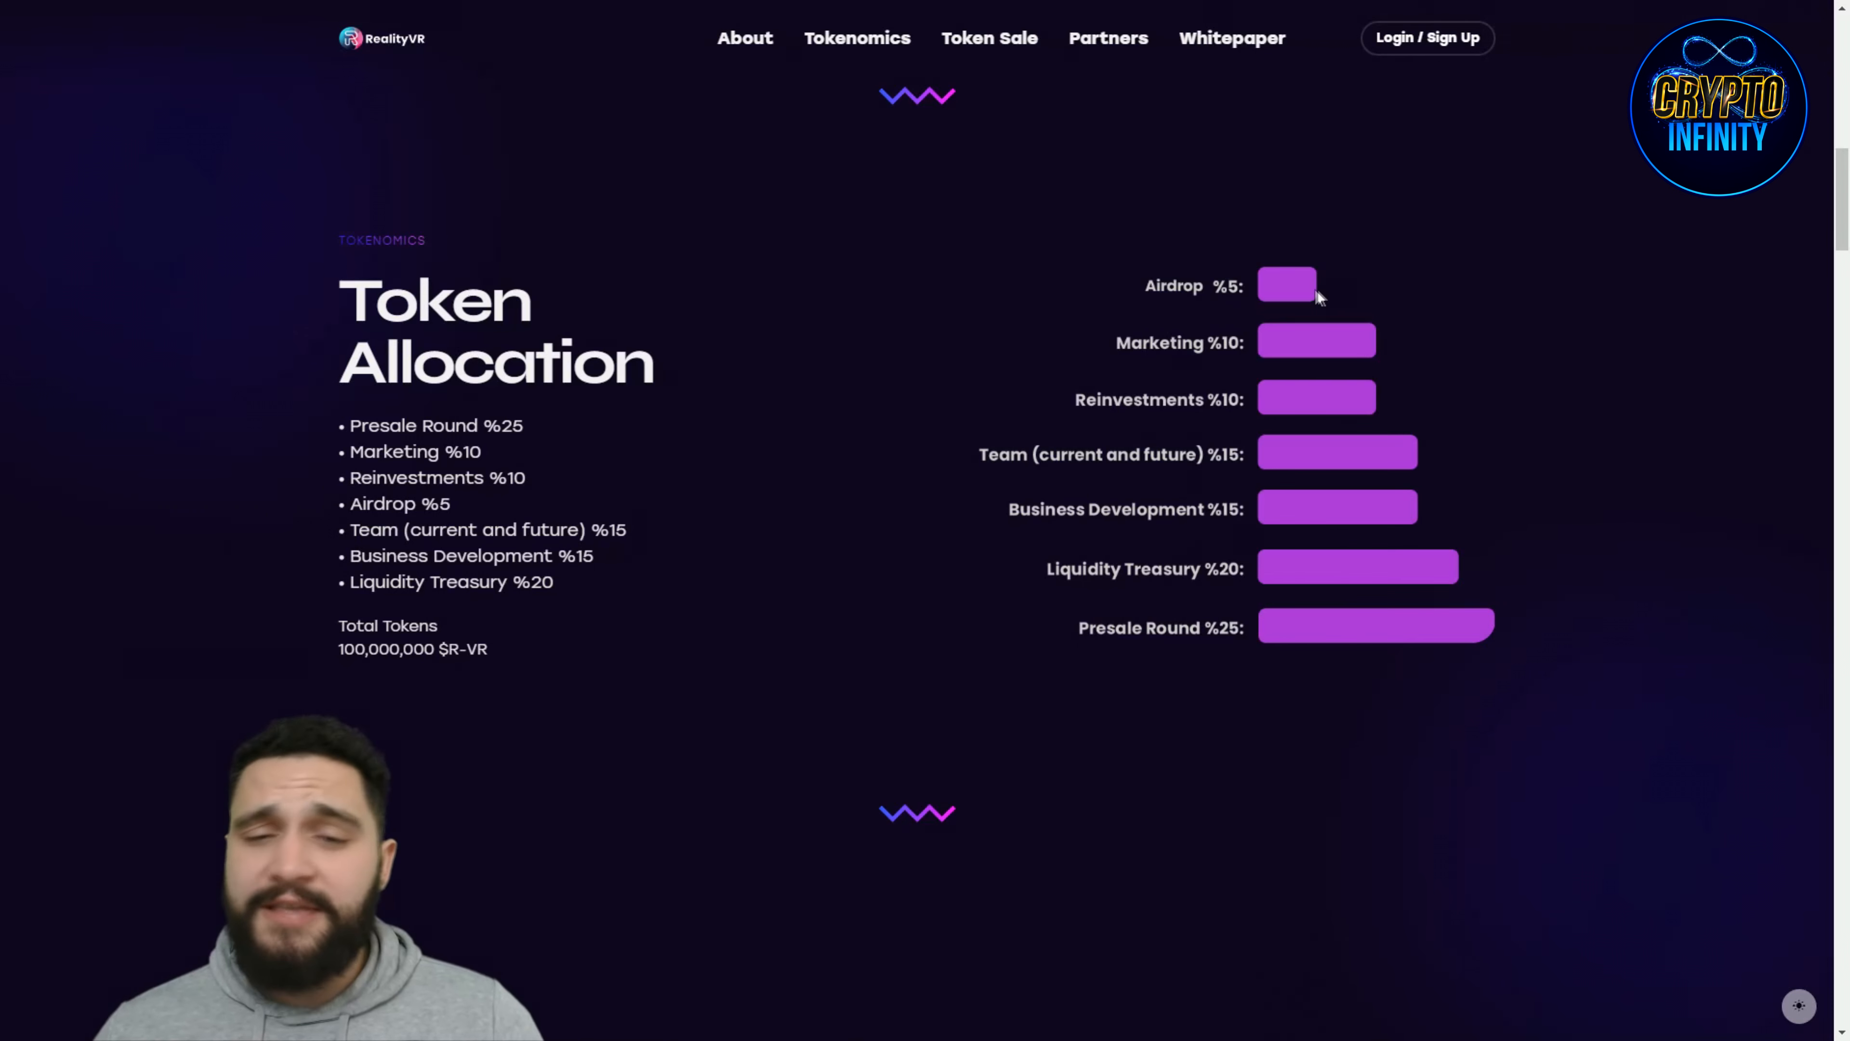
pyautogui.moveTo(1187, 431)
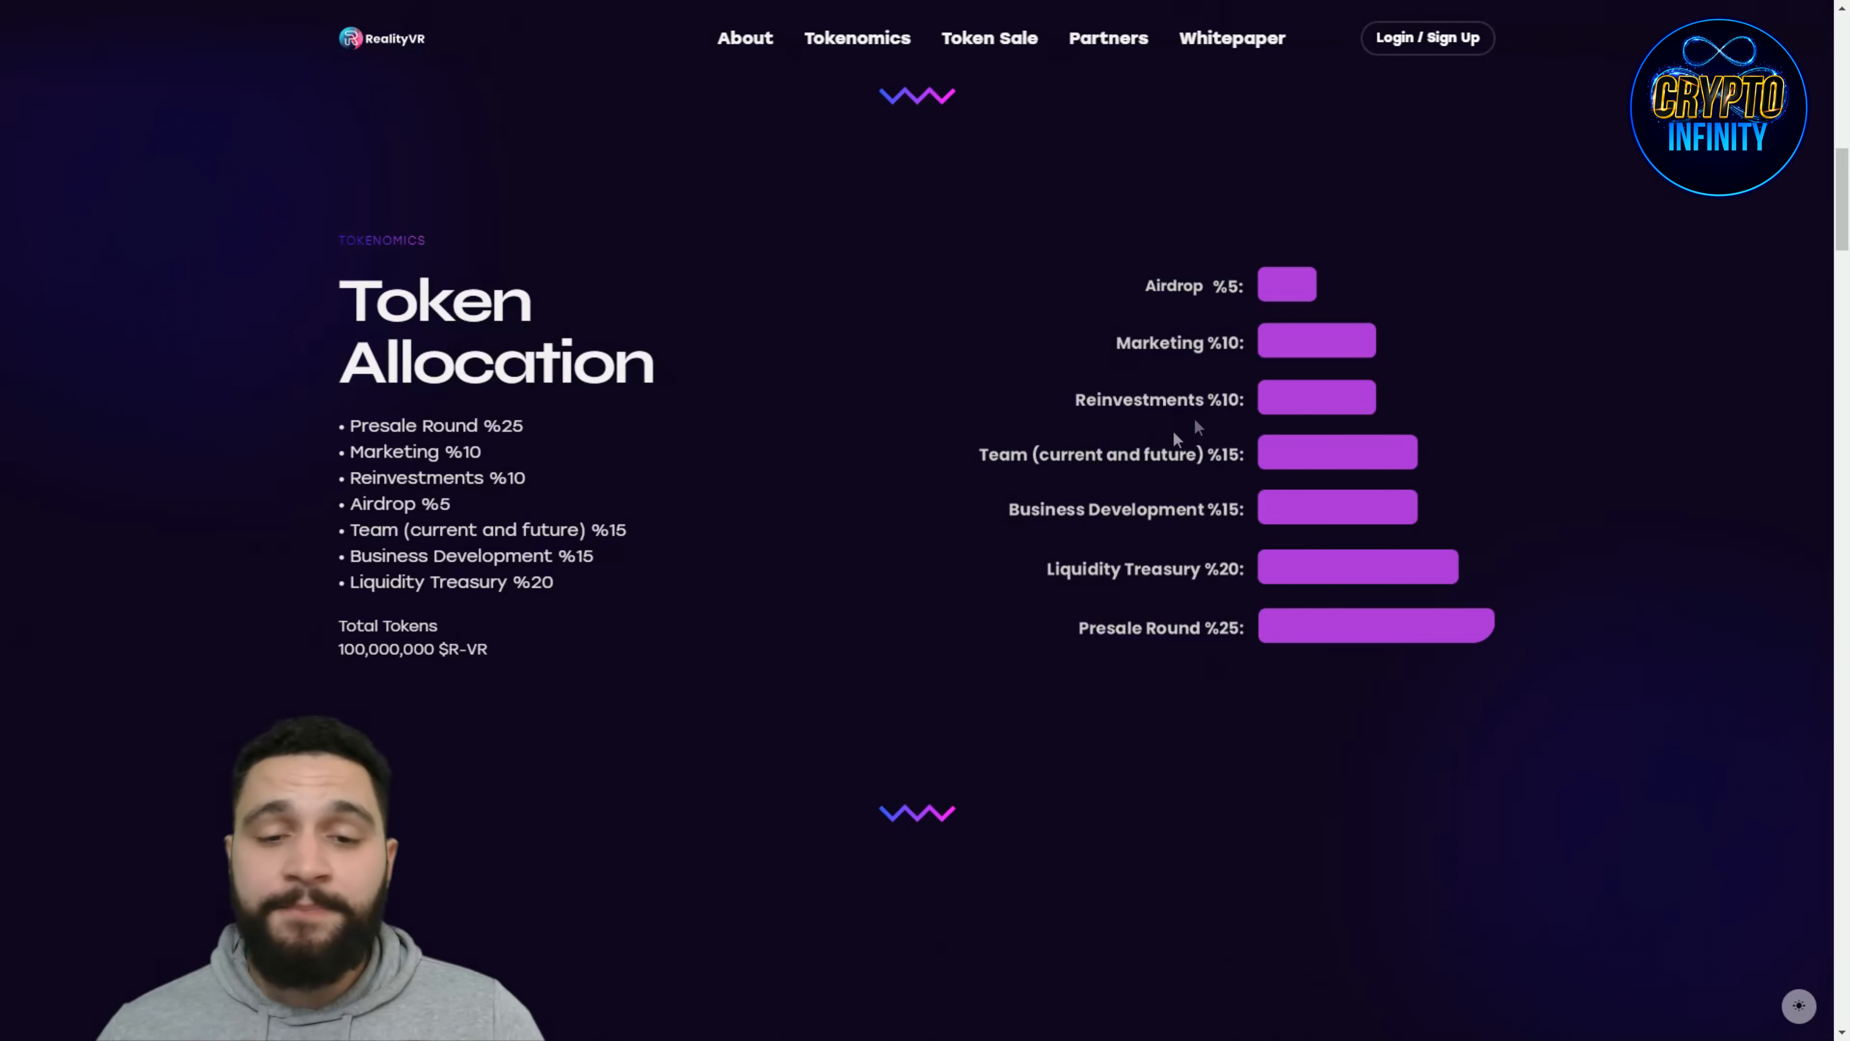
pyautogui.moveTo(1022, 478)
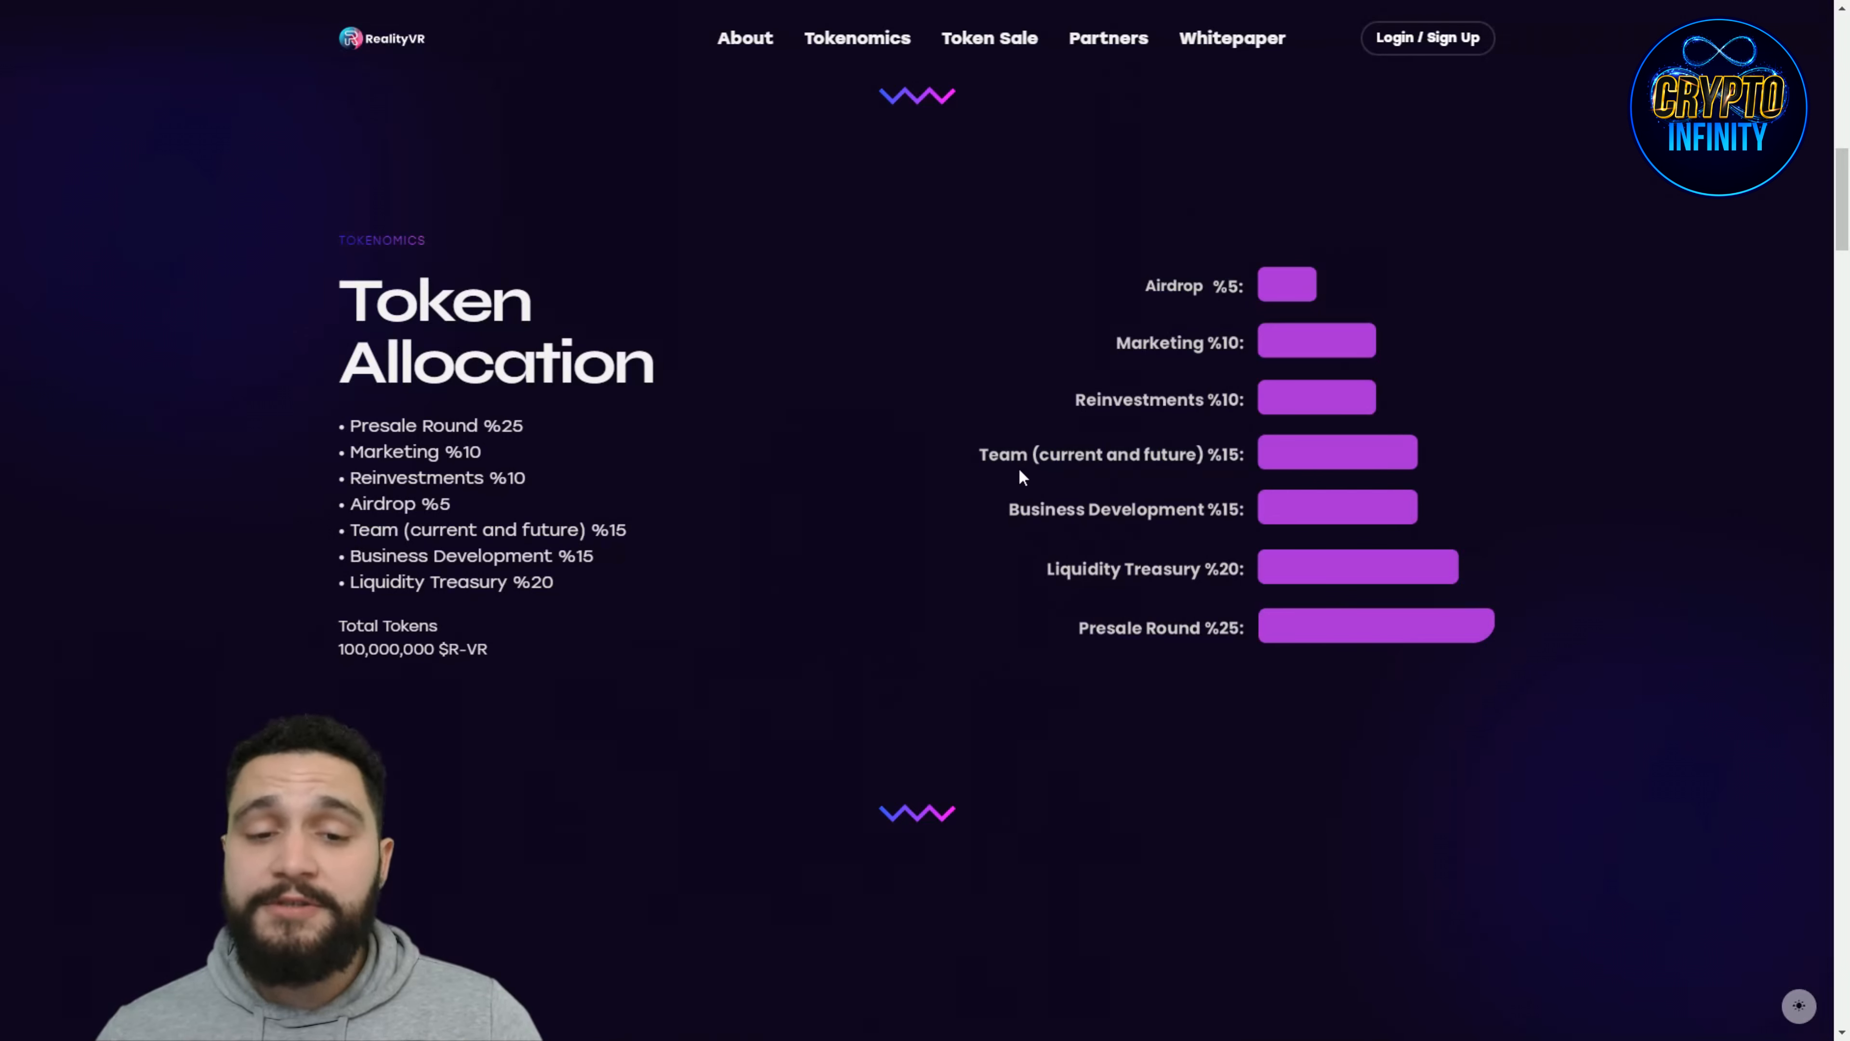
pyautogui.moveTo(1175, 478)
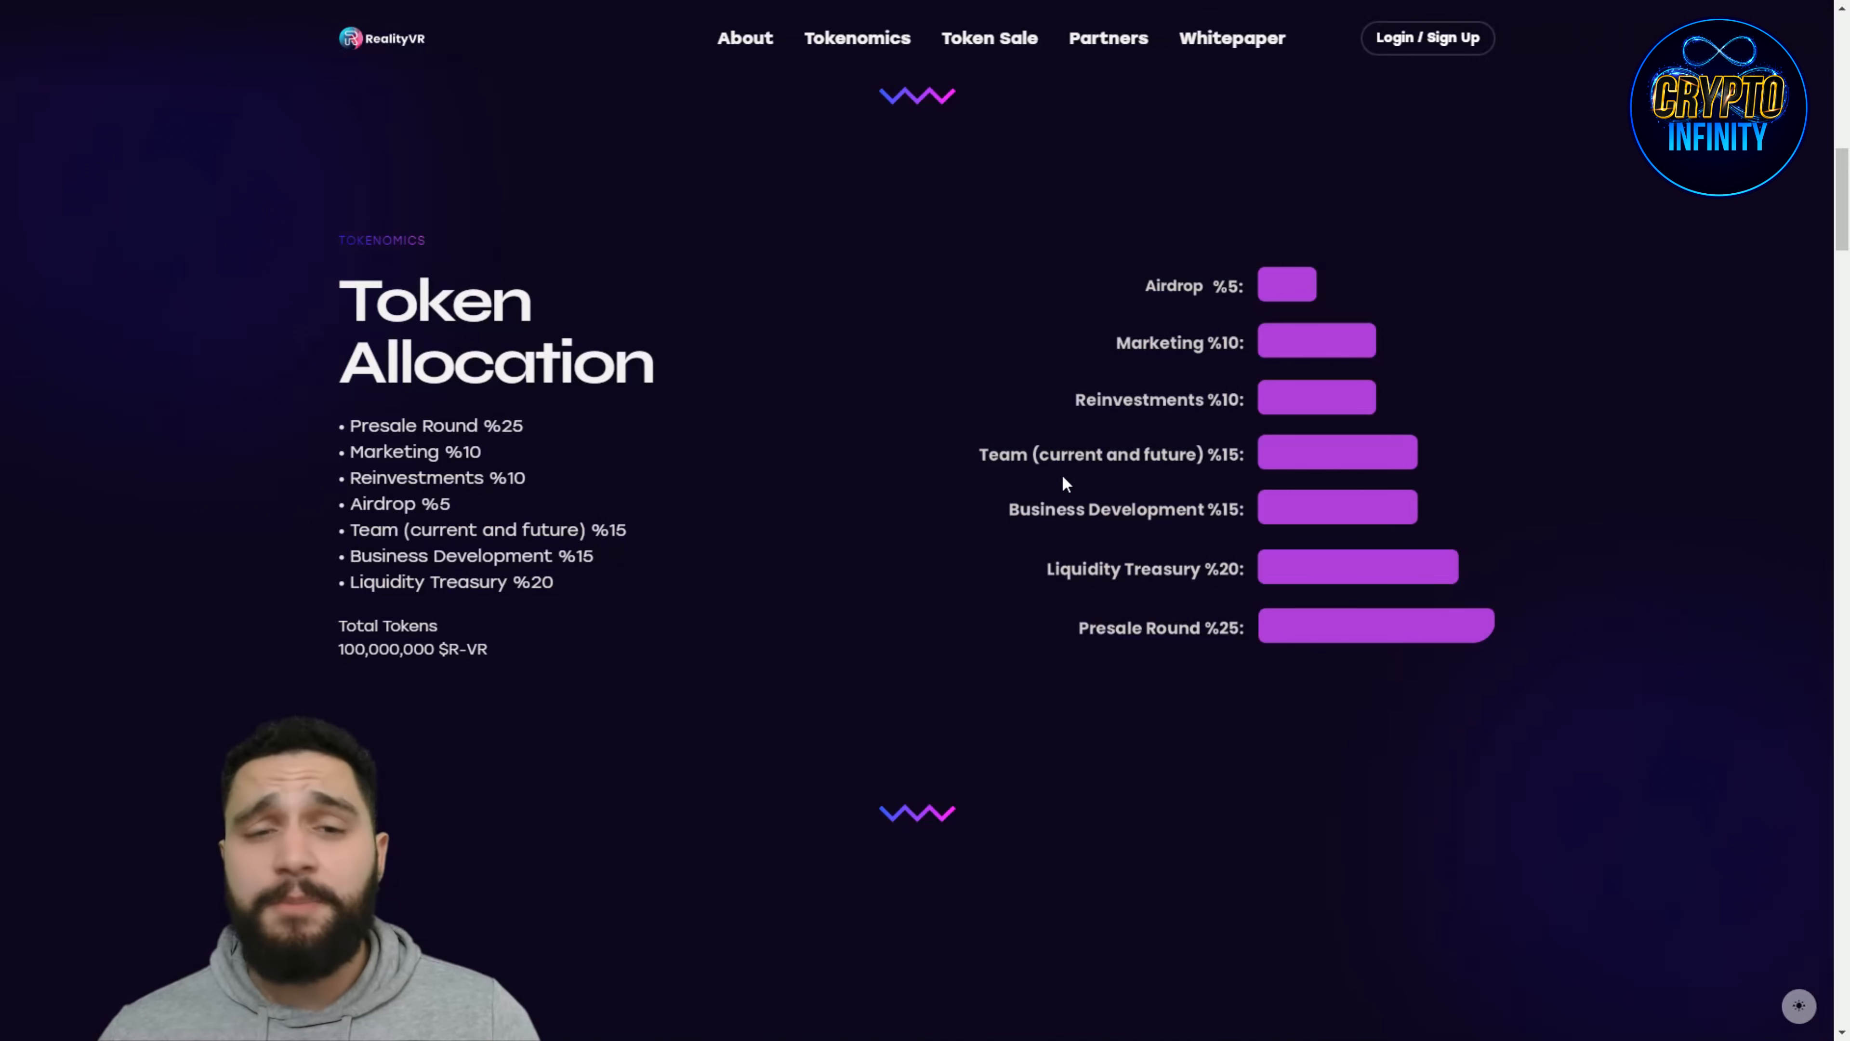
pyautogui.moveTo(1124, 436)
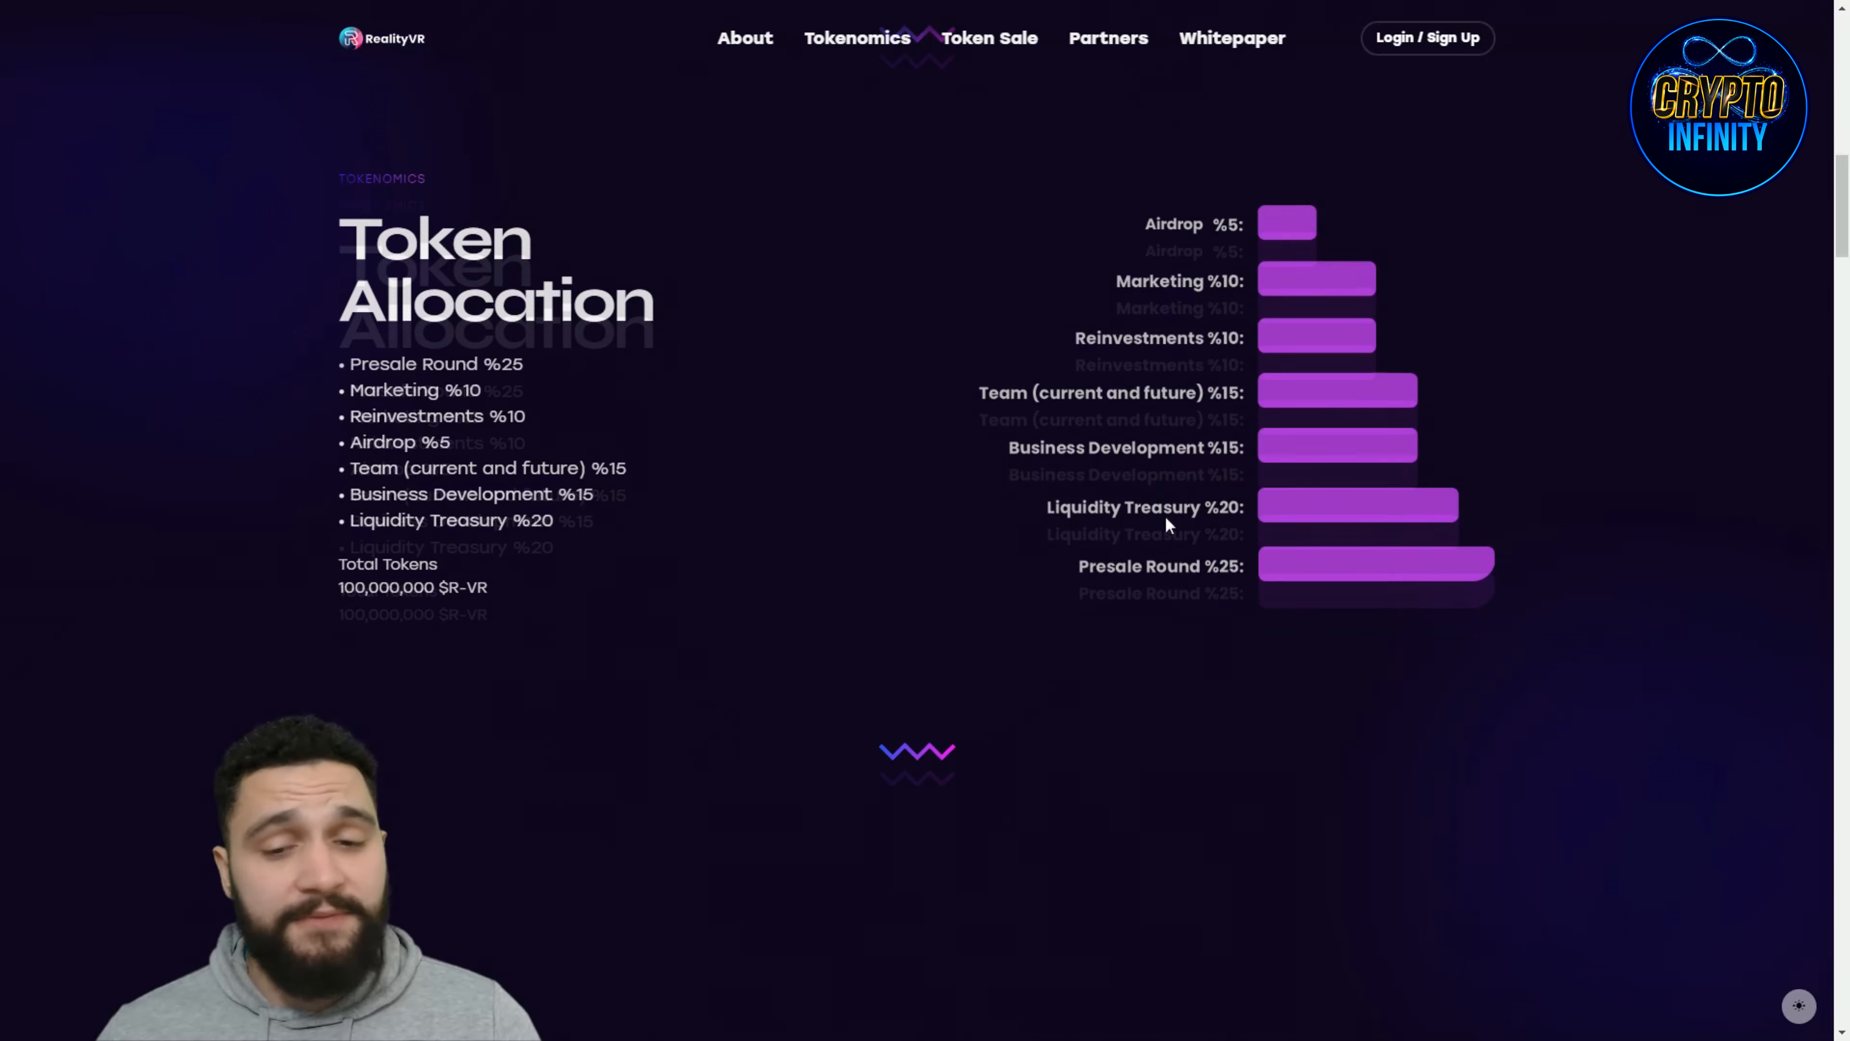
pyautogui.scroll(-3)
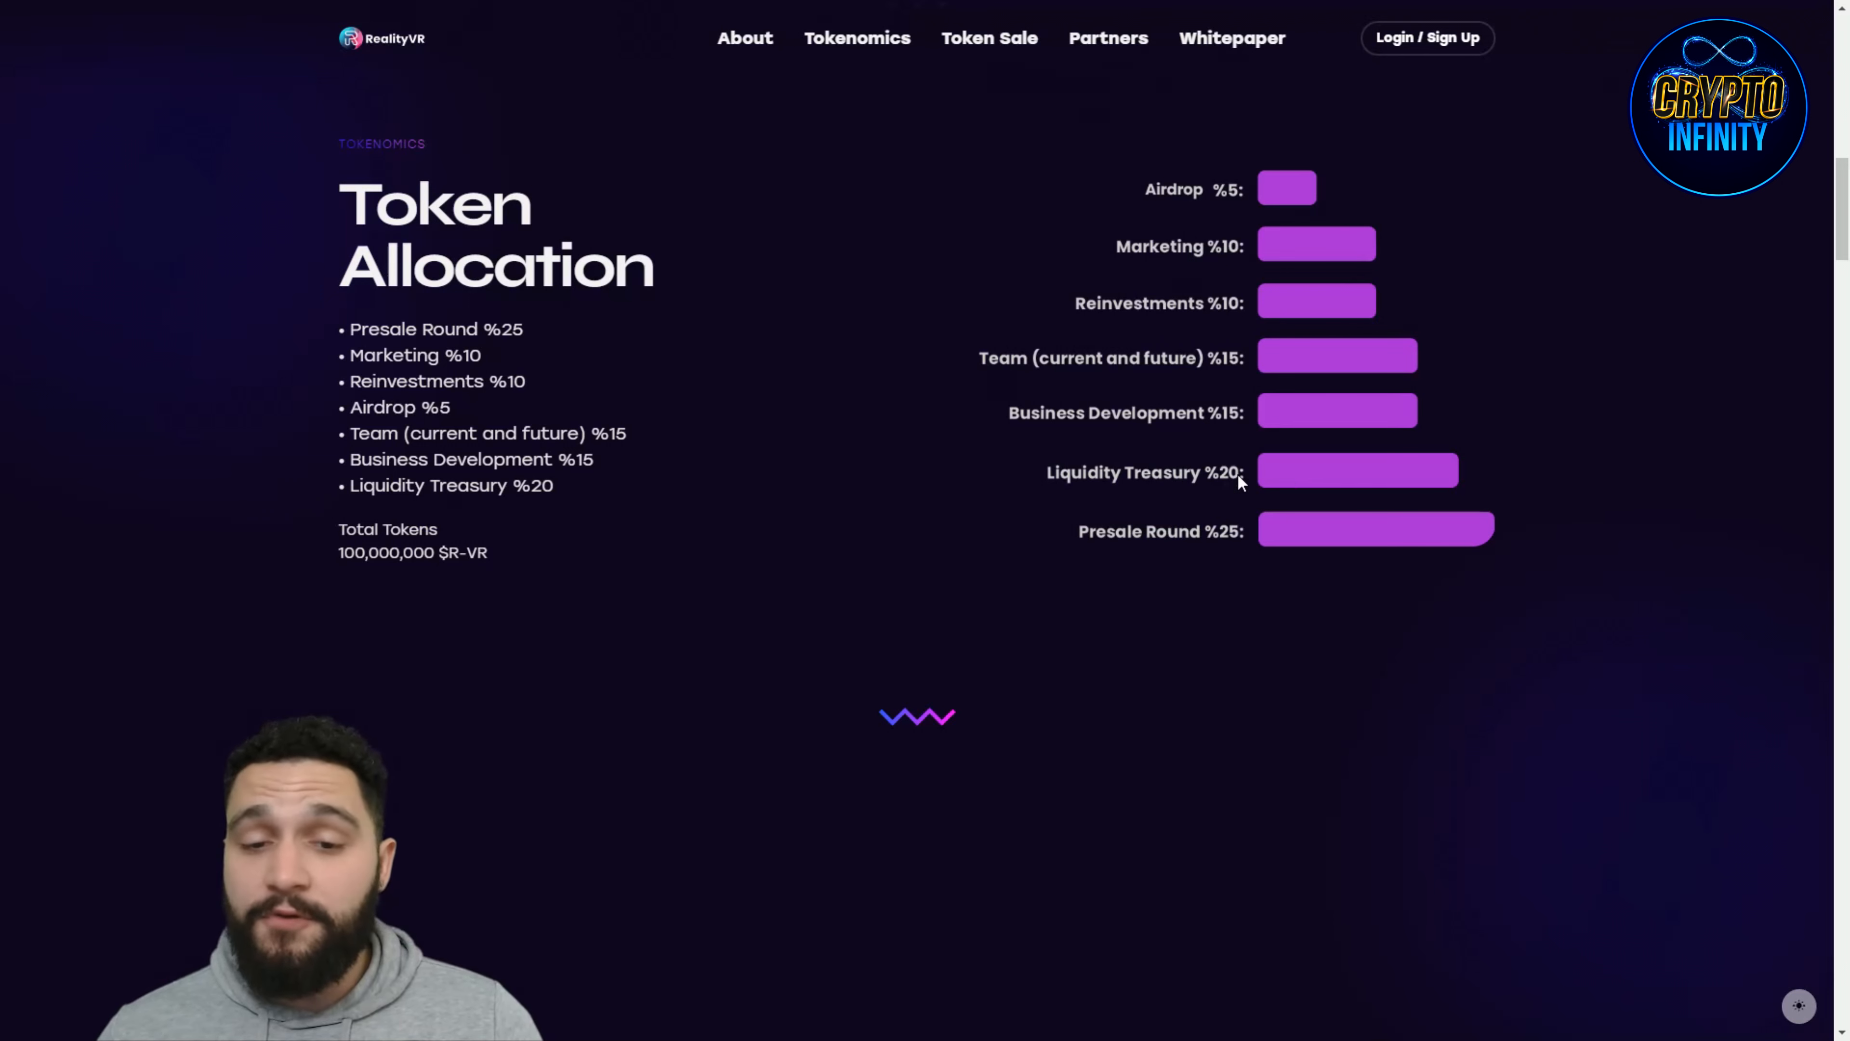
pyautogui.moveTo(1176, 475)
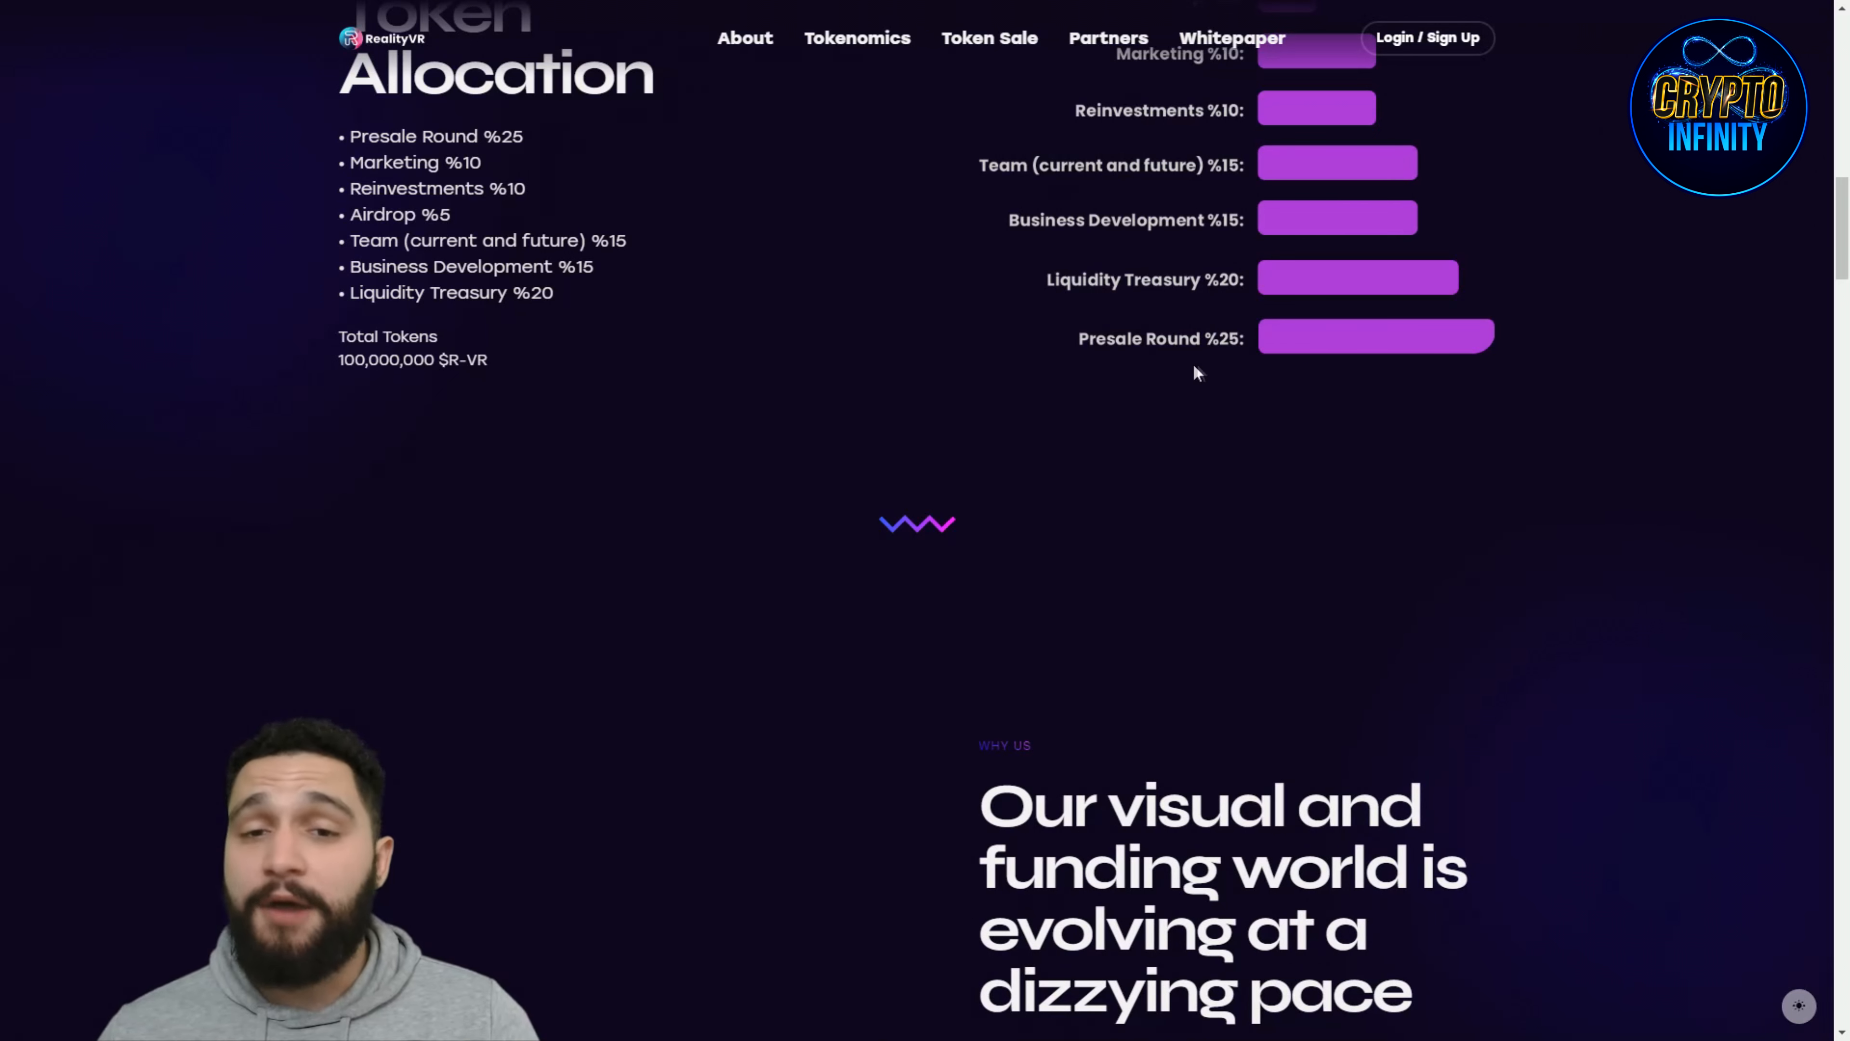
pyautogui.moveTo(301, 393)
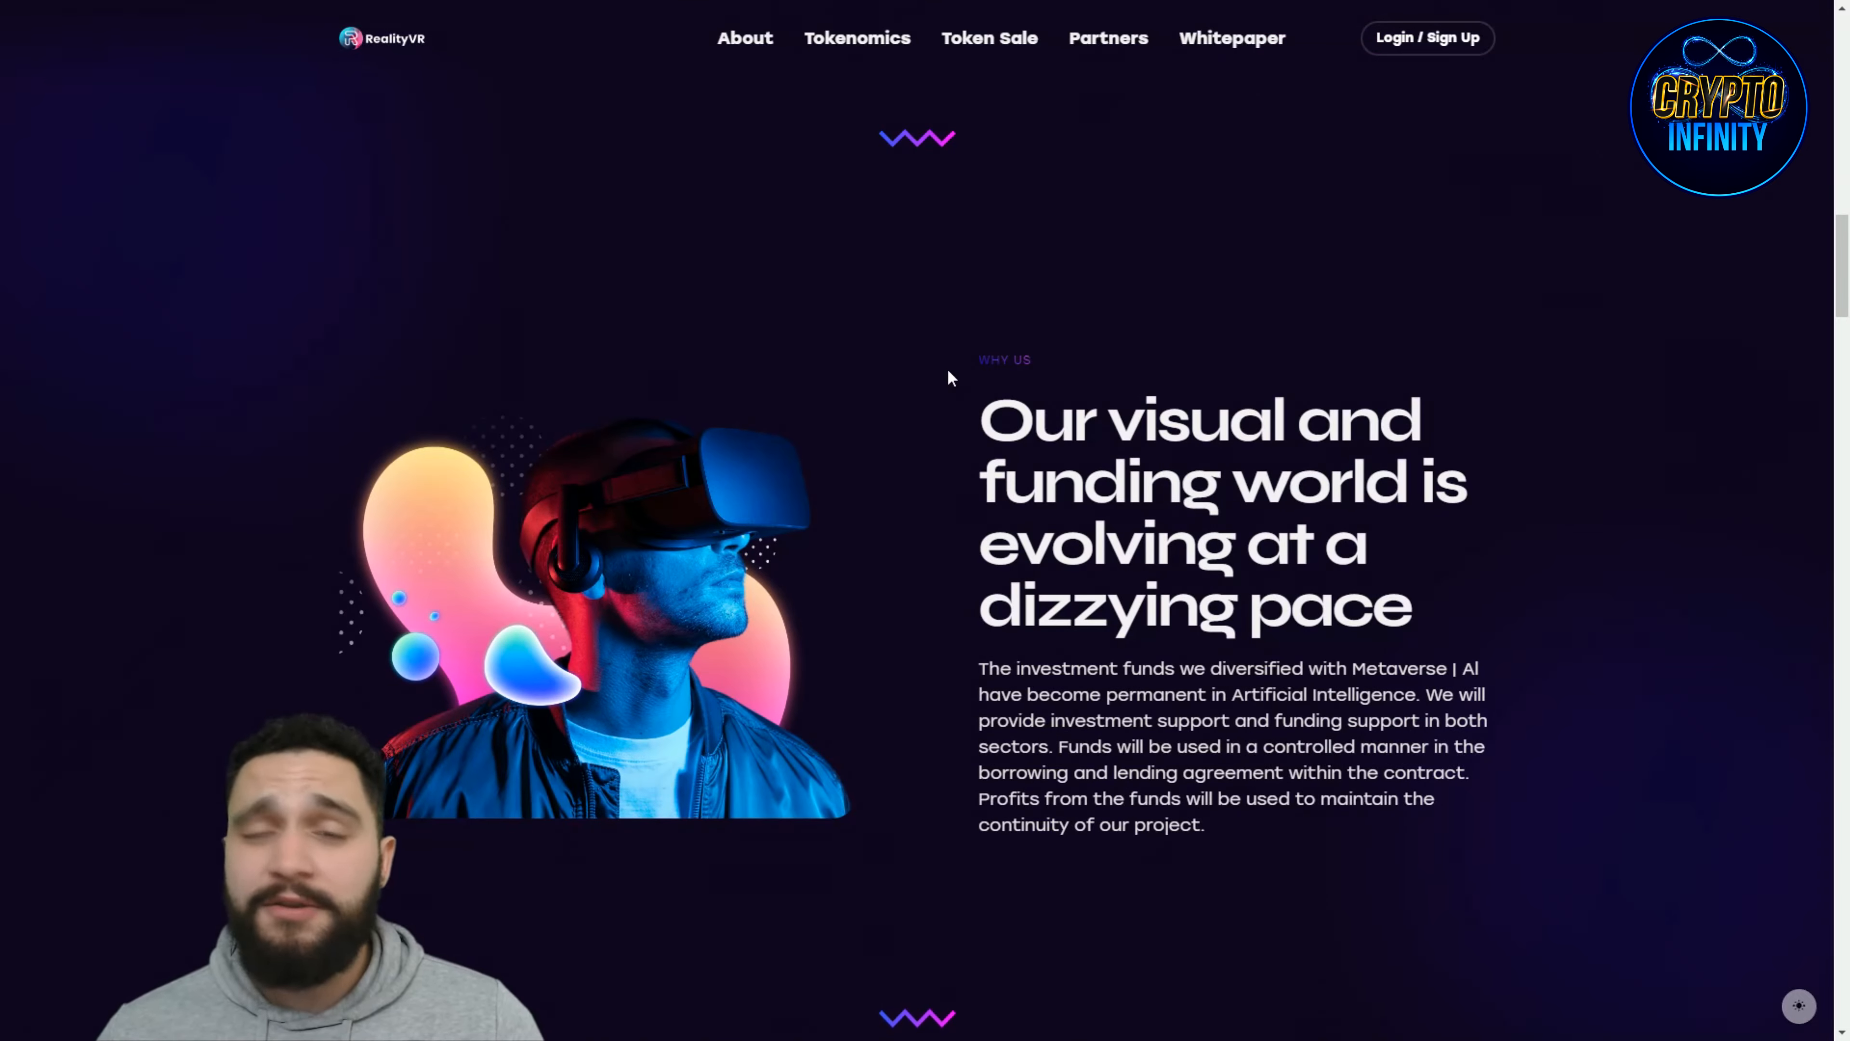
# Step: Scroll from Why Us down to the DeFi mashup section with presale prices 0.12–0.16 USDT
pyautogui.scroll(-3)
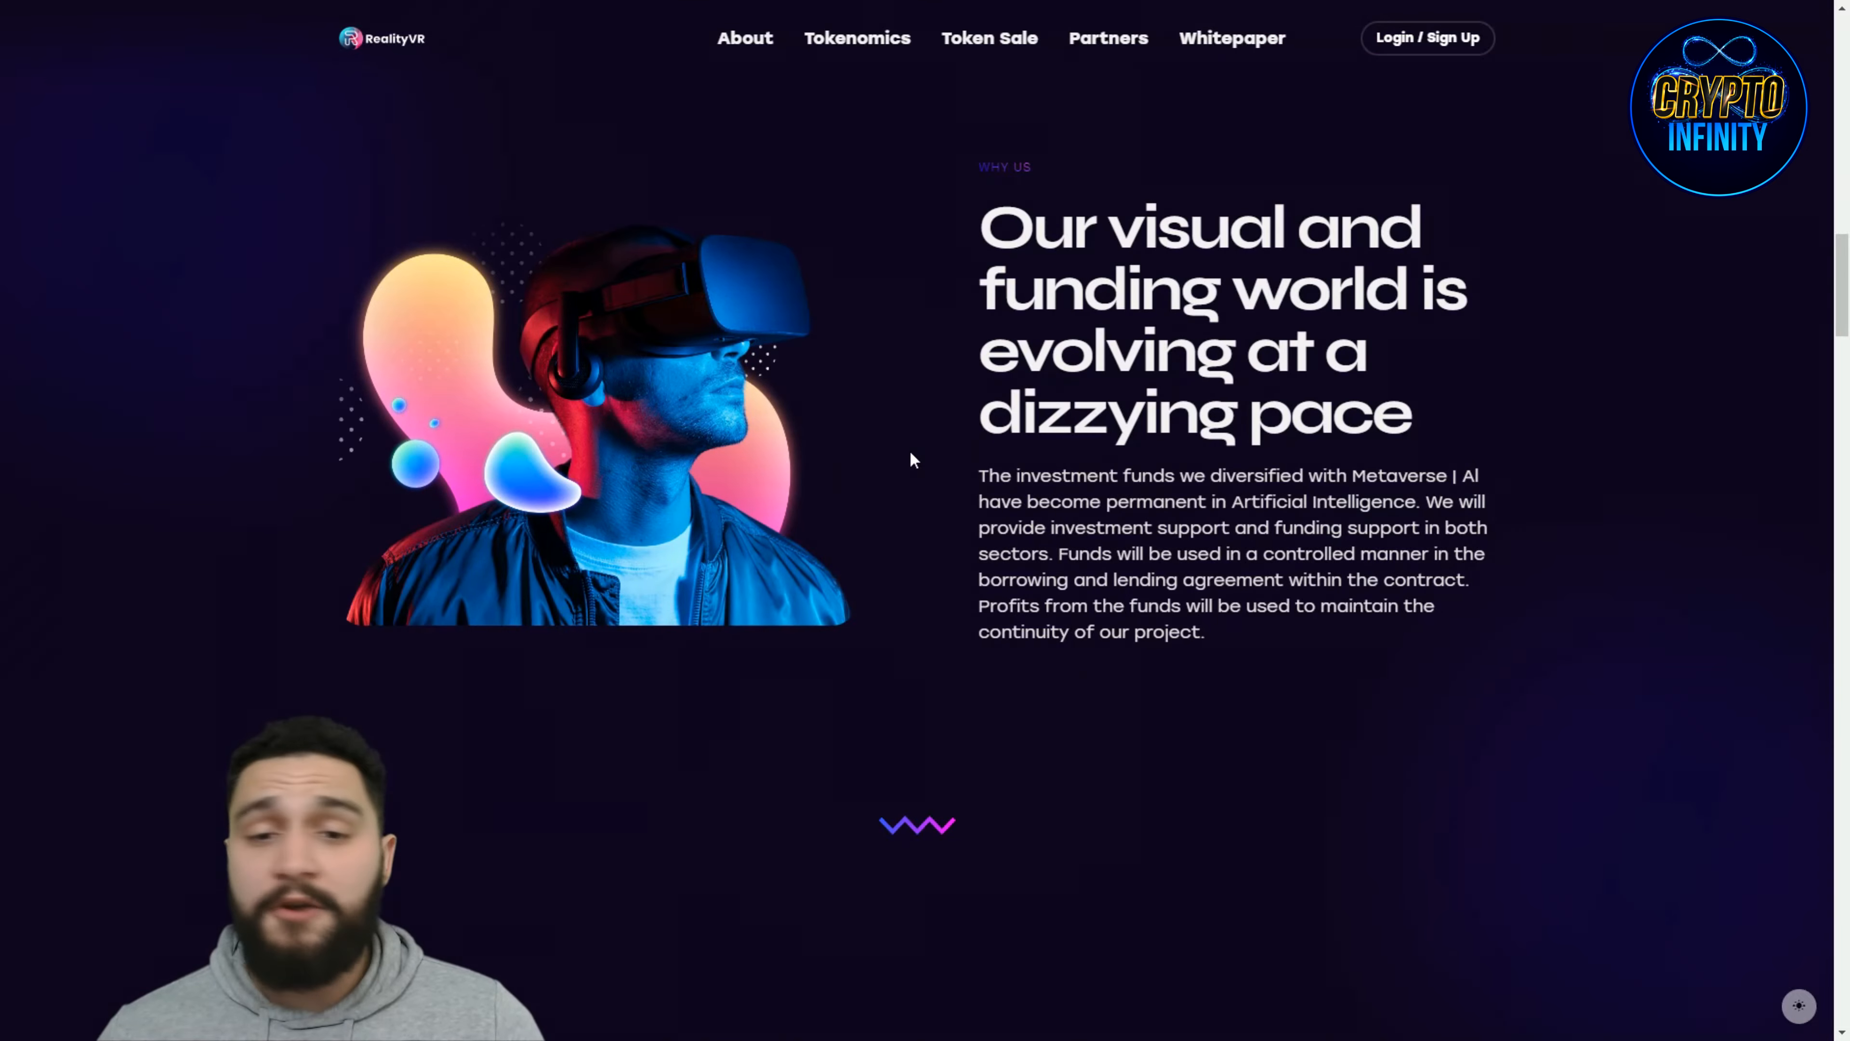
pyautogui.moveTo(953, 430)
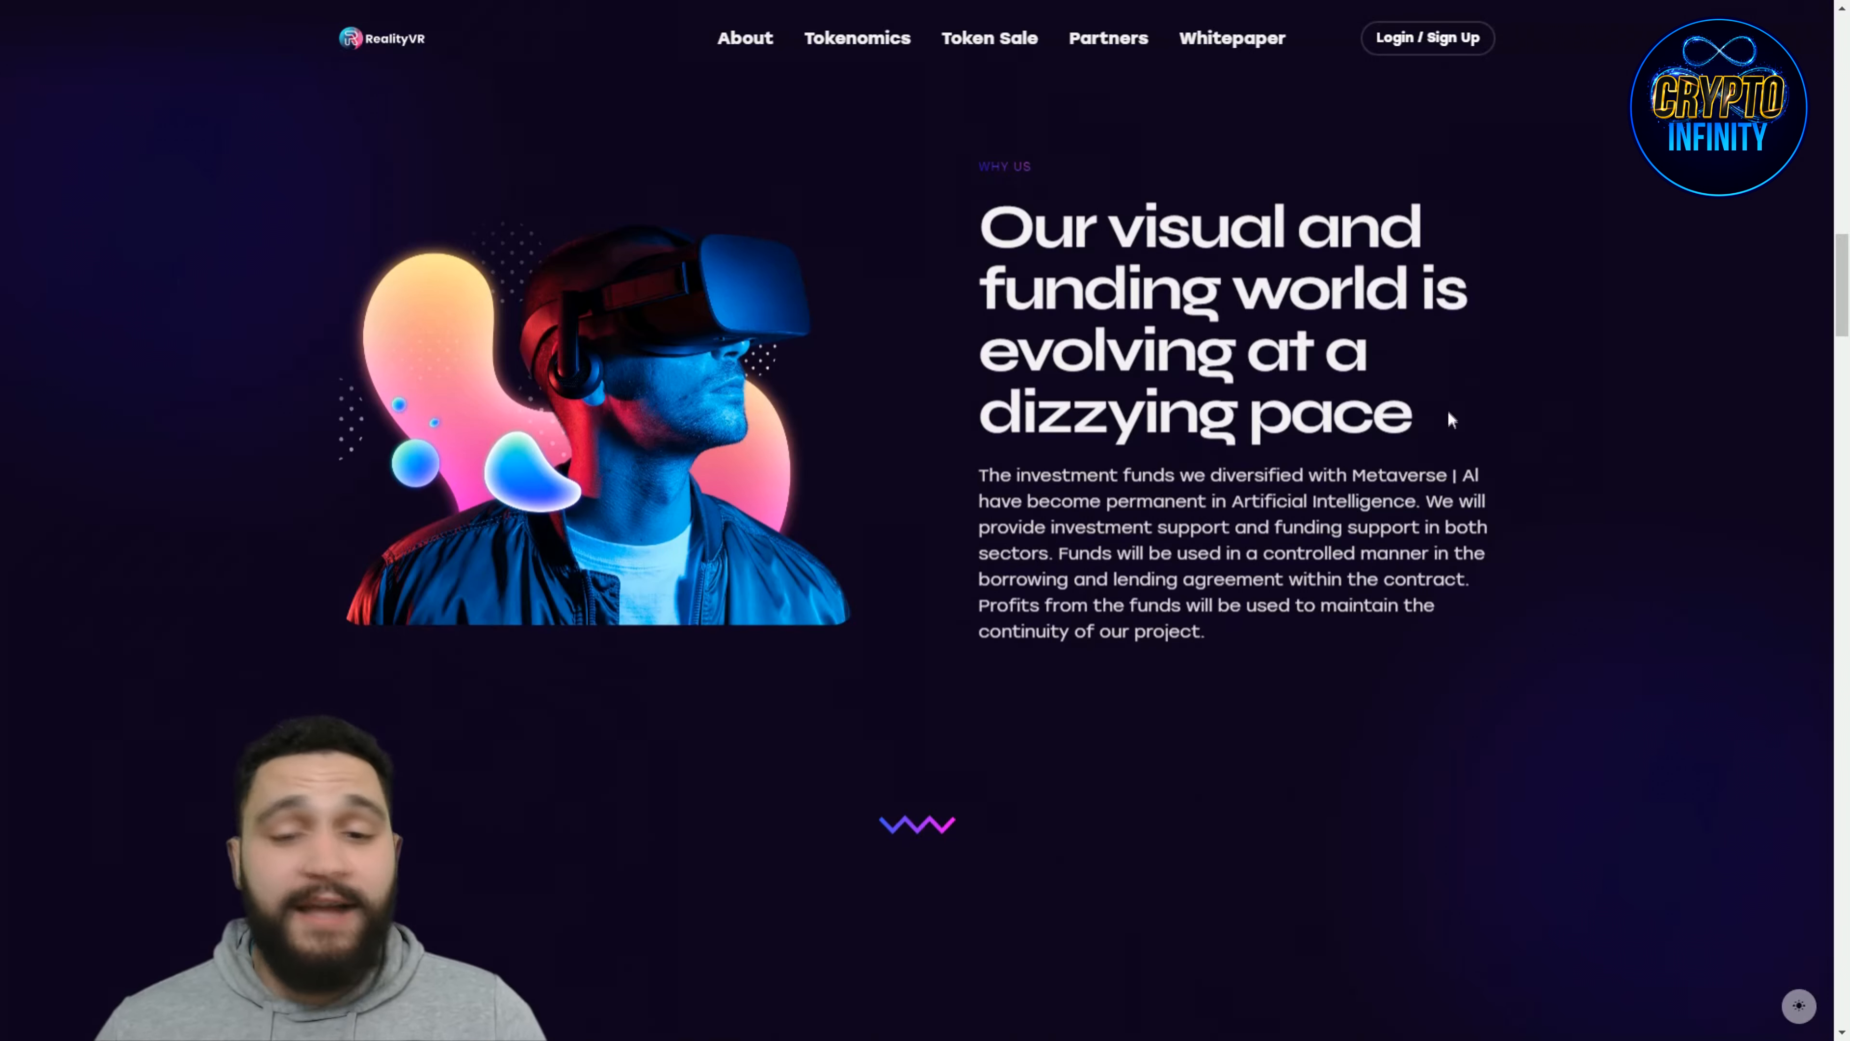
pyautogui.scroll(-3)
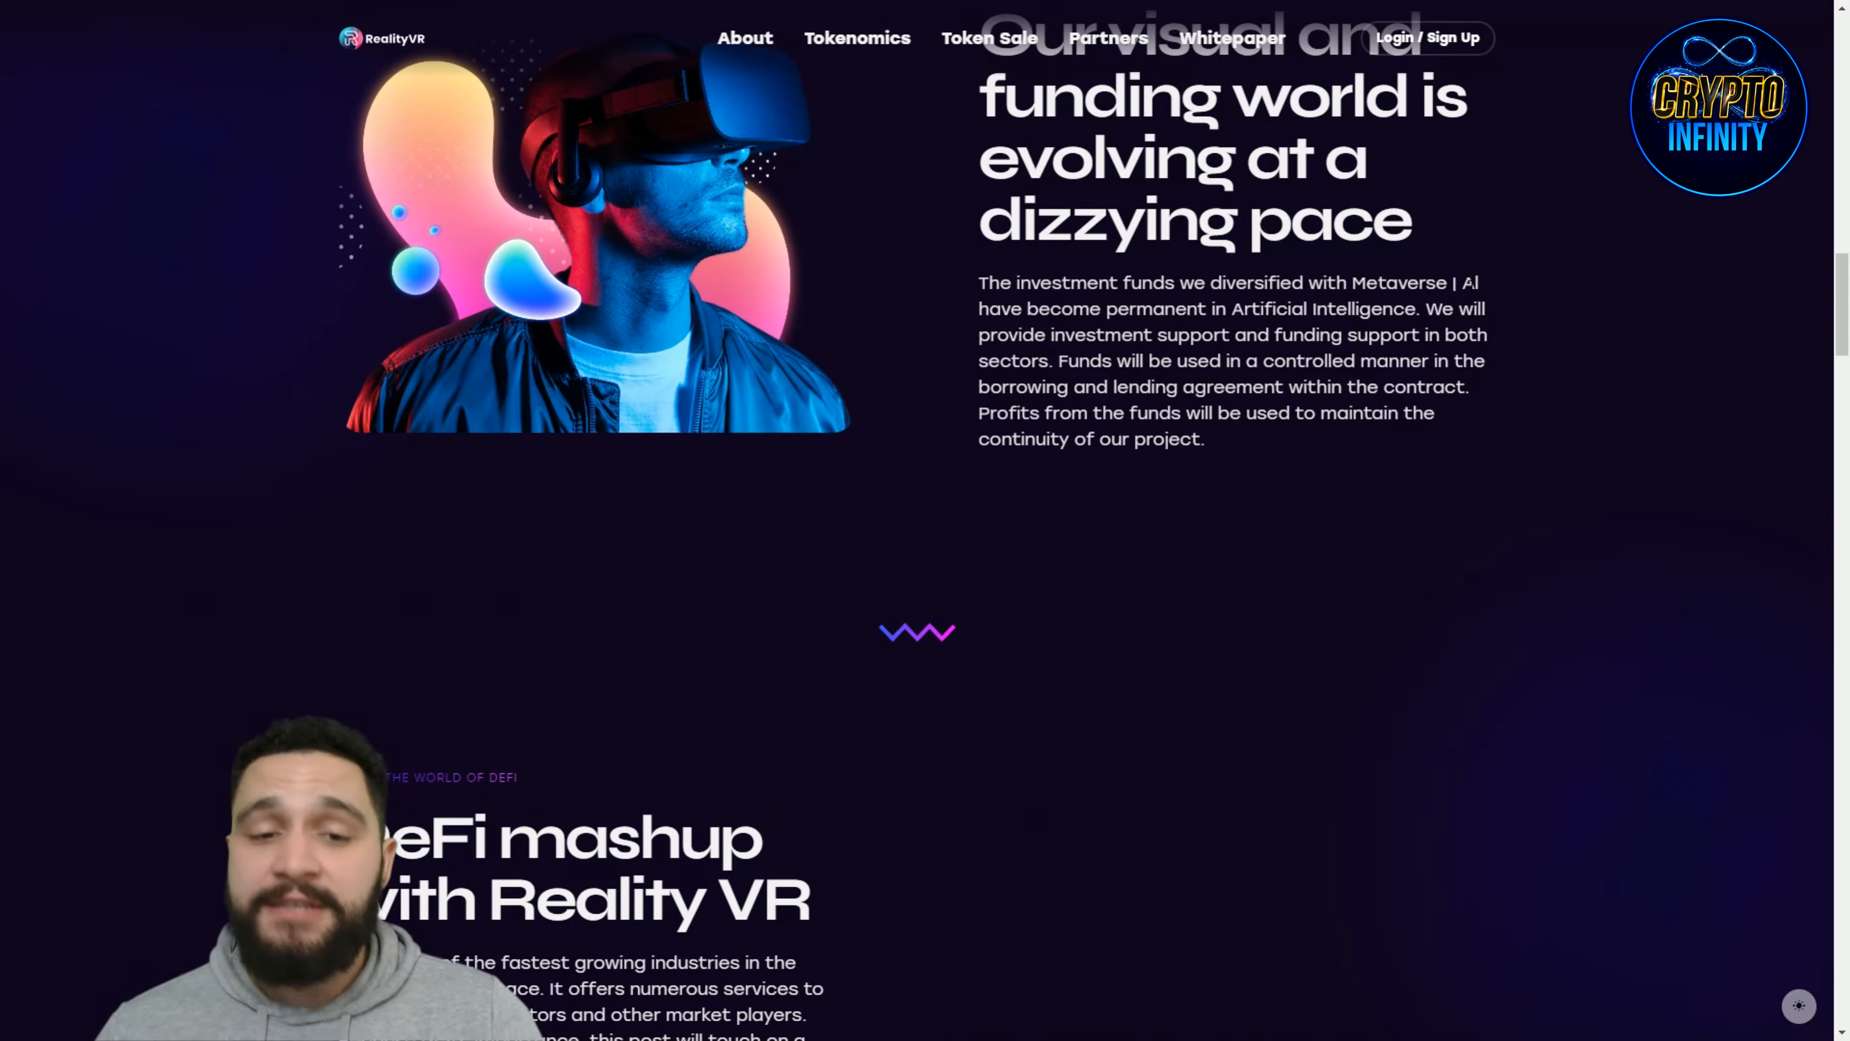
pyautogui.moveTo(712, 658)
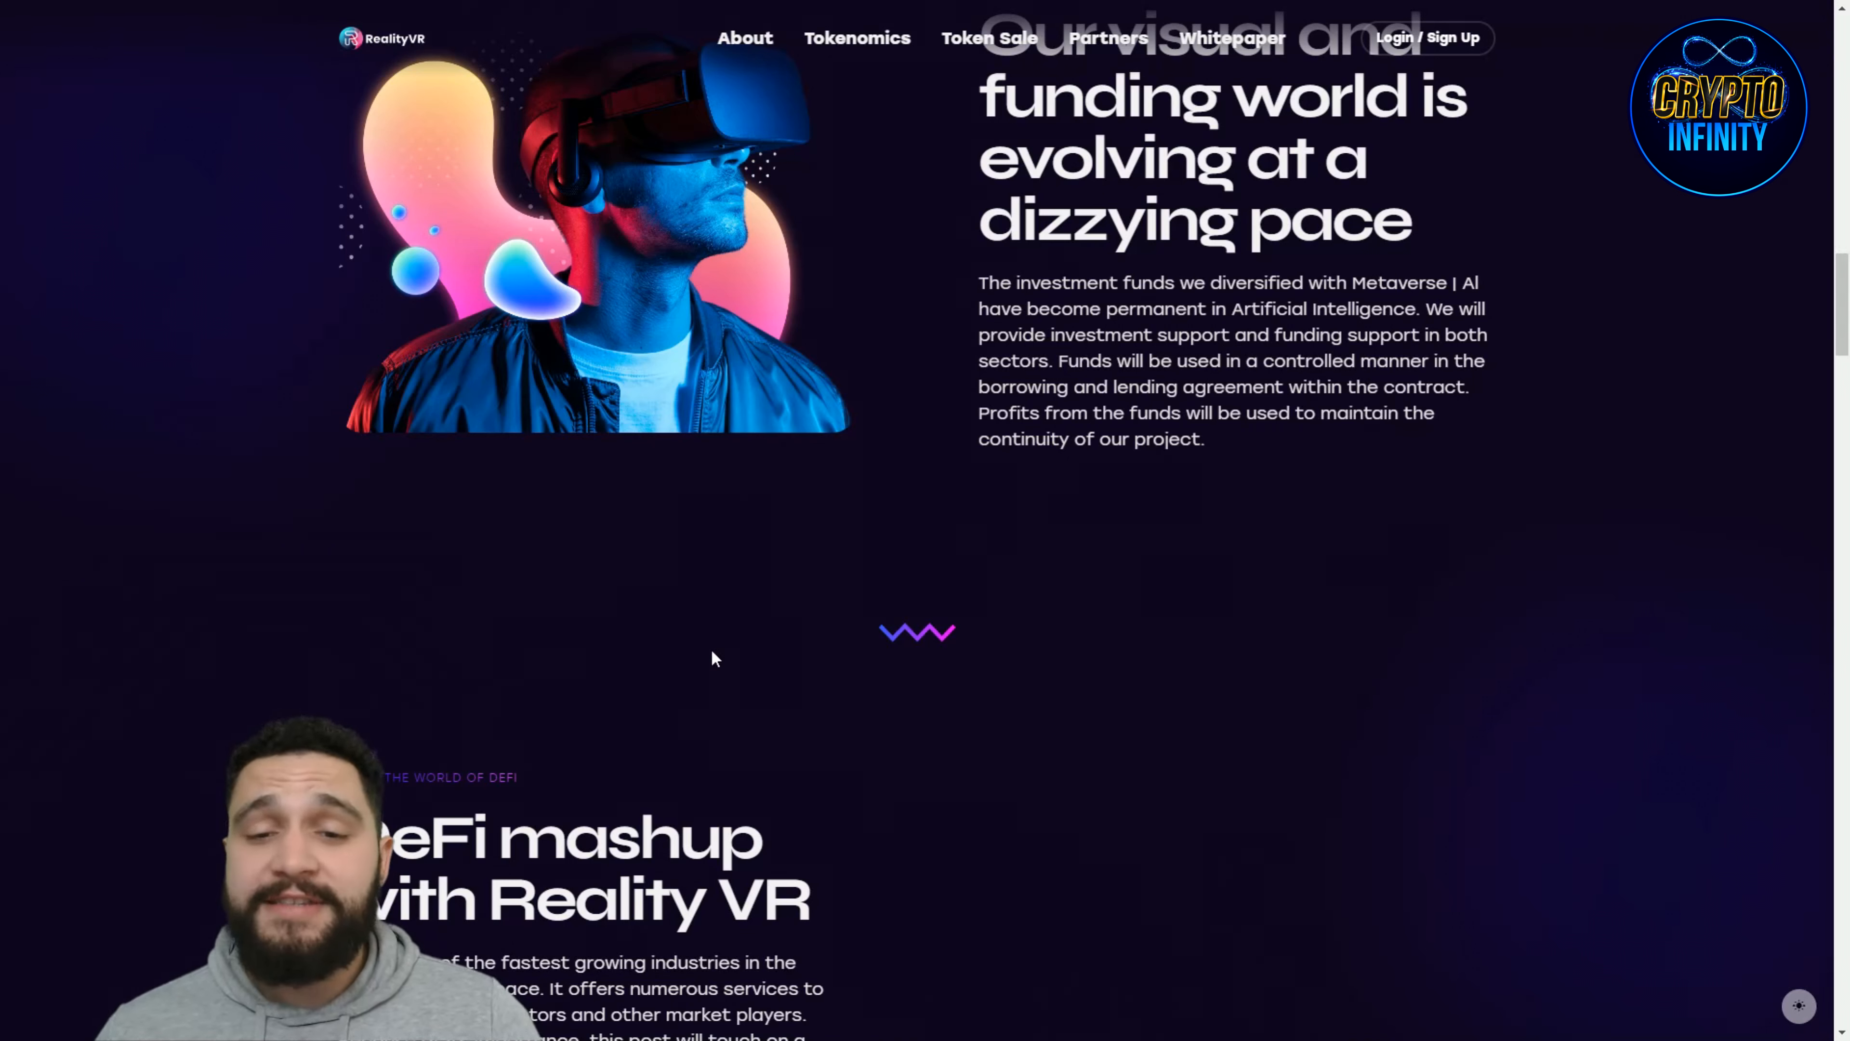
pyautogui.scroll(-3)
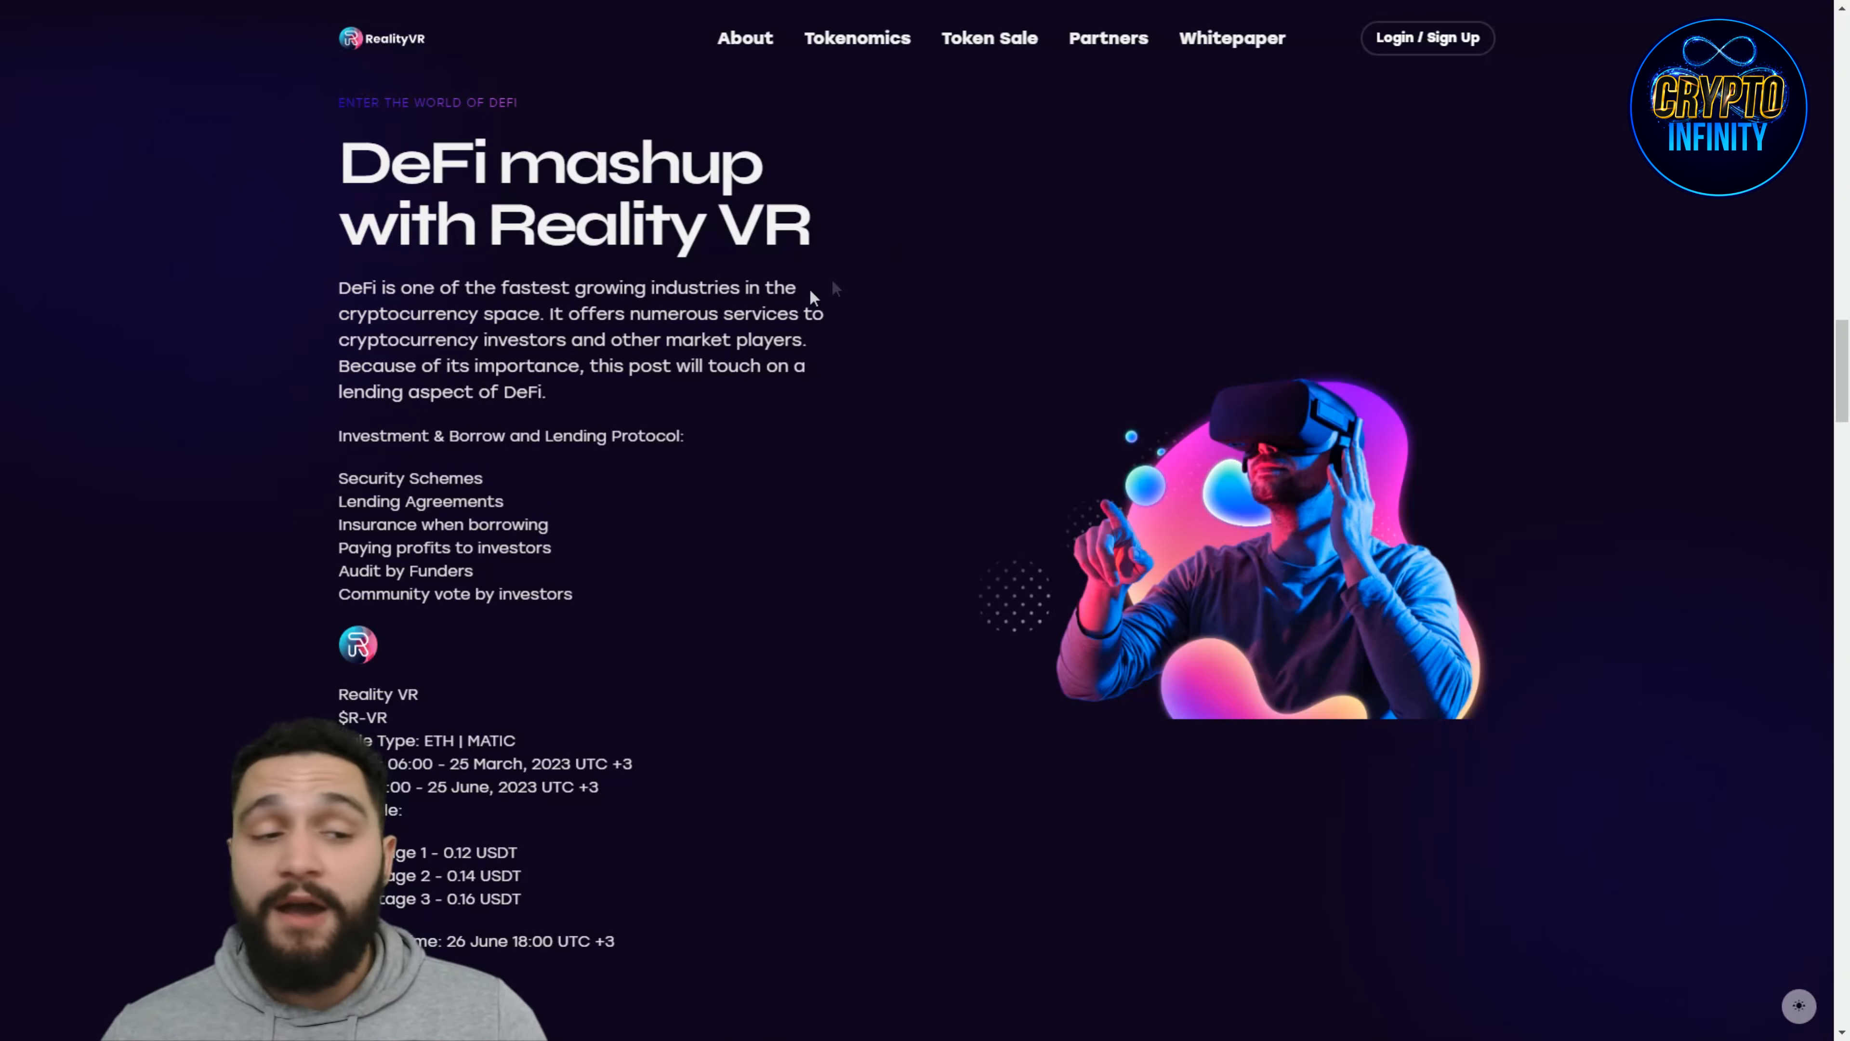
# Step: Scroll down to the Stage 1–3 sale cards priced 0.12, 0.14 and 0.16 USDT with the Stage 1 countdown
pyautogui.scroll(-3)
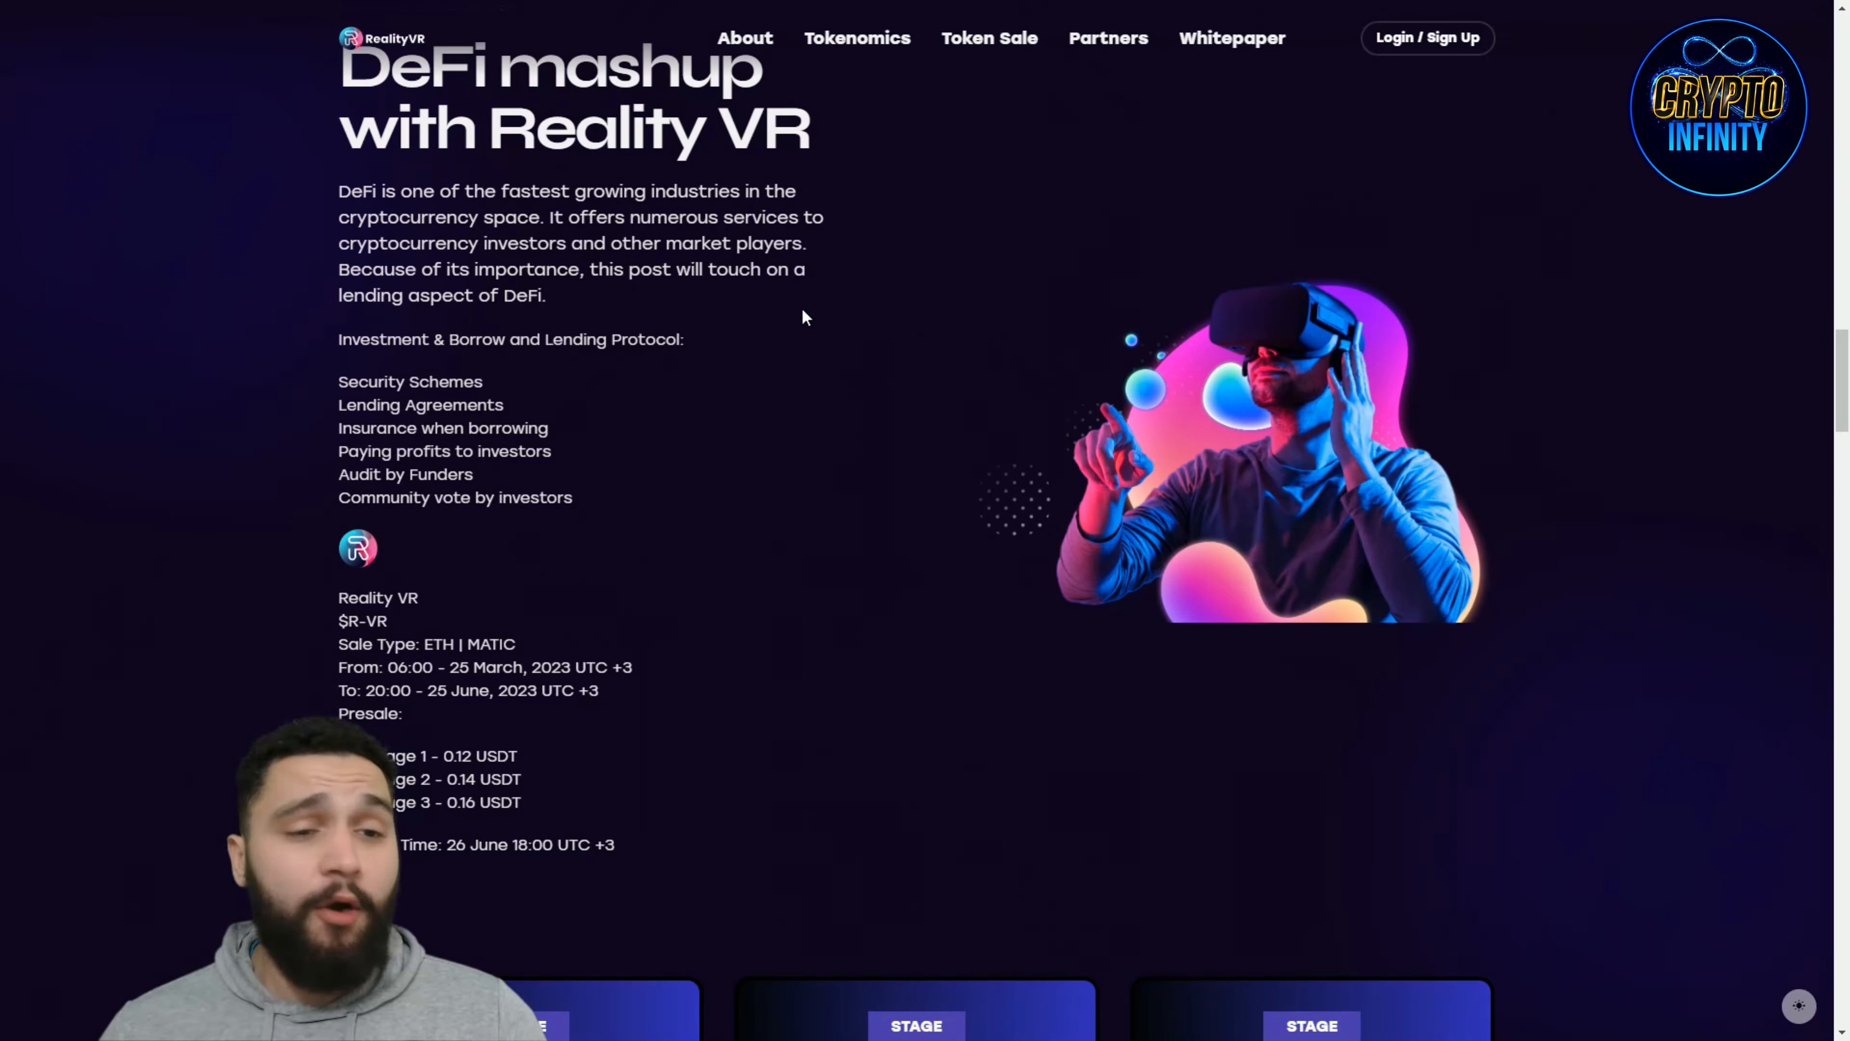
pyautogui.moveTo(764, 293)
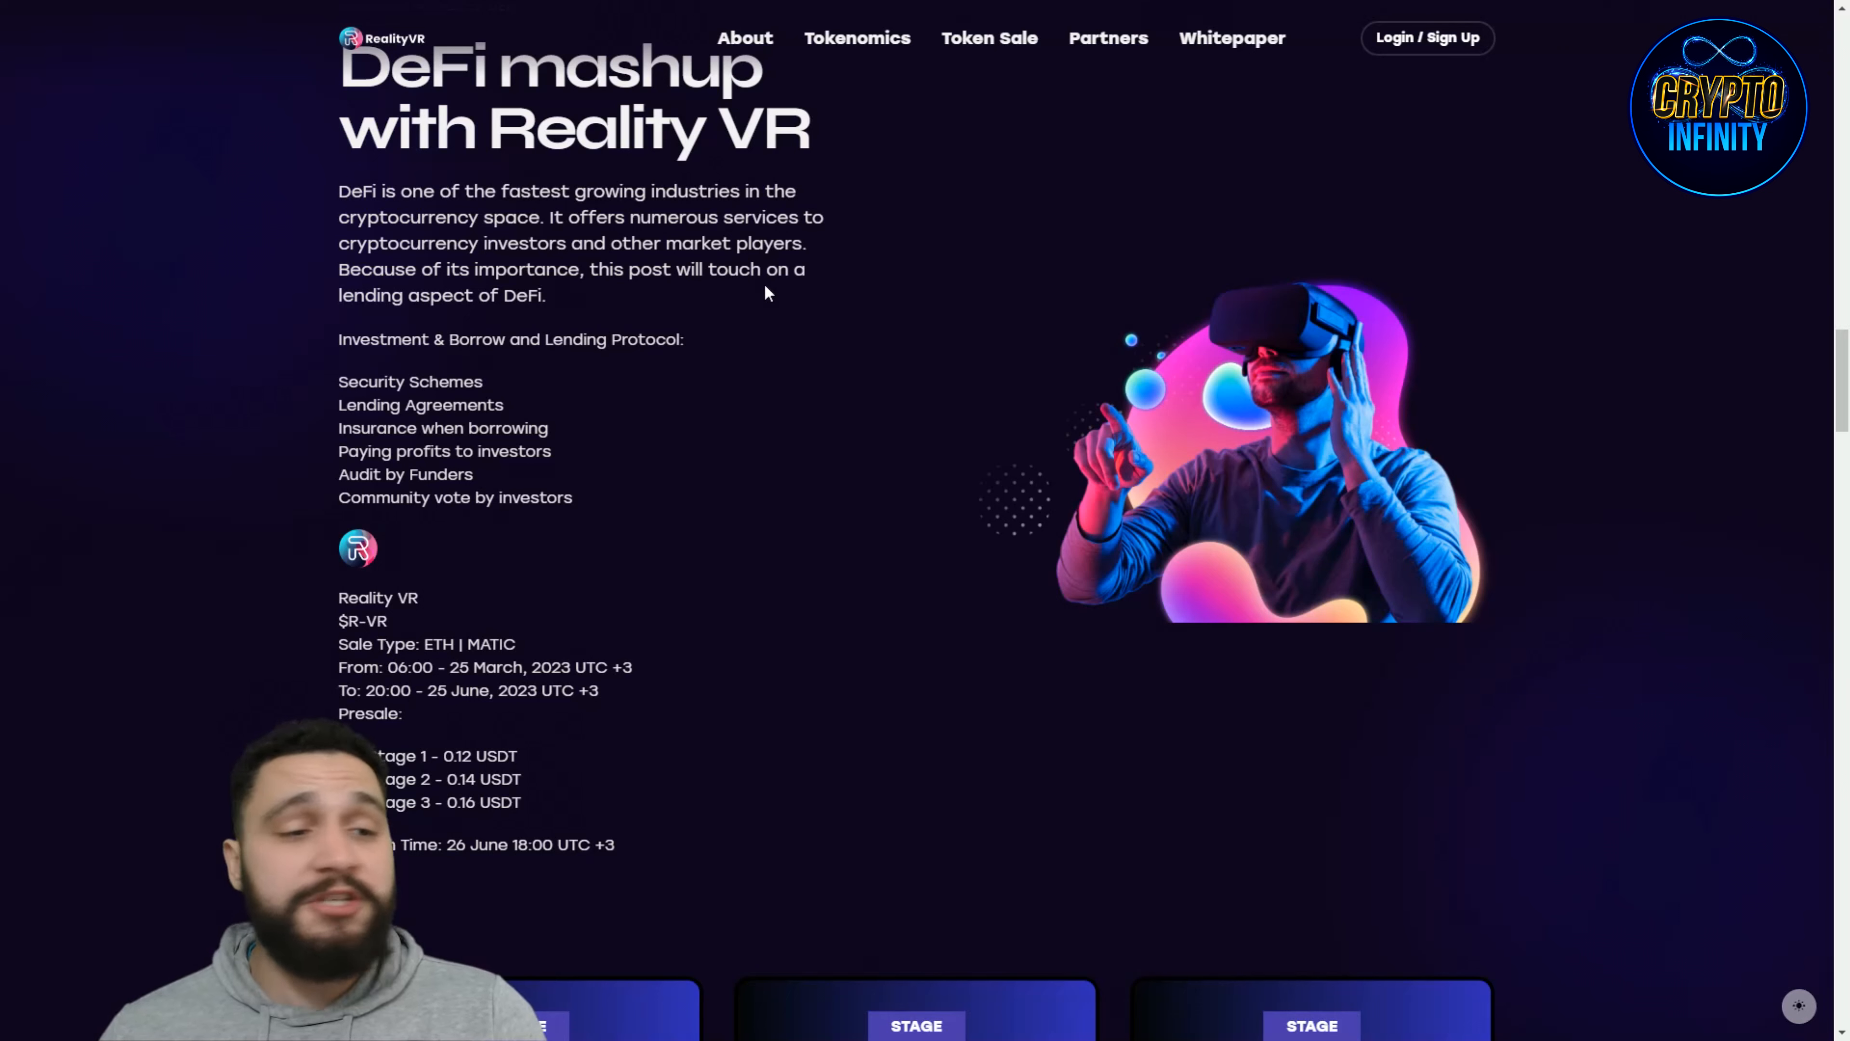
pyautogui.moveTo(758, 295)
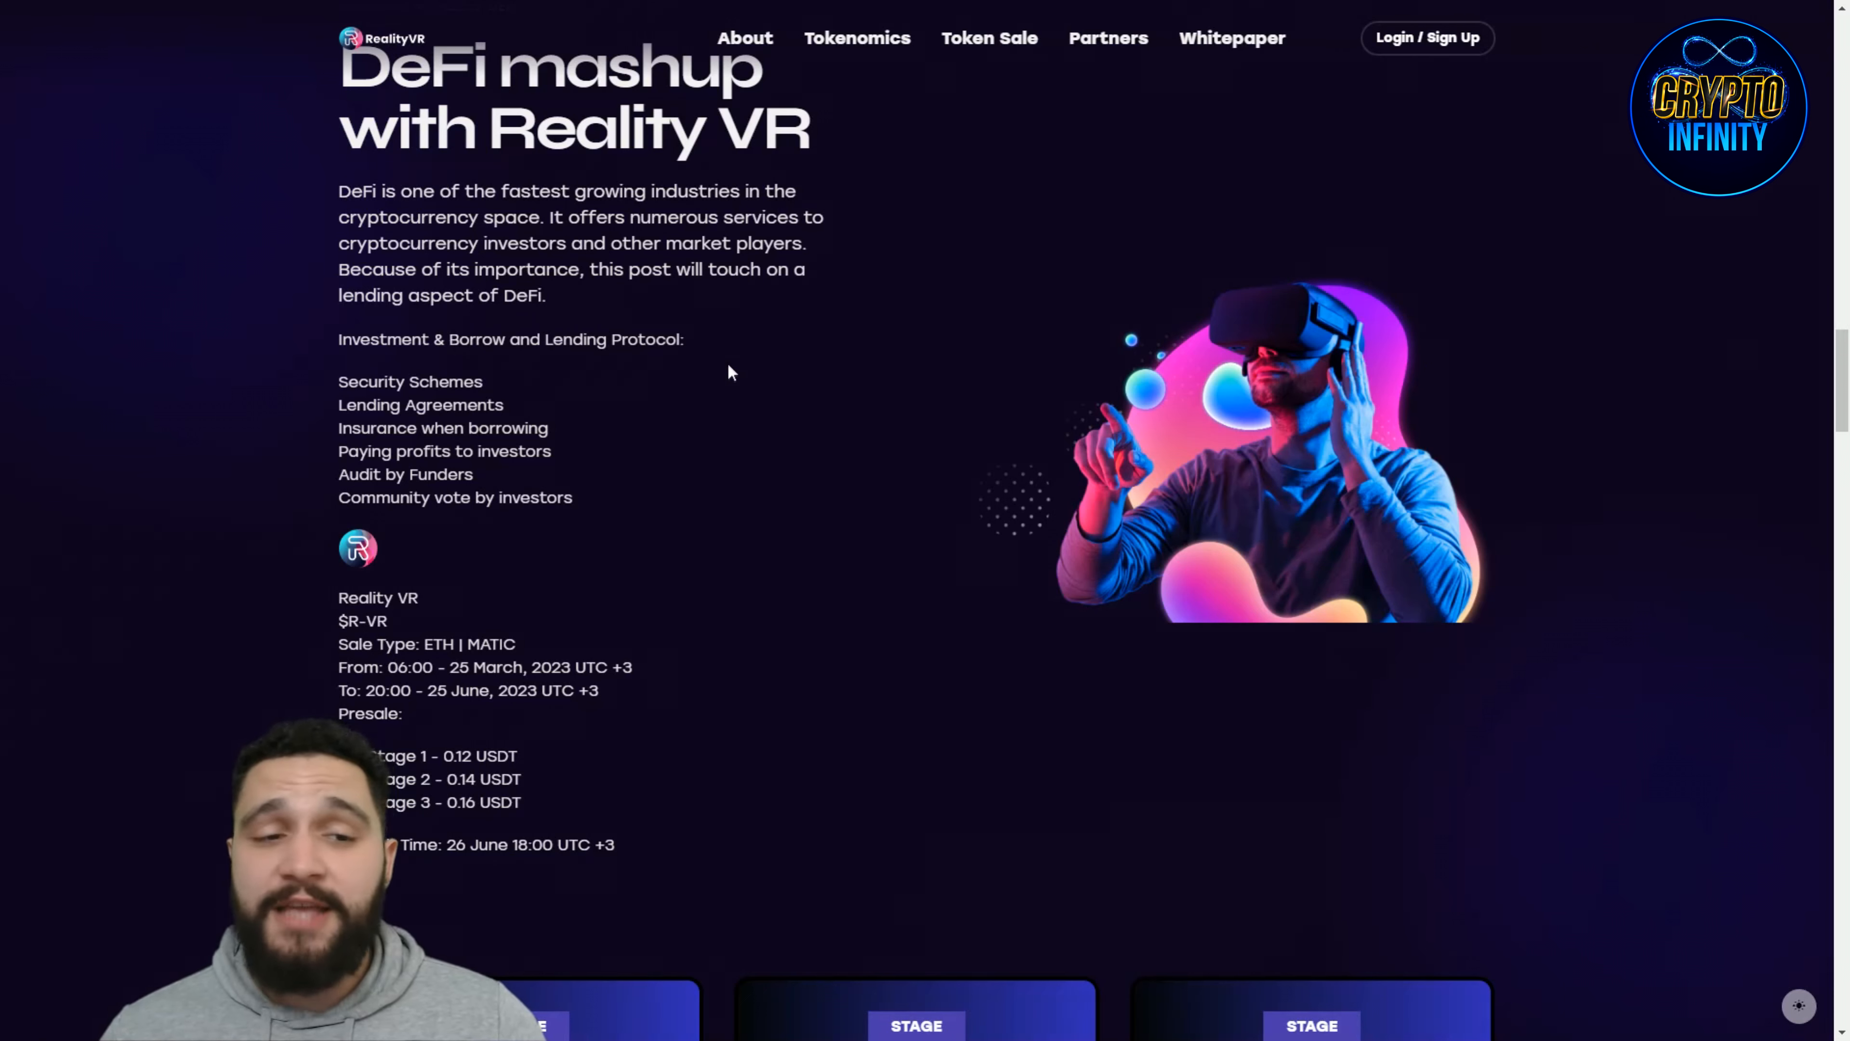
pyautogui.moveTo(903, 427)
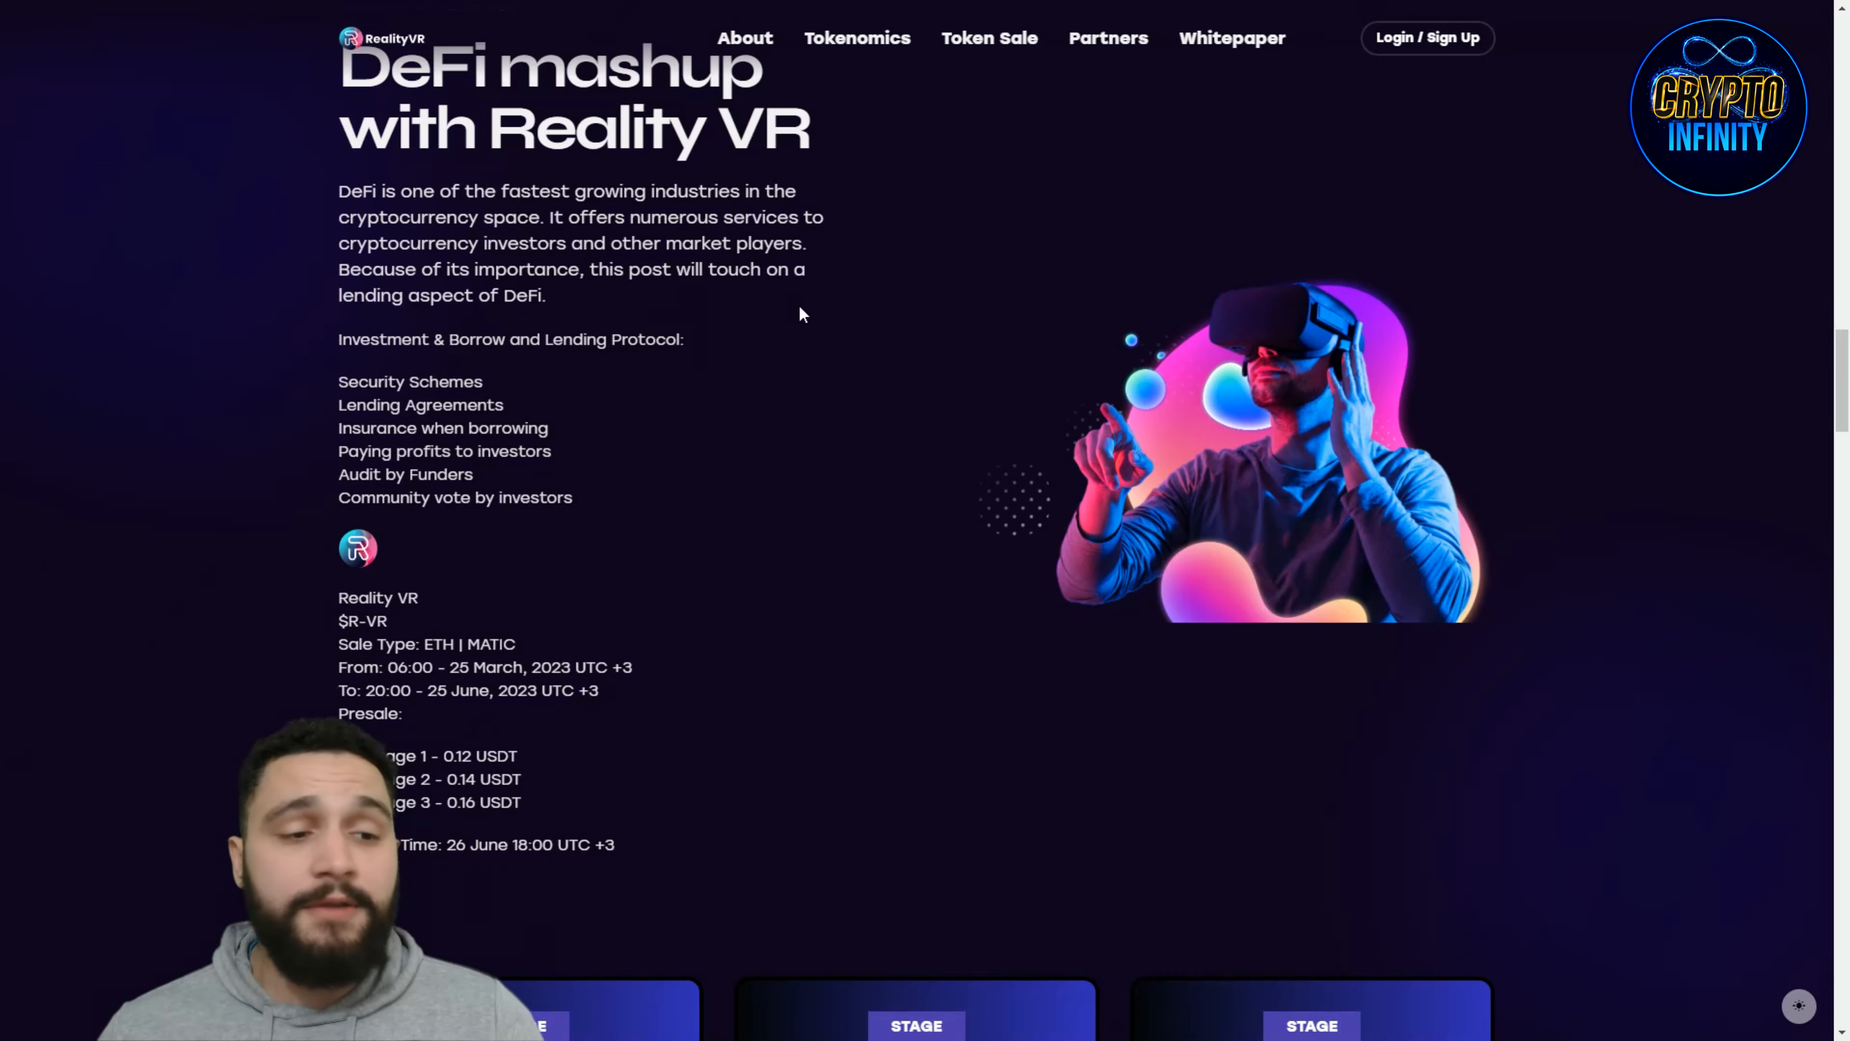
pyautogui.scroll(-3)
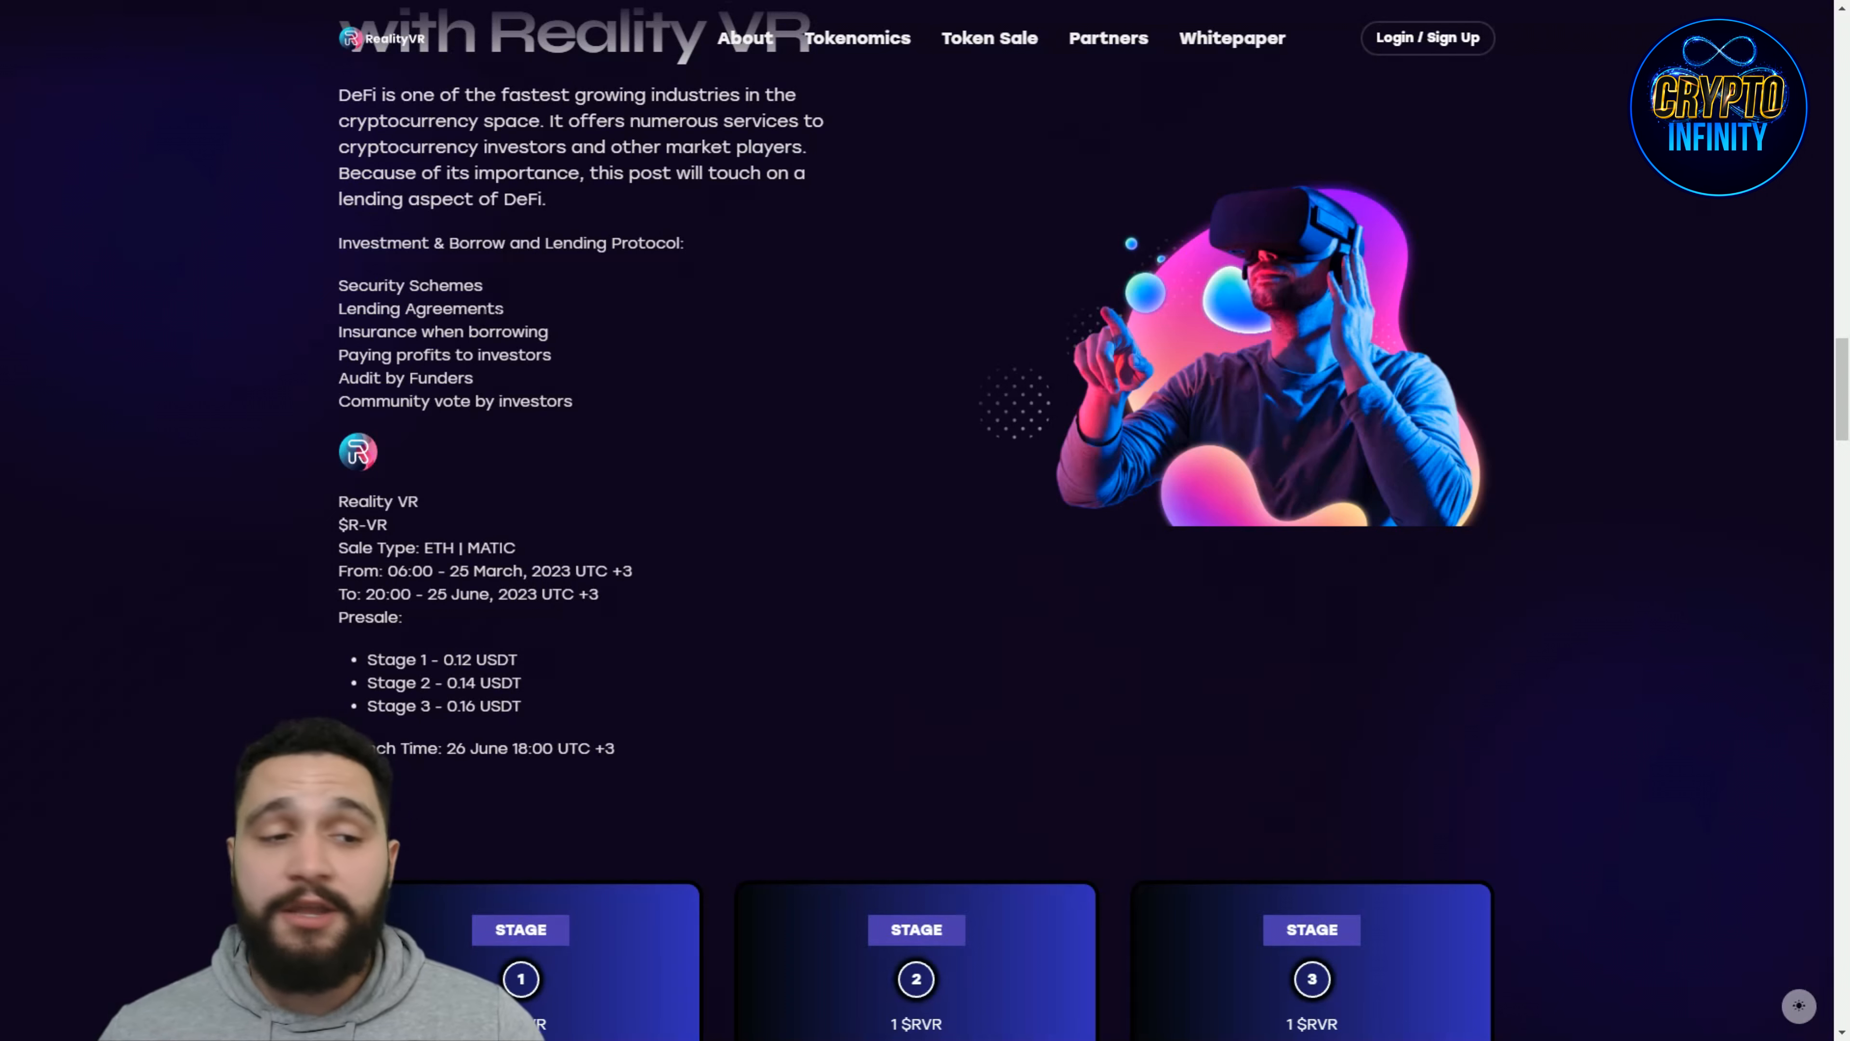
pyautogui.moveTo(578, 354)
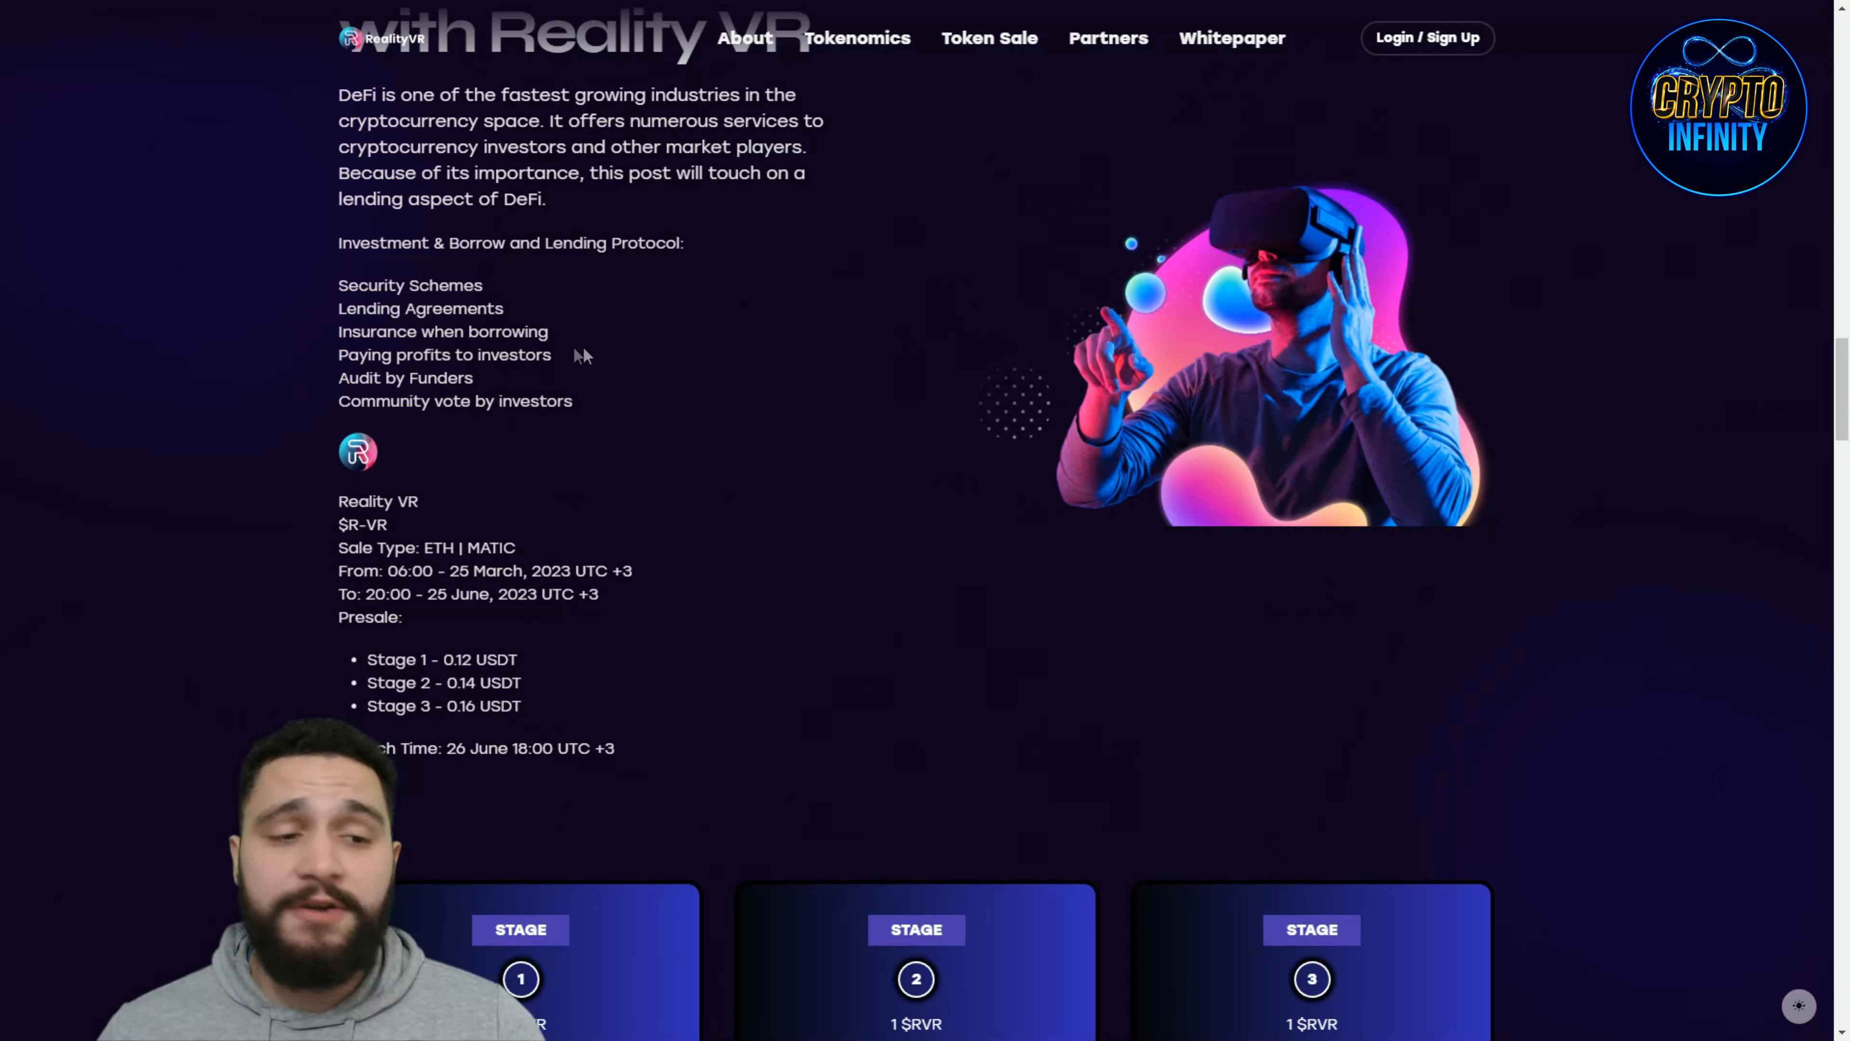
pyautogui.moveTo(720, 364)
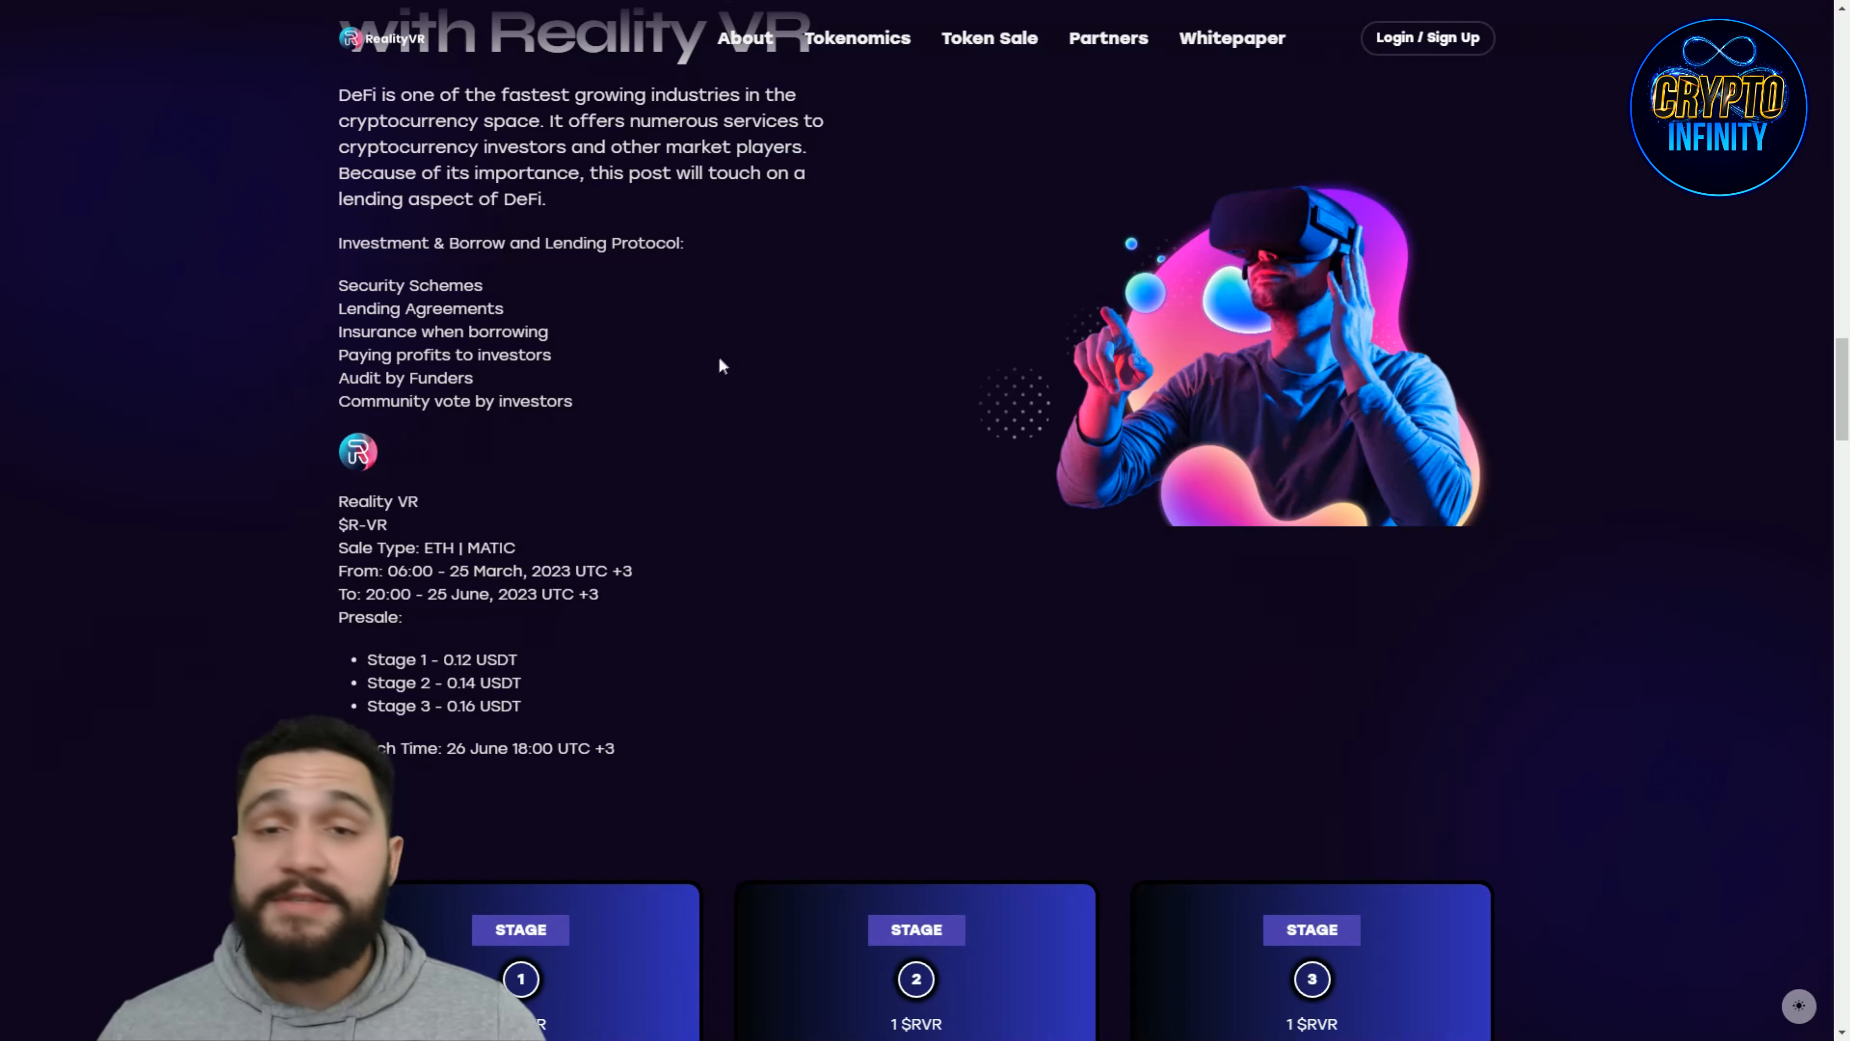
pyautogui.scroll(-3)
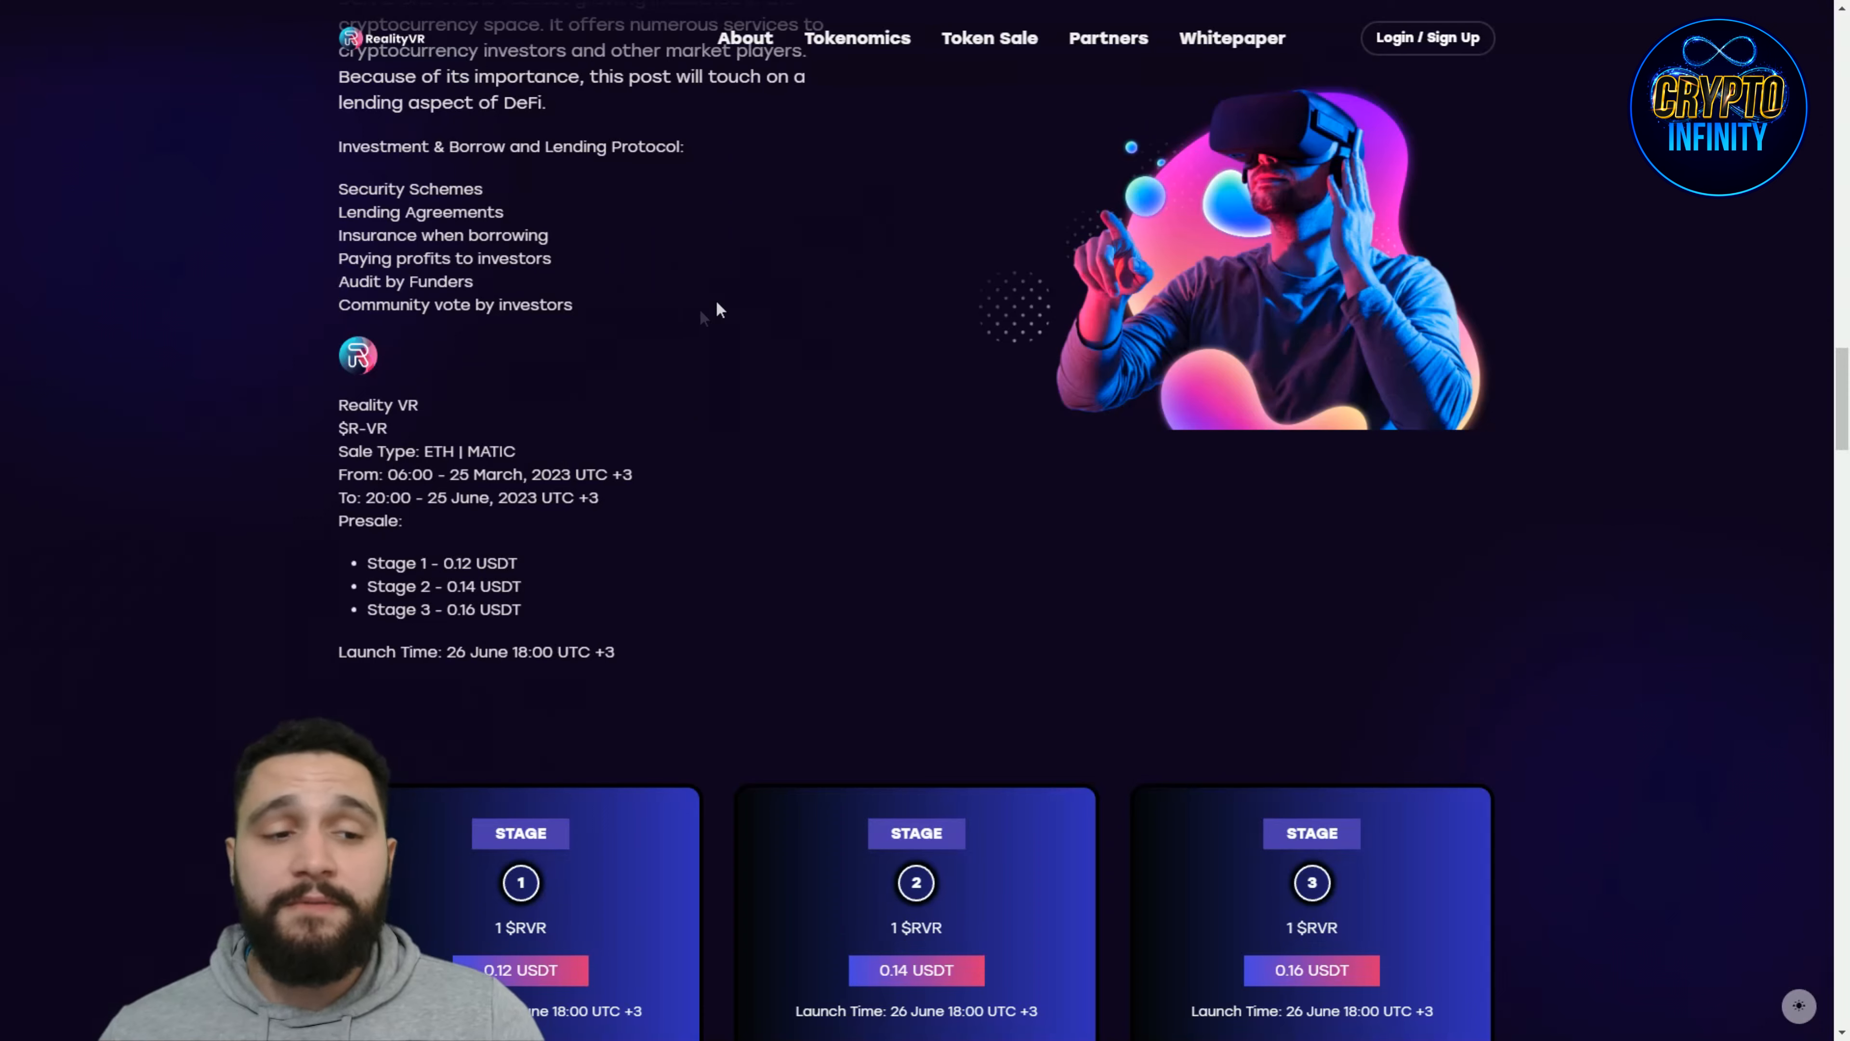
pyautogui.scroll(-3)
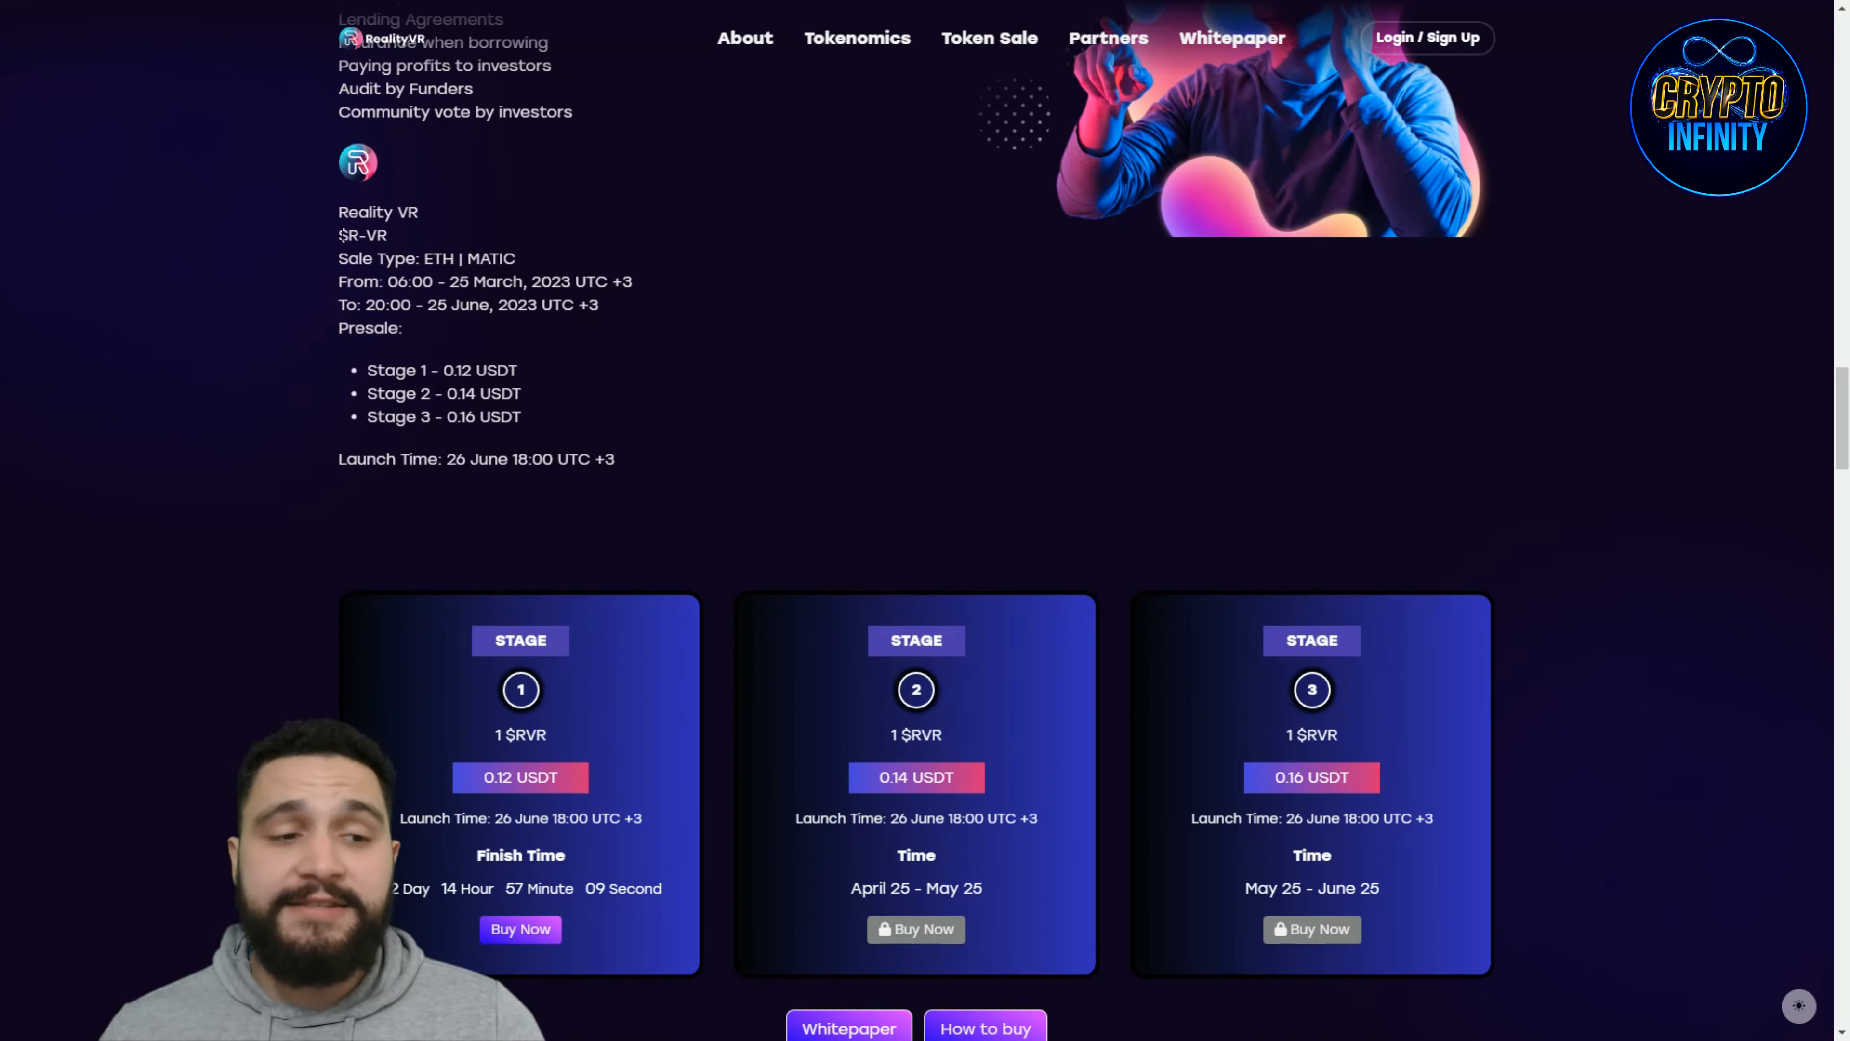
# Step: Scroll past the stage cards through the Bonus Structure tiers (3%–12% for $500–$10,000) to the Stake $RVR steps
pyautogui.scroll(-3)
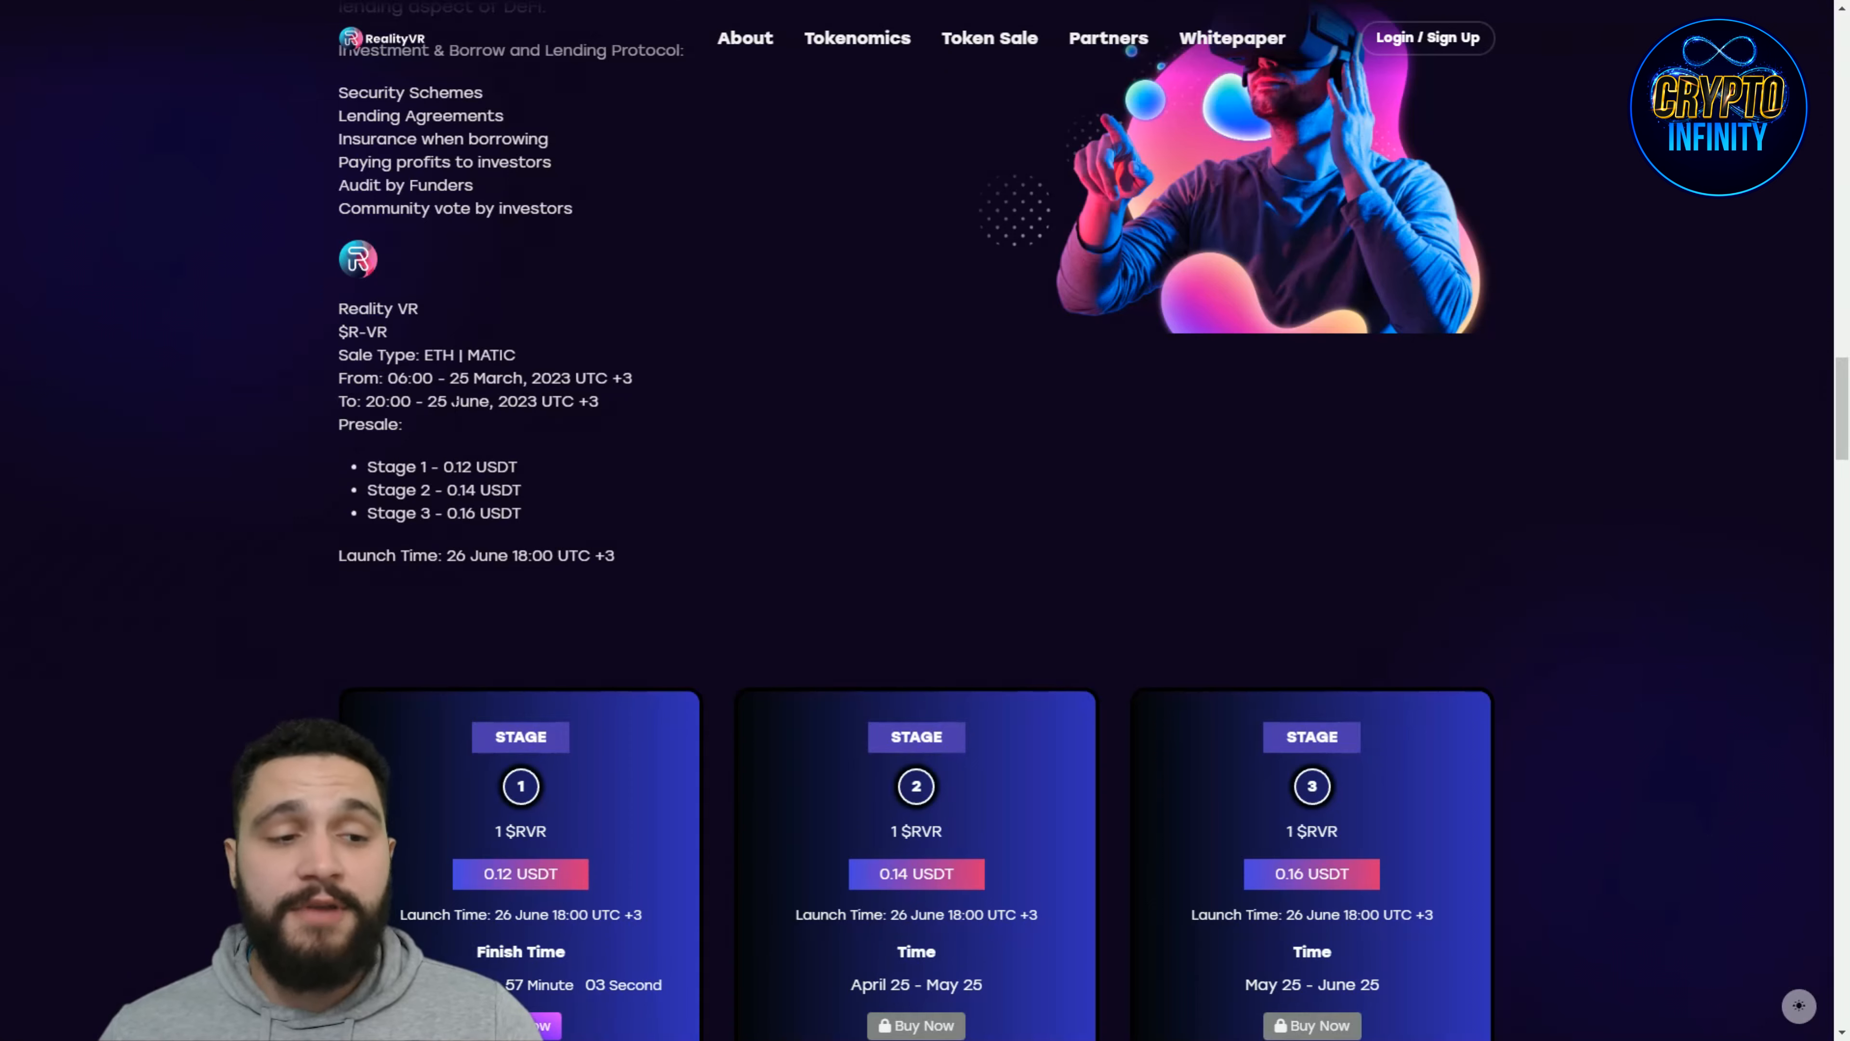
pyautogui.scroll(-3)
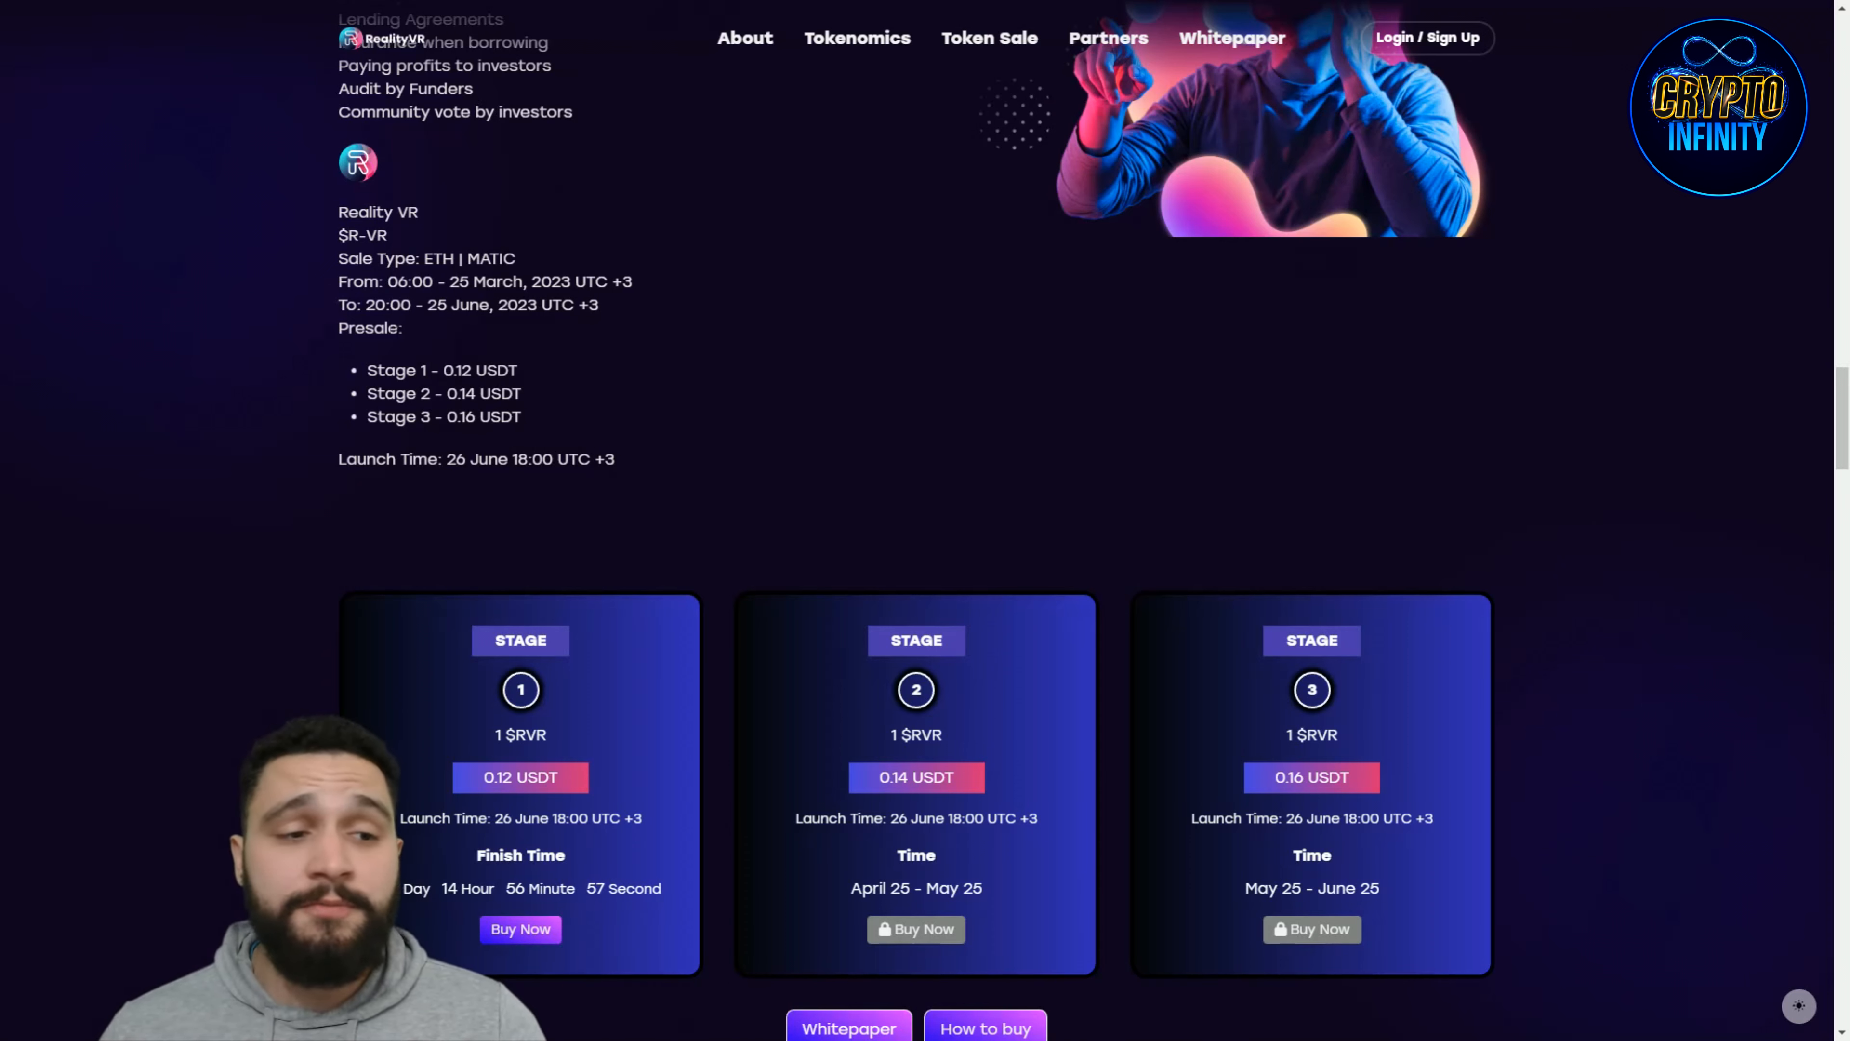
pyautogui.scroll(-3)
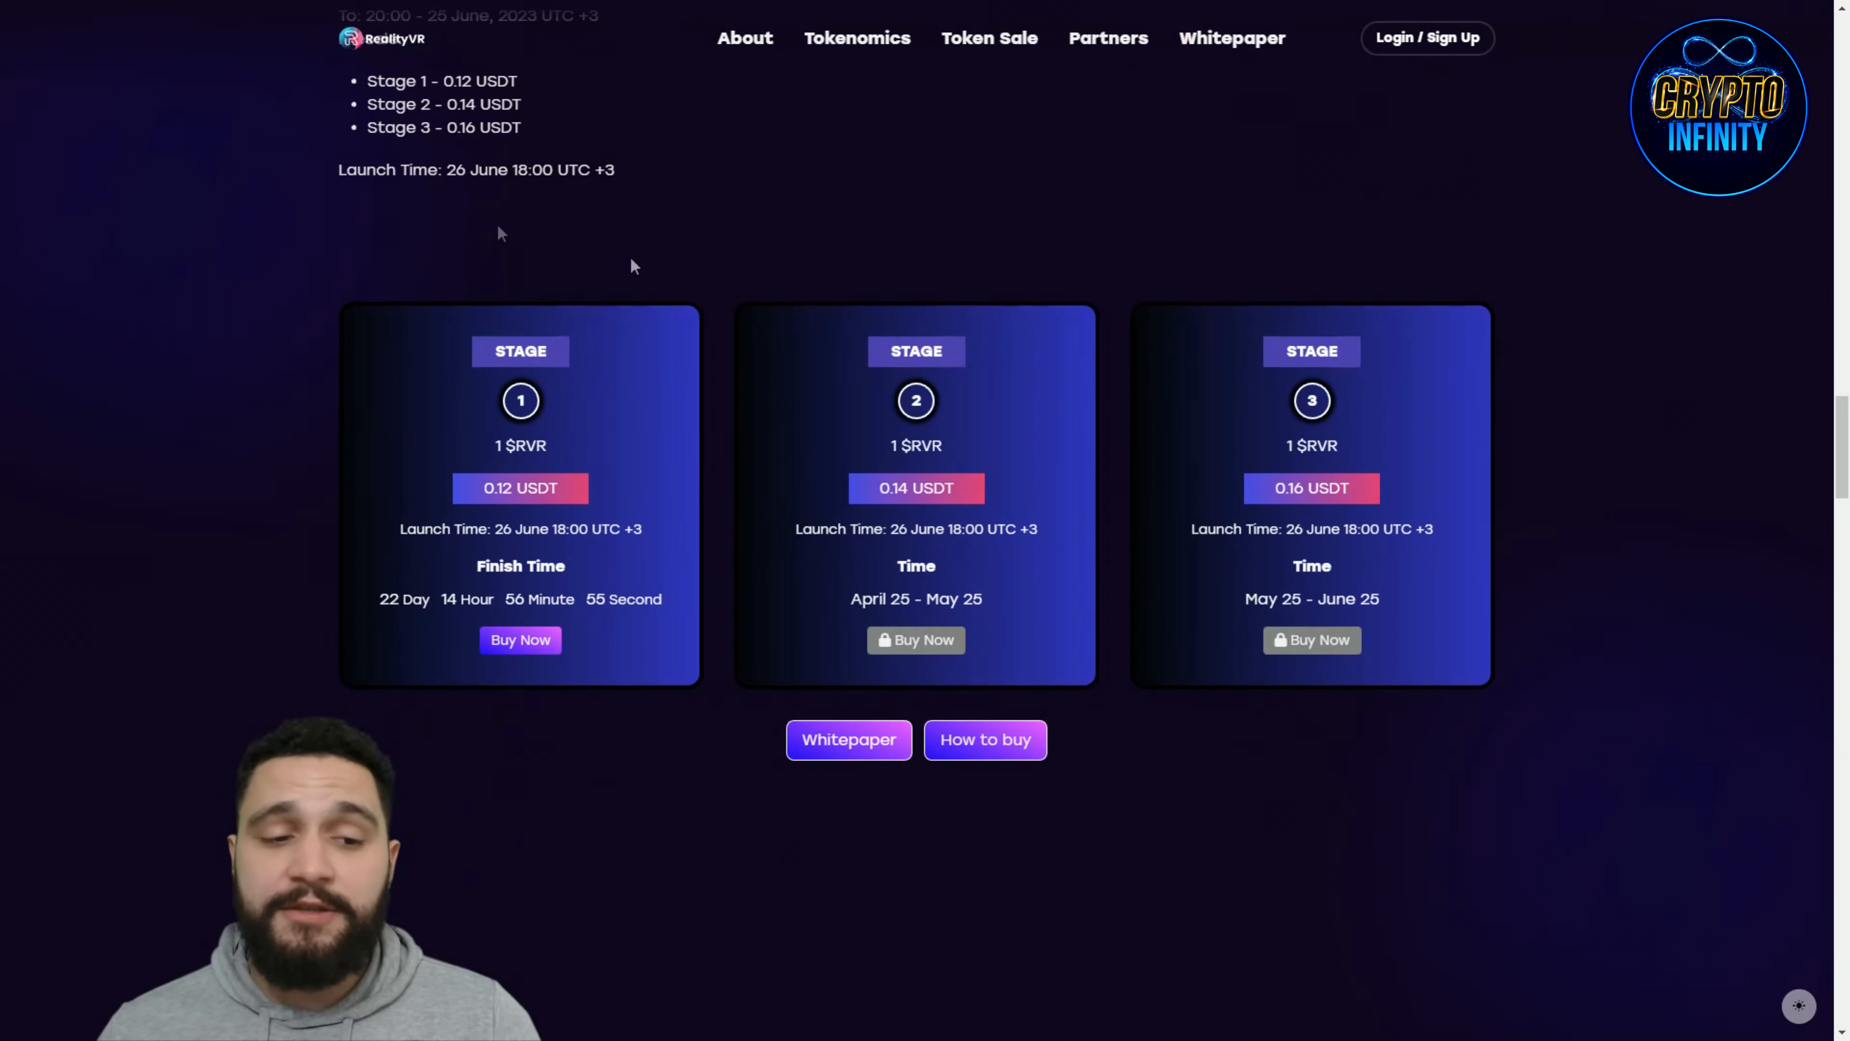
pyautogui.moveTo(396, 625)
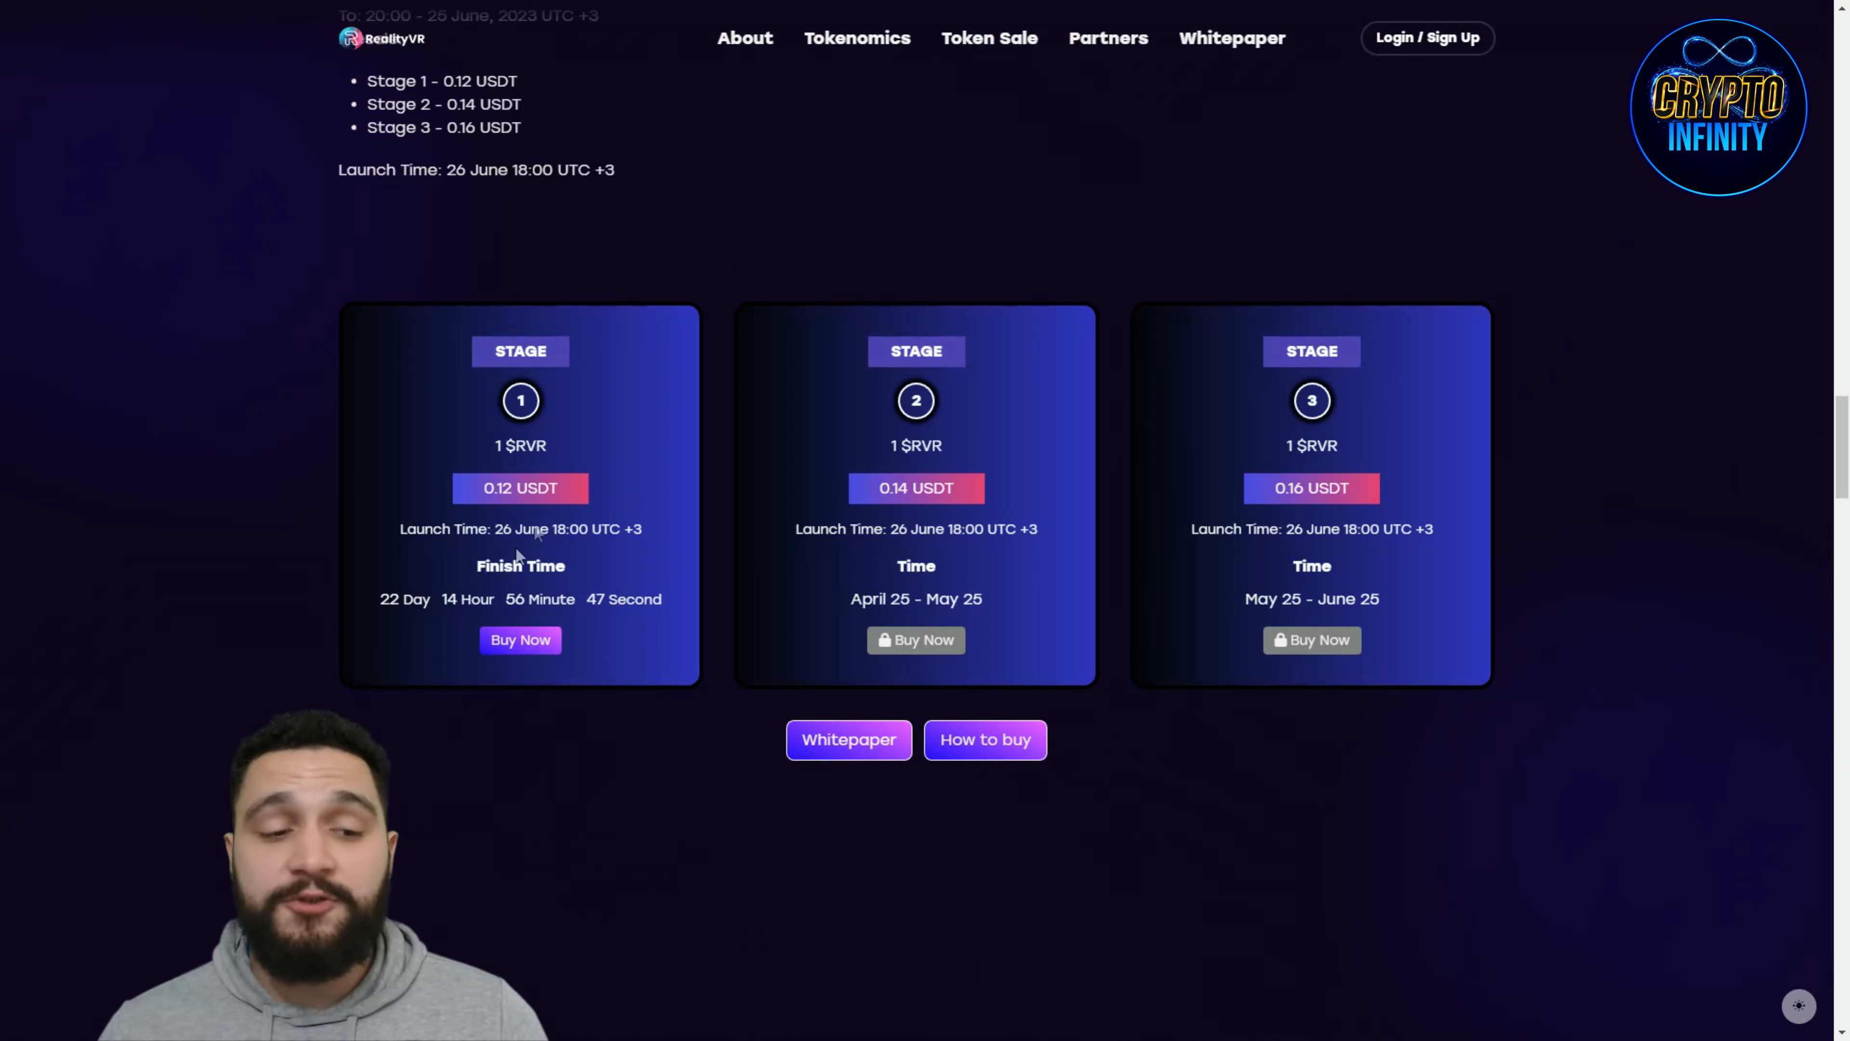
pyautogui.moveTo(1043, 178)
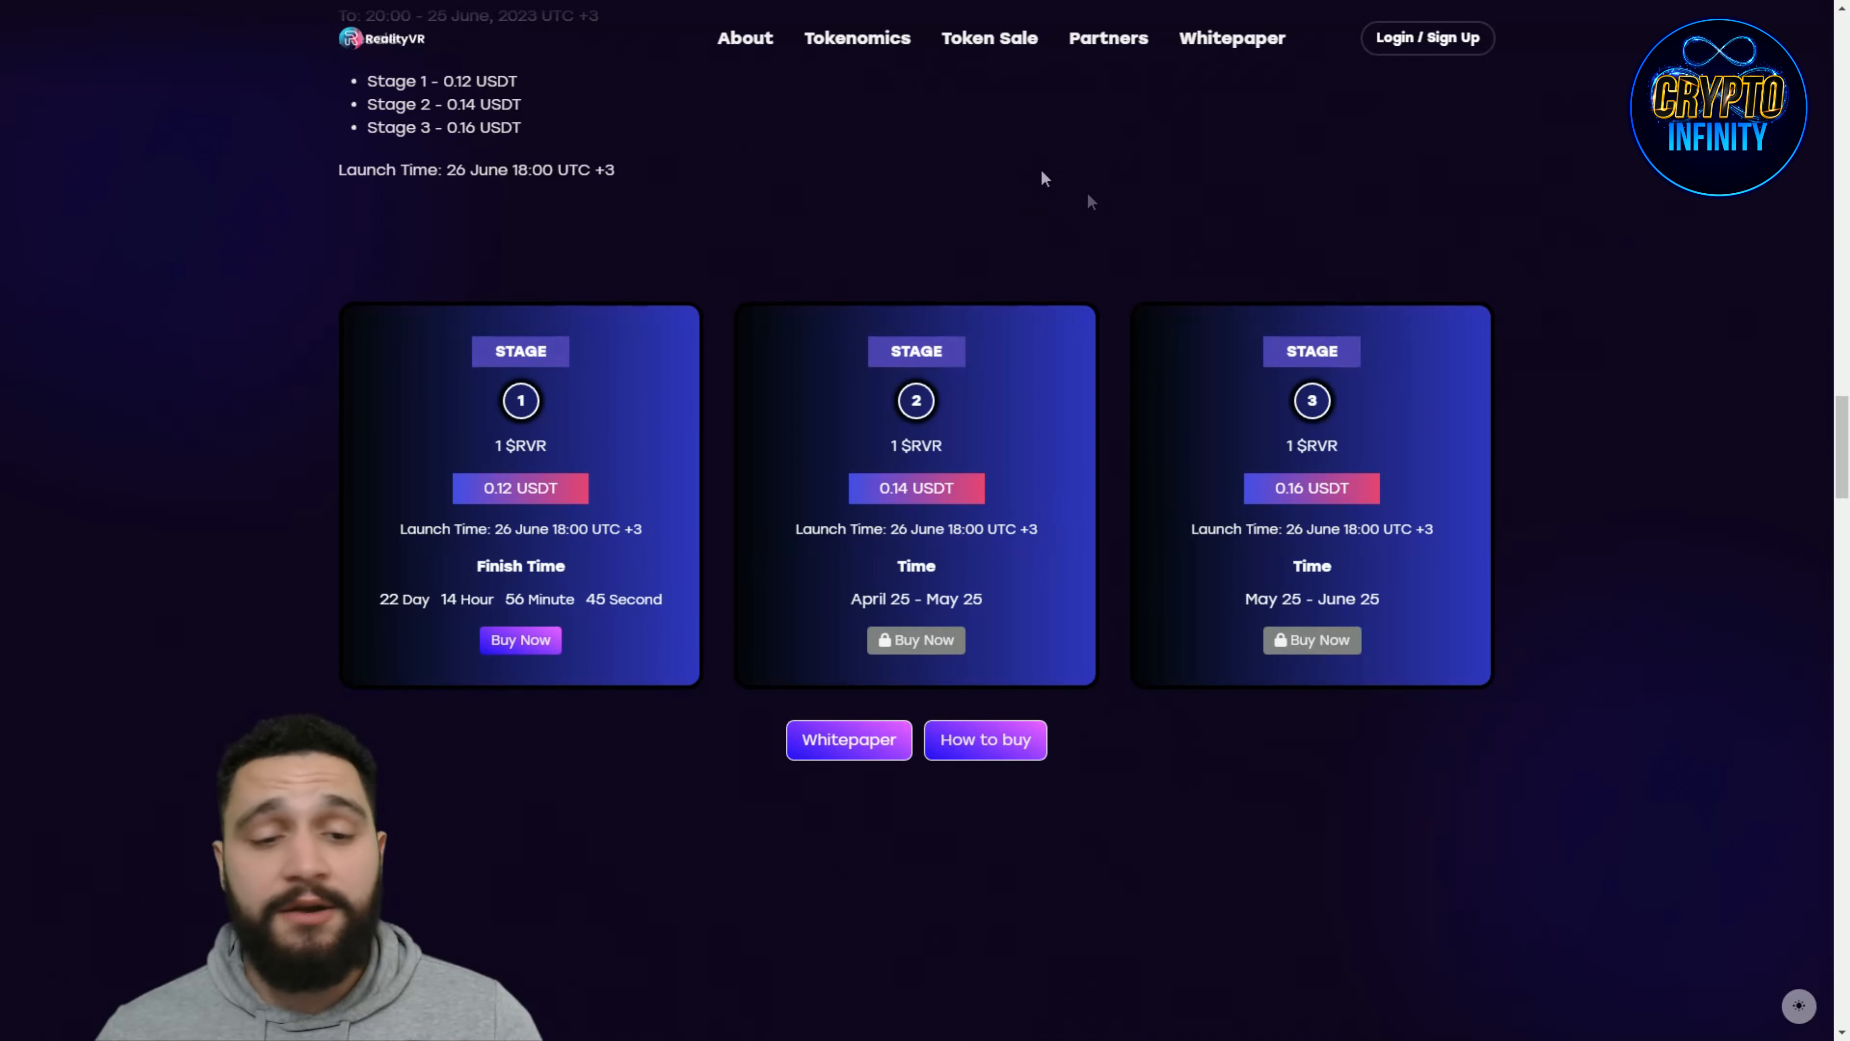
pyautogui.moveTo(1062, 488)
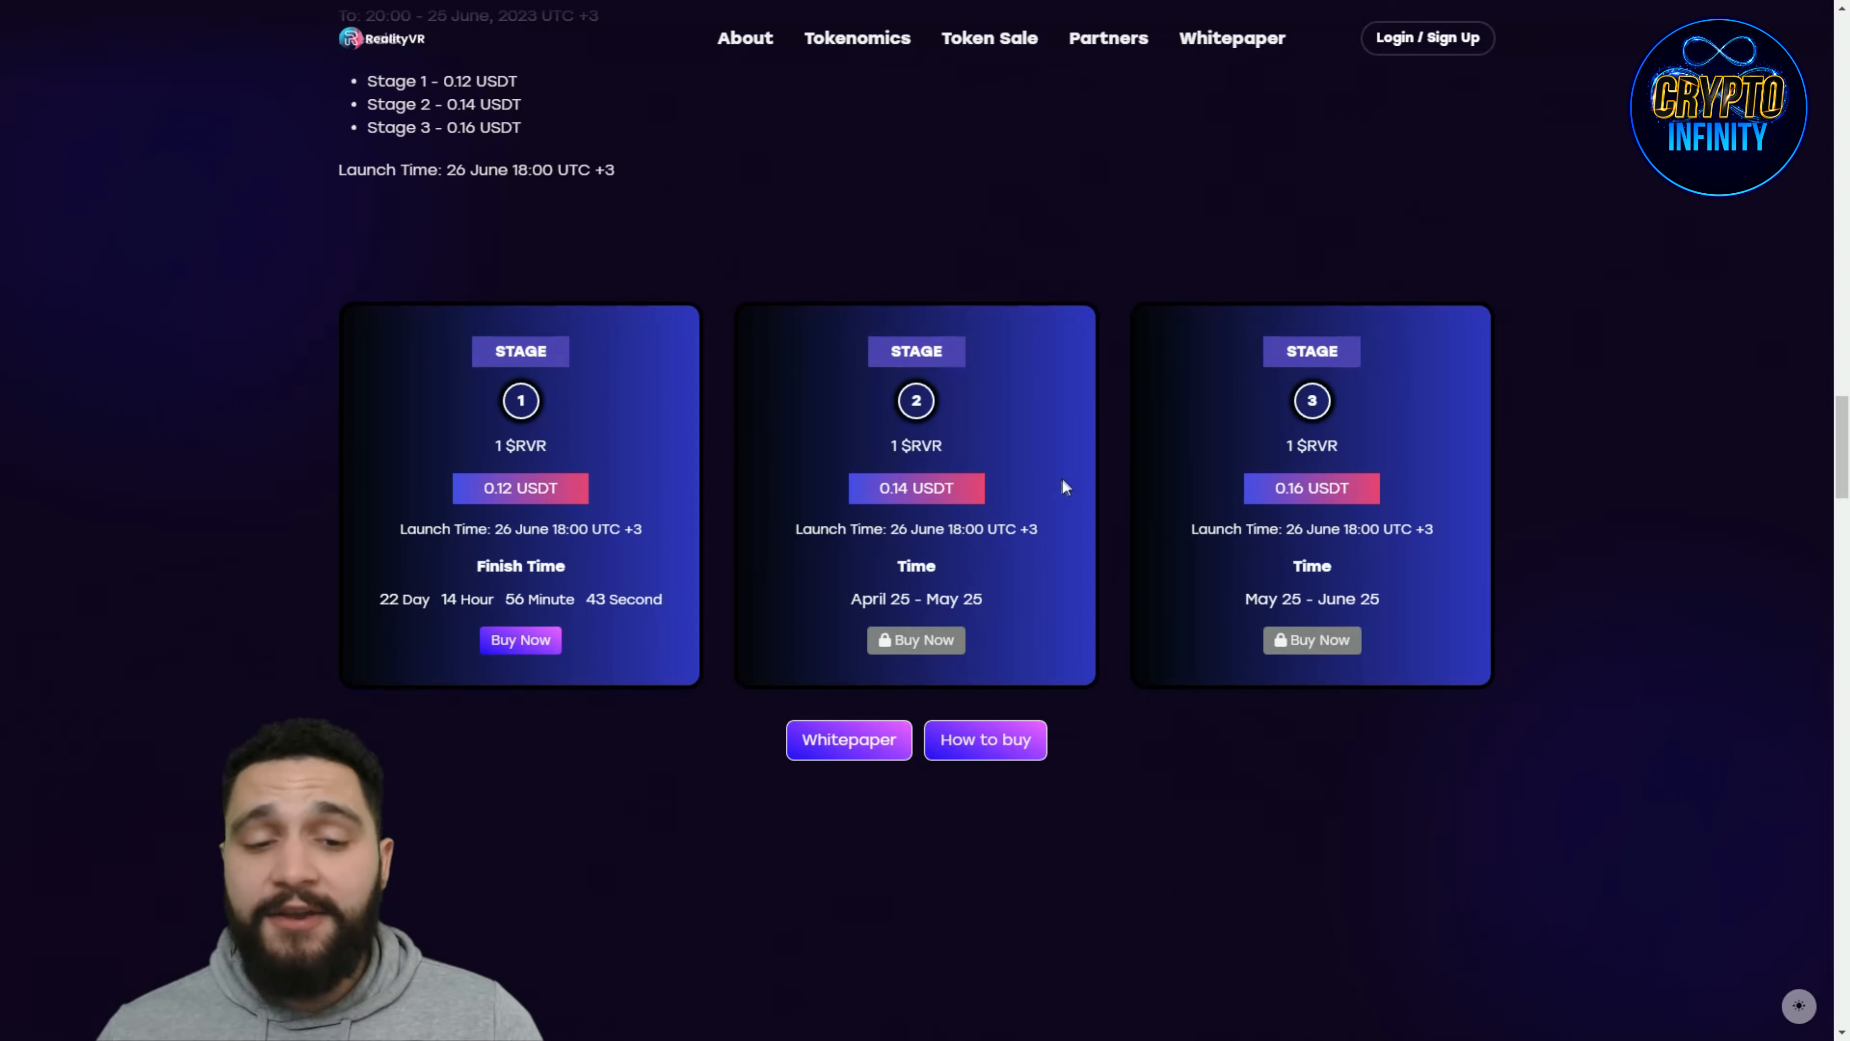
pyautogui.scroll(-3)
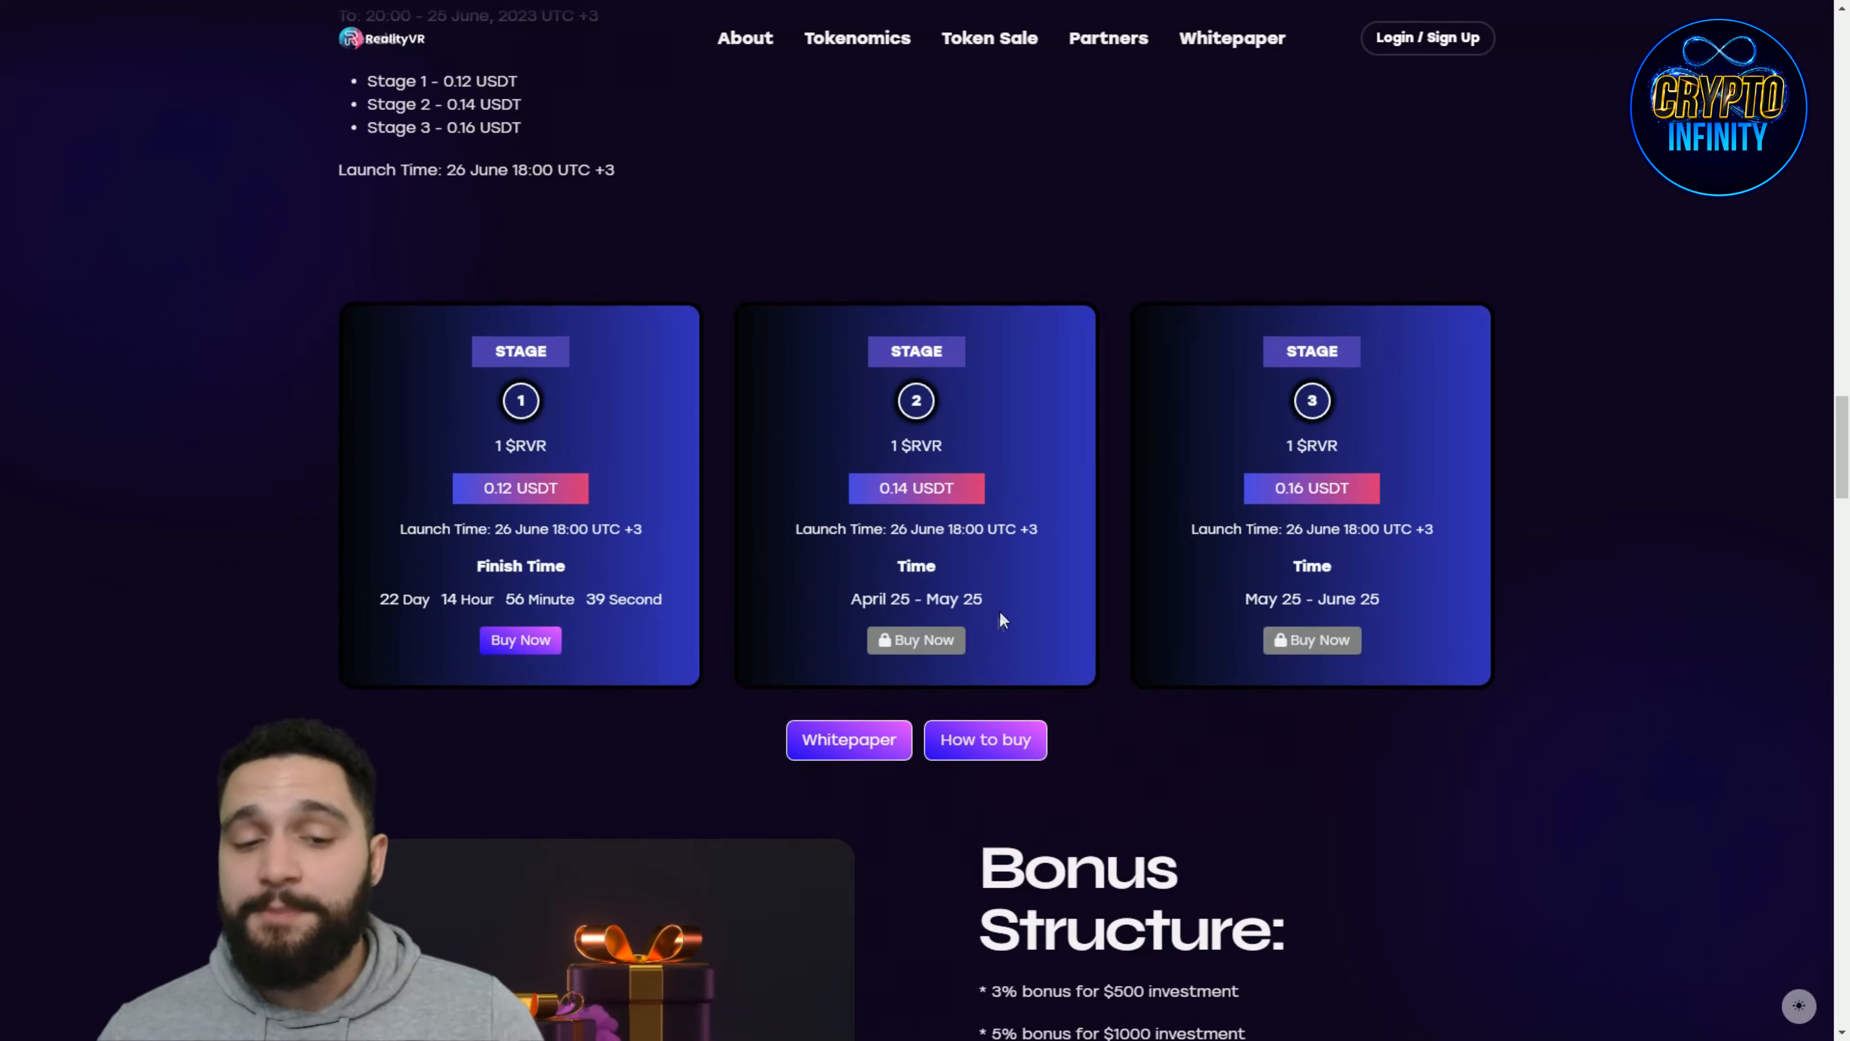
pyautogui.scroll(-3)
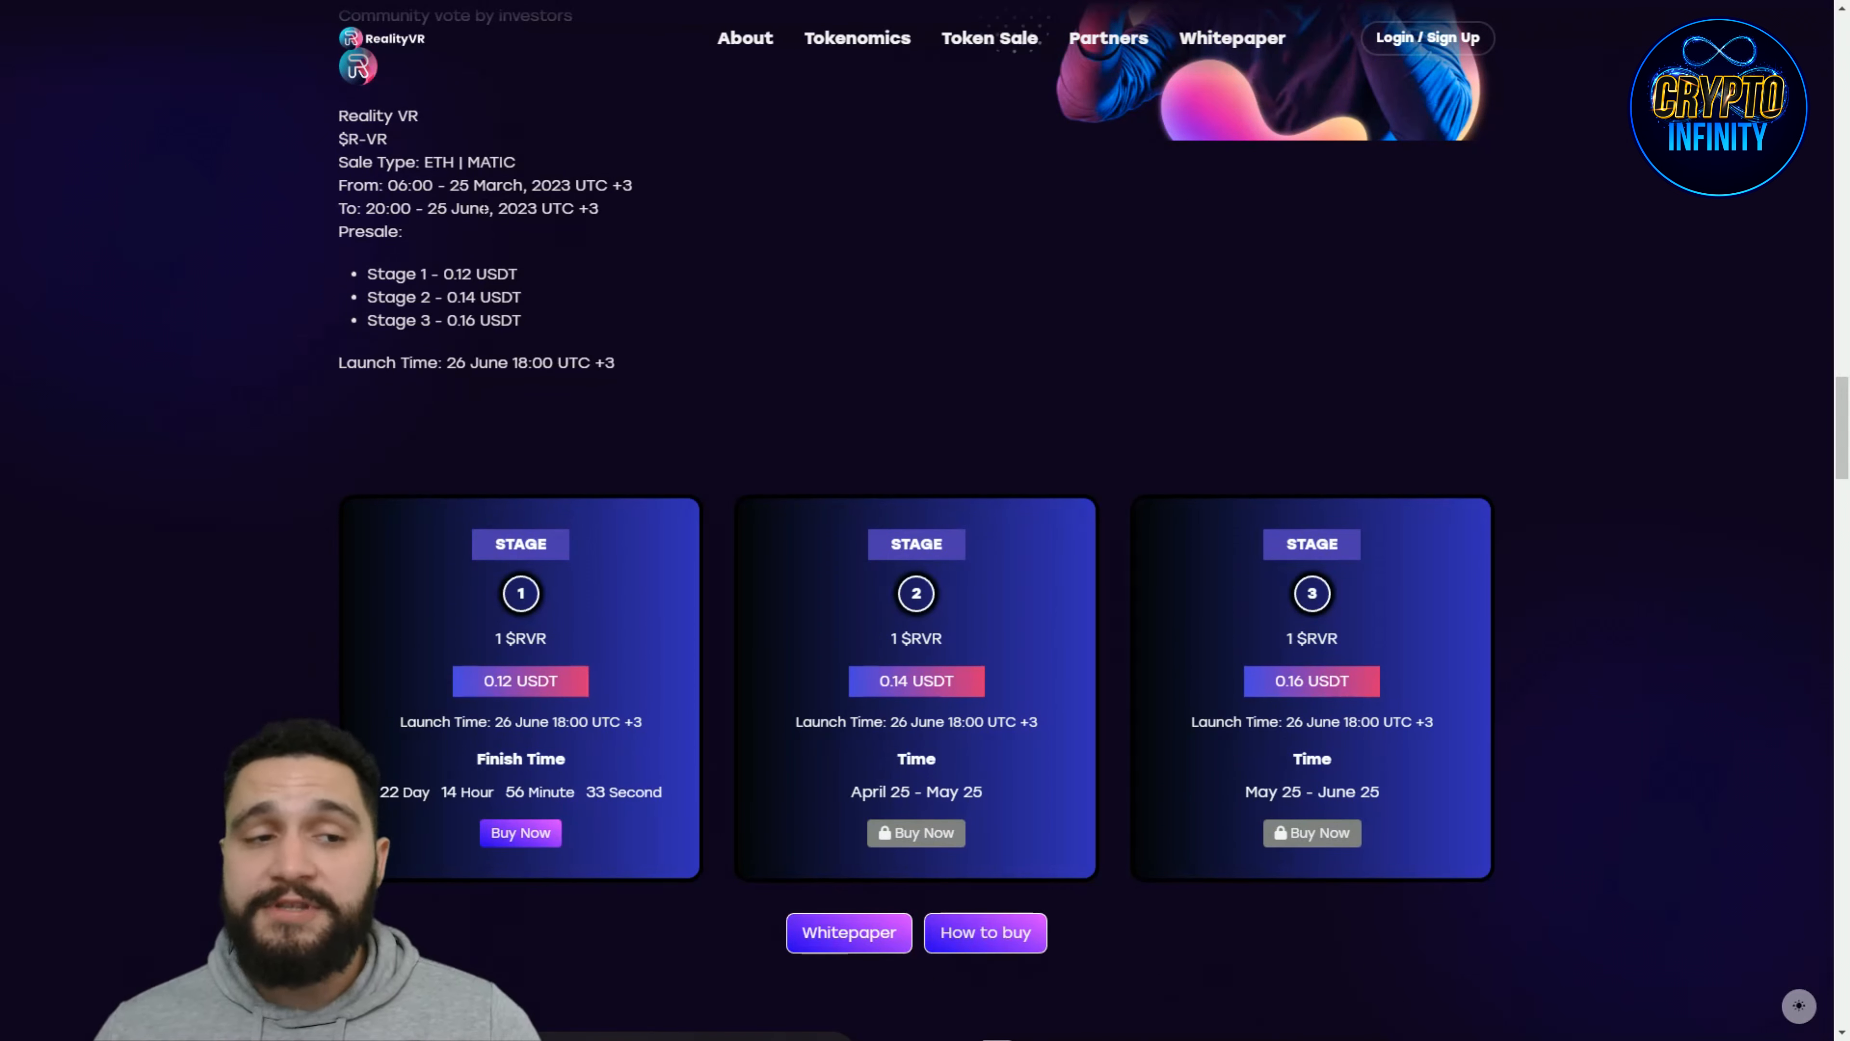
pyautogui.scroll(-3)
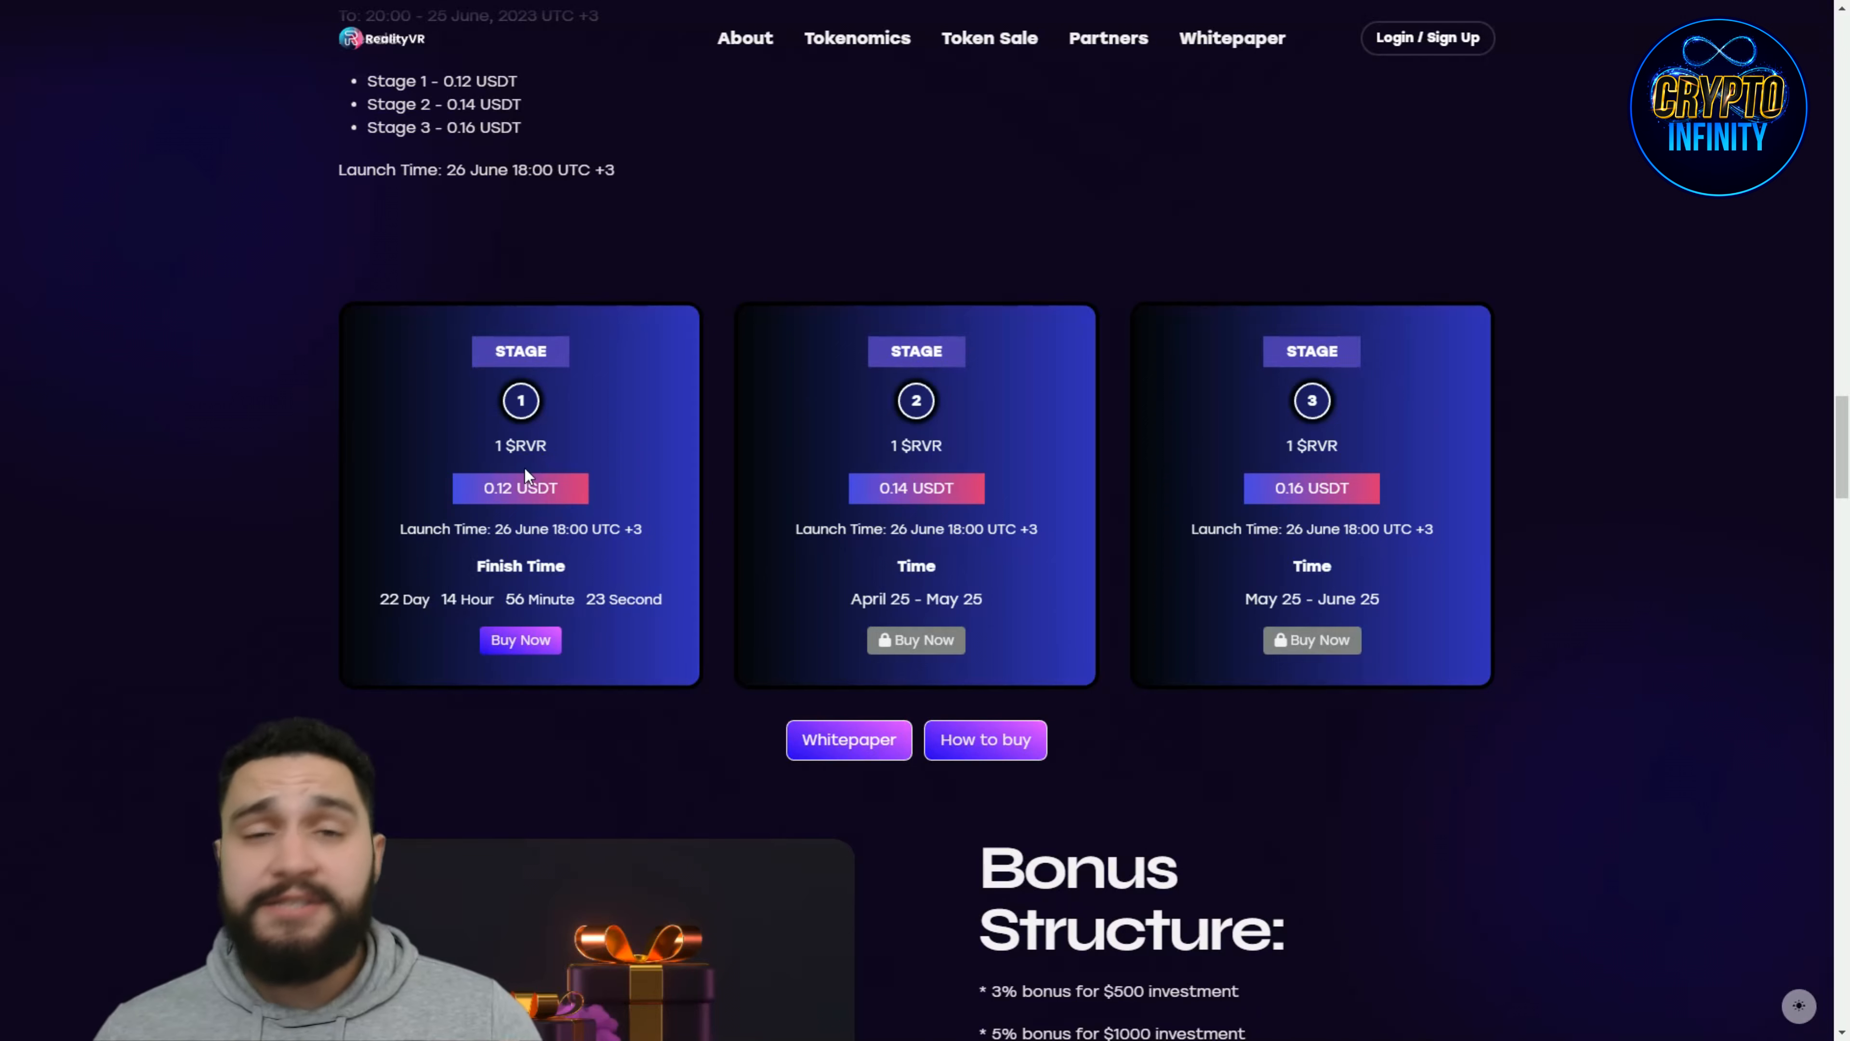
pyautogui.moveTo(1402, 482)
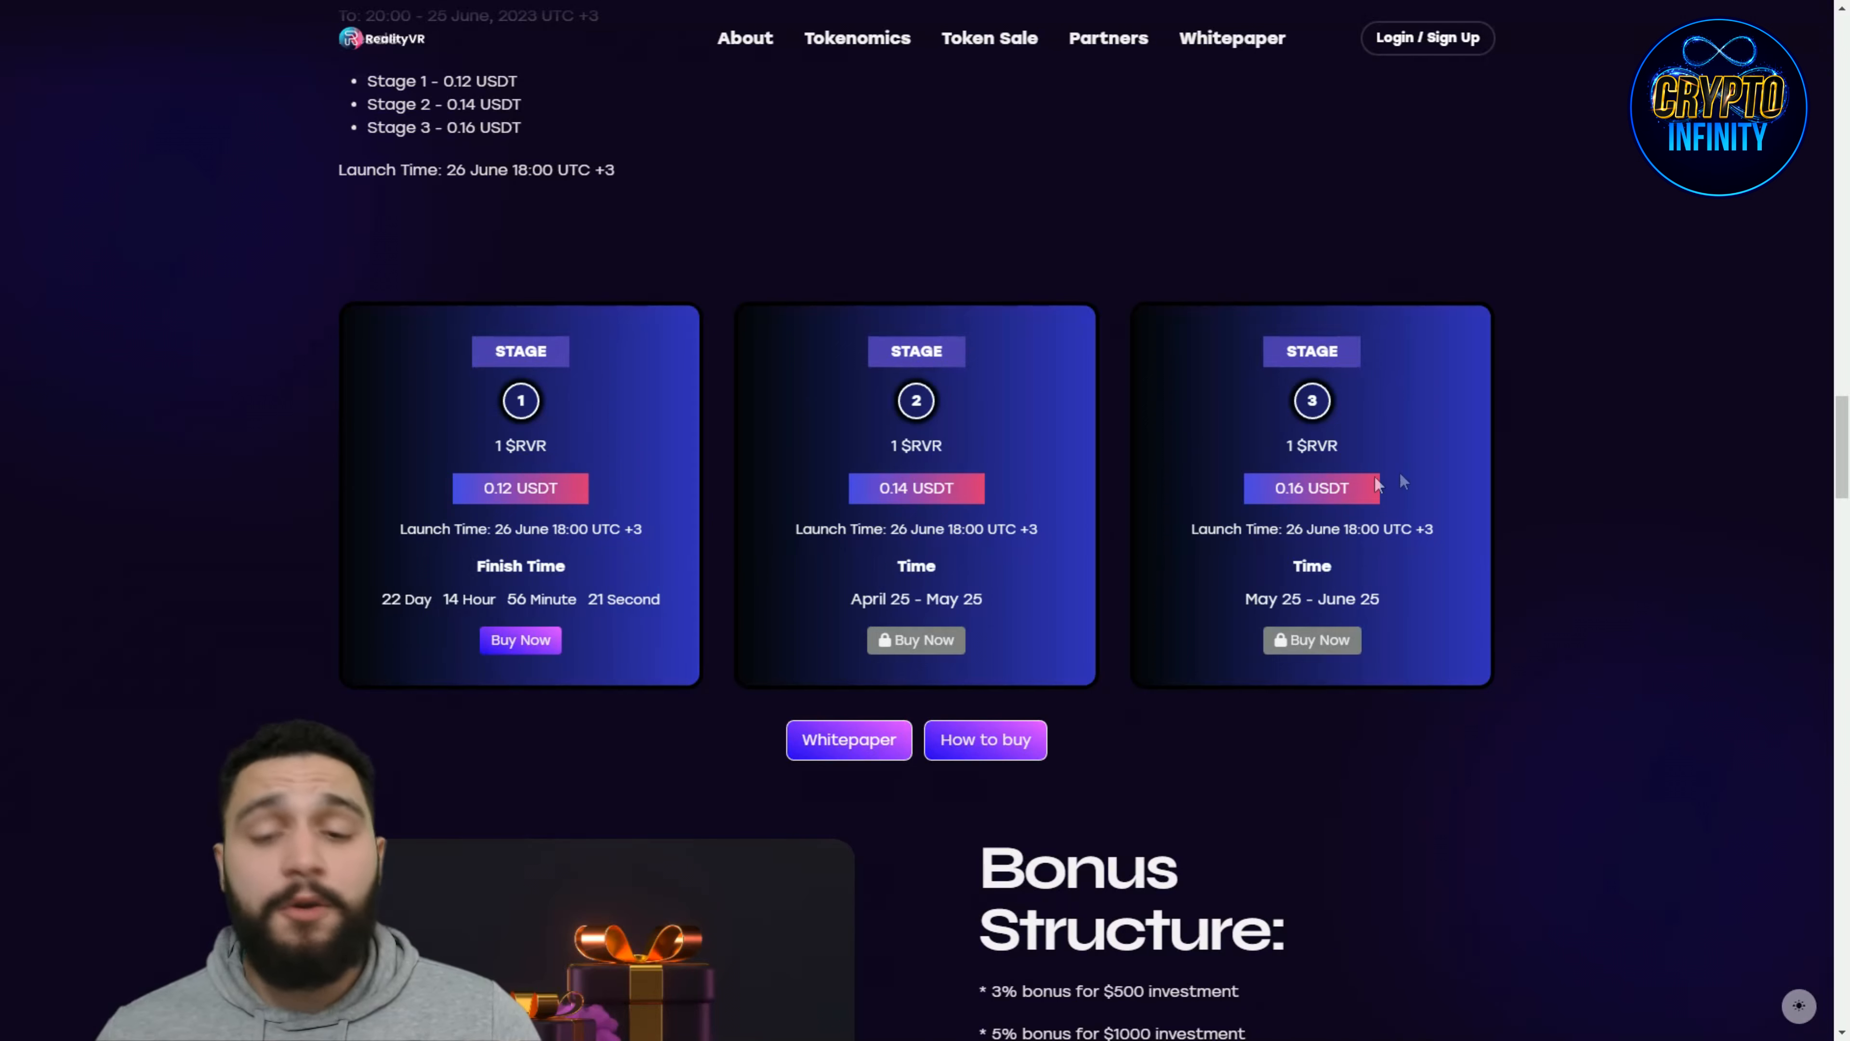
pyautogui.scroll(-3)
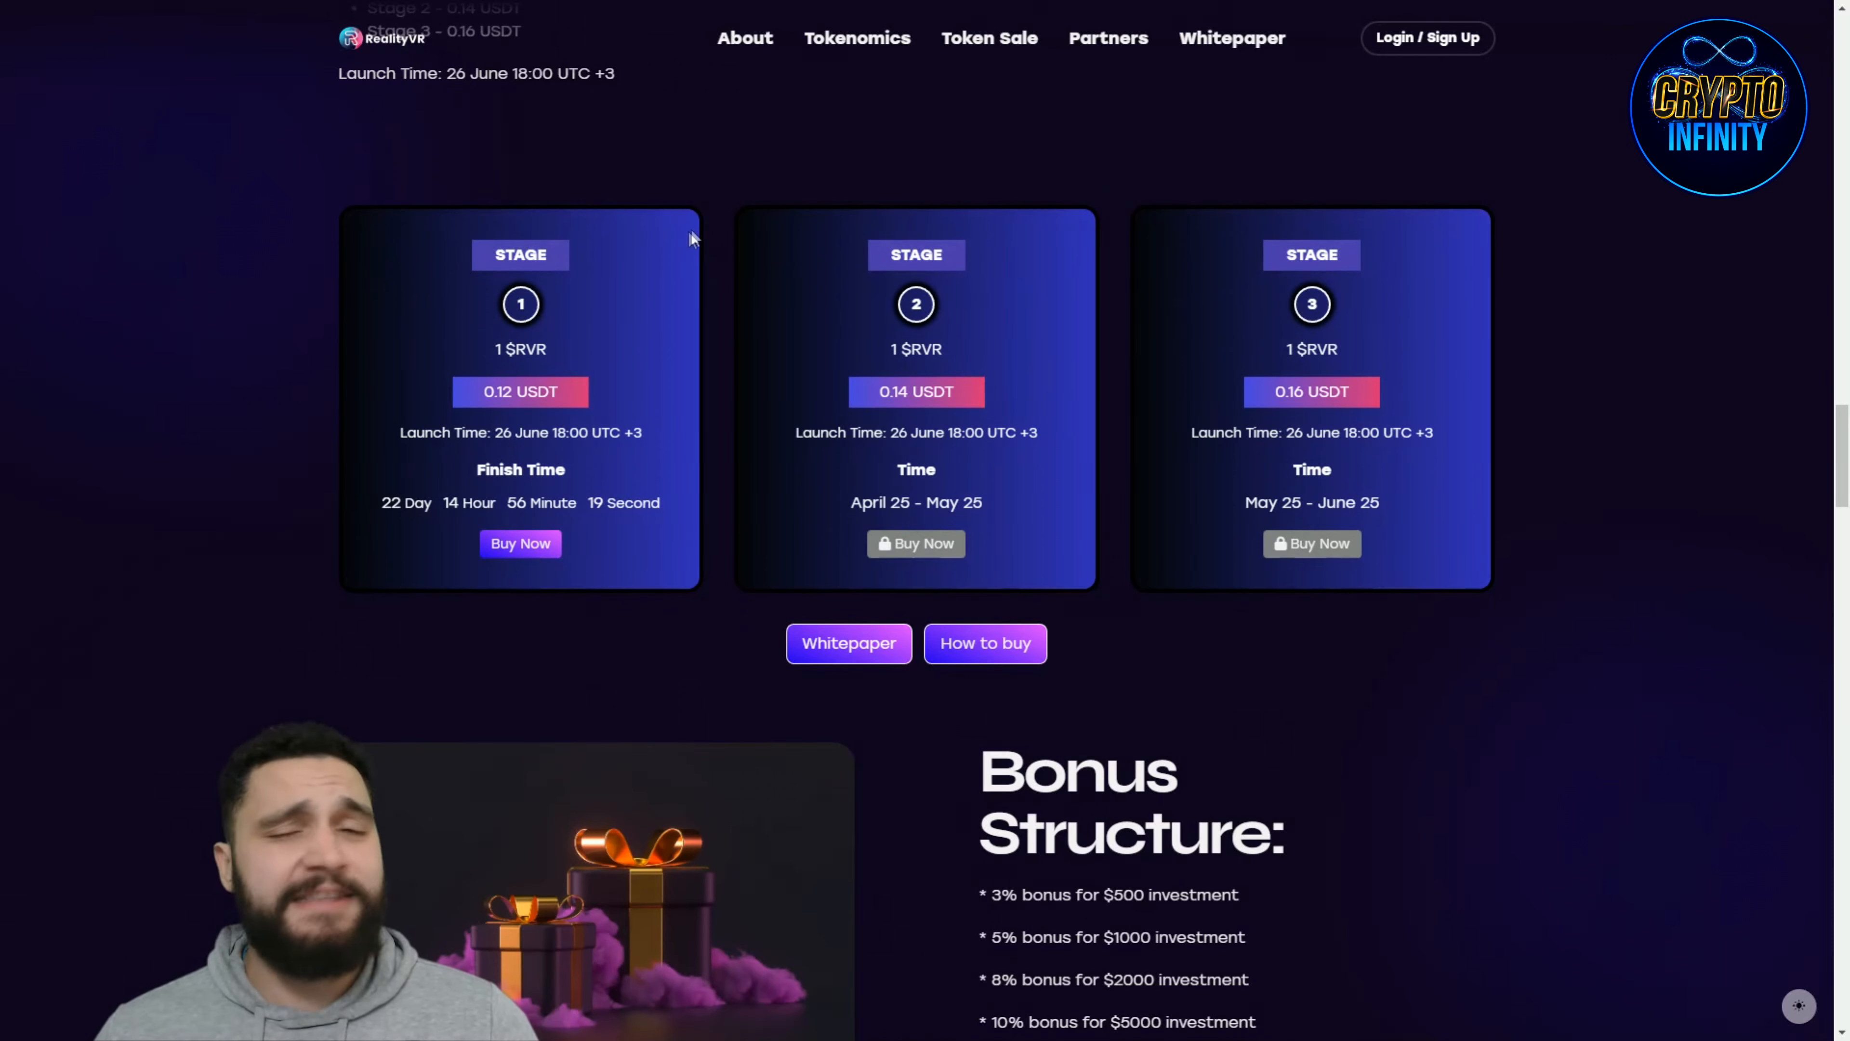
pyautogui.moveTo(621, 475)
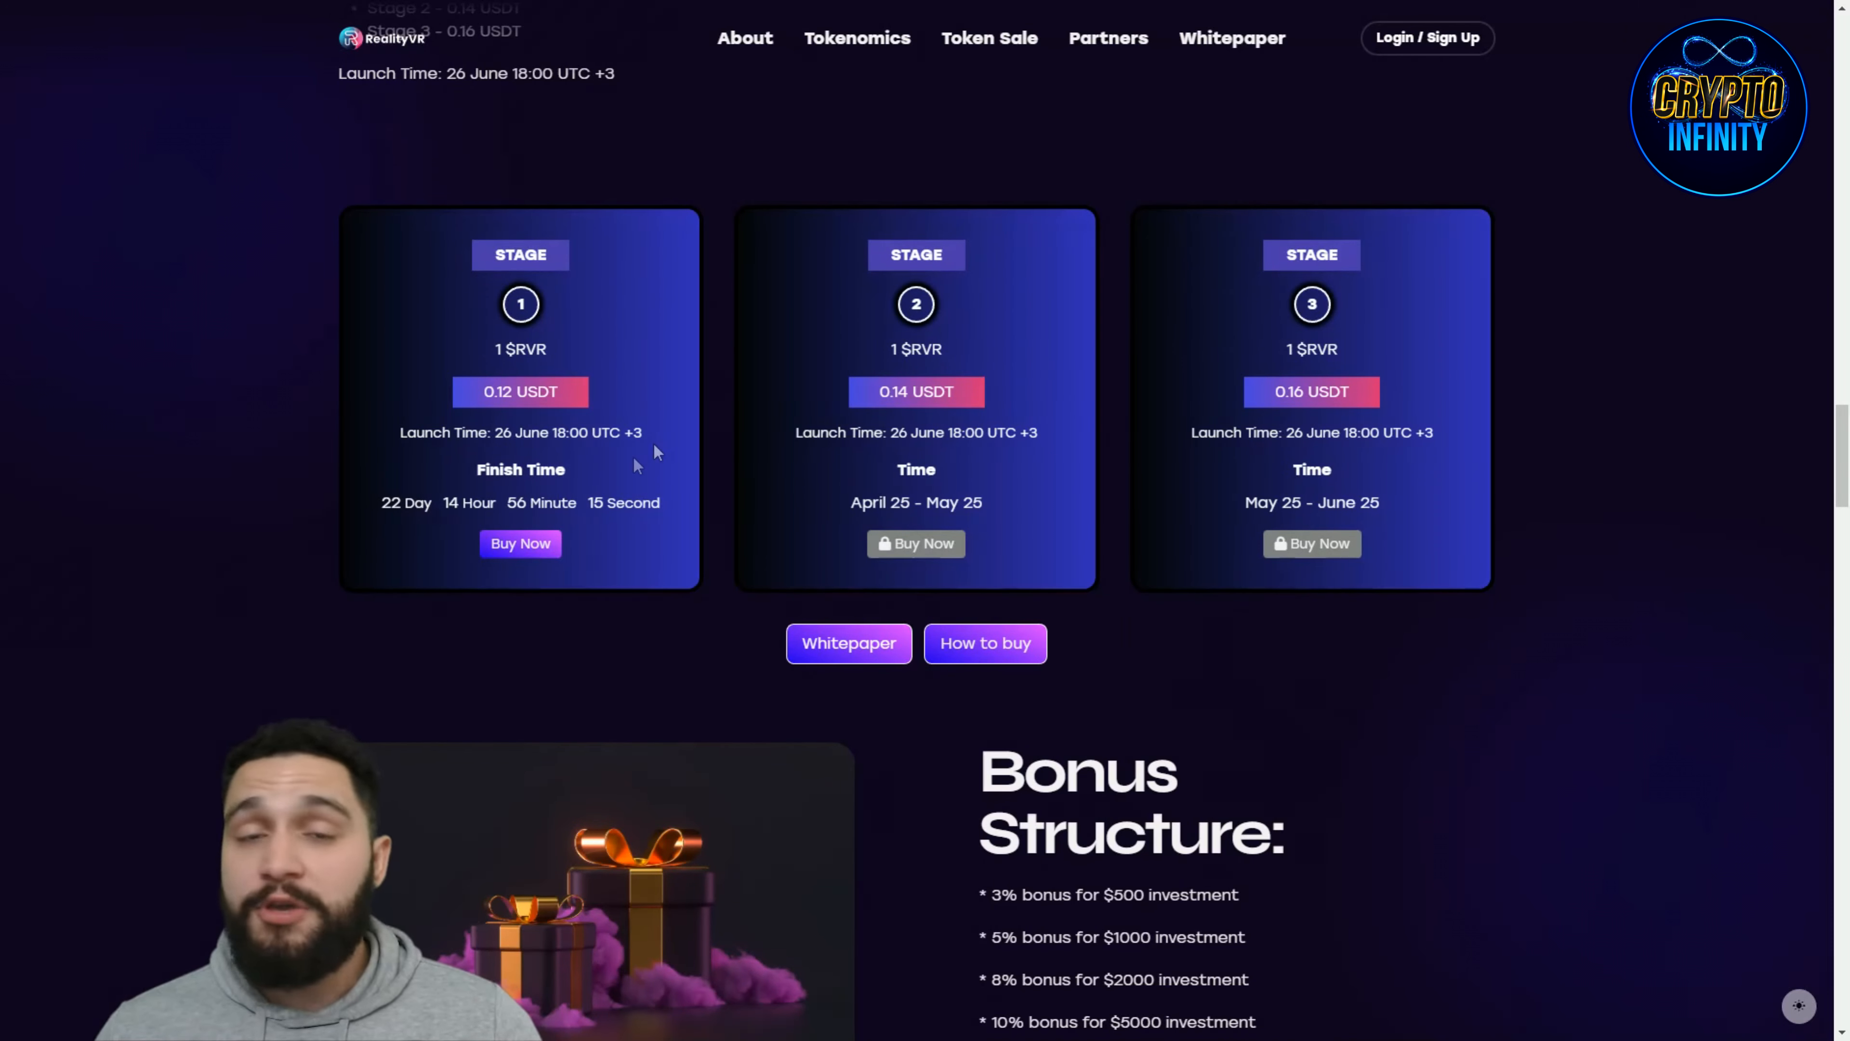
pyautogui.scroll(-3)
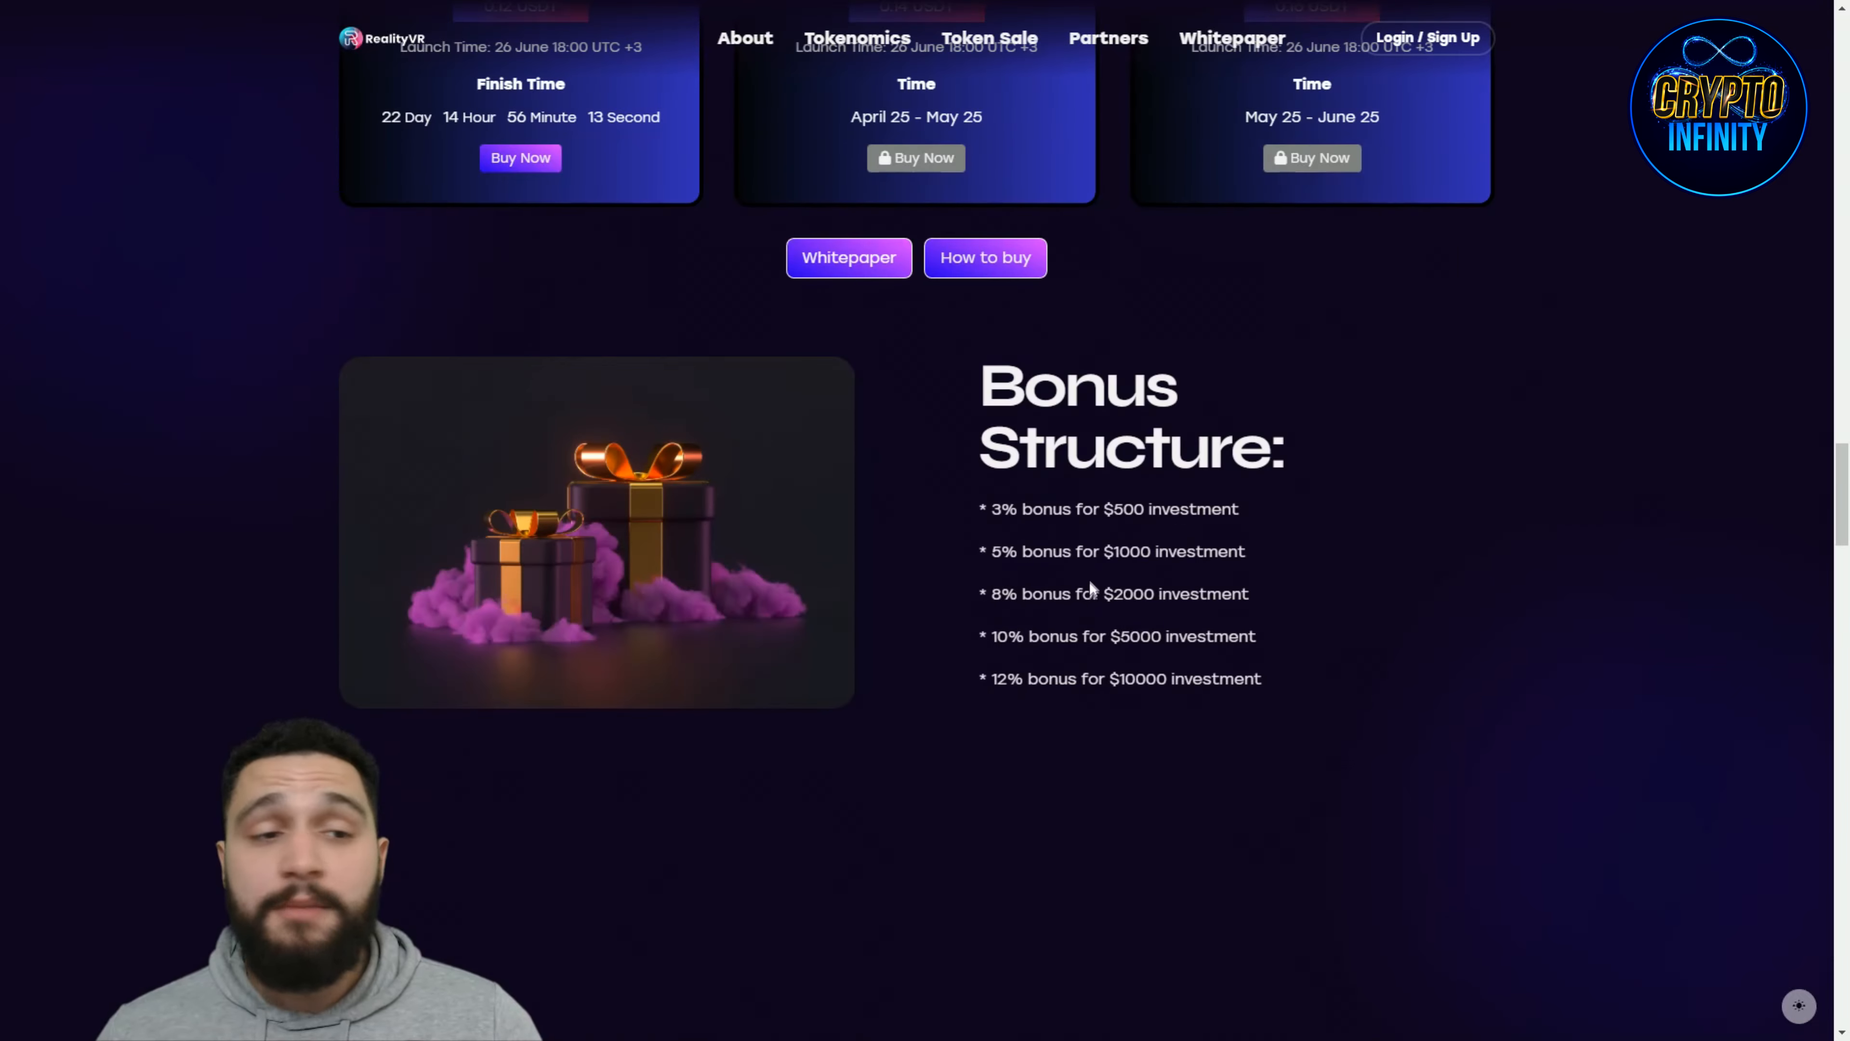
pyautogui.scroll(-3)
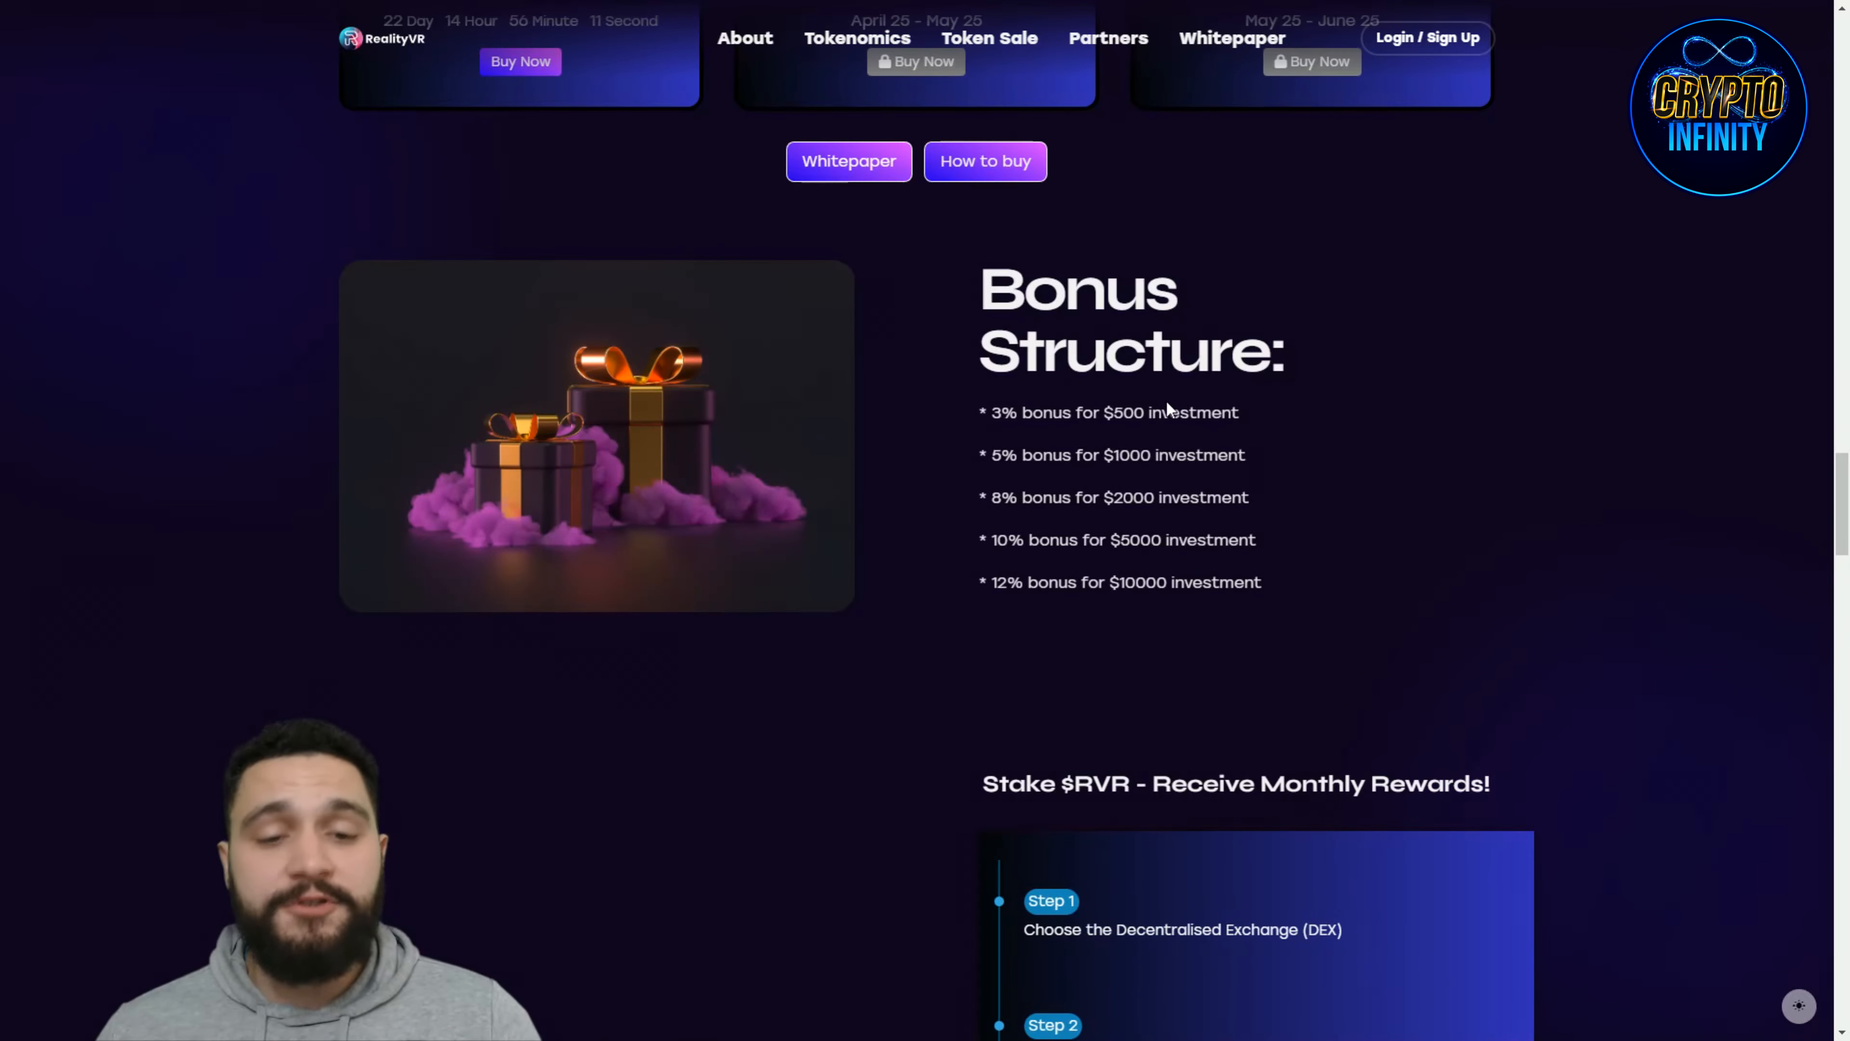
pyautogui.moveTo(1286, 458)
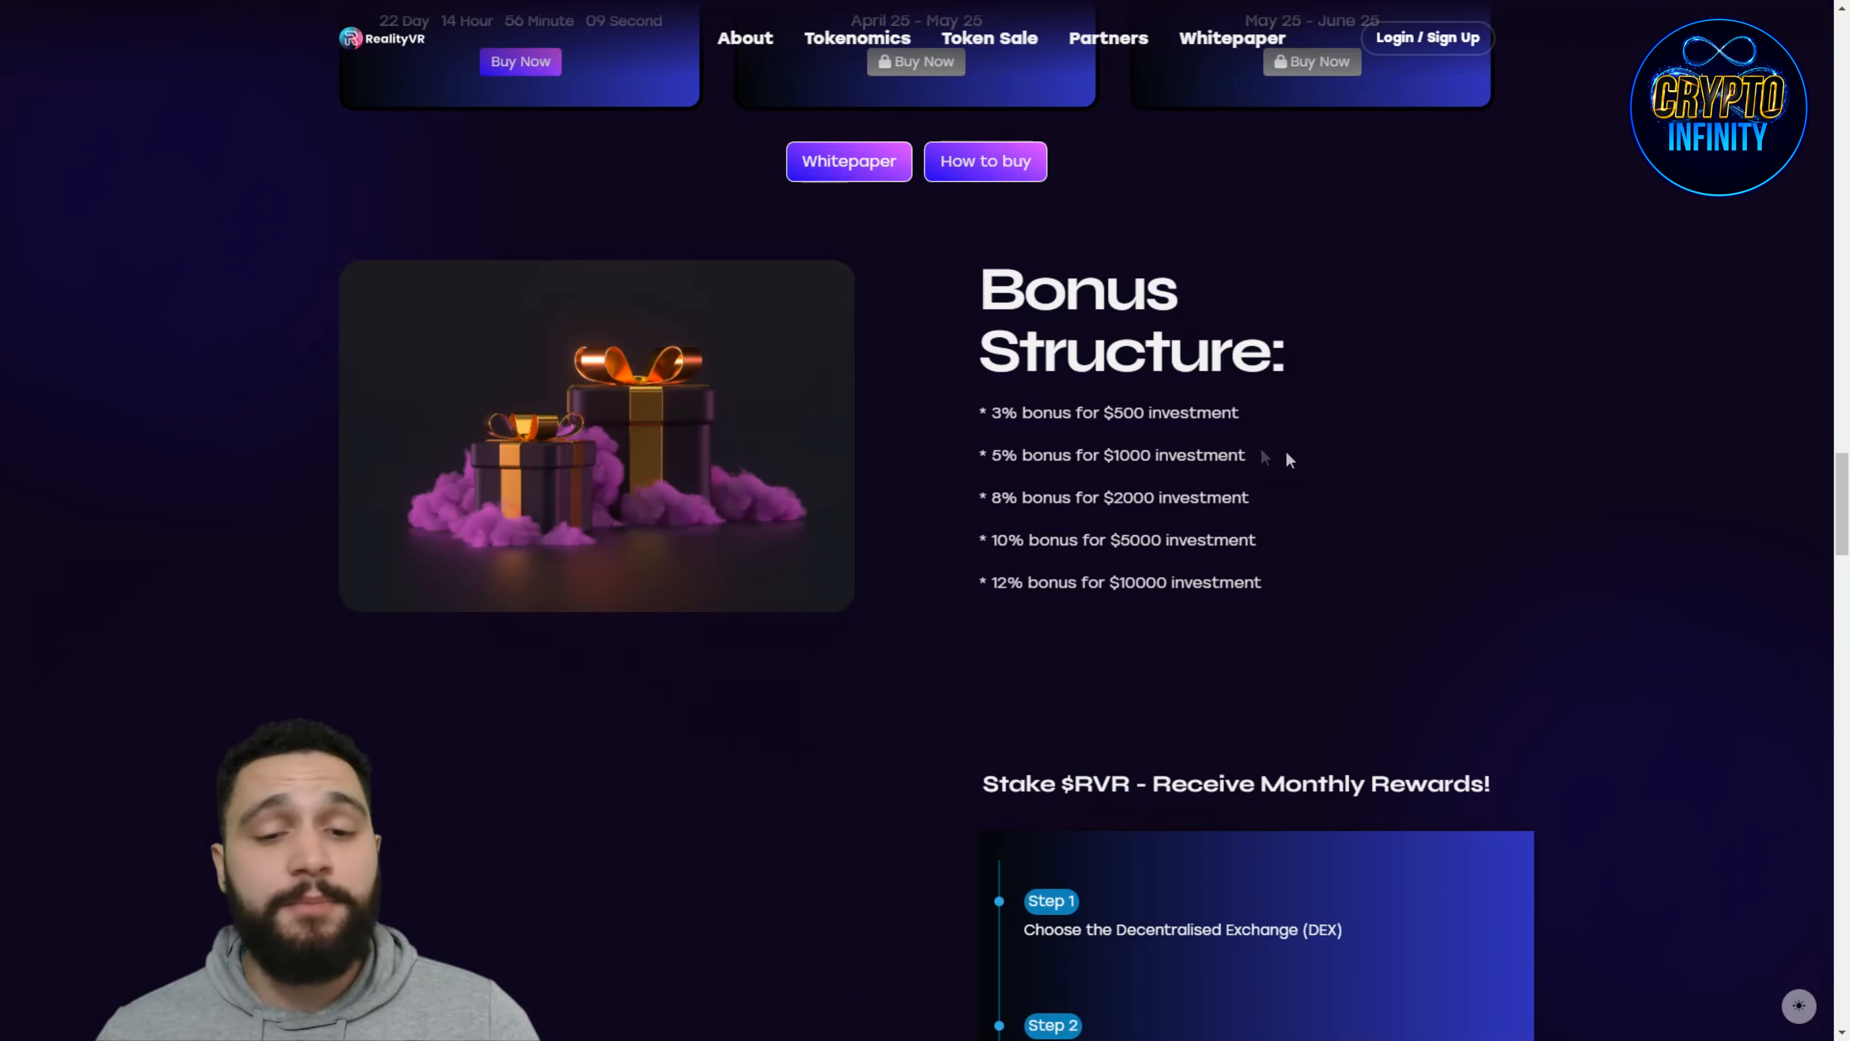
pyautogui.moveTo(1307, 389)
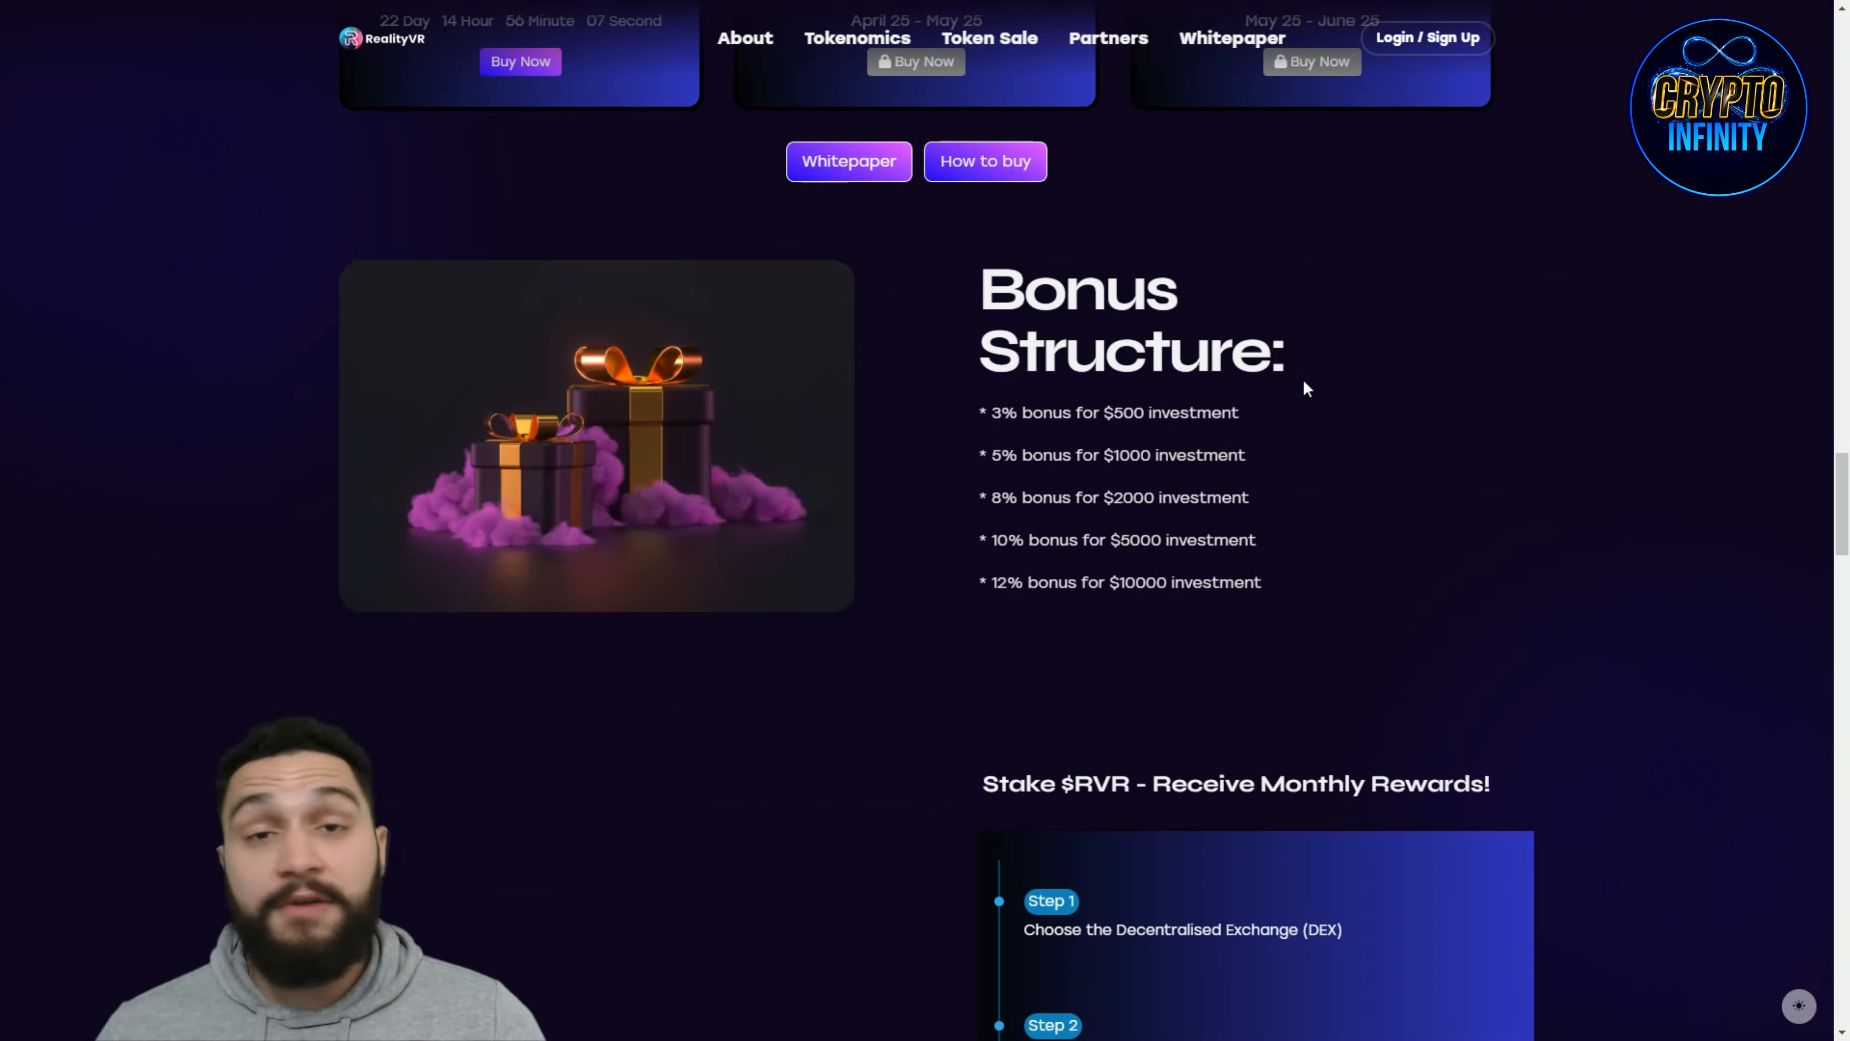
pyautogui.moveTo(1022, 617)
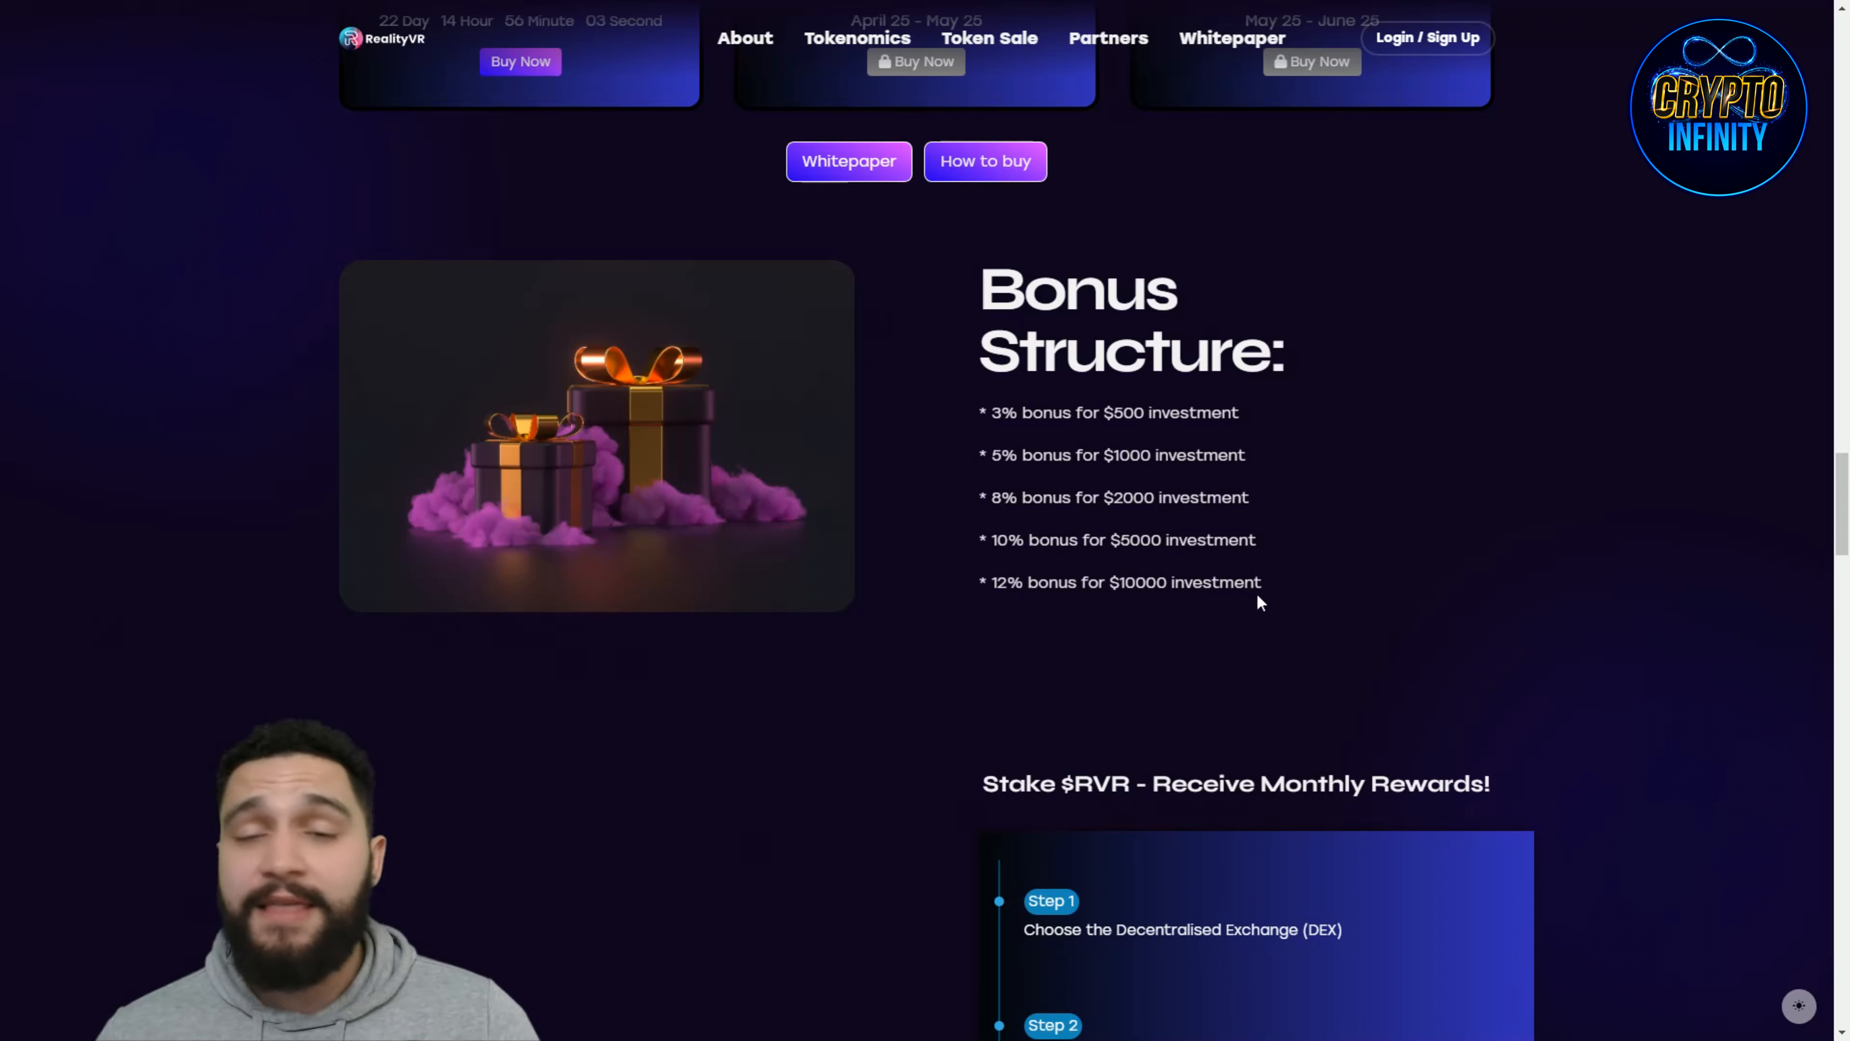
pyautogui.moveTo(1140, 558)
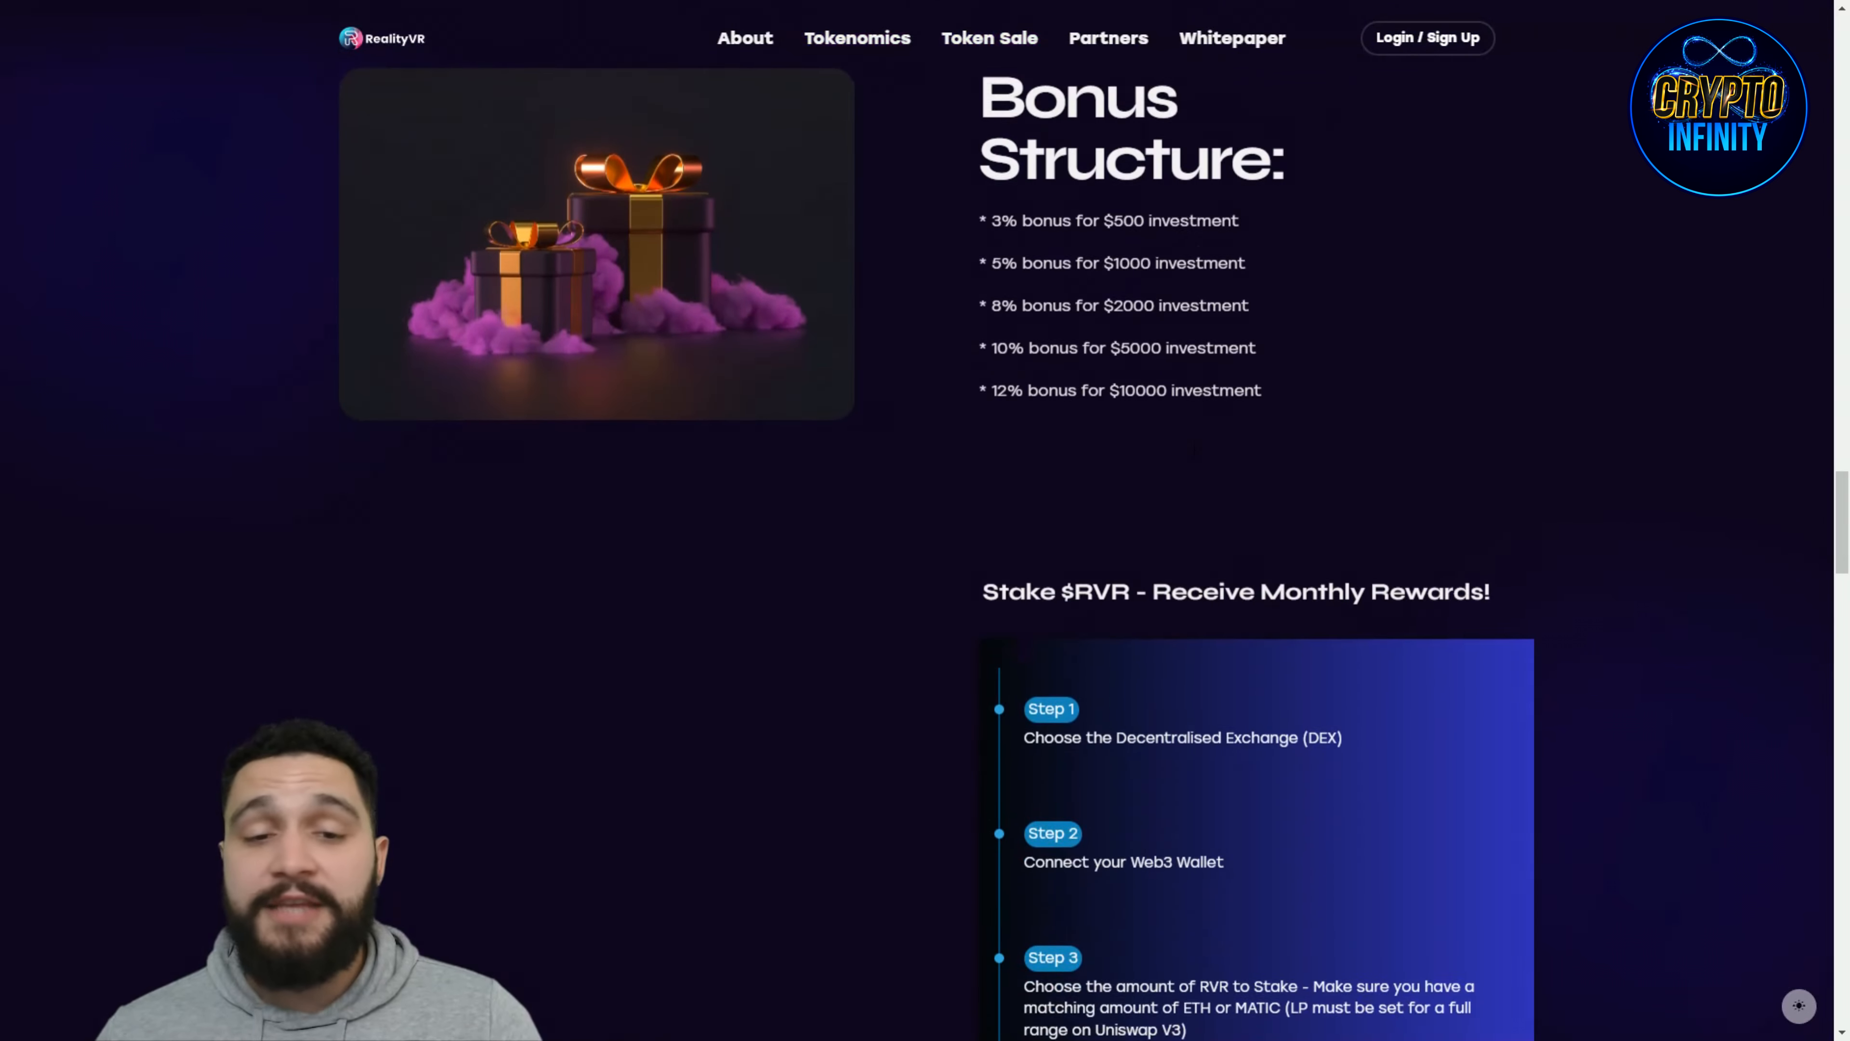
# Step: Scroll through the staking steps ending at 1.5% monthly rewards down to the CEO, CTO and CMO team cards
pyautogui.scroll(-3)
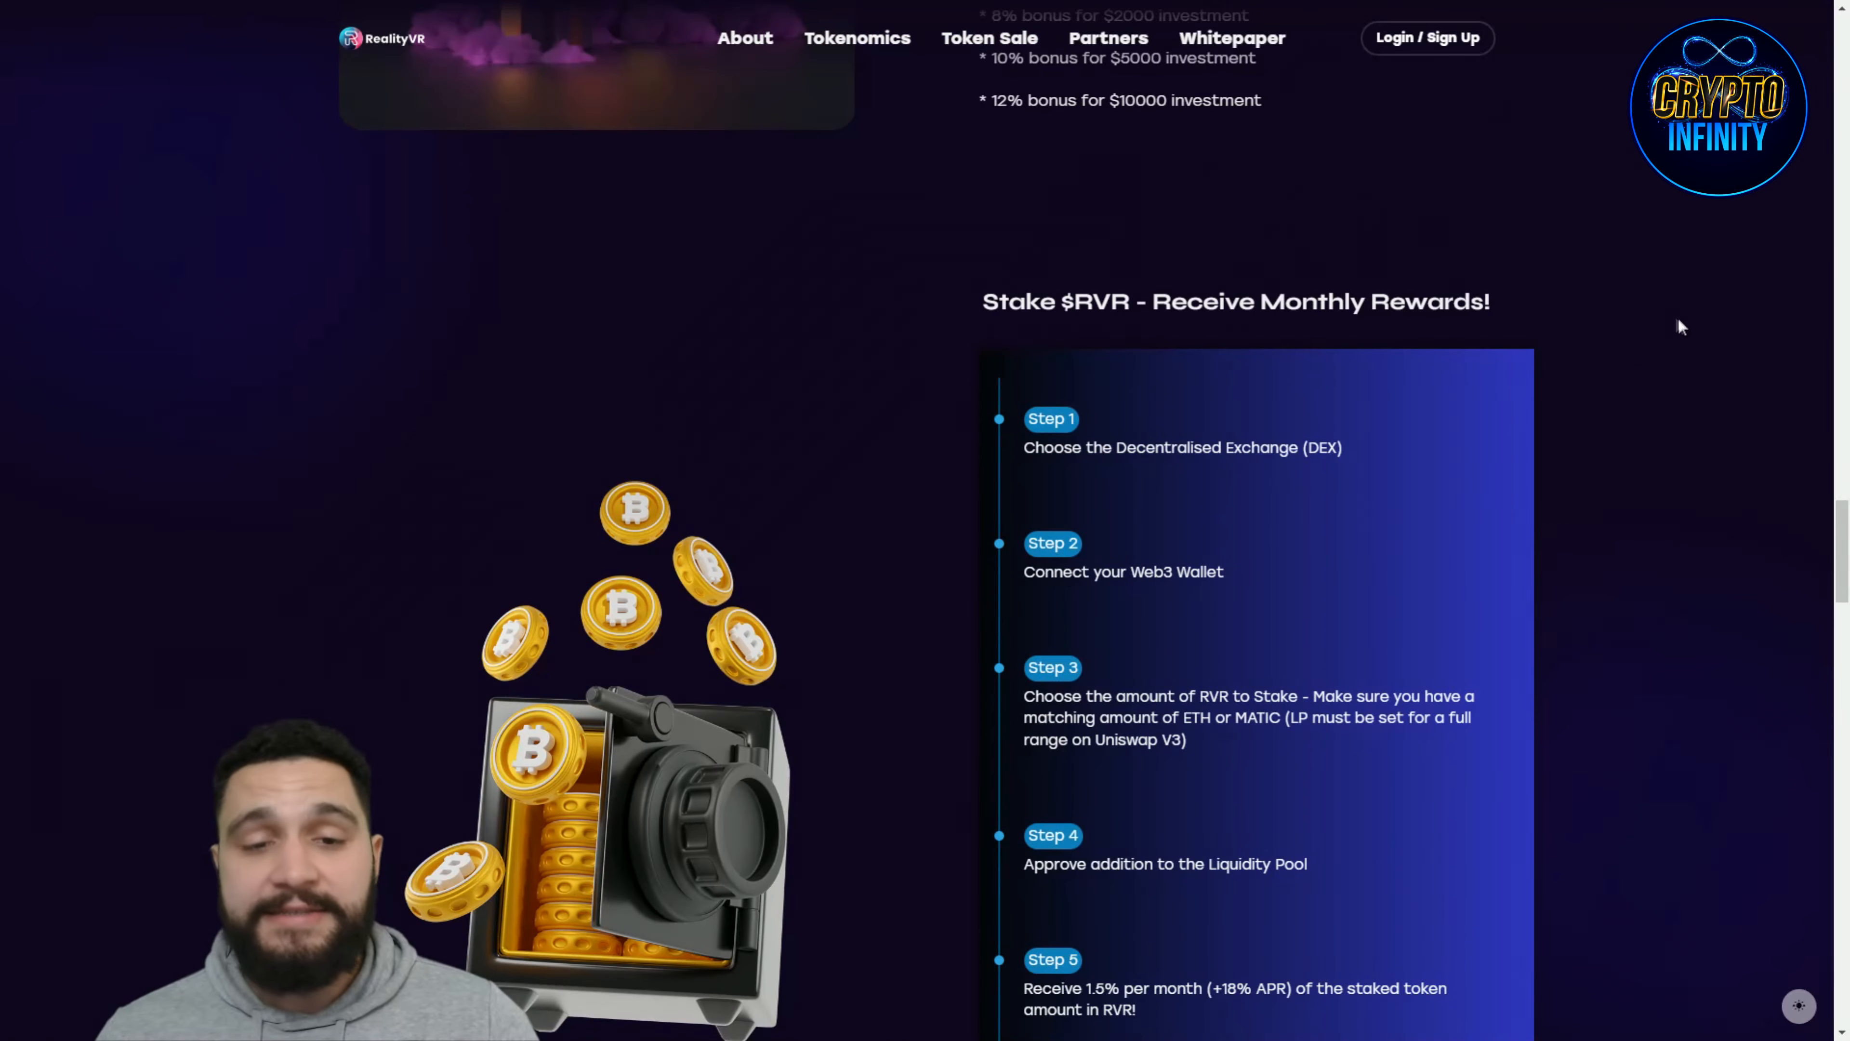
pyautogui.scroll(-3)
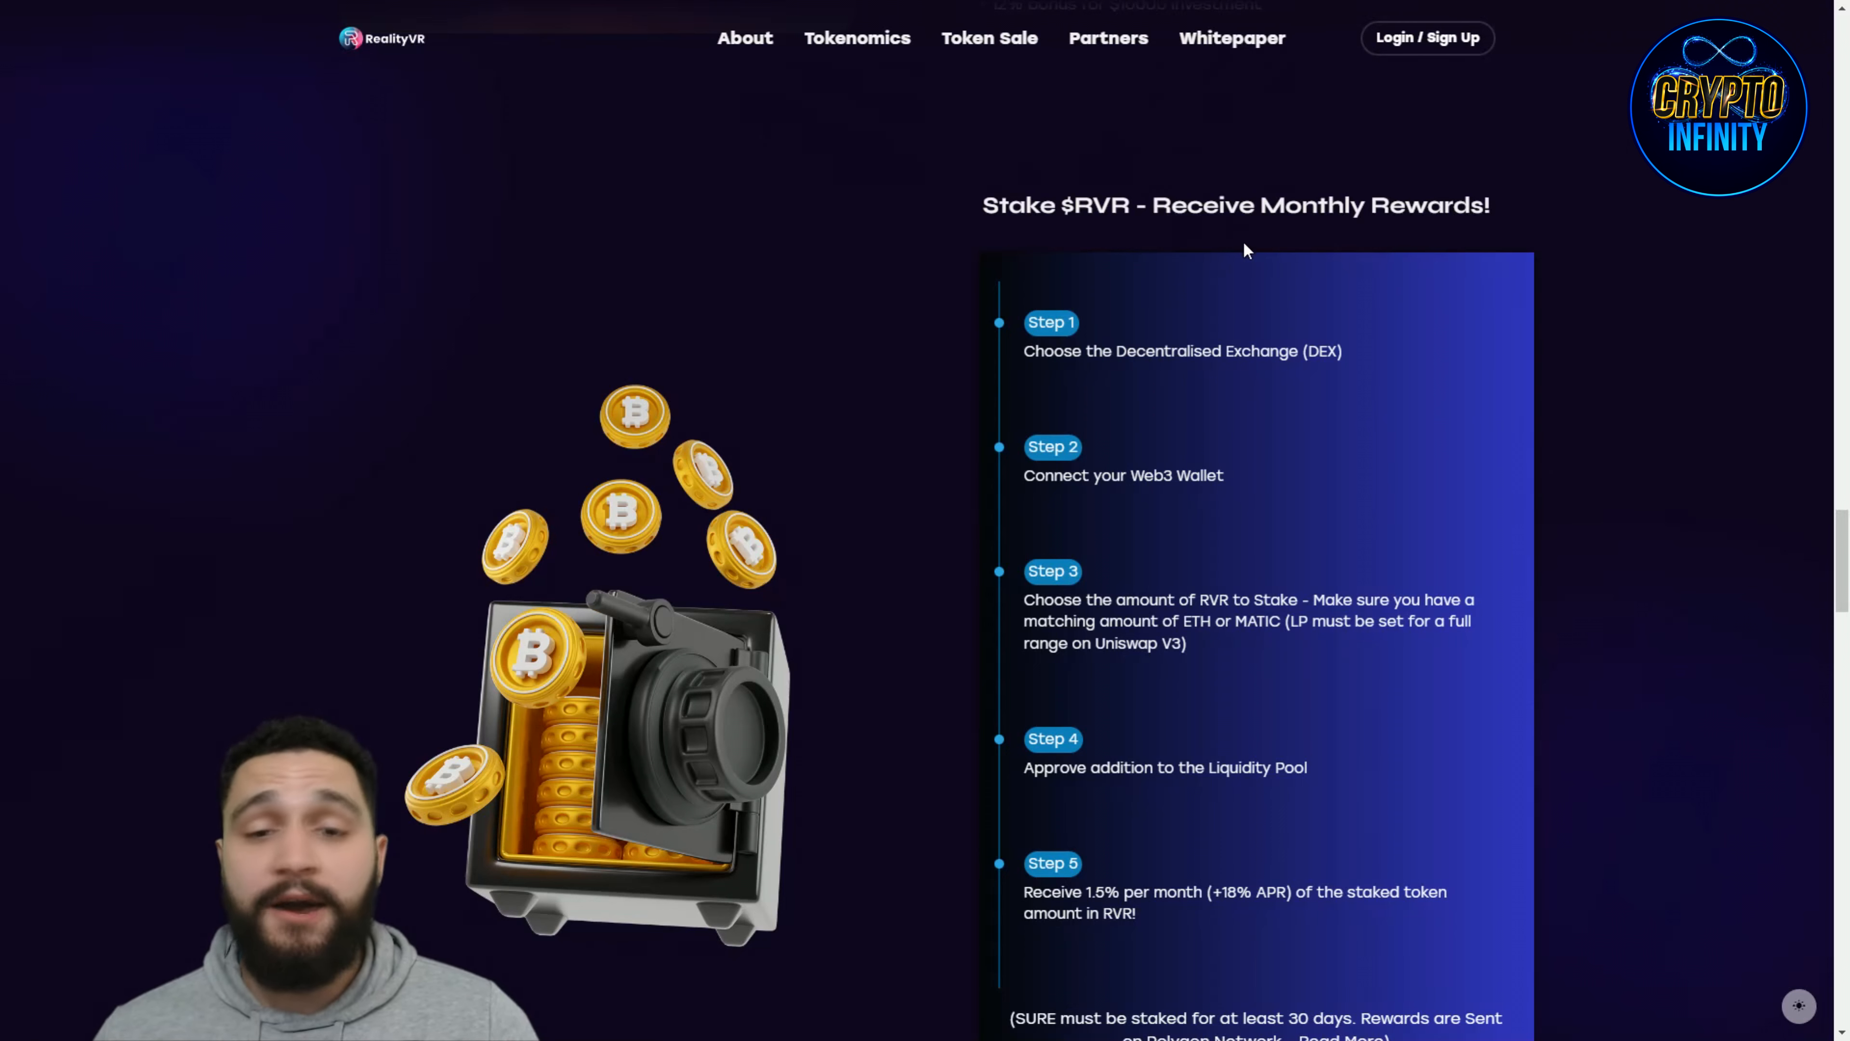
pyautogui.scroll(-3)
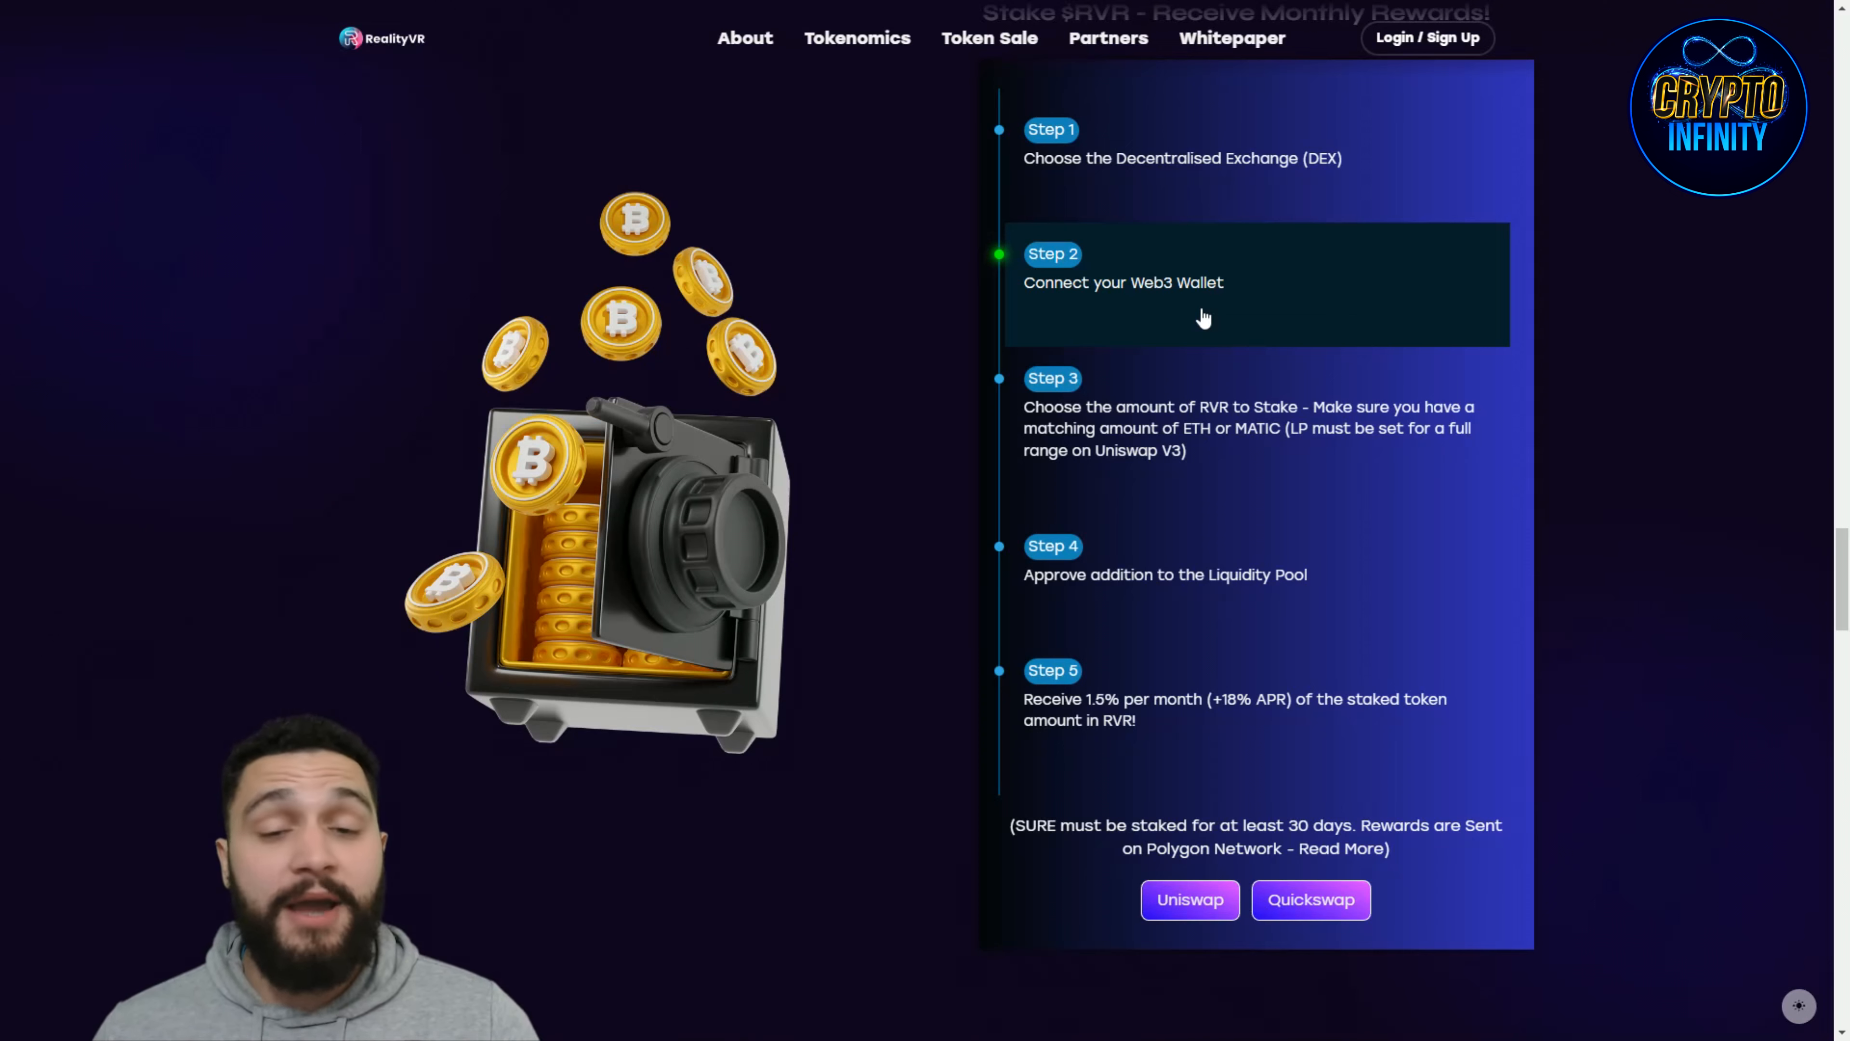
pyautogui.scroll(-3)
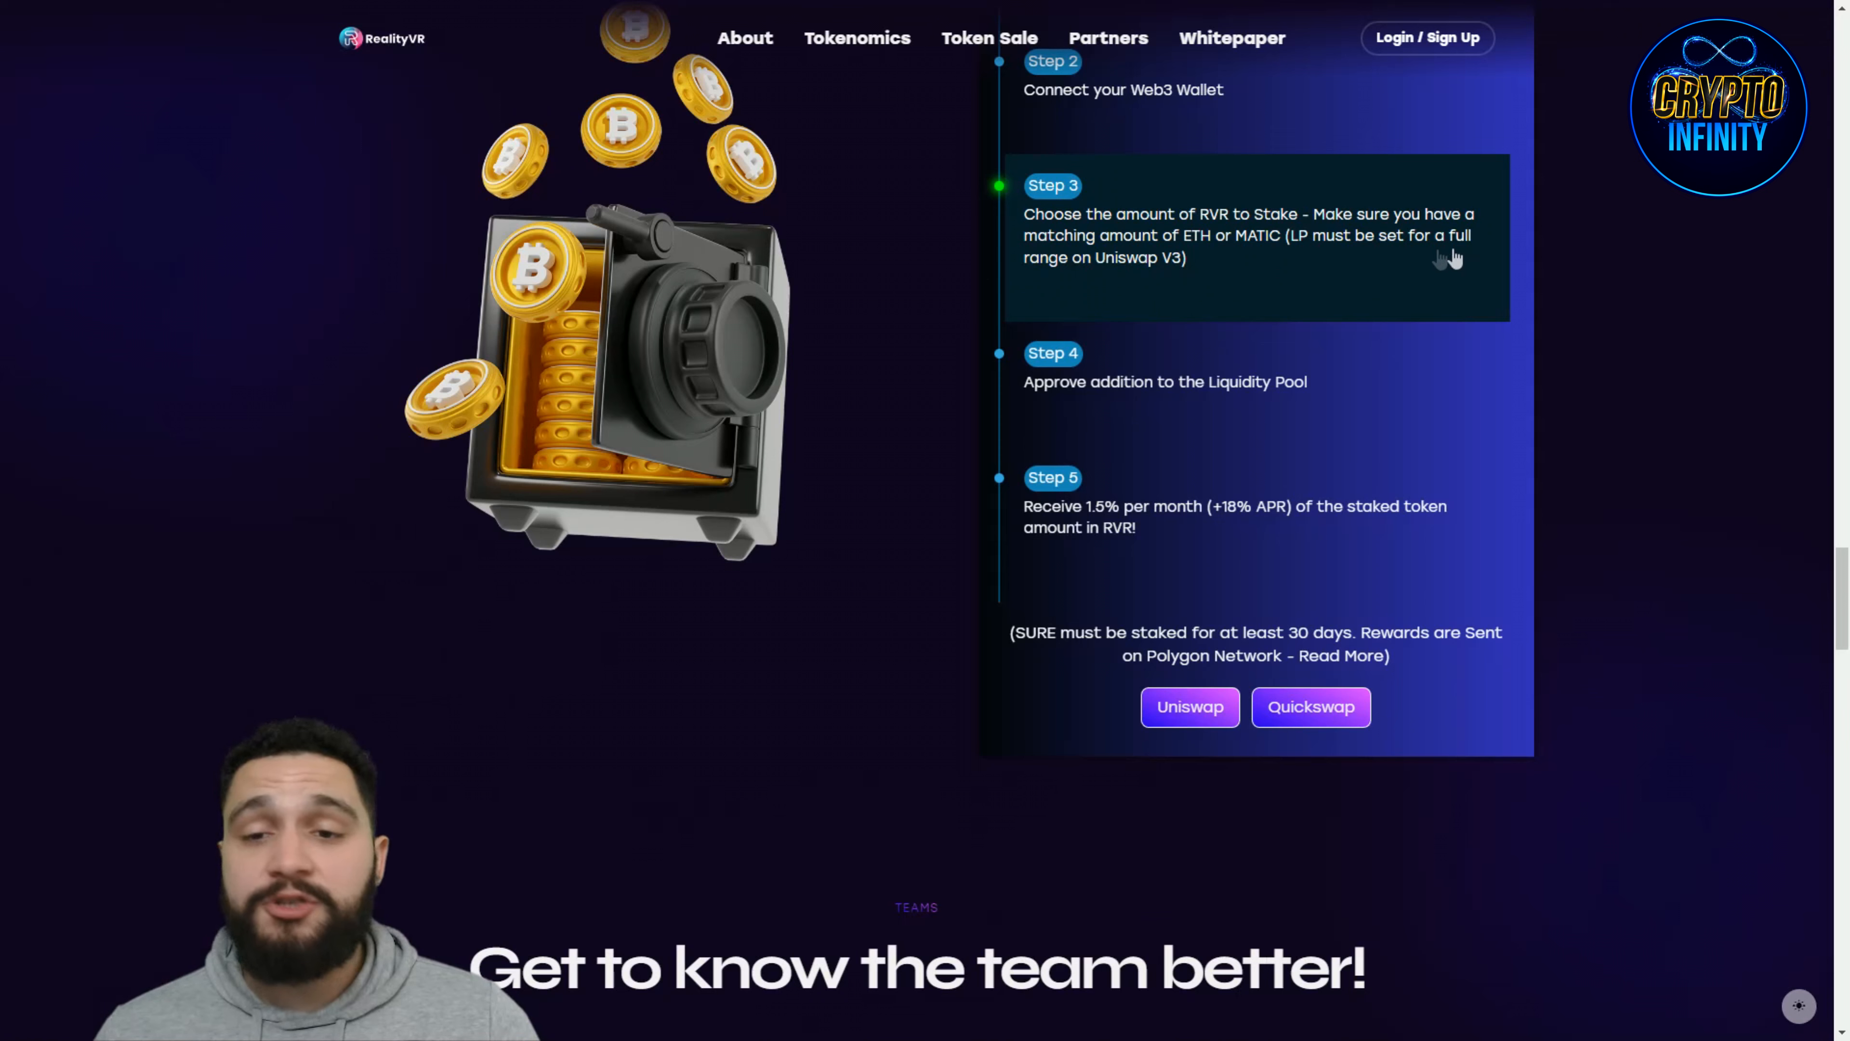
pyautogui.moveTo(1209, 273)
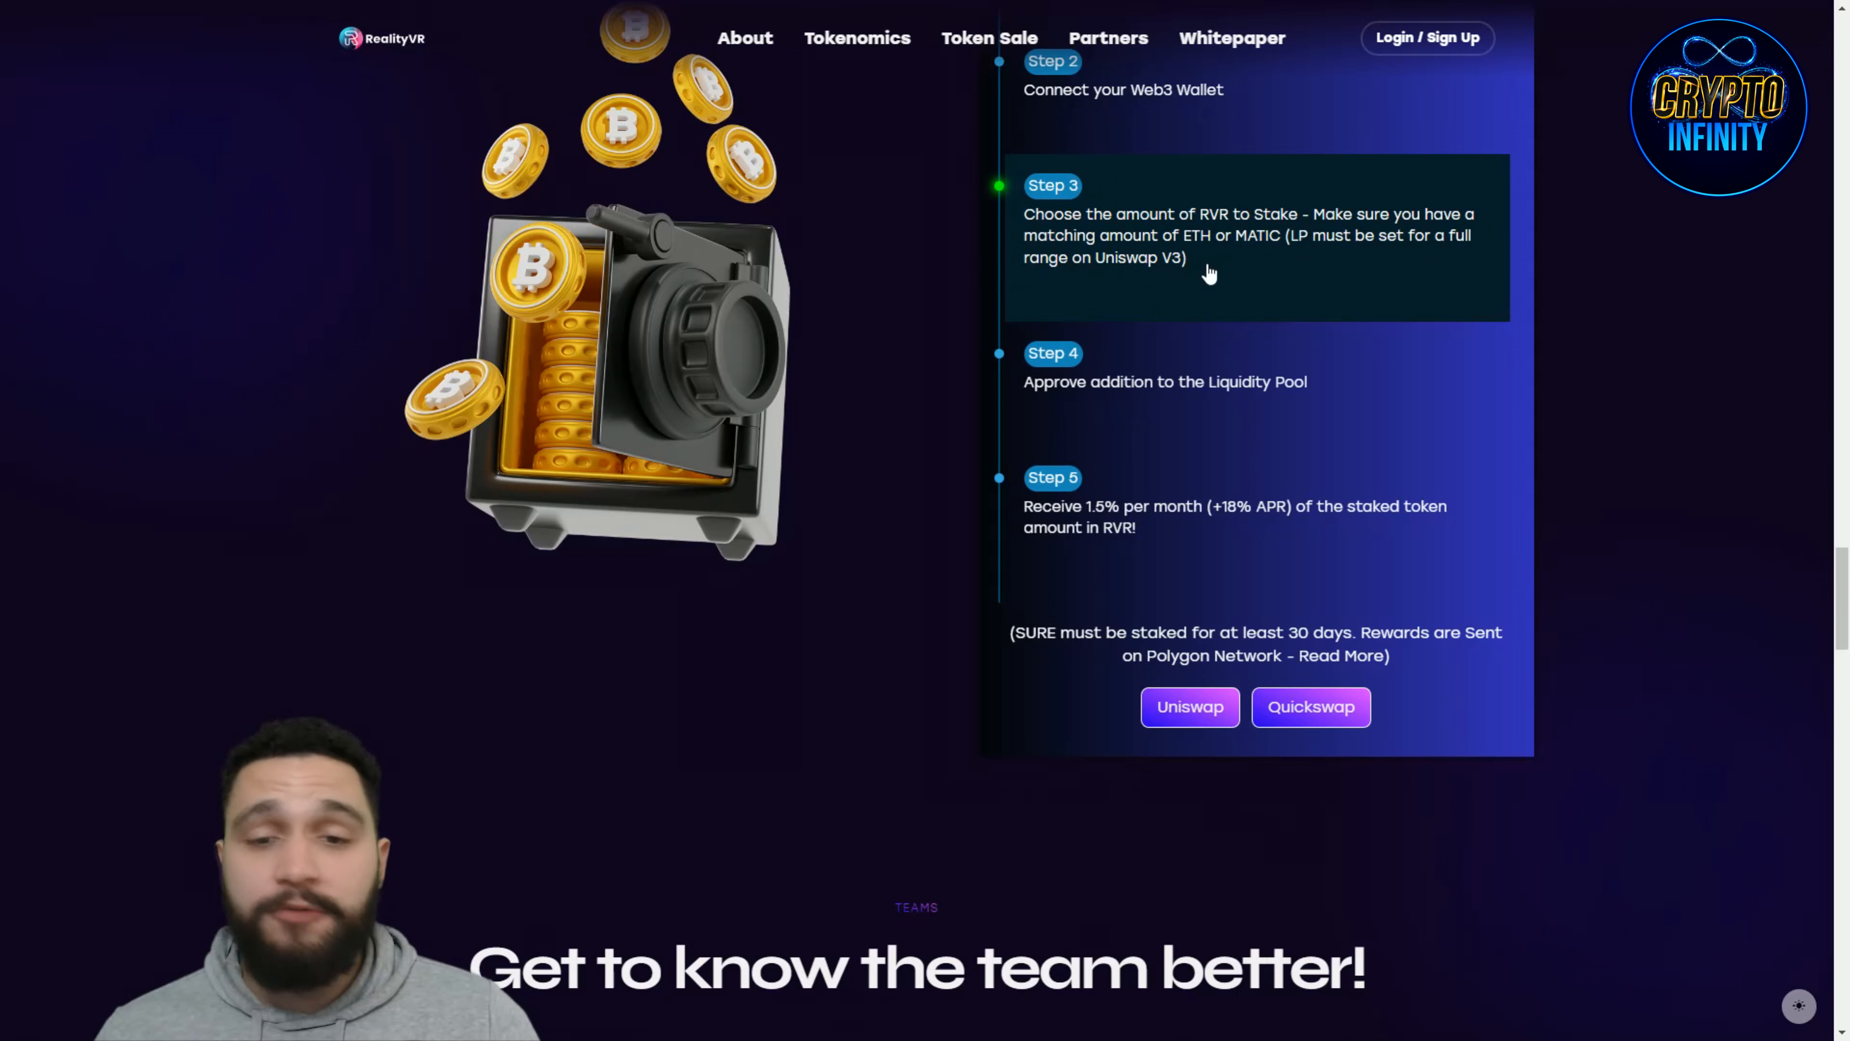
pyautogui.moveTo(1400, 291)
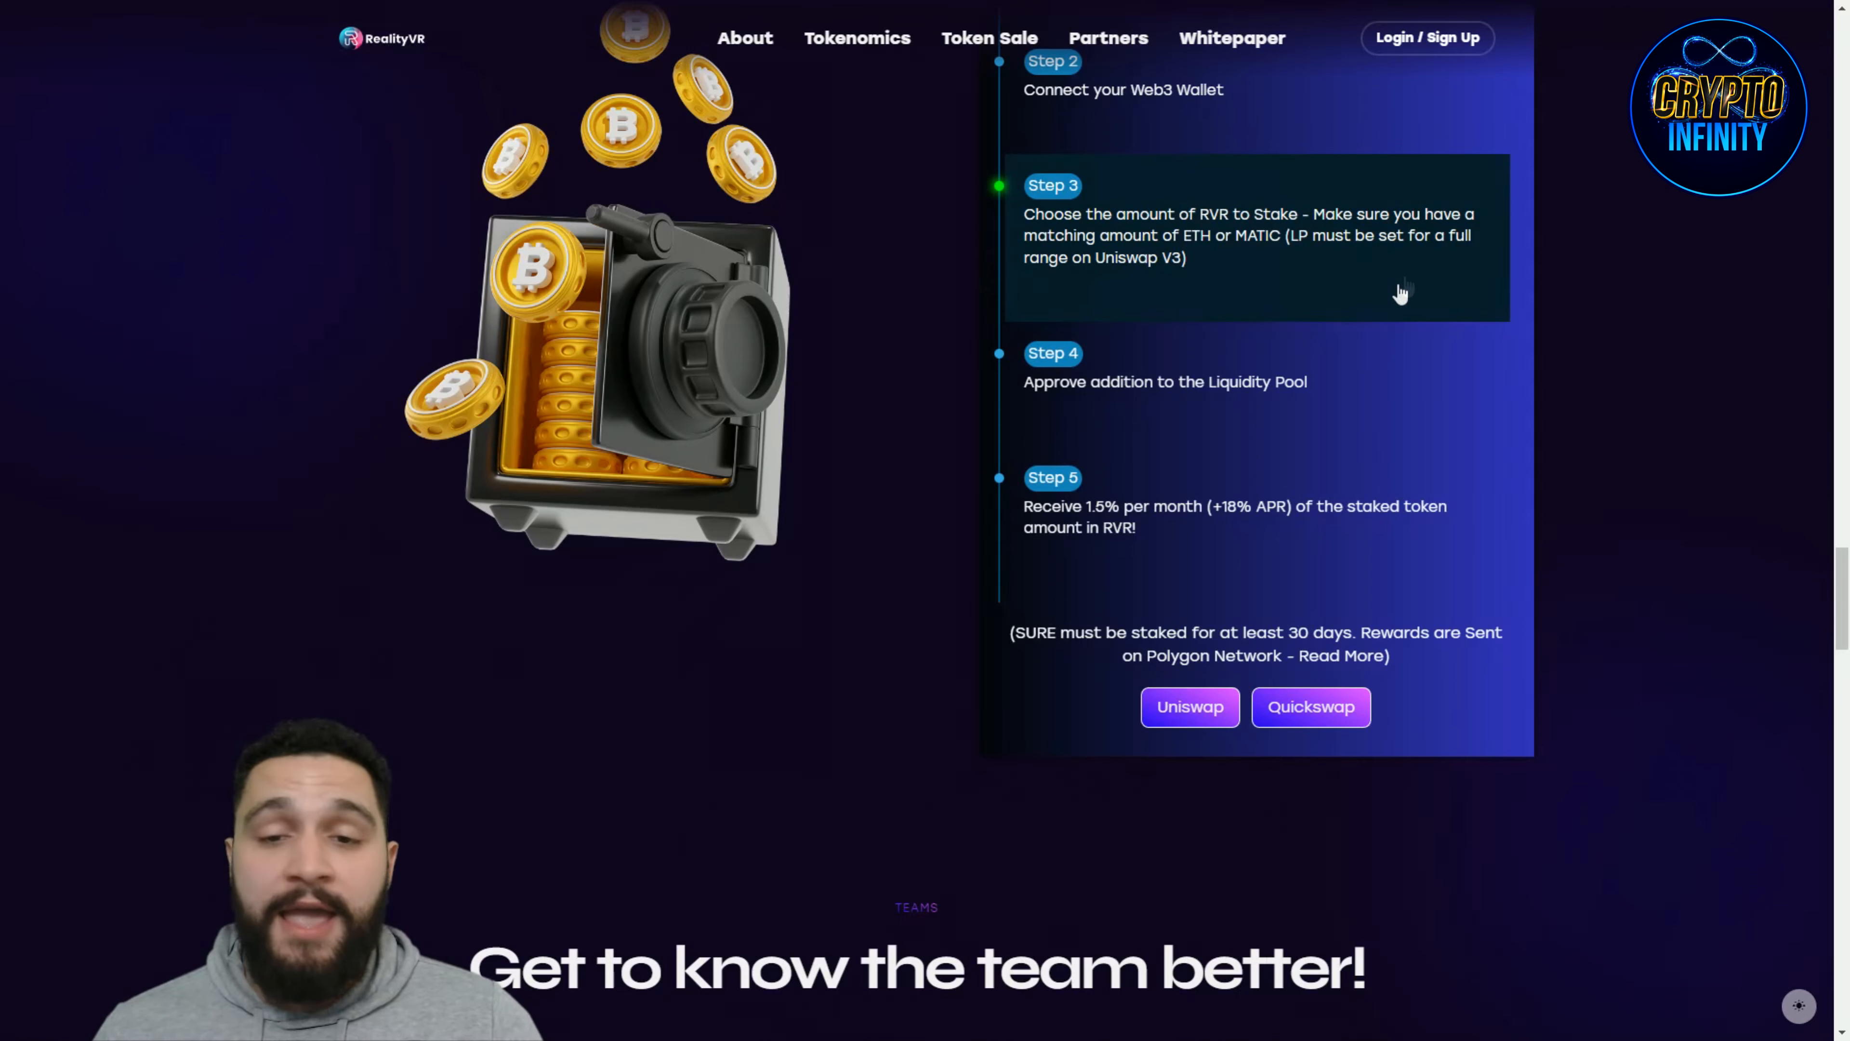
pyautogui.moveTo(1216, 293)
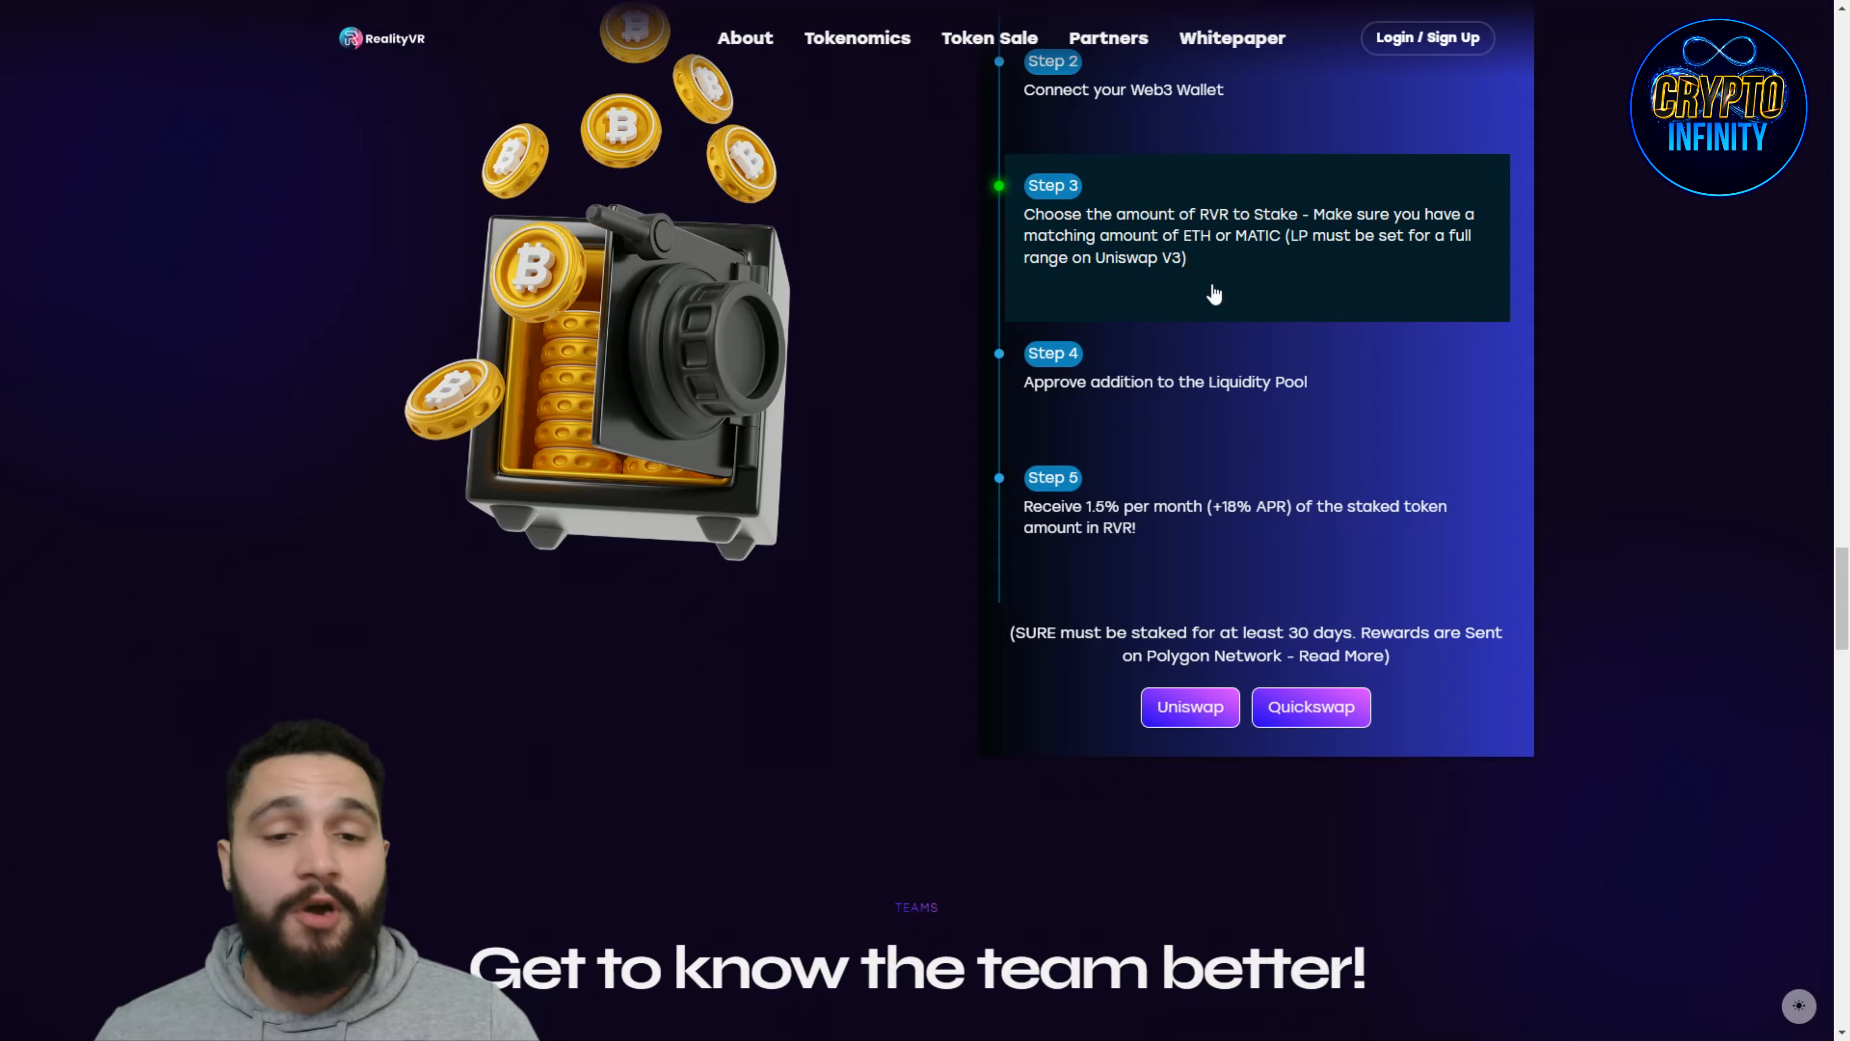
pyautogui.scroll(-3)
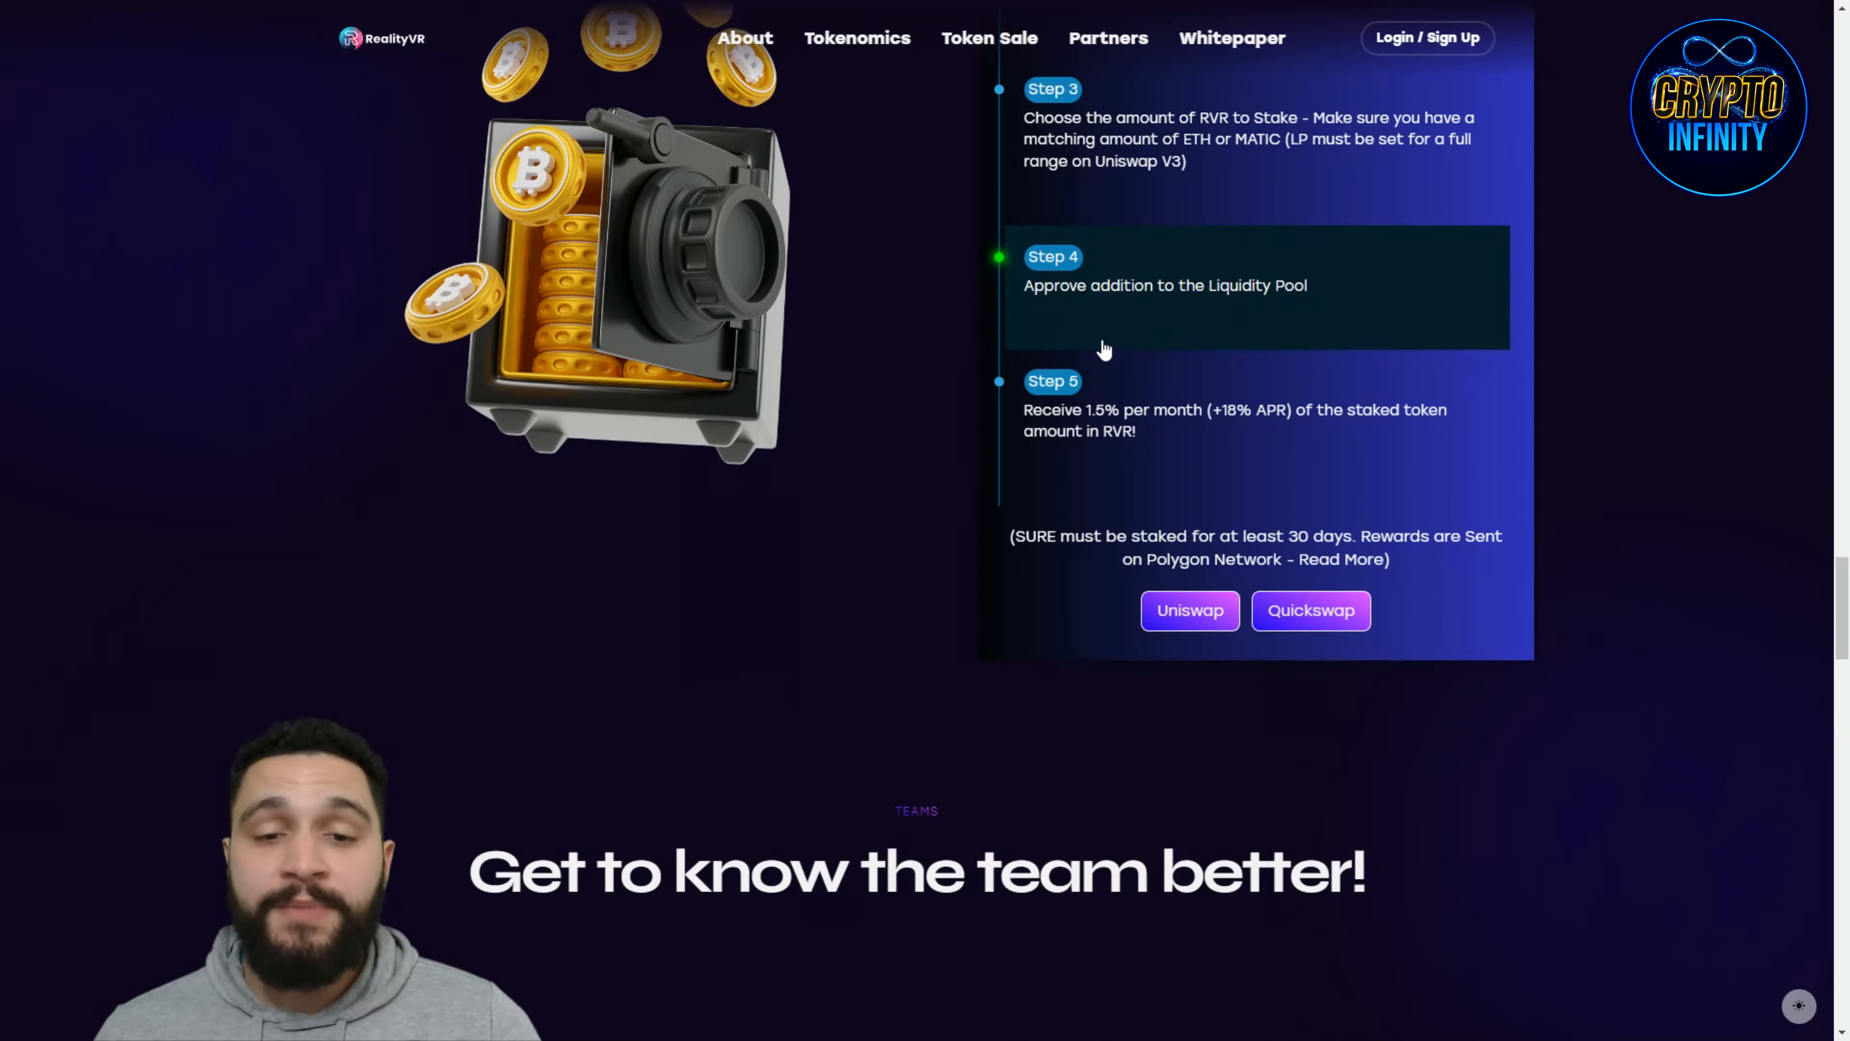
pyautogui.moveTo(1278, 341)
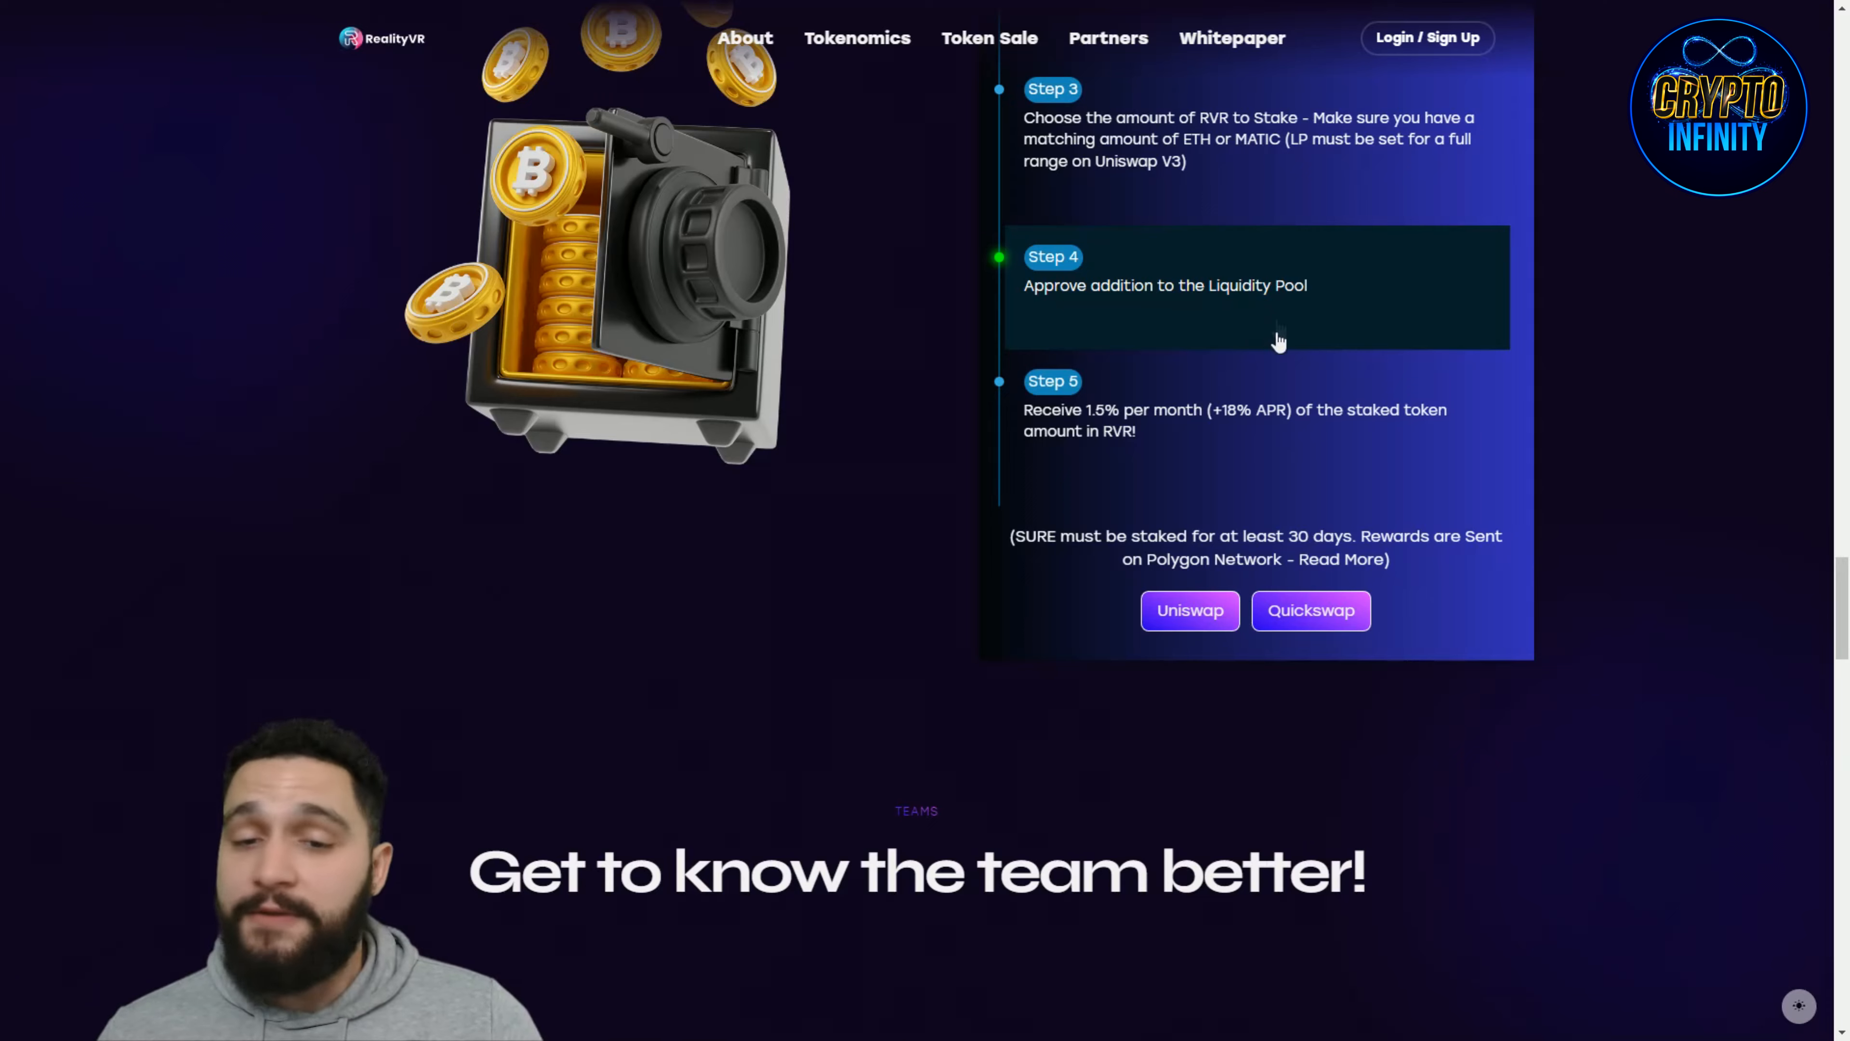
pyautogui.scroll(-3)
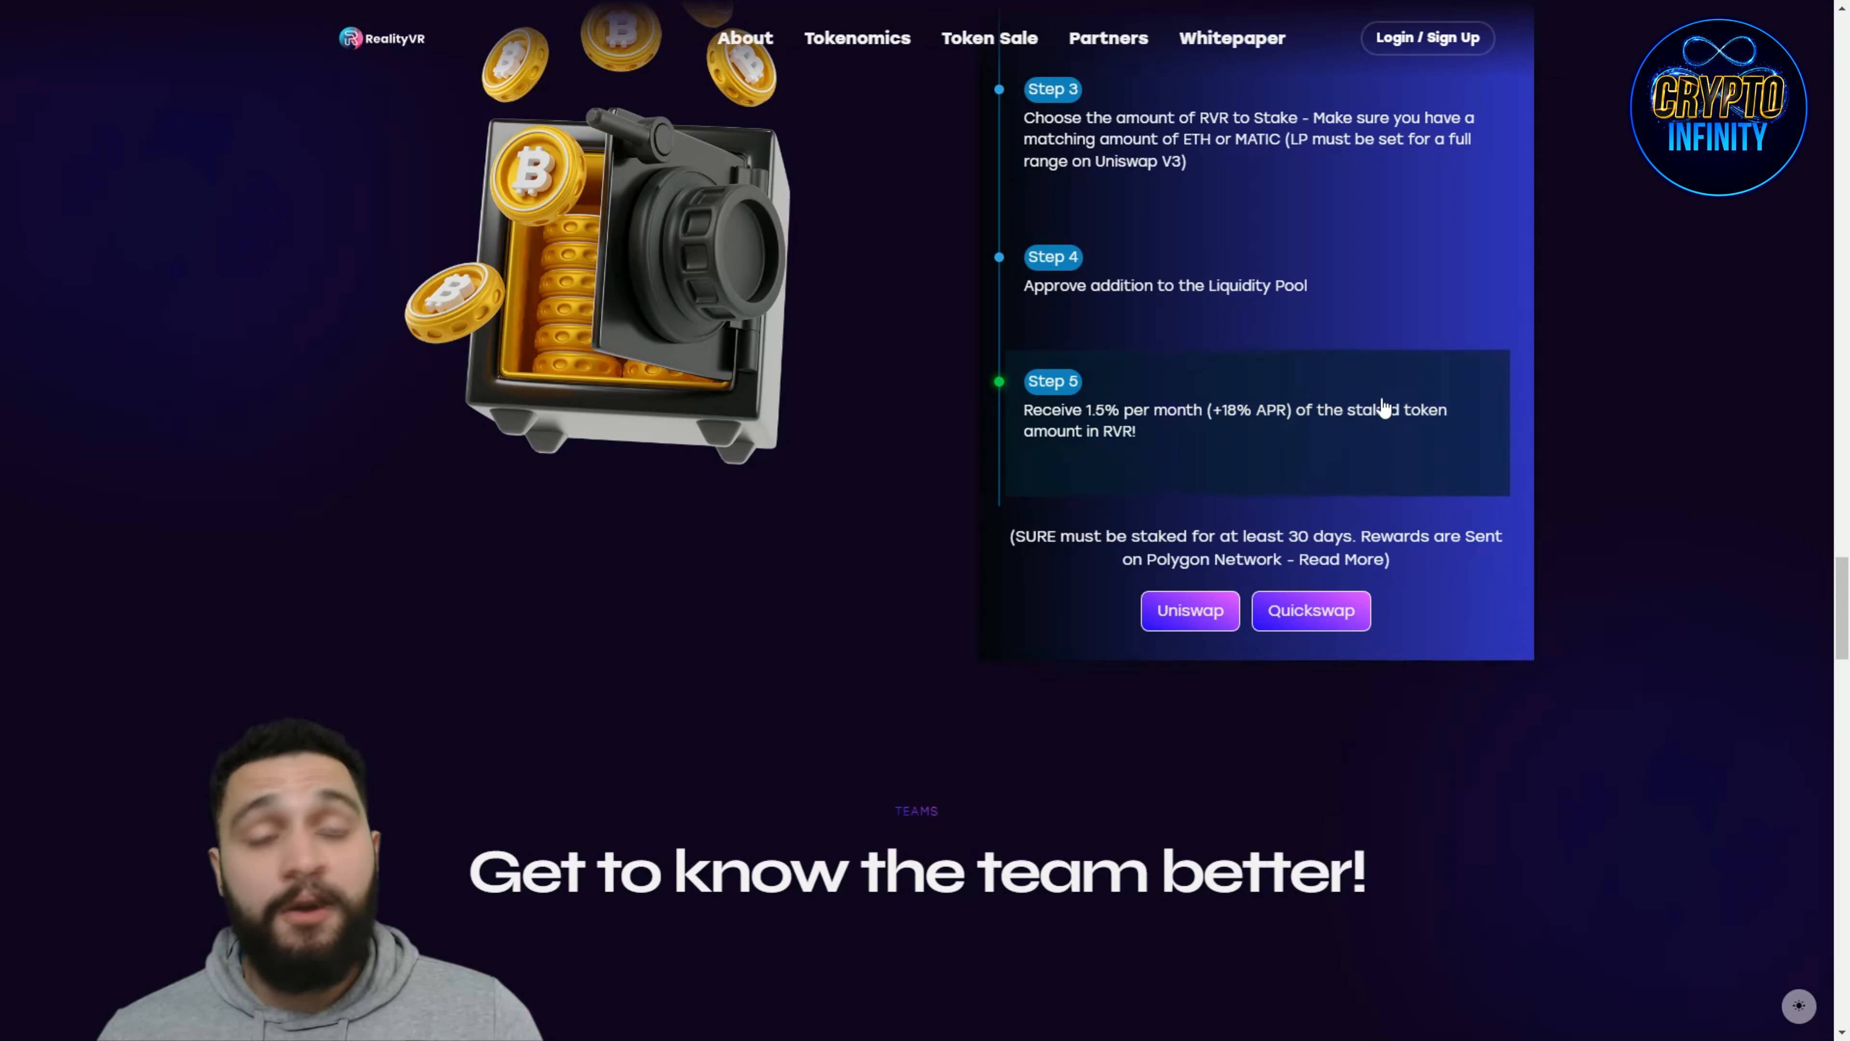
pyautogui.scroll(-3)
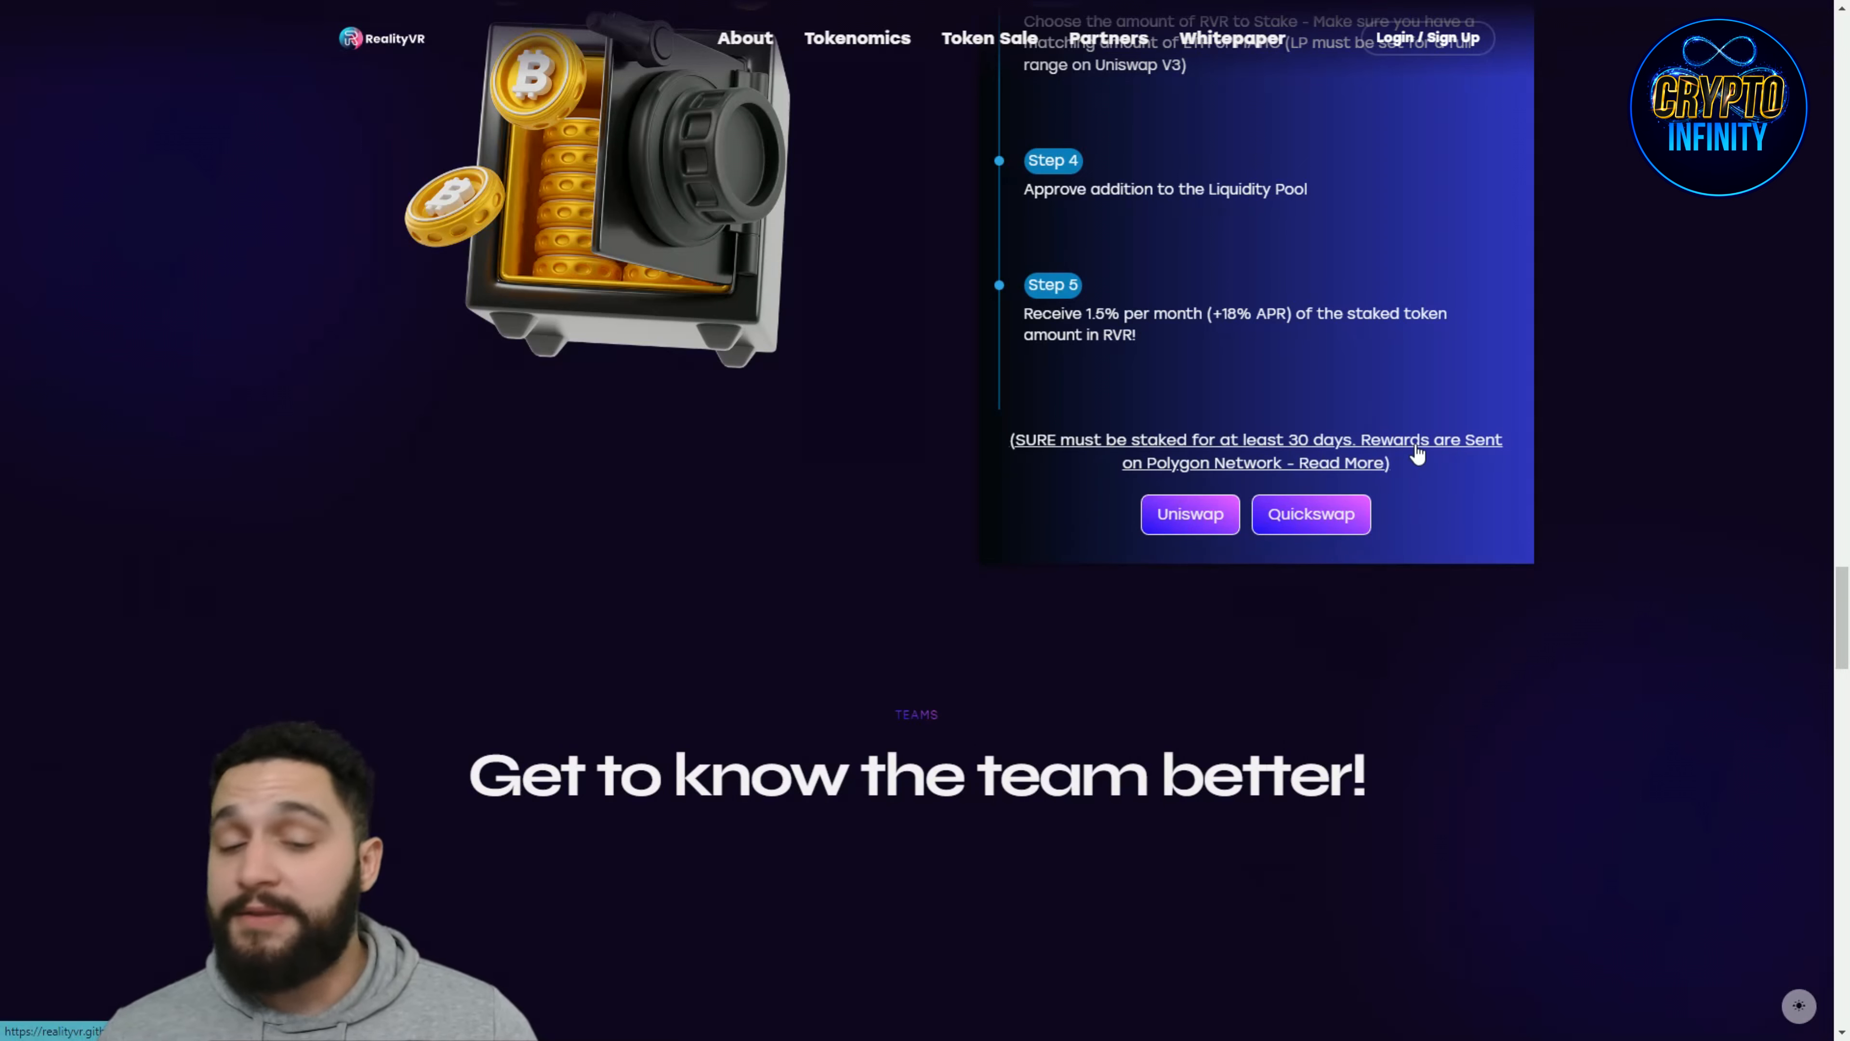
pyautogui.scroll(-3)
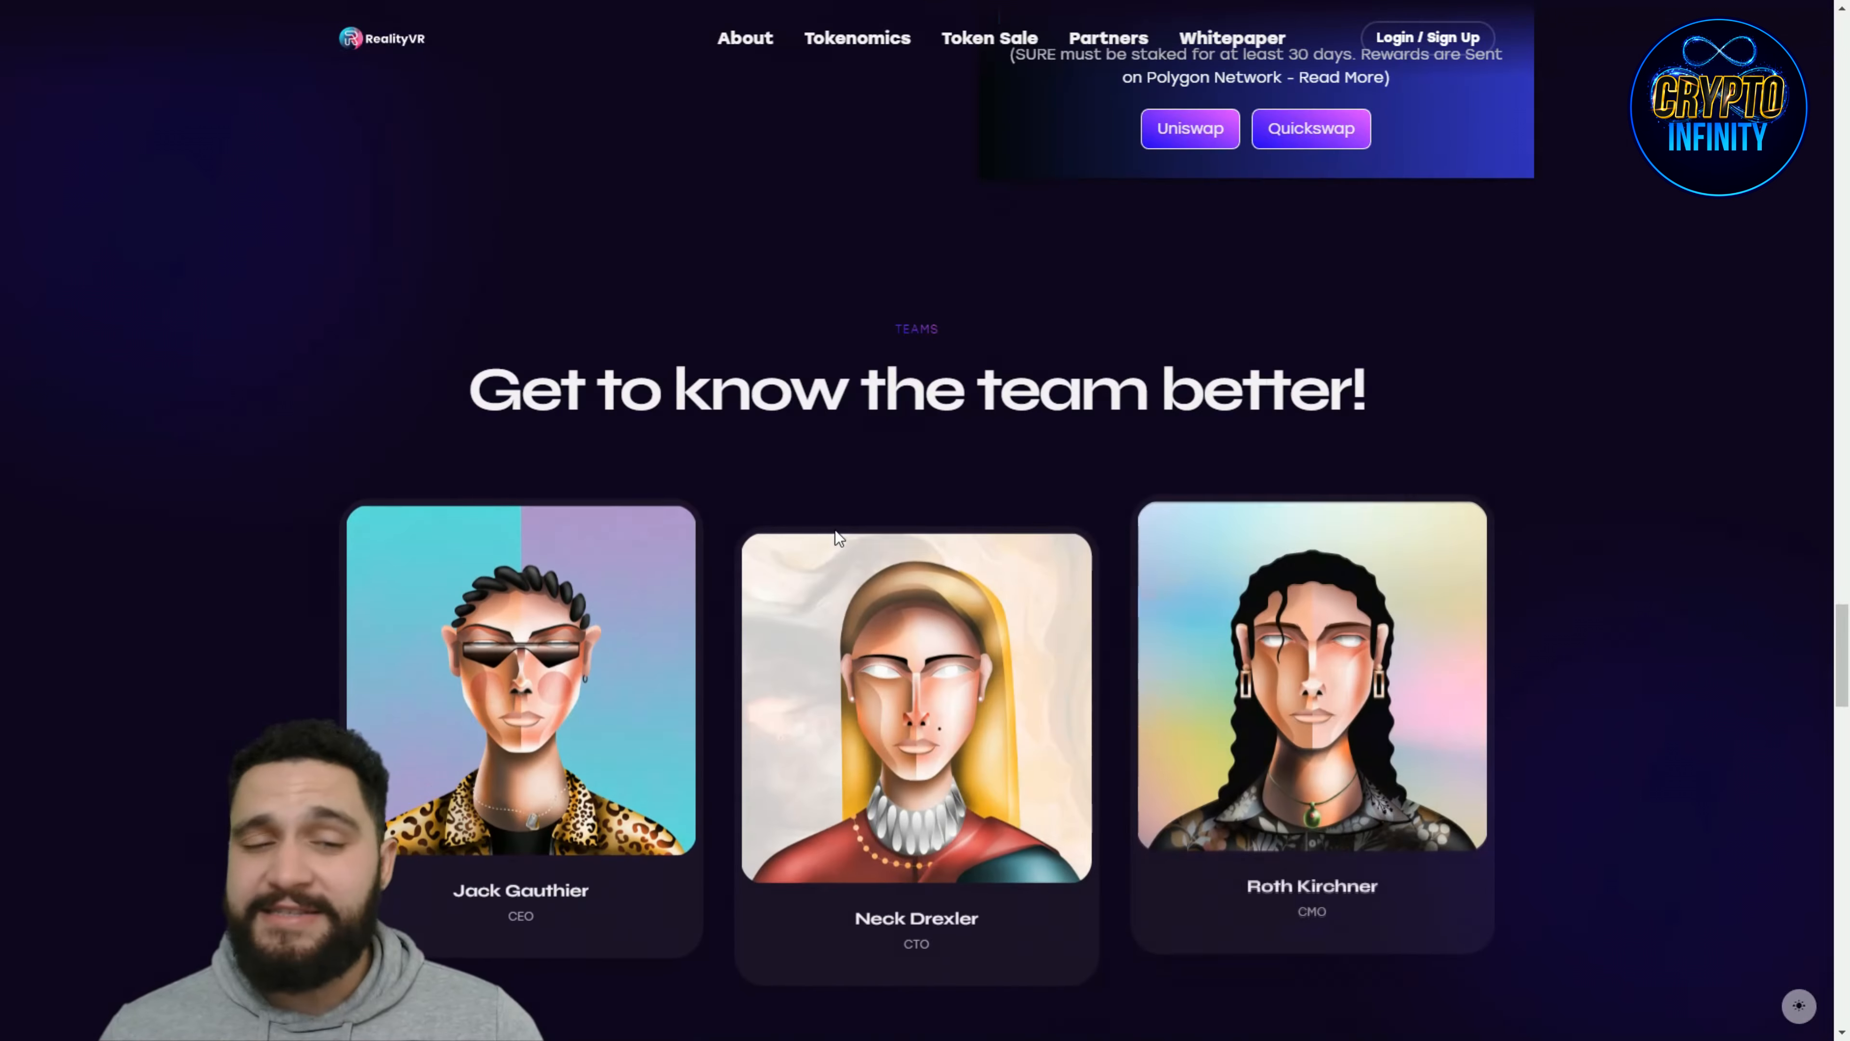
# Step: Scroll through the Partners logos and FAQ list to the 'Let's start minting' banner with its community link
pyautogui.scroll(-3)
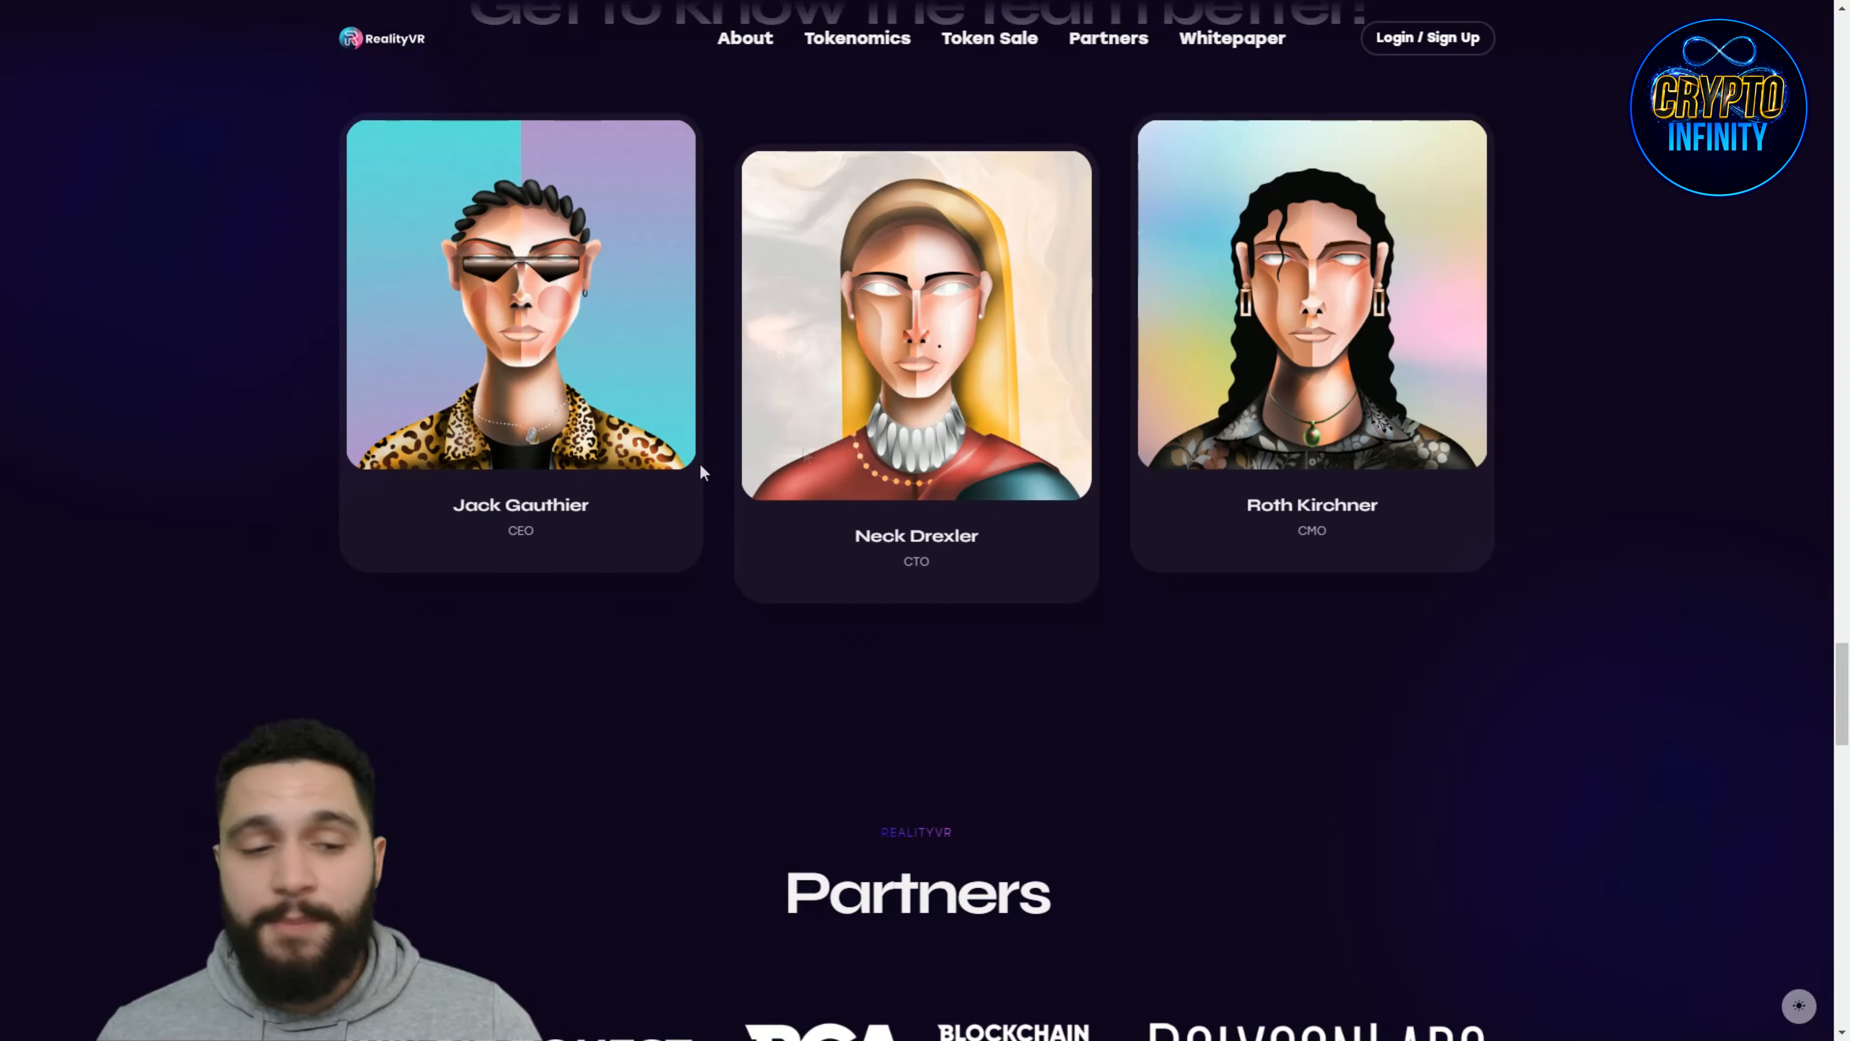
pyautogui.moveTo(1094, 426)
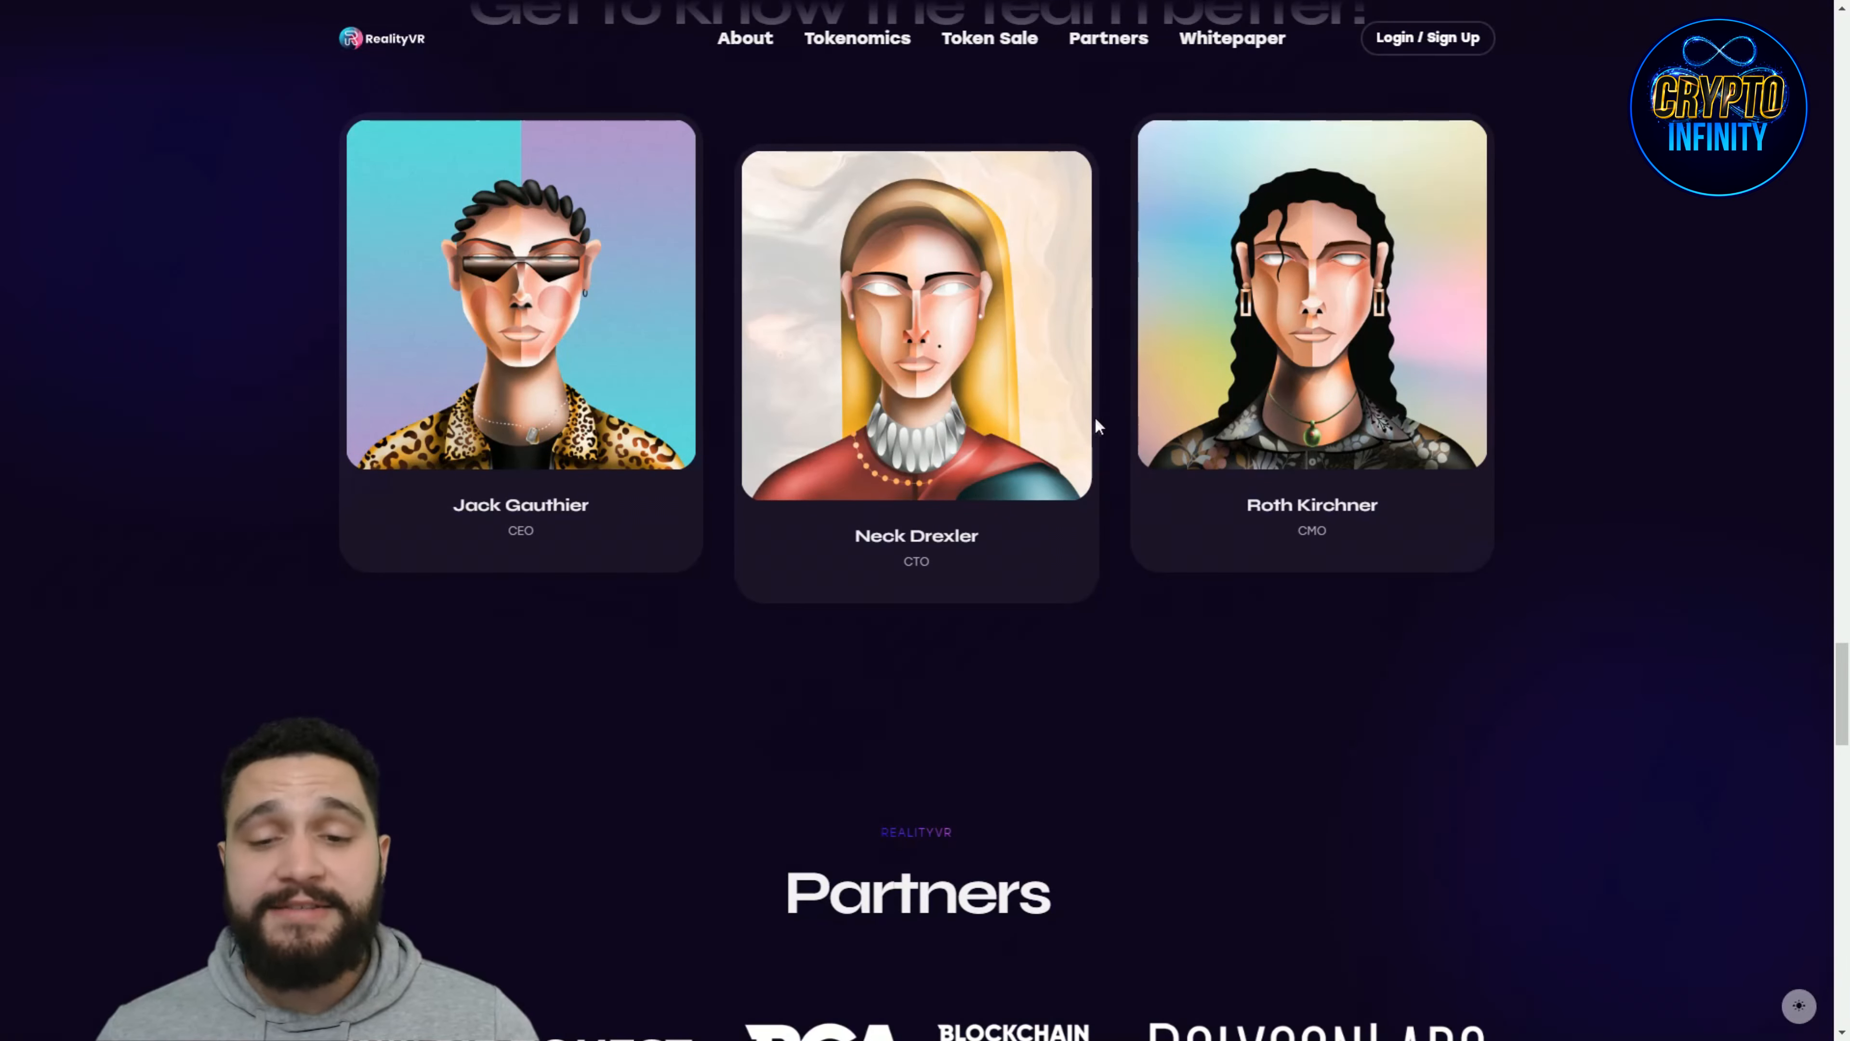
pyautogui.scroll(-3)
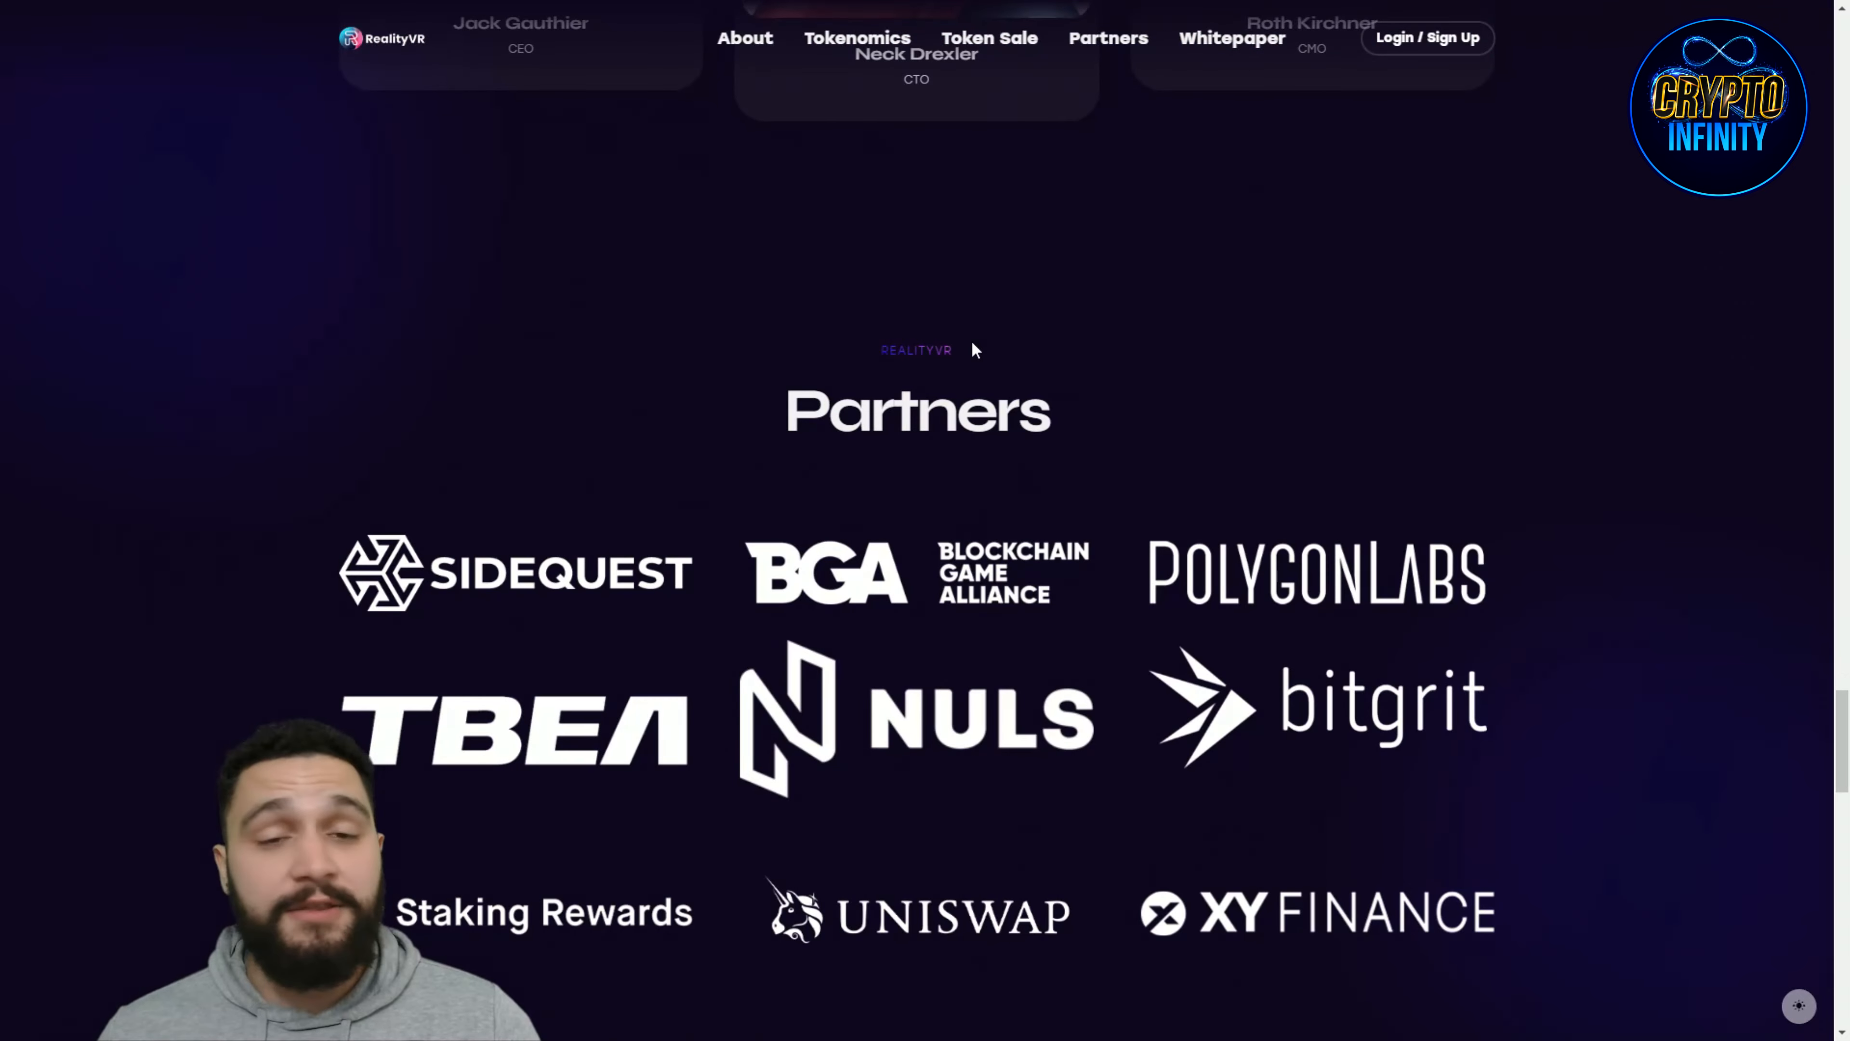
pyautogui.scroll(-3)
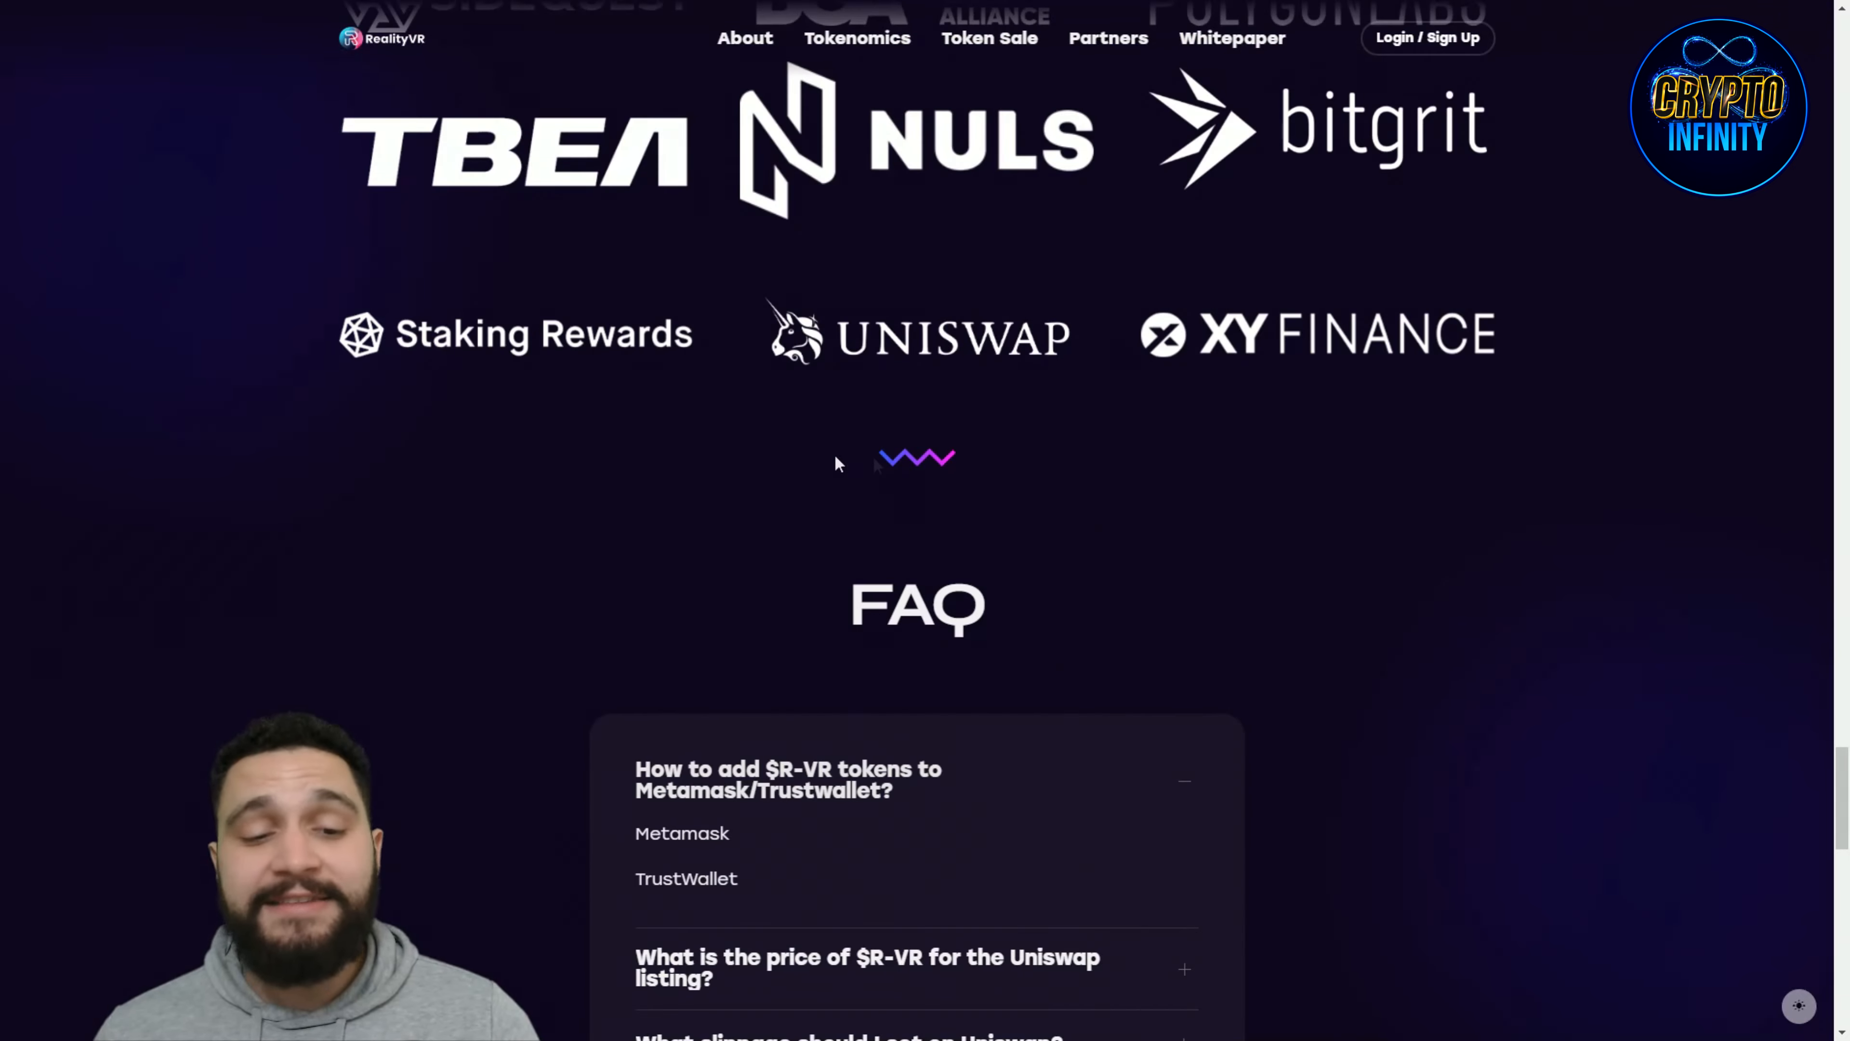
pyautogui.scroll(3)
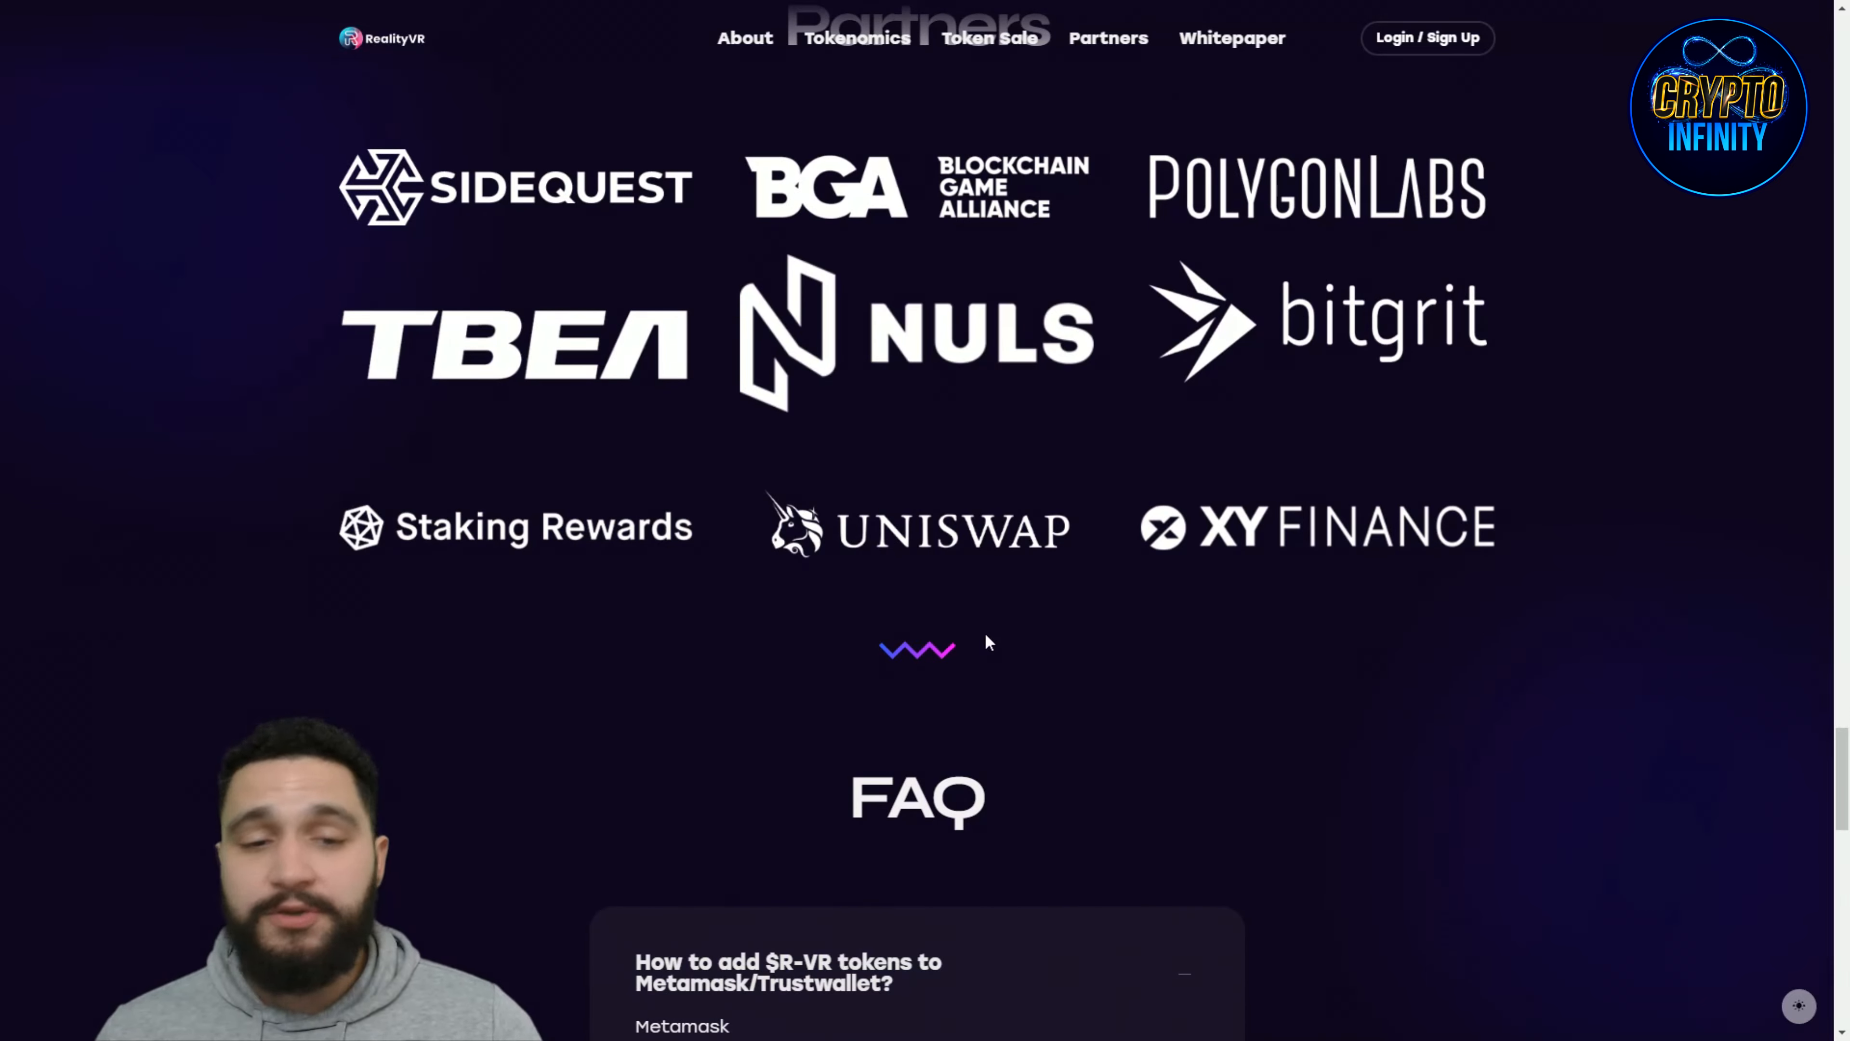
pyautogui.scroll(-3)
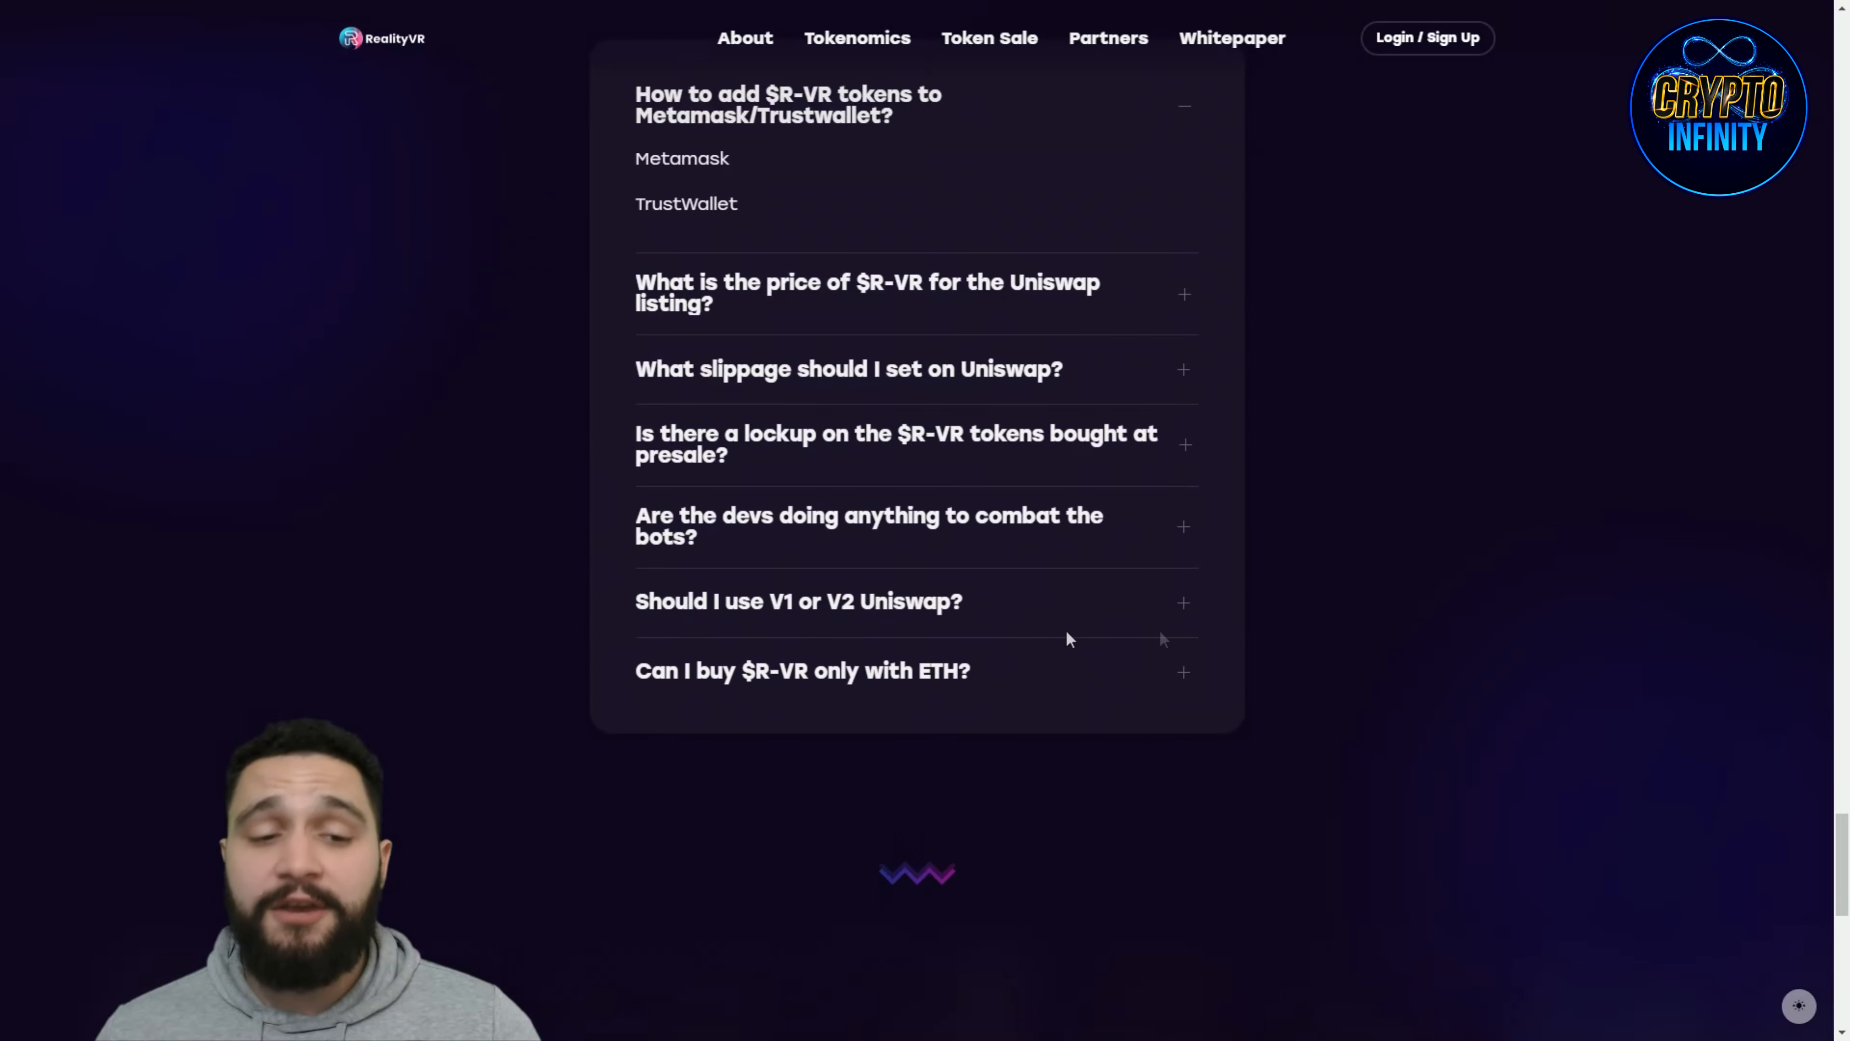
pyautogui.scroll(-3)
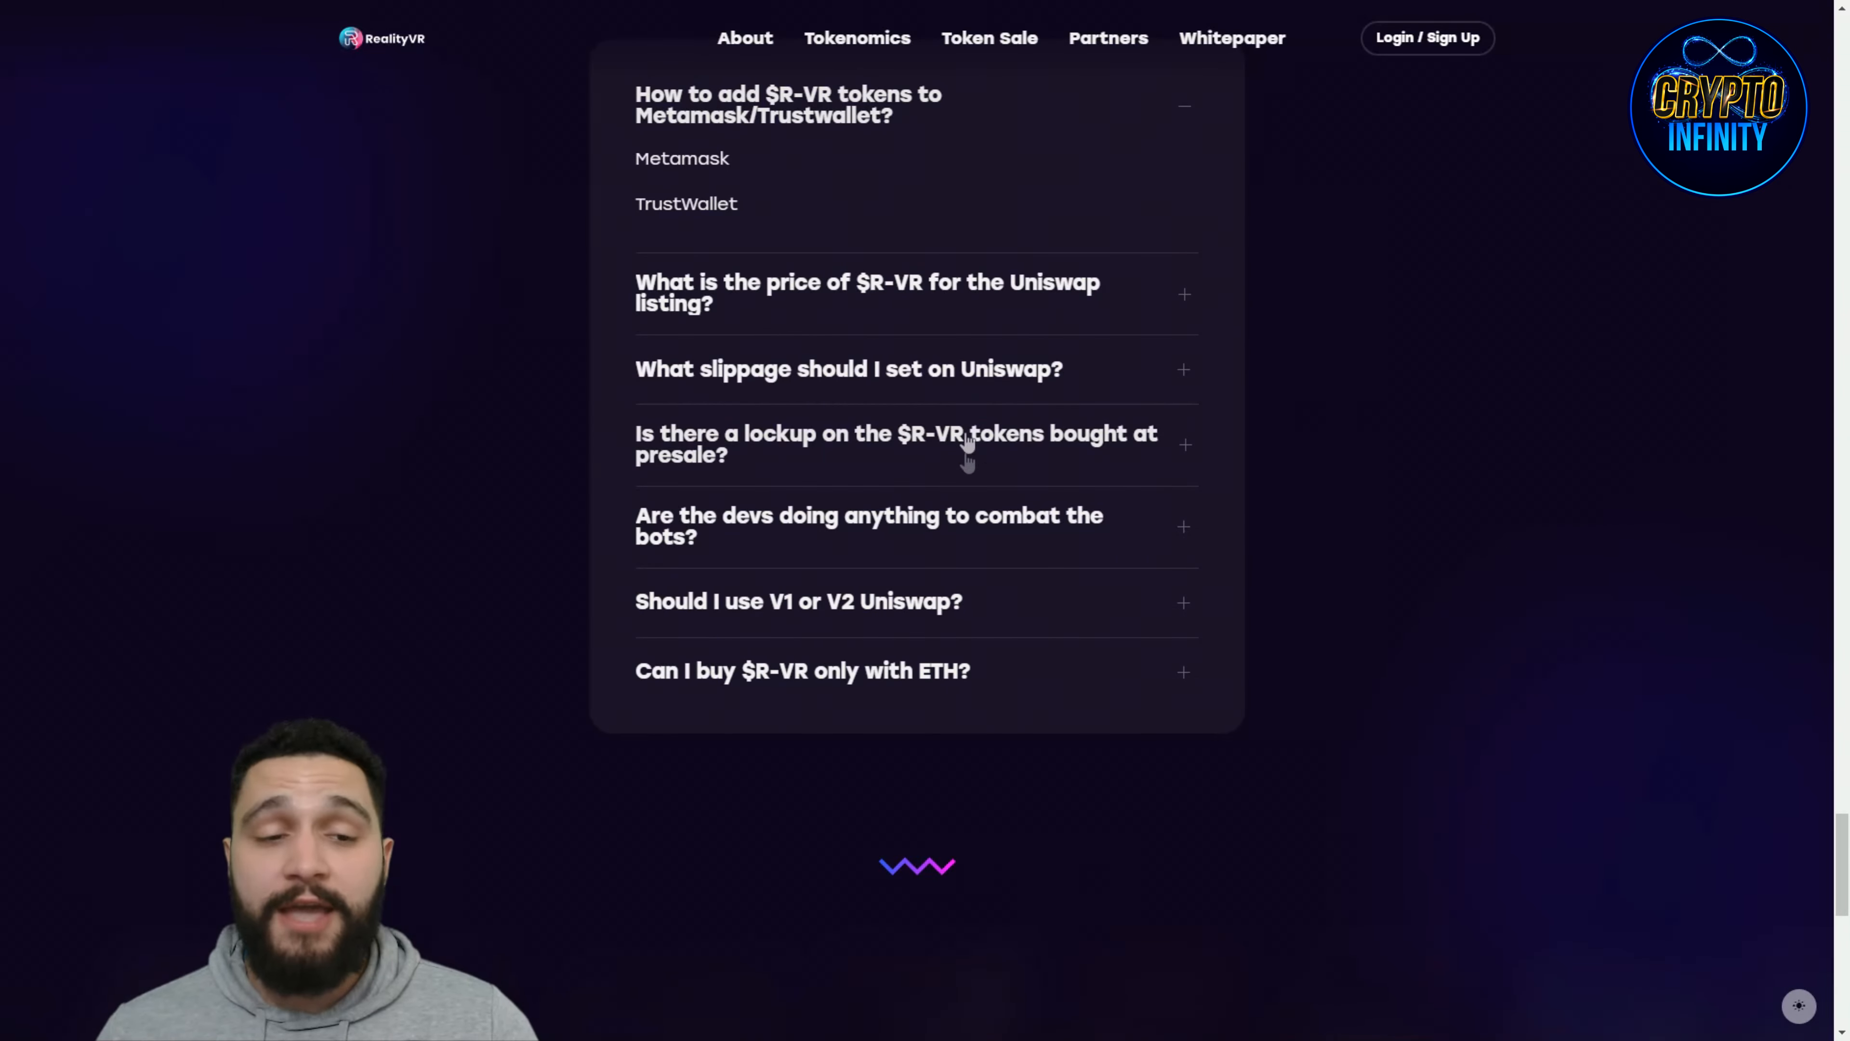
pyautogui.scroll(-3)
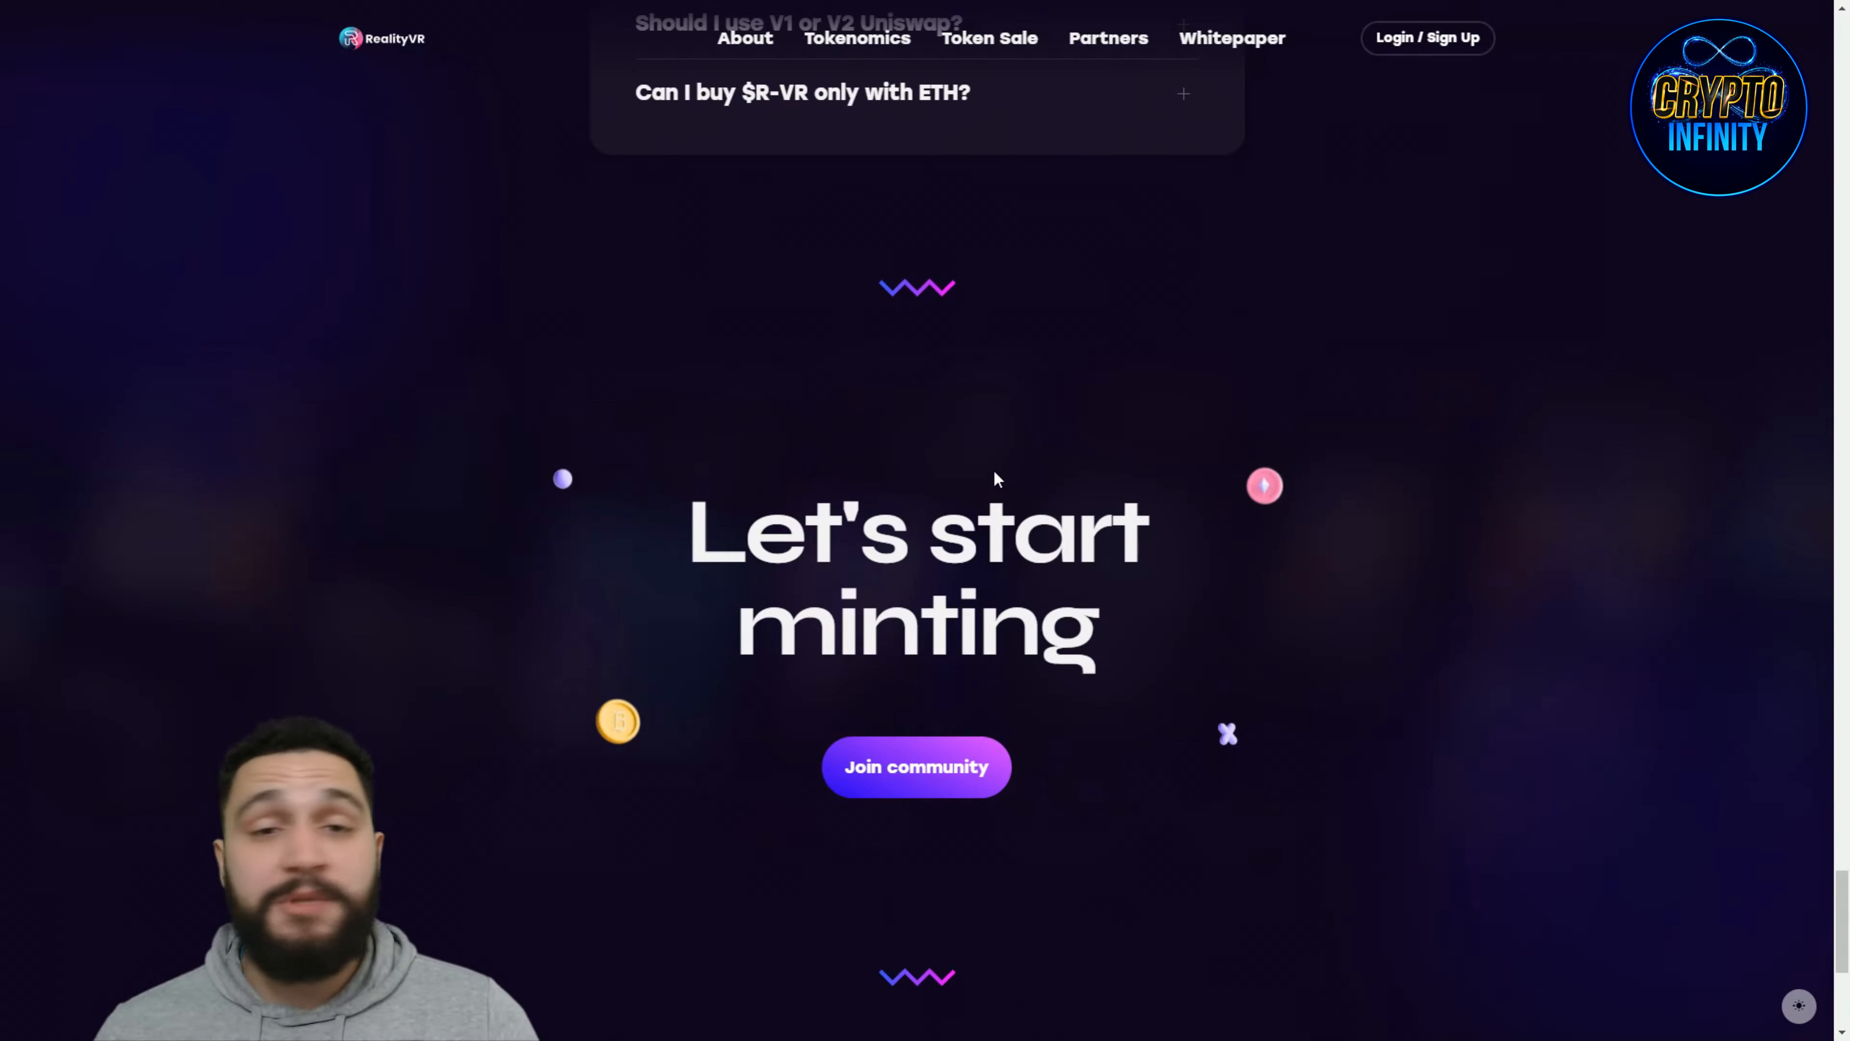
# Step: Reach the footer's community and partnership links, scroll back up, then bring up the login and sign-up form
pyautogui.scroll(-3)
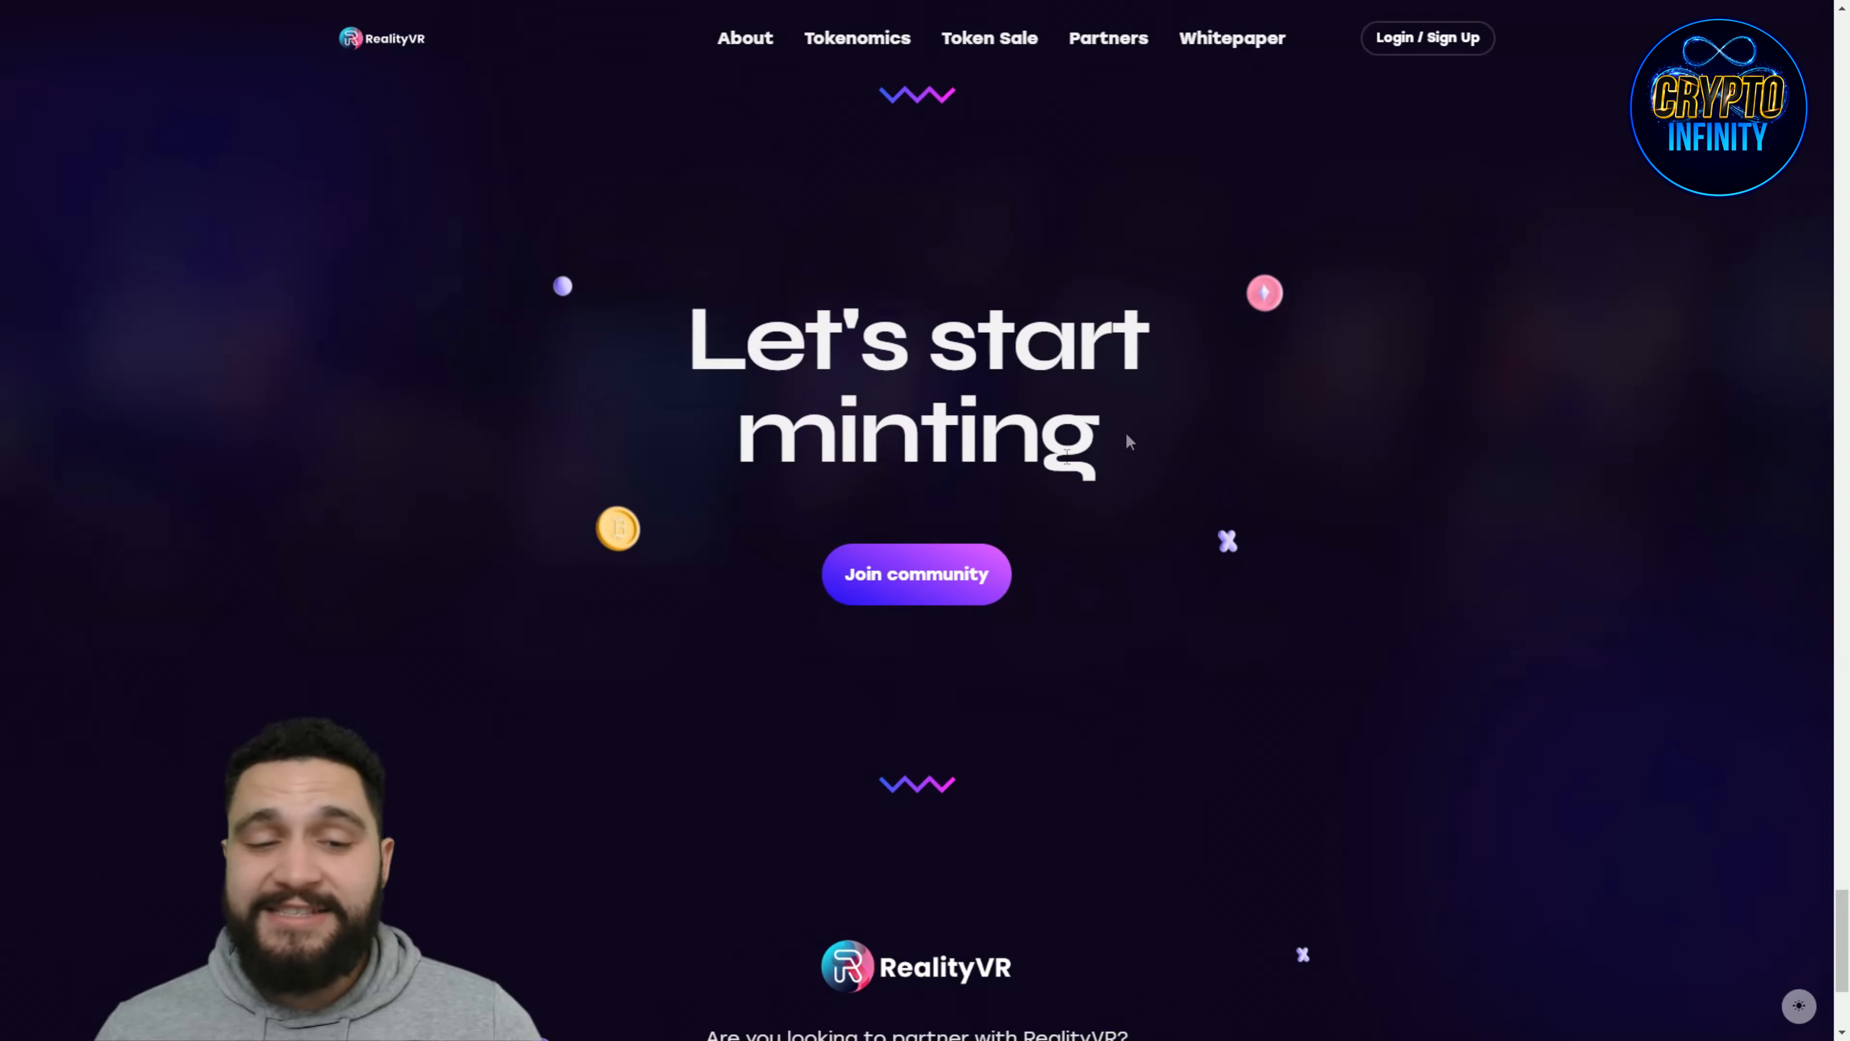
pyautogui.scroll(-3)
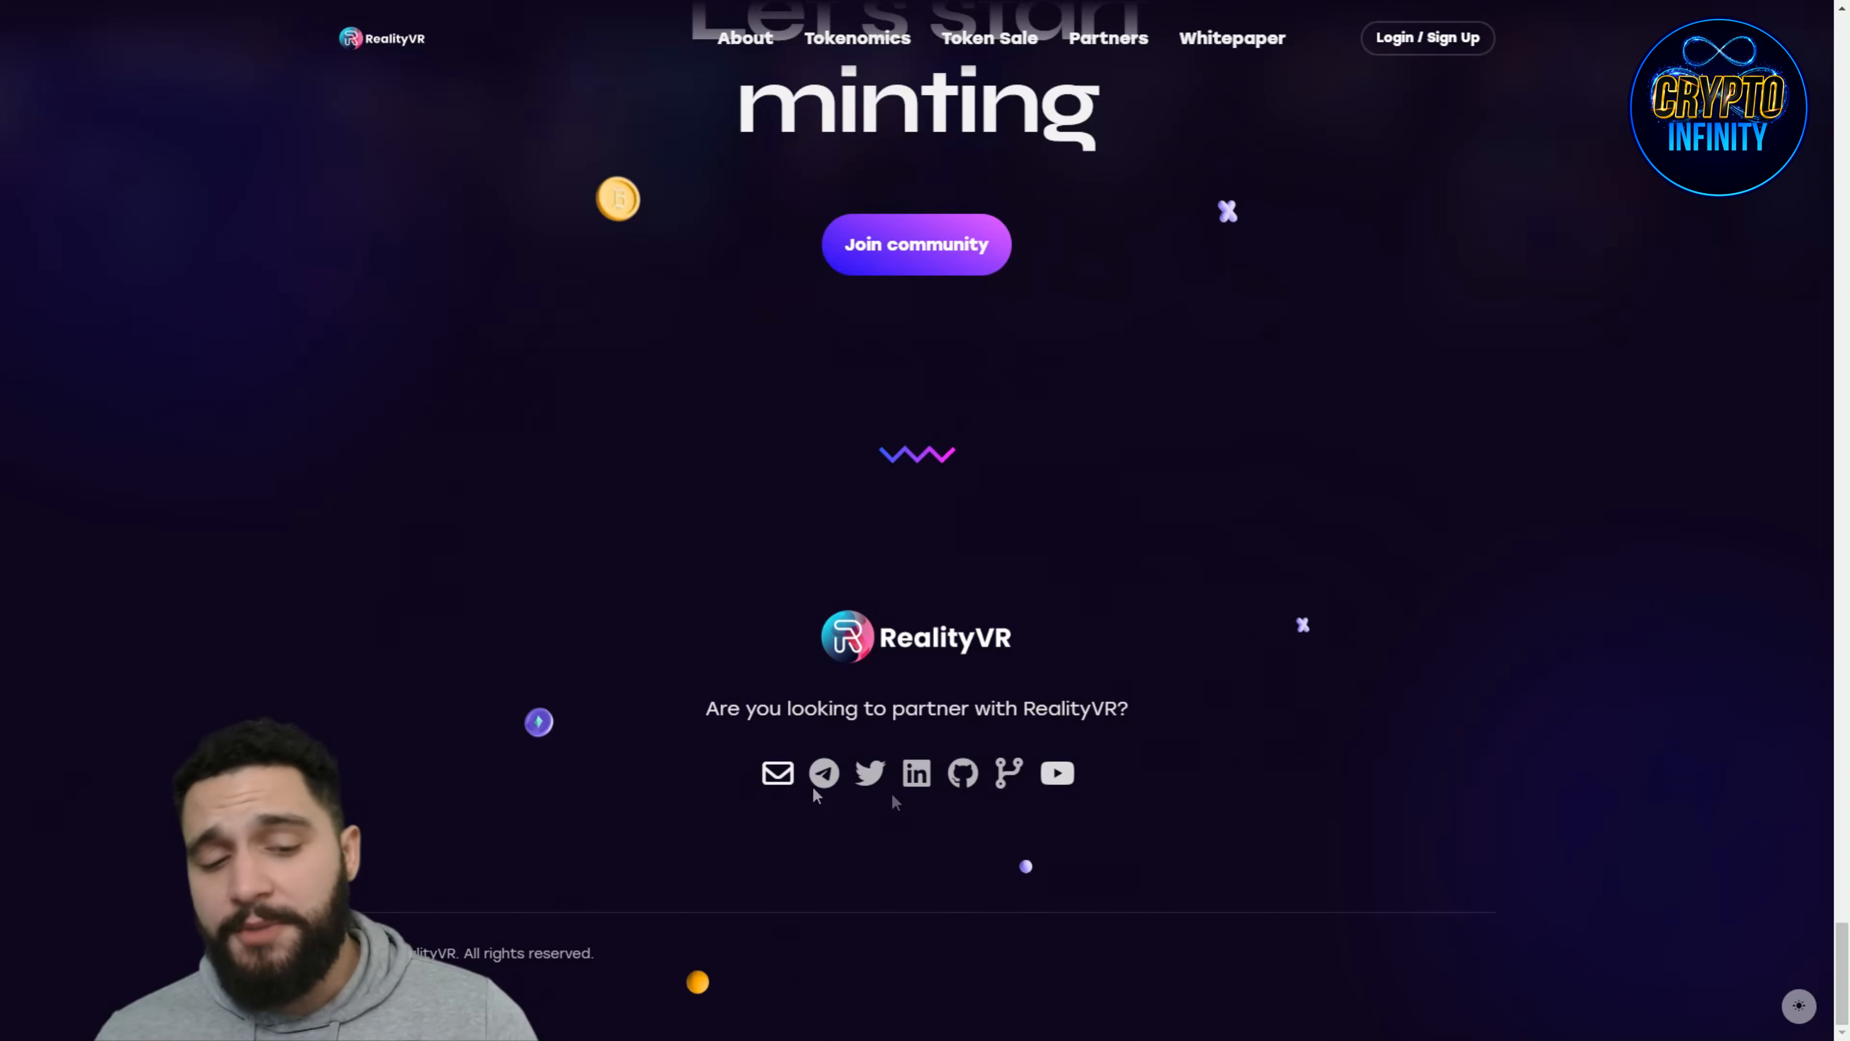
pyautogui.moveTo(777, 773)
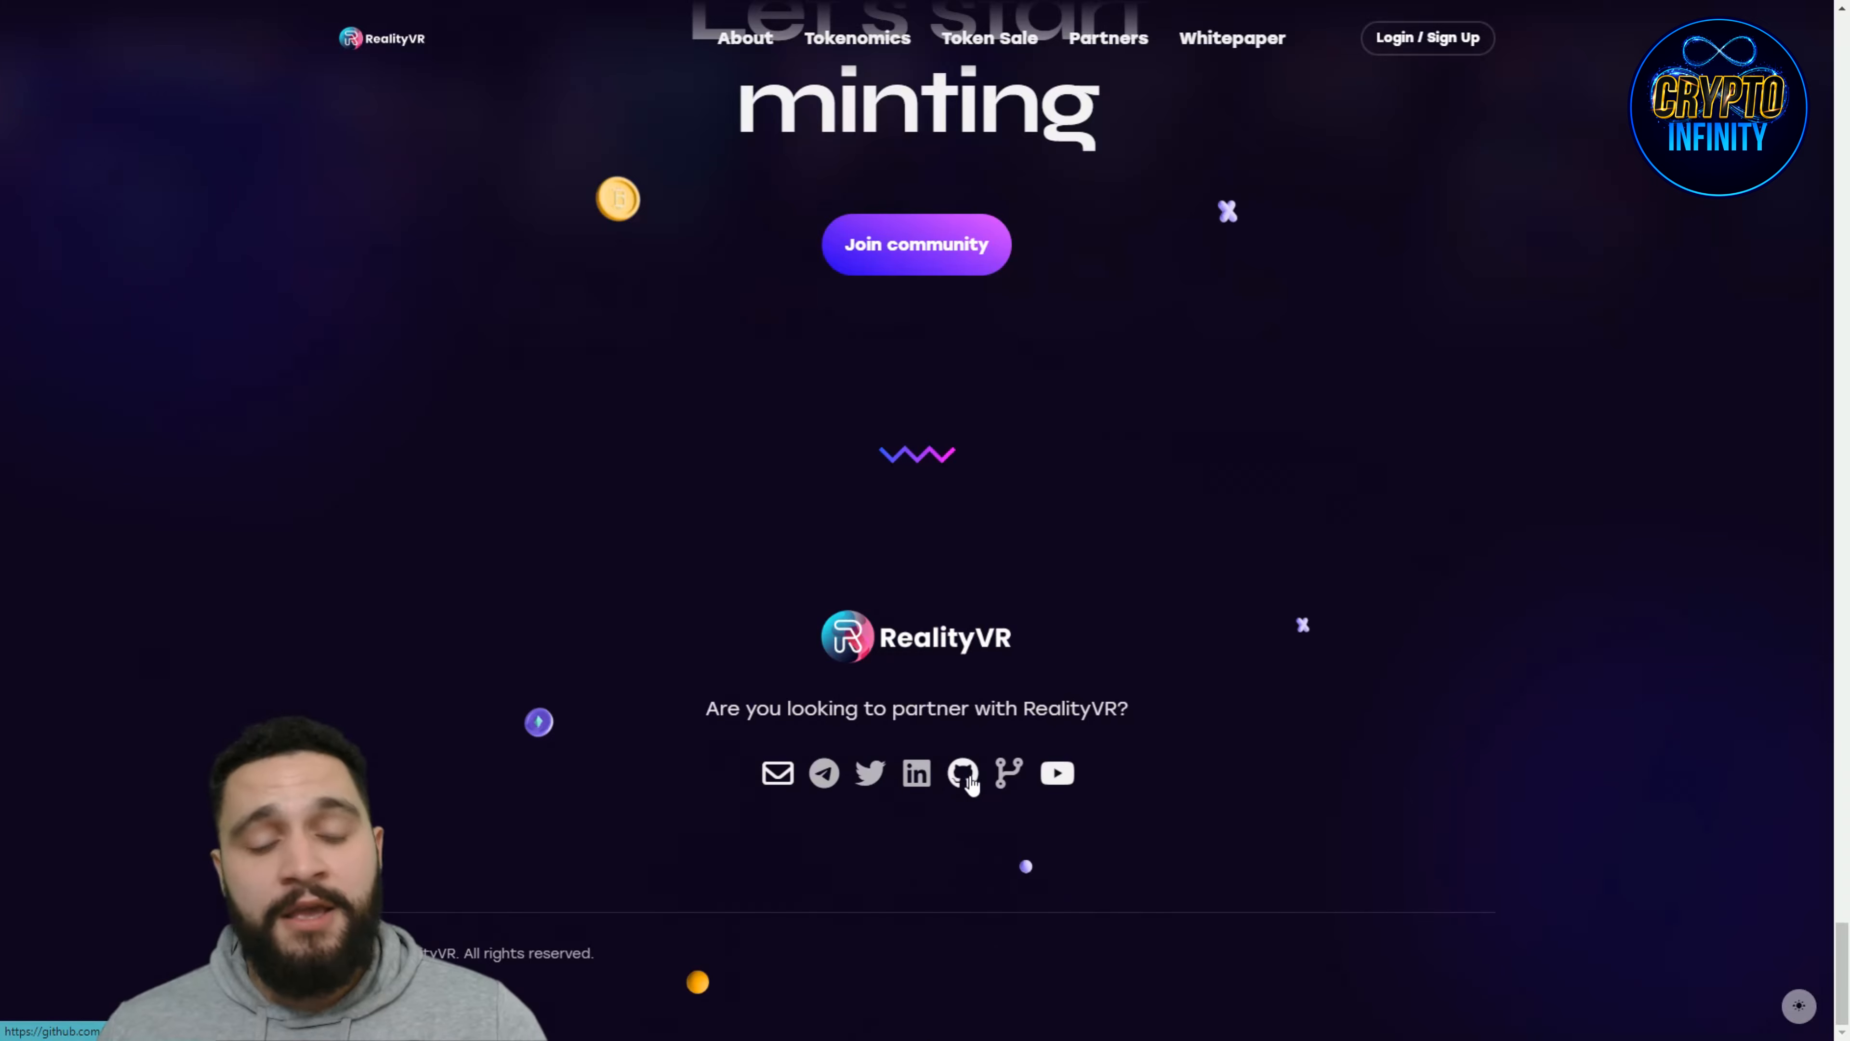
pyautogui.scroll(-3)
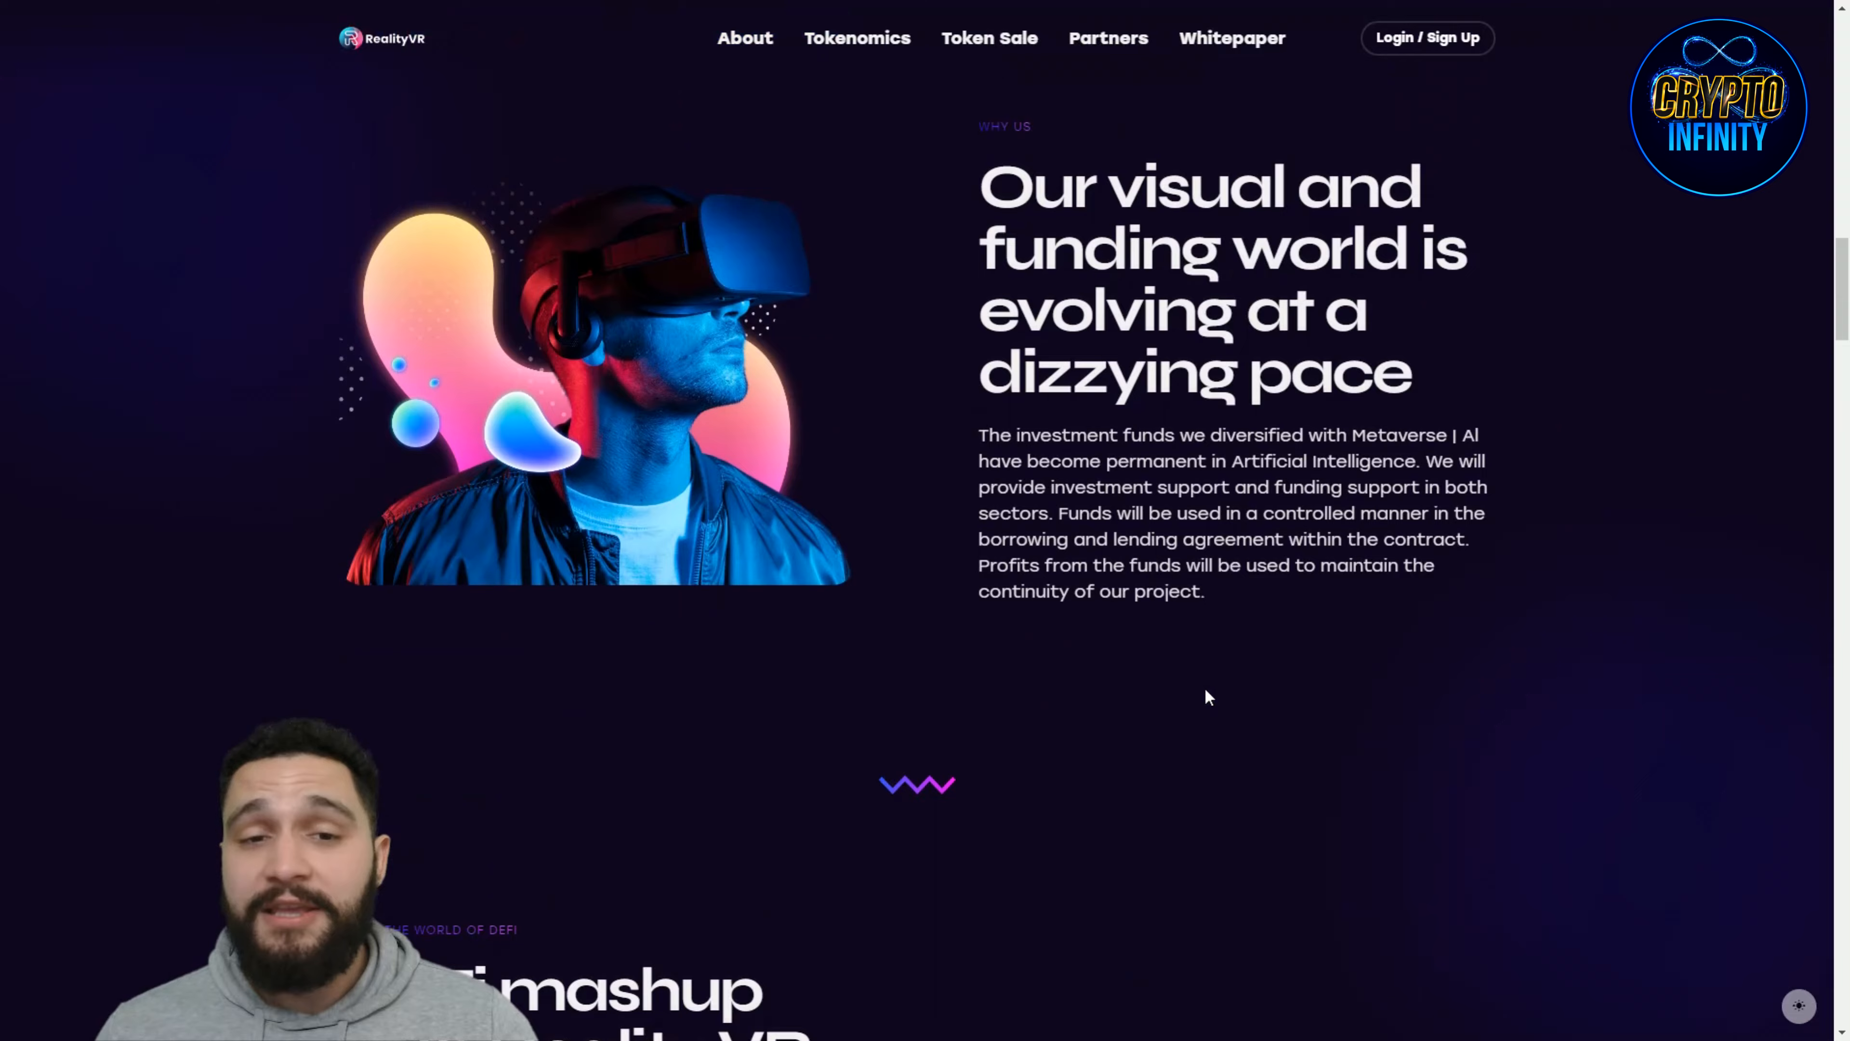
pyautogui.scroll(3)
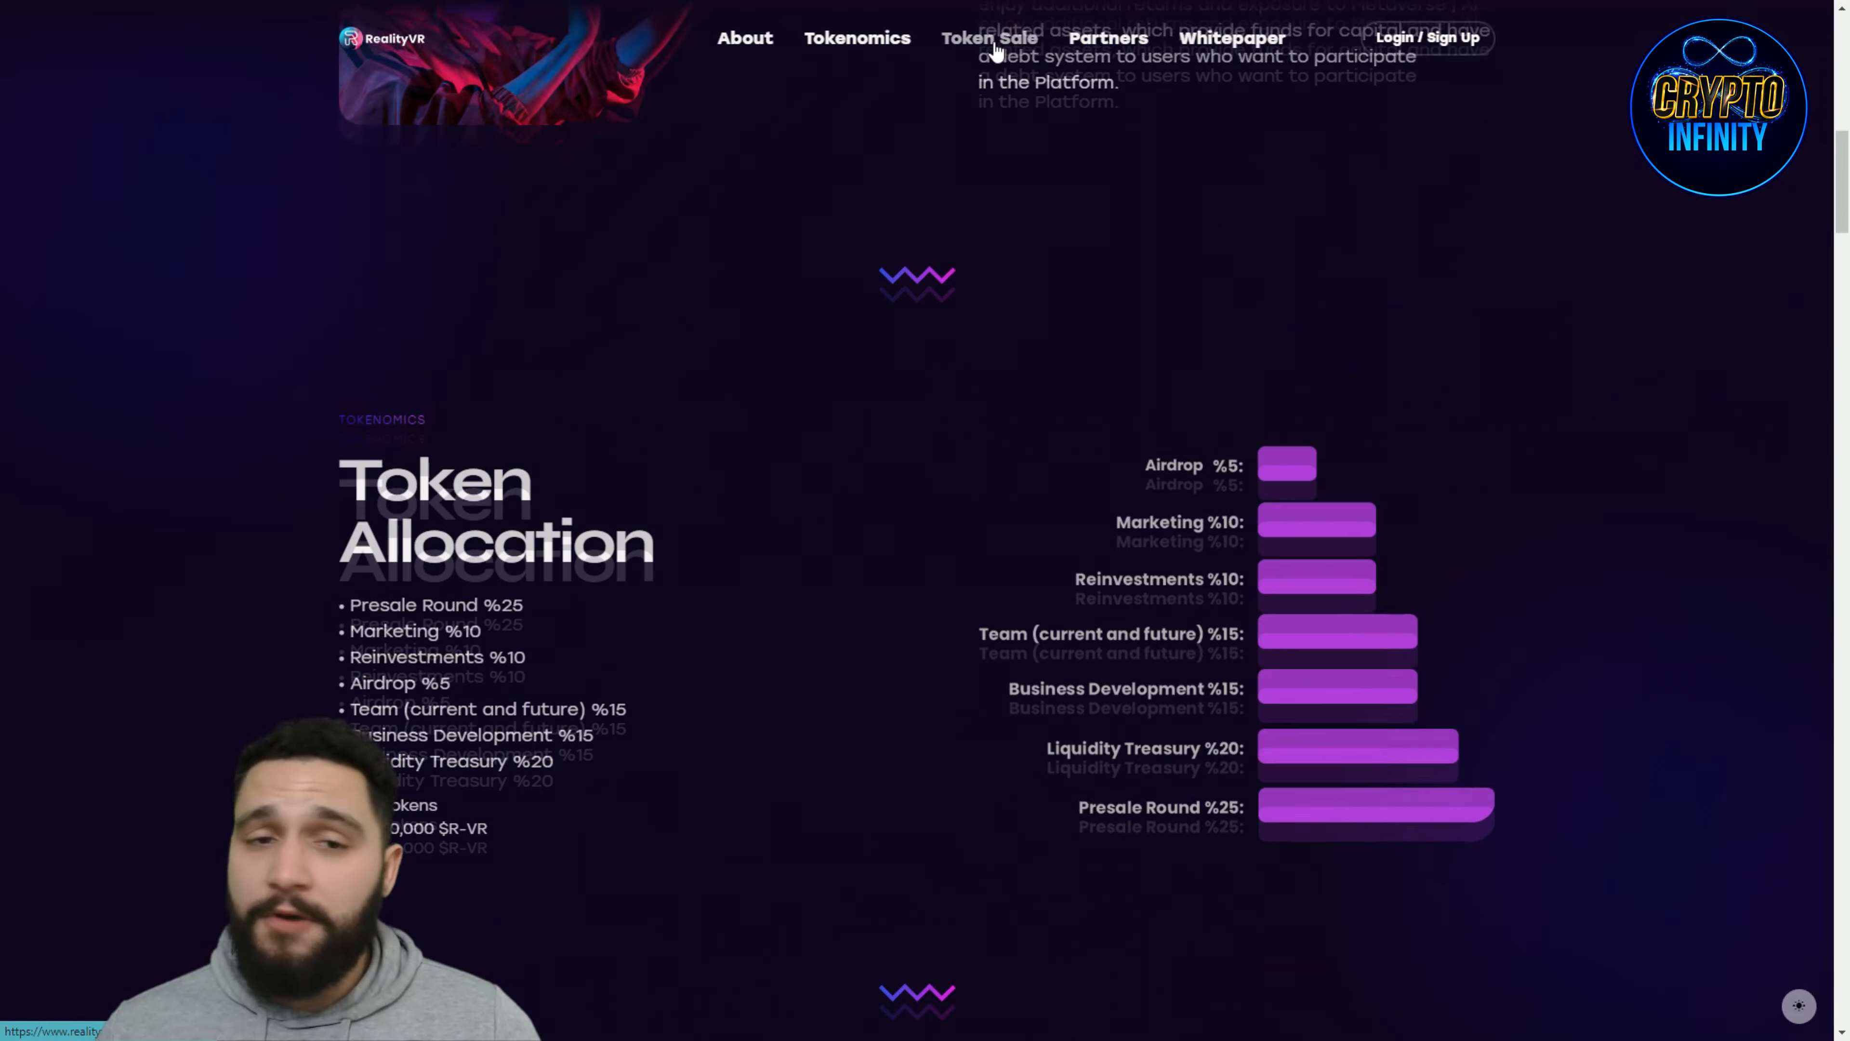
pyautogui.click(989, 37)
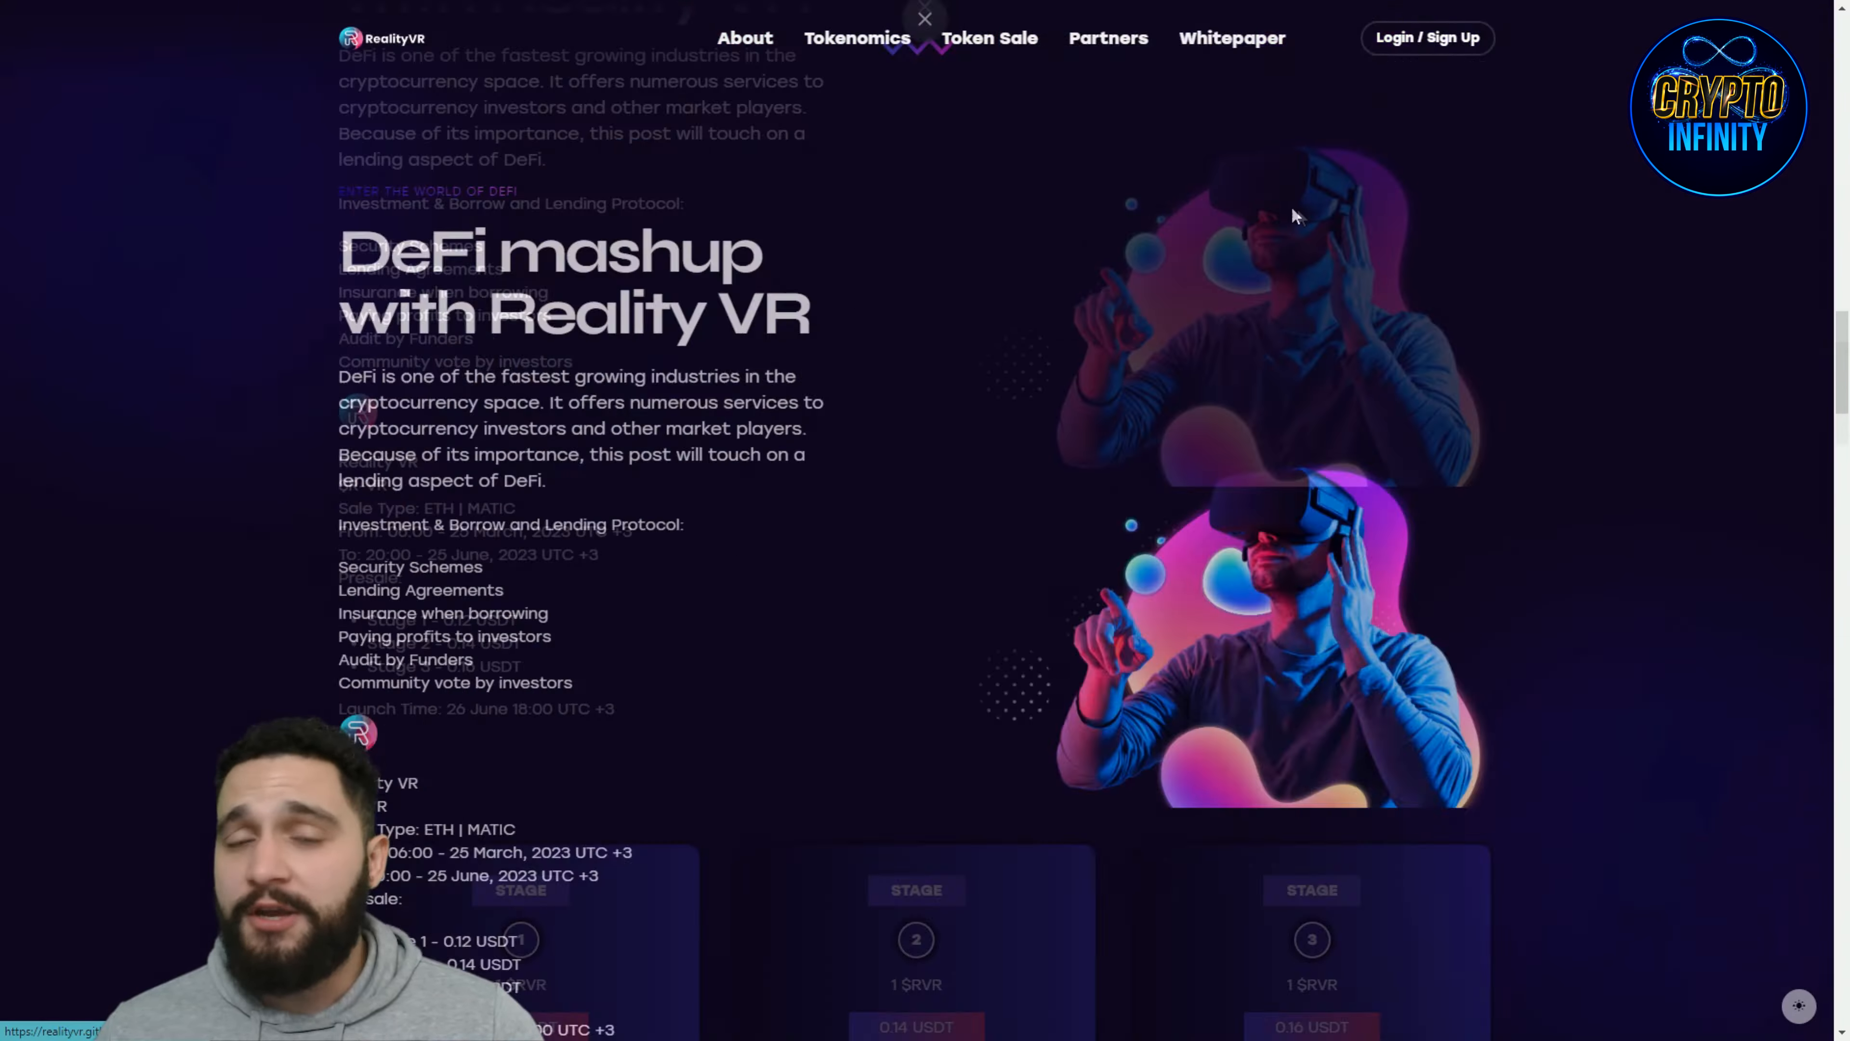
# Step: Log in to the RealityVR dashboard and browse the wallet overview and rewards pages toward Buy Direct
pyautogui.click(1425, 36)
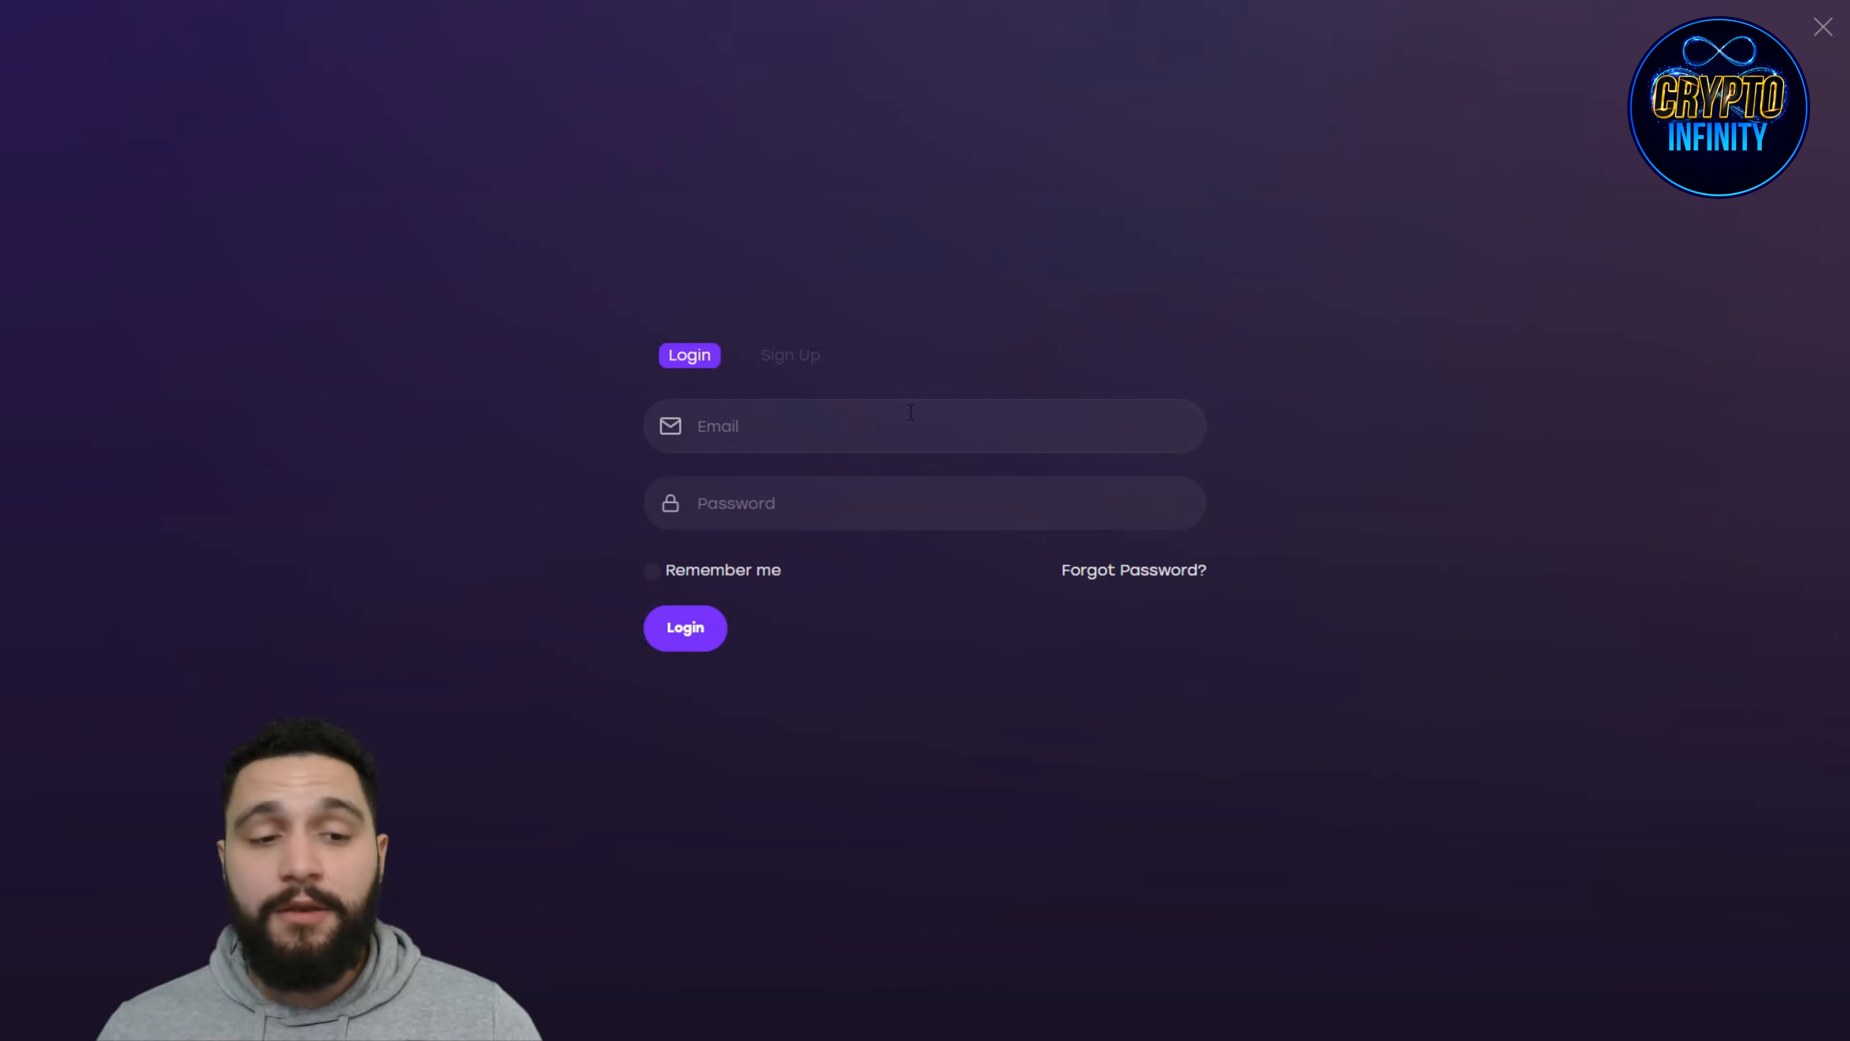
pyautogui.click(685, 626)
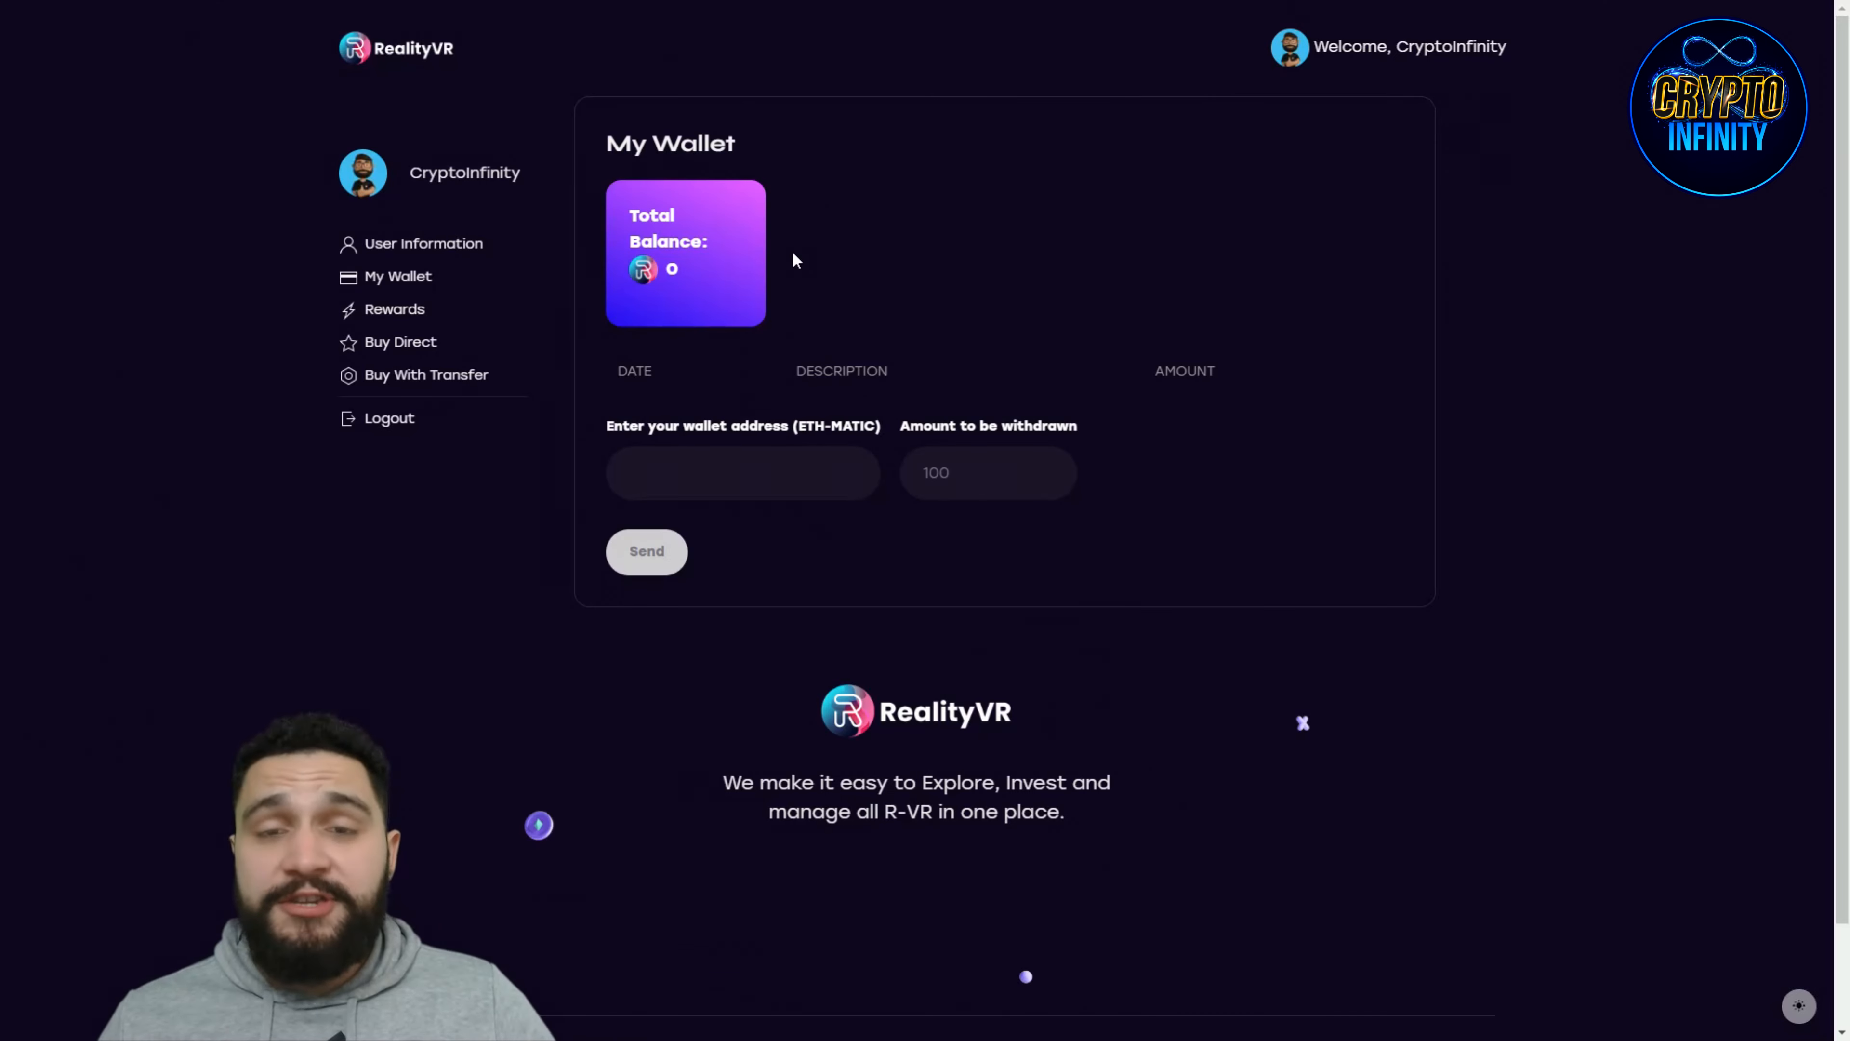
pyautogui.moveTo(794, 421)
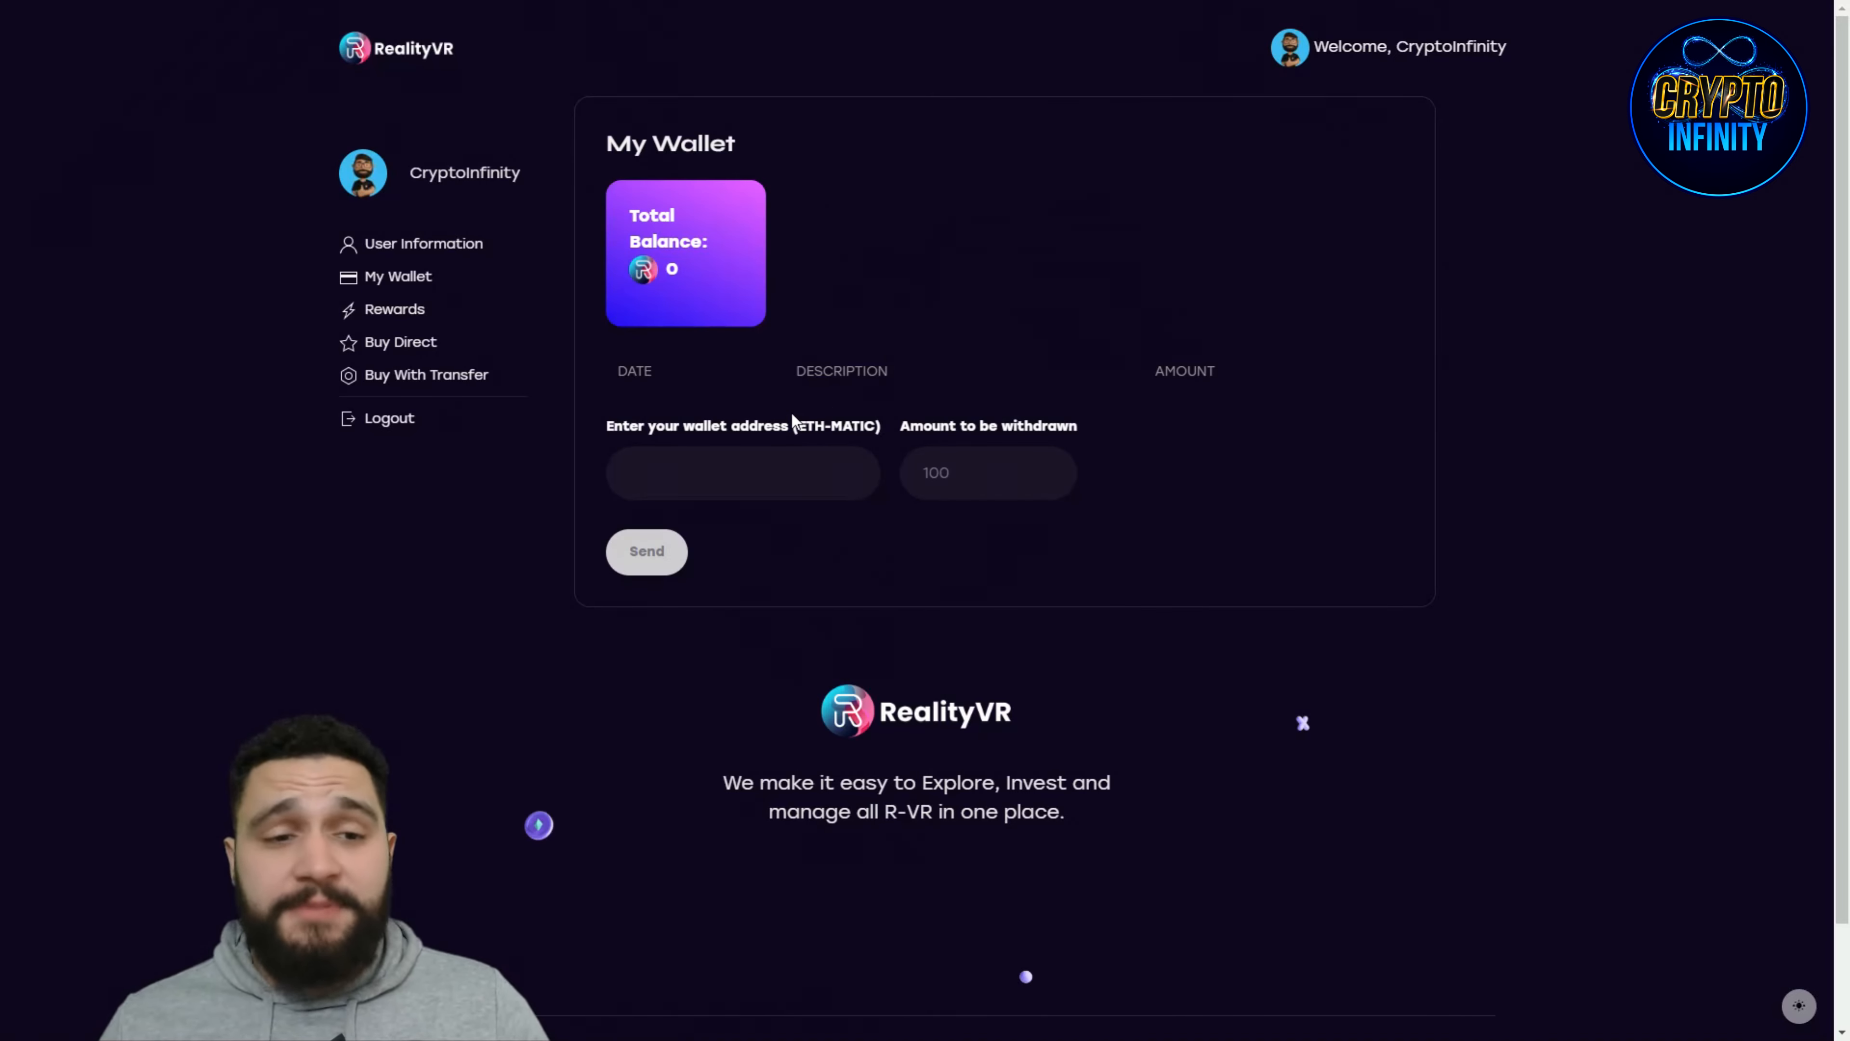
pyautogui.moveTo(965, 157)
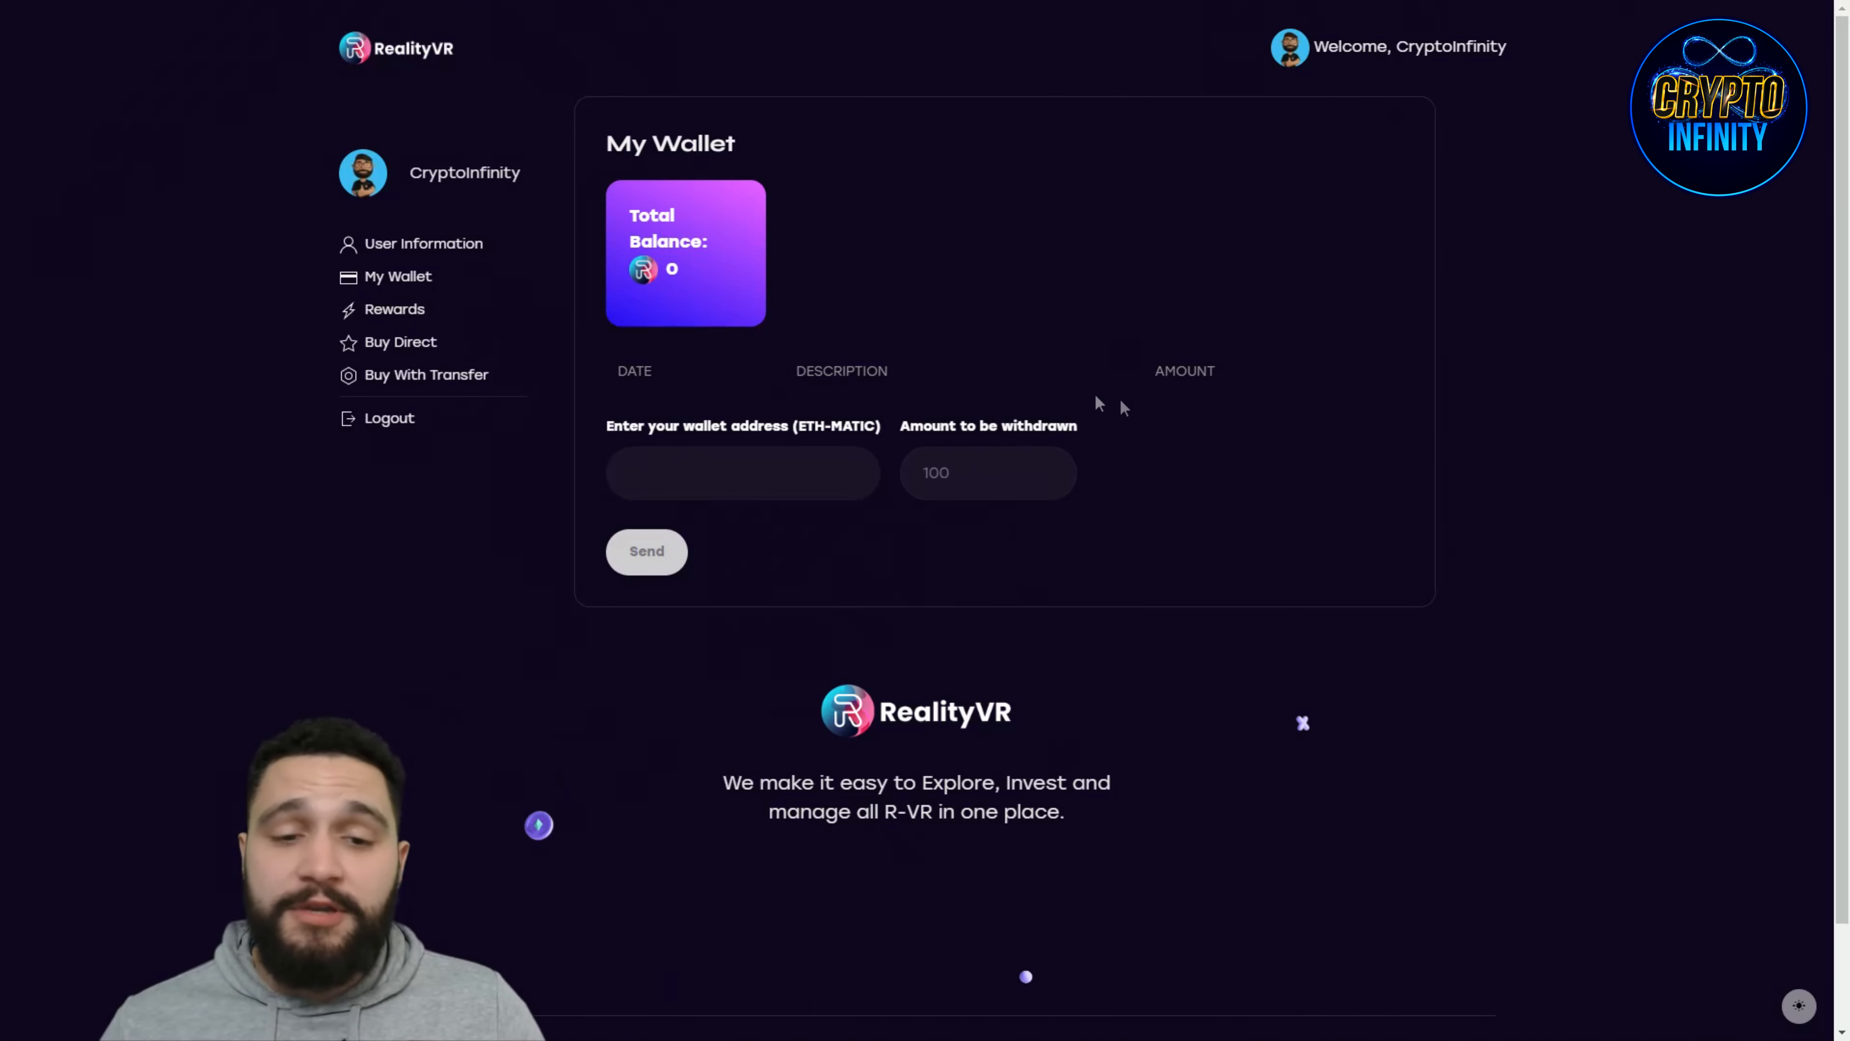
pyautogui.moveTo(422, 243)
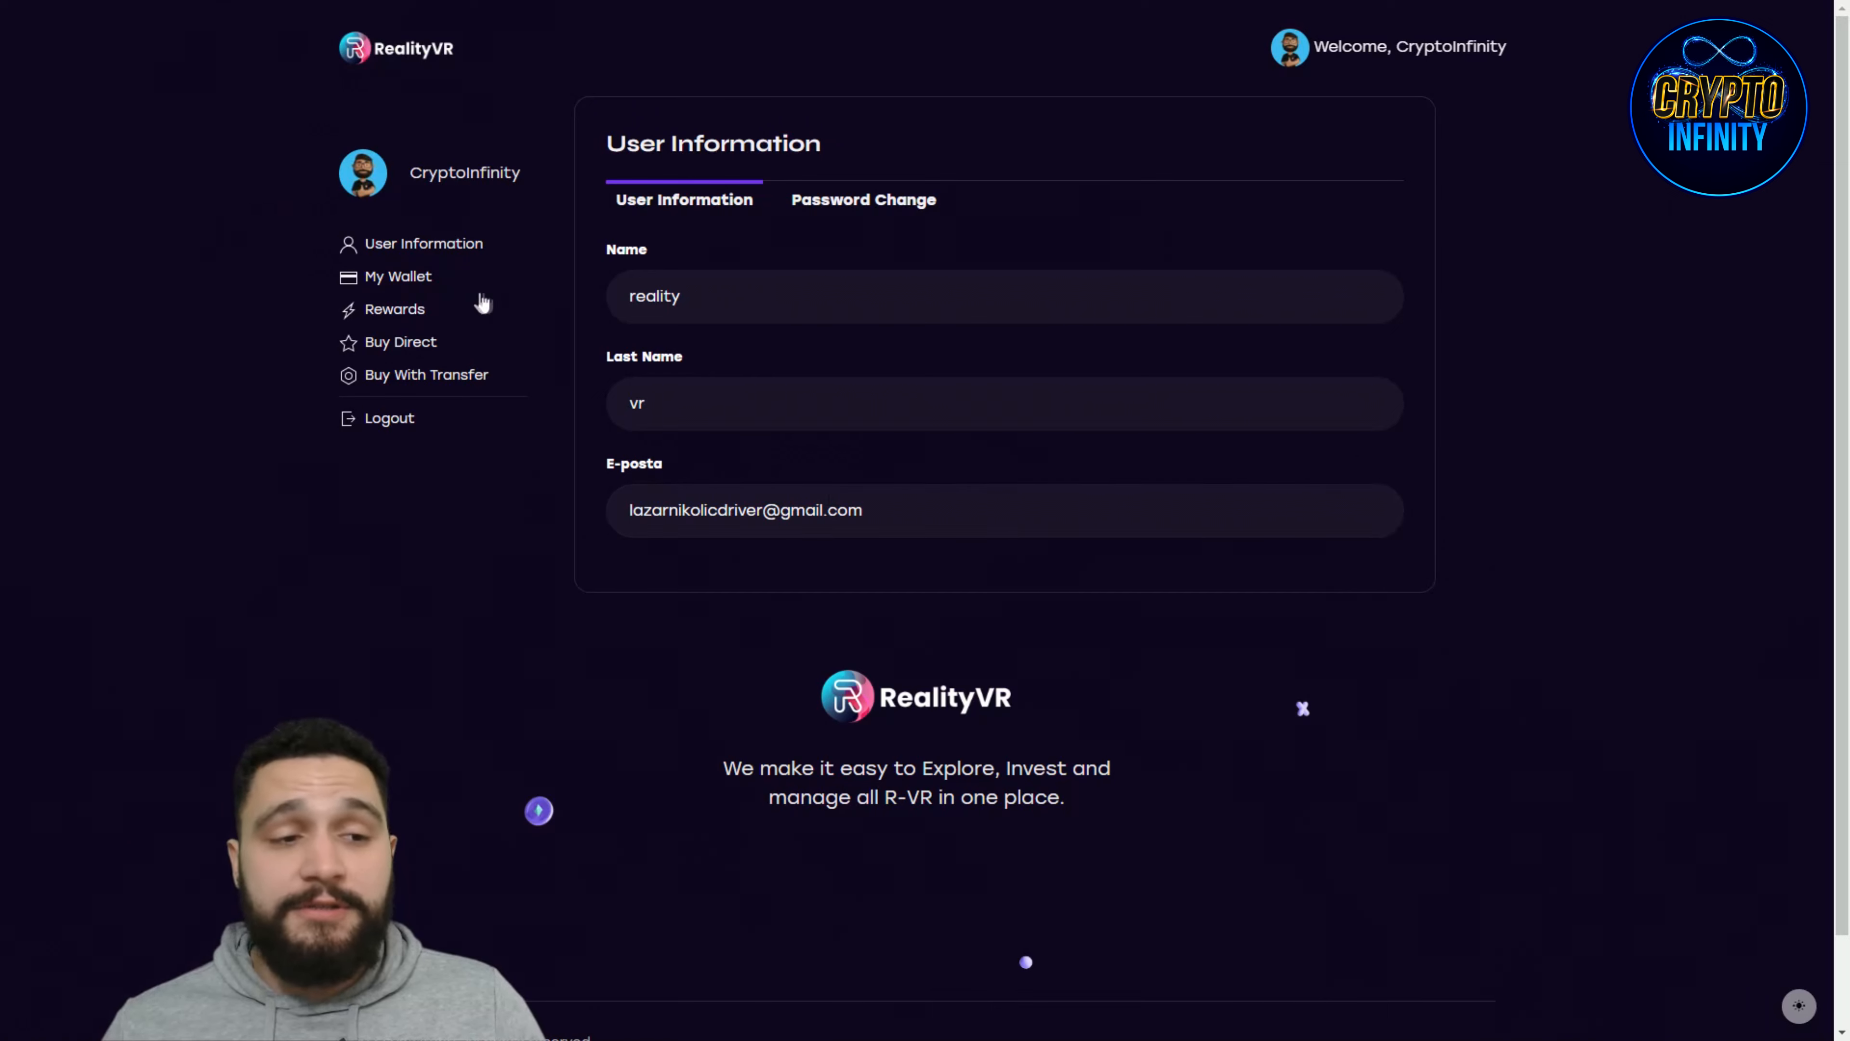
pyautogui.click(398, 276)
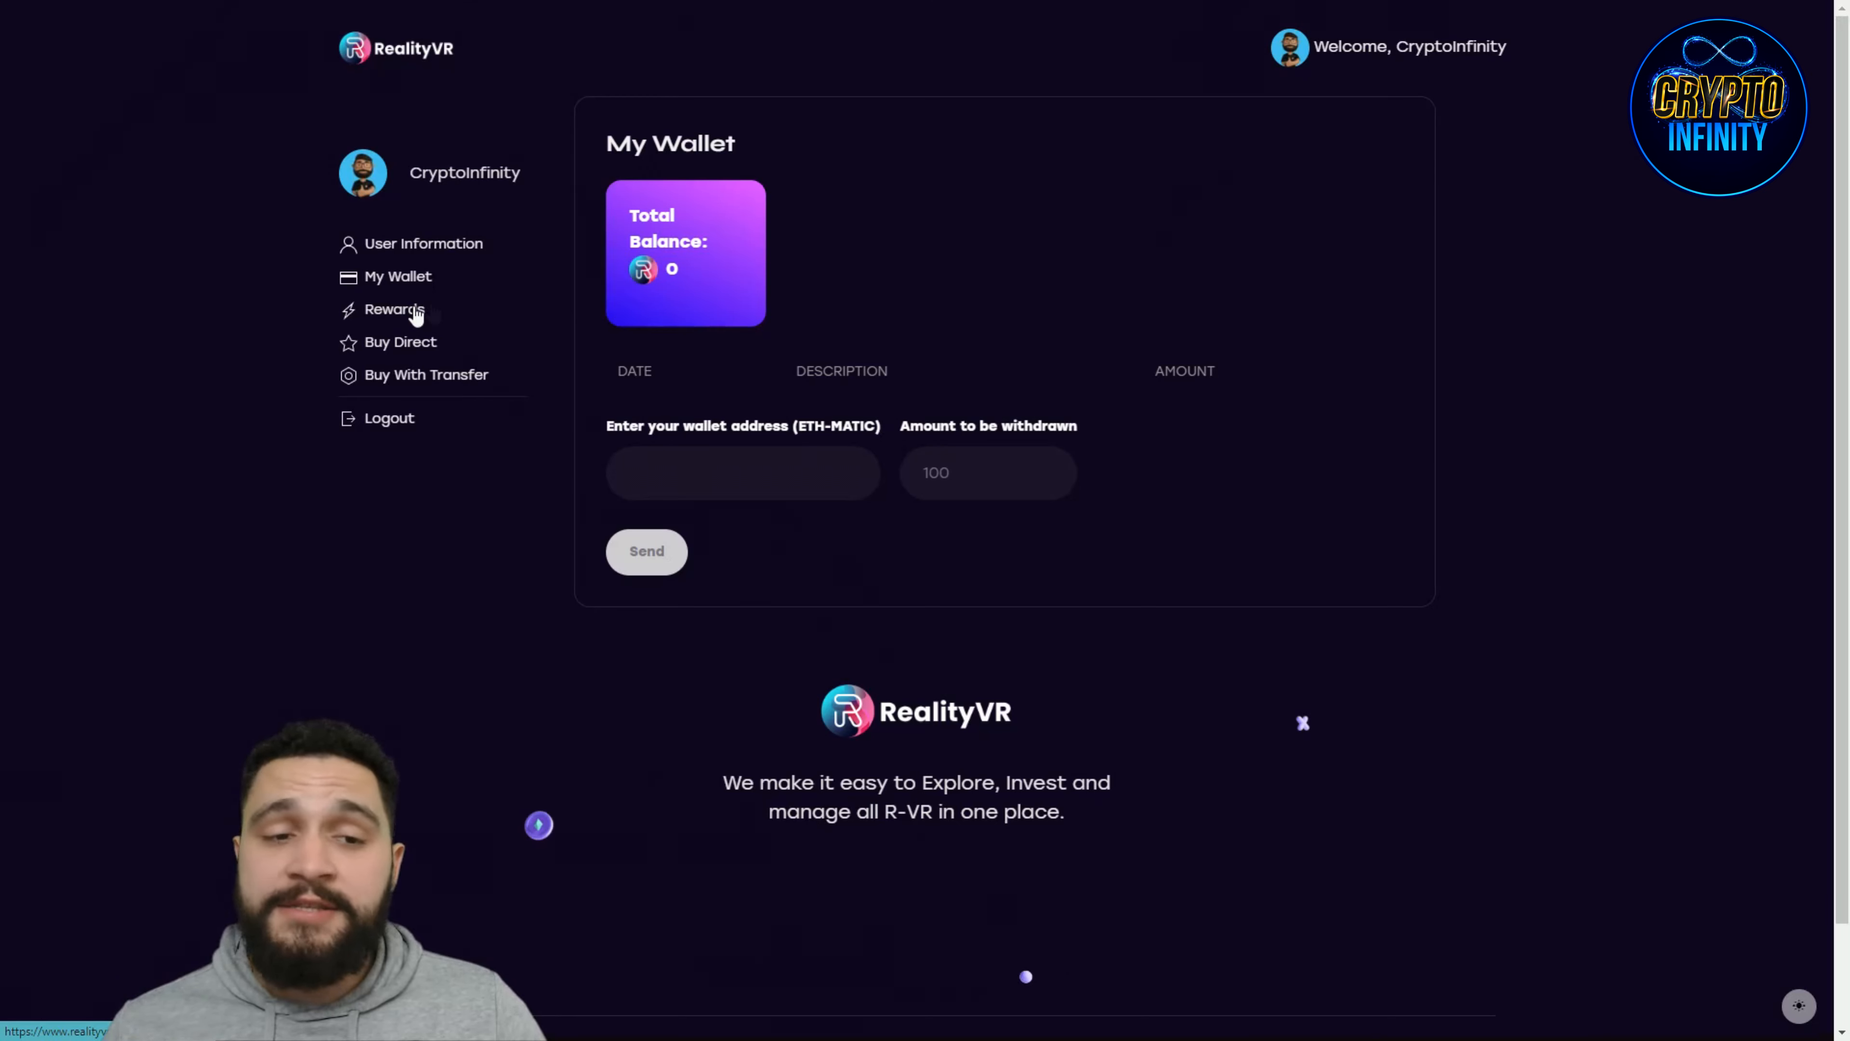
pyautogui.click(394, 310)
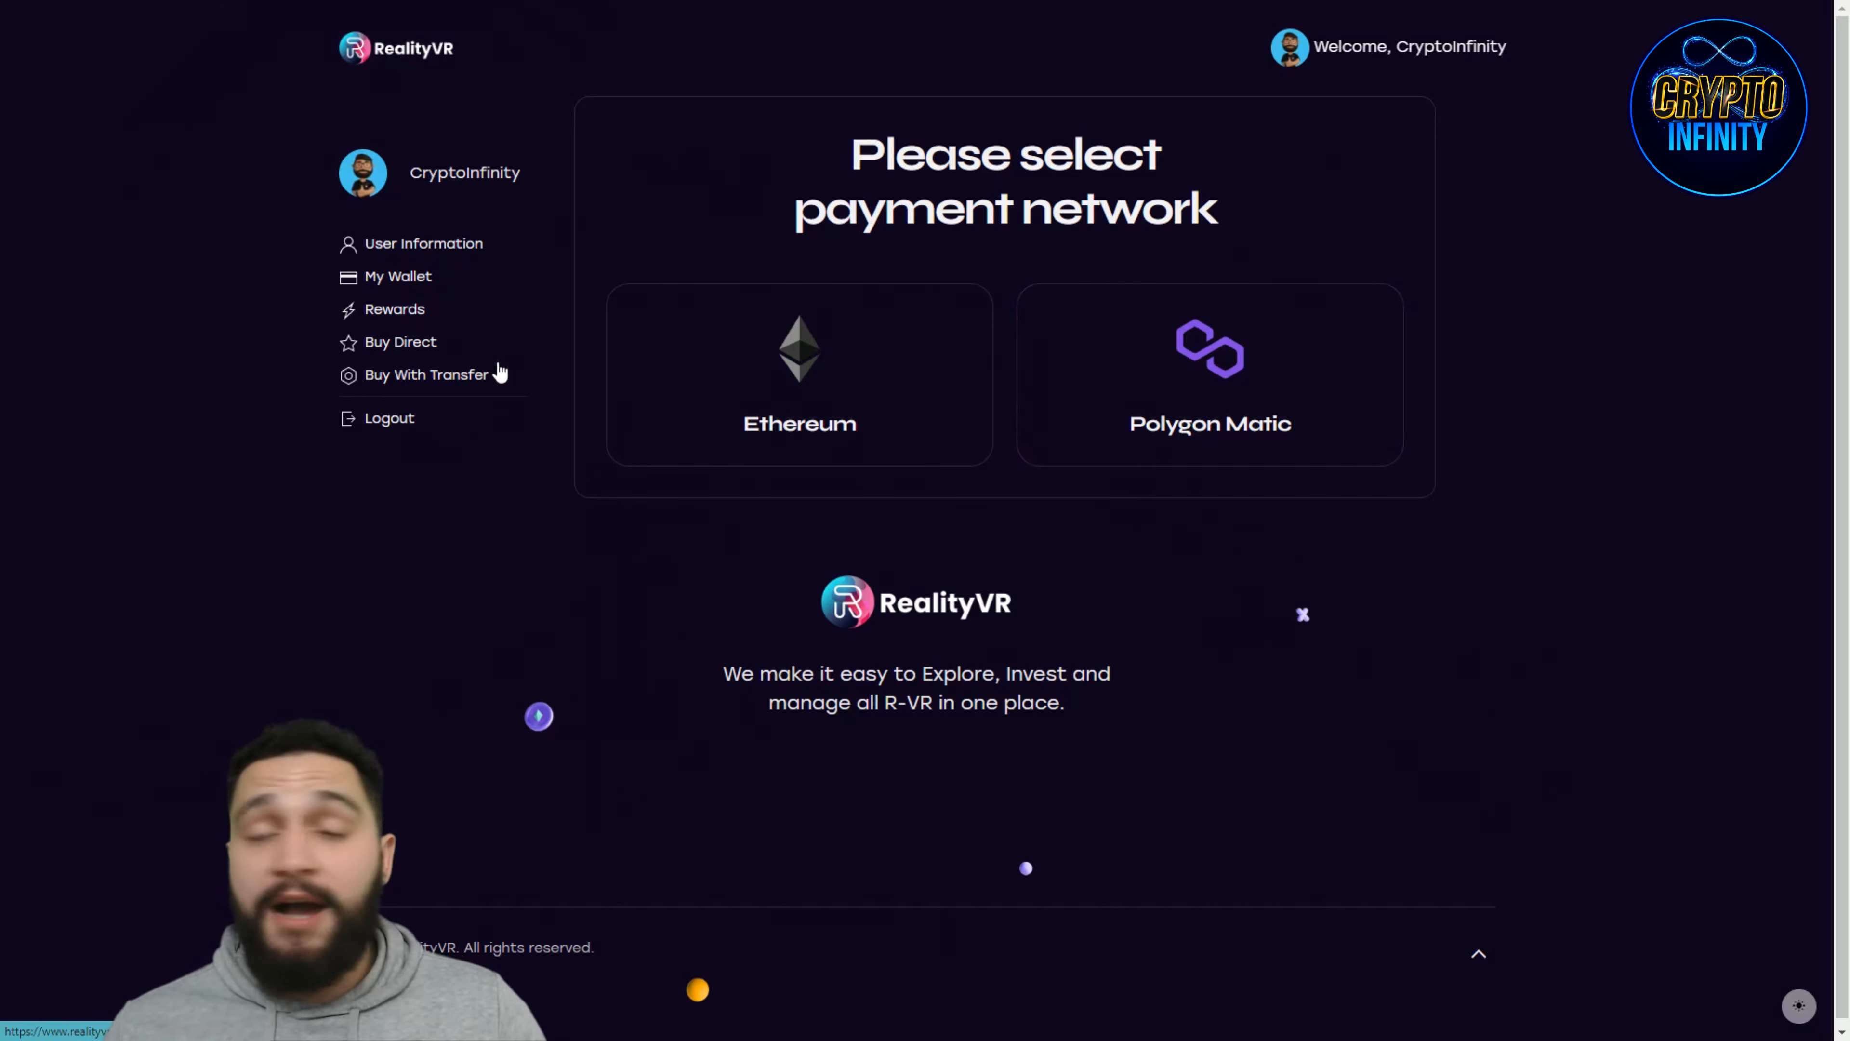
pyautogui.moveTo(457, 379)
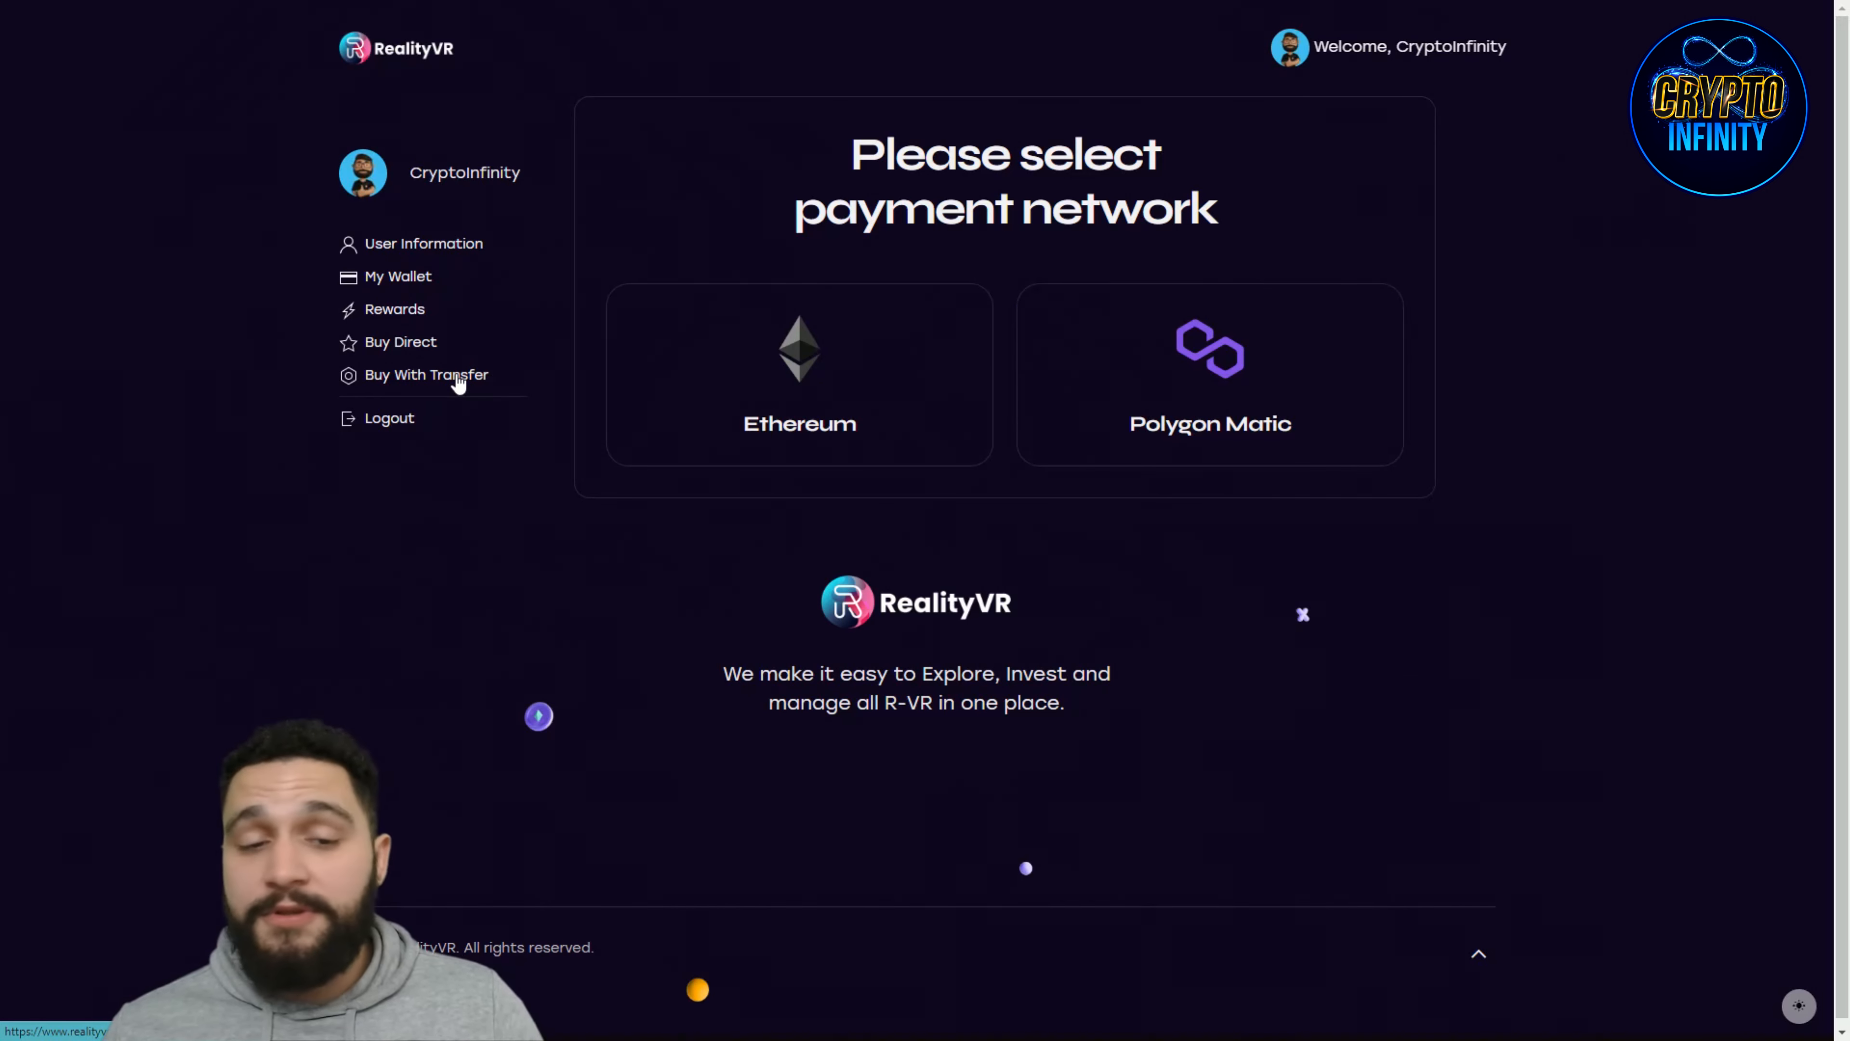
pyautogui.moveTo(1160, 366)
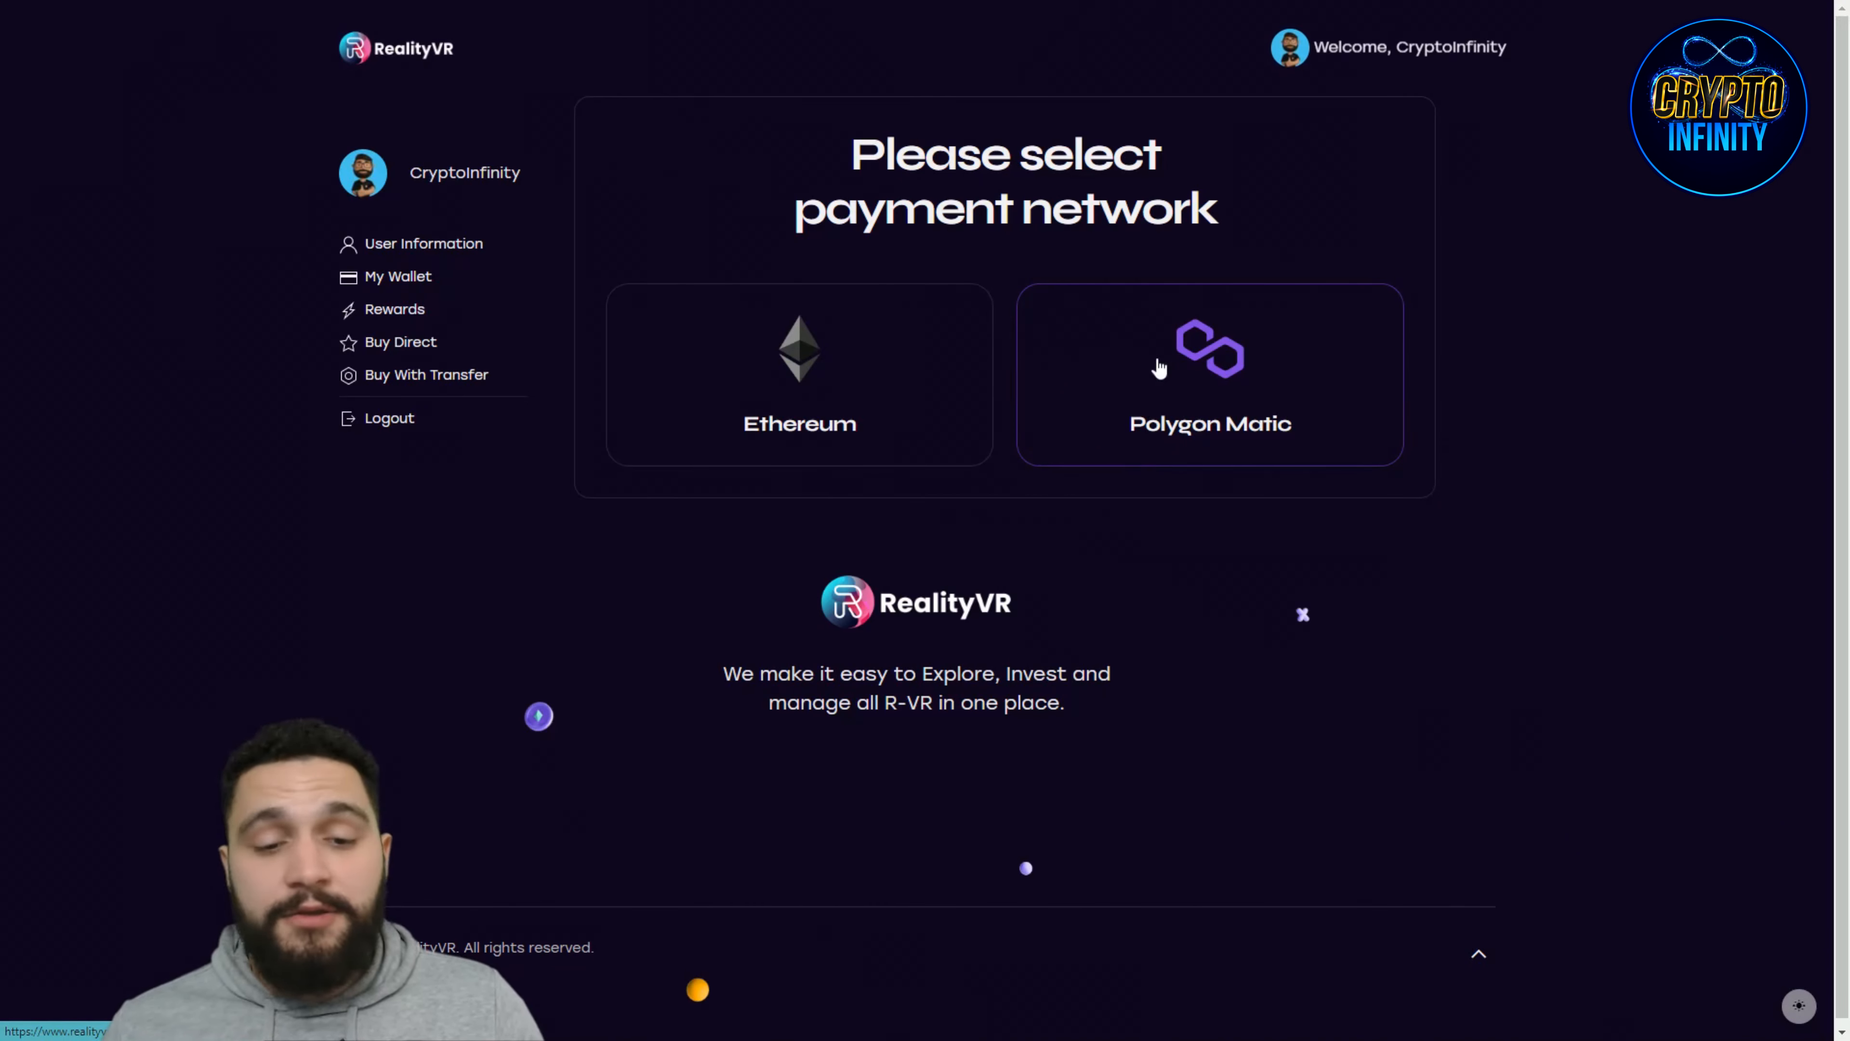
pyautogui.moveTo(398, 325)
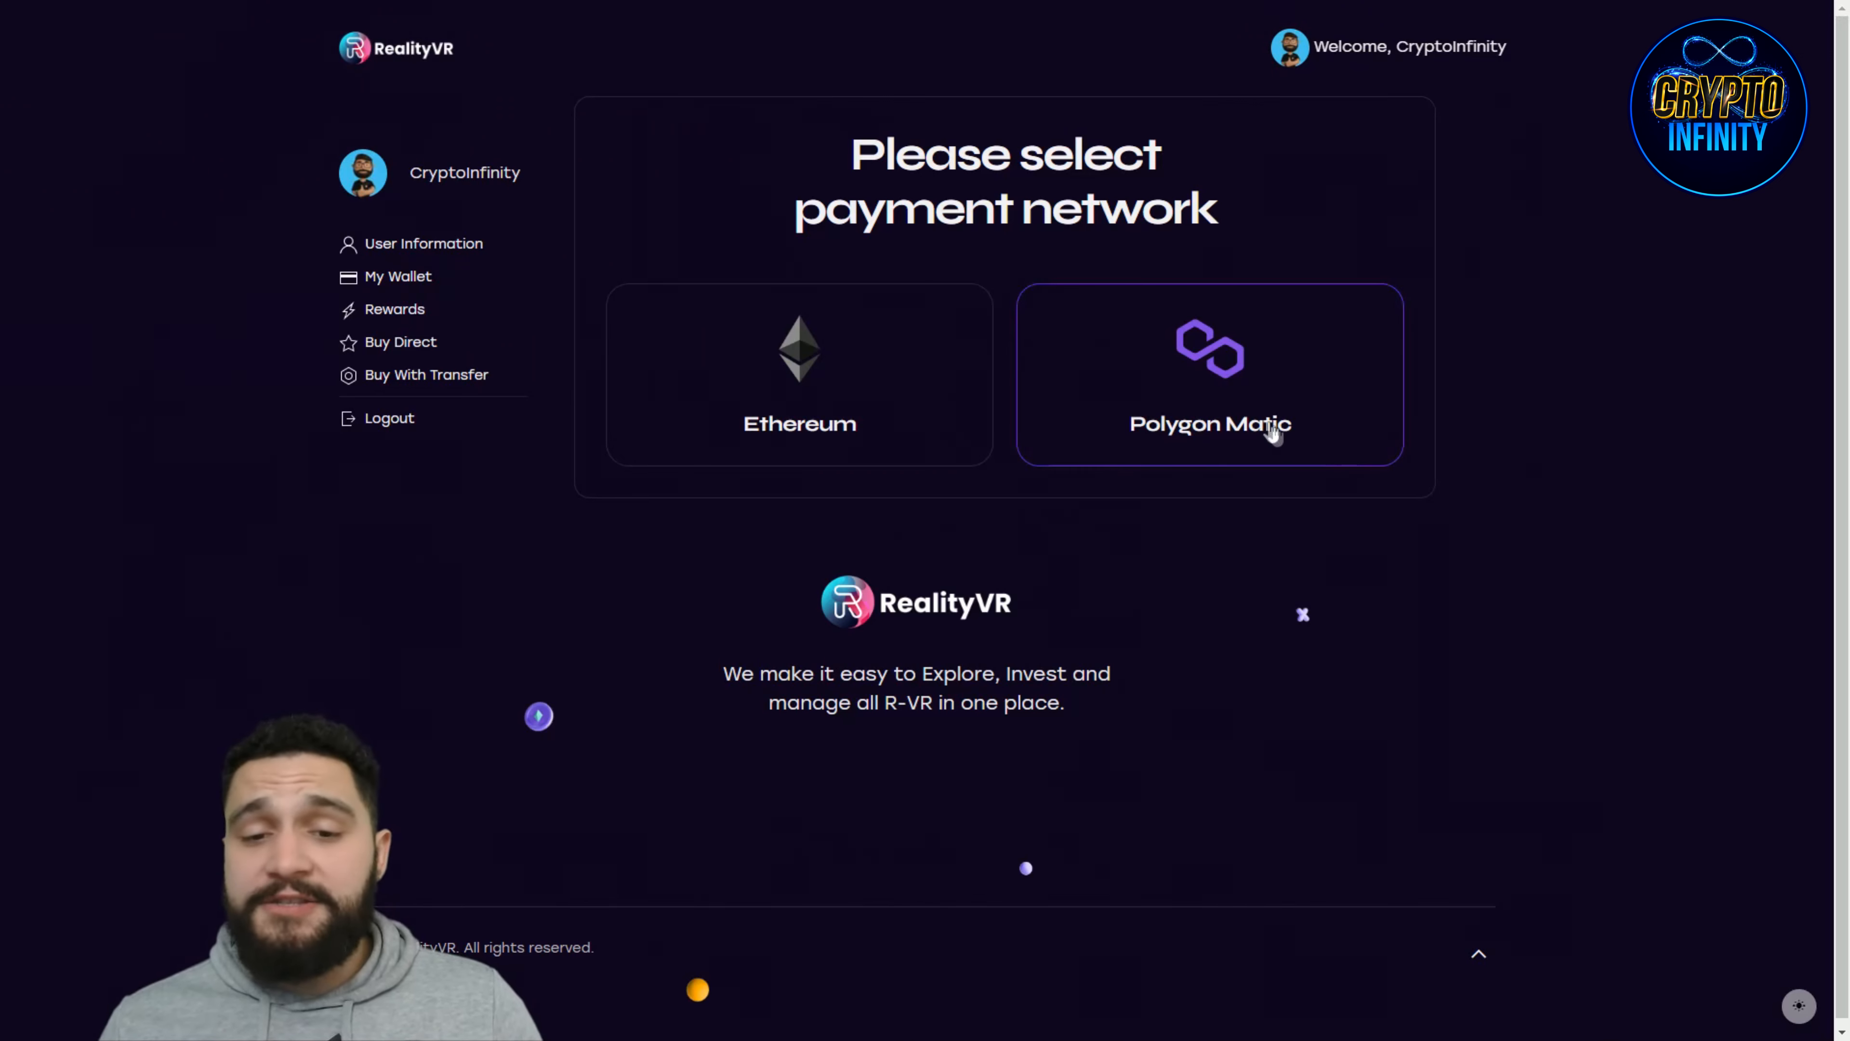
# Step: Choose Polygon Matic, bringing up the Buy Direct form at 0.12 USD coin price and 0.1 MATIC total
pyautogui.click(1208, 374)
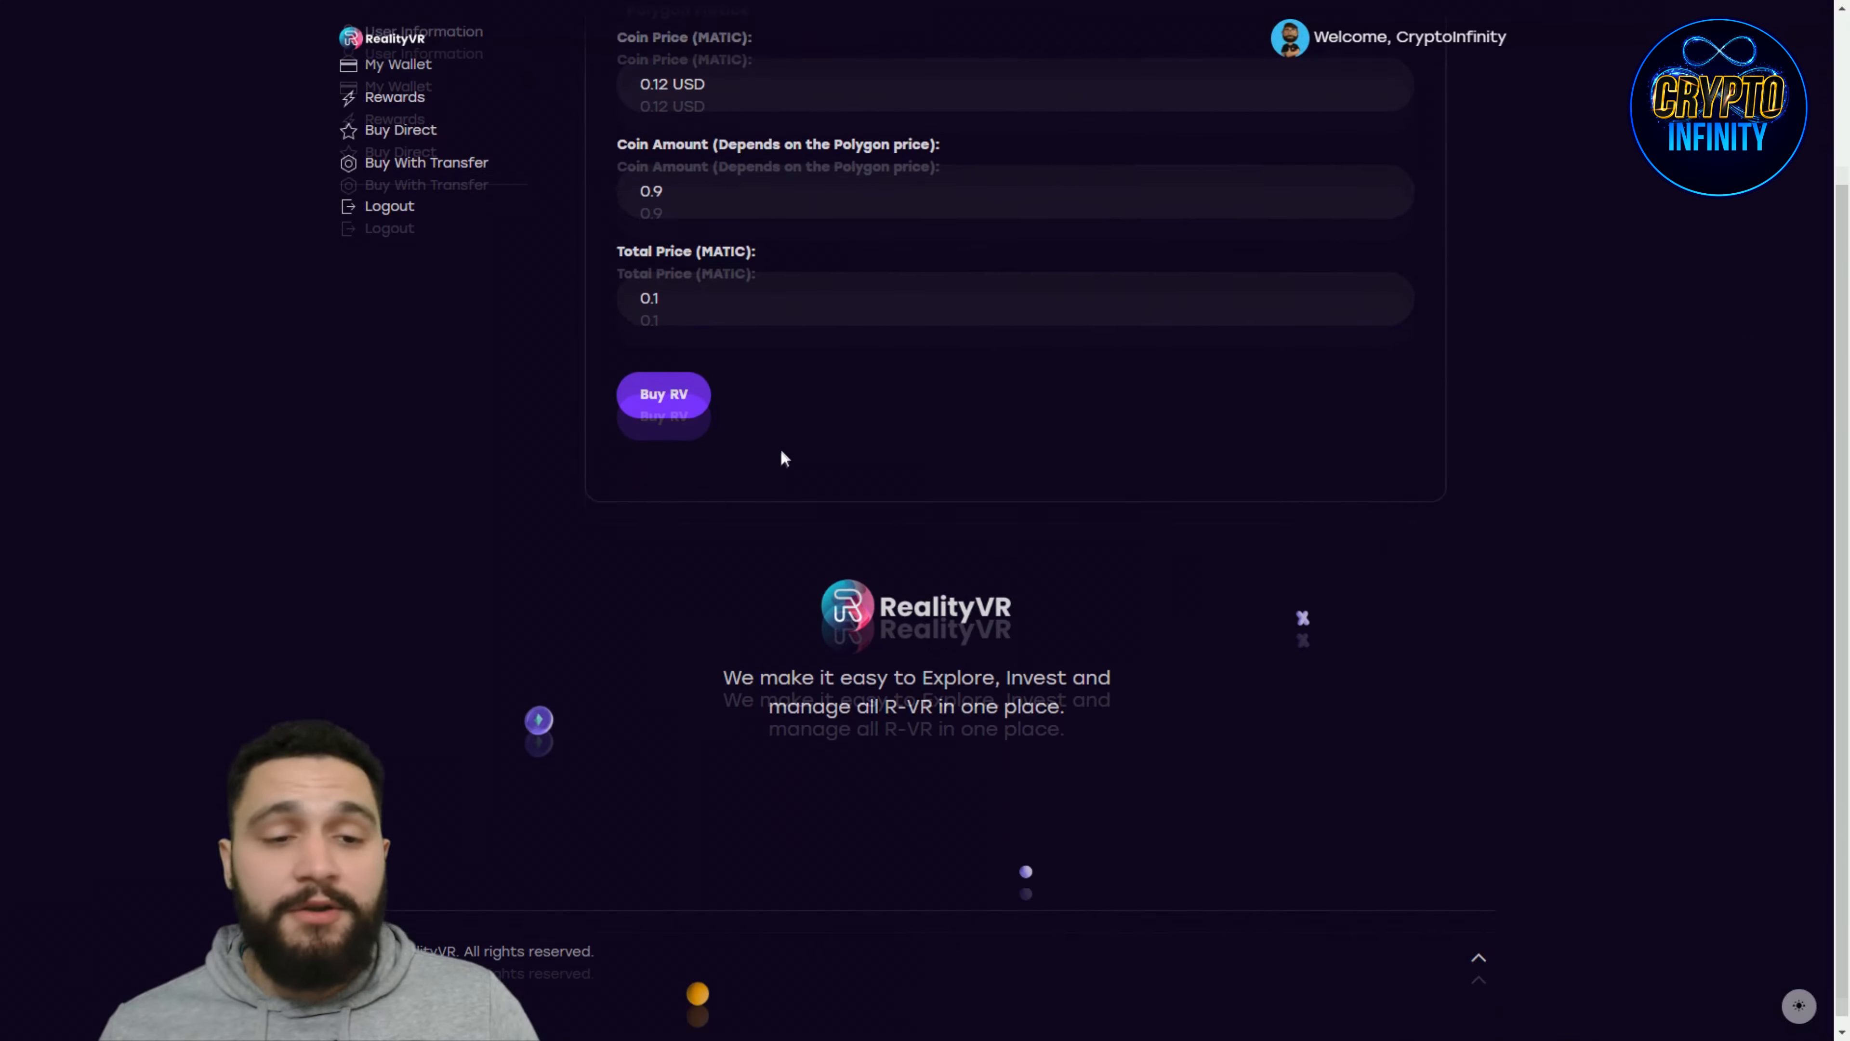
pyautogui.scroll(3)
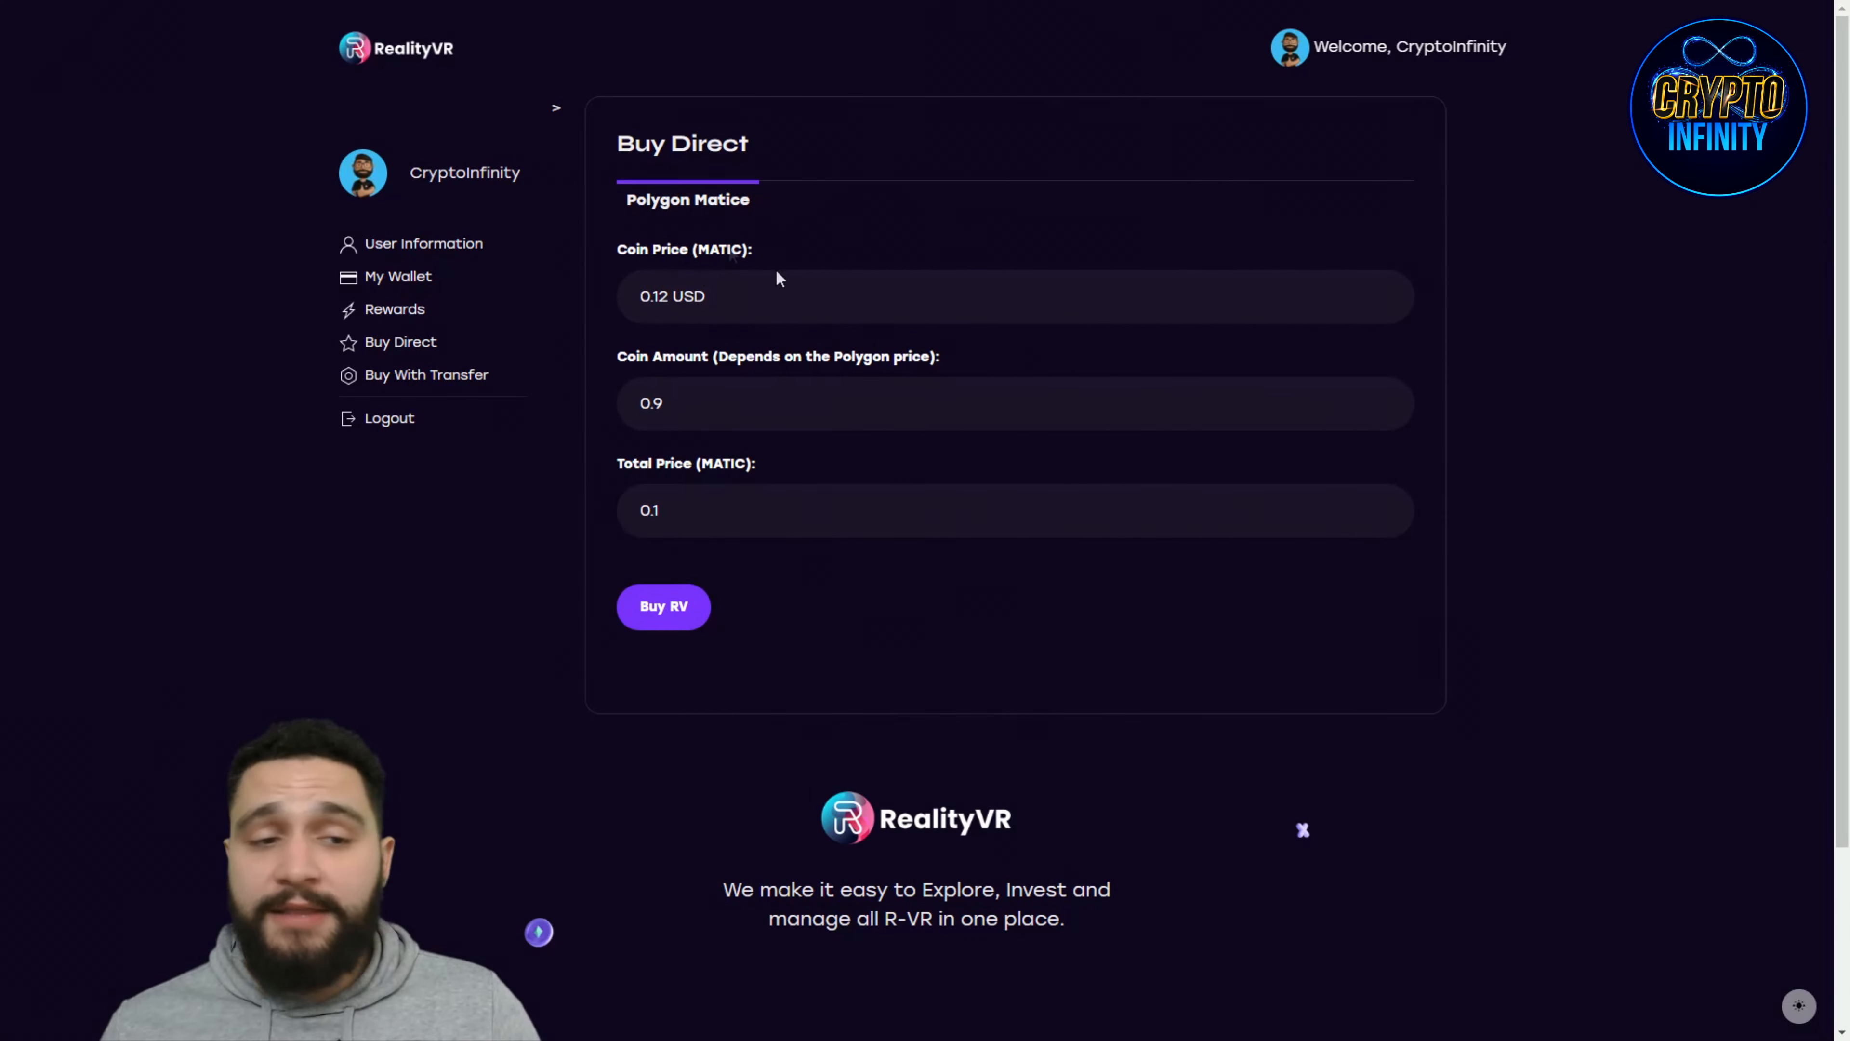
pyautogui.moveTo(761, 250)
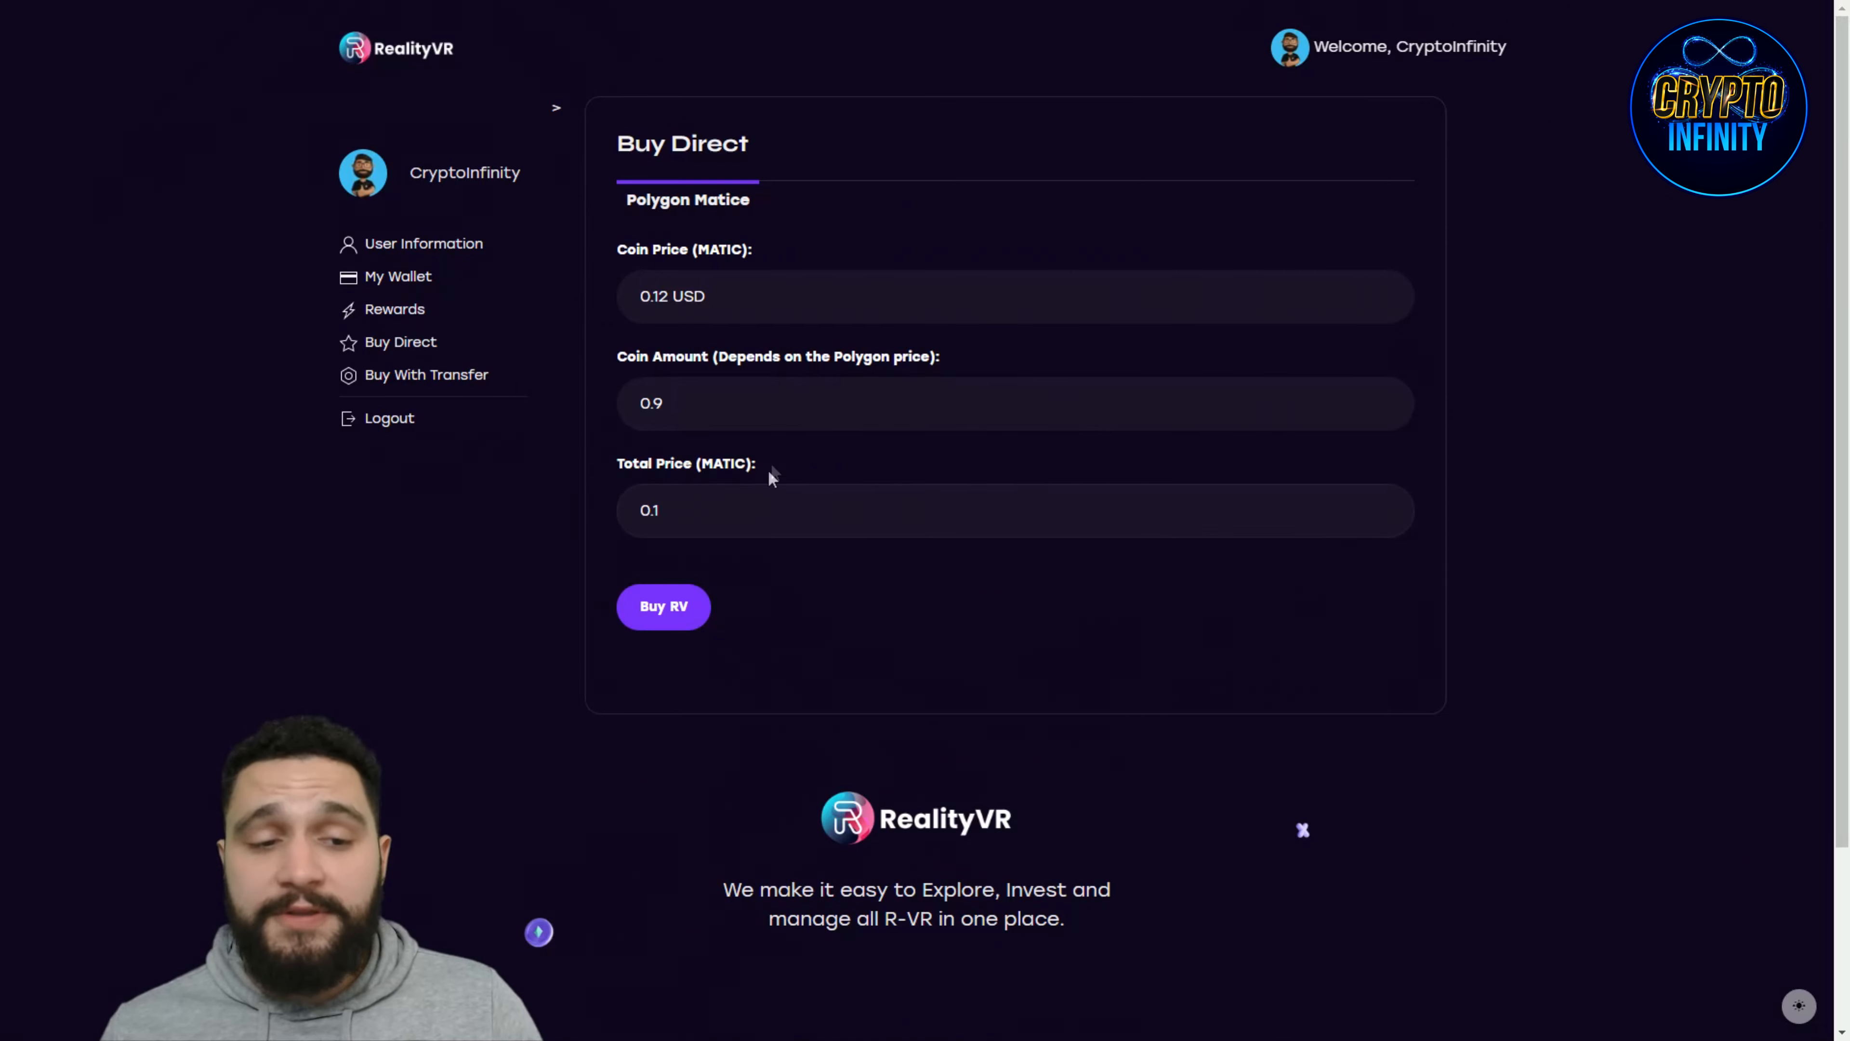
pyautogui.scroll(-3)
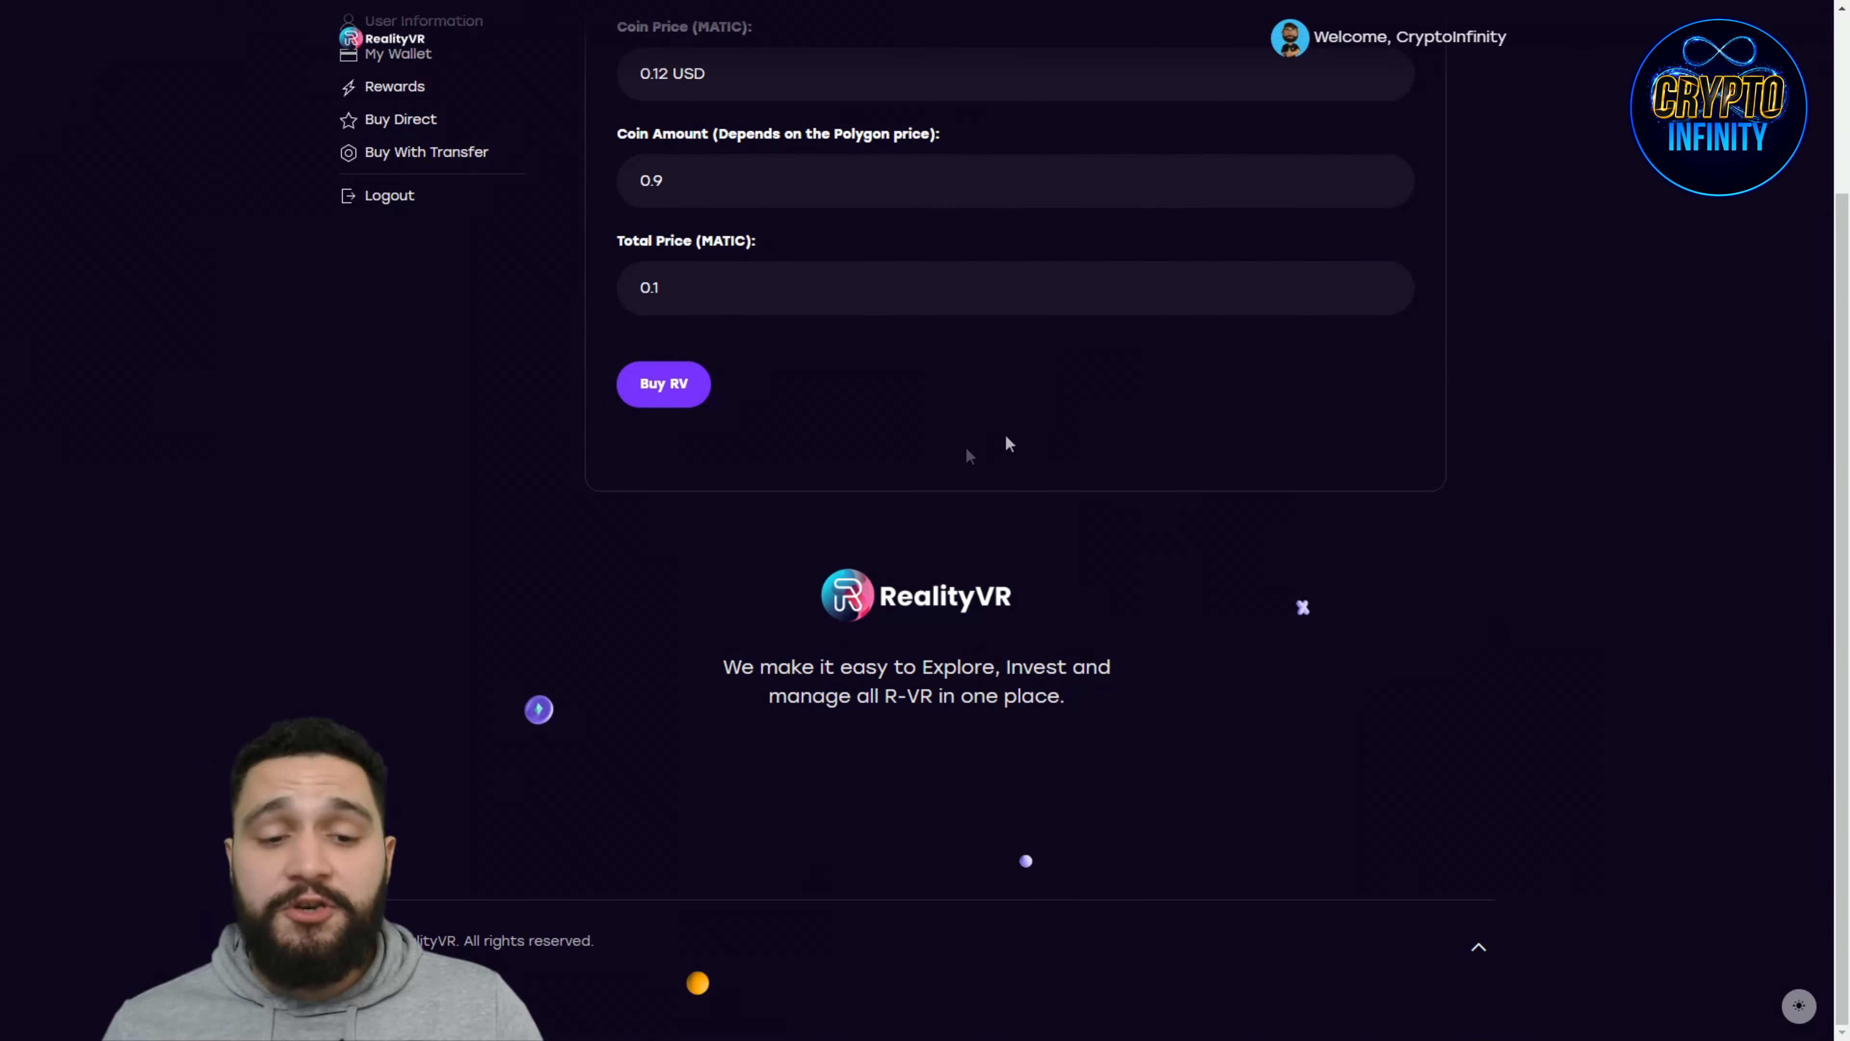
# Step: Start the RV purchase and approve the MetaMask connection request for Account 1
pyautogui.click(663, 383)
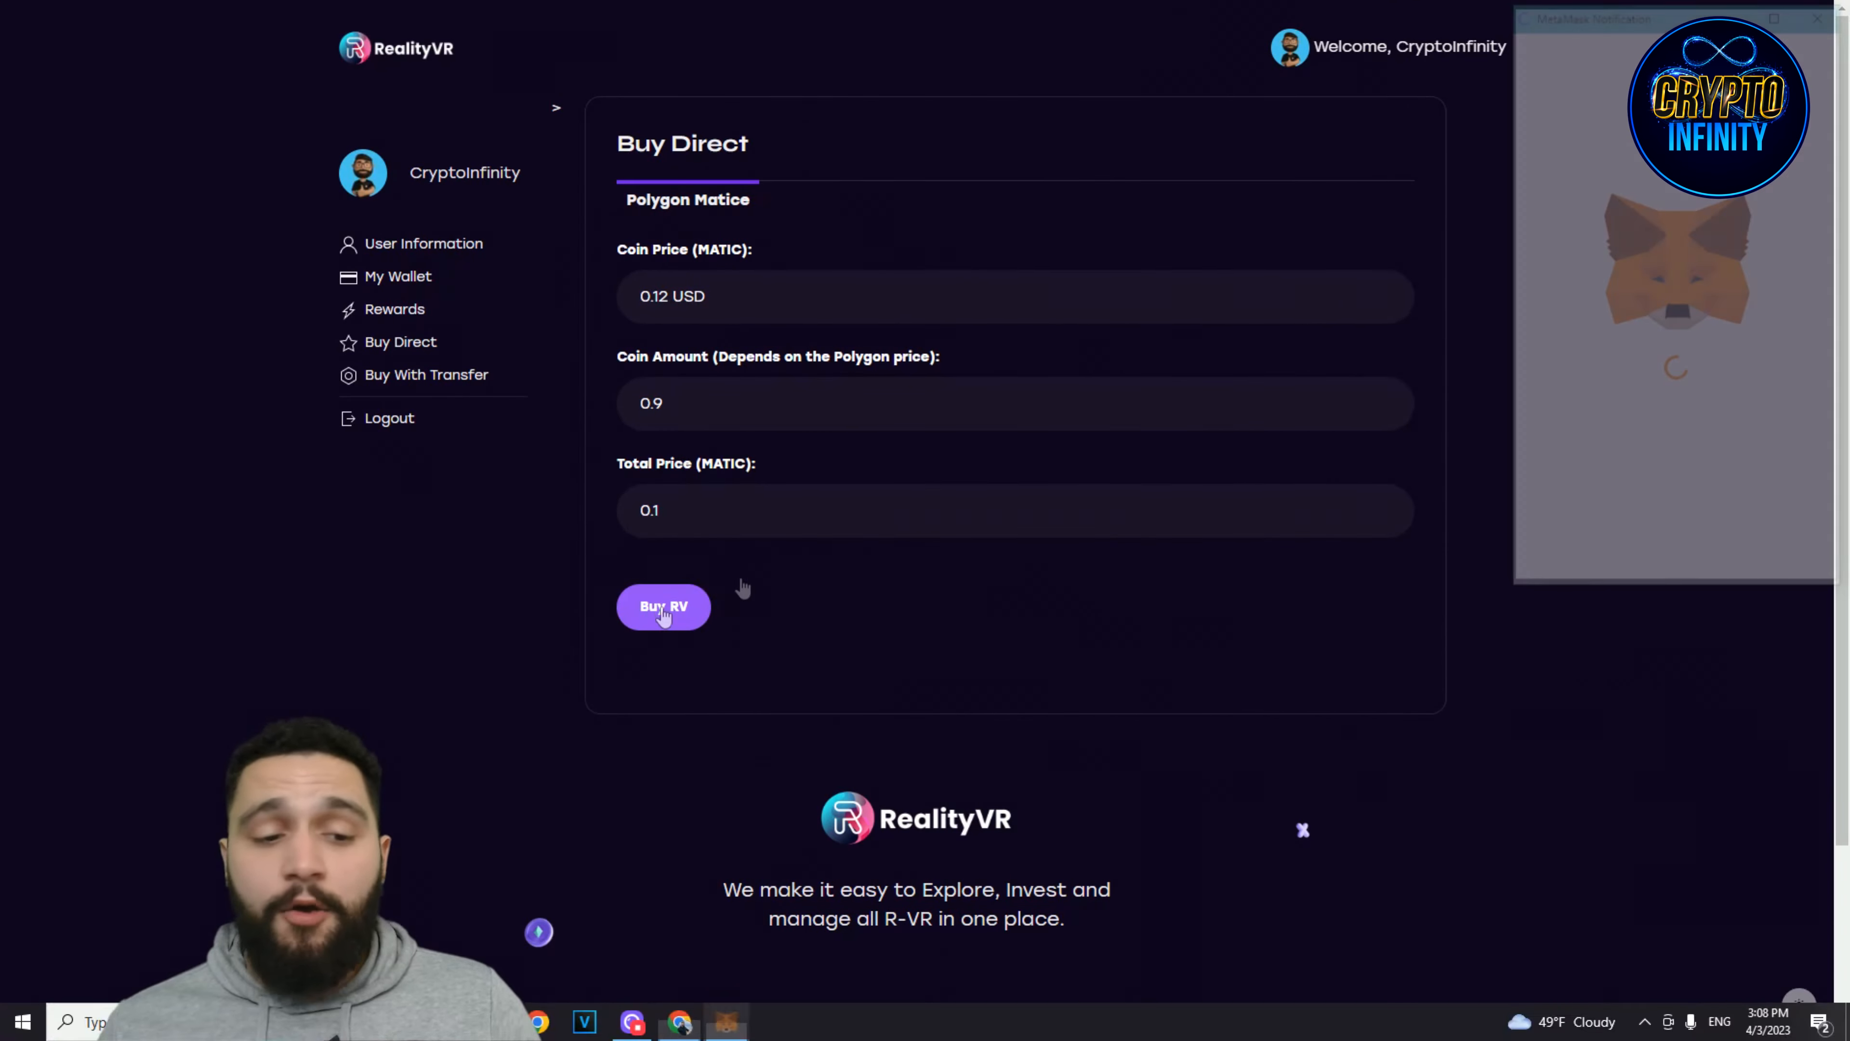
pyautogui.click(663, 606)
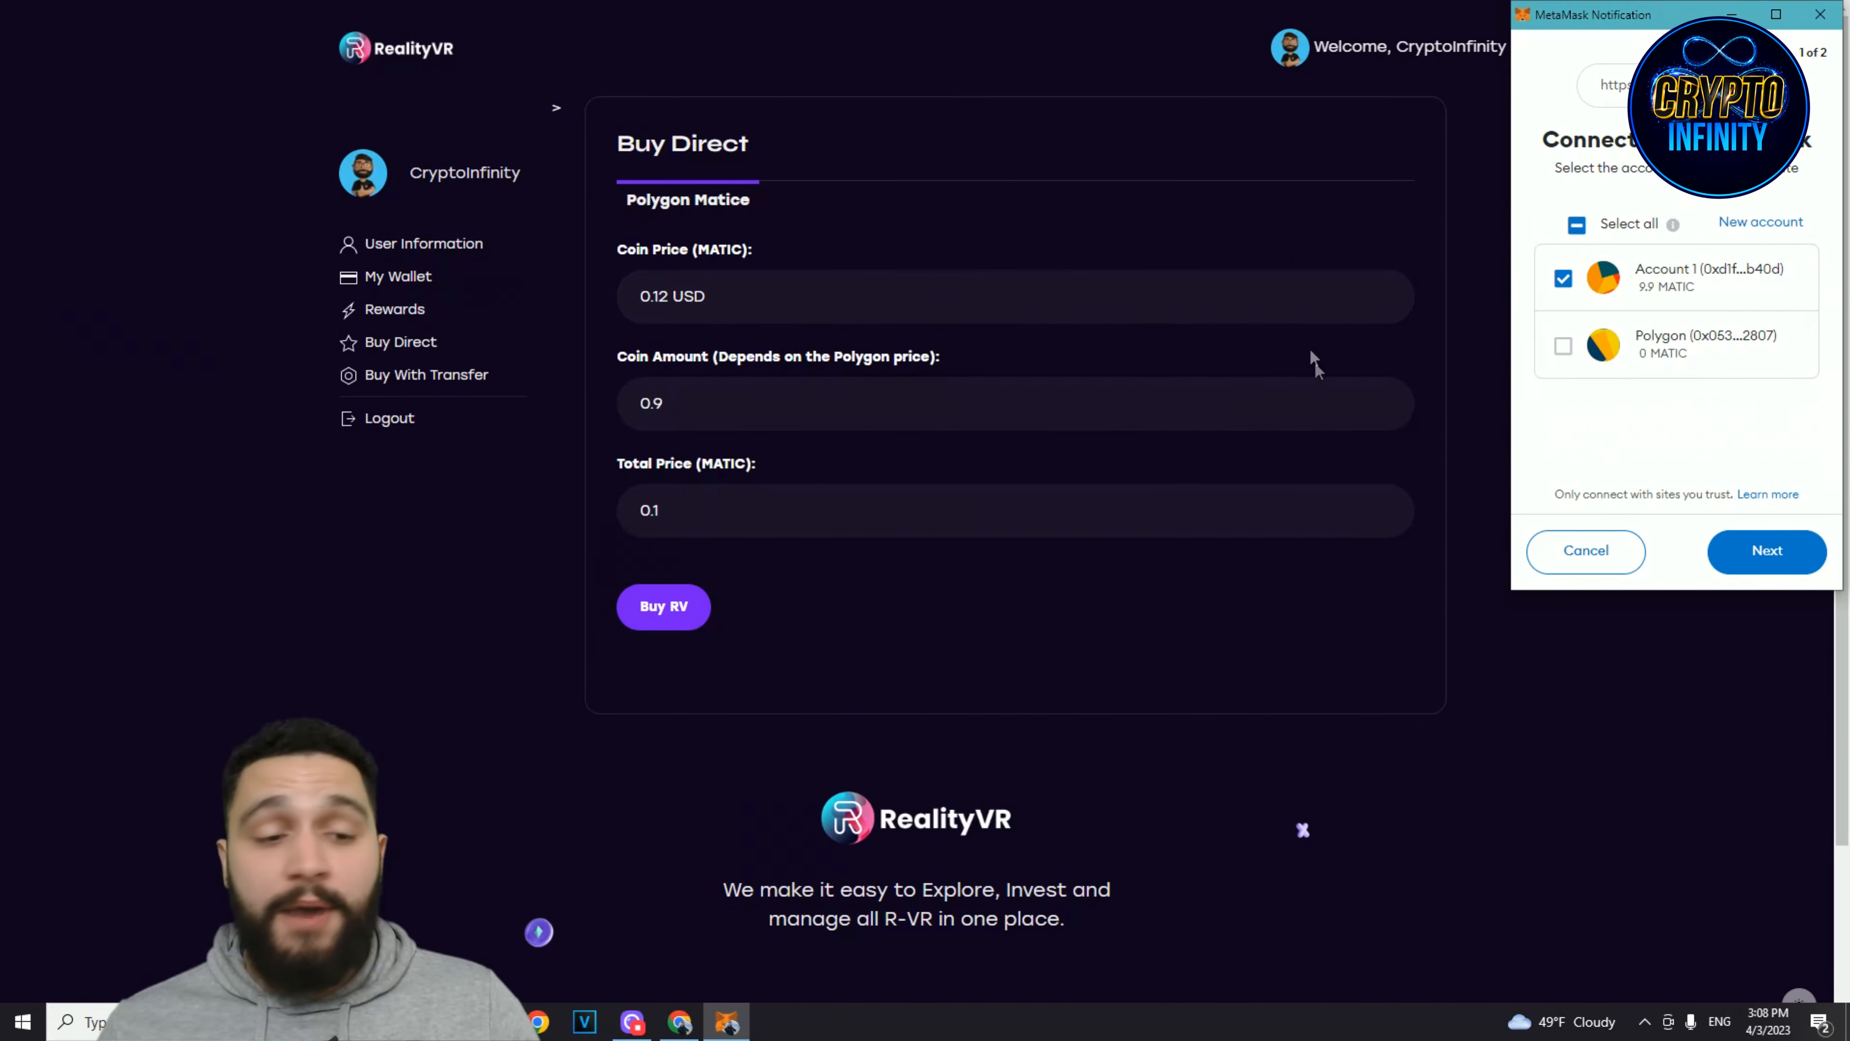
pyautogui.moveTo(1697, 425)
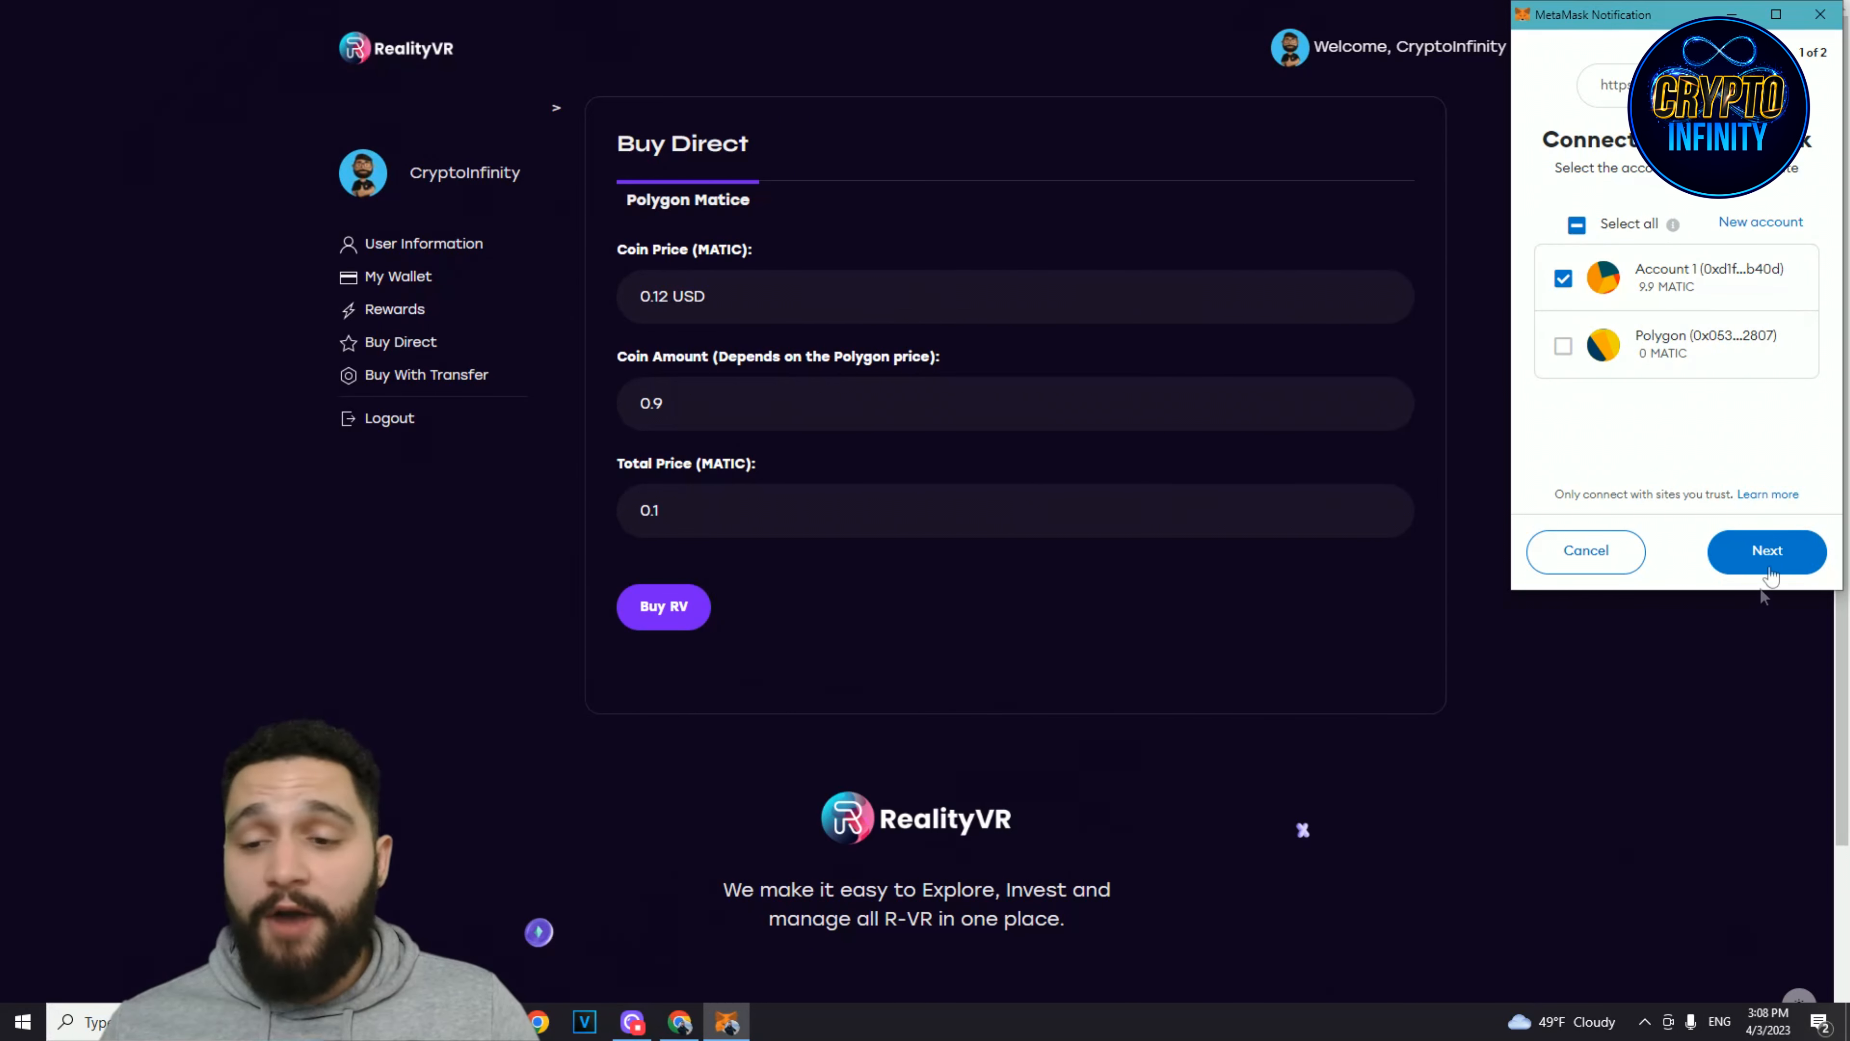
pyautogui.click(1766, 551)
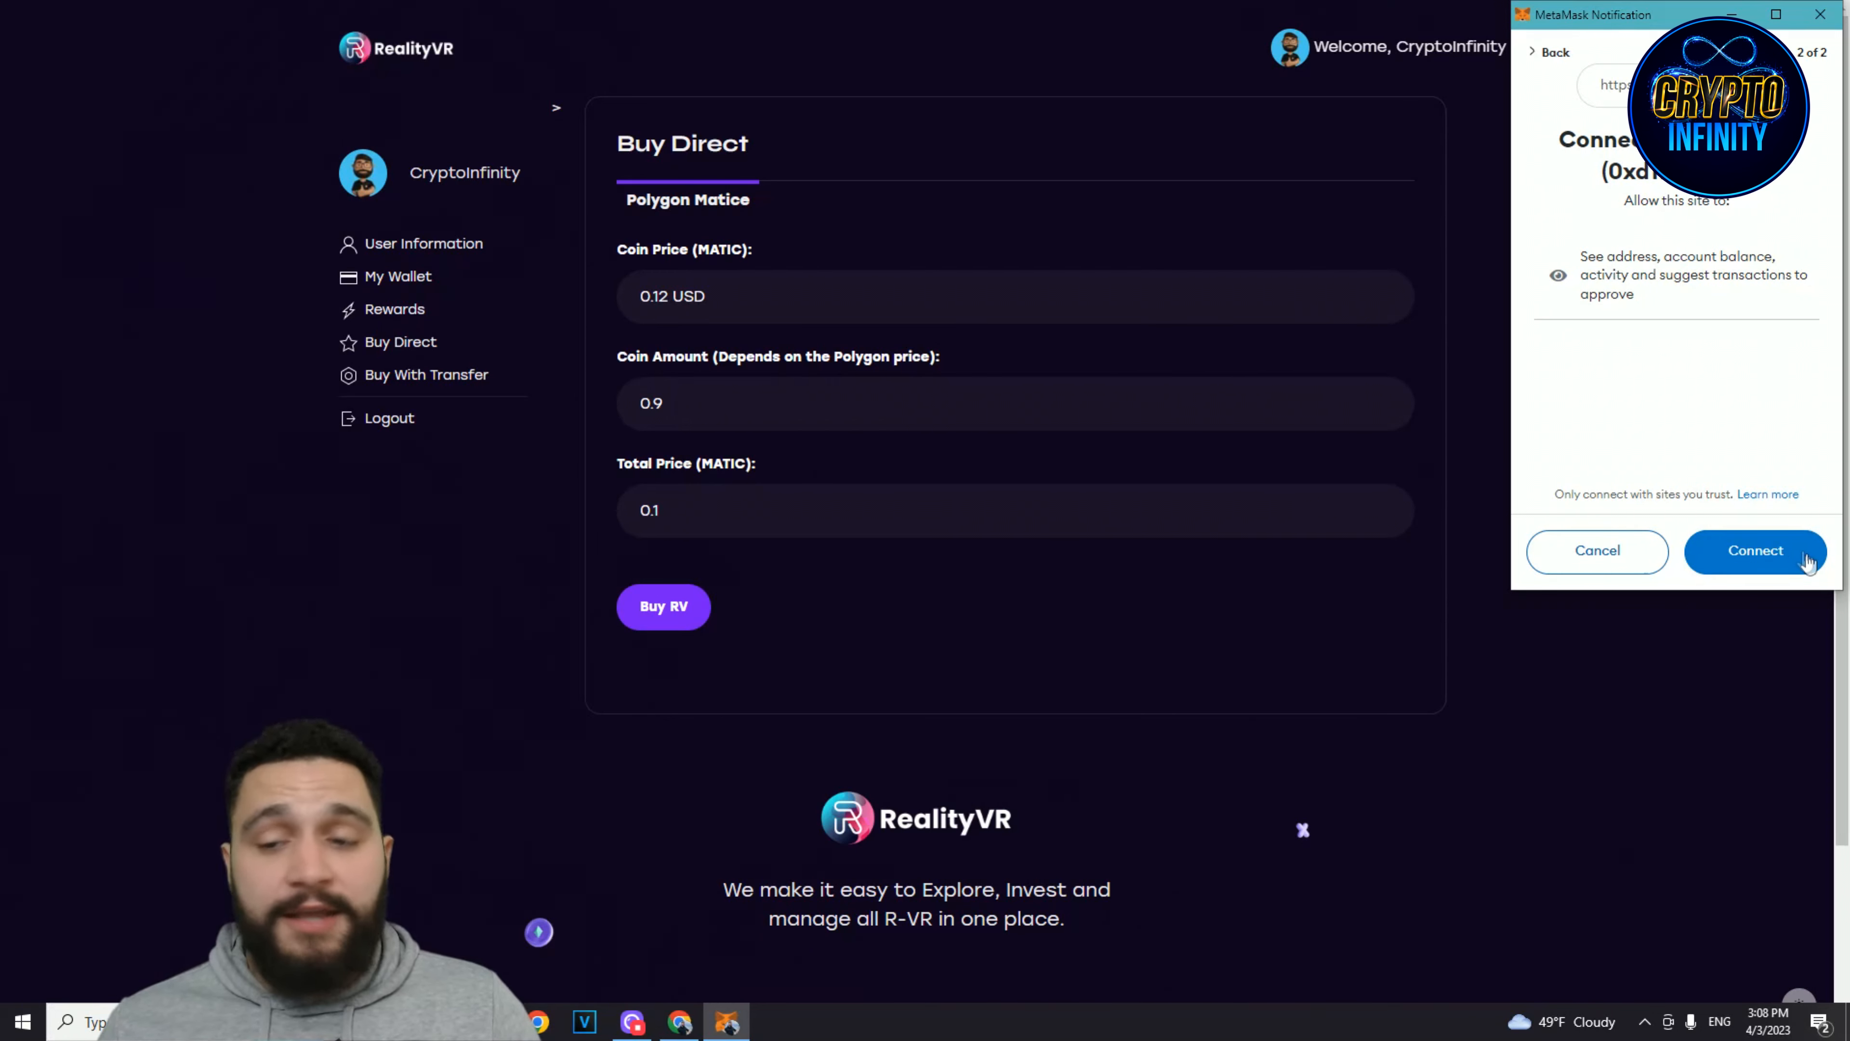
pyautogui.click(1755, 550)
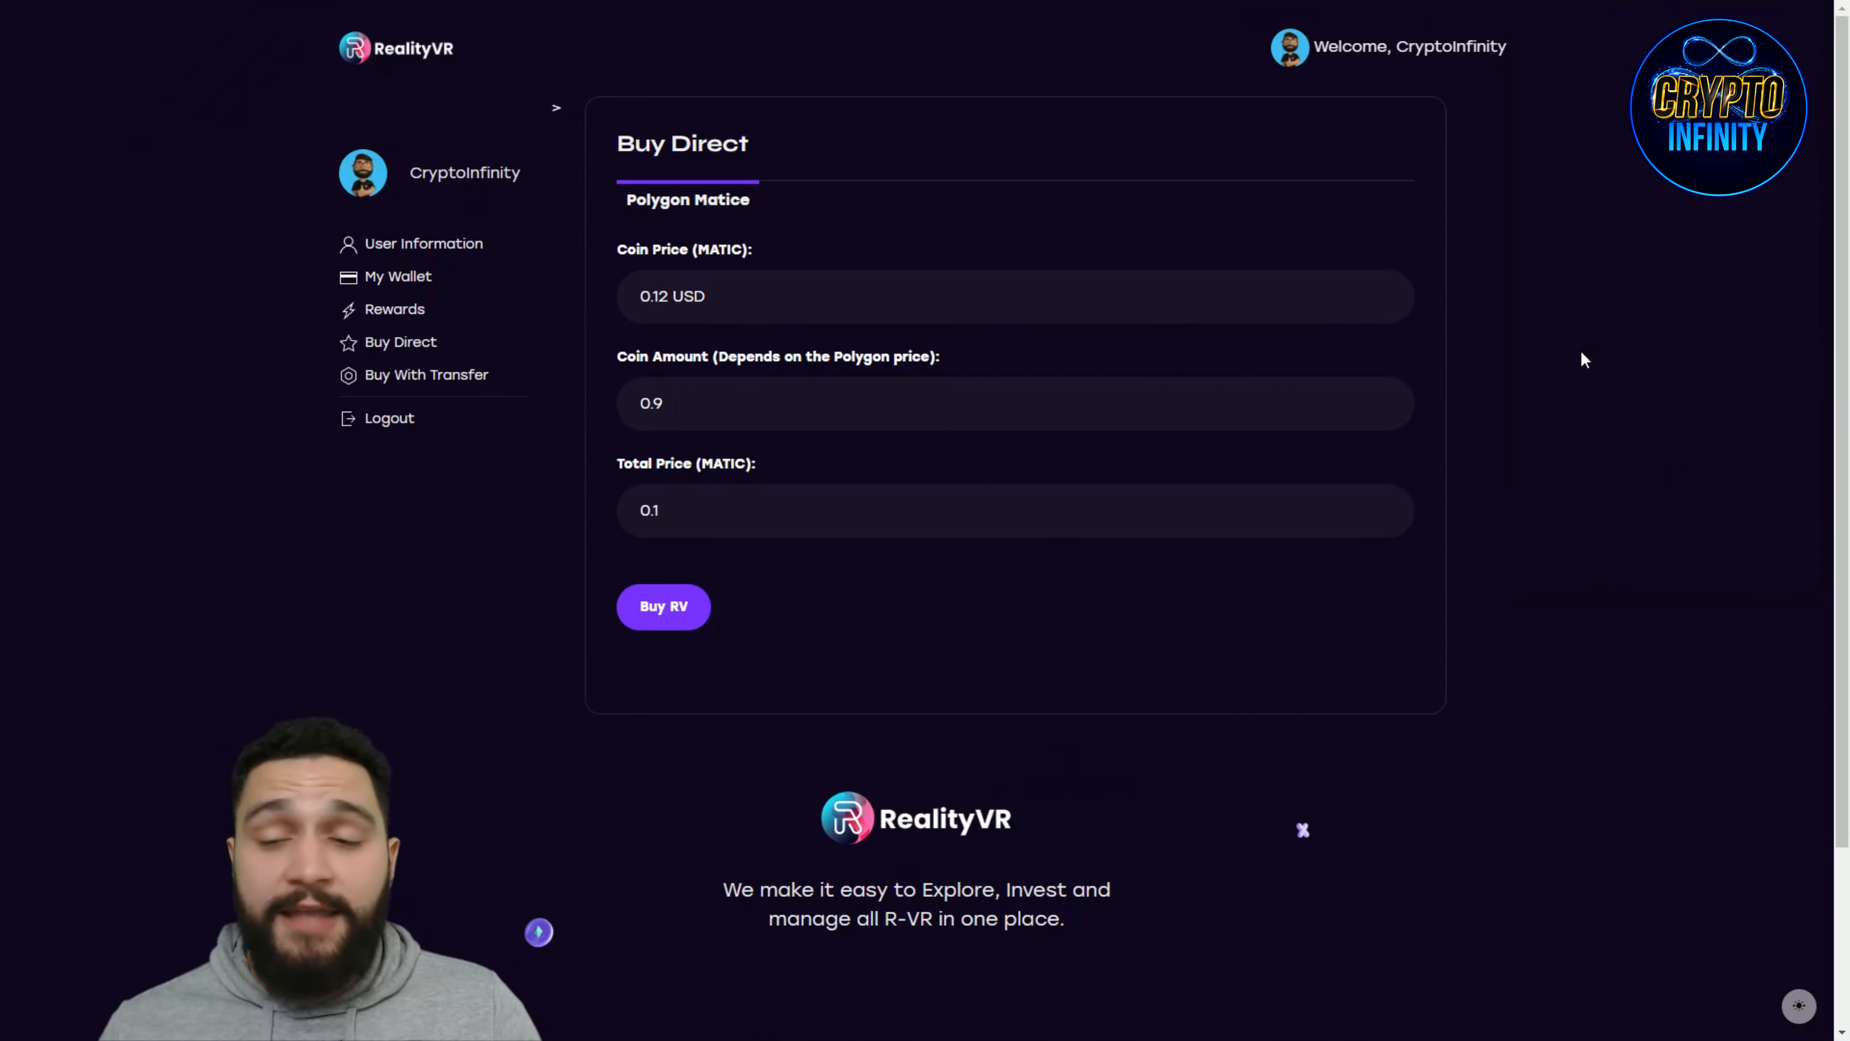
pyautogui.moveTo(1437, 416)
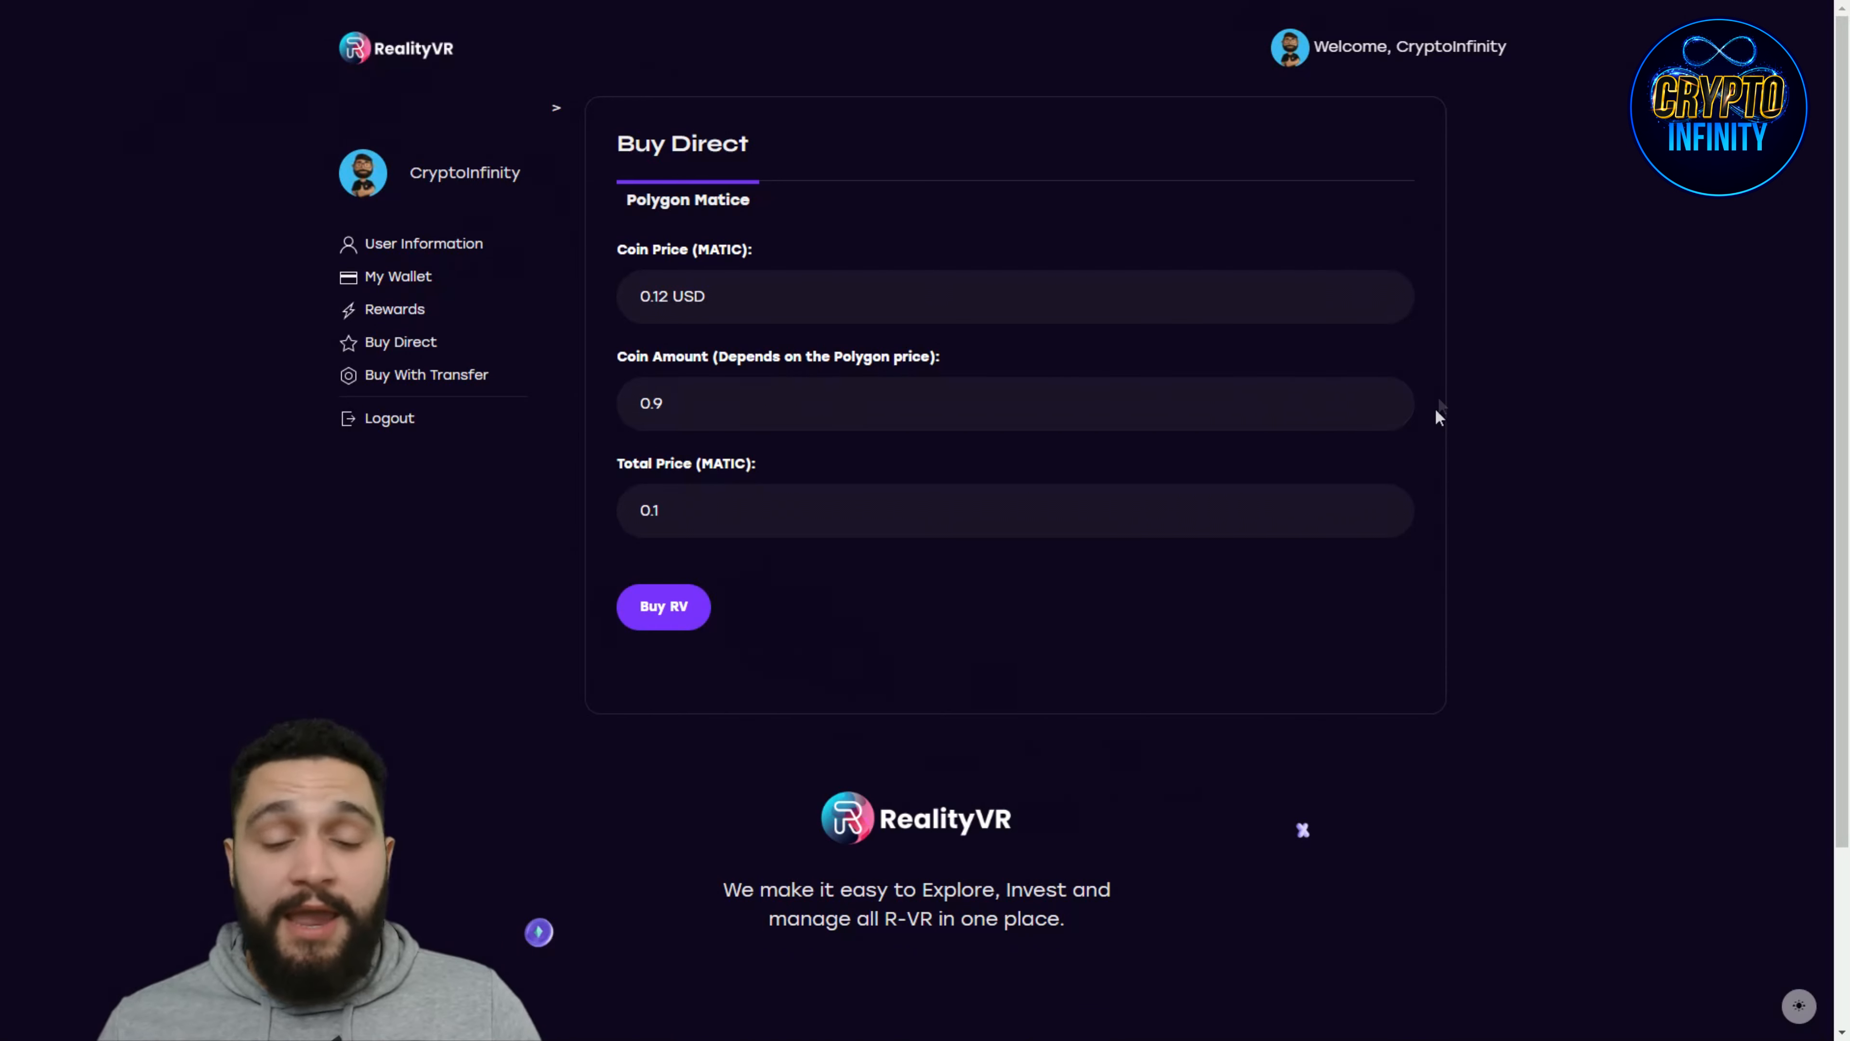
pyautogui.moveTo(1424, 416)
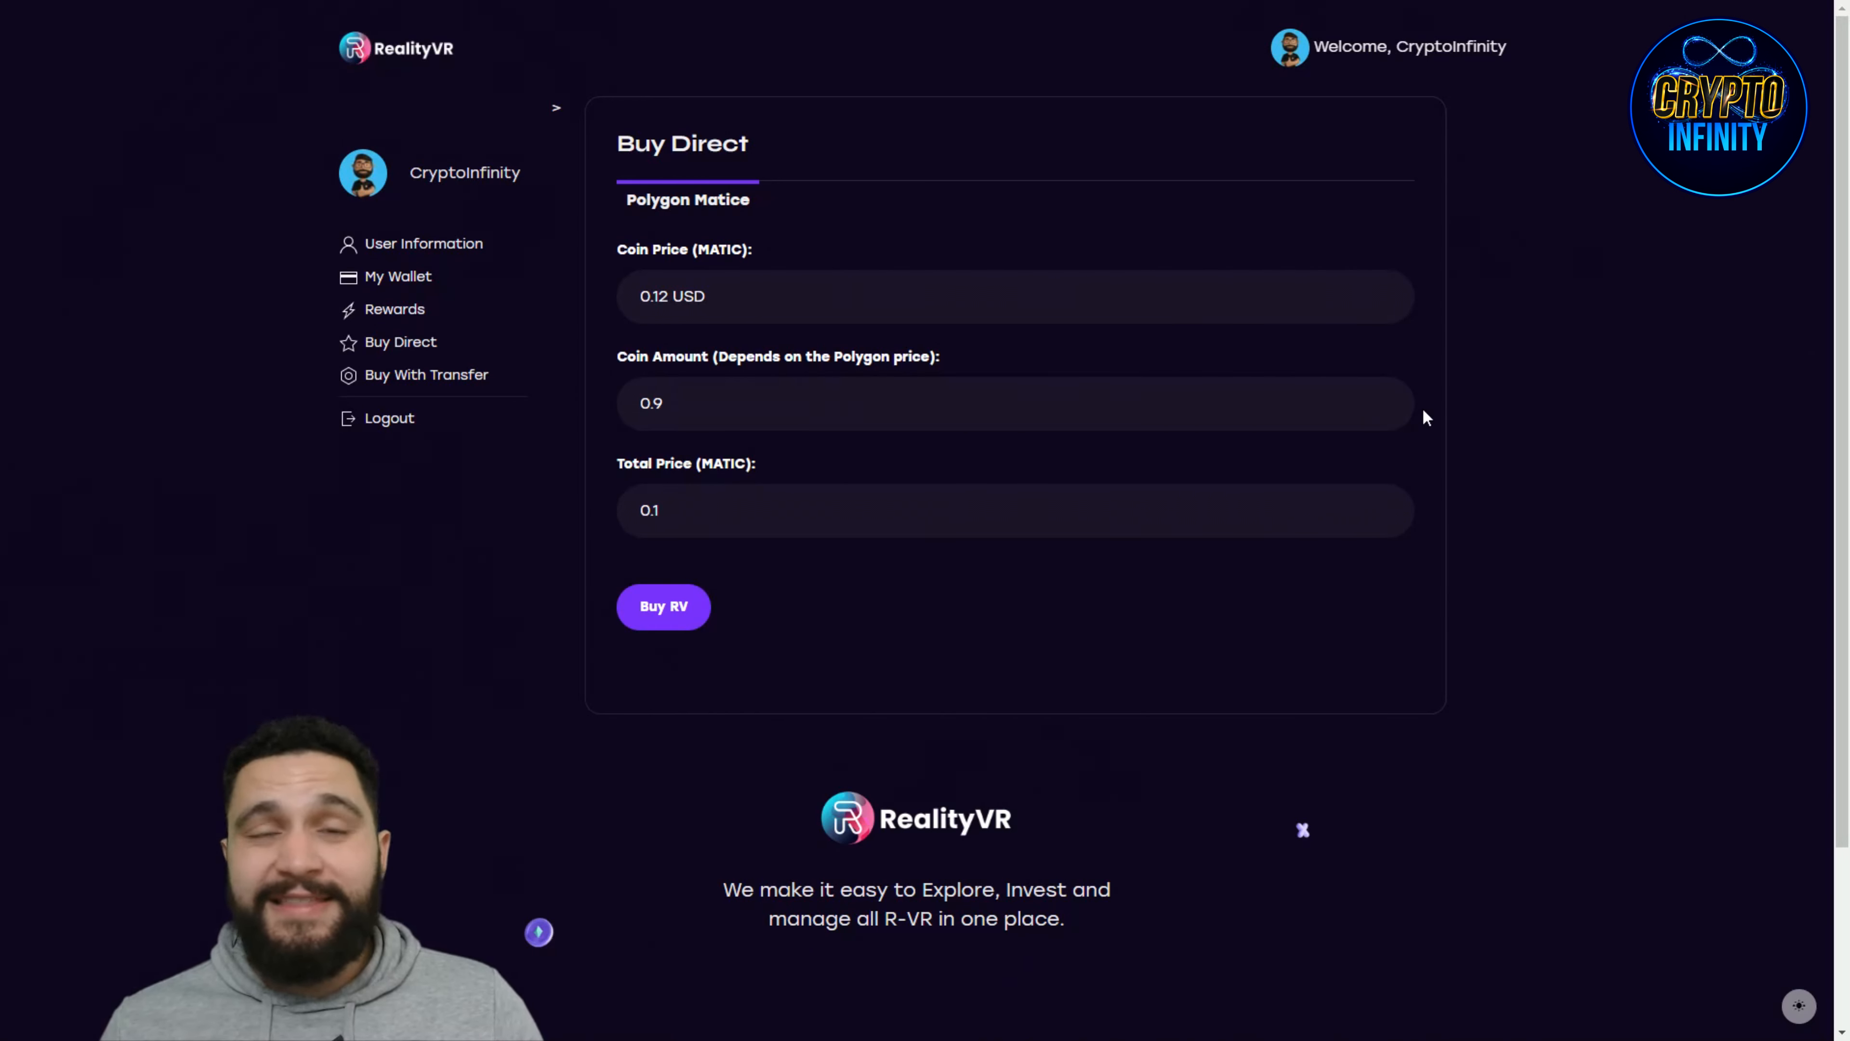
# Step: Enter a Total Price of 5 MATIC, updating the coin amount to 37.5 RV
pyautogui.scroll(-3)
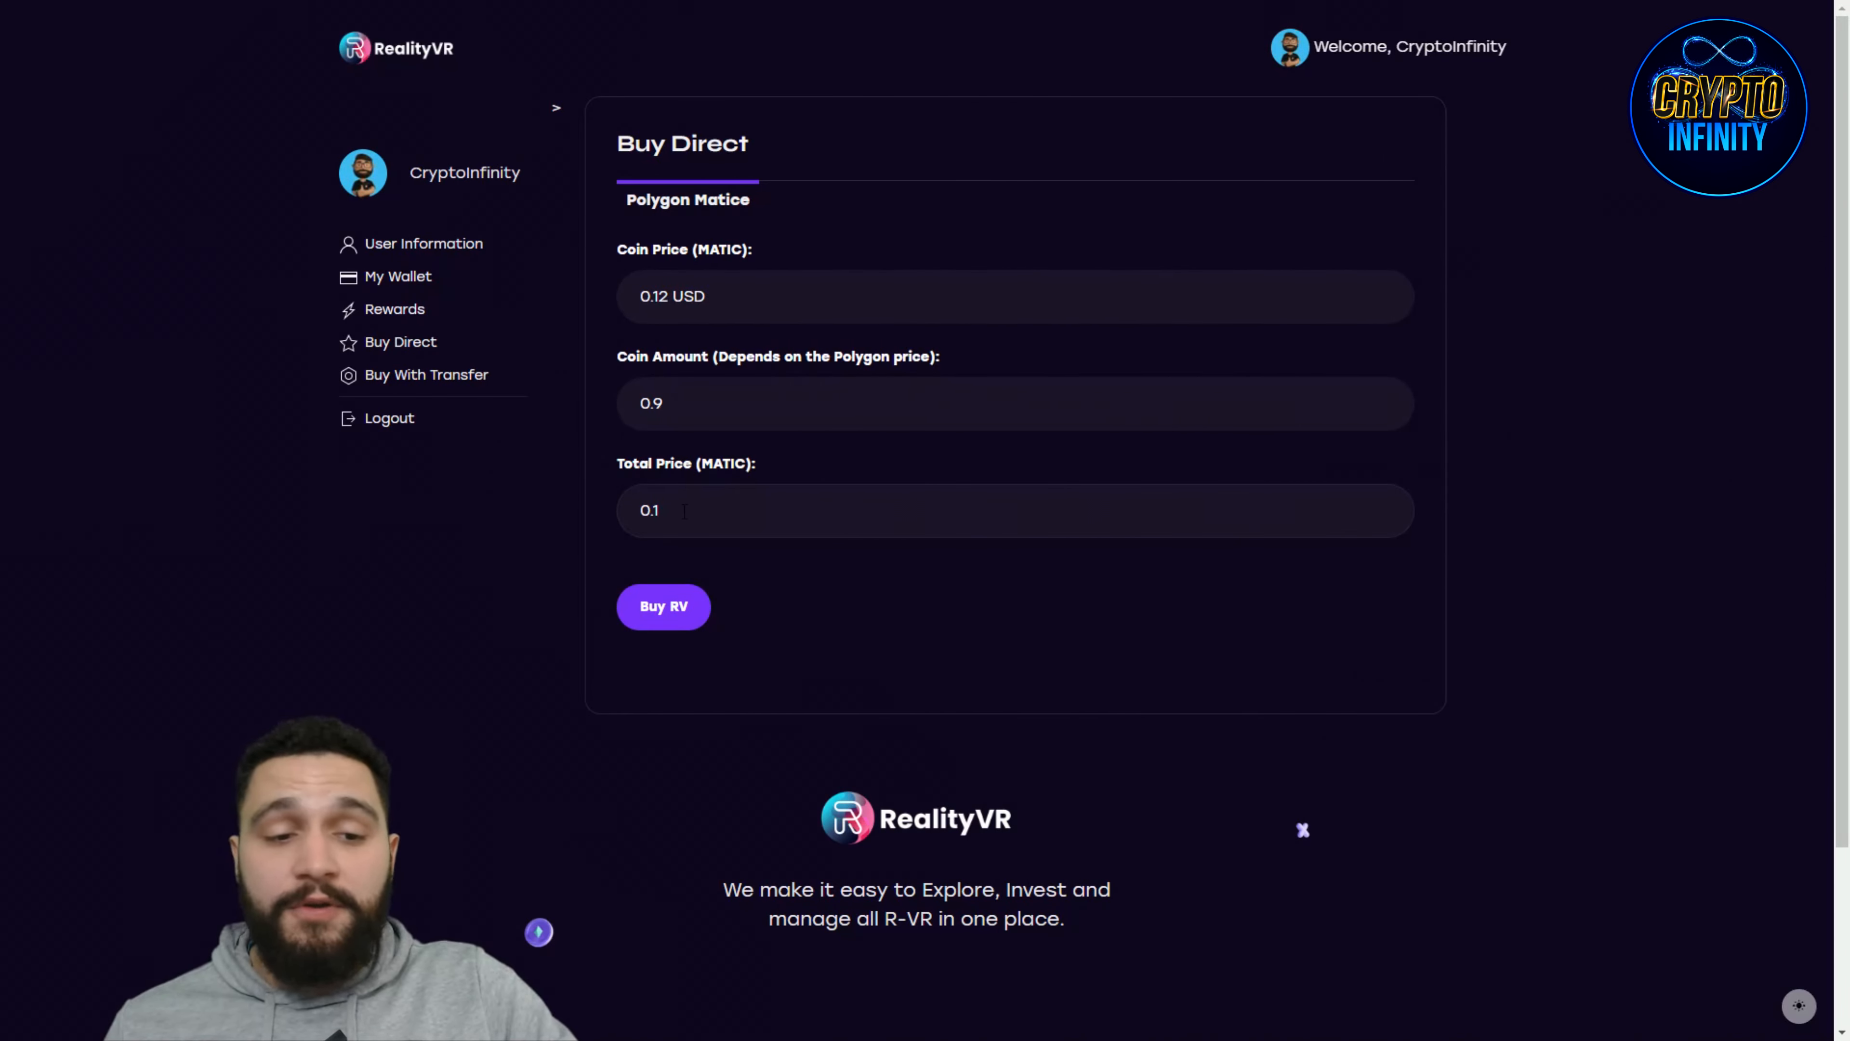
pyautogui.write('5')
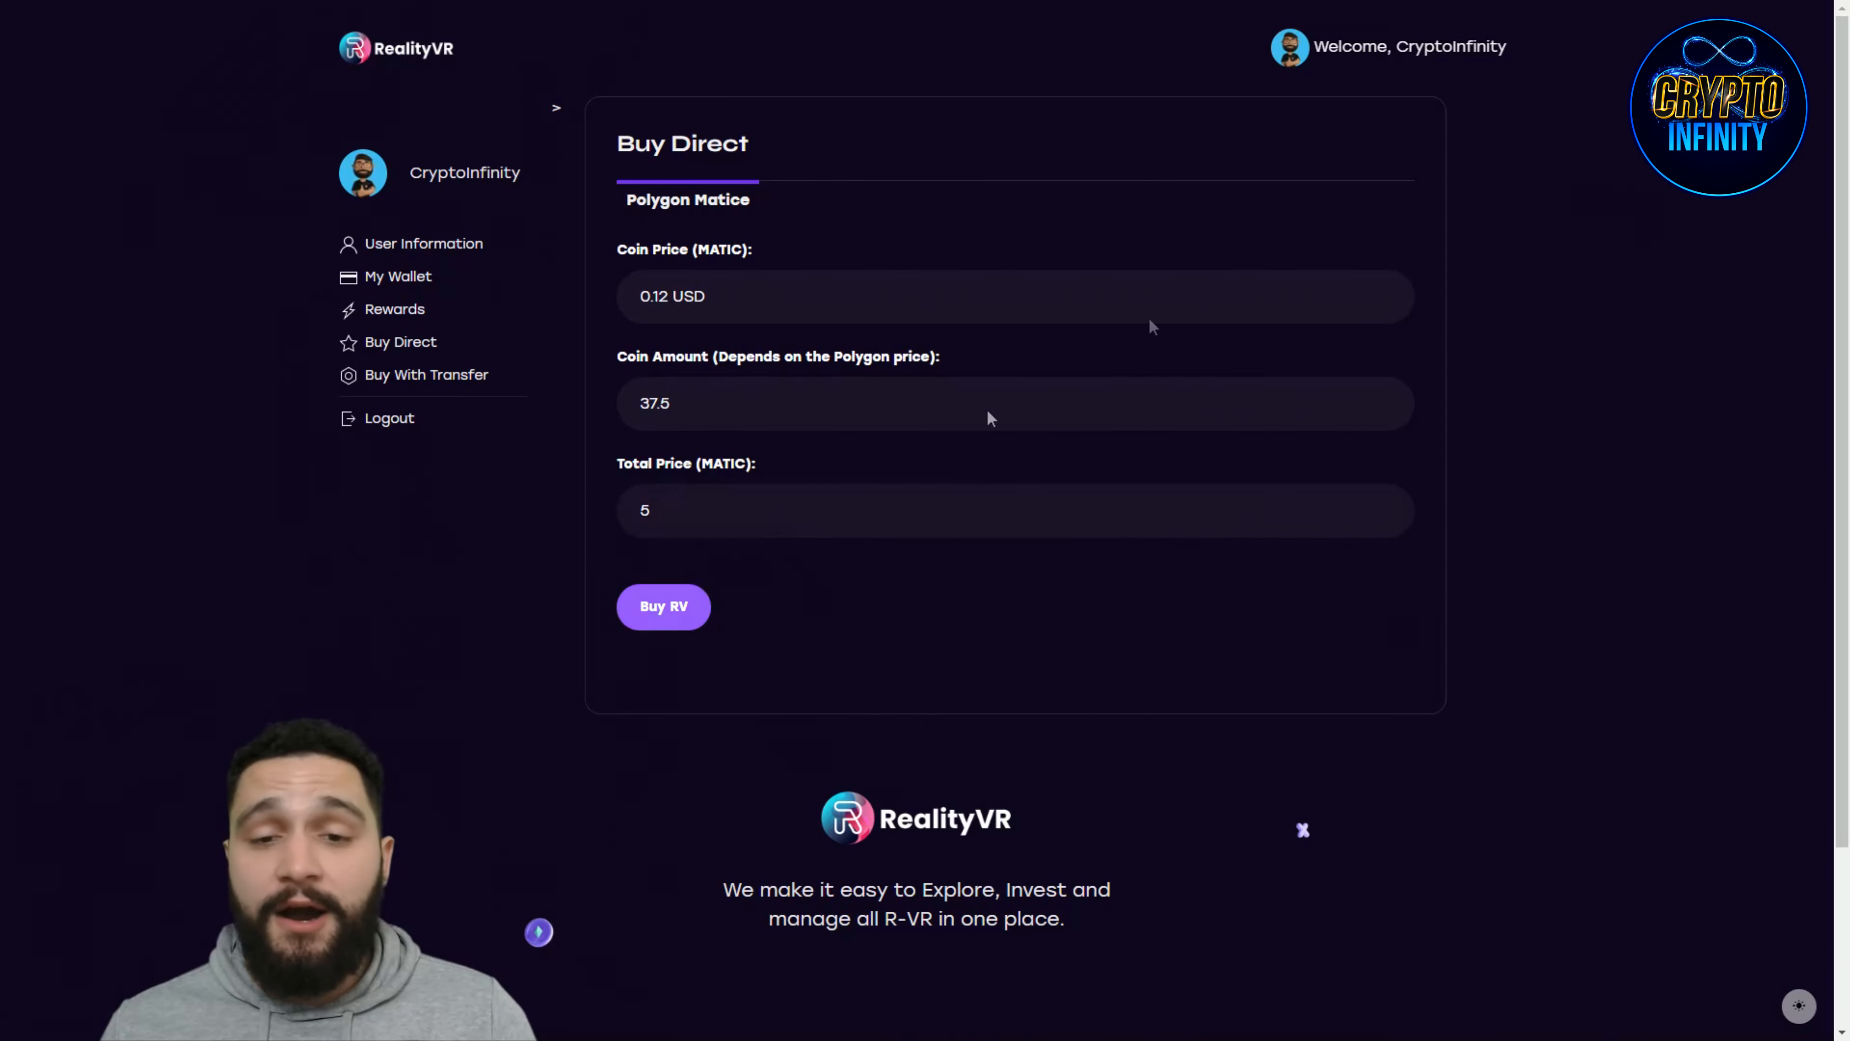
# Step: Submit the 5 MATIC purchase and confirm the 5.0029 MATIC transaction in MetaMask
pyautogui.click(662, 606)
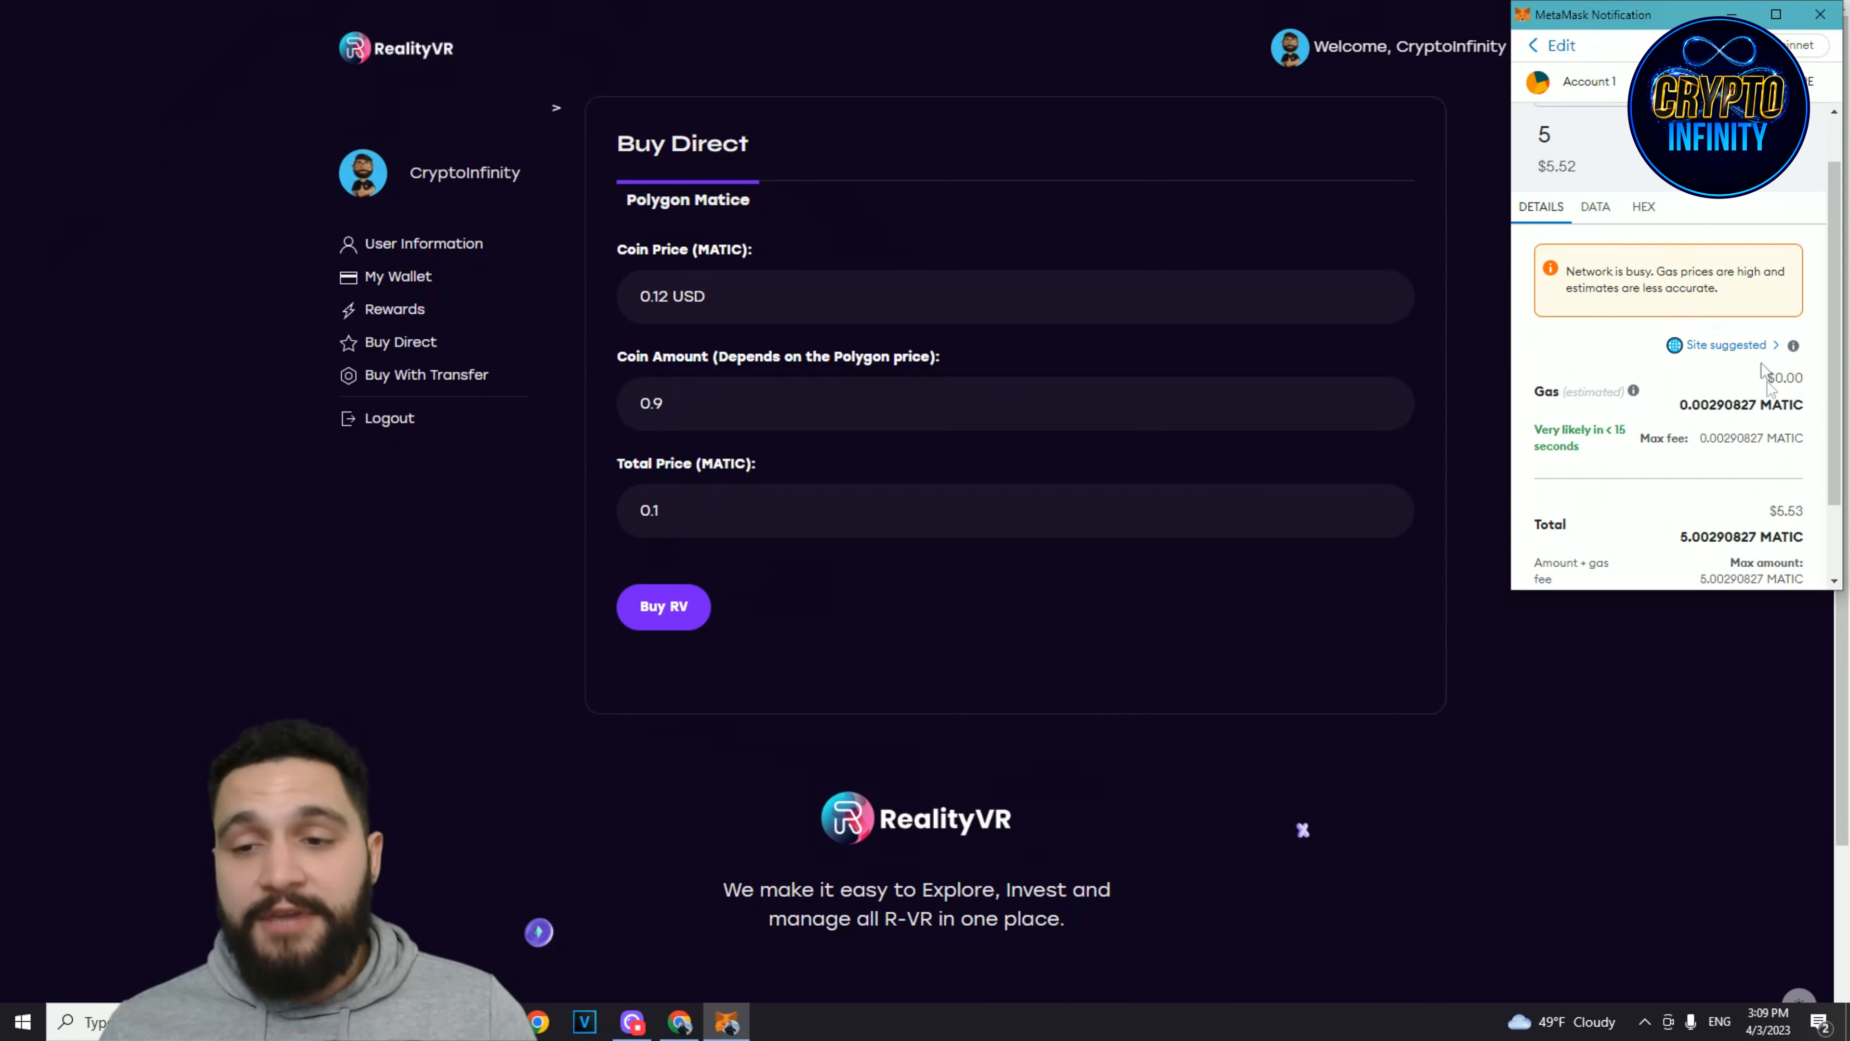
pyautogui.moveTo(1687, 327)
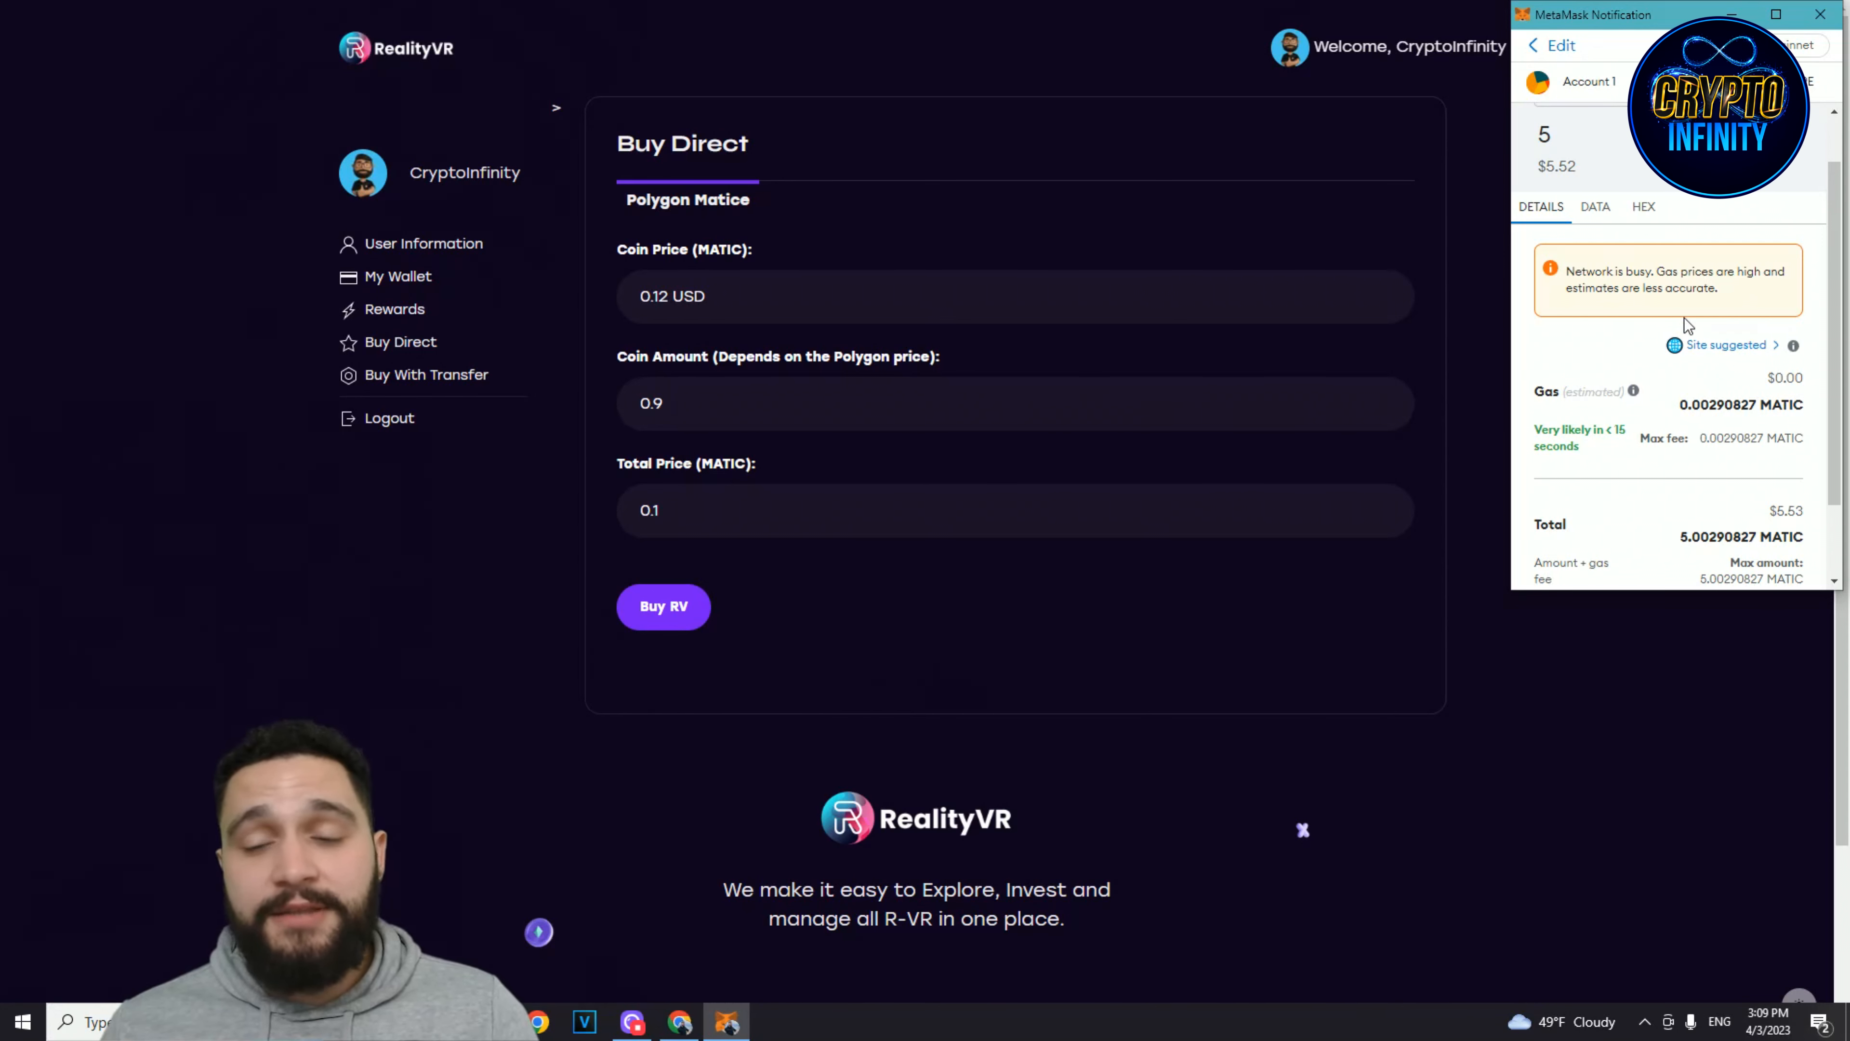
pyautogui.scroll(-3)
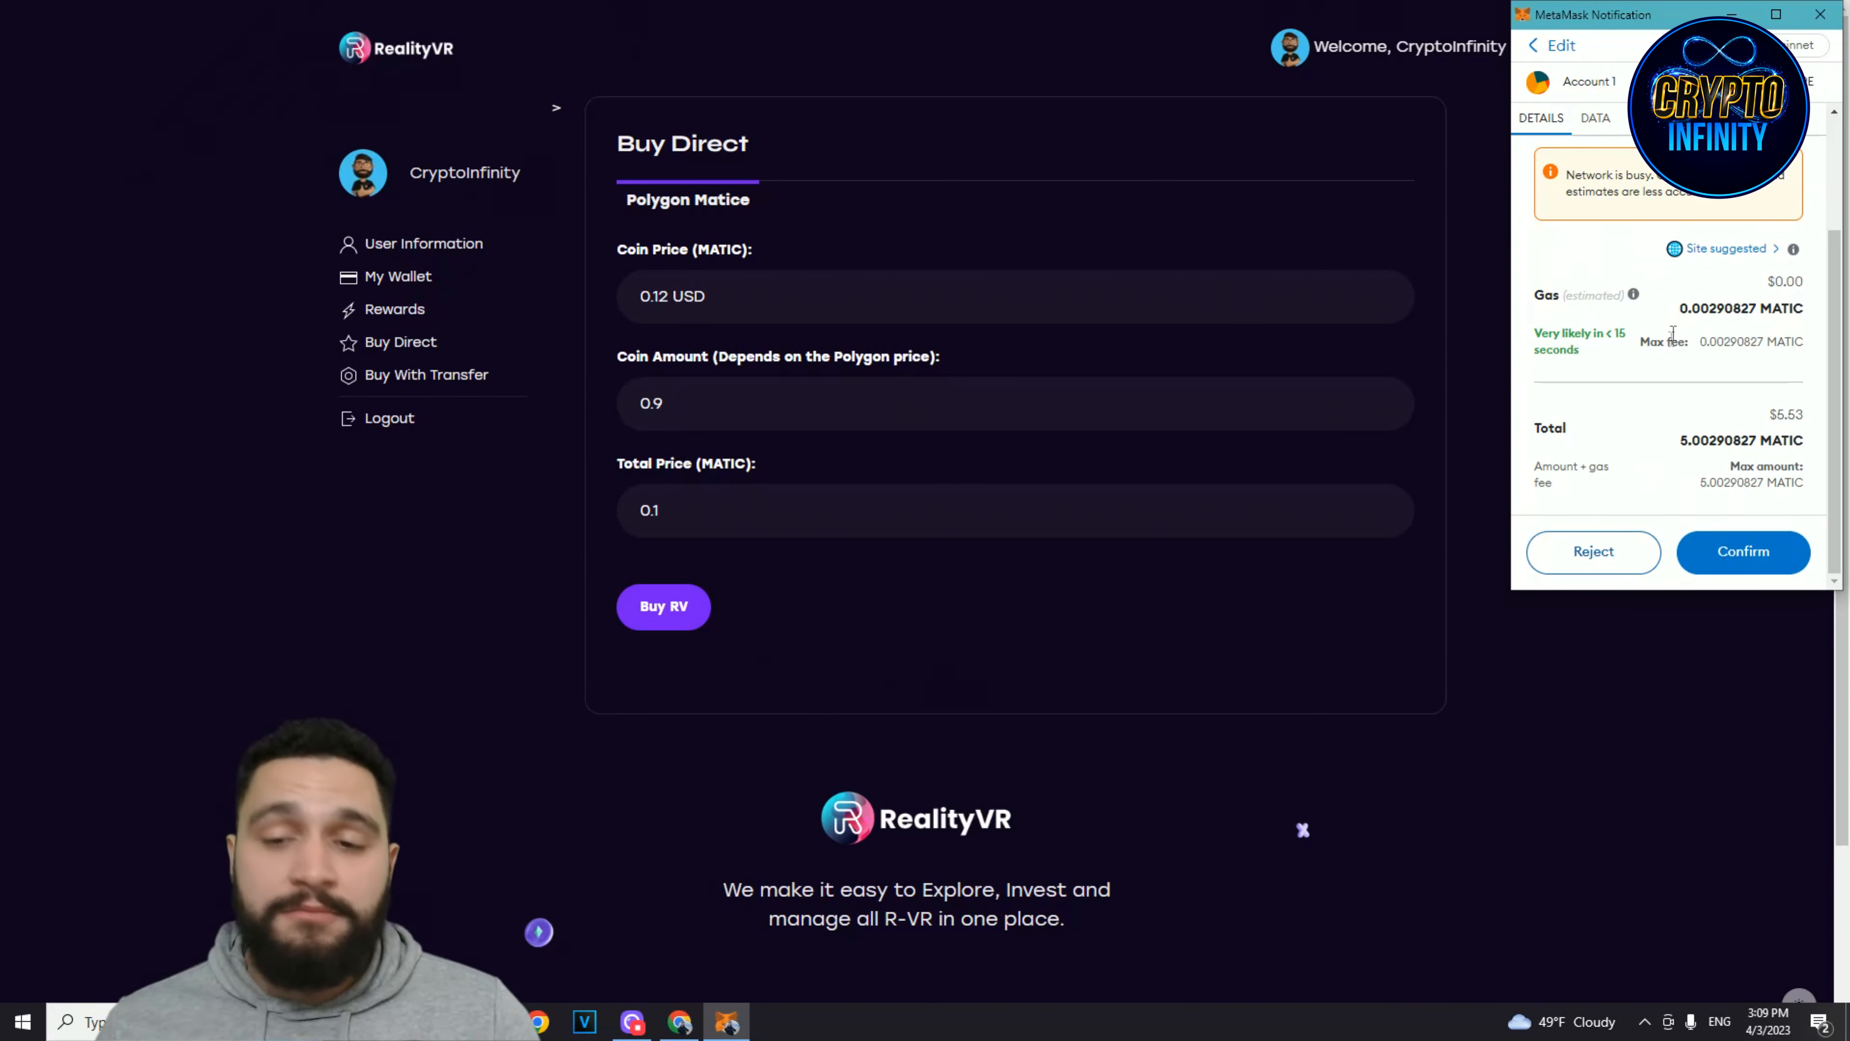
pyautogui.click(1743, 552)
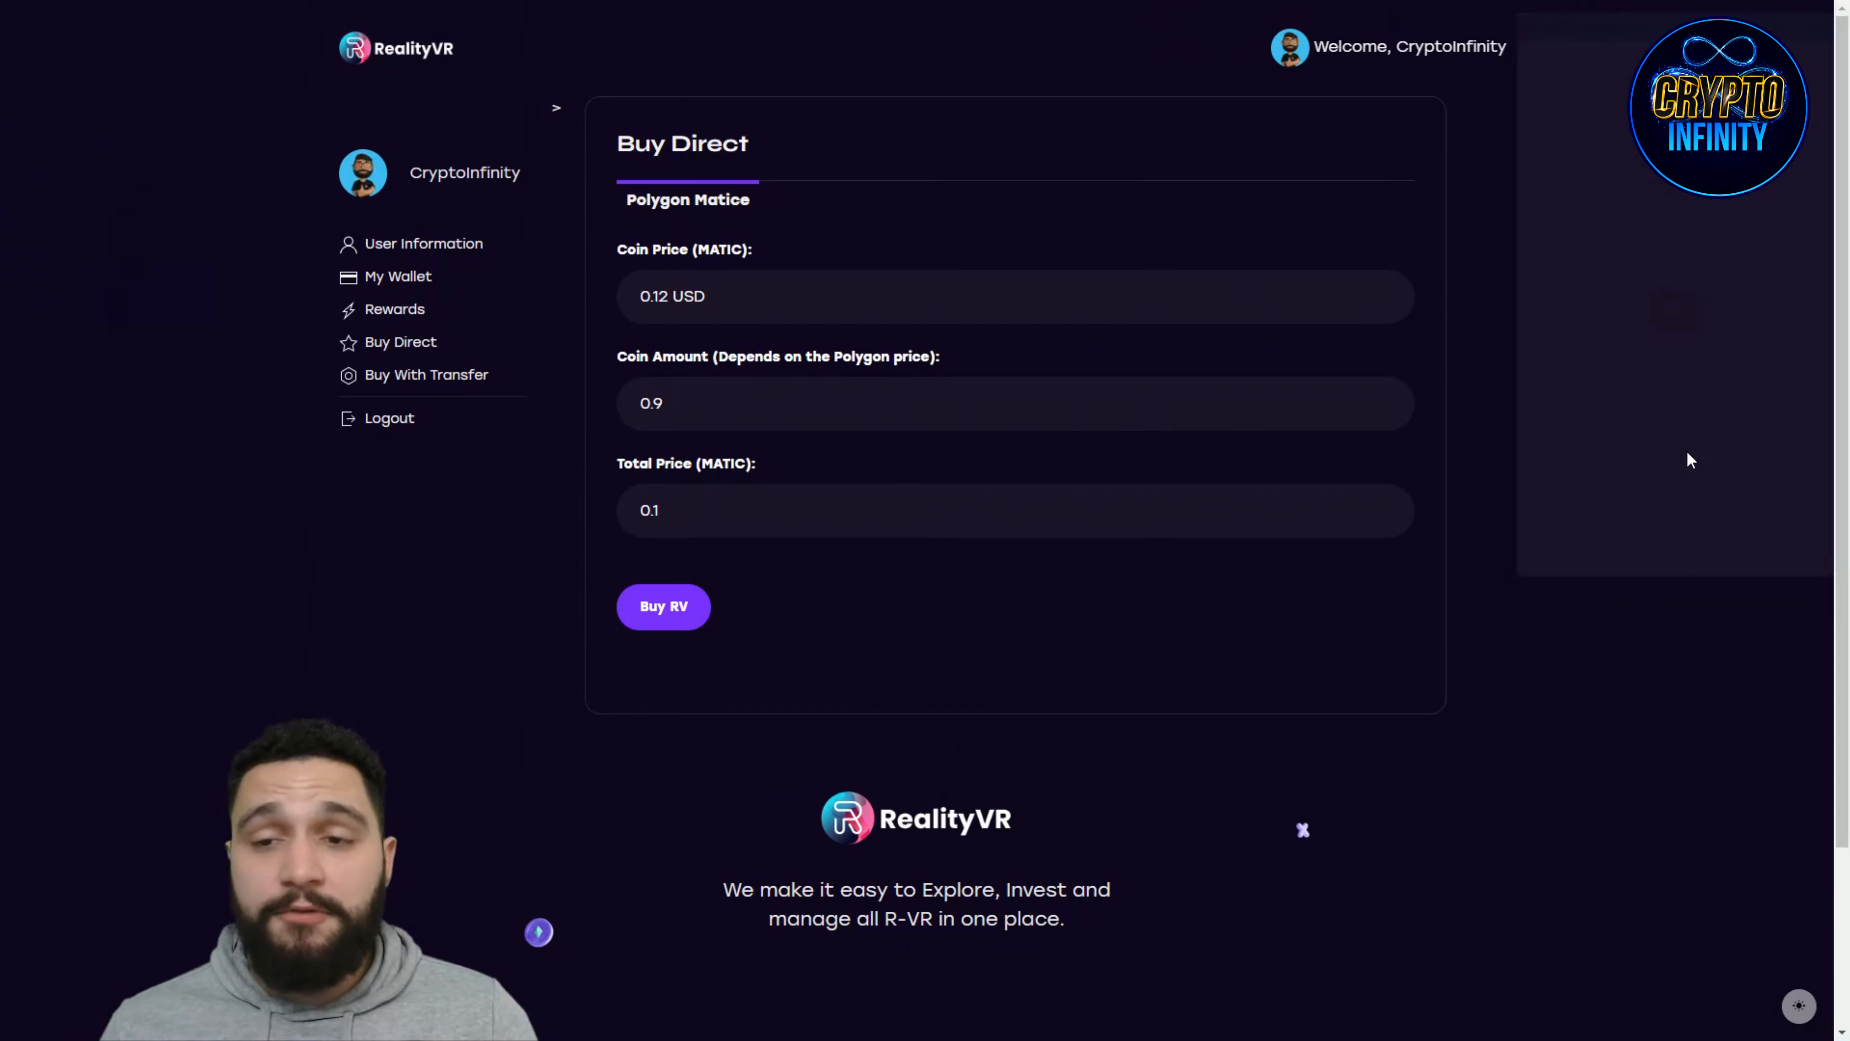
pyautogui.moveTo(1649, 319)
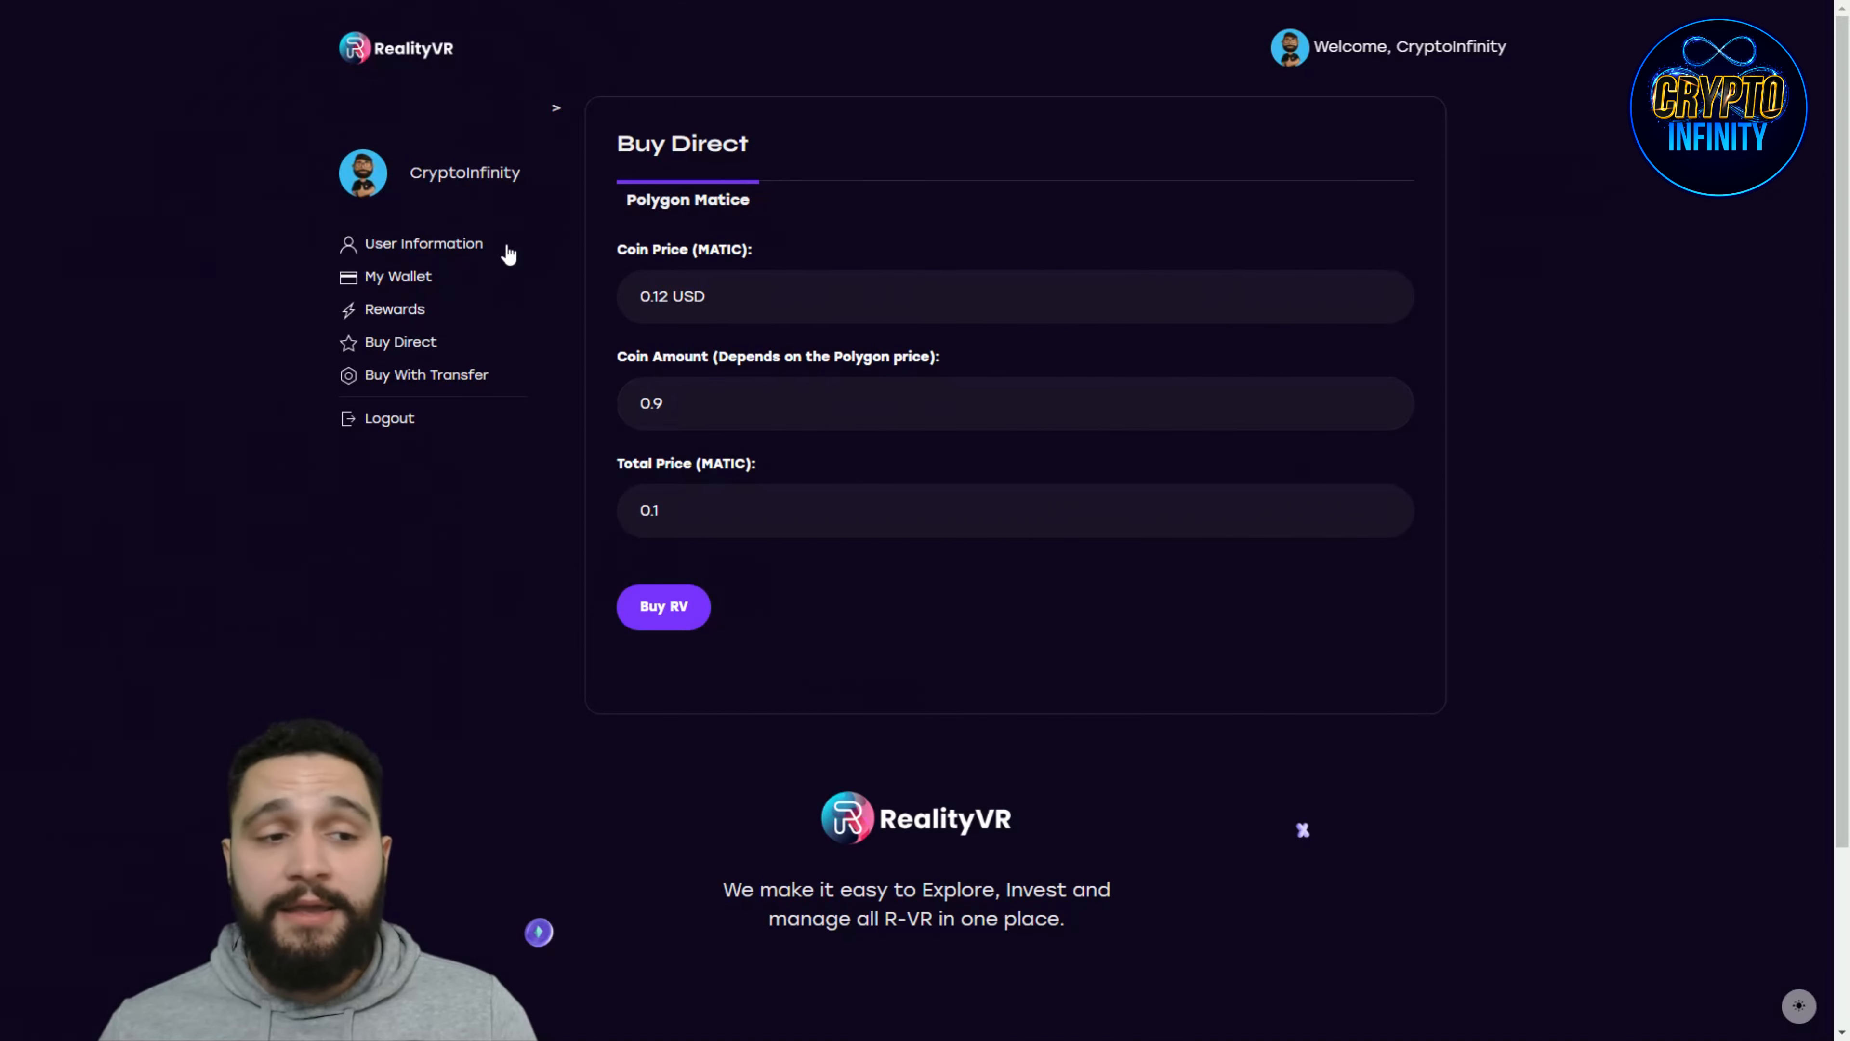
pyautogui.moveTo(436, 319)
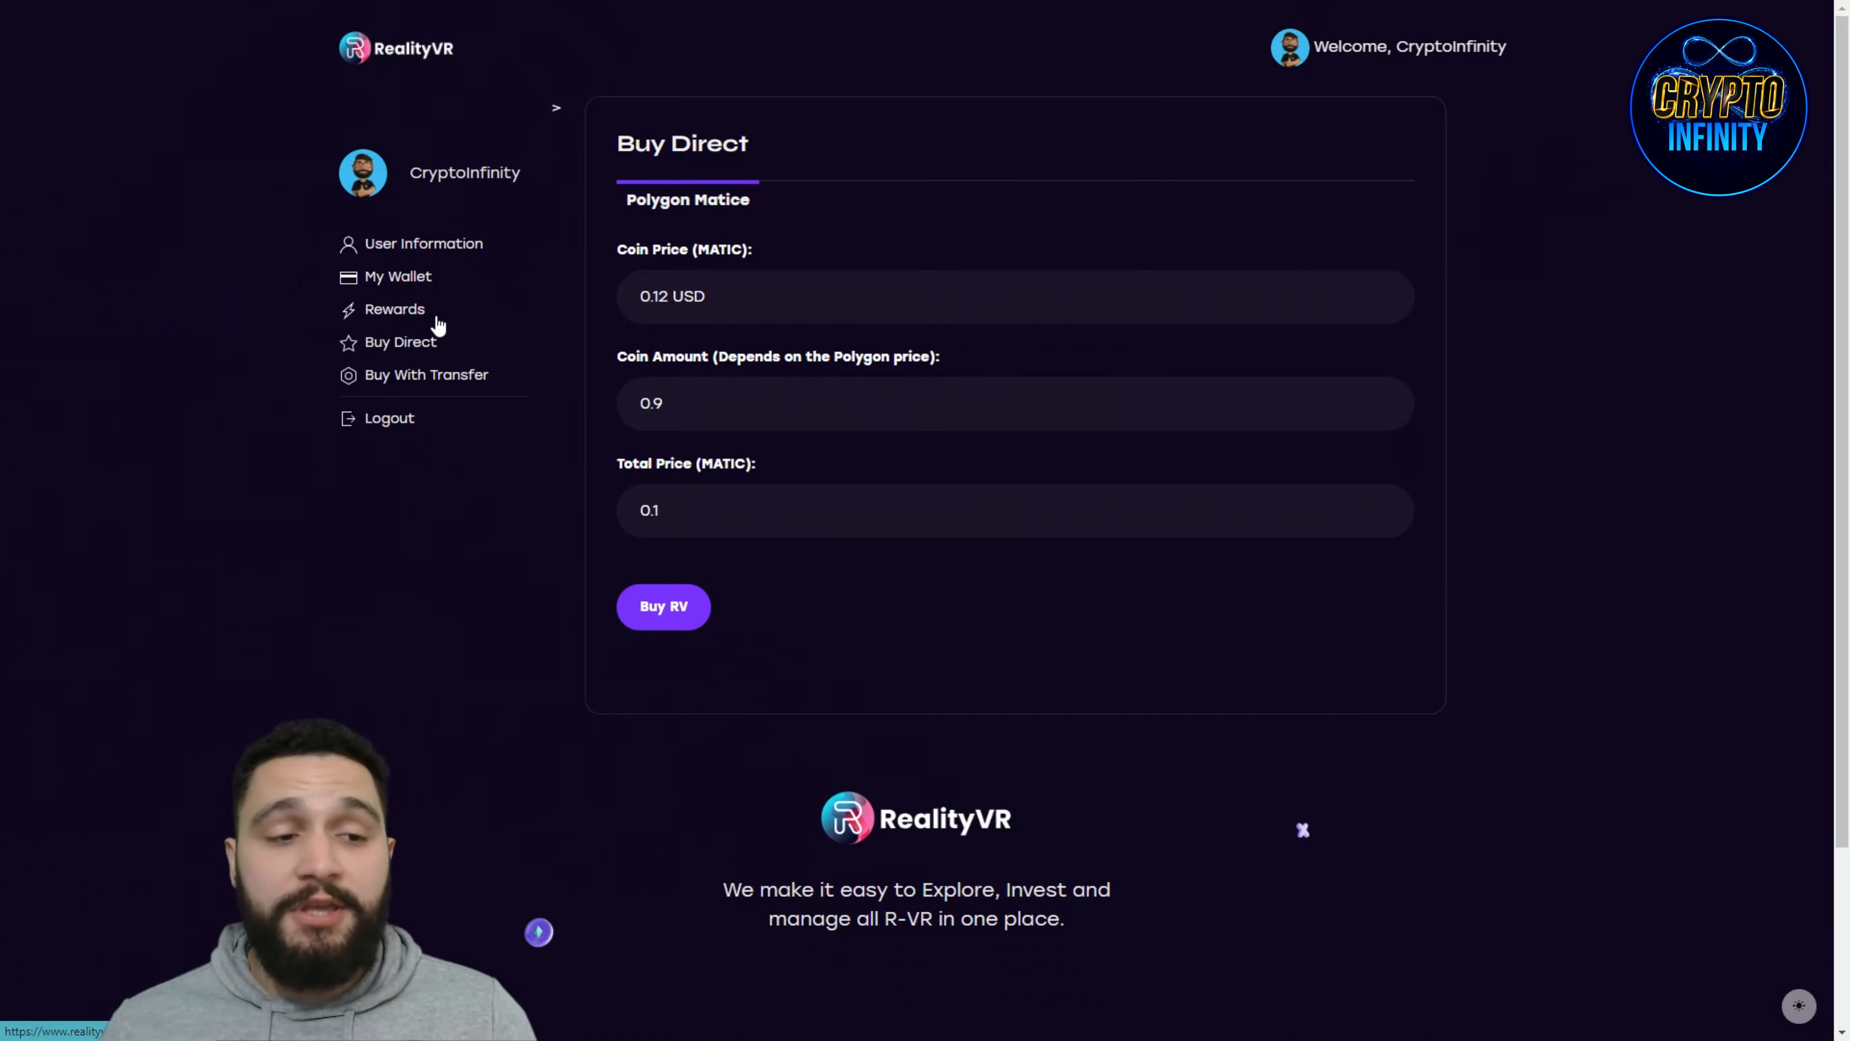
# Step: View the My Wallet page with its 0 RV total balance and empty withdrawal form
pyautogui.click(398, 275)
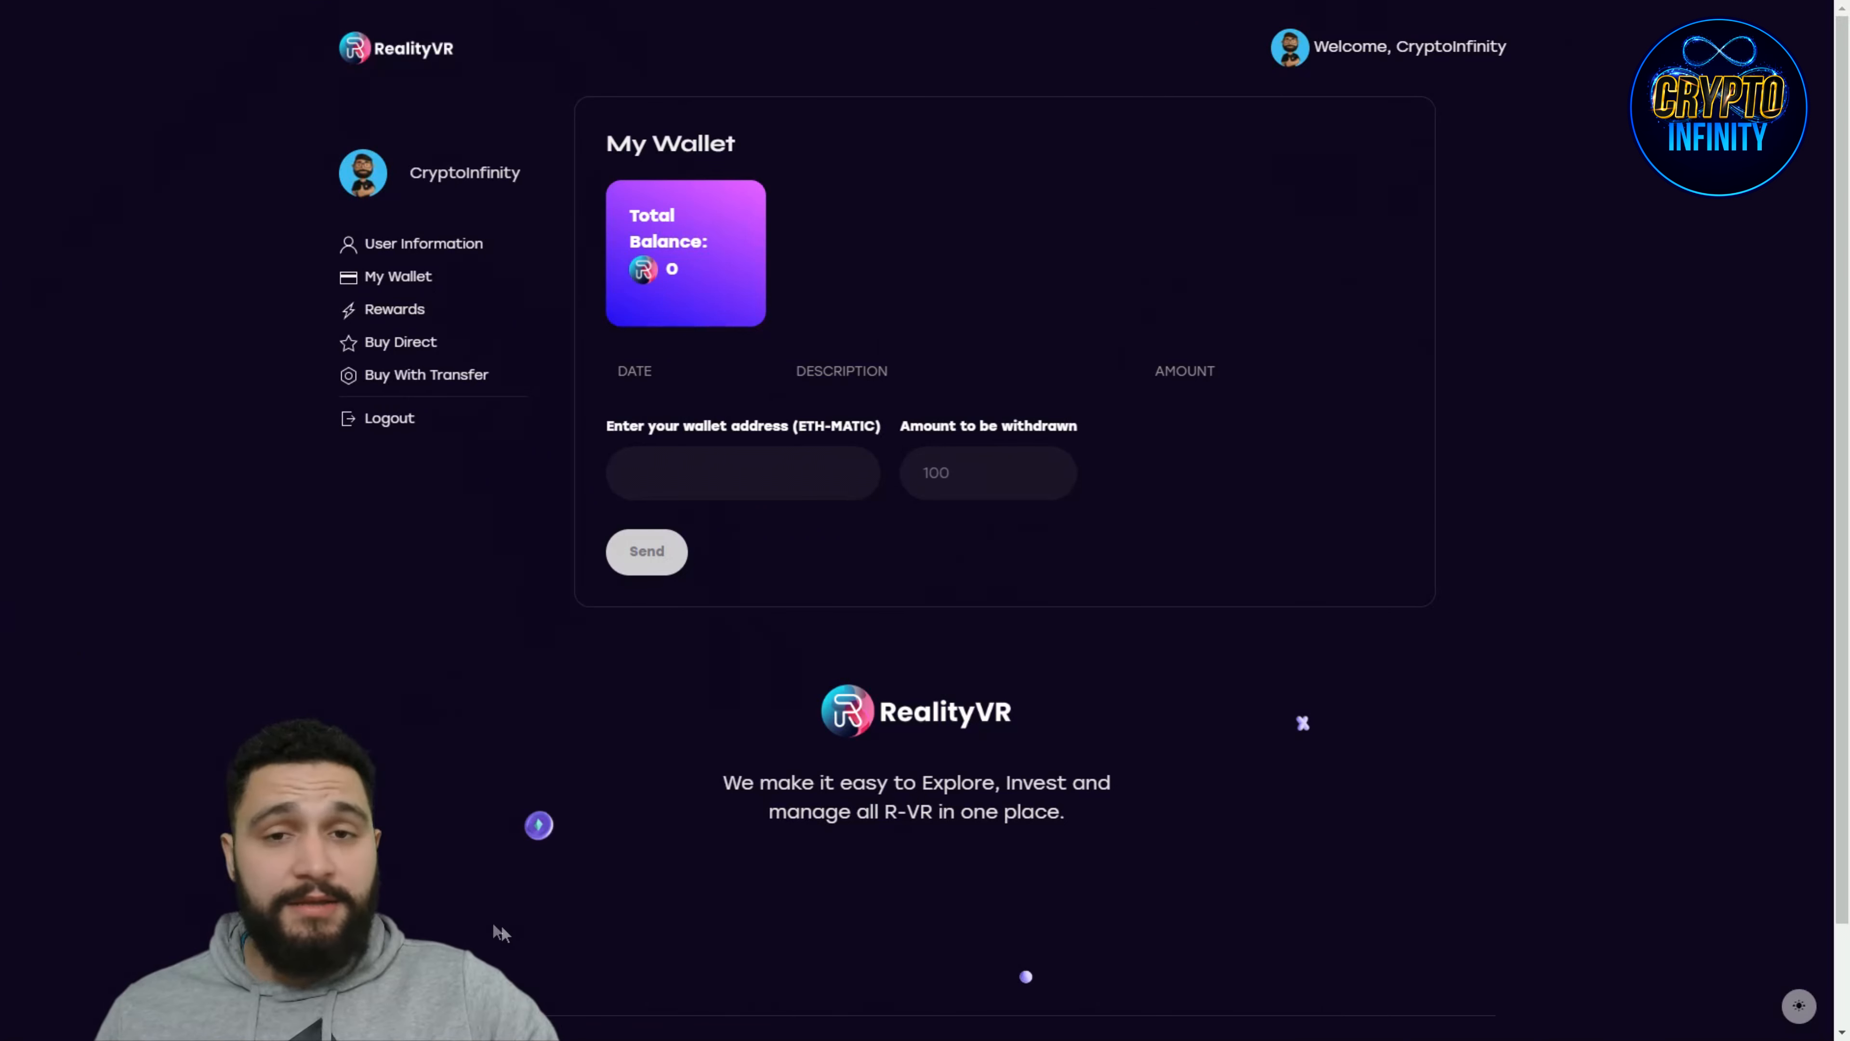
pyautogui.moveTo(590, 879)
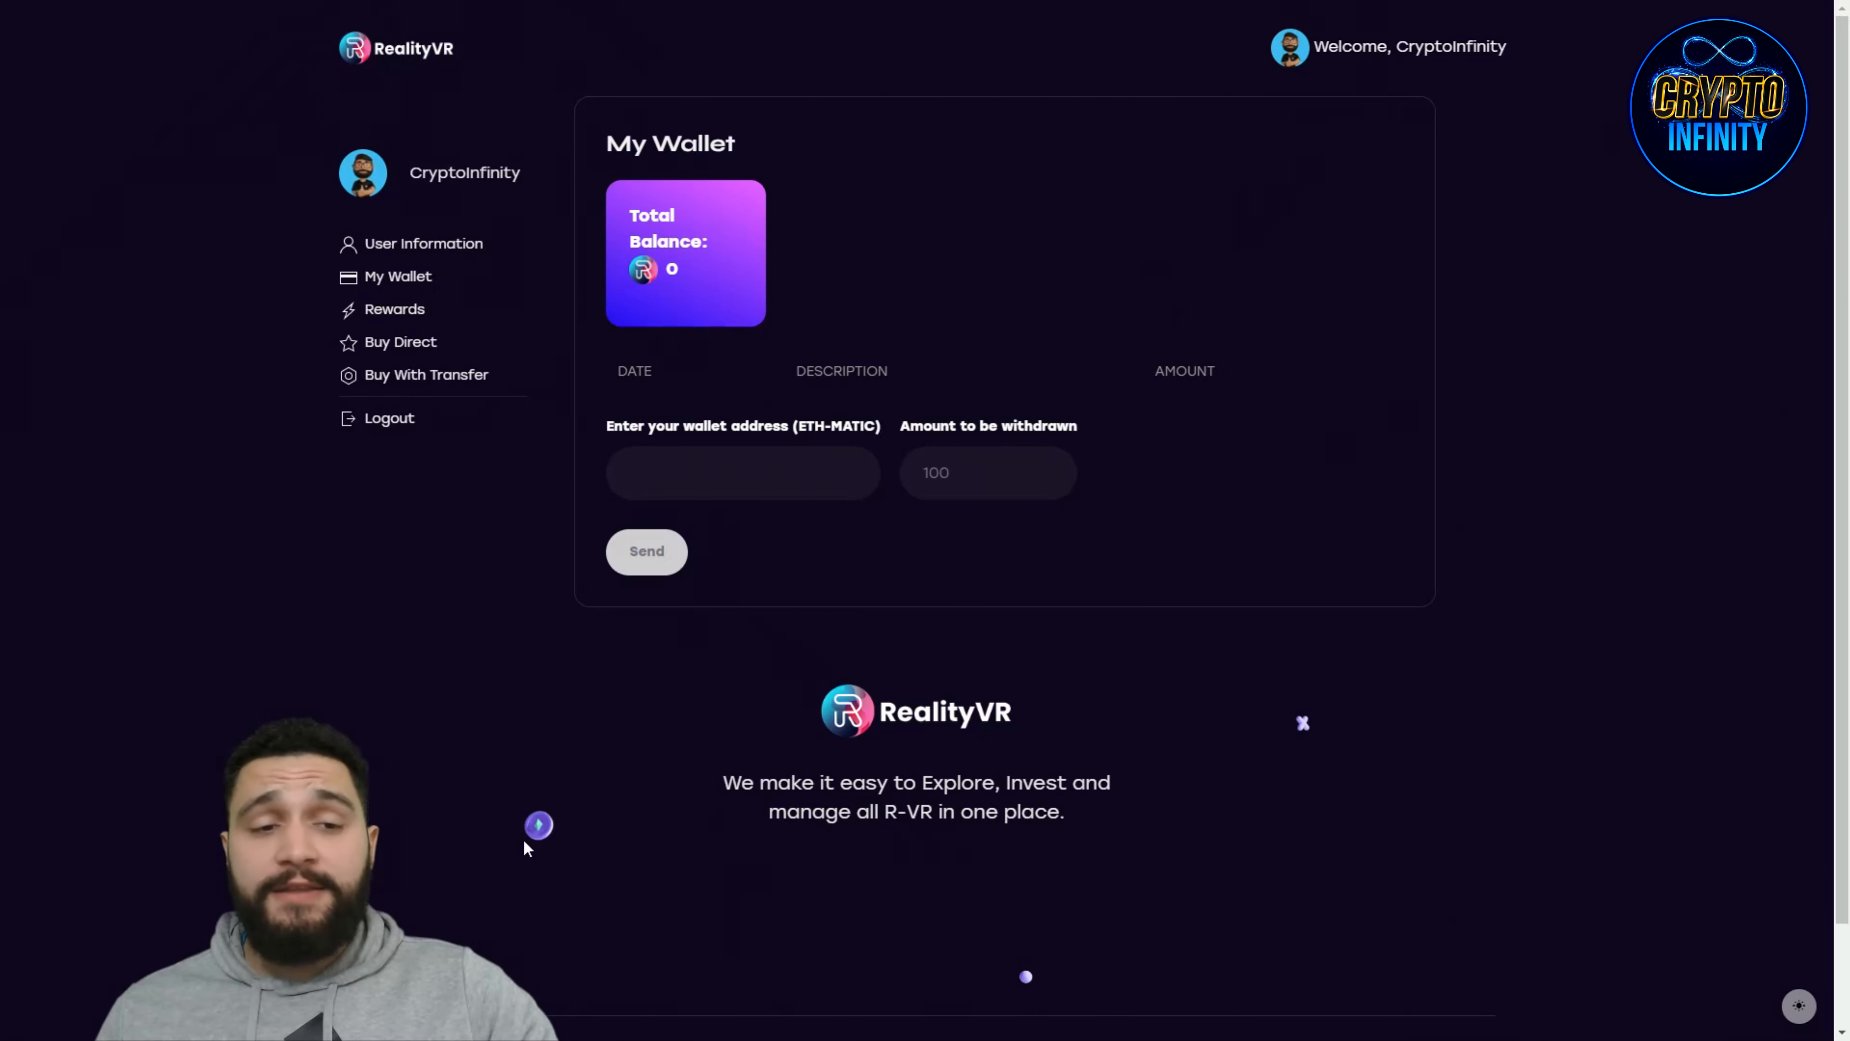
pyautogui.moveTo(406, 341)
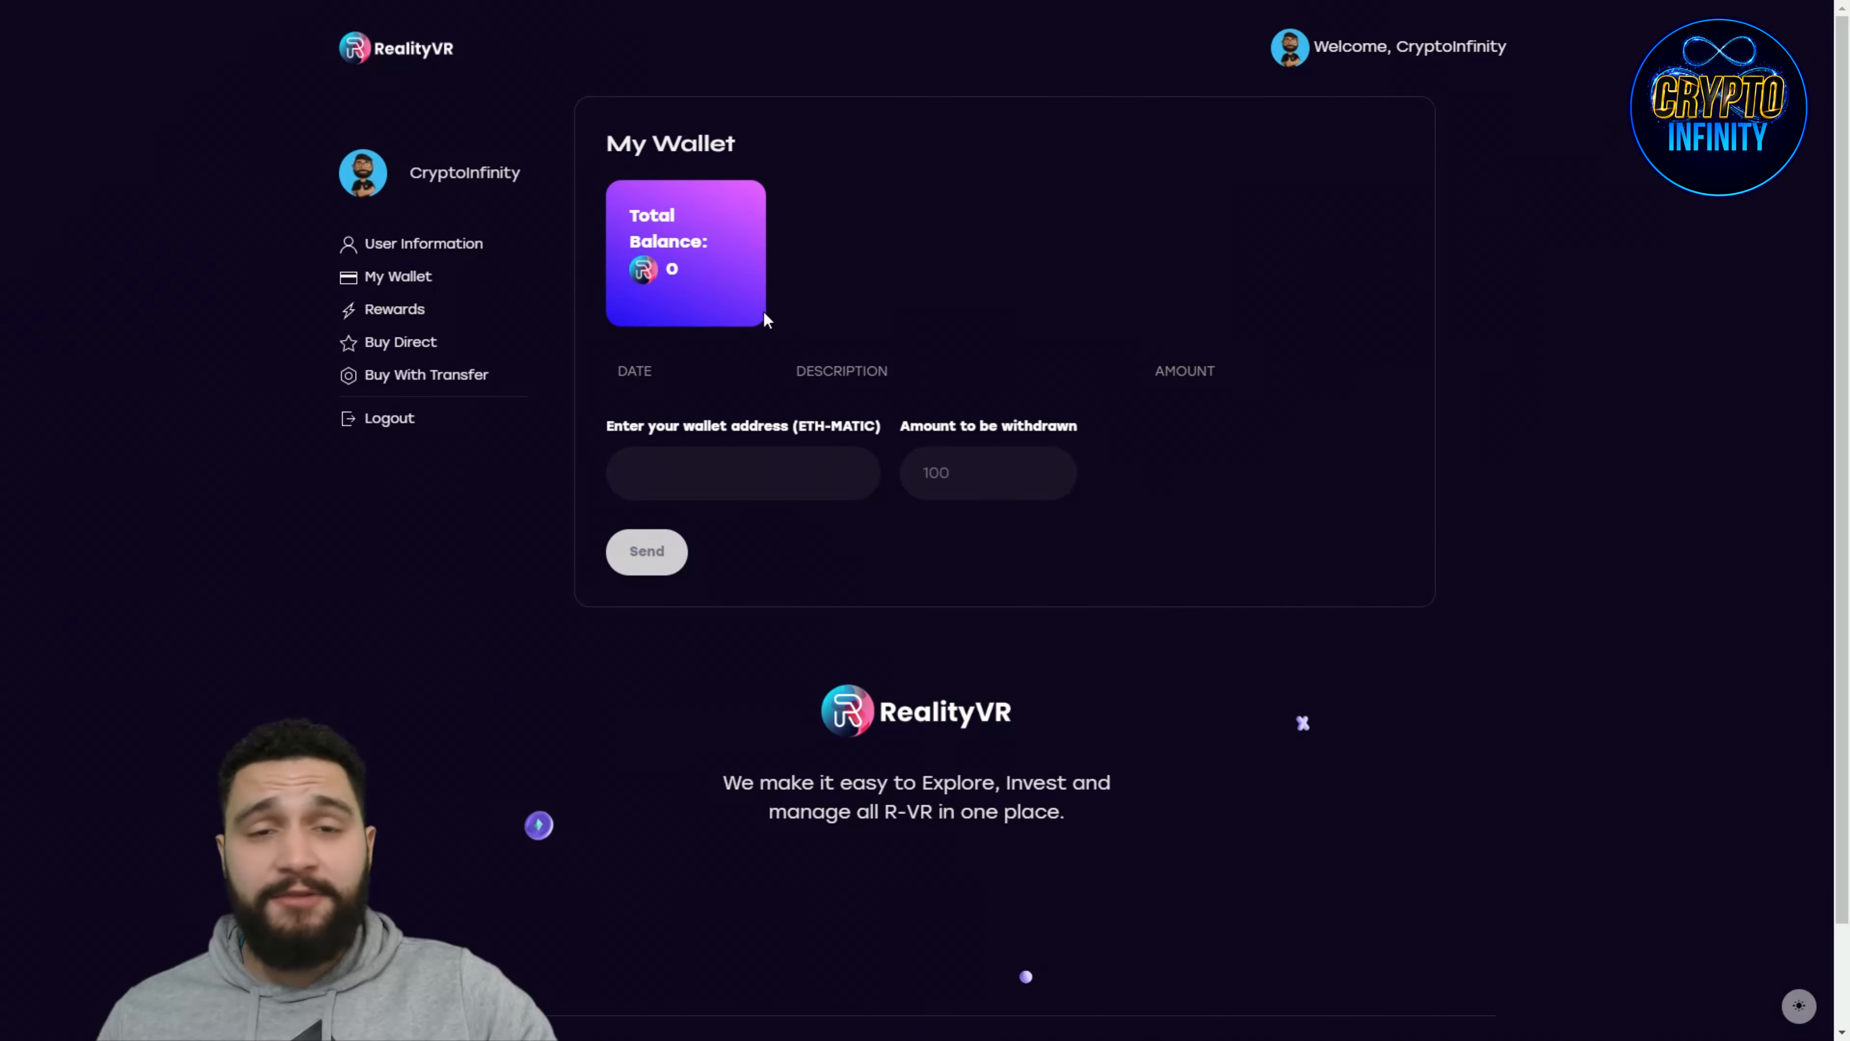
pyautogui.moveTo(829, 351)
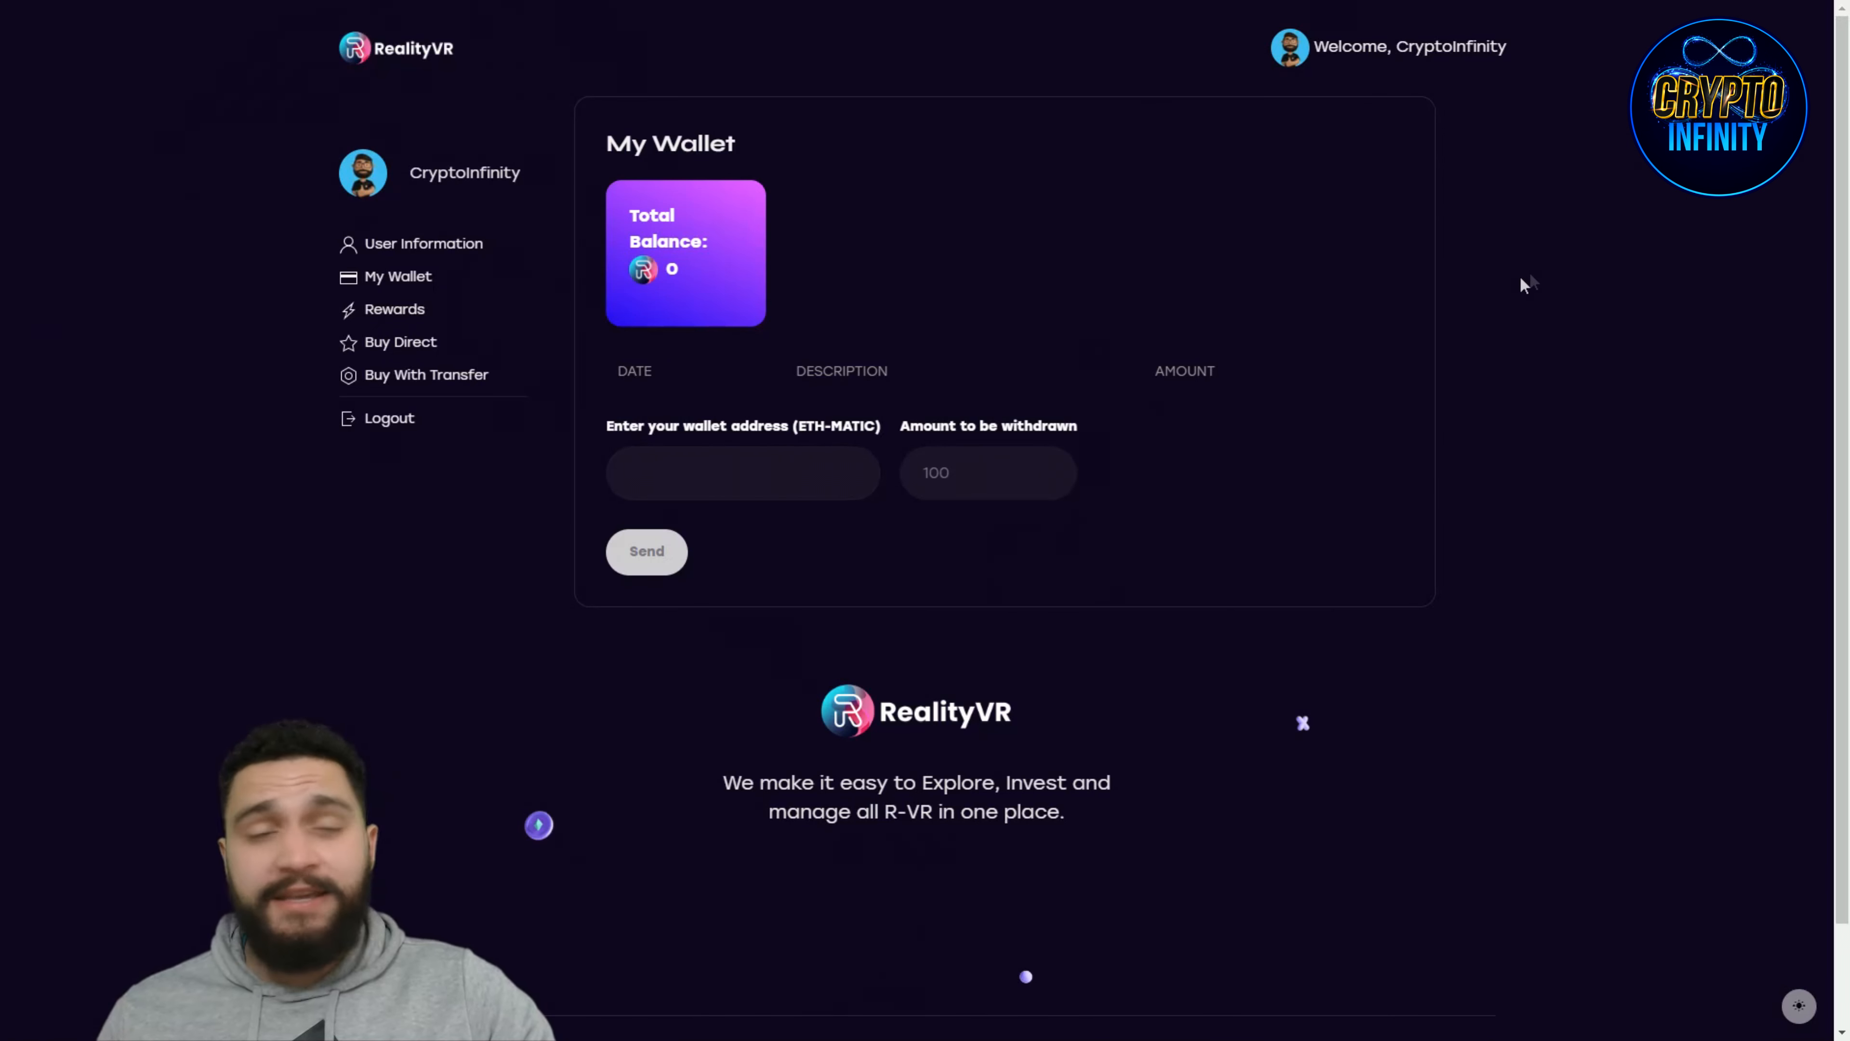
pyautogui.moveTo(1369, 442)
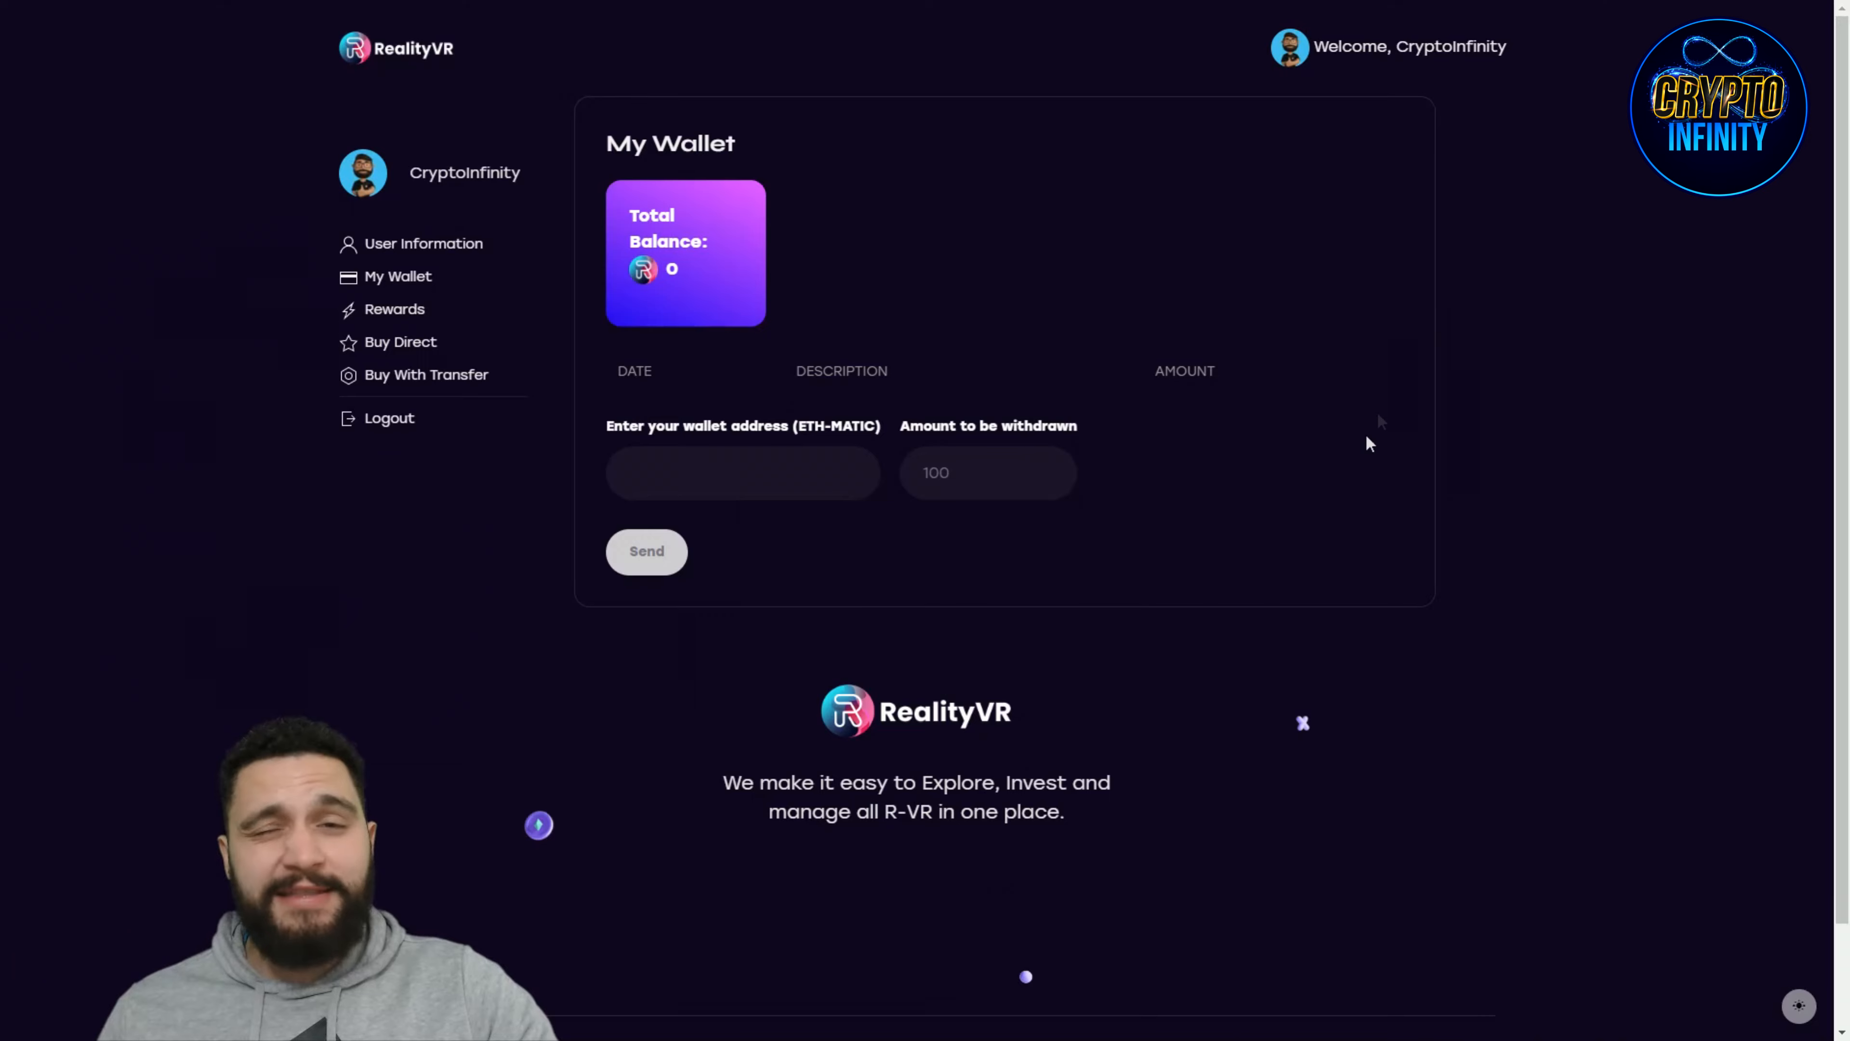
pyautogui.scroll(-3)
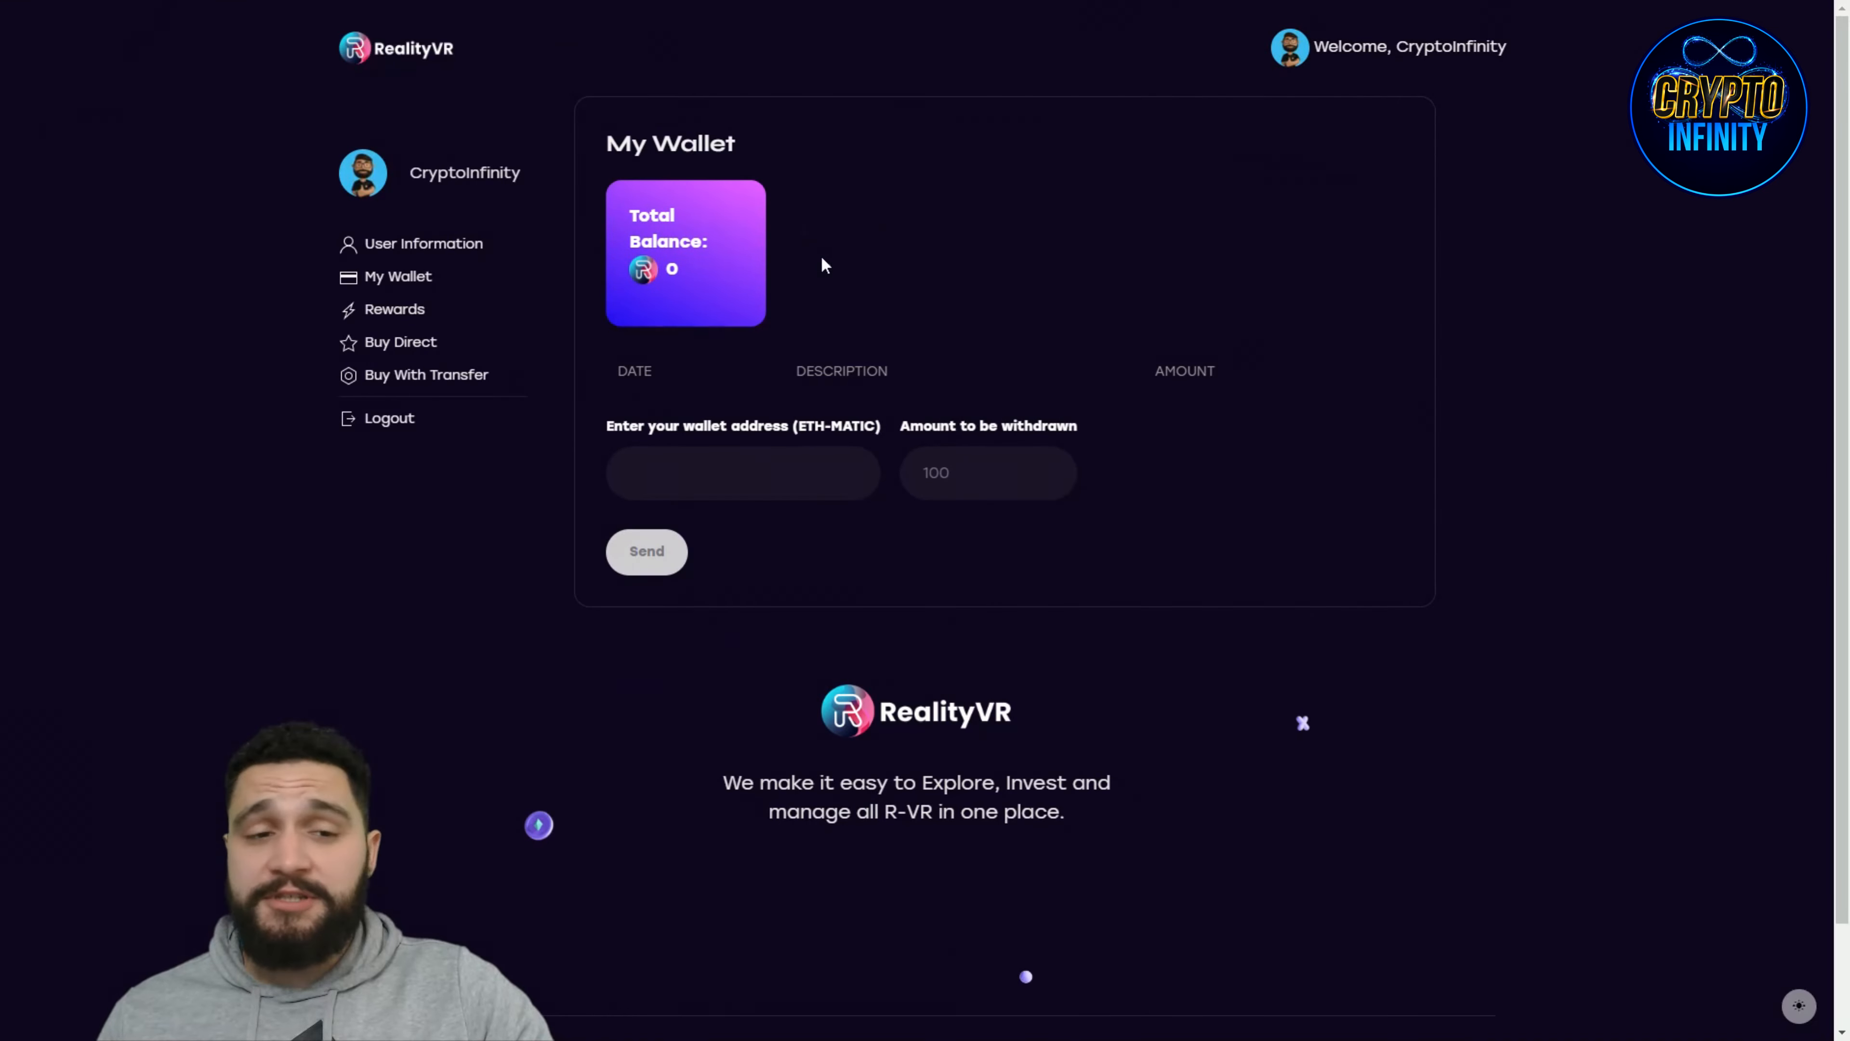
pyautogui.scroll(-3)
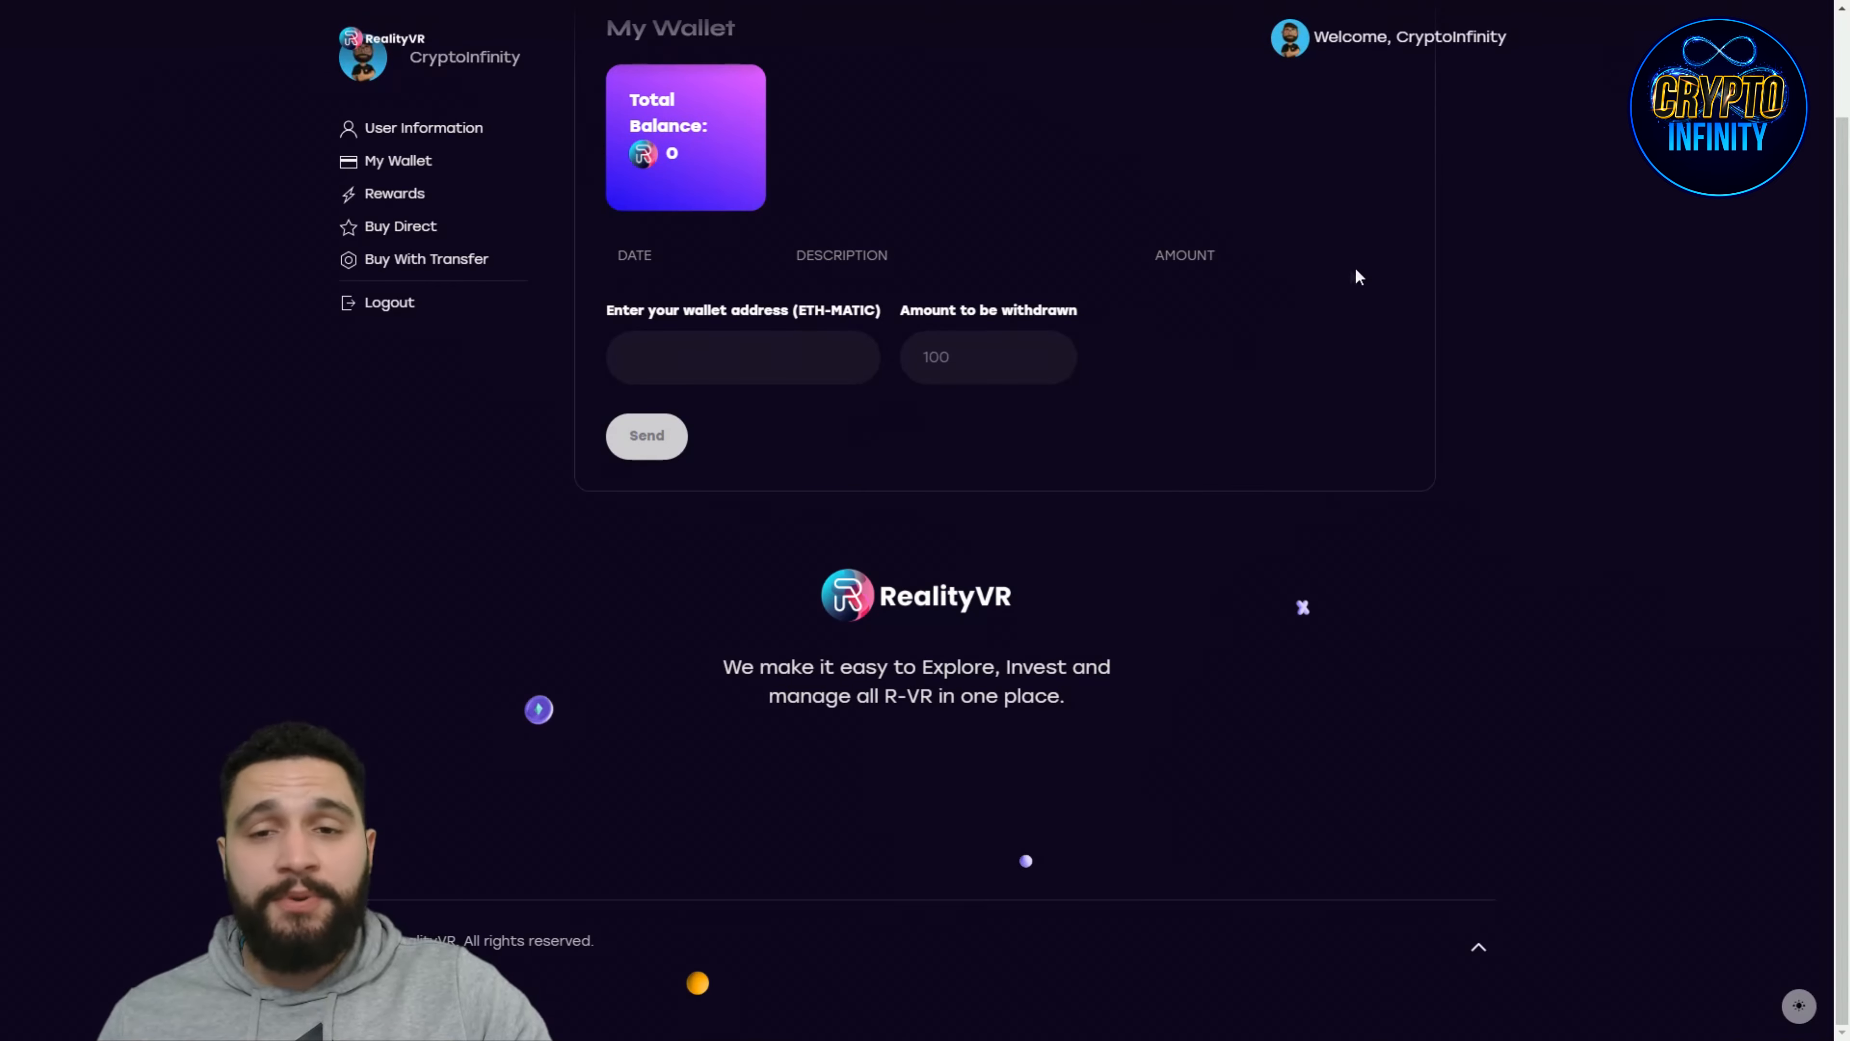
pyautogui.moveTo(1223, 236)
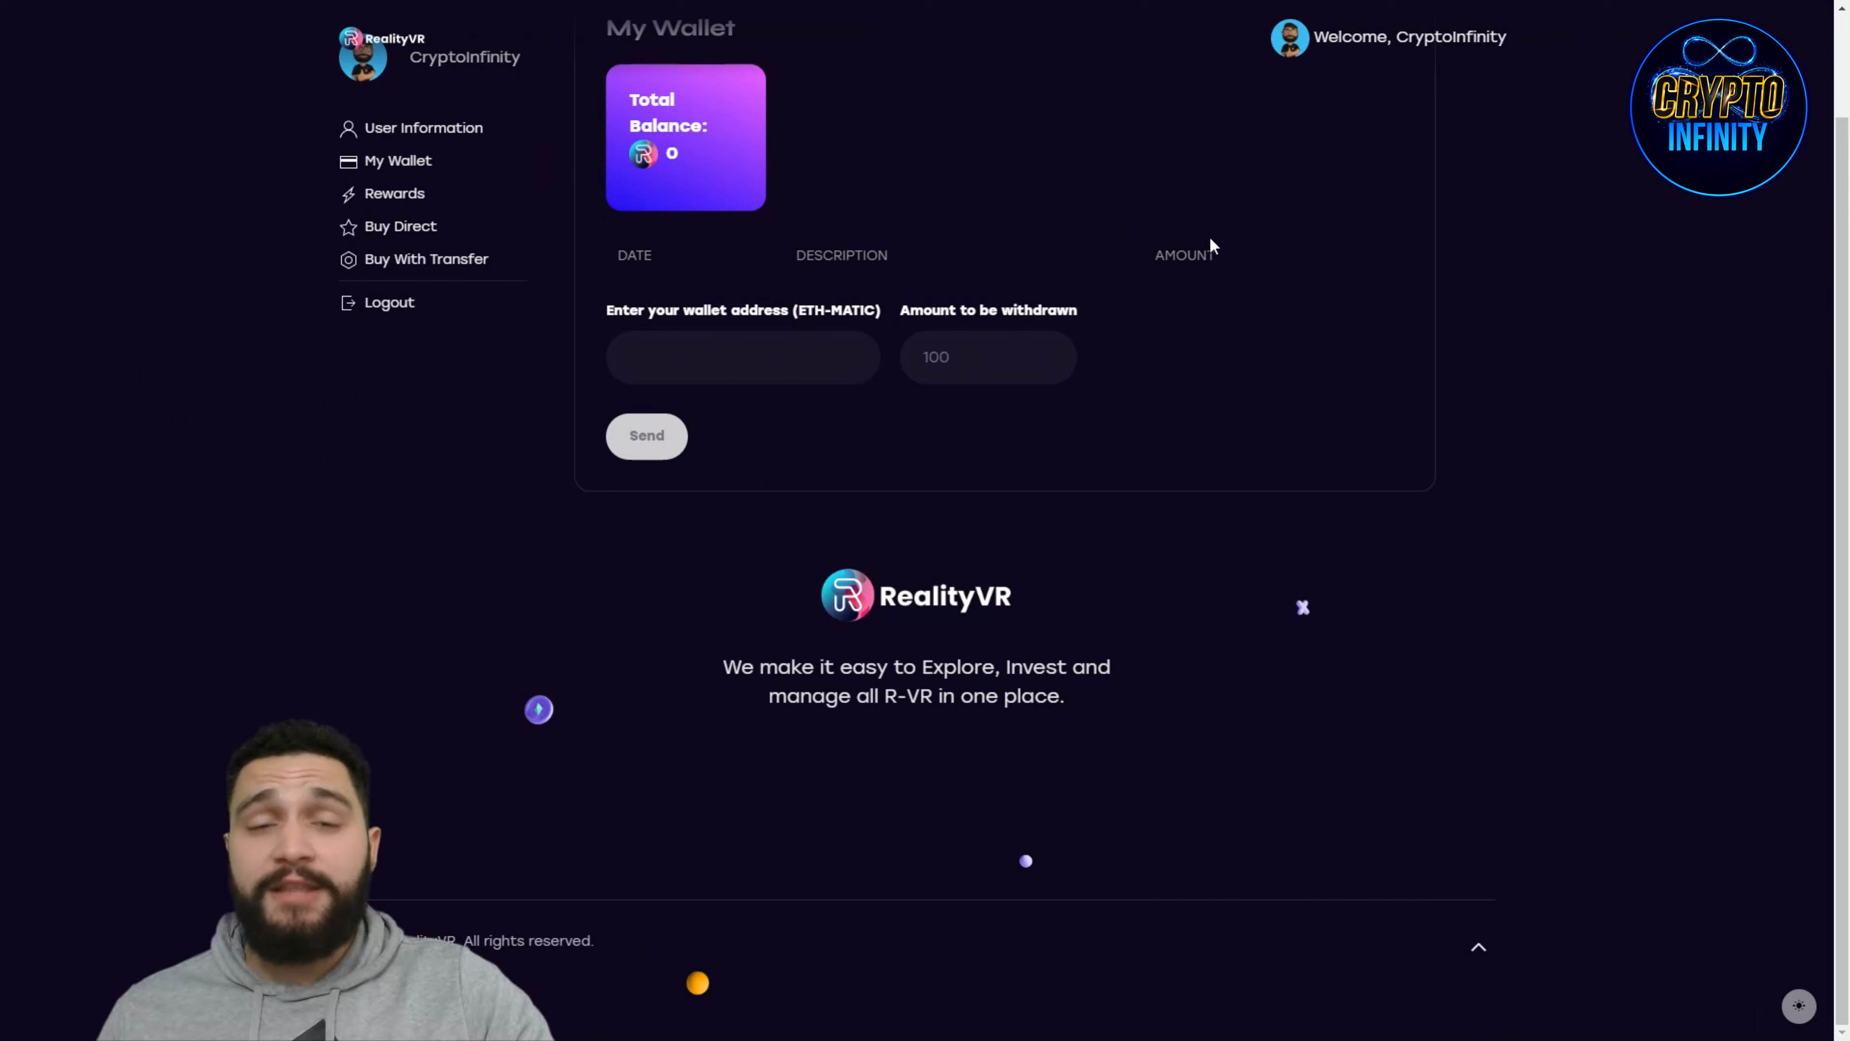
pyautogui.moveTo(1224, 232)
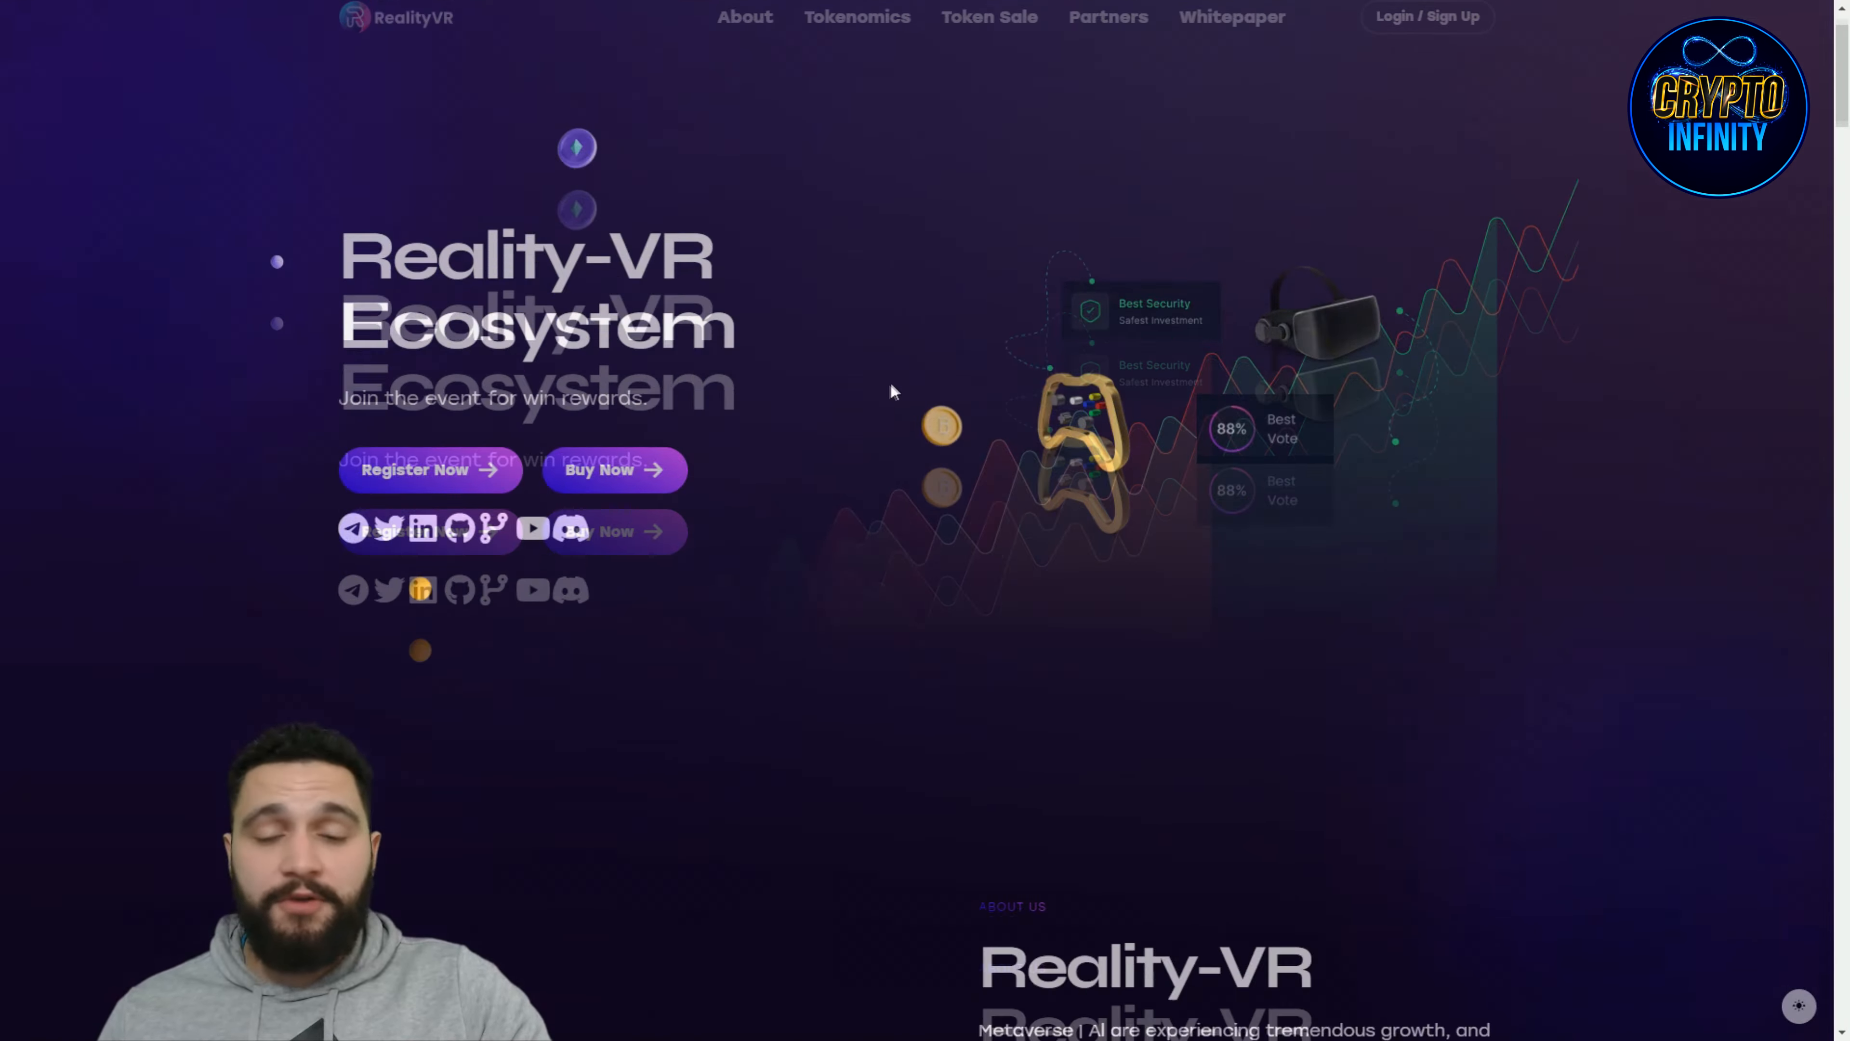
# Step: Scroll down toward the whitepaper's Introduction page listing project topics
pyautogui.scroll(-3)
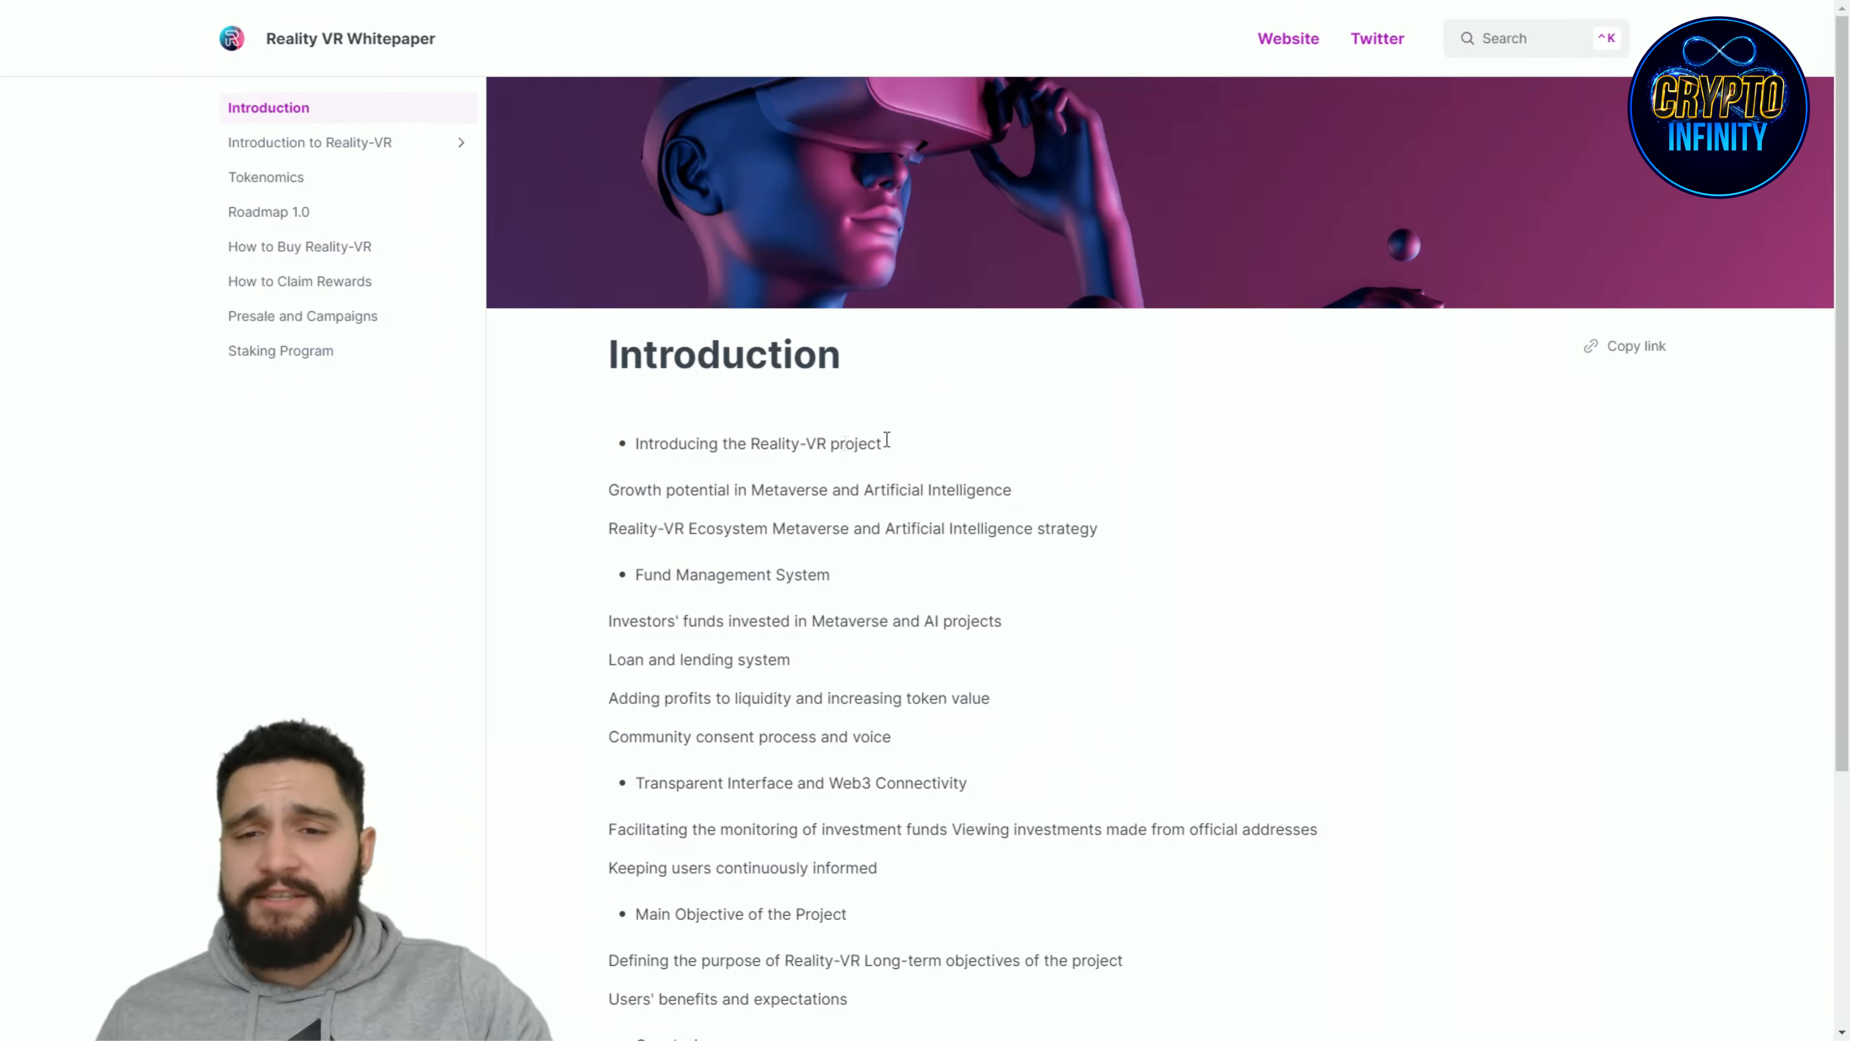
# Step: Browse the Introduction, Web3 API Integration and Fund Management System pages, then reach Roadmap 1.0
pyautogui.scroll(-3)
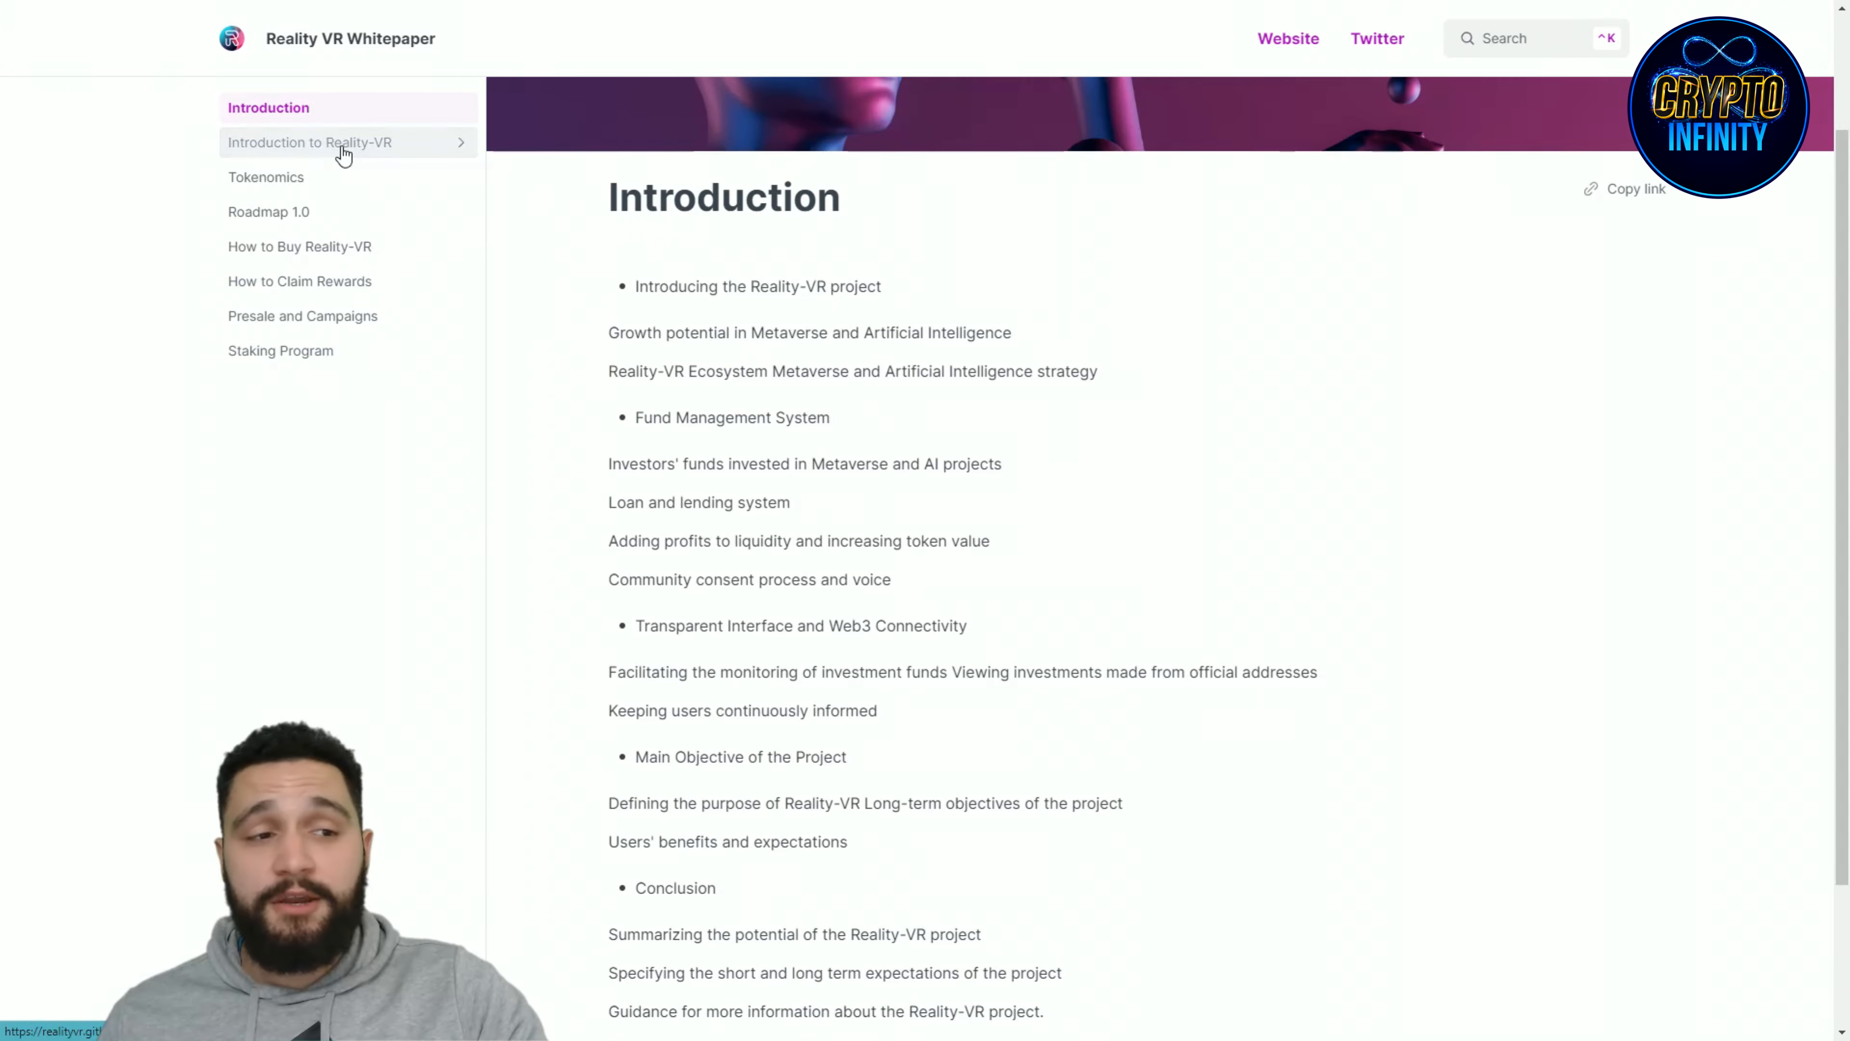
pyautogui.click(311, 141)
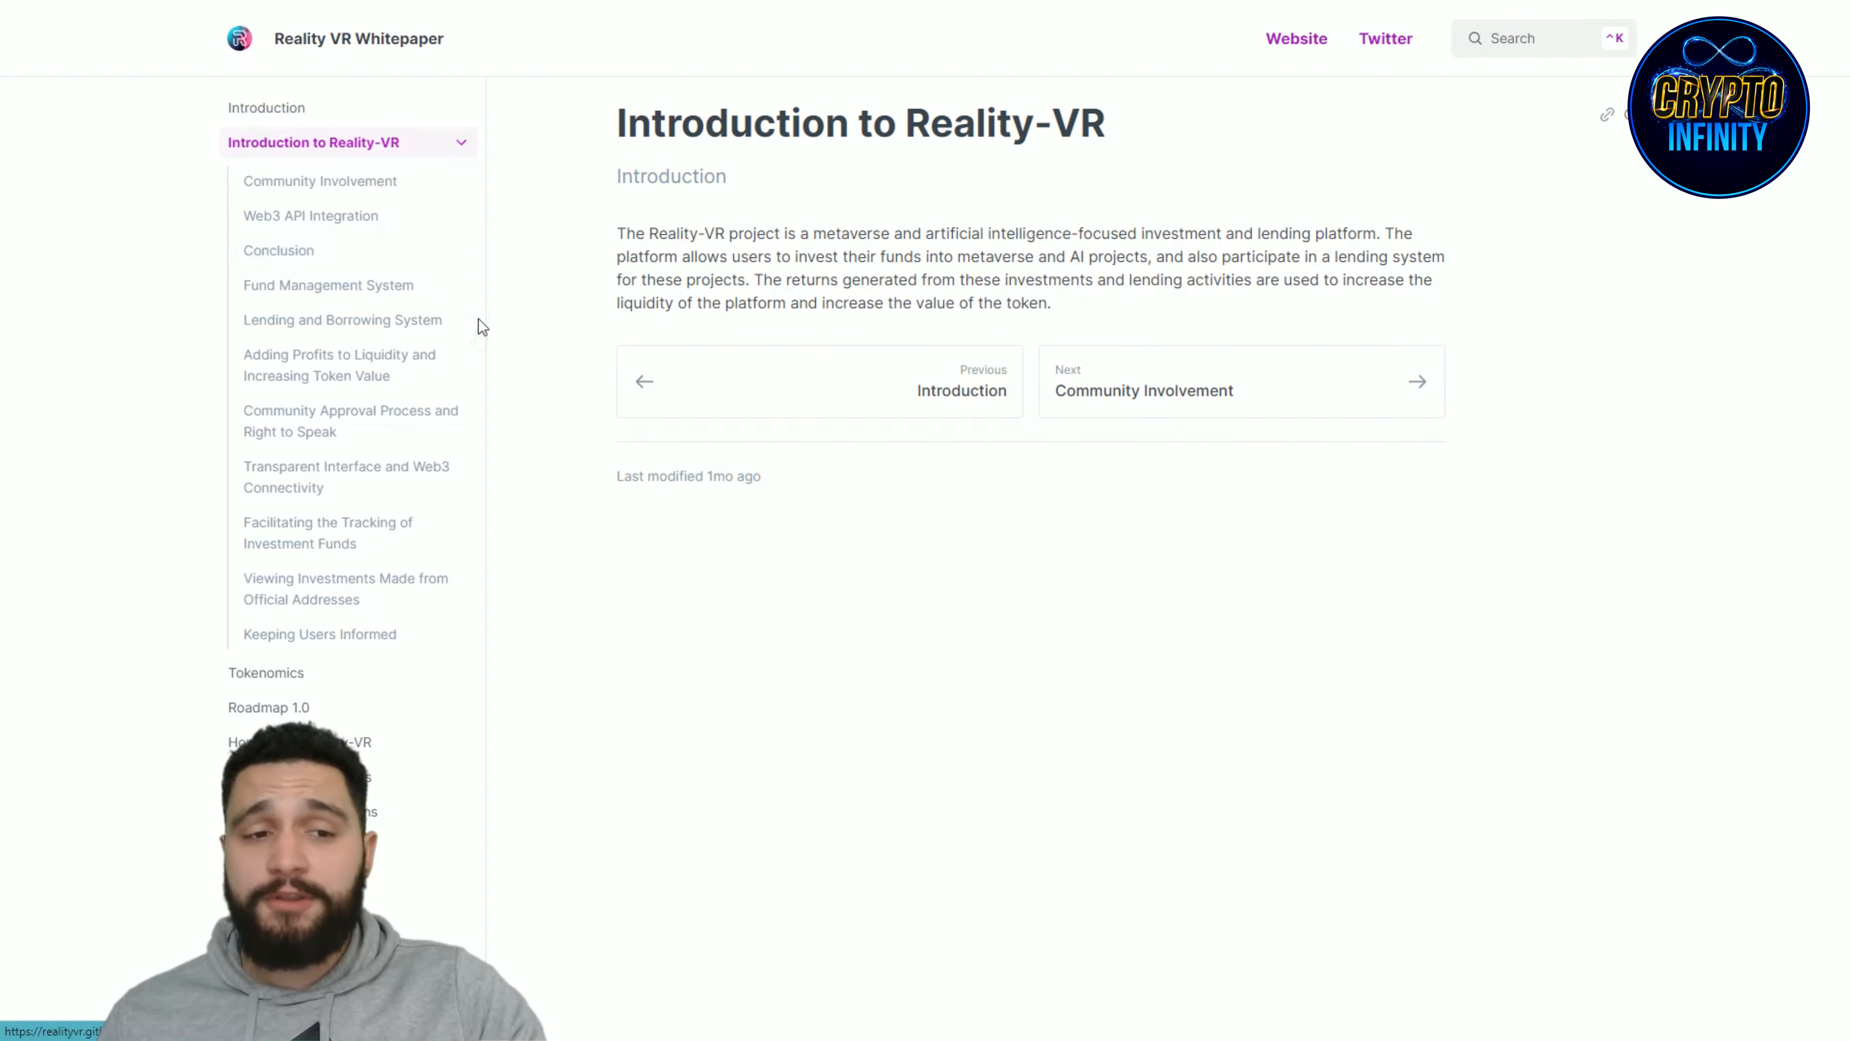
pyautogui.moveTo(819, 496)
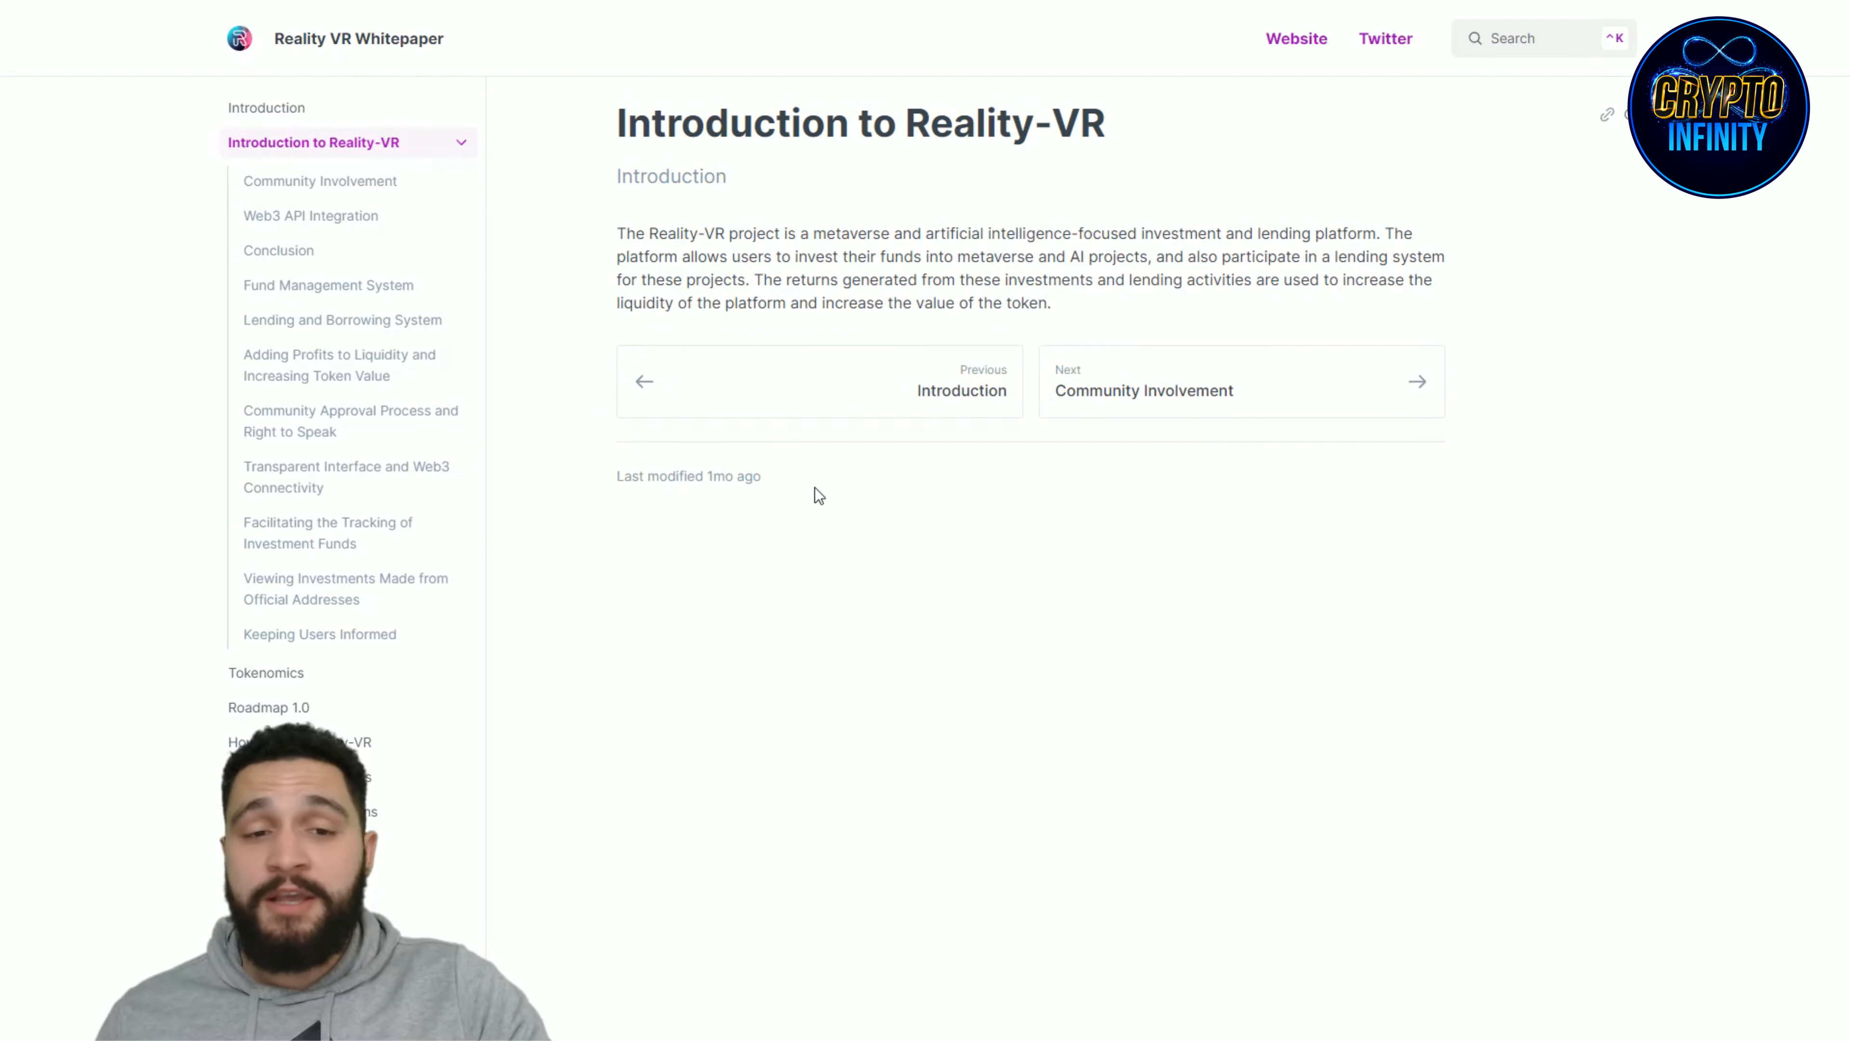
pyautogui.moveTo(820, 469)
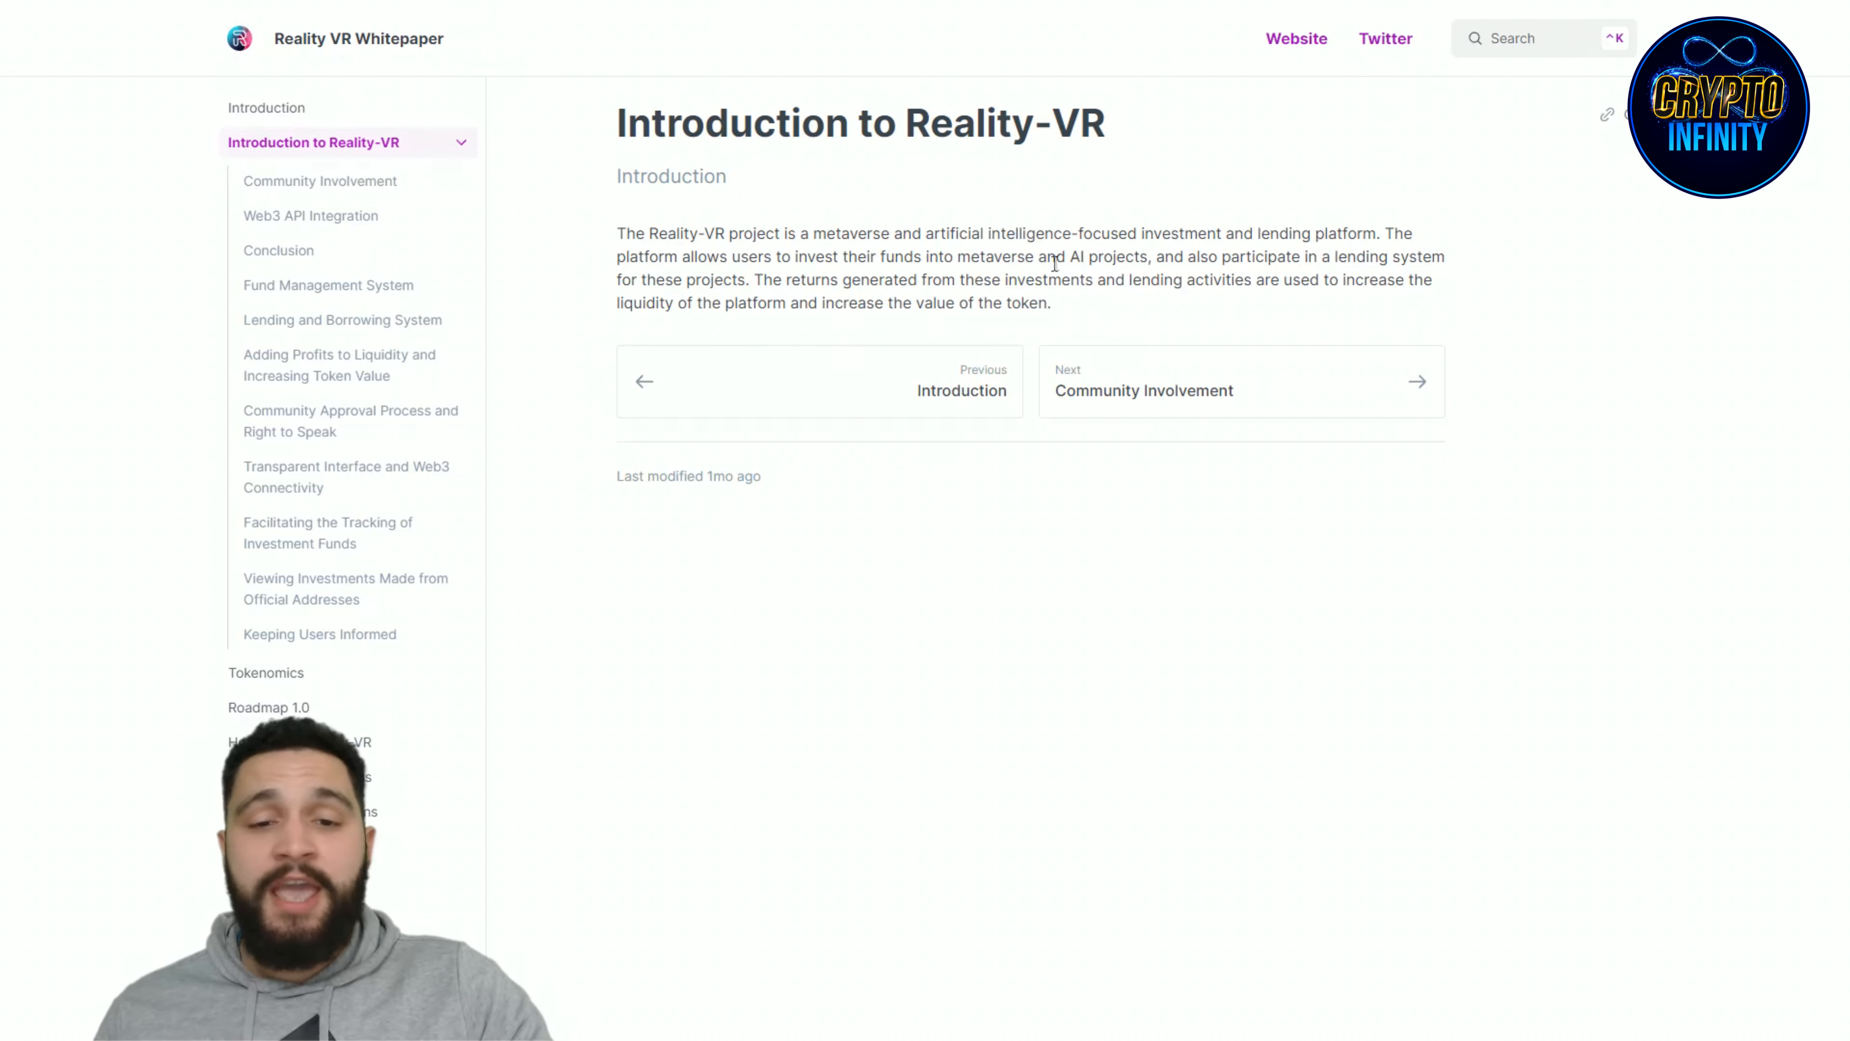
pyautogui.moveTo(310, 214)
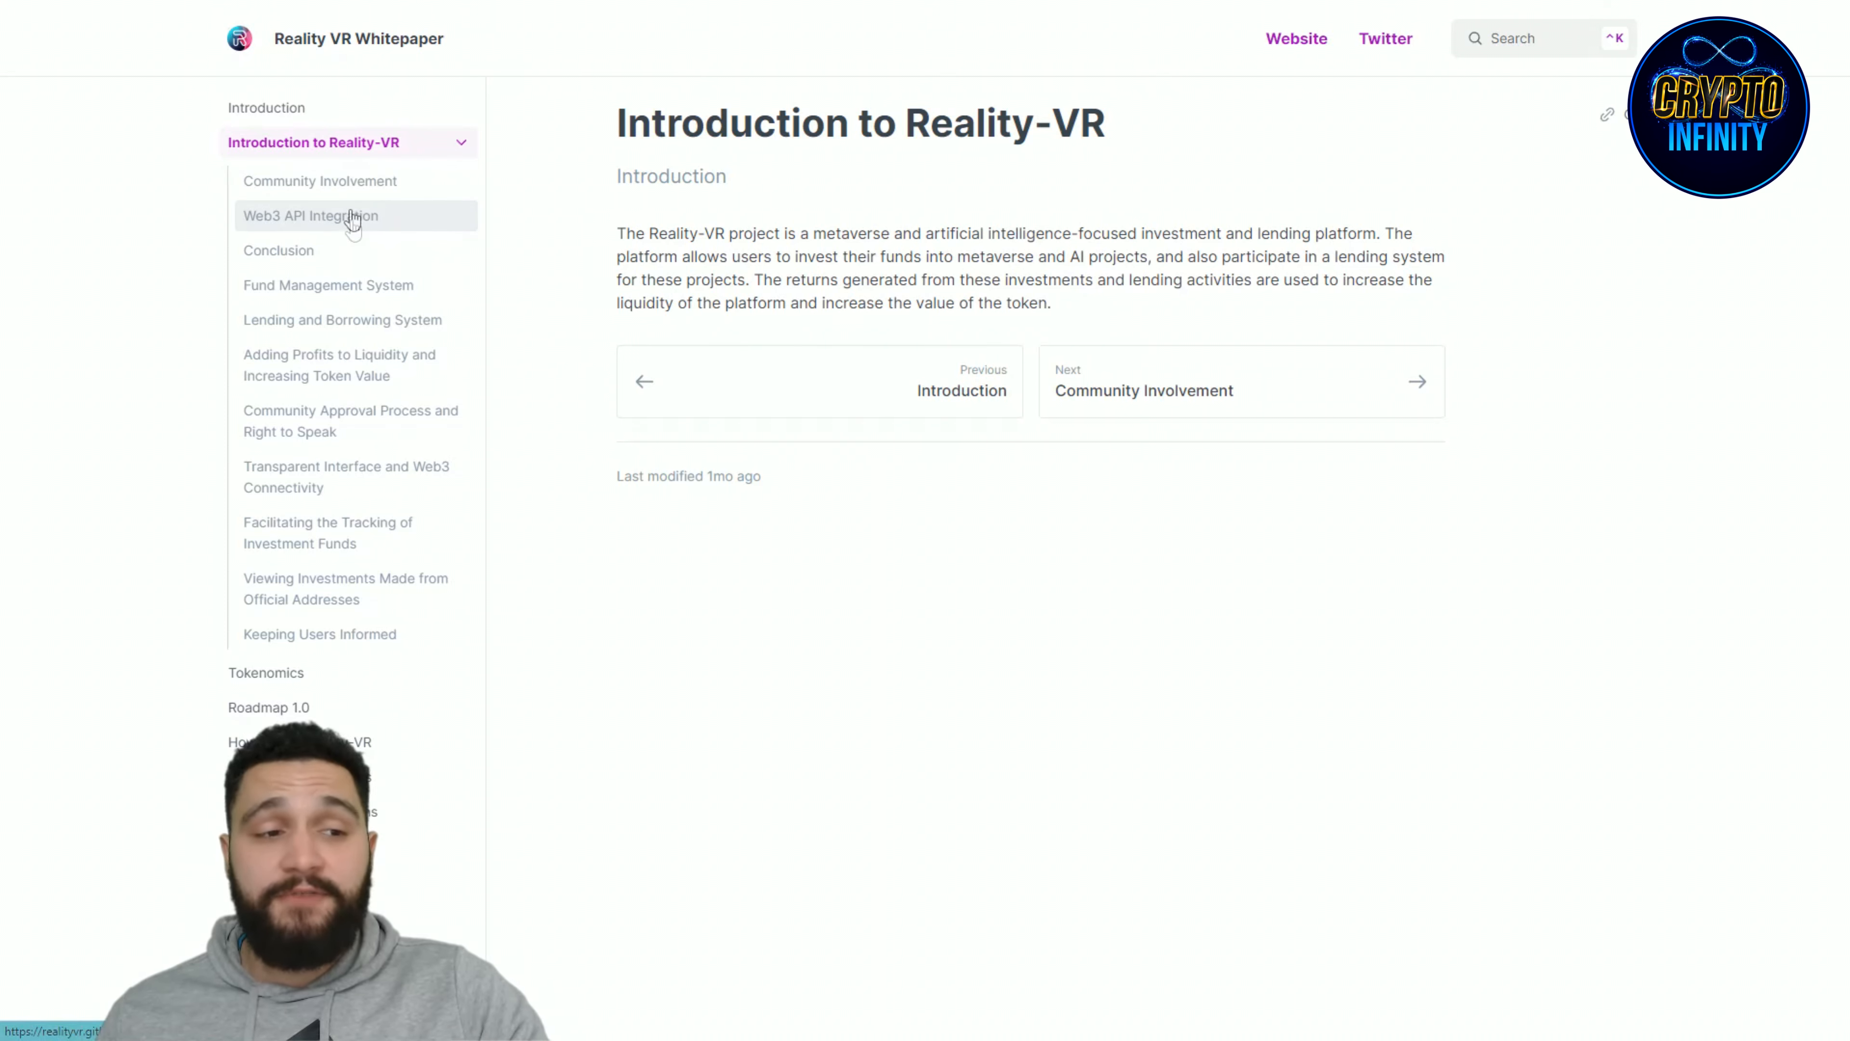
pyautogui.click(310, 215)
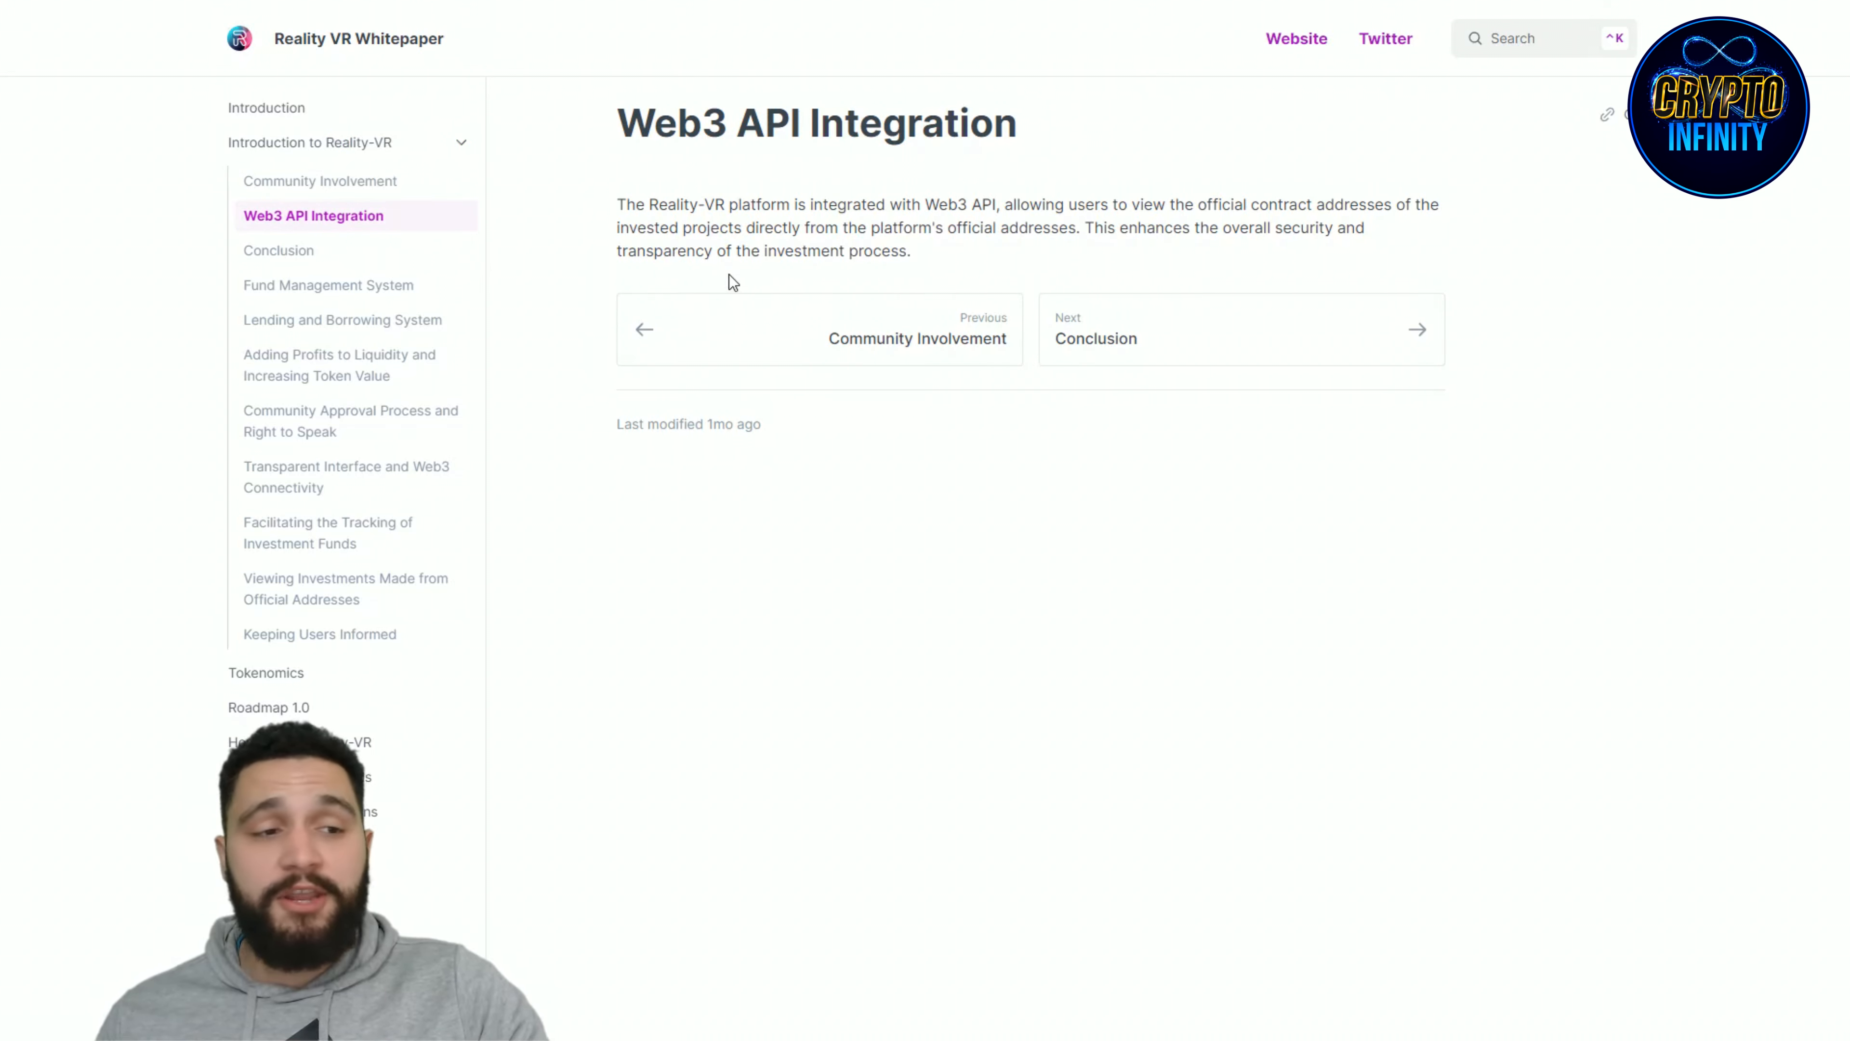
pyautogui.click(280, 248)
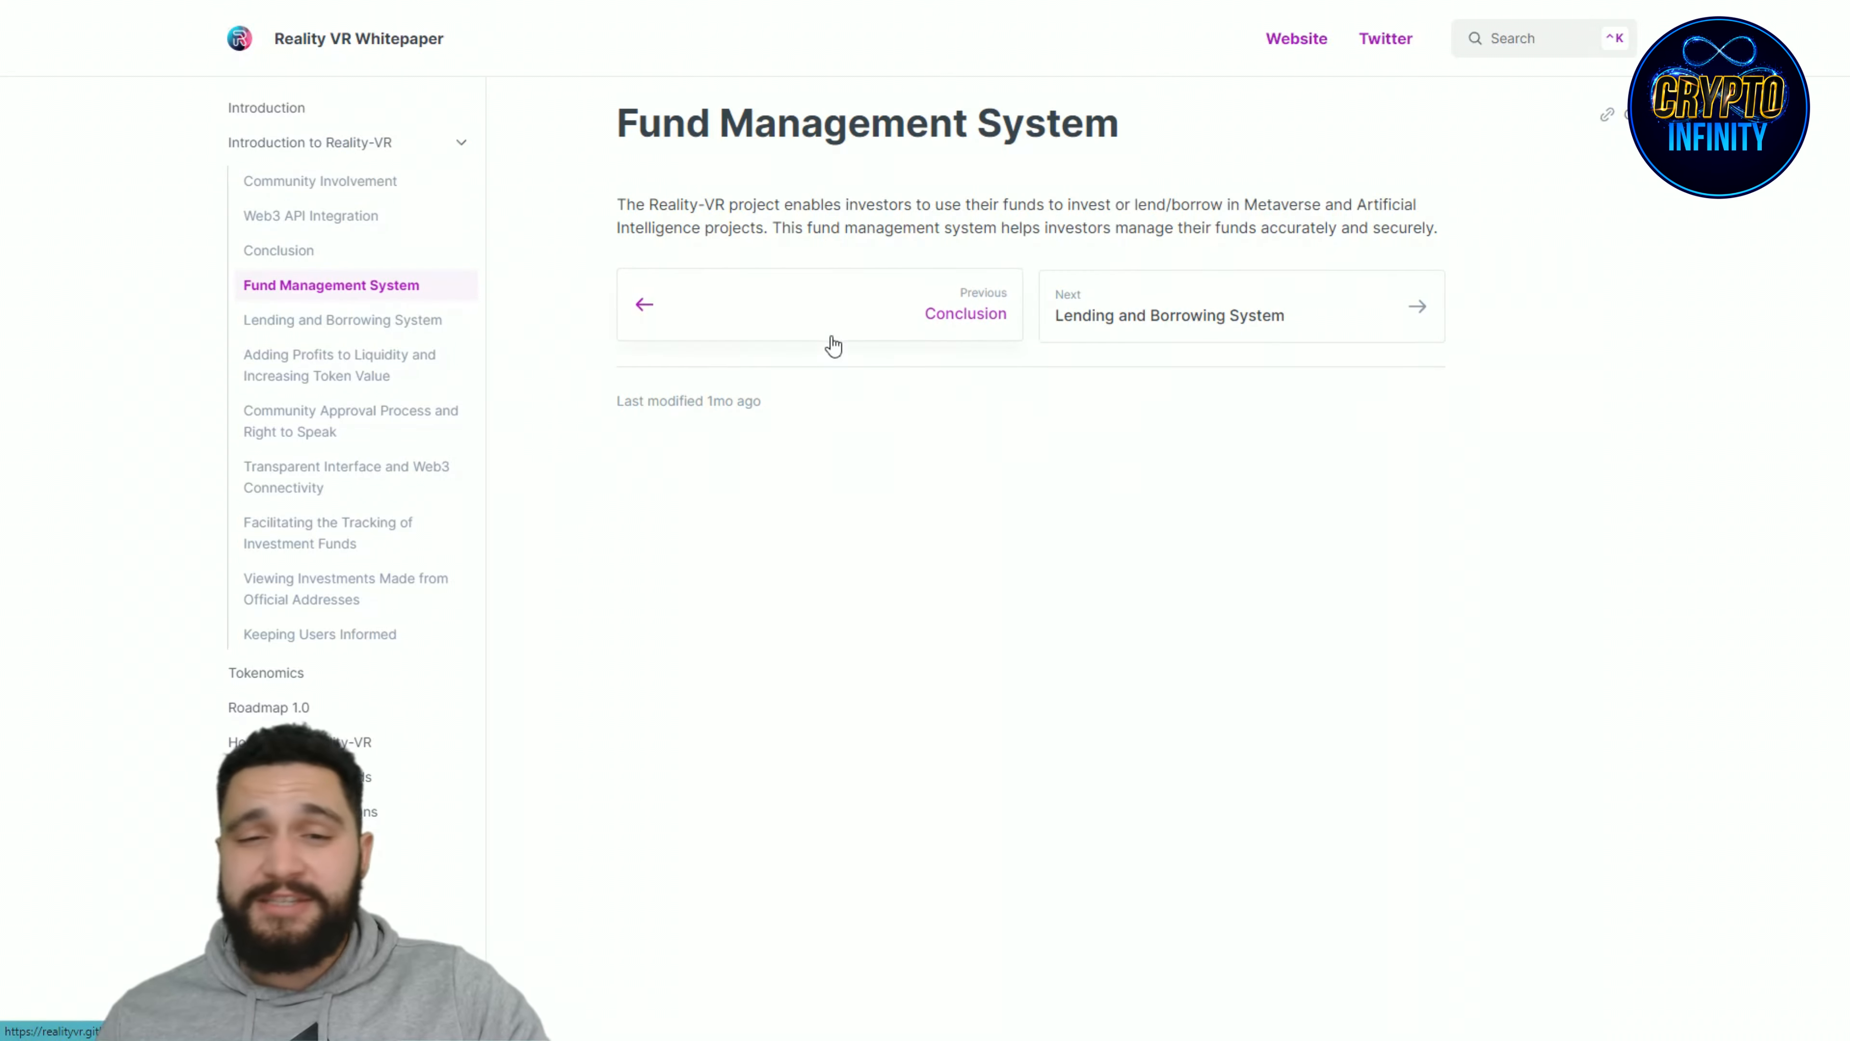
pyautogui.moveTo(401, 532)
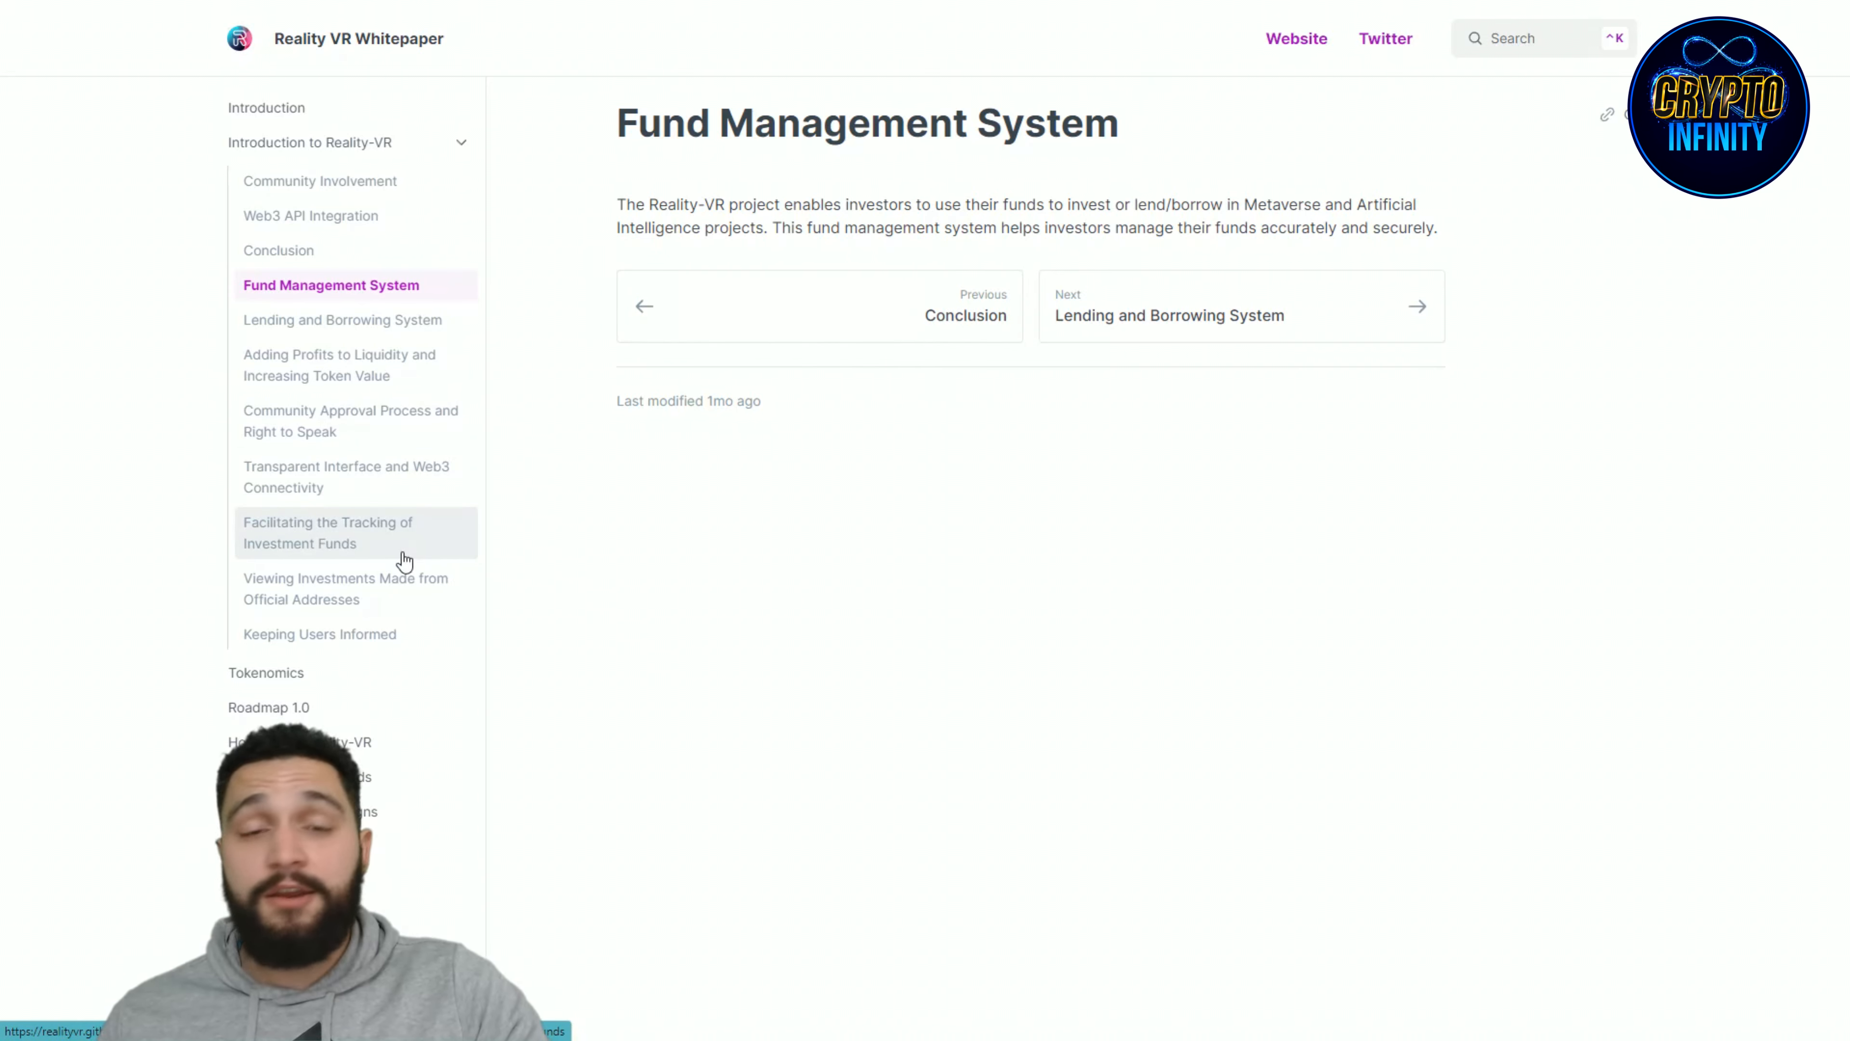
pyautogui.click(269, 706)
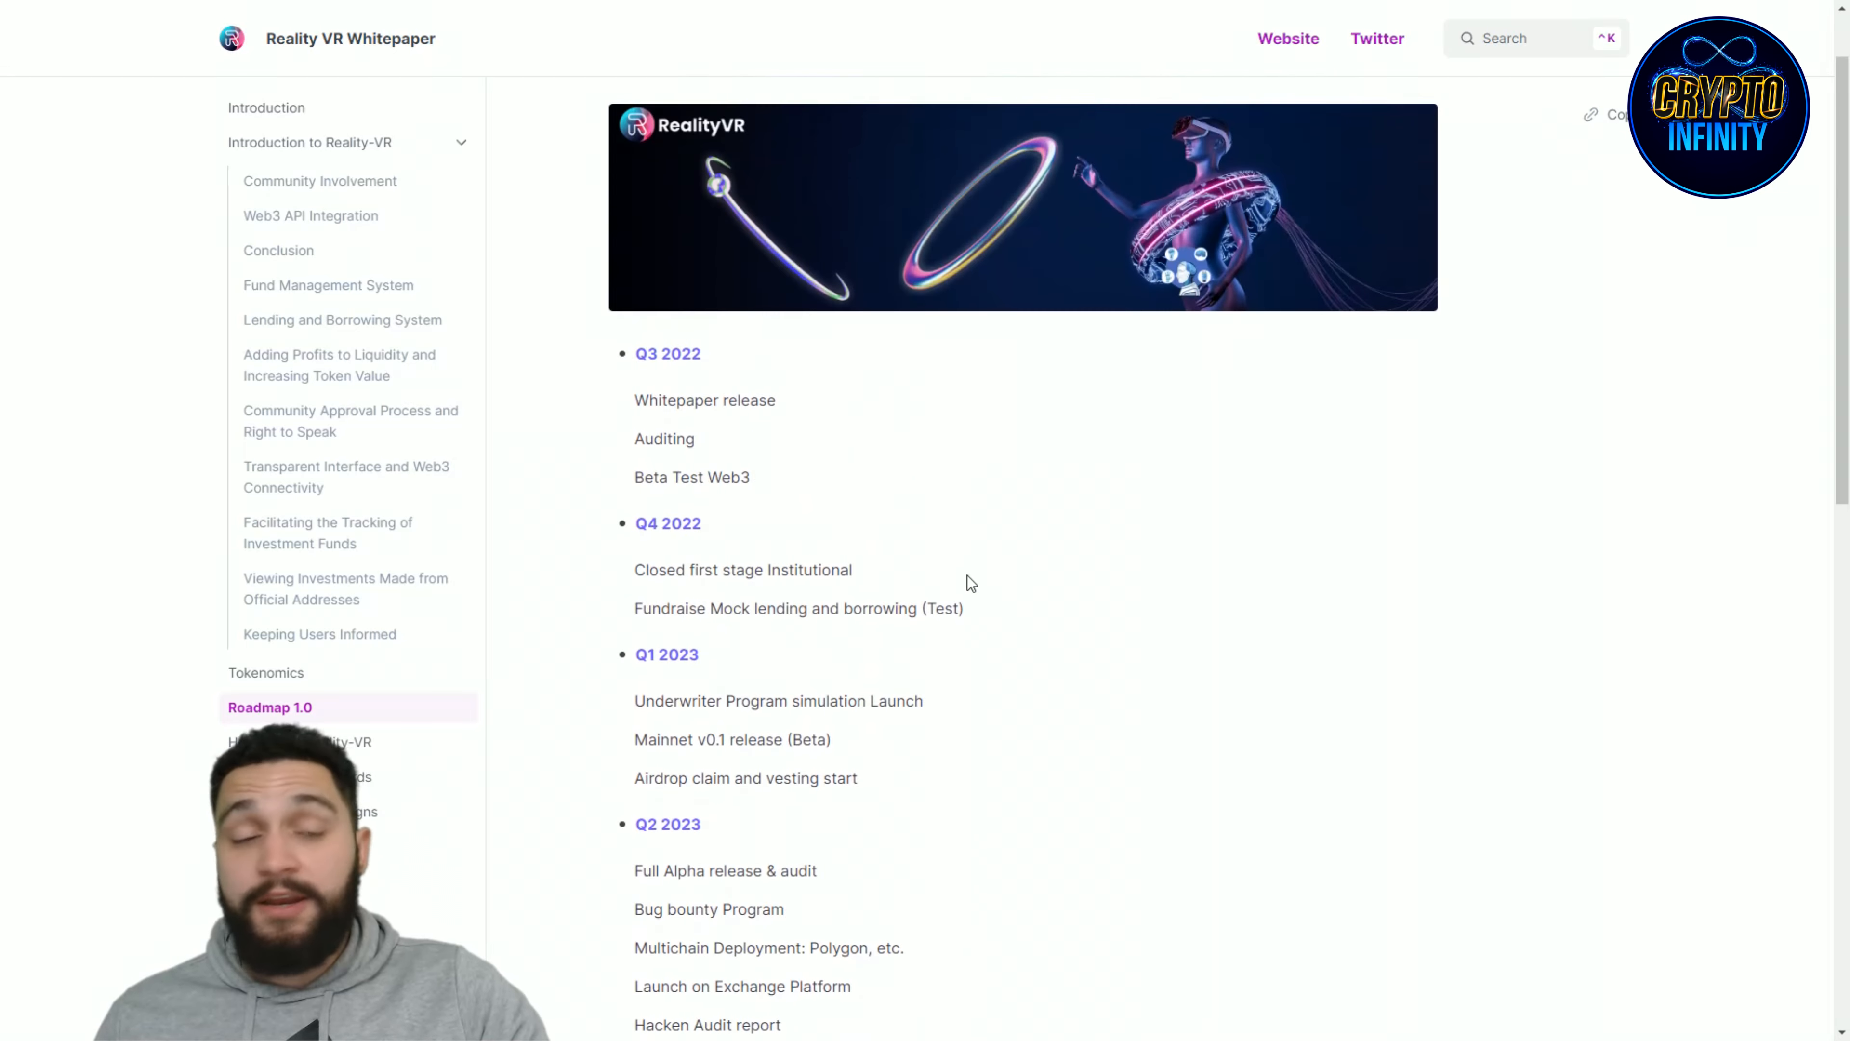
# Step: Read Roadmap 1.0's quarterly milestones through Q1 2024 and its closing summary
pyautogui.scroll(-3)
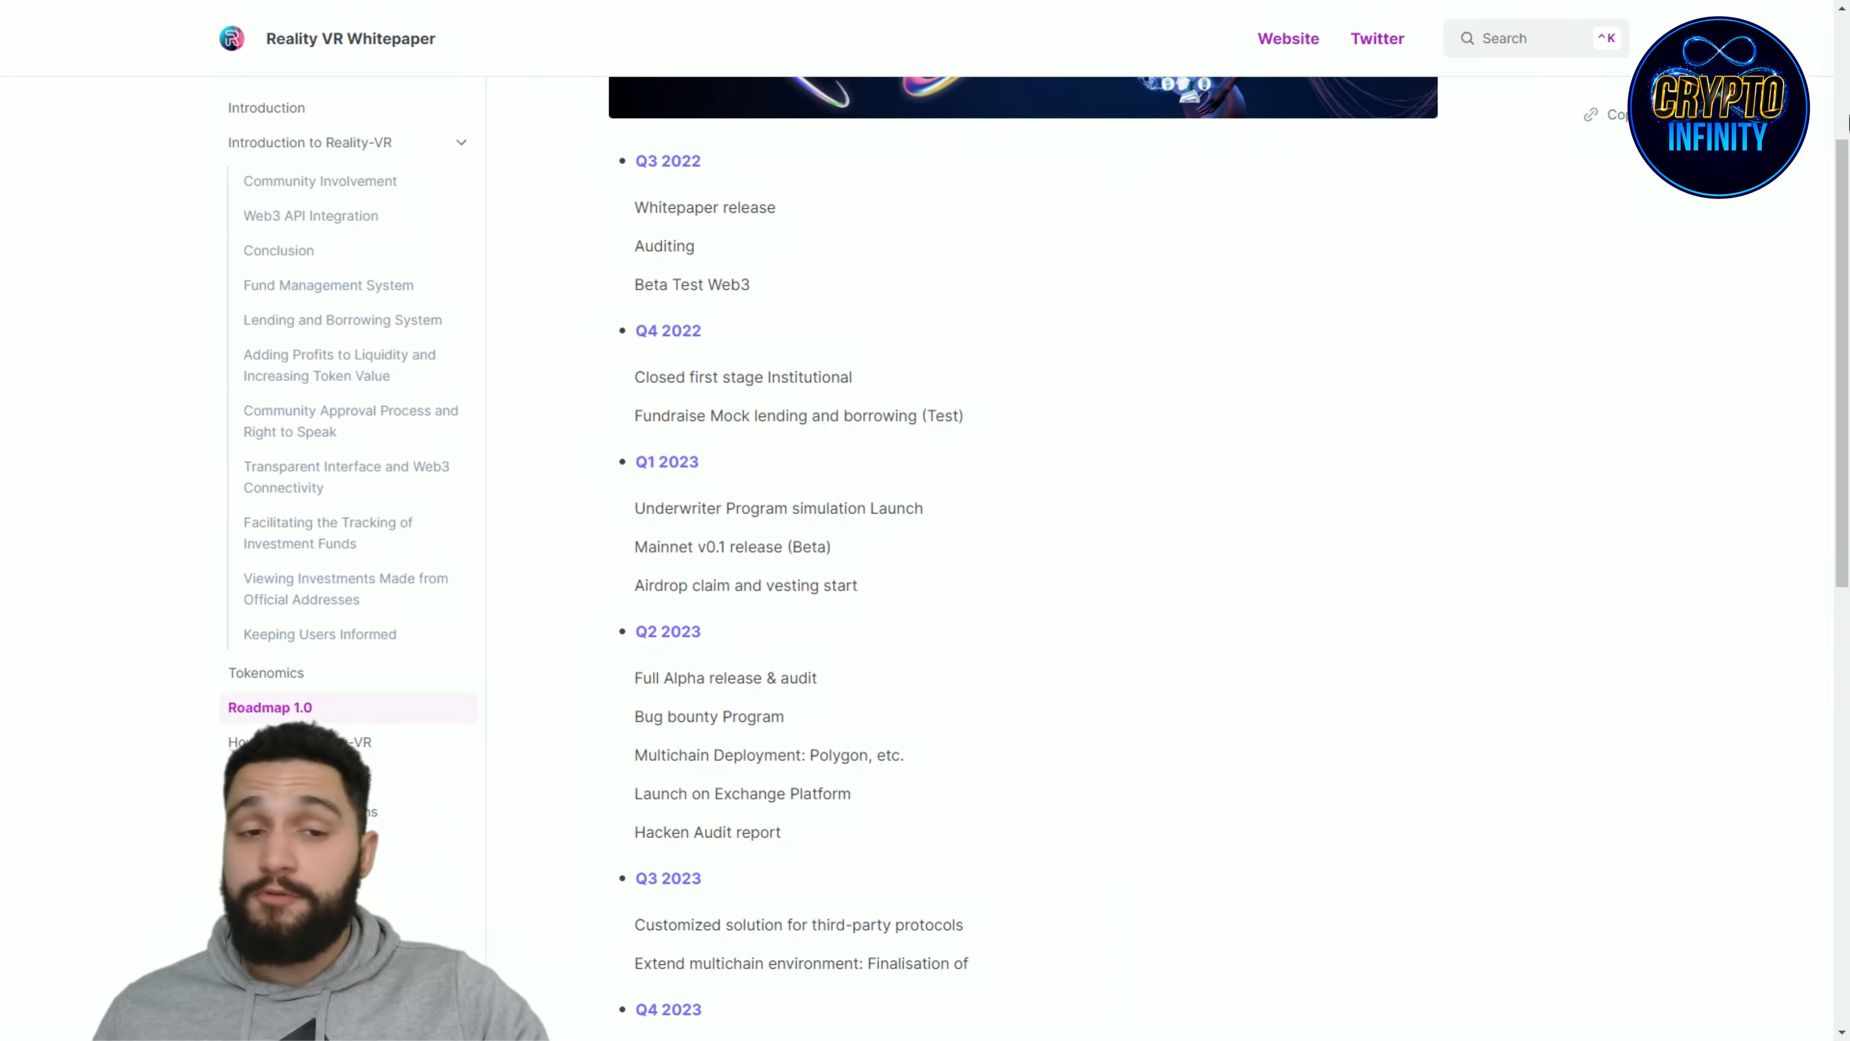
pyautogui.scroll(-3)
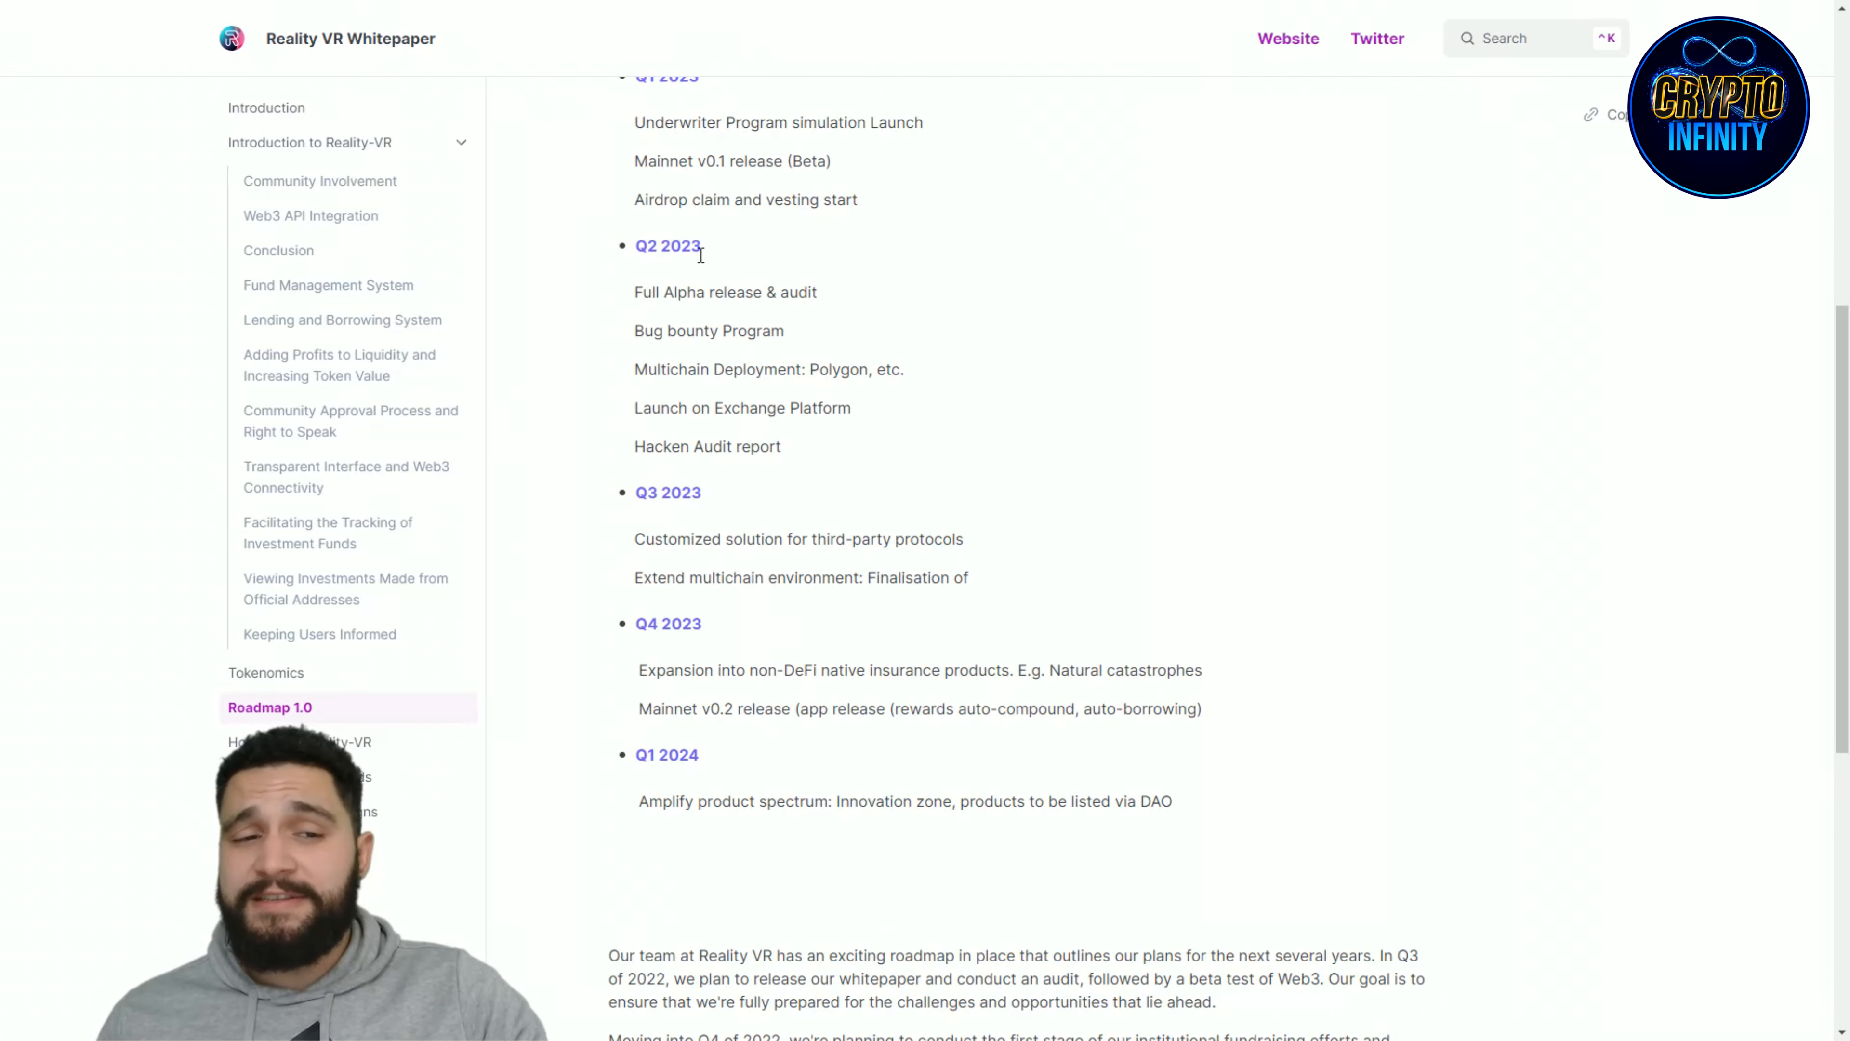
pyautogui.moveTo(634, 291)
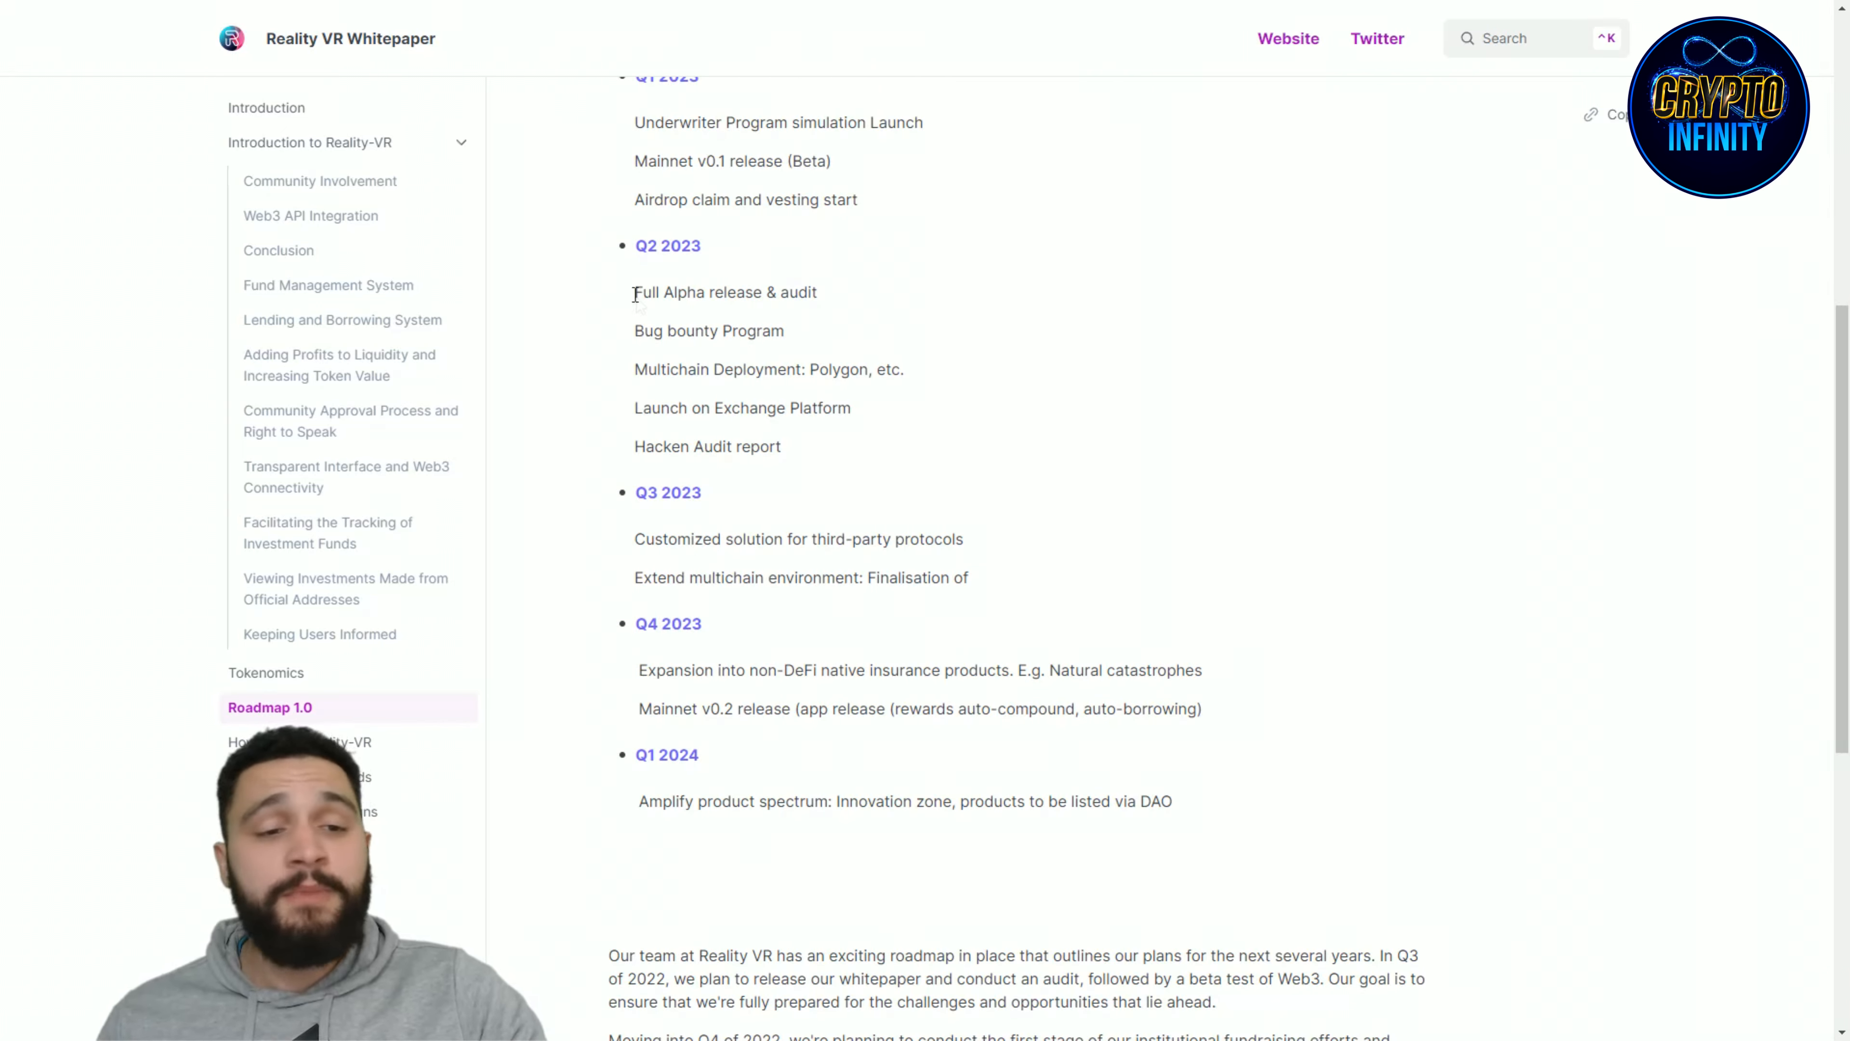
pyautogui.moveTo(859, 296)
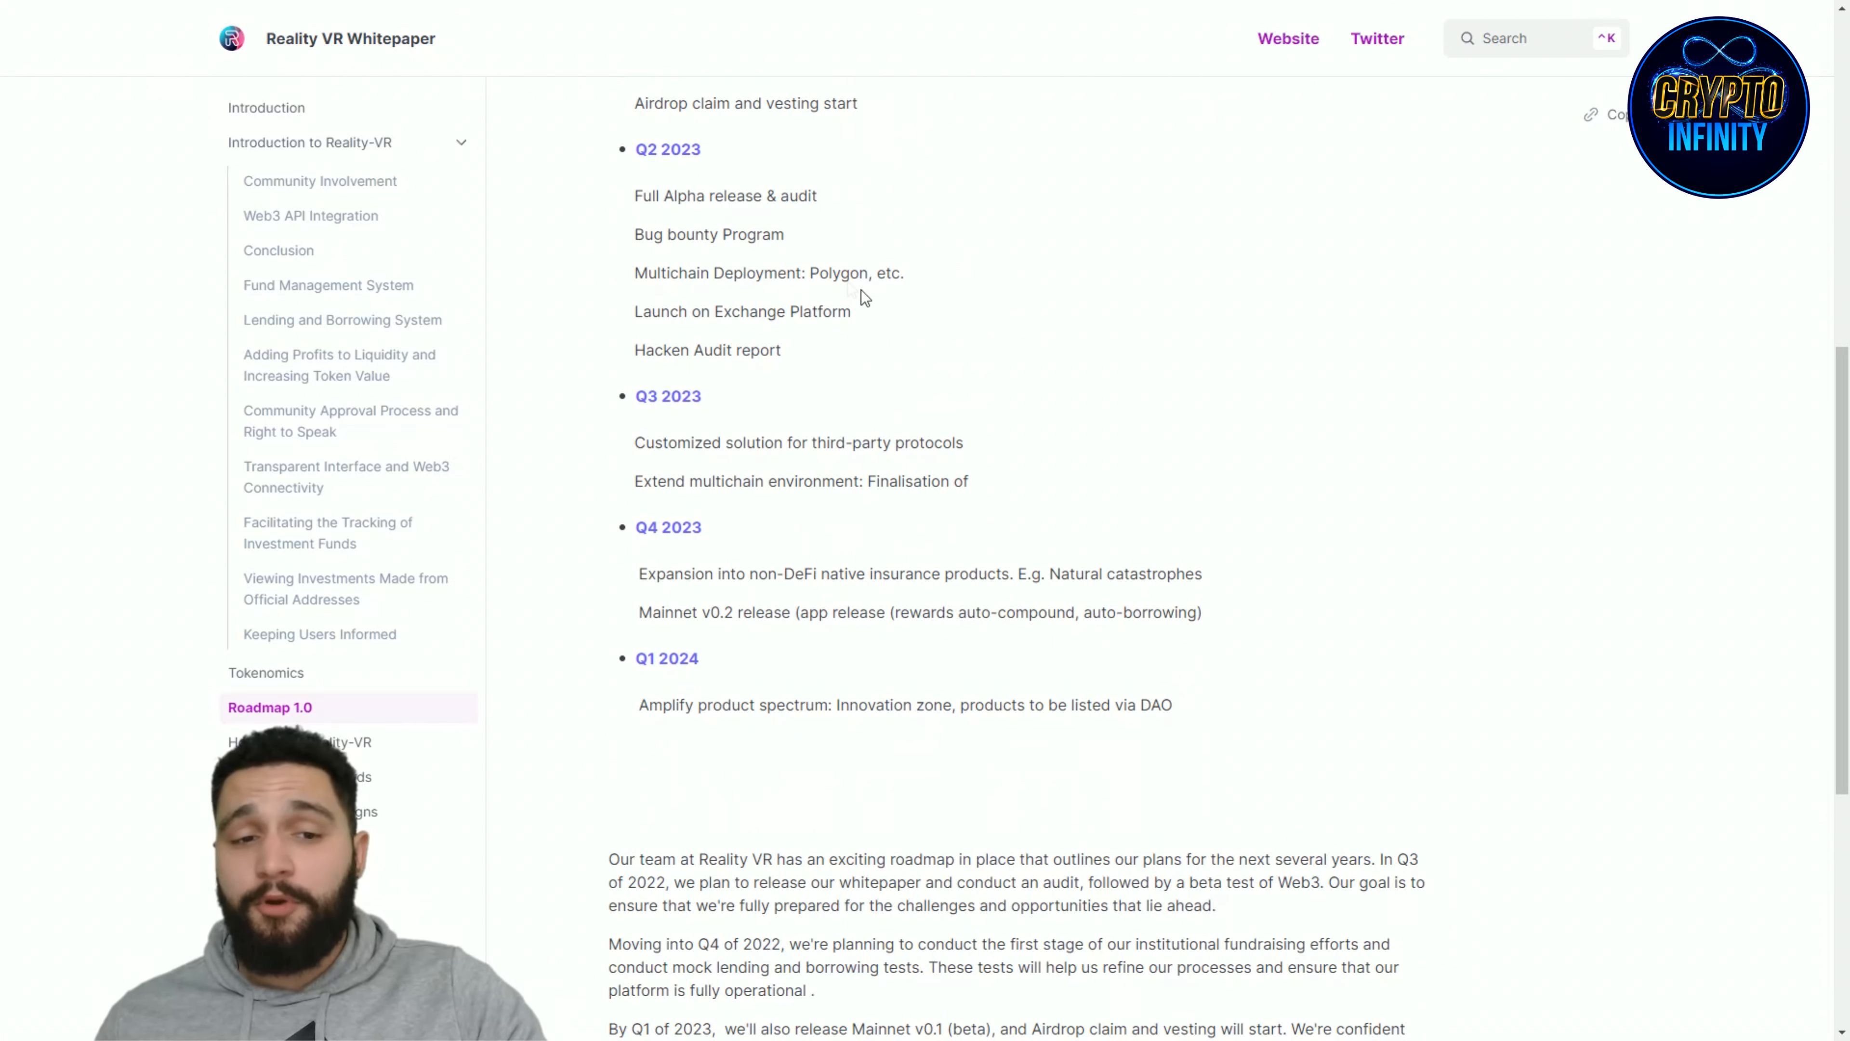
pyautogui.moveTo(913, 287)
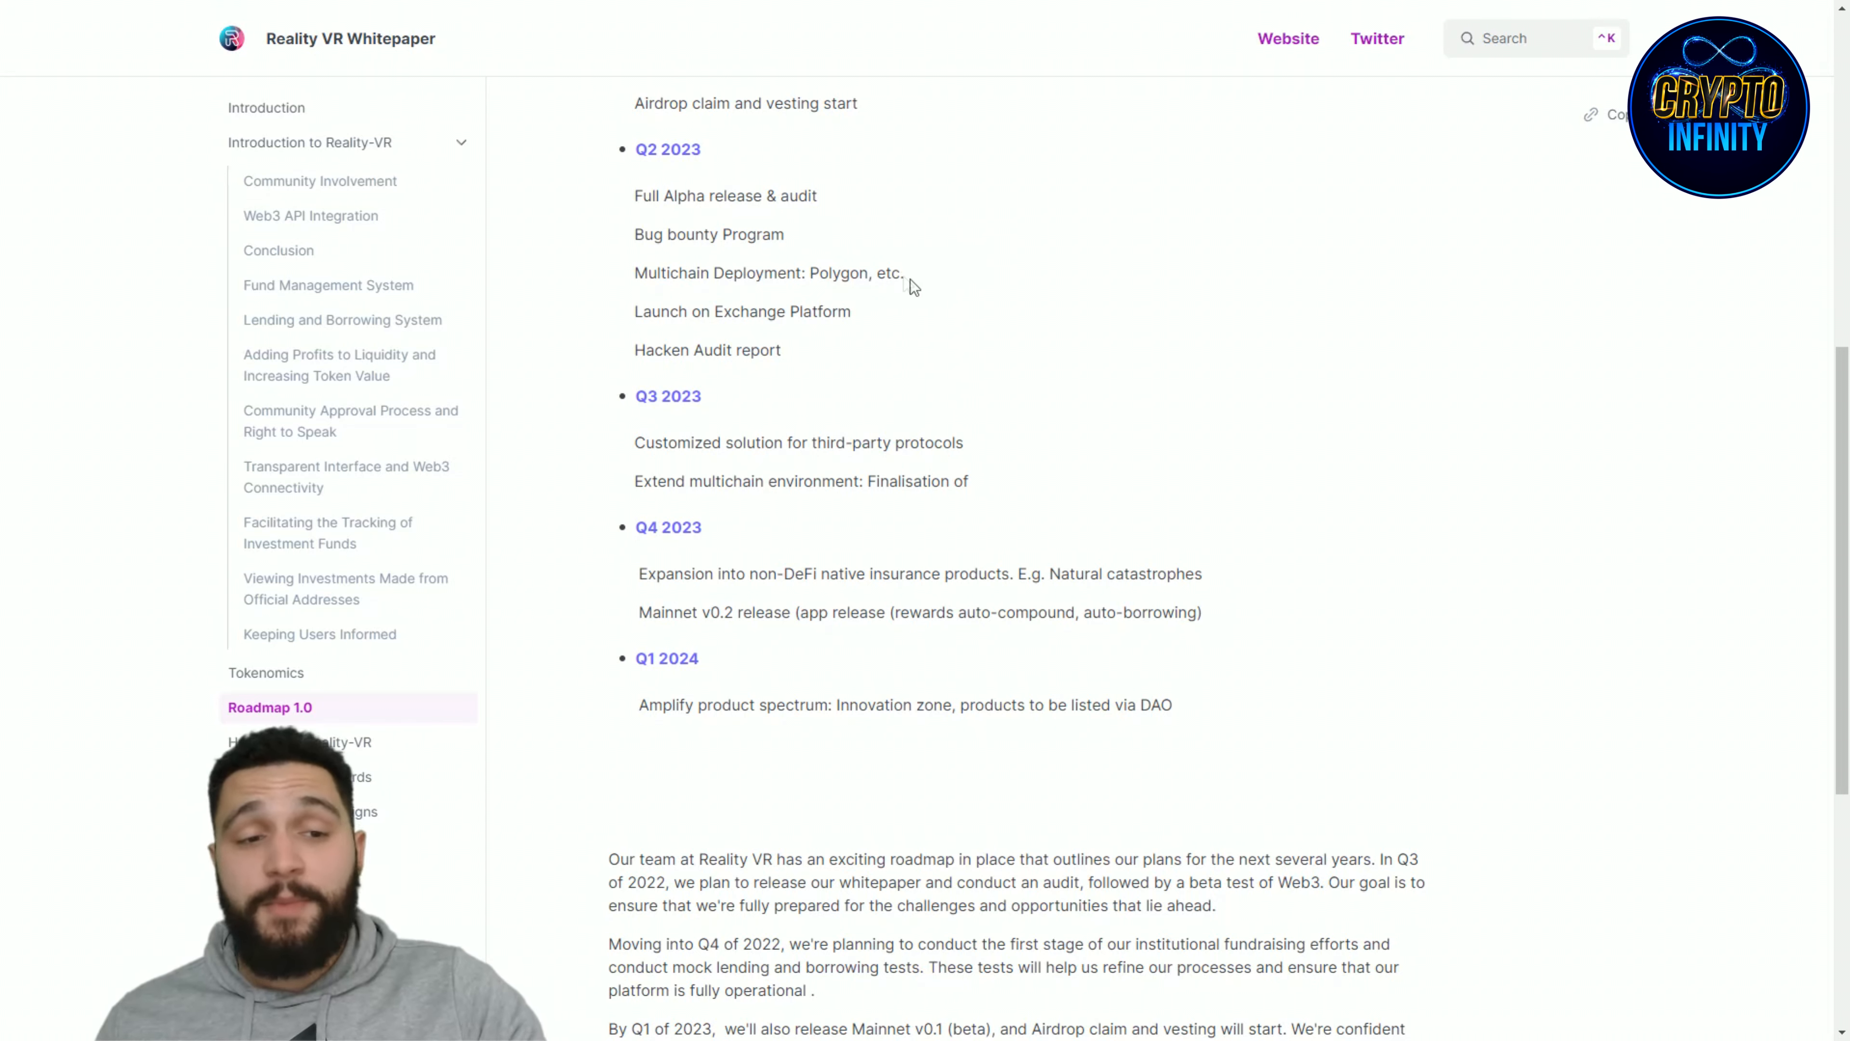
pyautogui.scroll(-3)
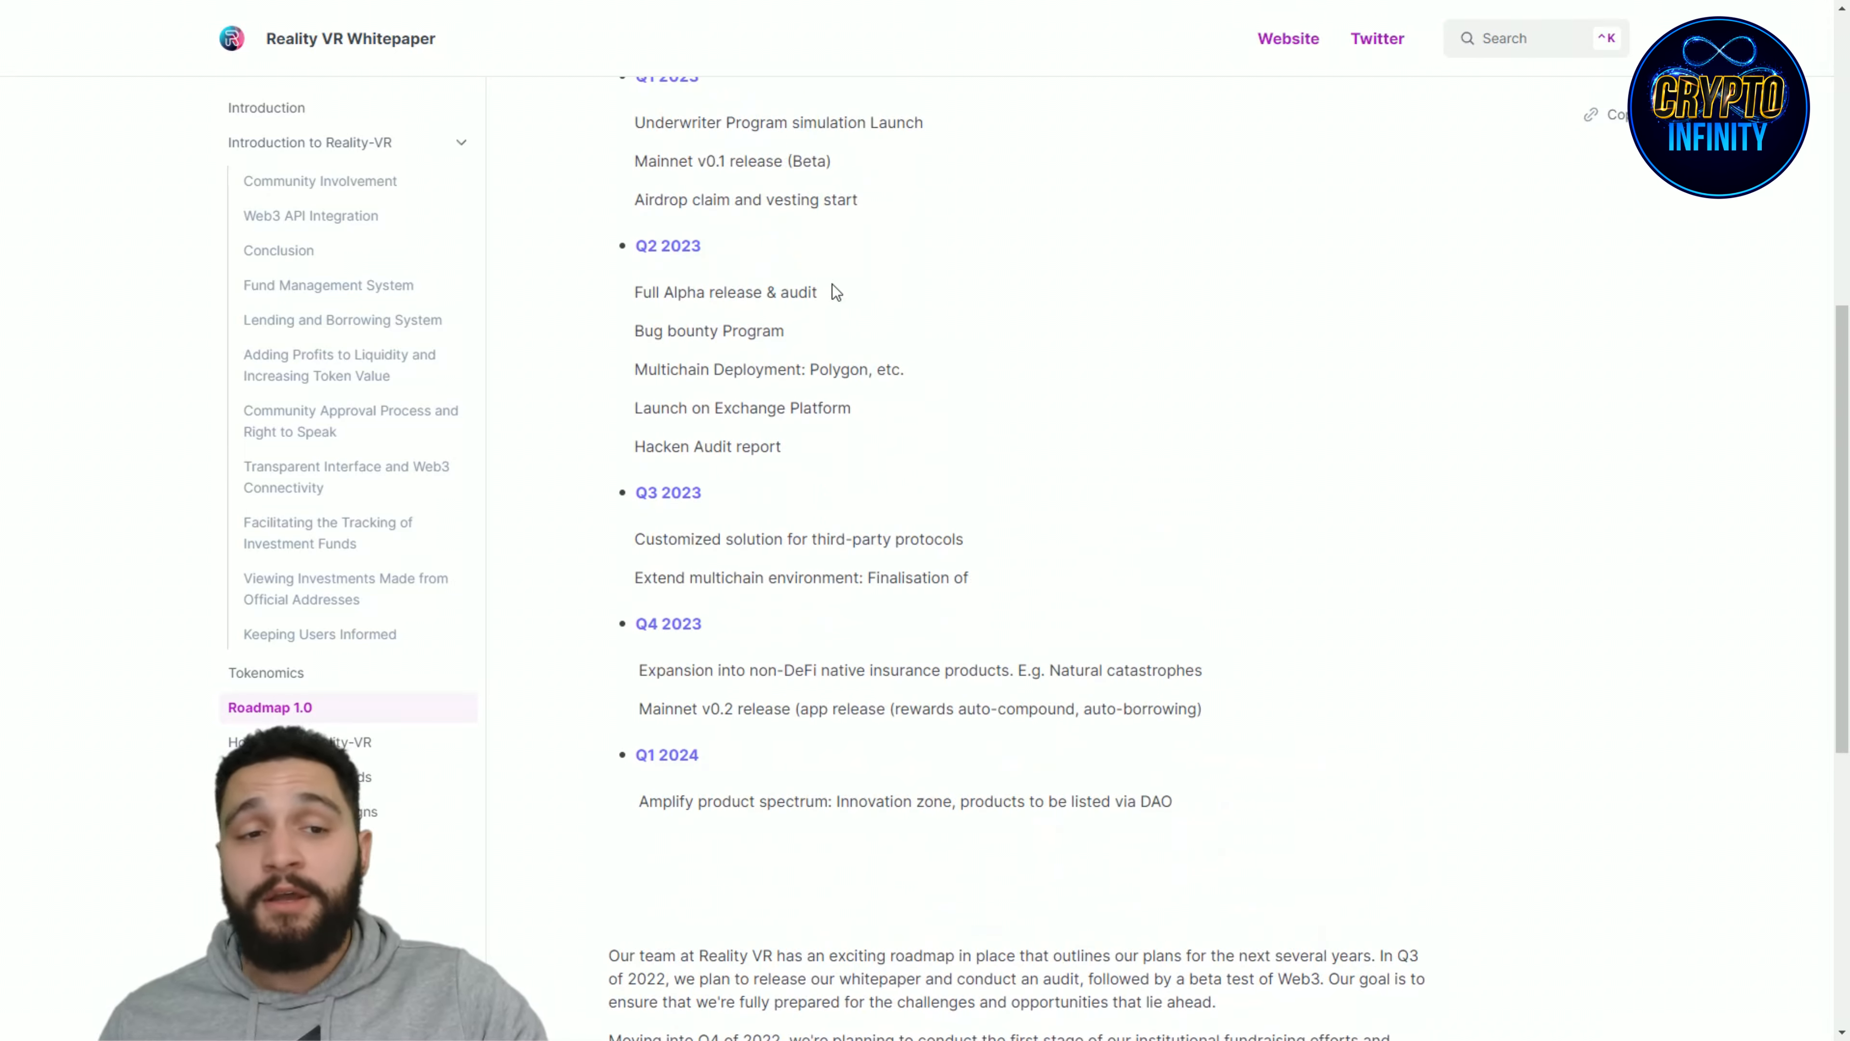
pyautogui.scroll(-3)
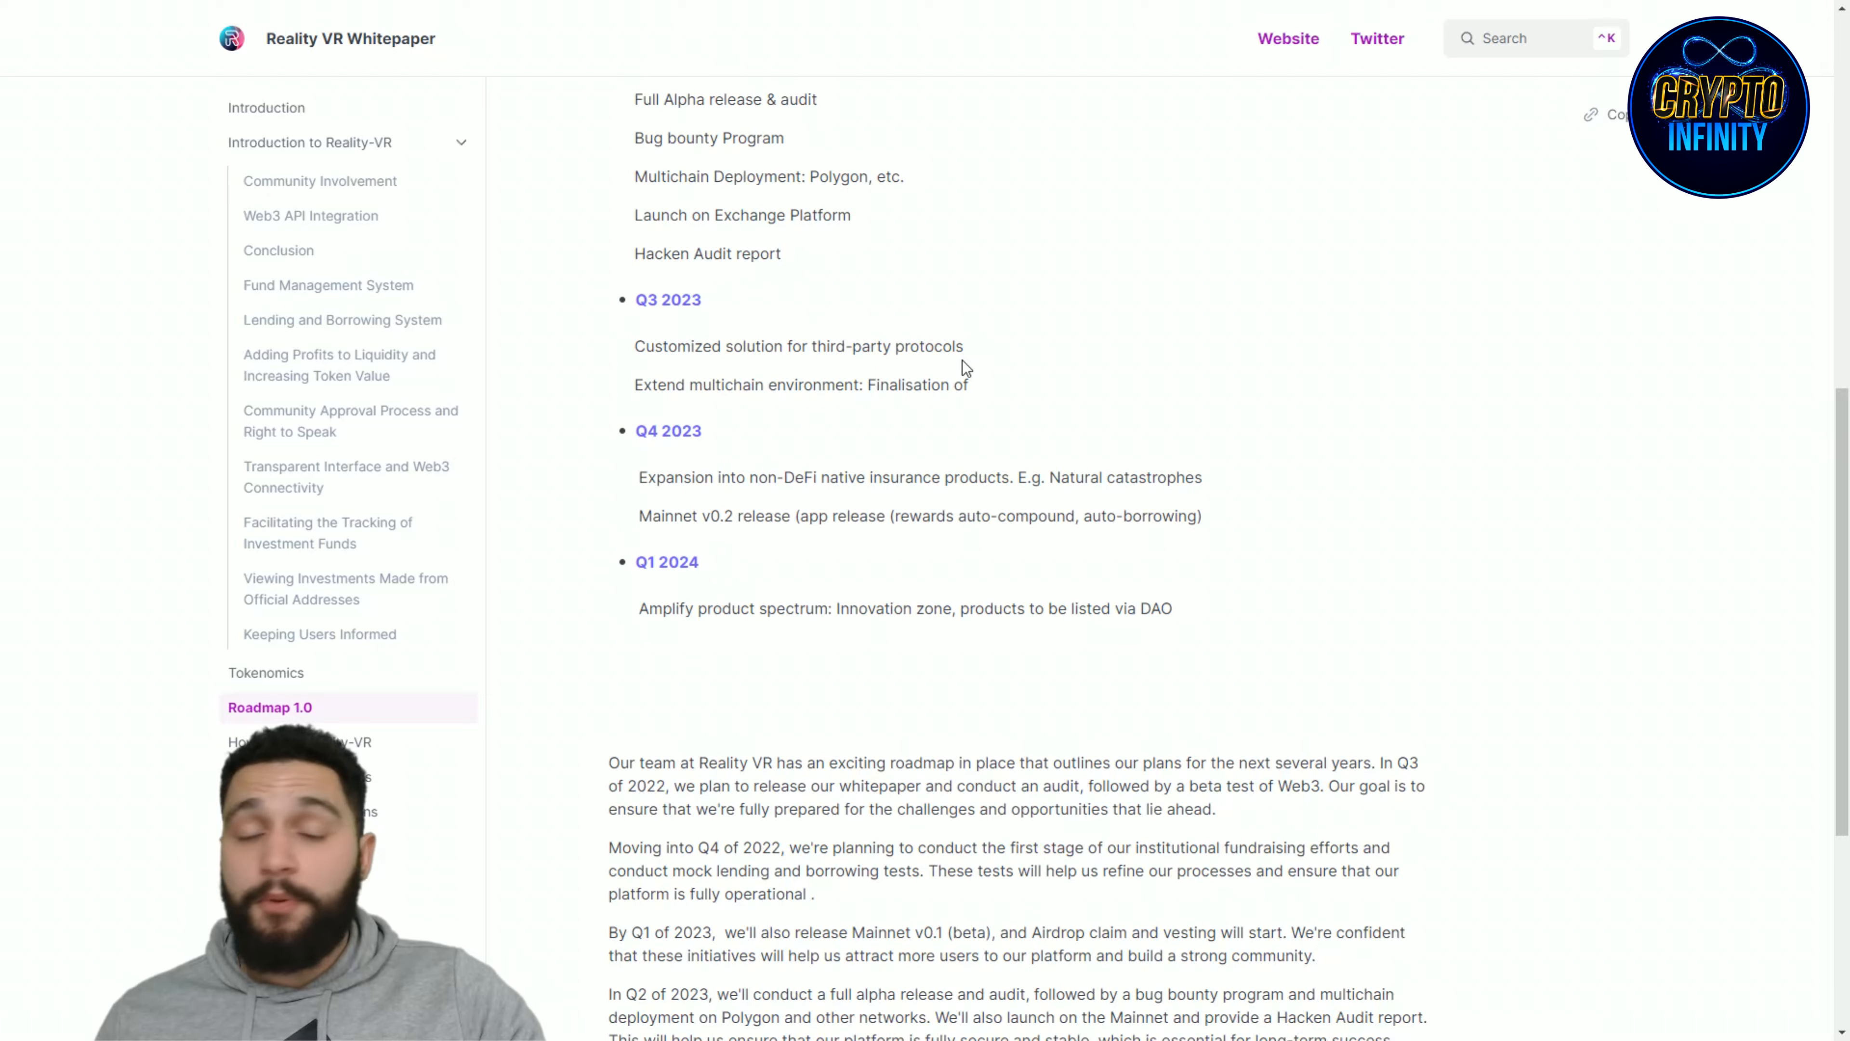
pyautogui.scroll(-3)
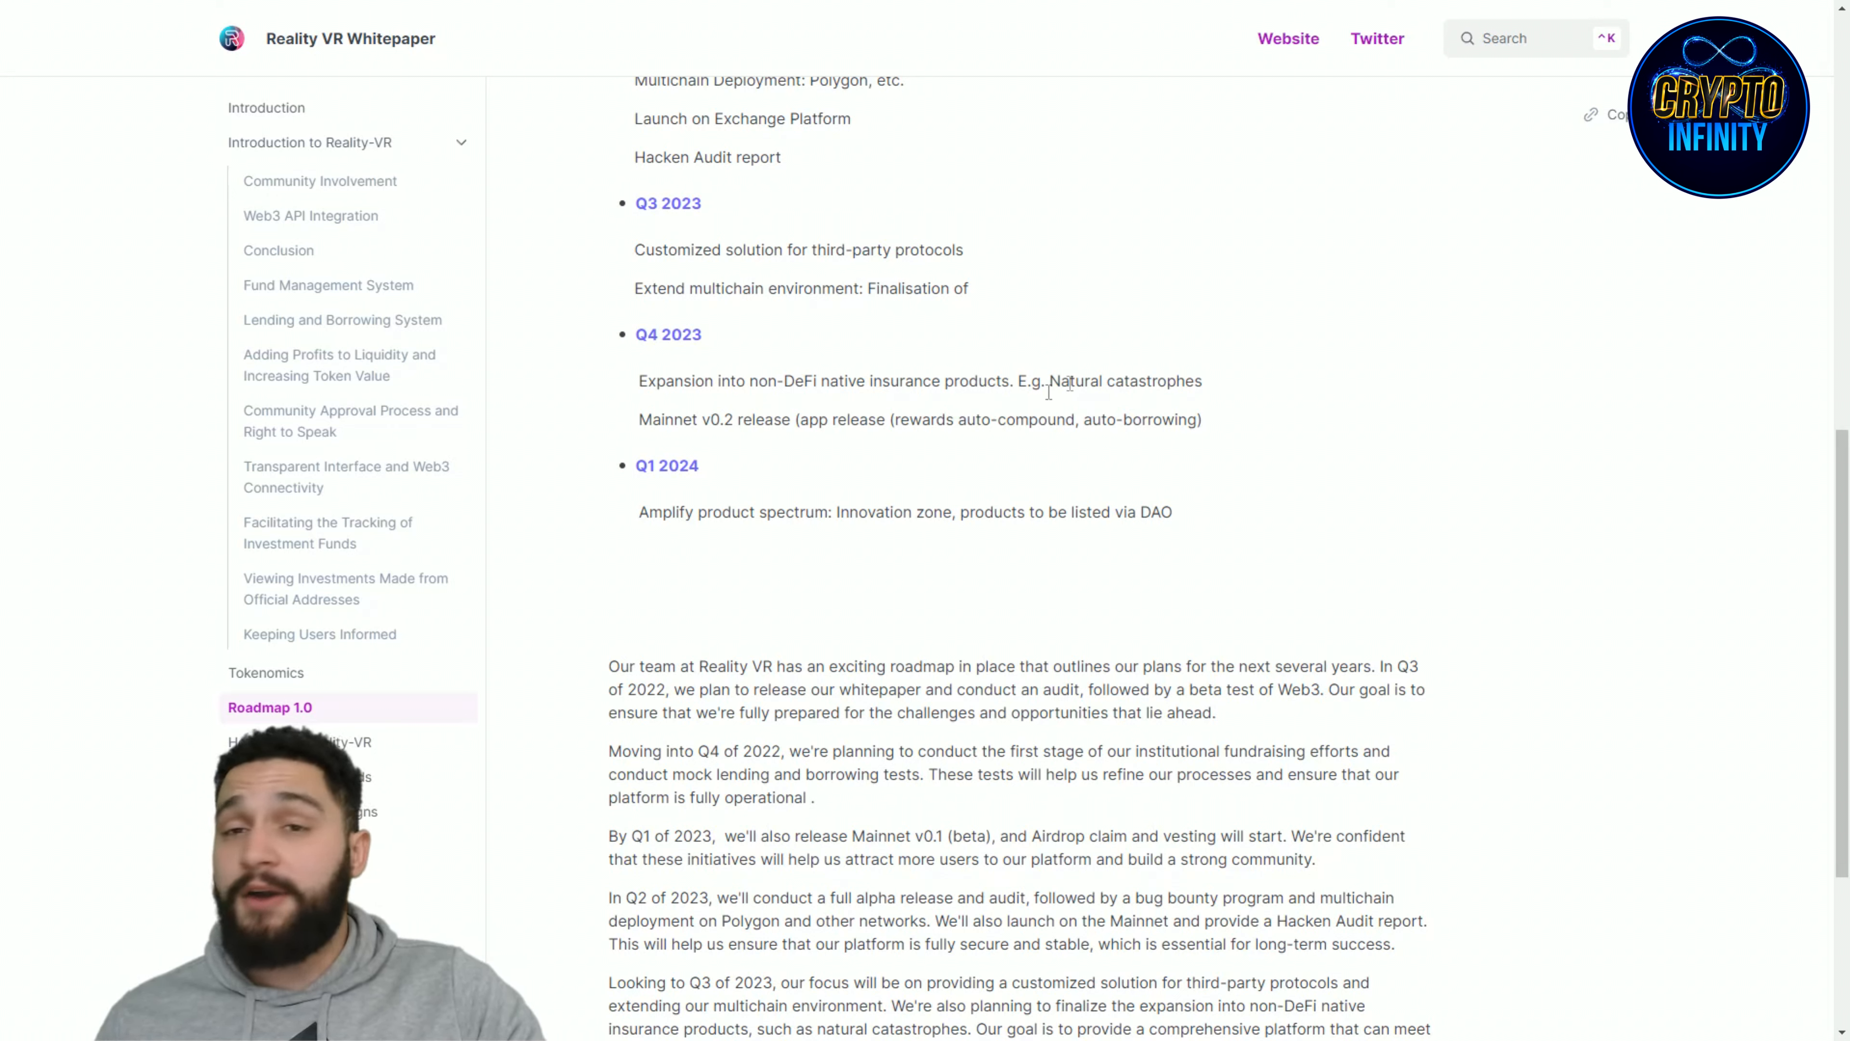
pyautogui.moveTo(844, 316)
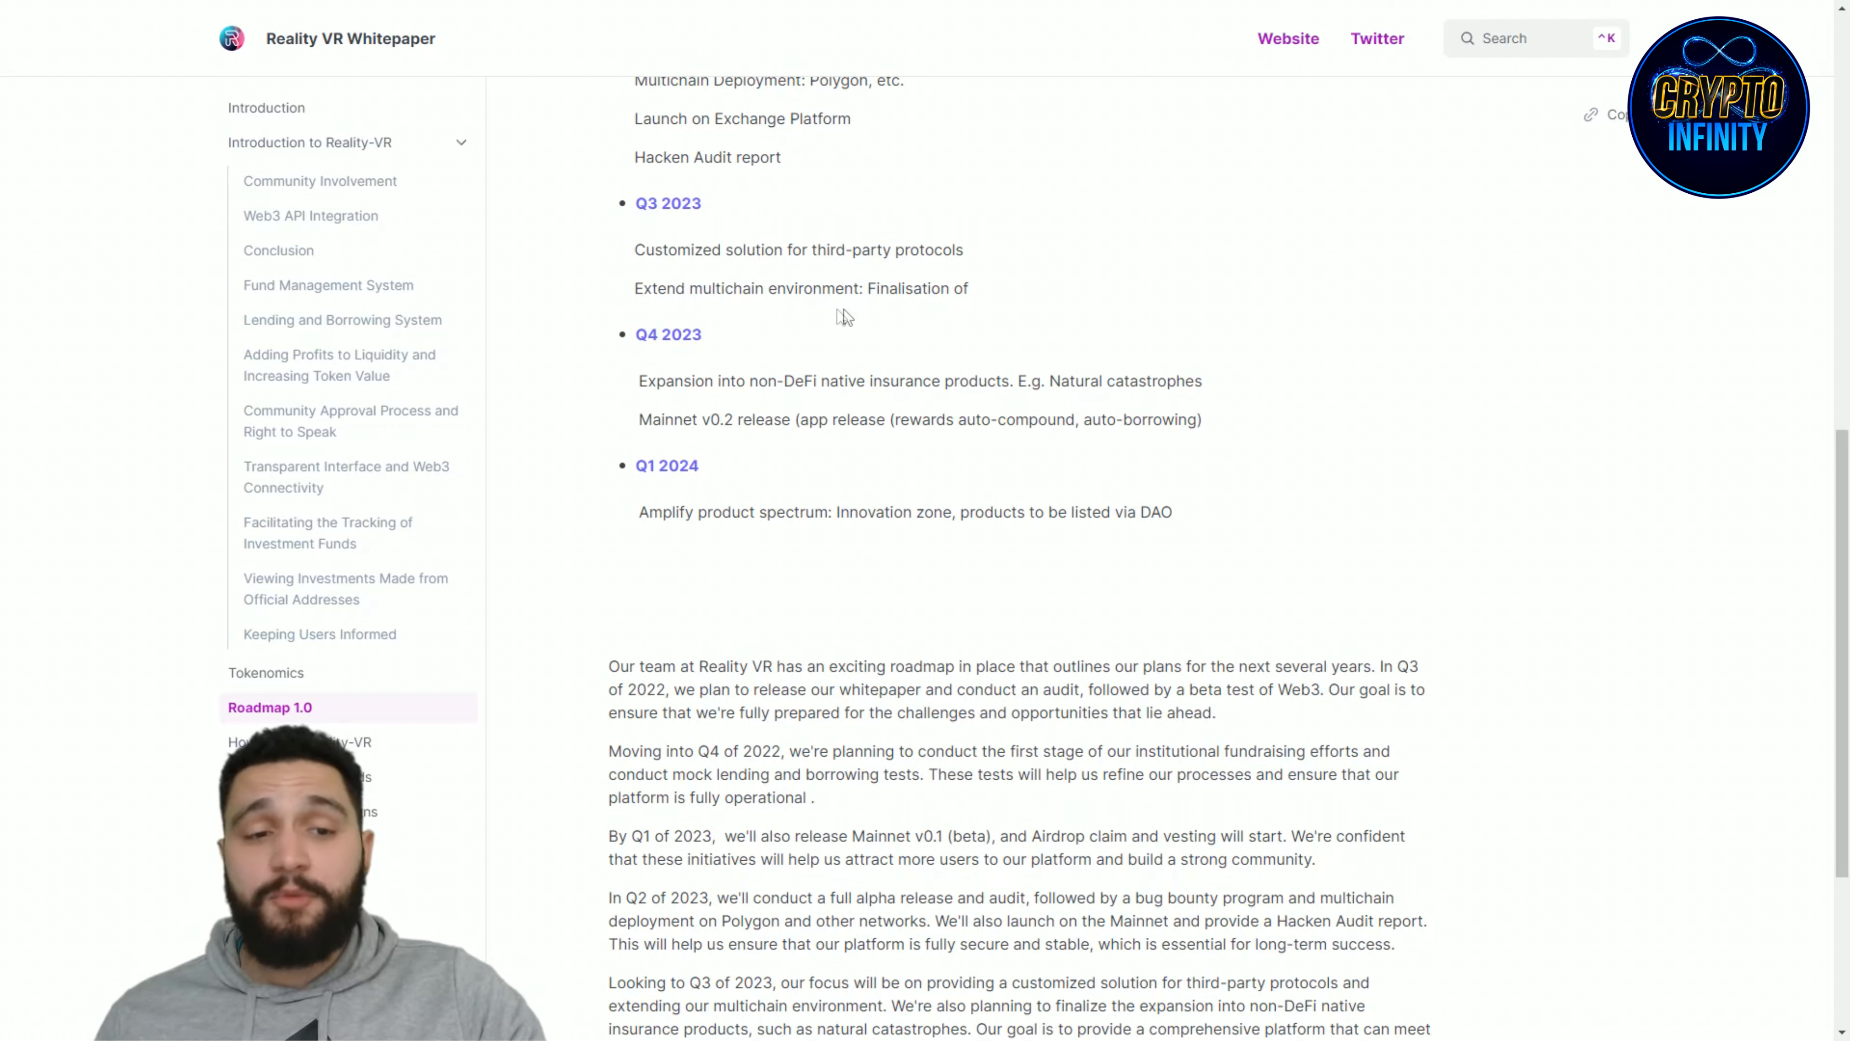
pyautogui.moveTo(977, 332)
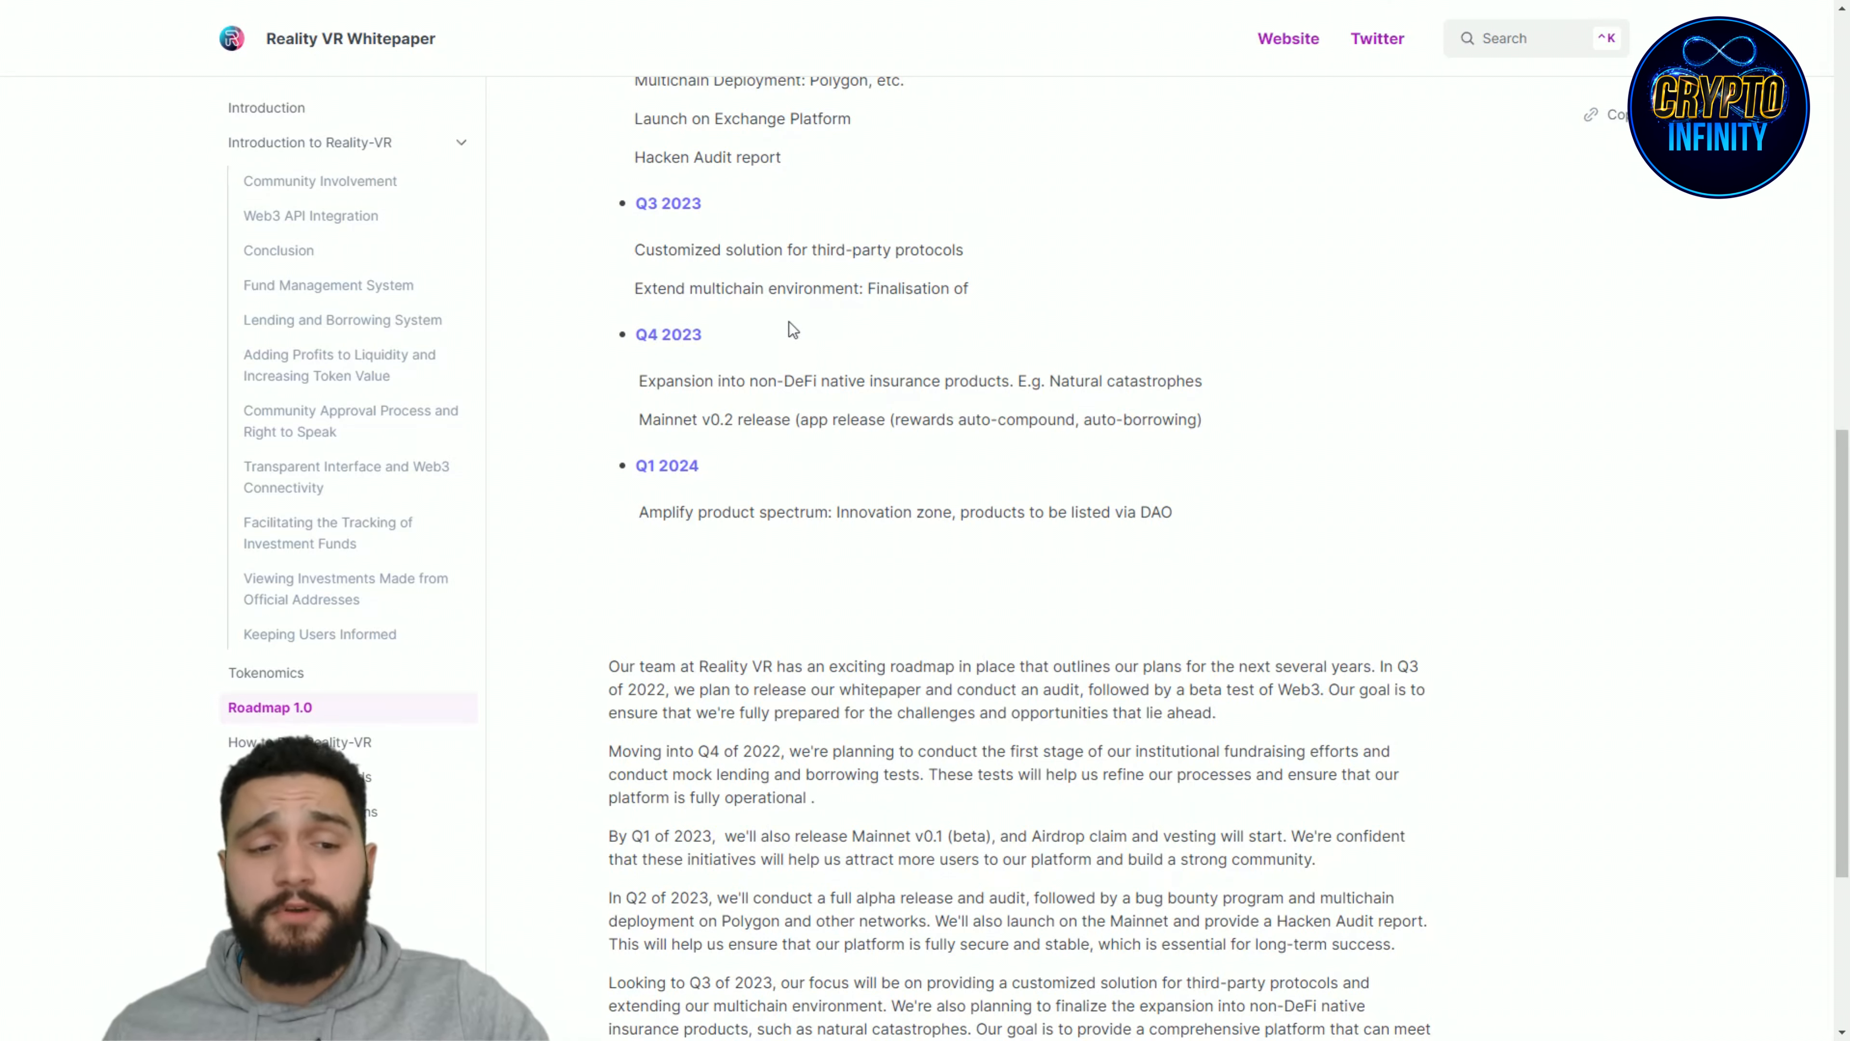
pyautogui.scroll(-3)
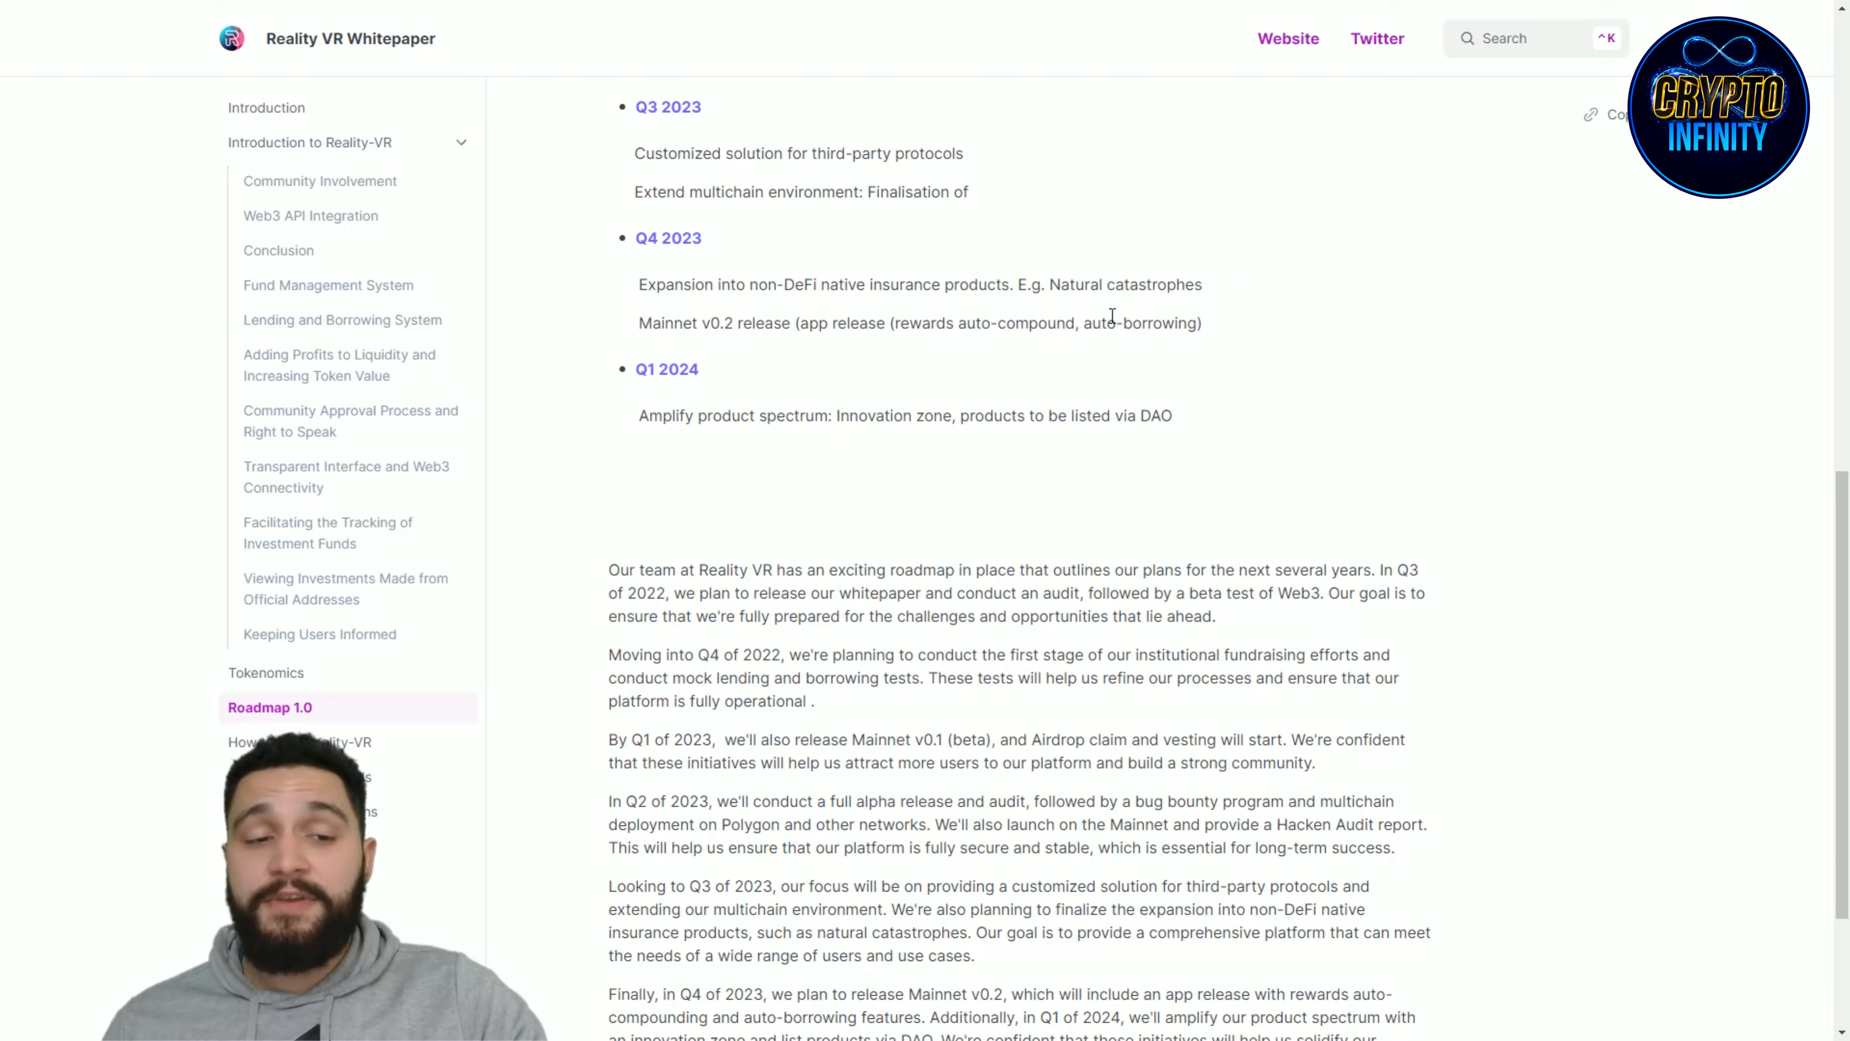
pyautogui.scroll(-3)
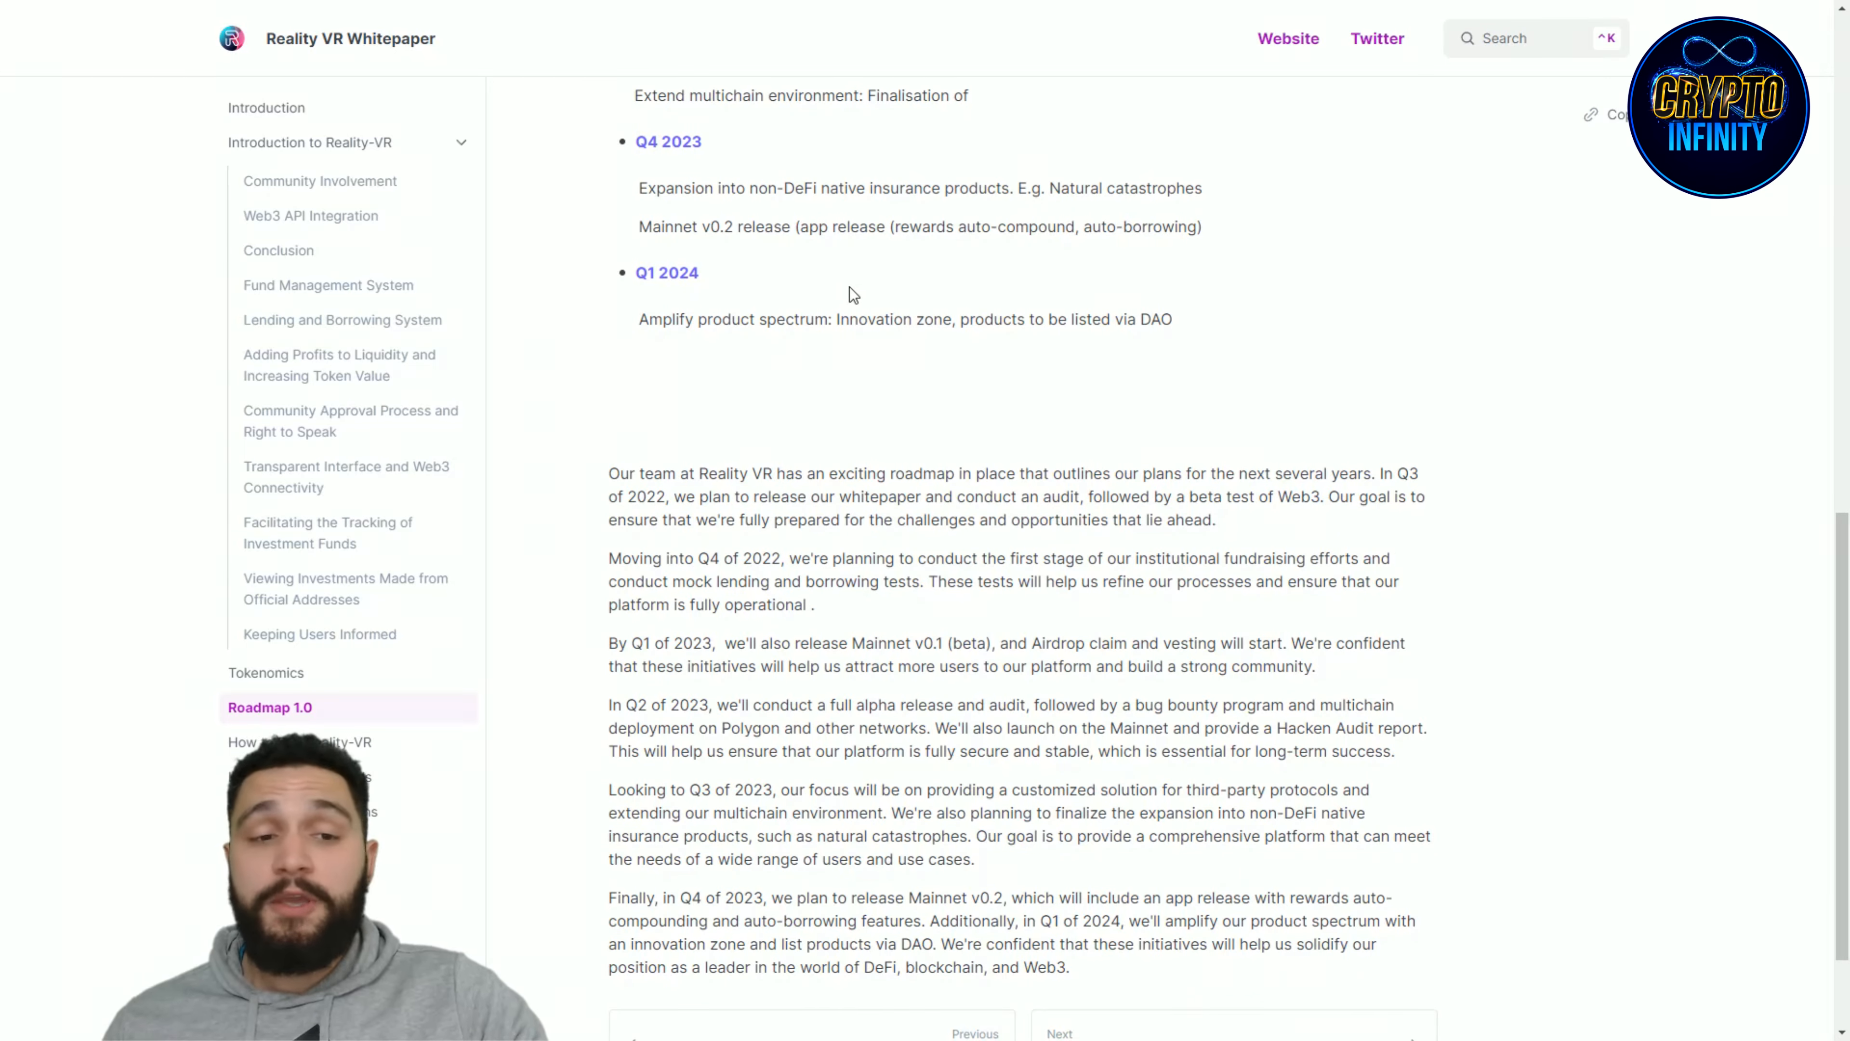
pyautogui.moveTo(860, 264)
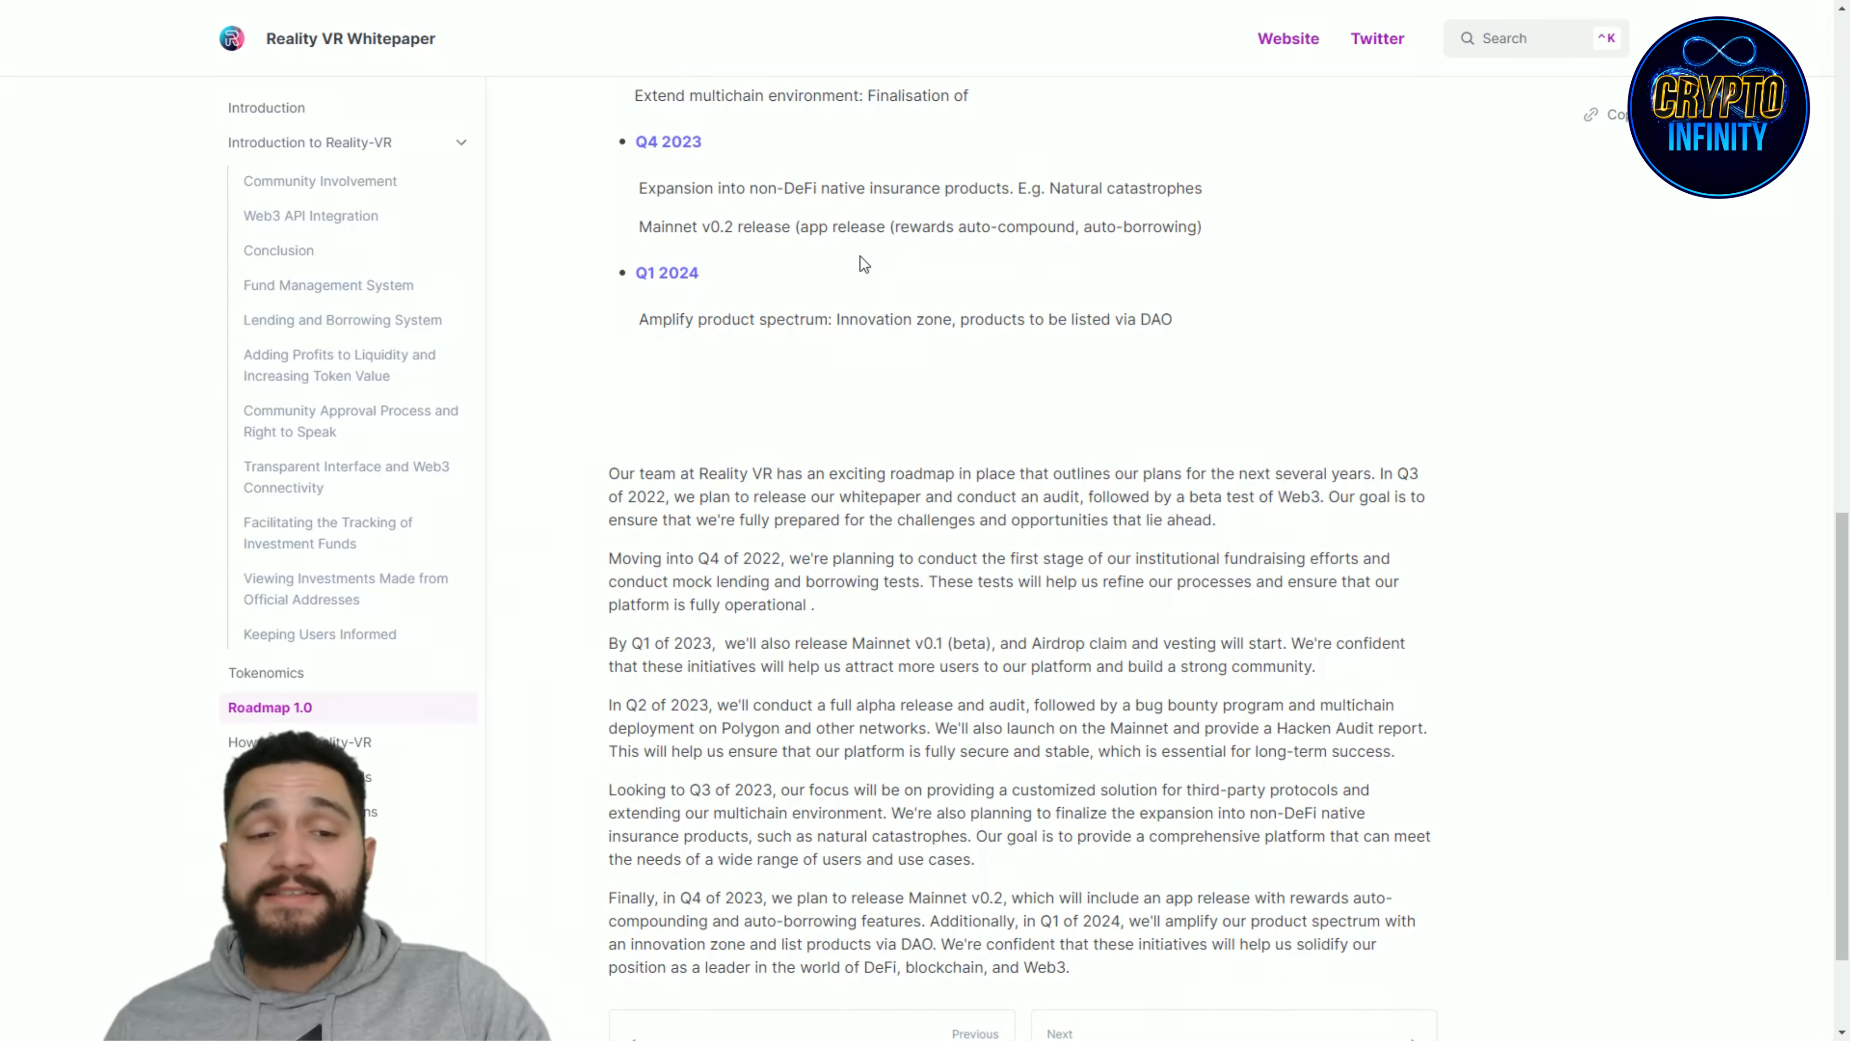
pyautogui.moveTo(1173, 256)
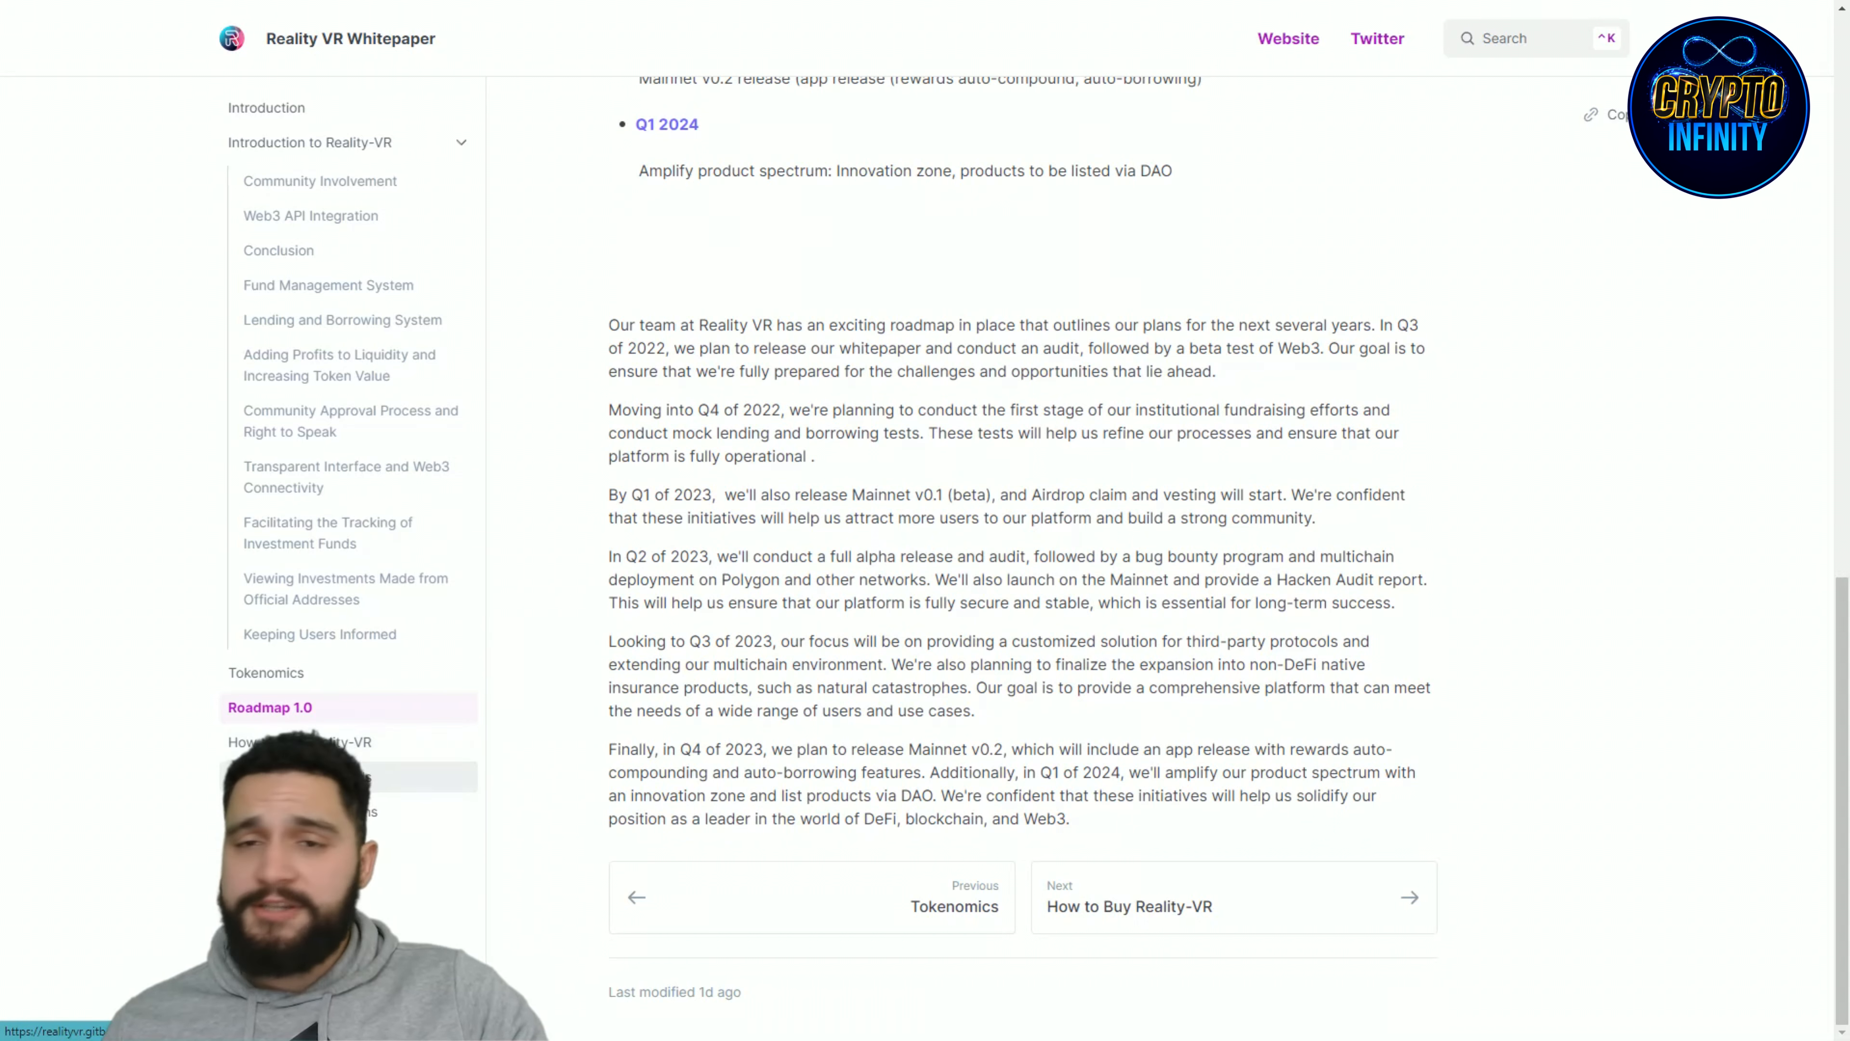
# Step: Move through the Presale and Campaigns page to the Staking Program page on APR and rewards
pyautogui.click(348, 777)
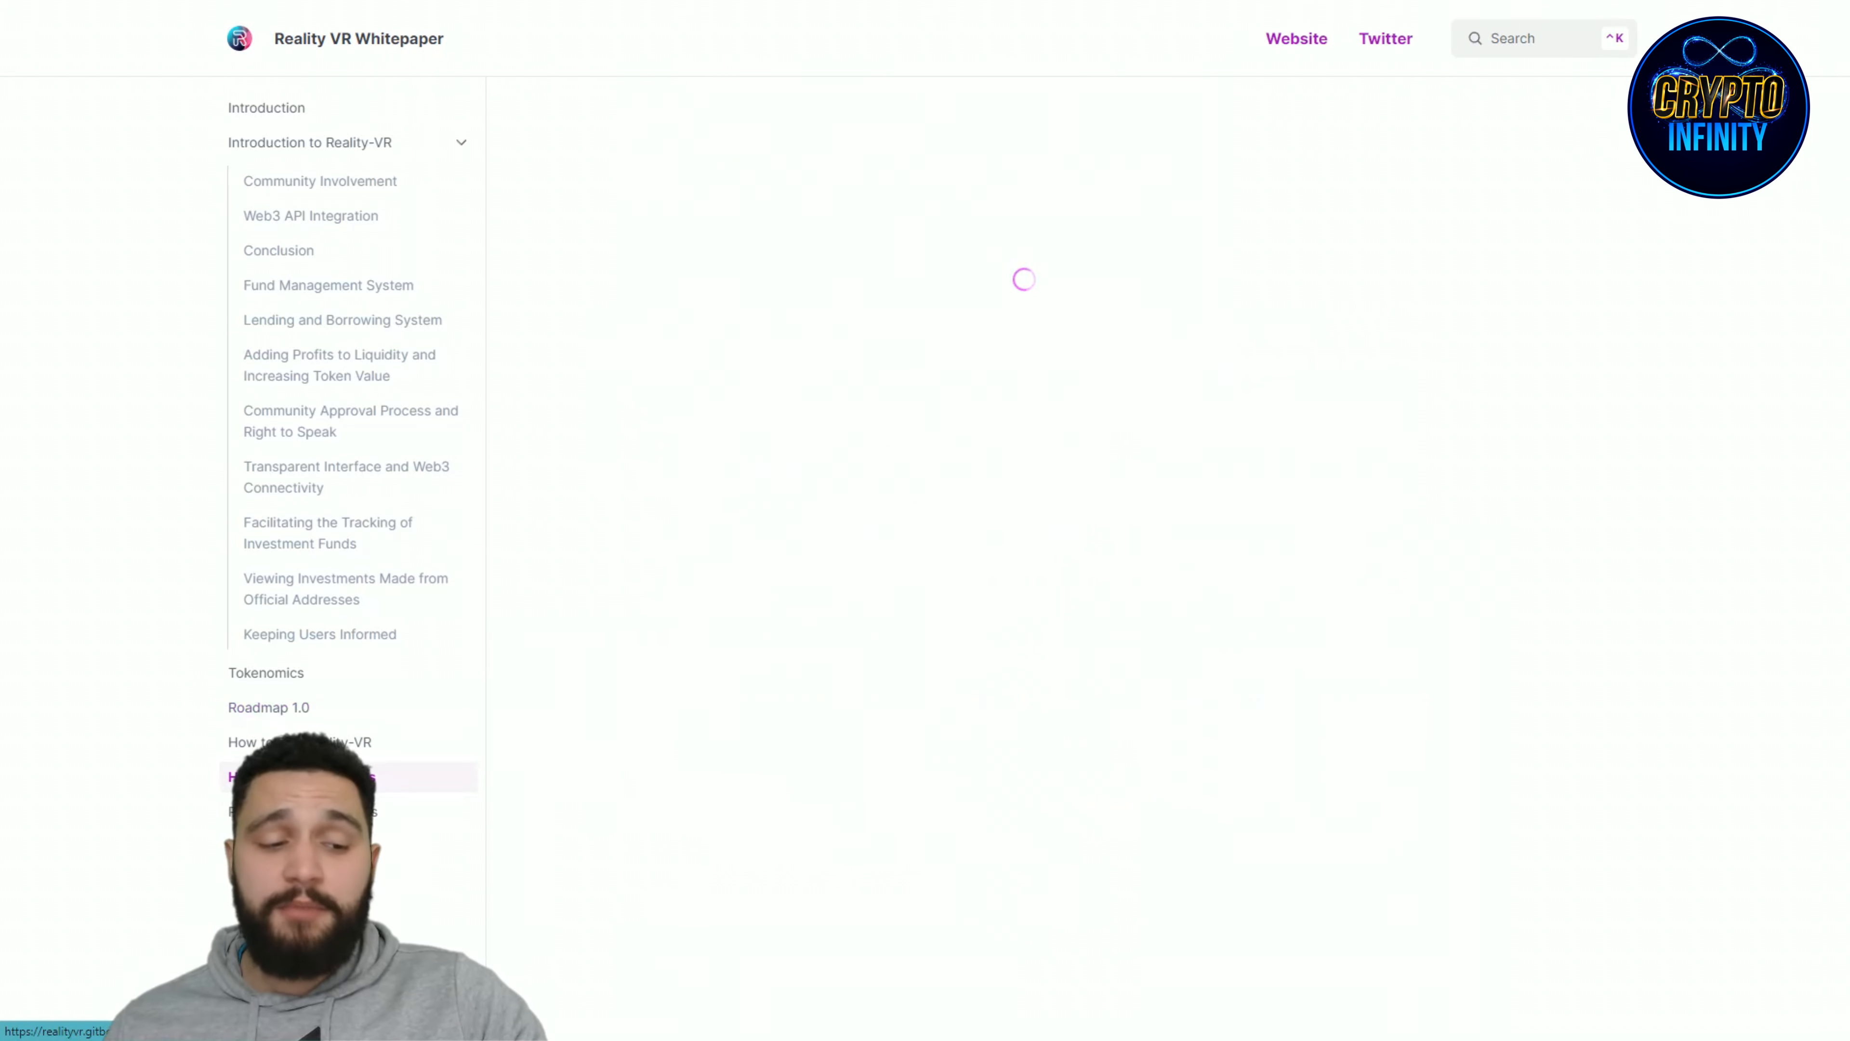
pyautogui.click(307, 811)
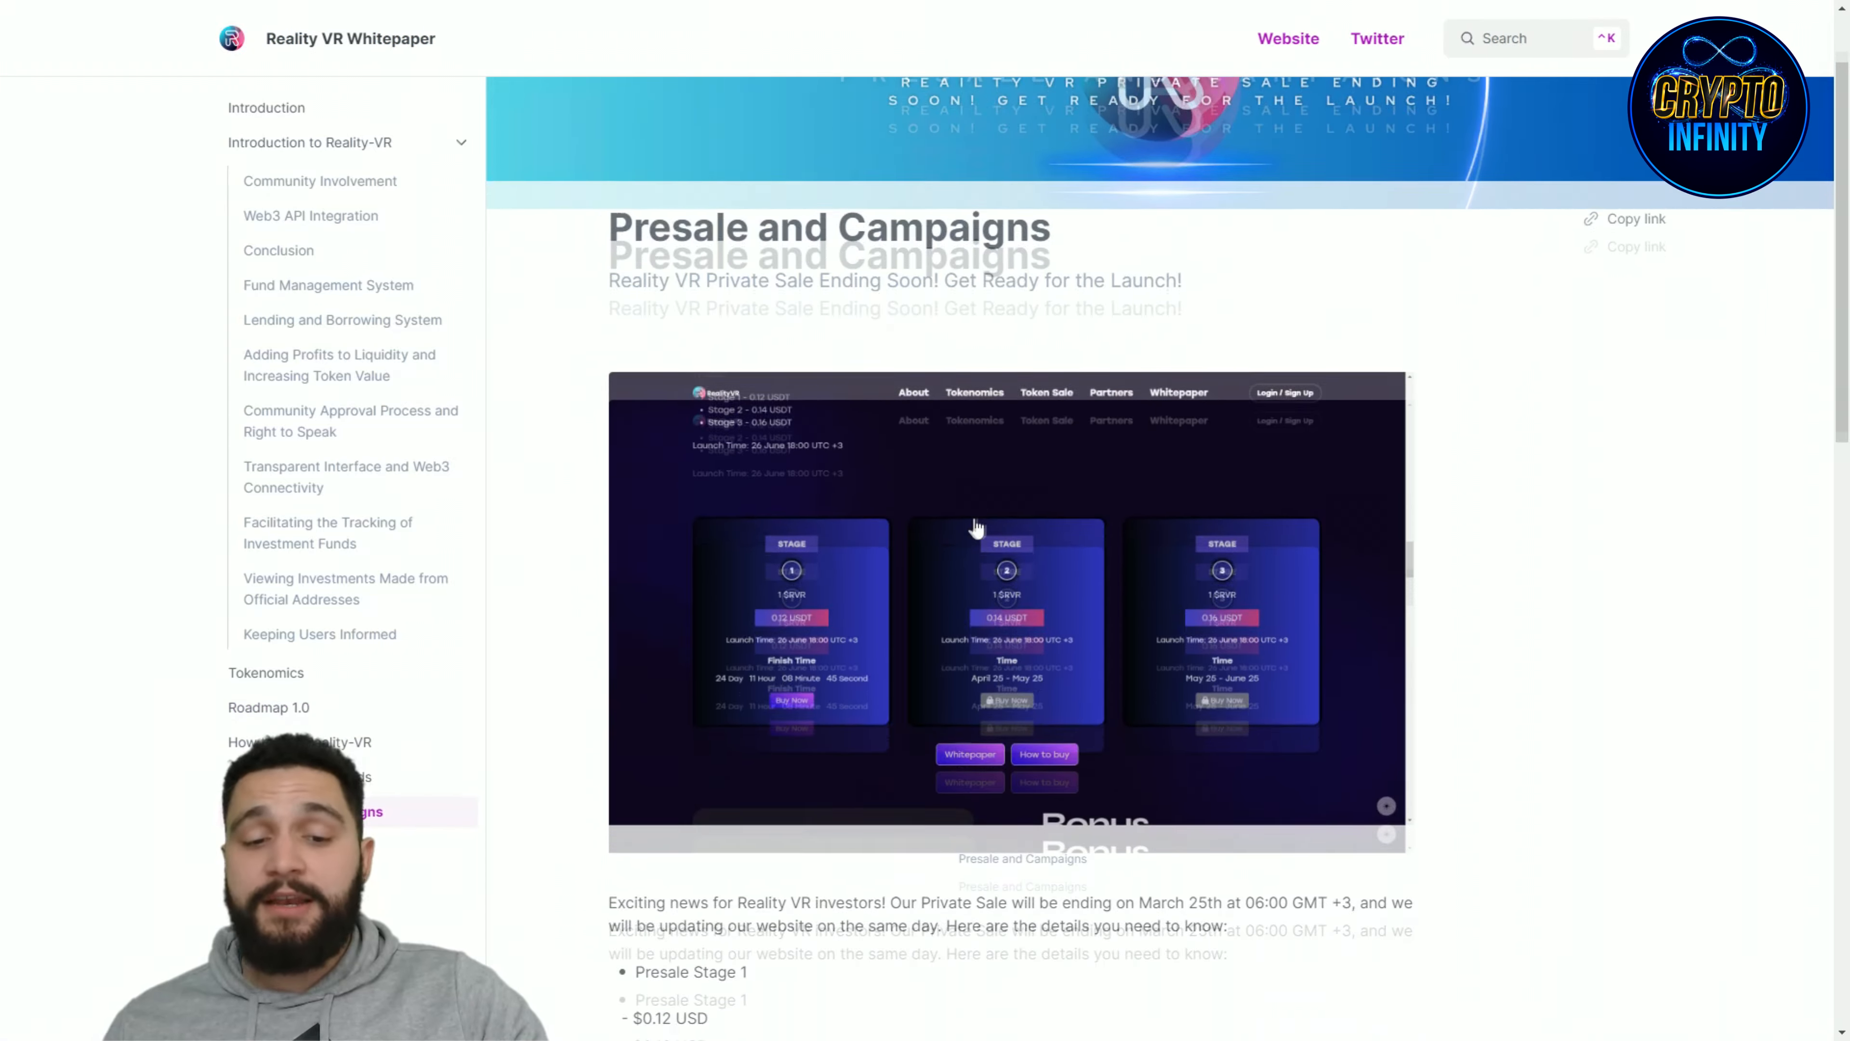
pyautogui.scroll(-3)
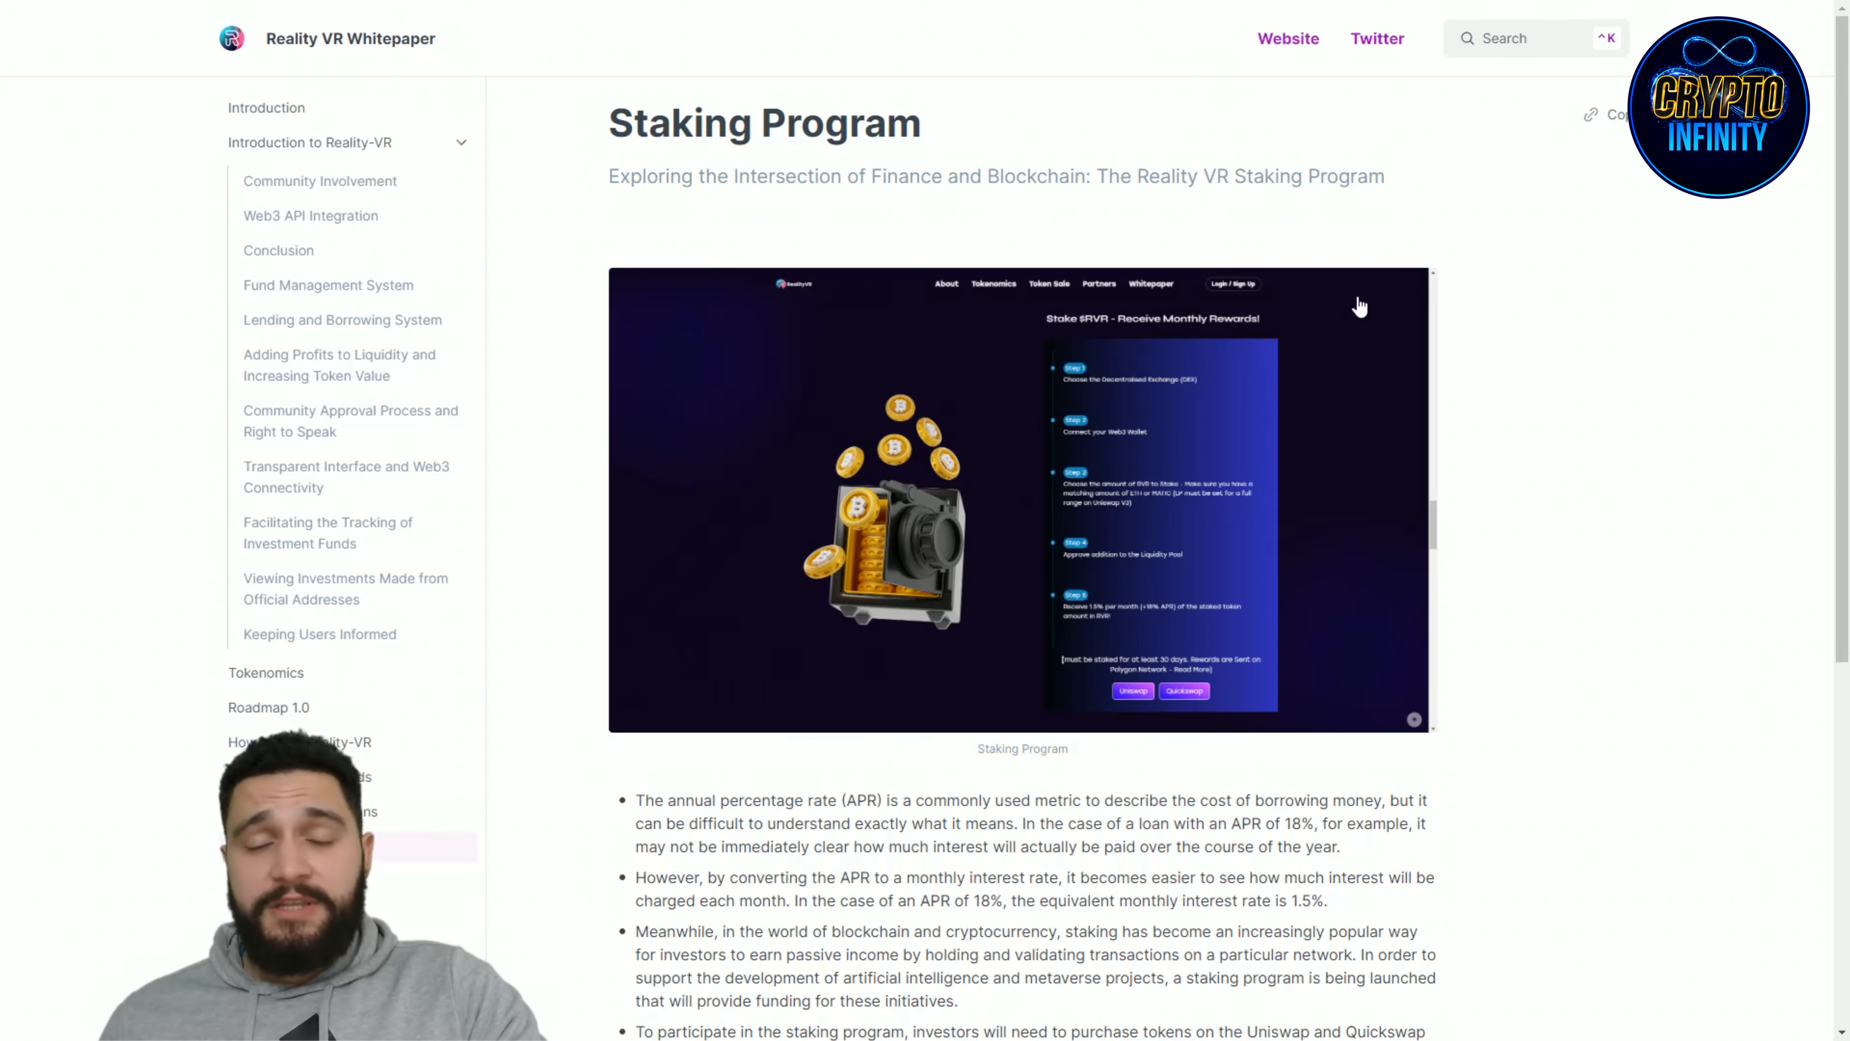
pyautogui.moveTo(1318, 319)
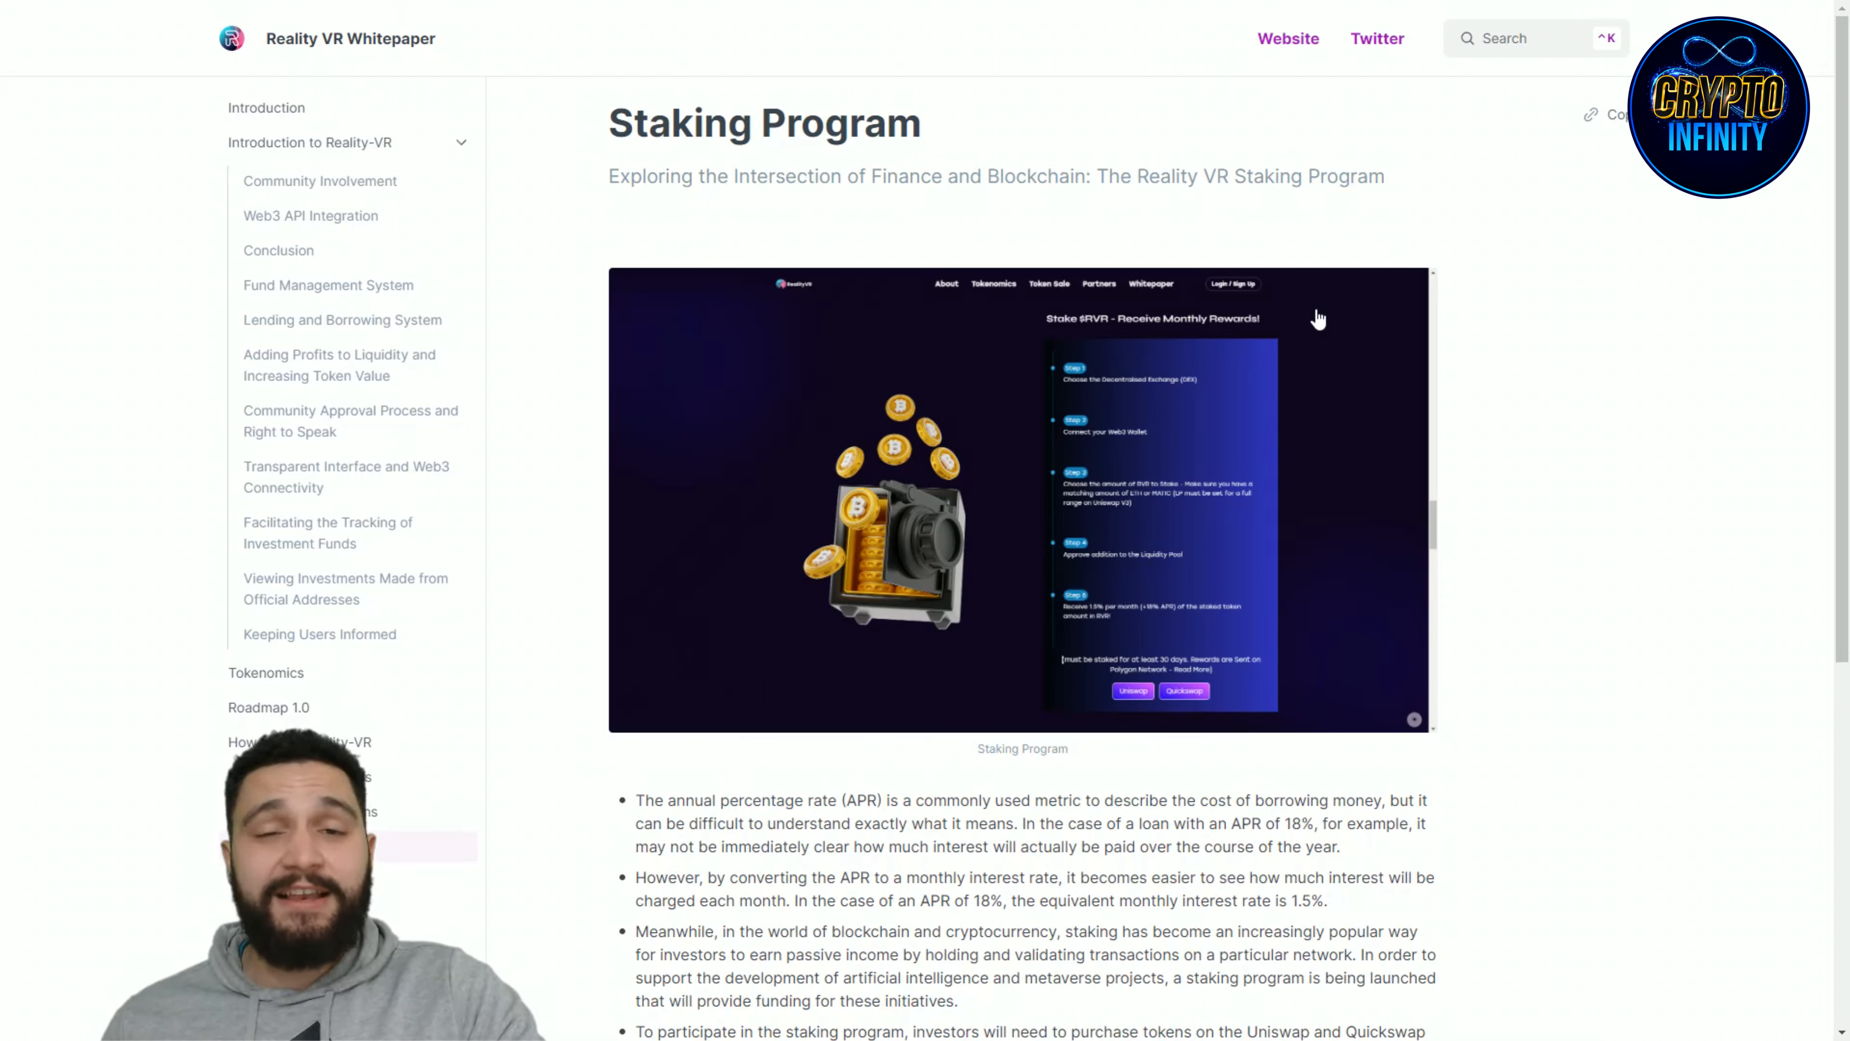
pyautogui.moveTo(1514, 332)
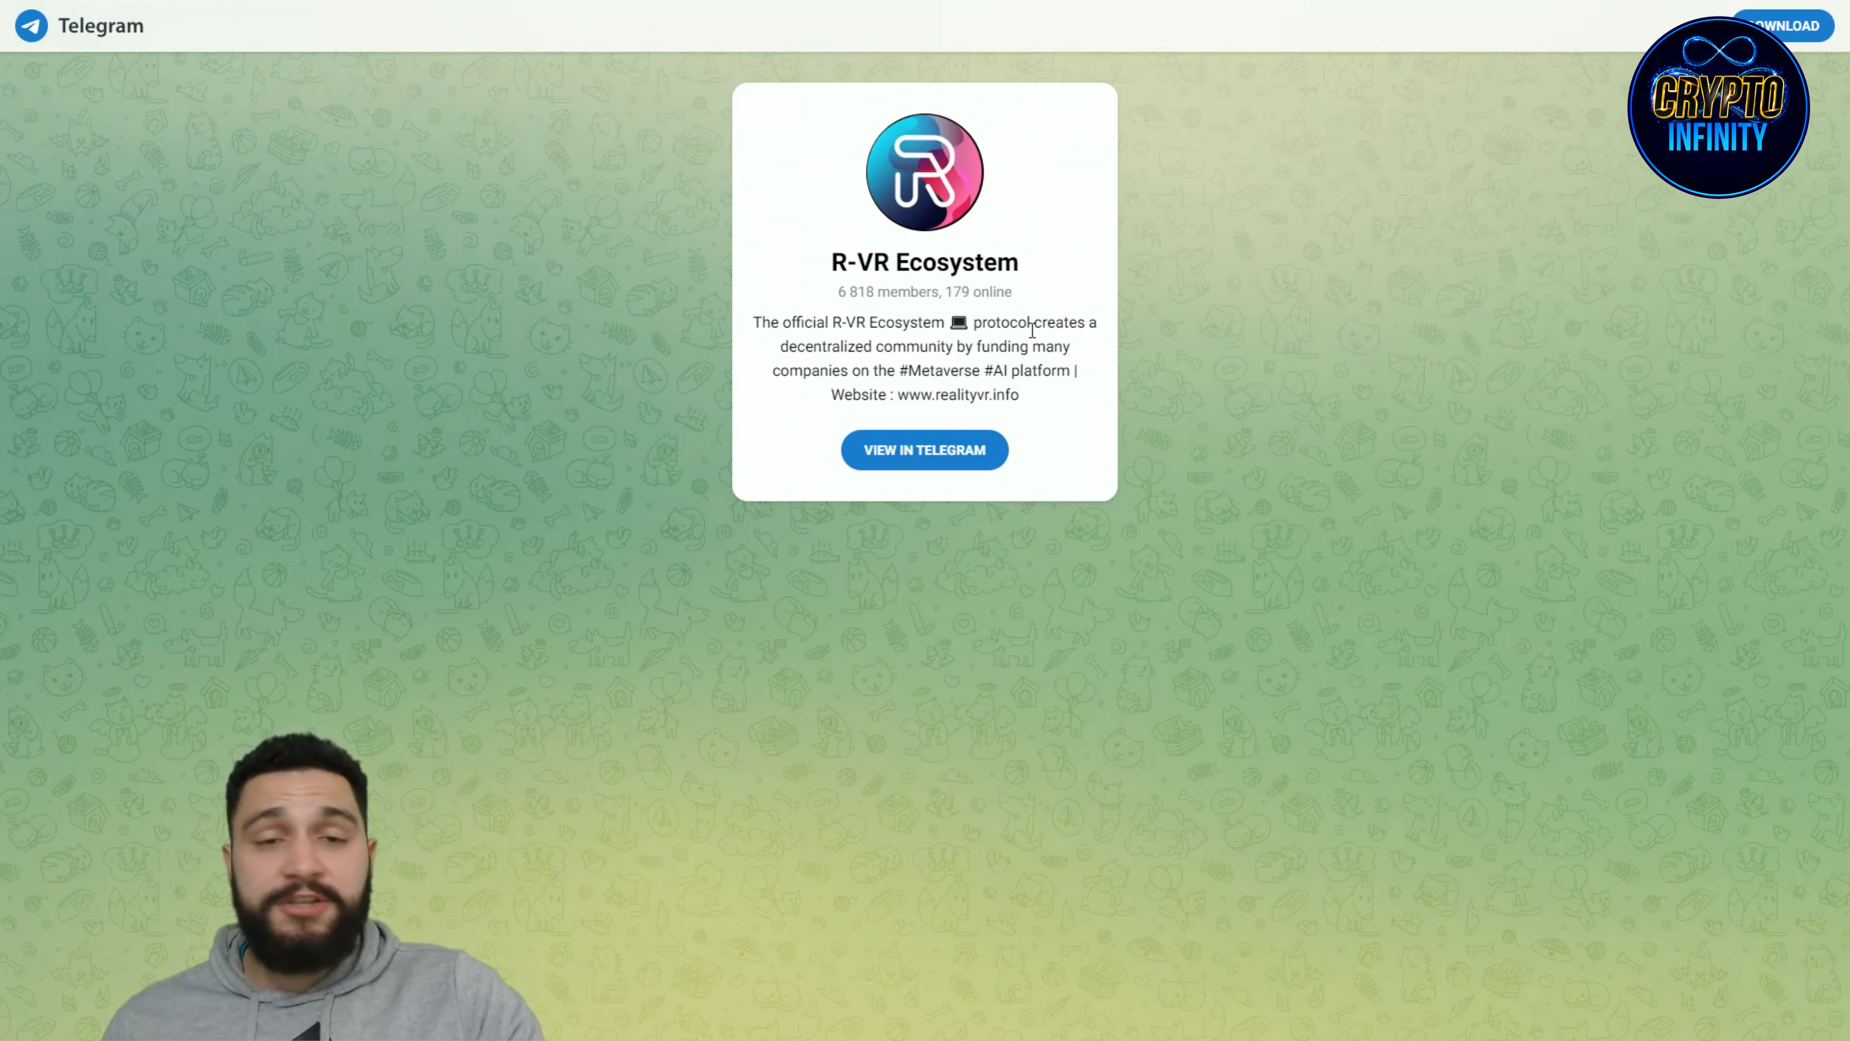
pyautogui.moveTo(1083, 379)
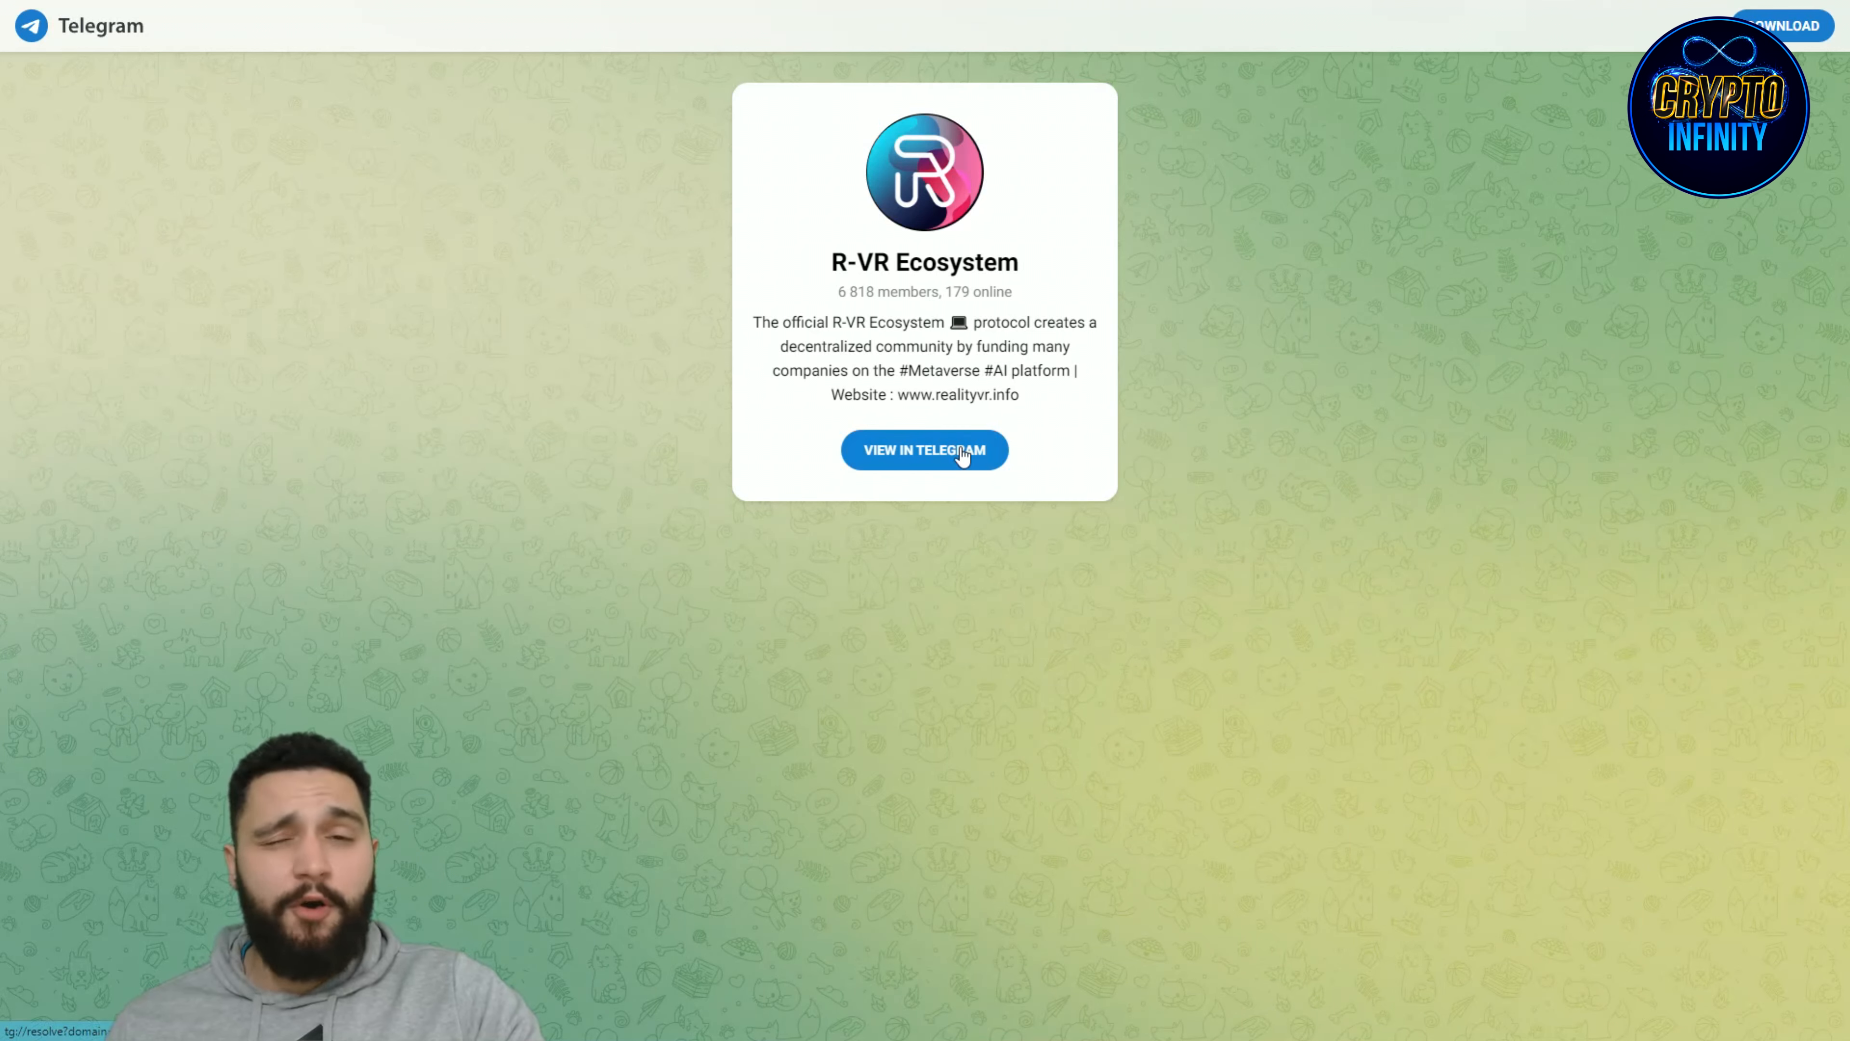
pyautogui.moveTo(1003, 448)
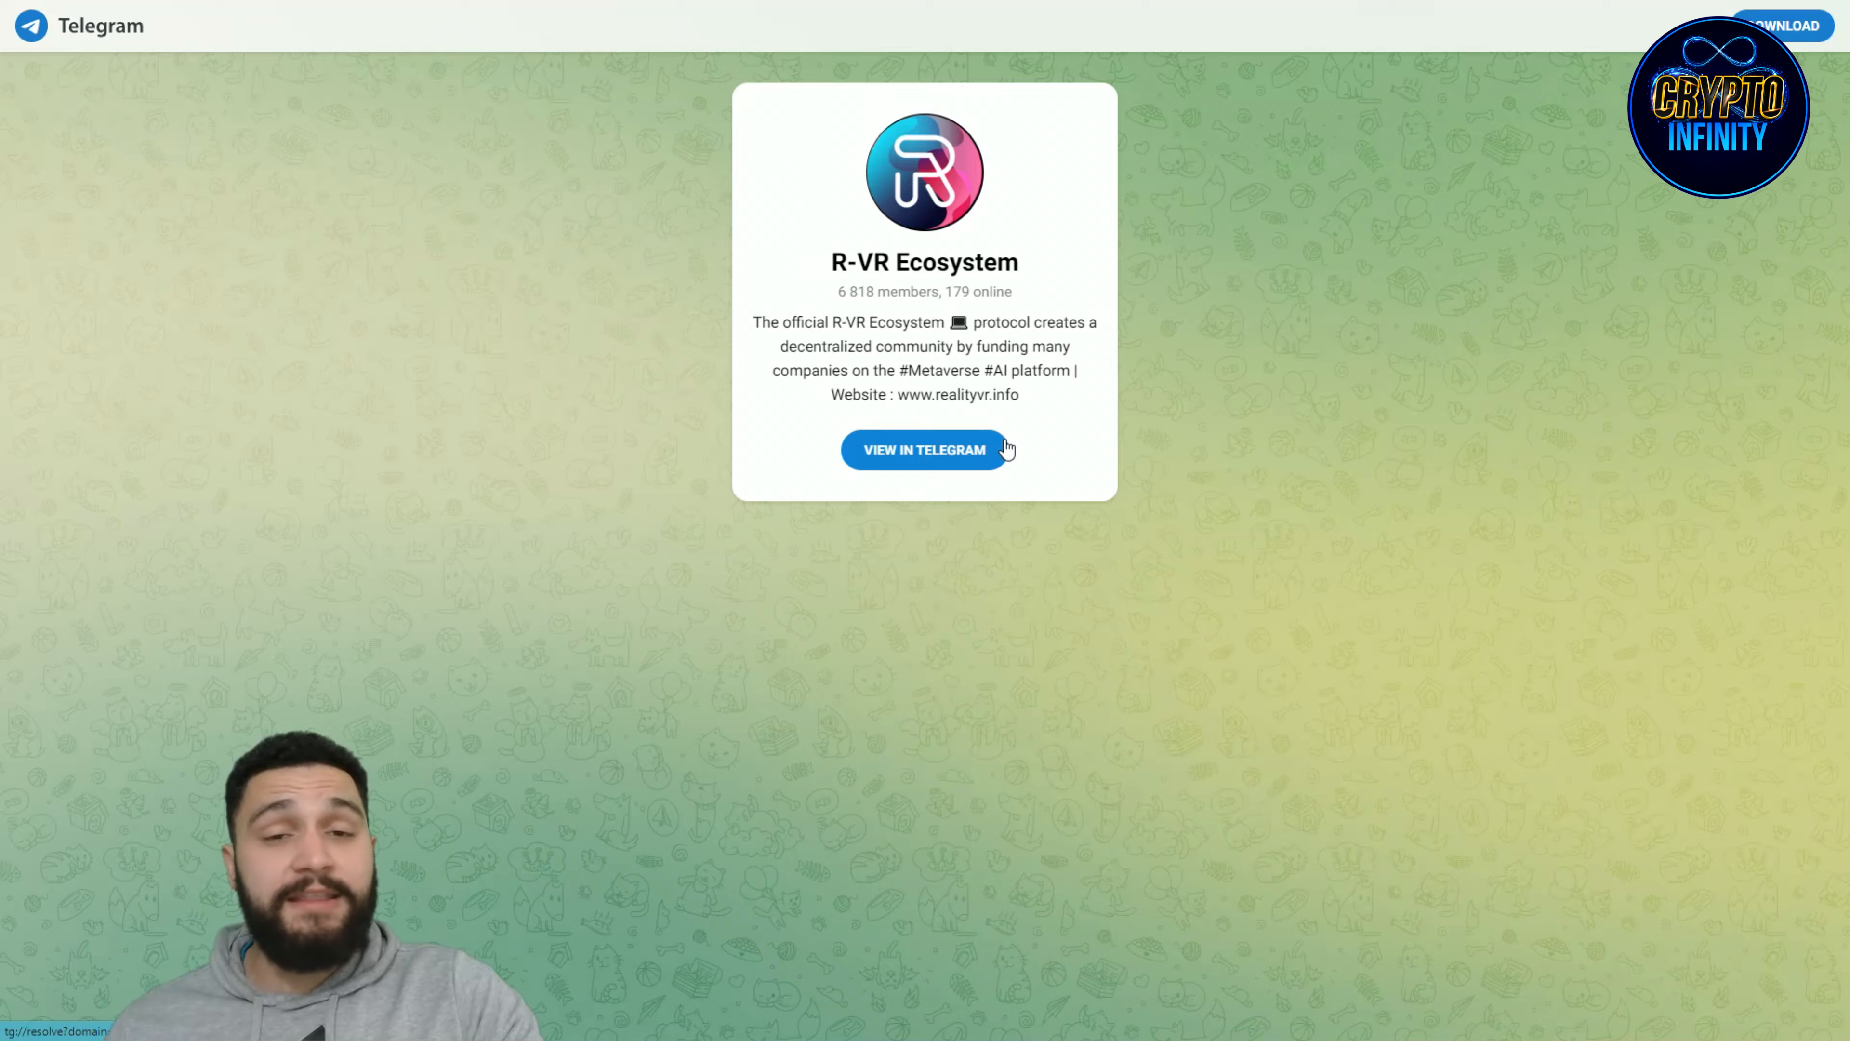
# Step: View the R-VR Ecosystem group preview in Telegram web with its member count
pyautogui.click(924, 450)
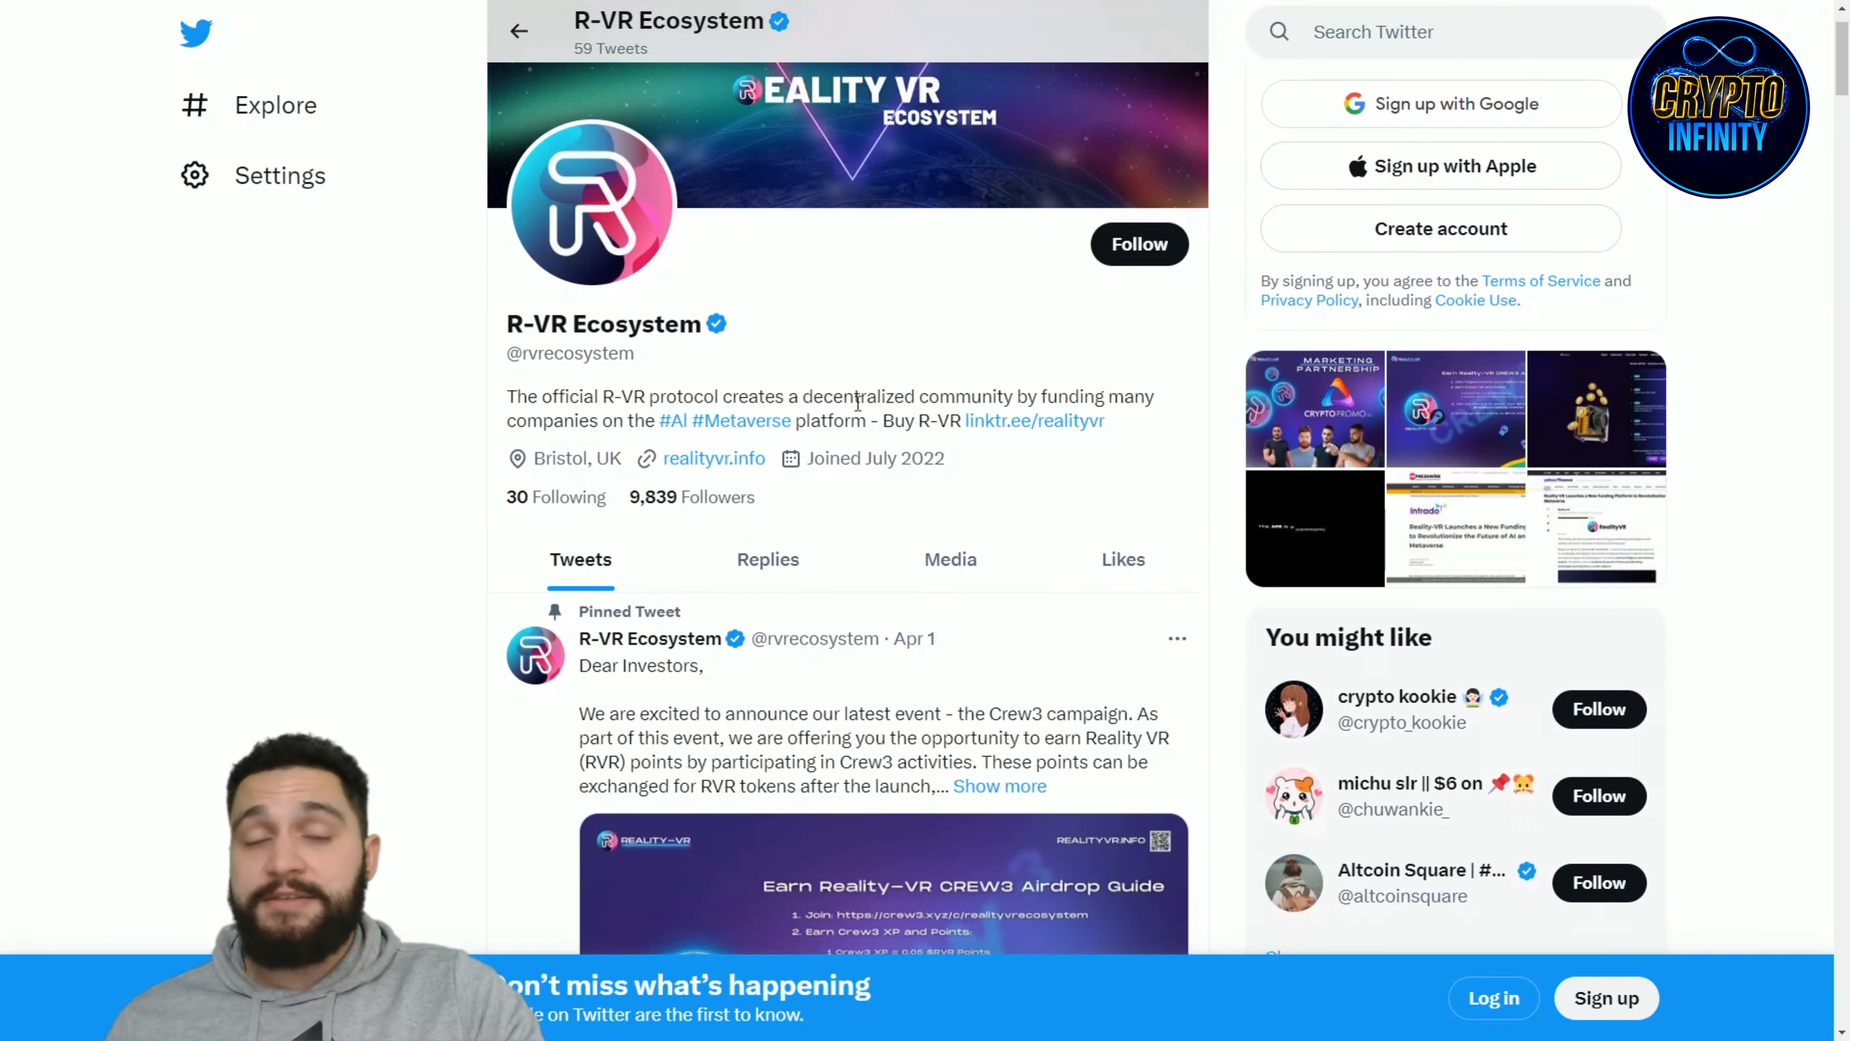
pyautogui.scroll(-3)
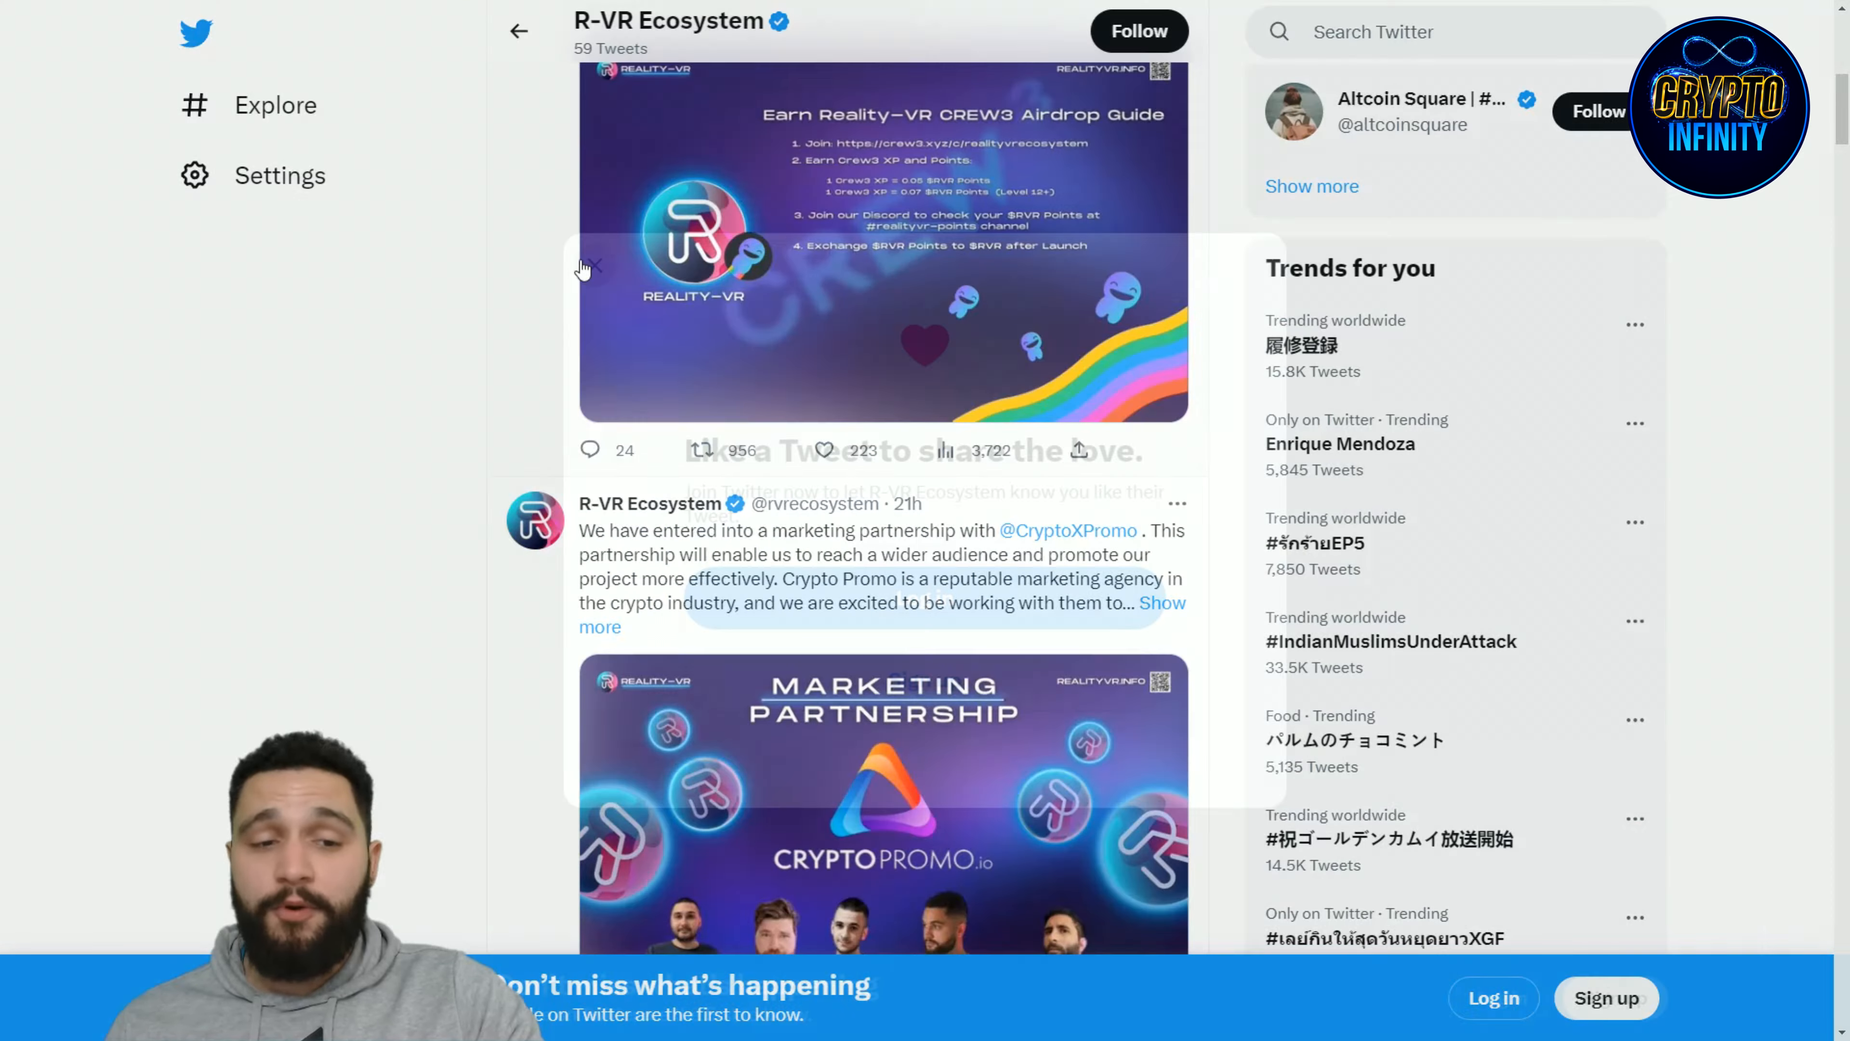
pyautogui.scroll(-3)
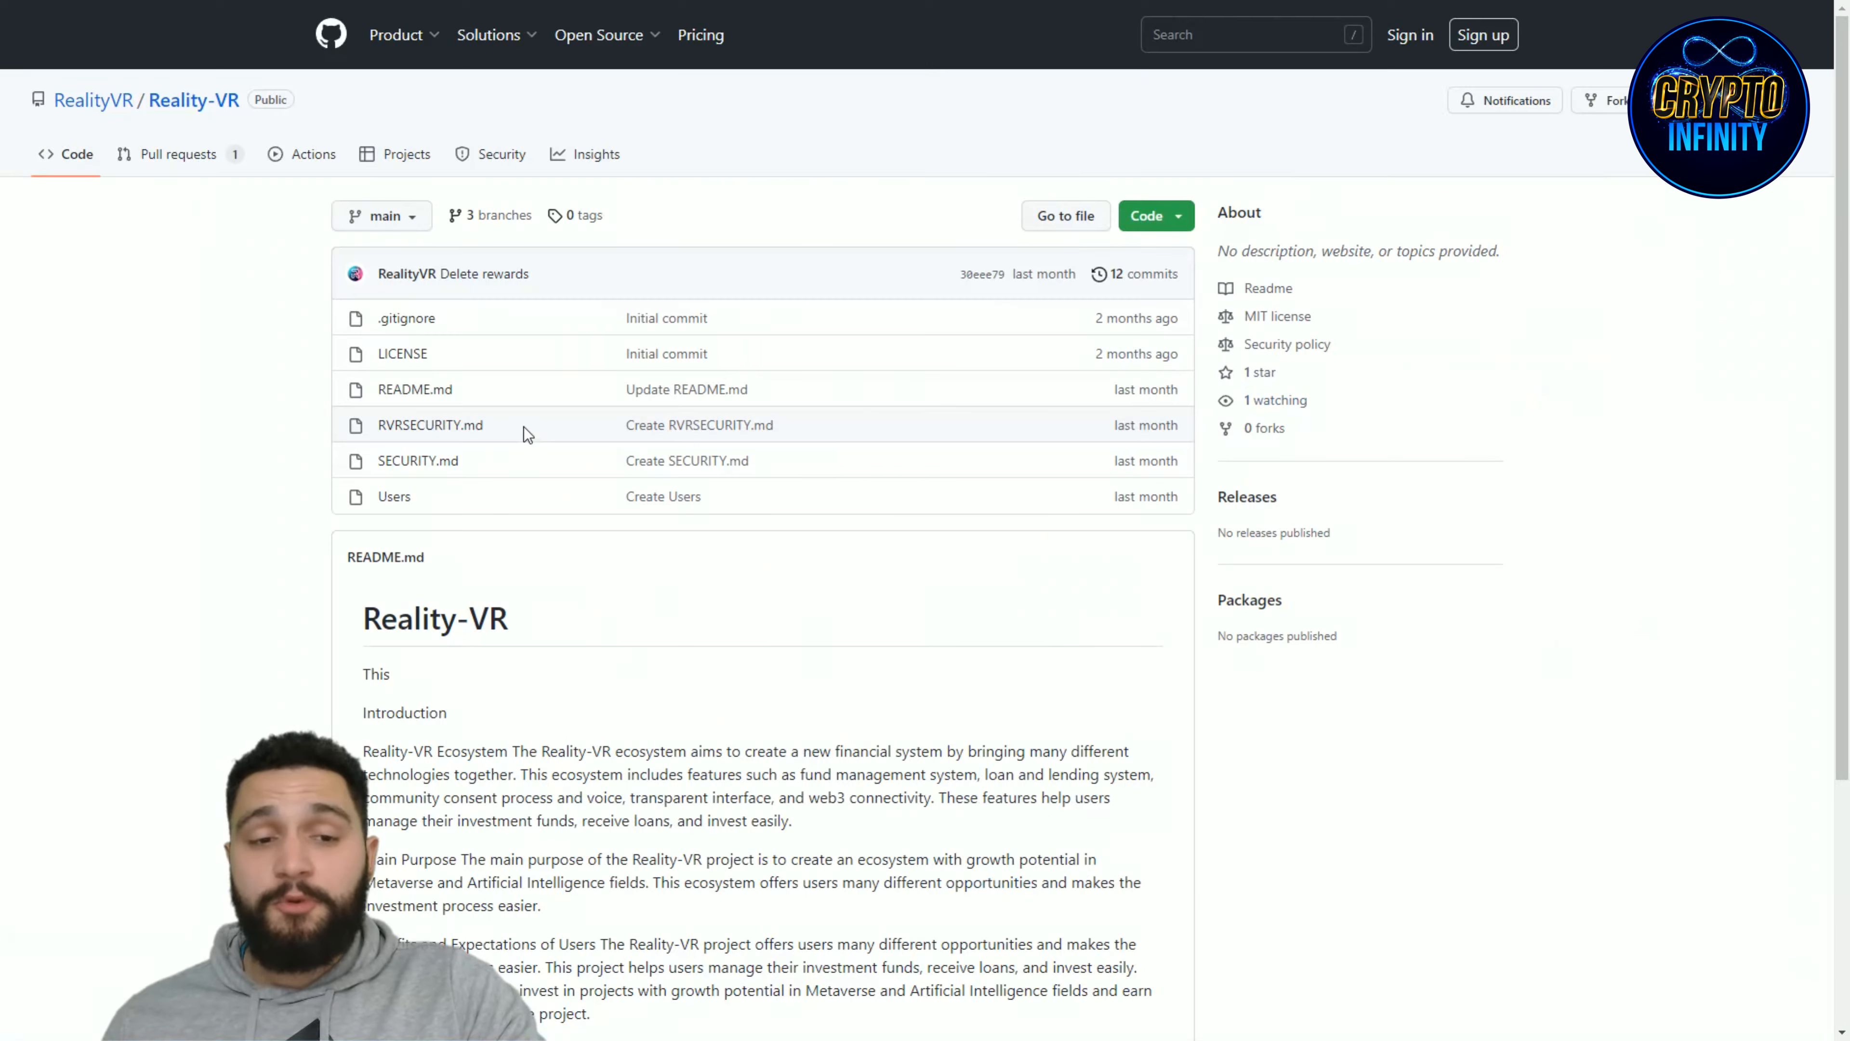
# Step: Review the Reality-VR repository's files and read its README introduction
pyautogui.click(396, 35)
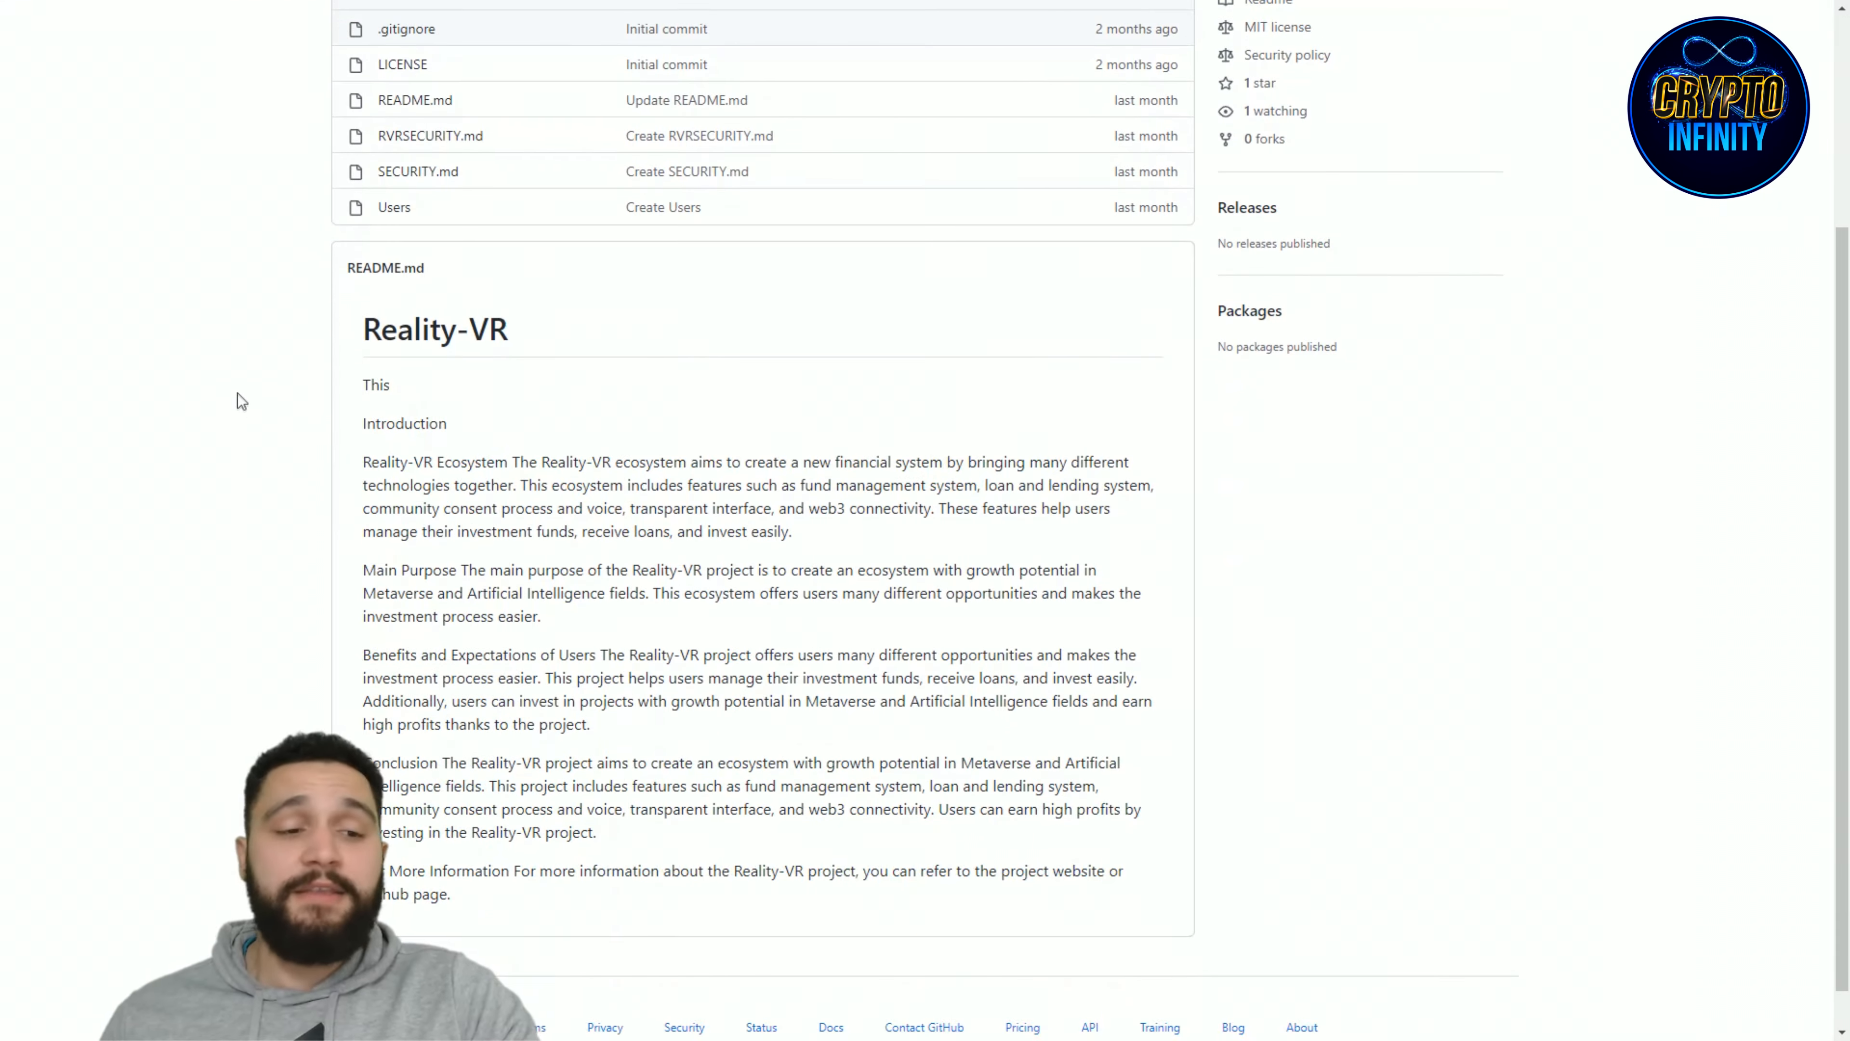
pyautogui.scroll(-3)
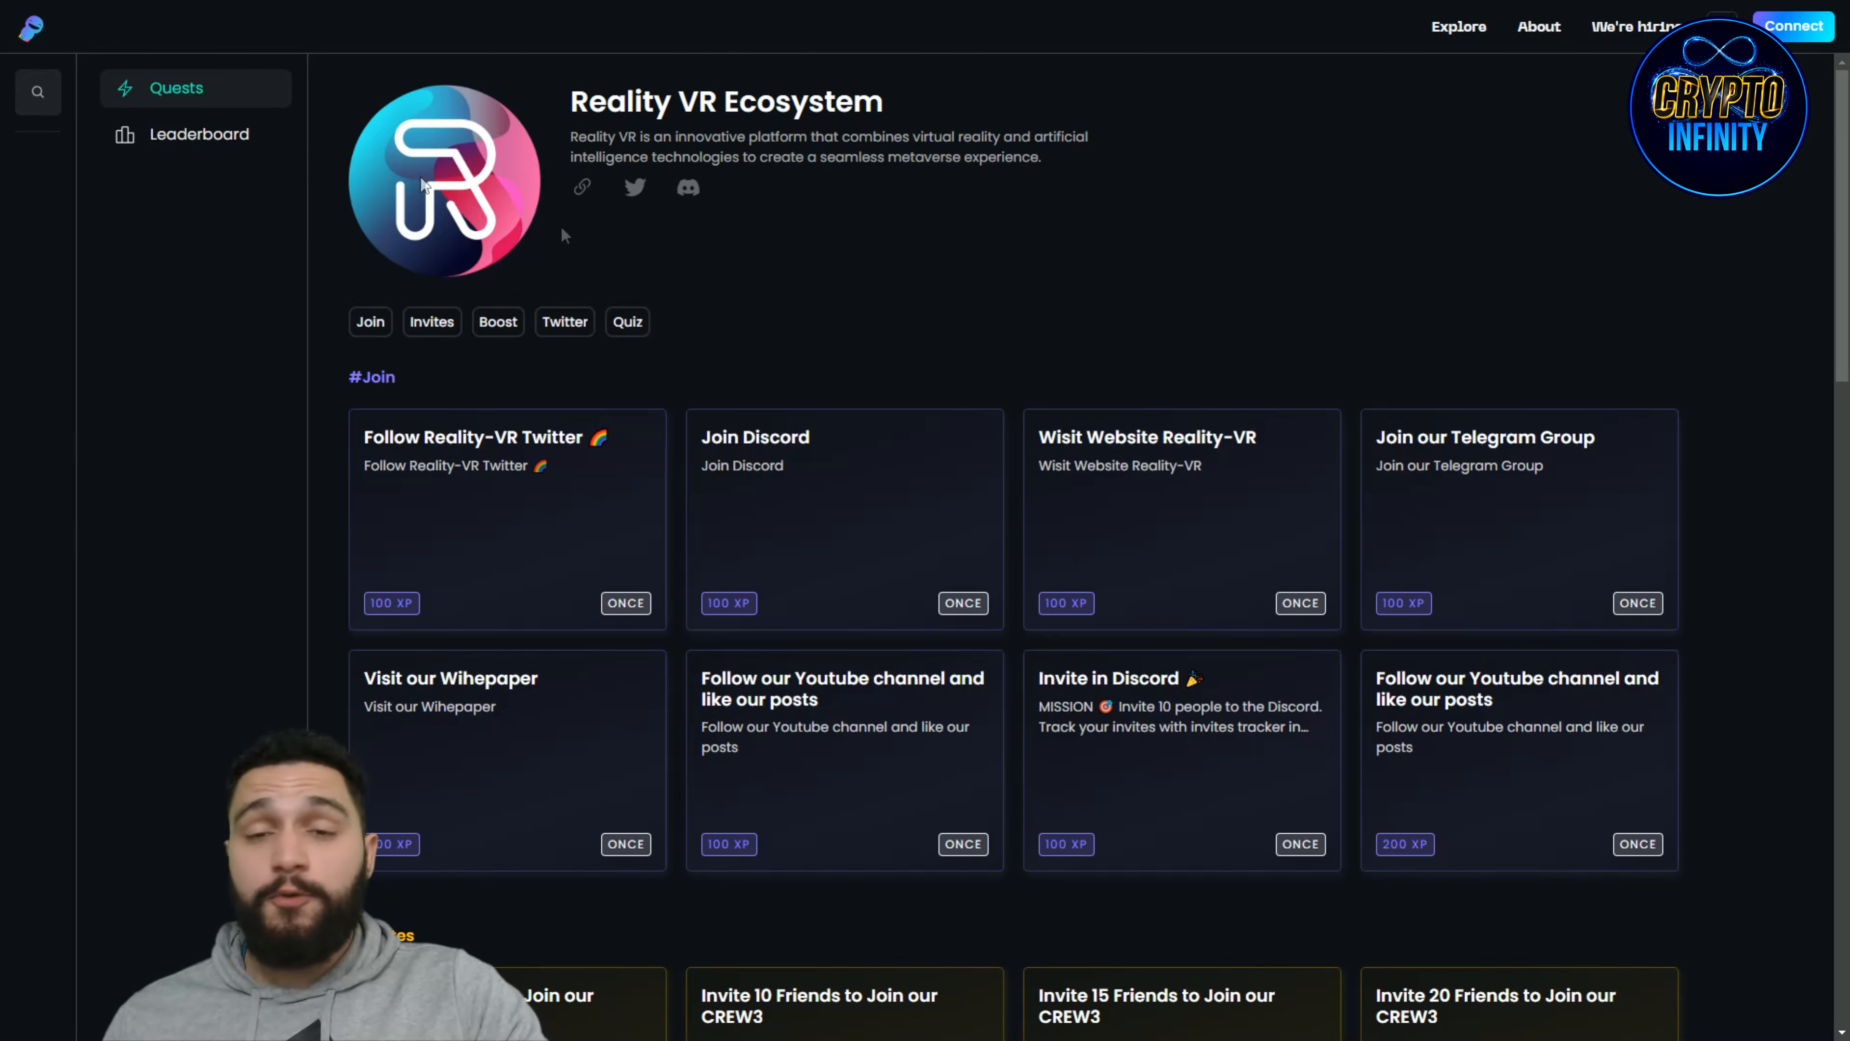
# Step: Browse the Reality VR Ecosystem quest board and view the XP leaderboard of top earners
pyautogui.scroll(-3)
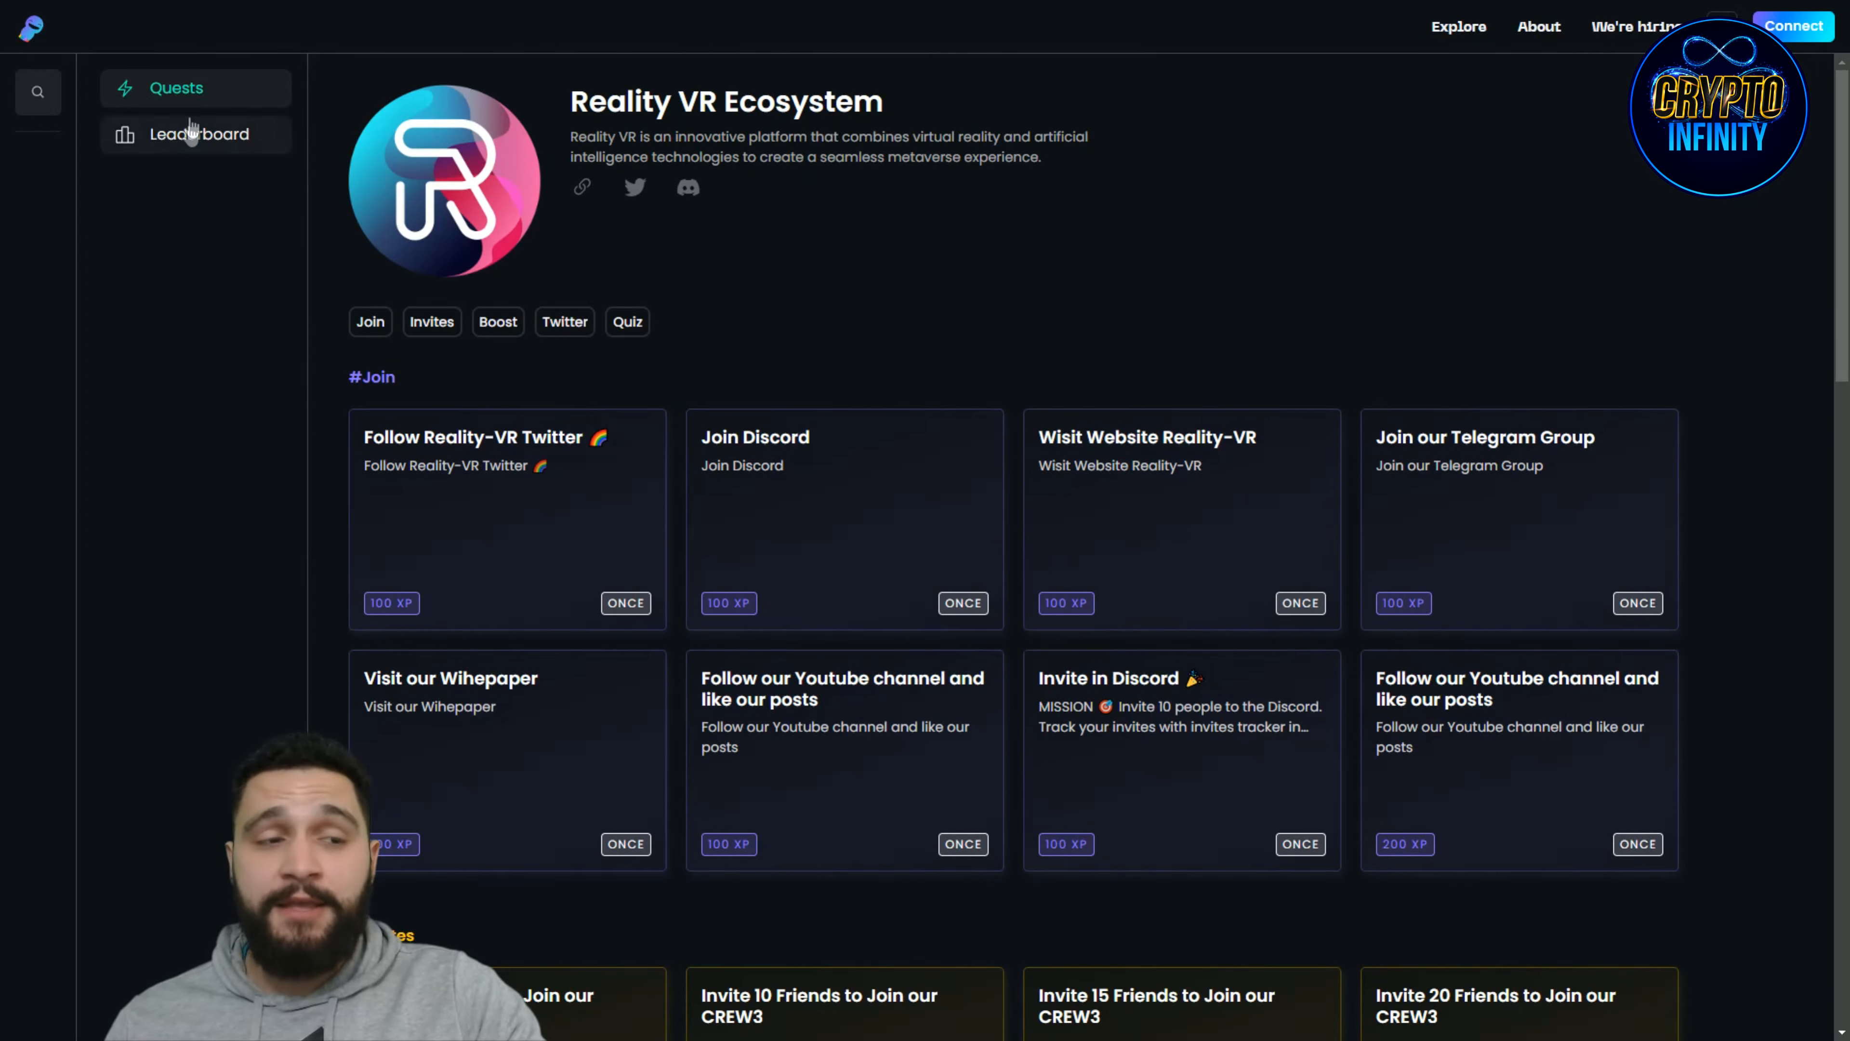
pyautogui.scroll(-3)
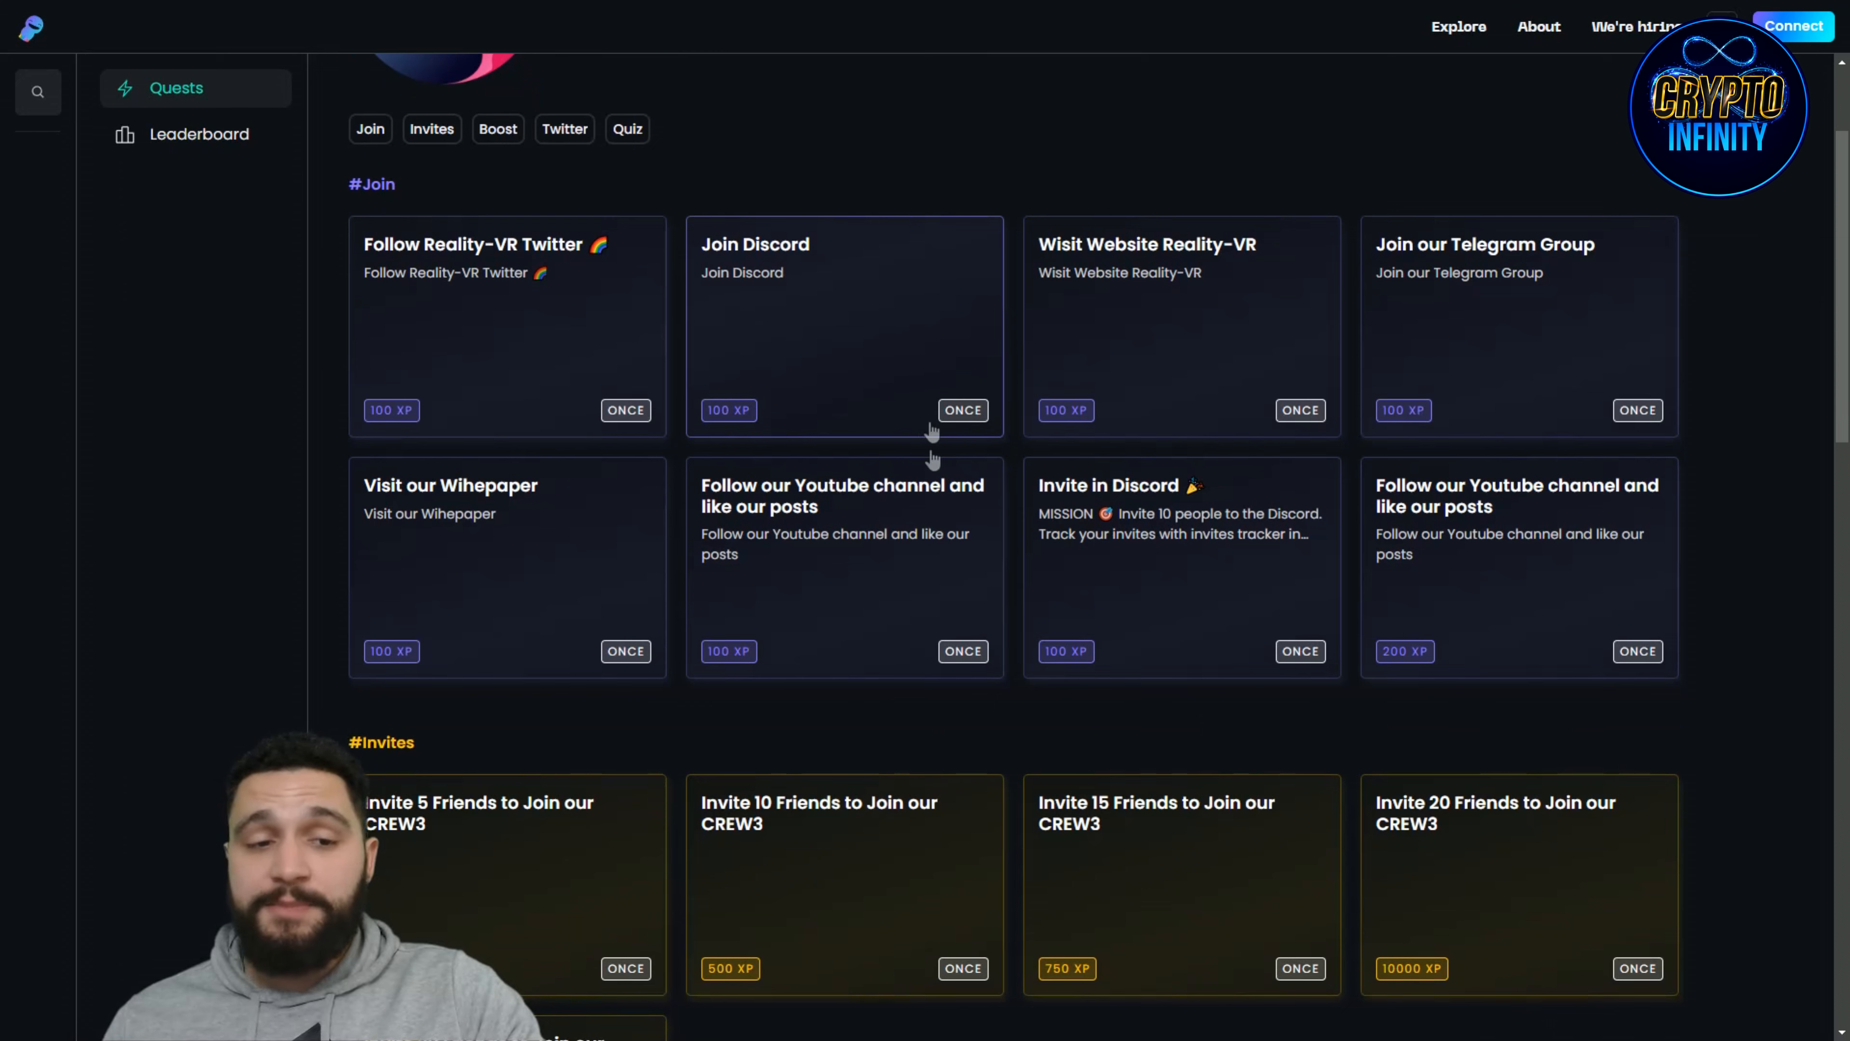
pyautogui.click(199, 133)
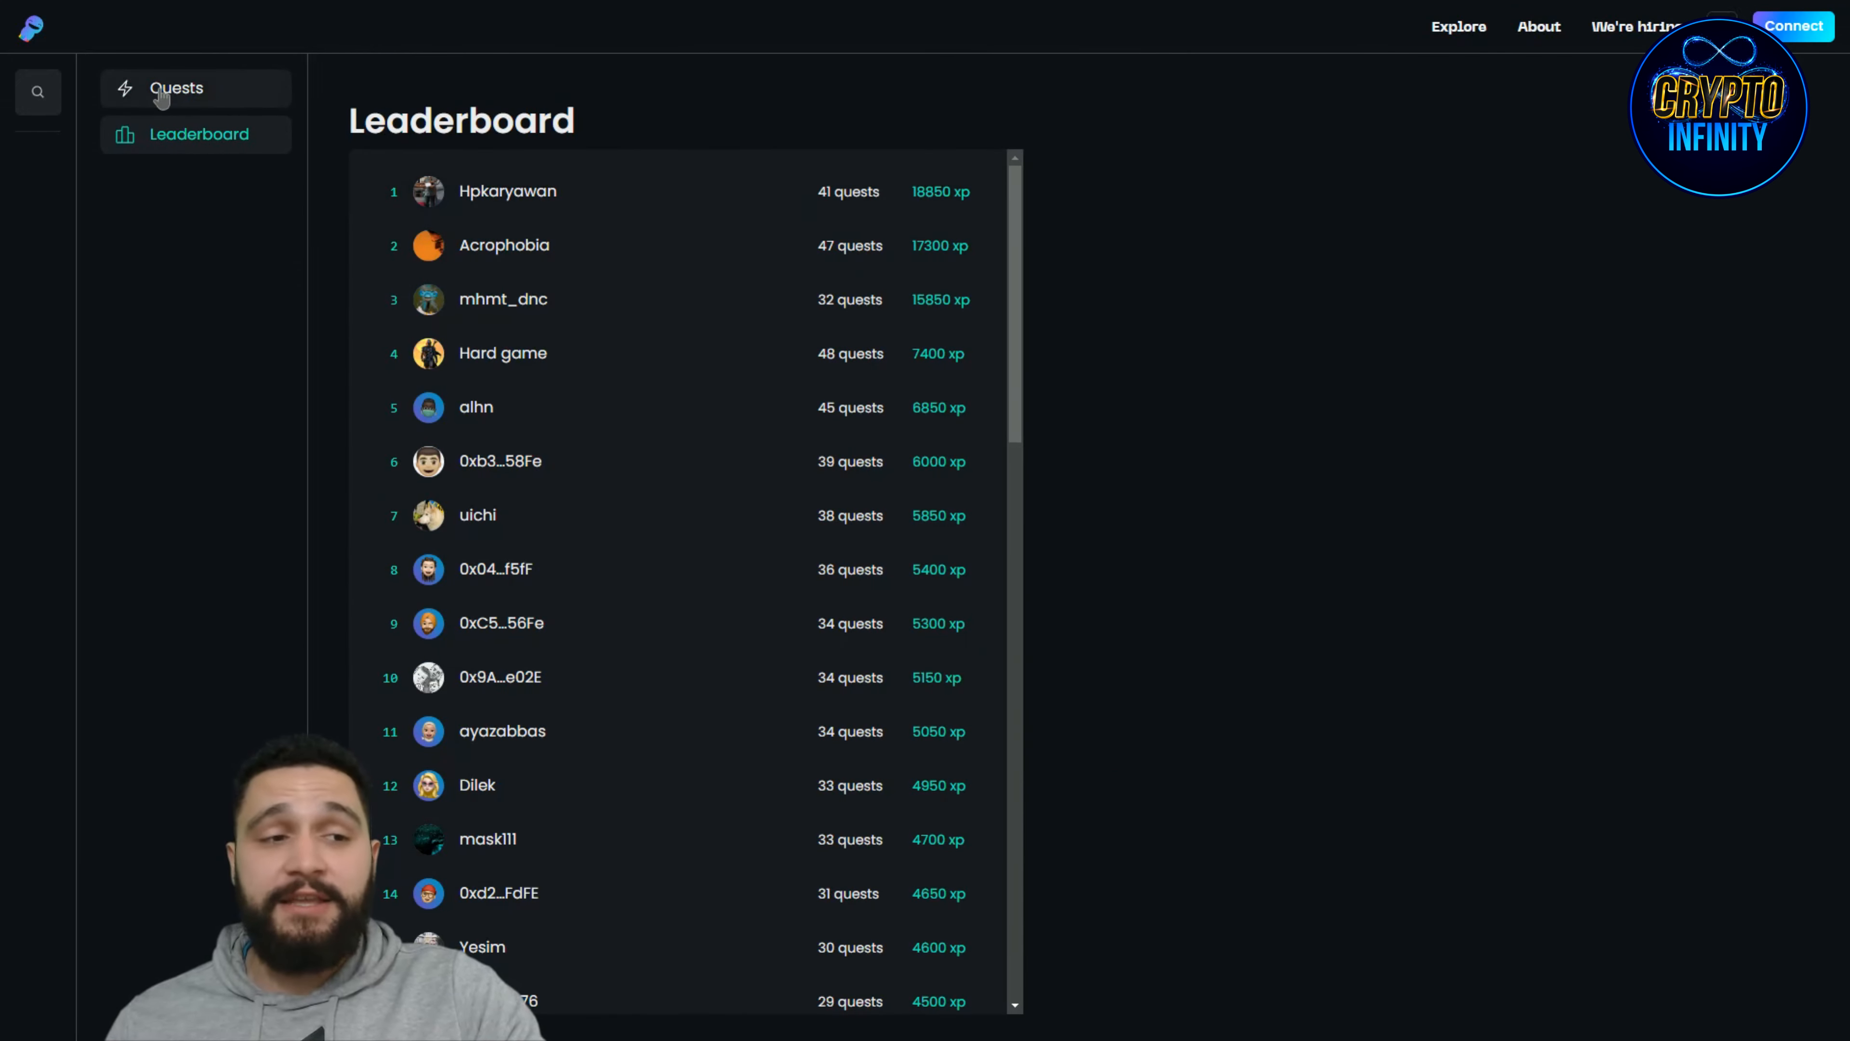
# Step: Return to the quests list and scroll down to the Invites and Boosts quests
pyautogui.click(175, 87)
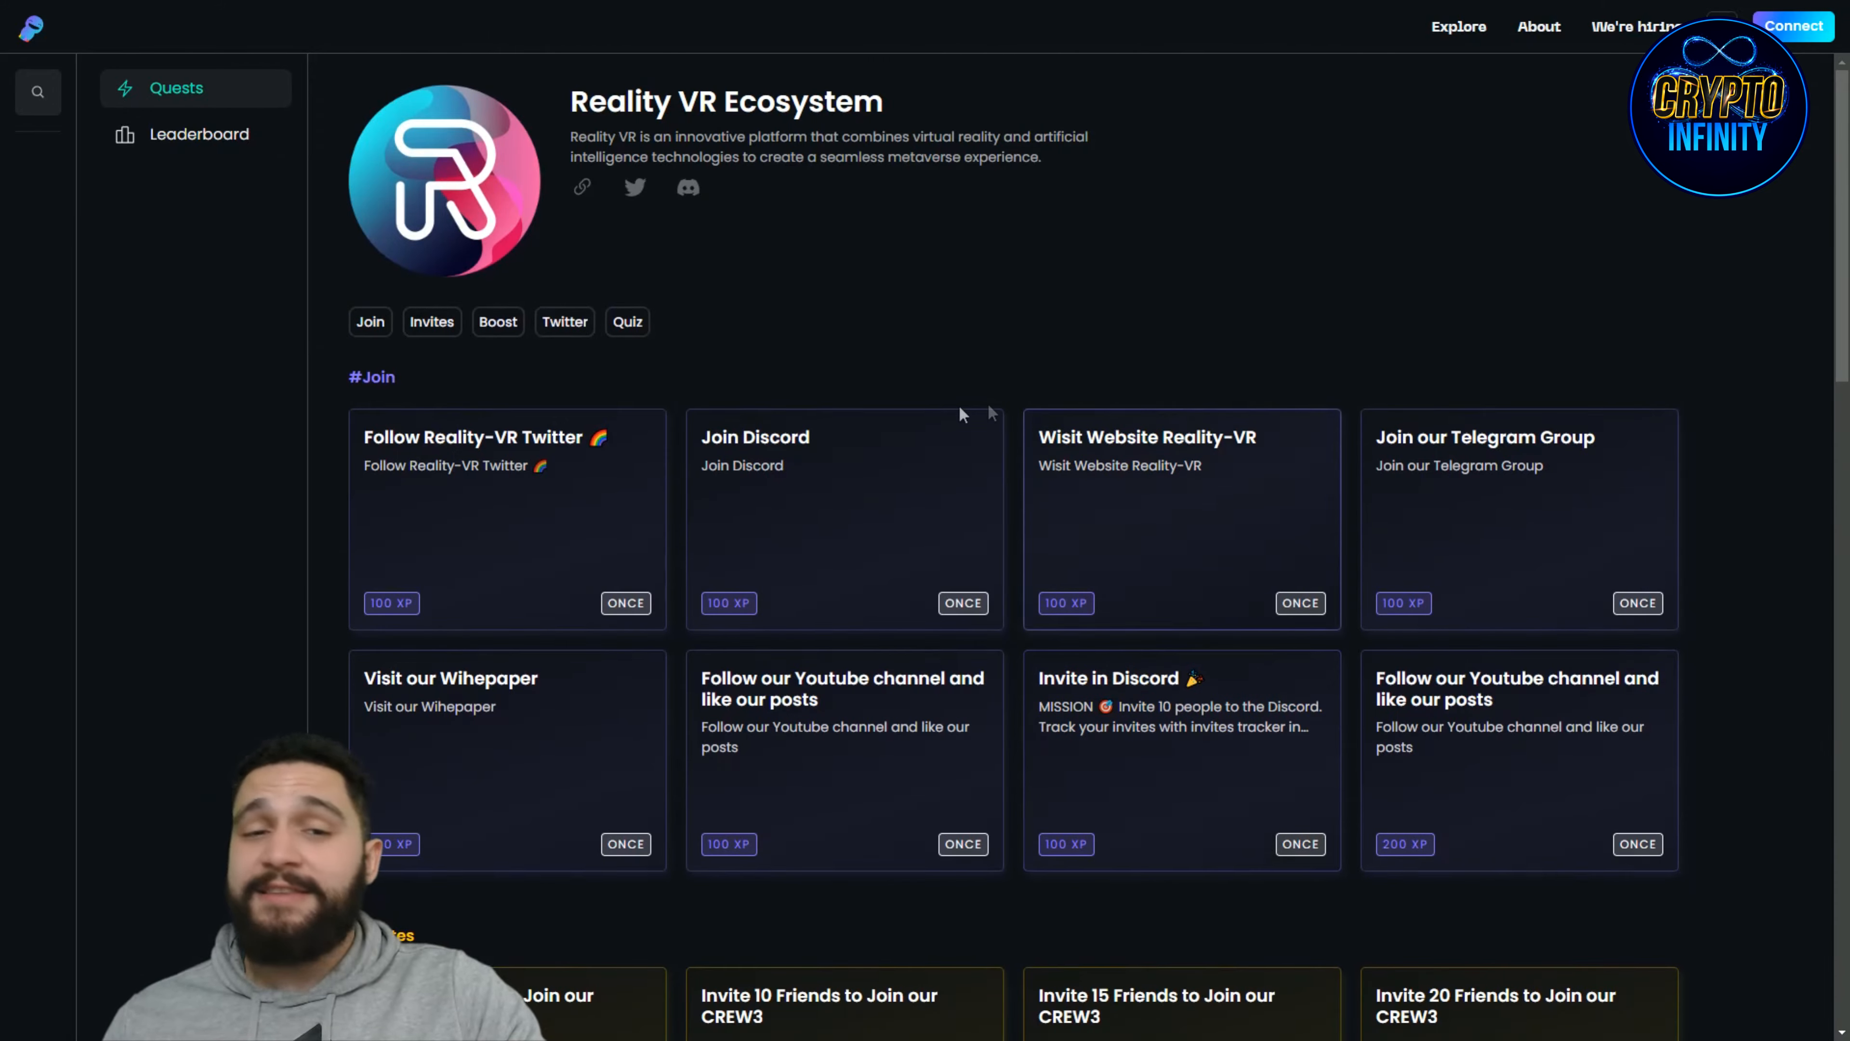
pyautogui.scroll(-3)
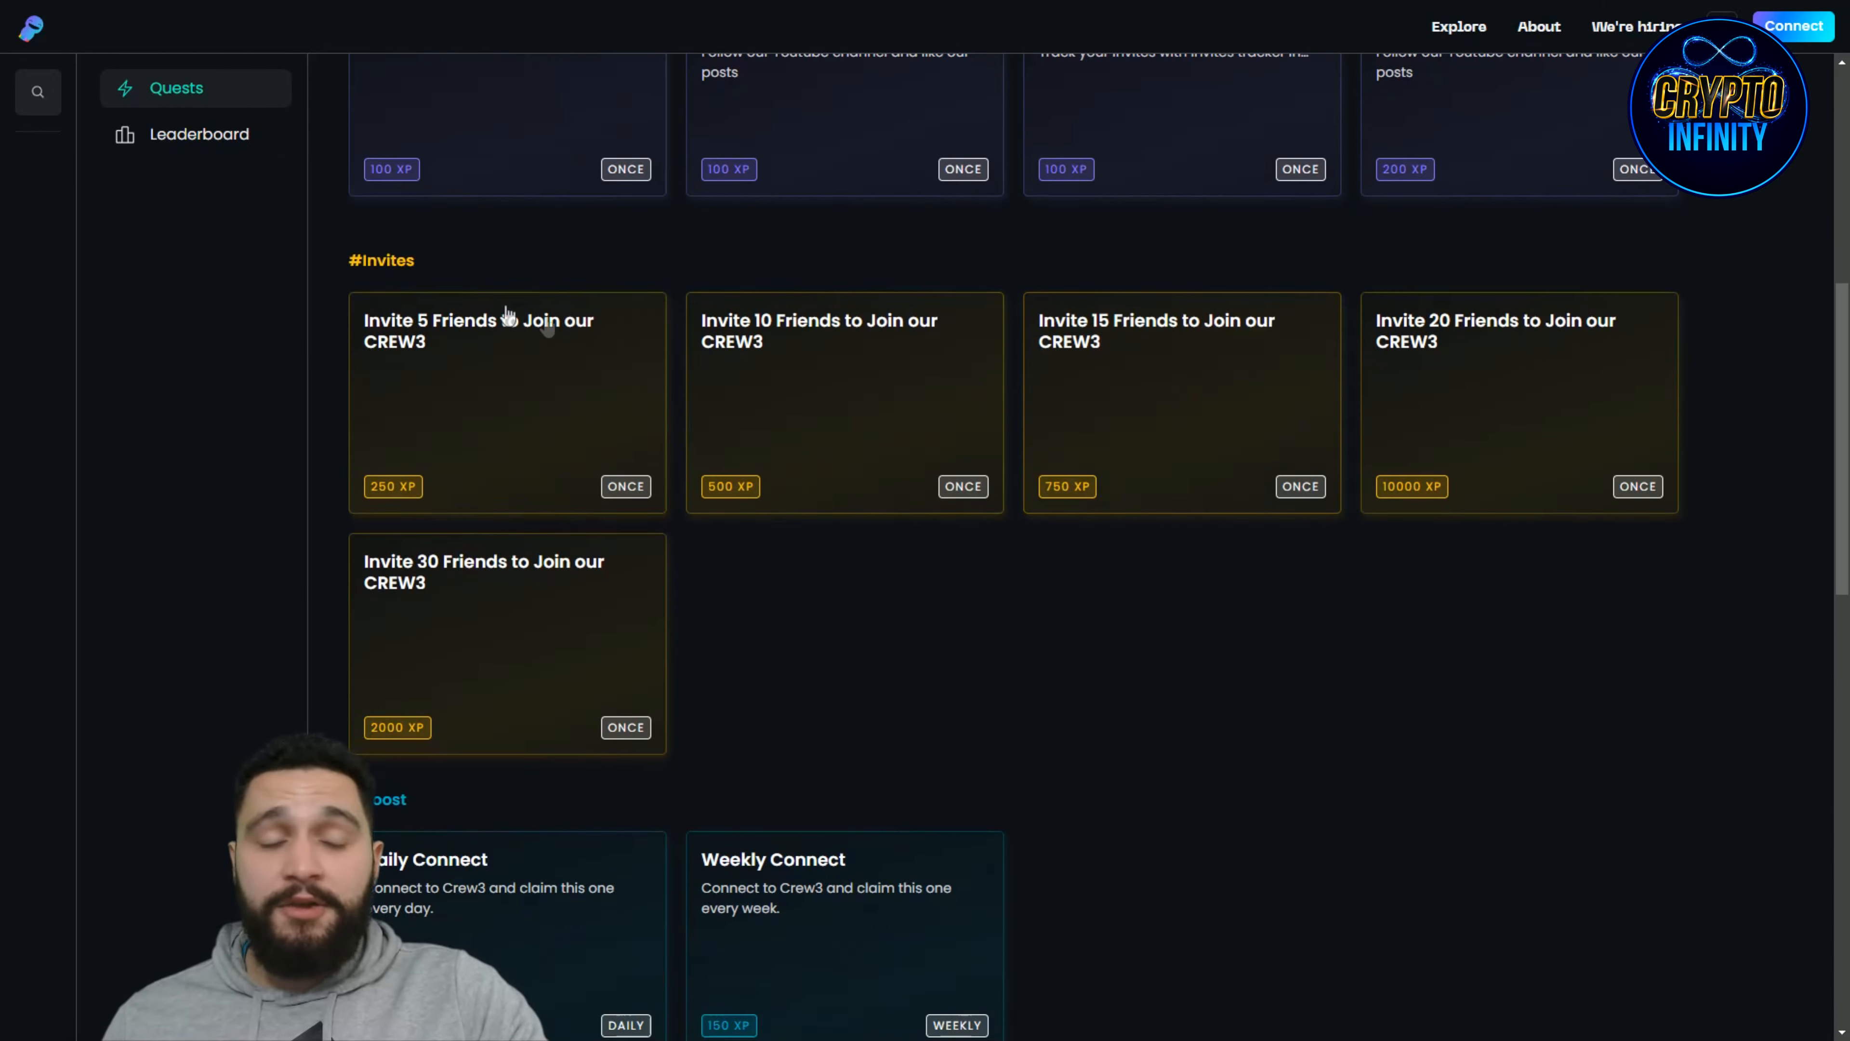
pyautogui.scroll(-3)
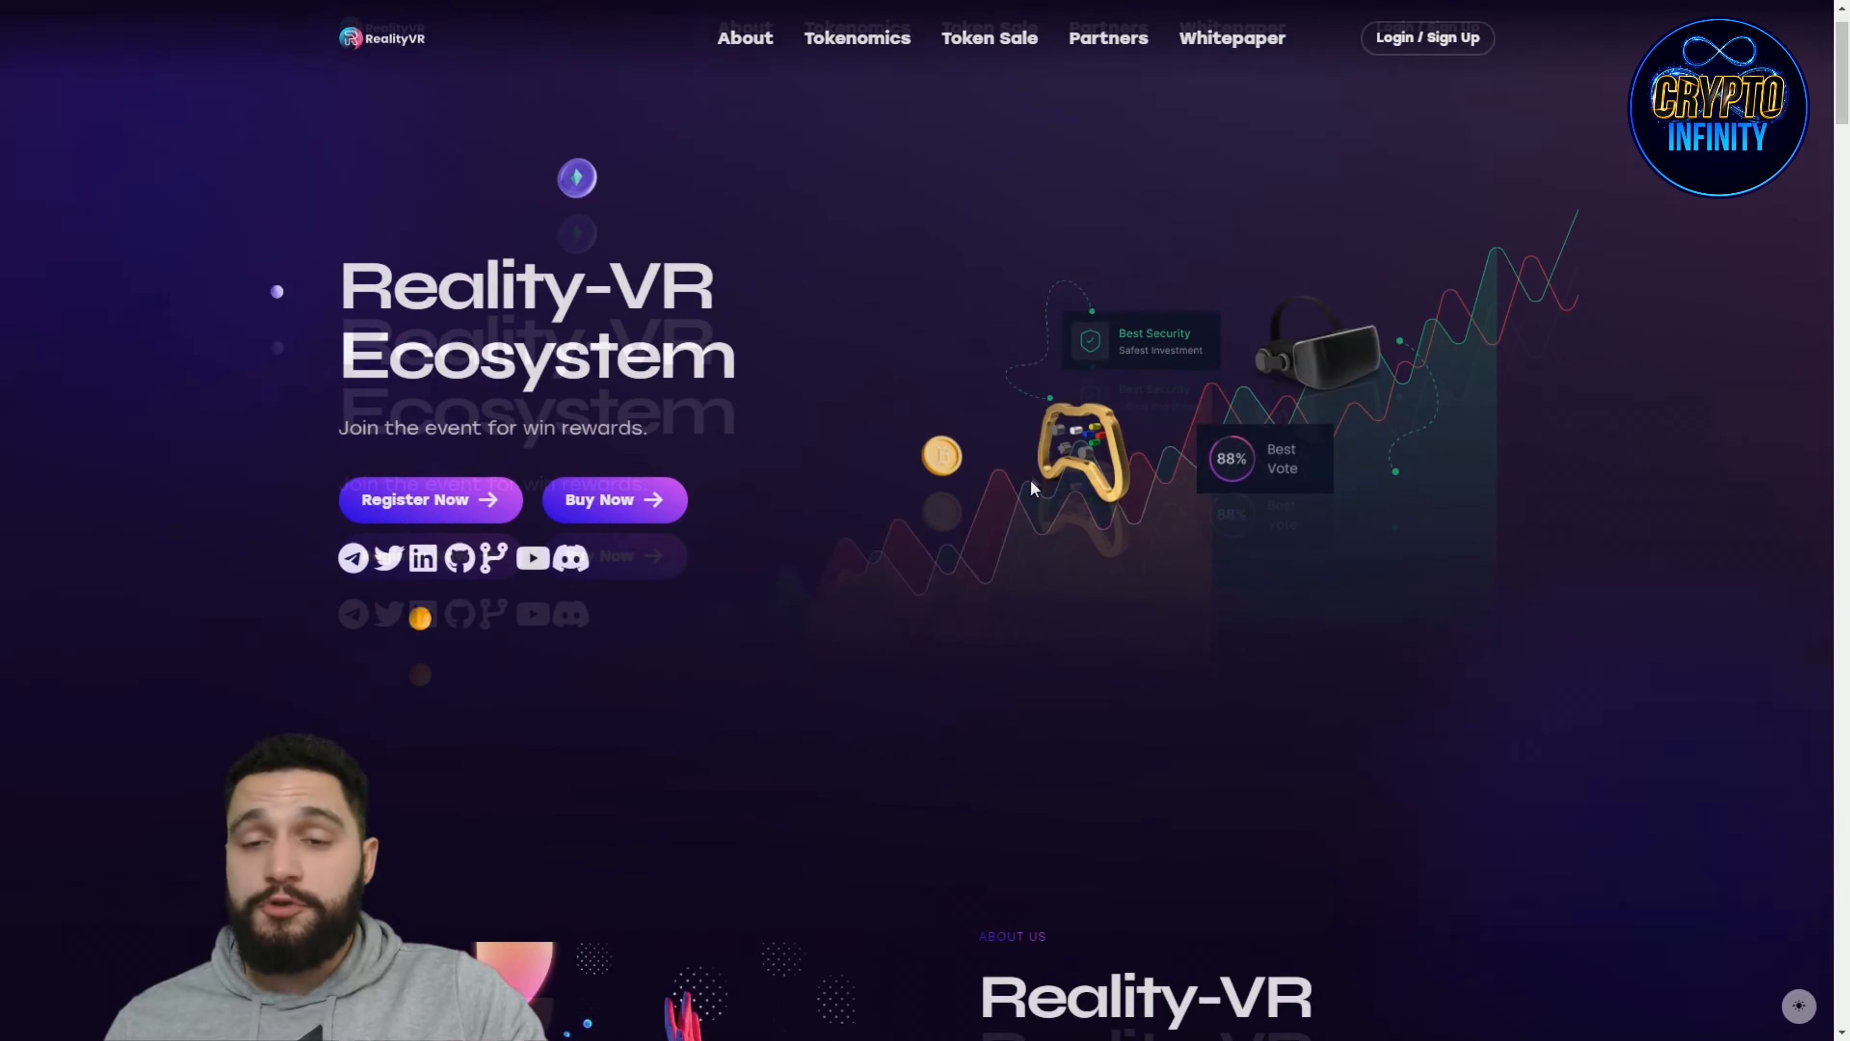
# Step: Scroll the homepage through About Us and the 100,000,000 $R-VR Token Allocation to the next section
pyautogui.scroll(-3)
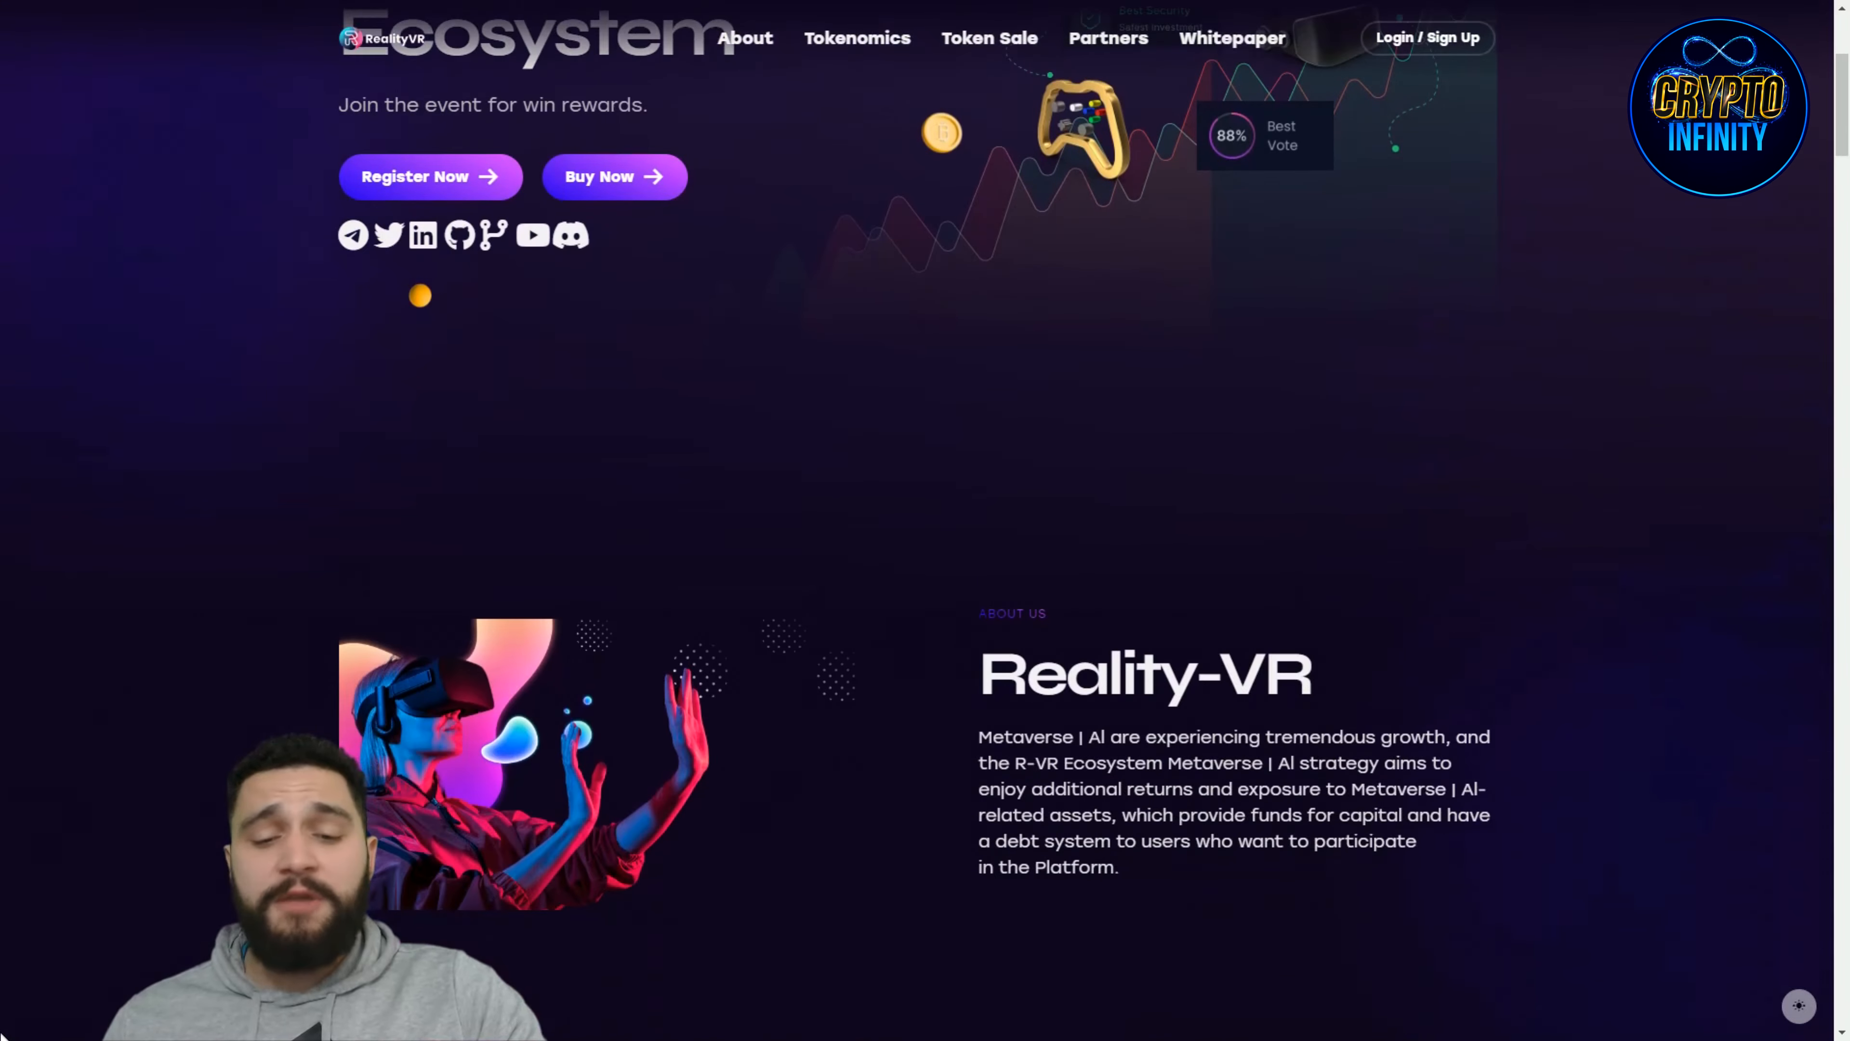
pyautogui.scroll(-3)
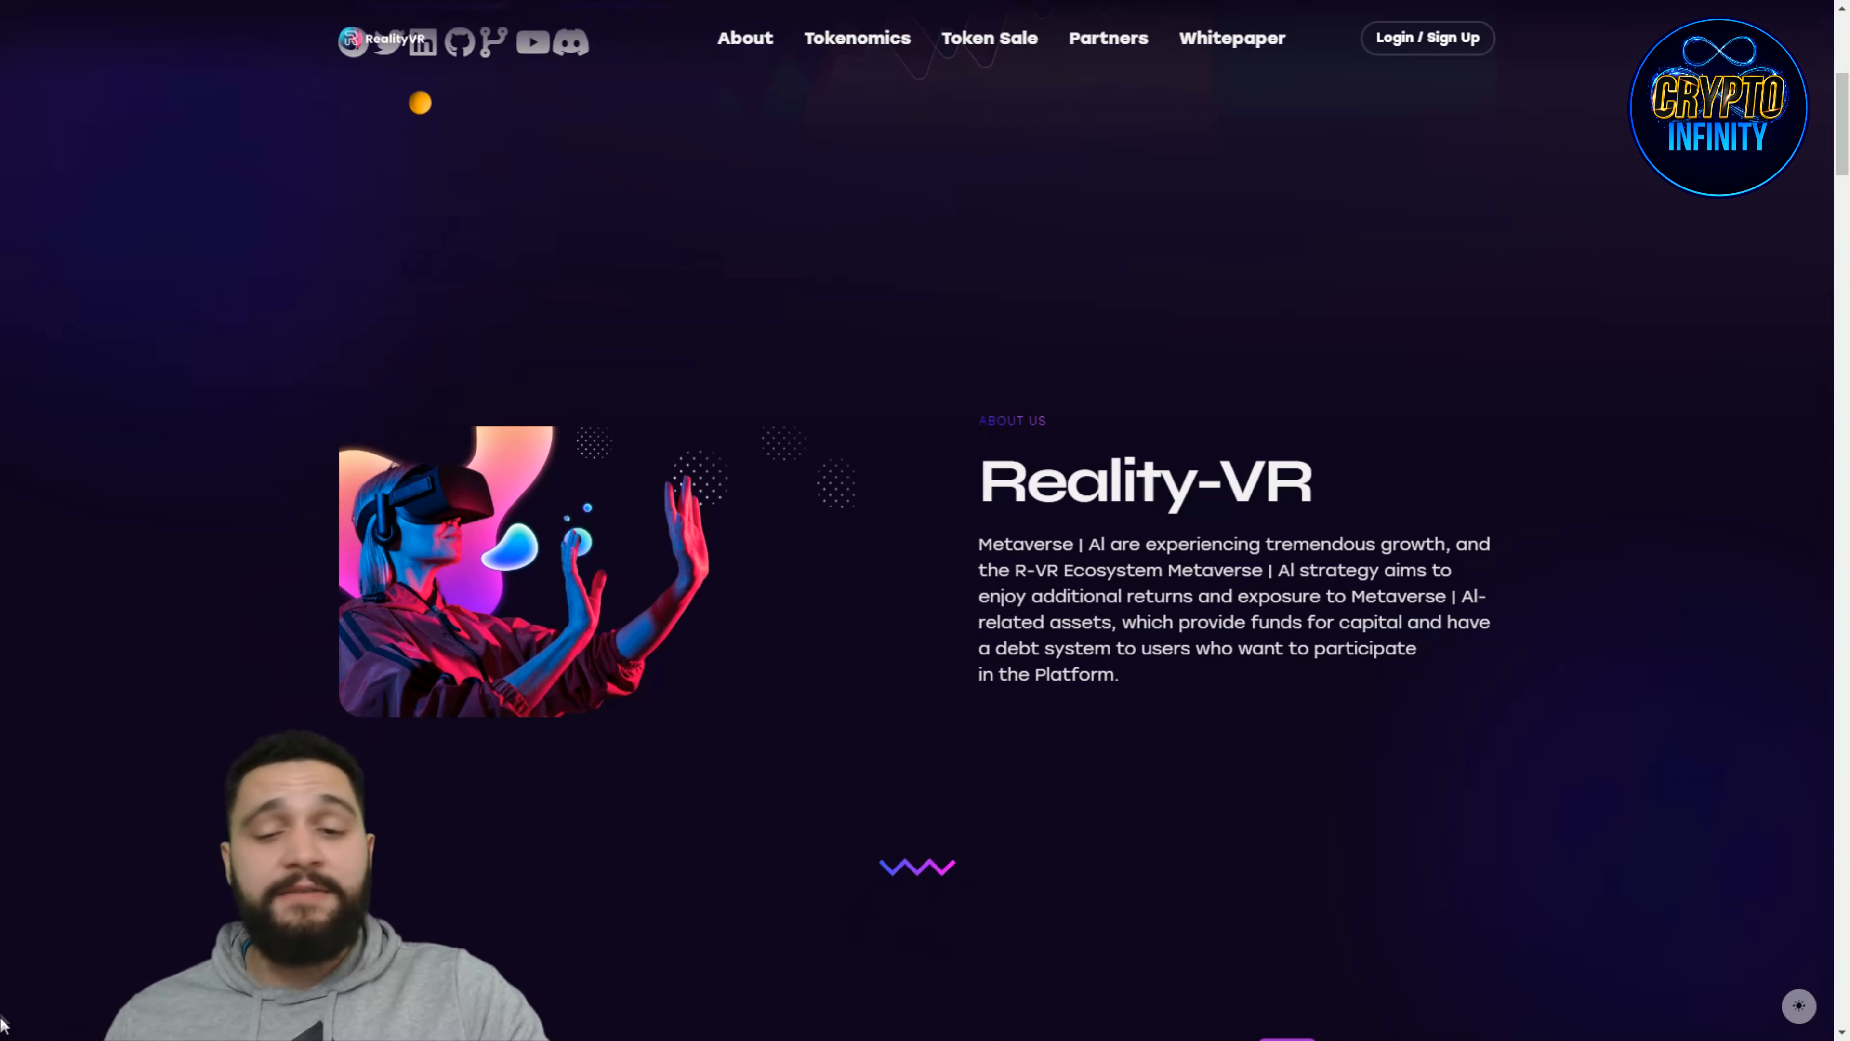
pyautogui.scroll(-3)
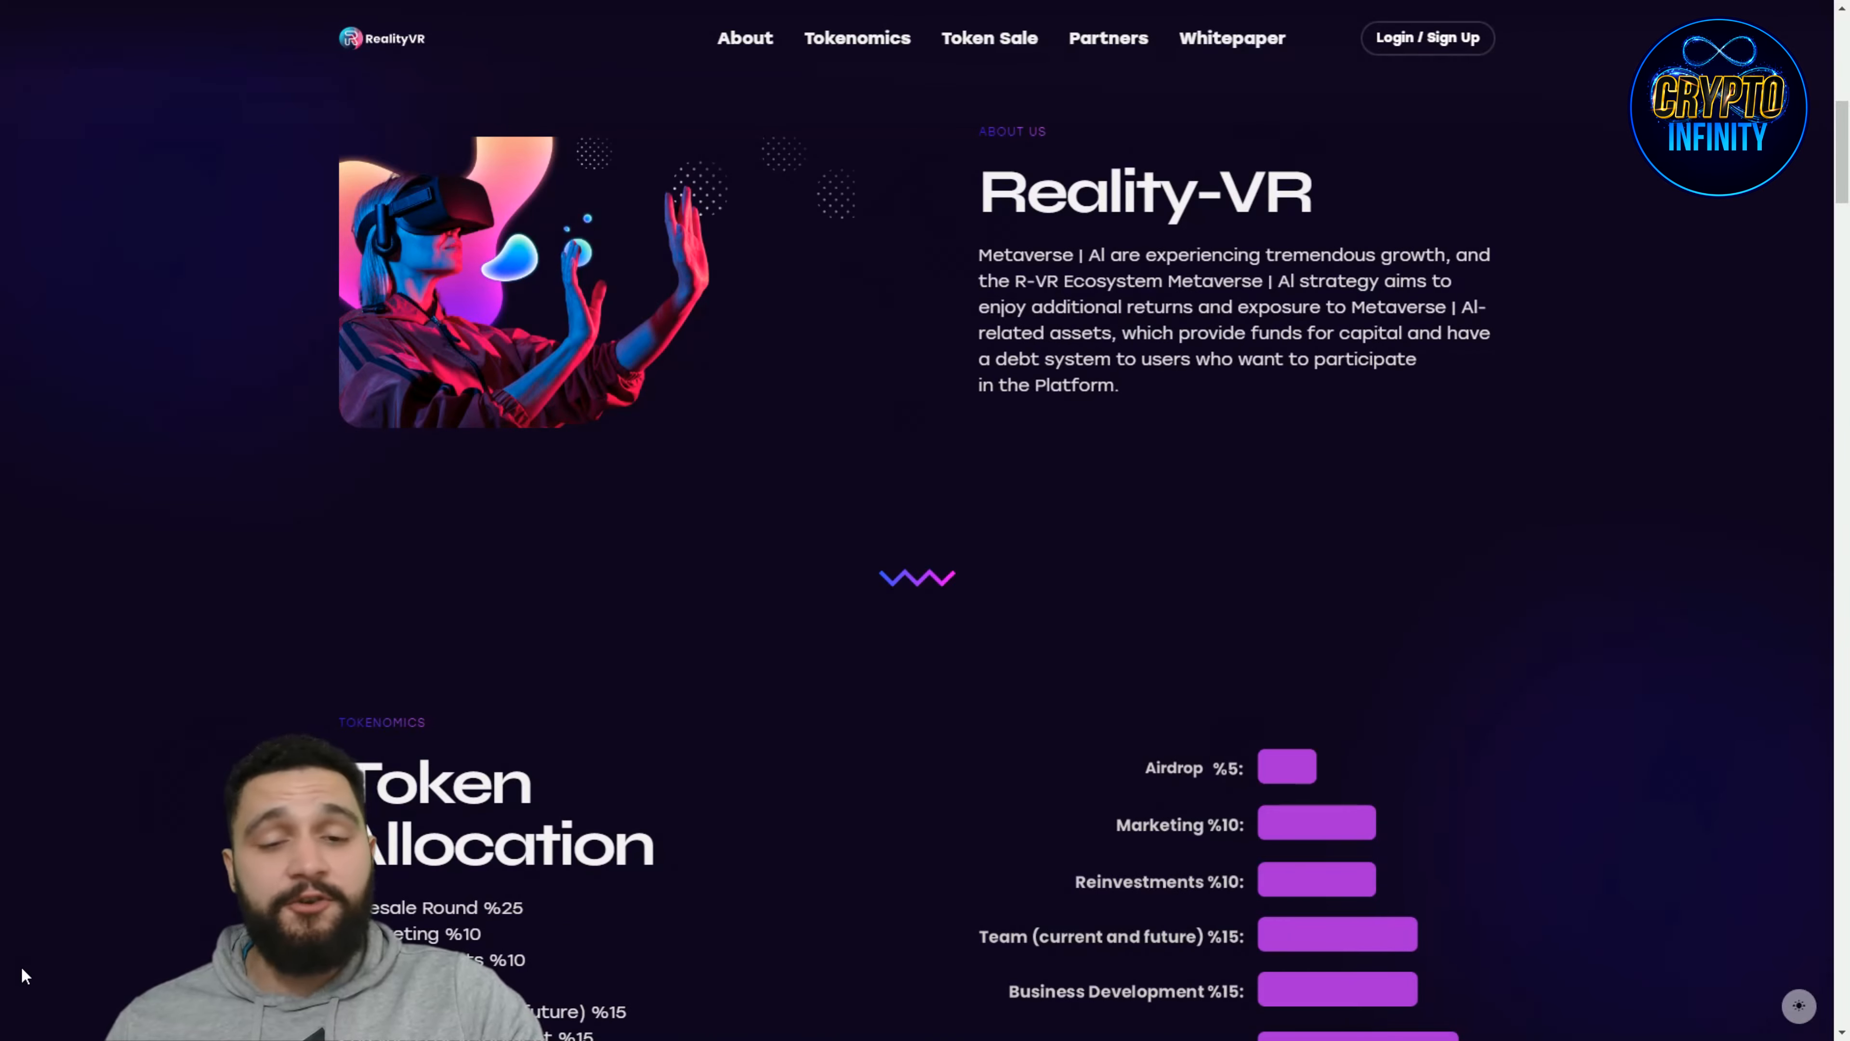
pyautogui.scroll(-3)
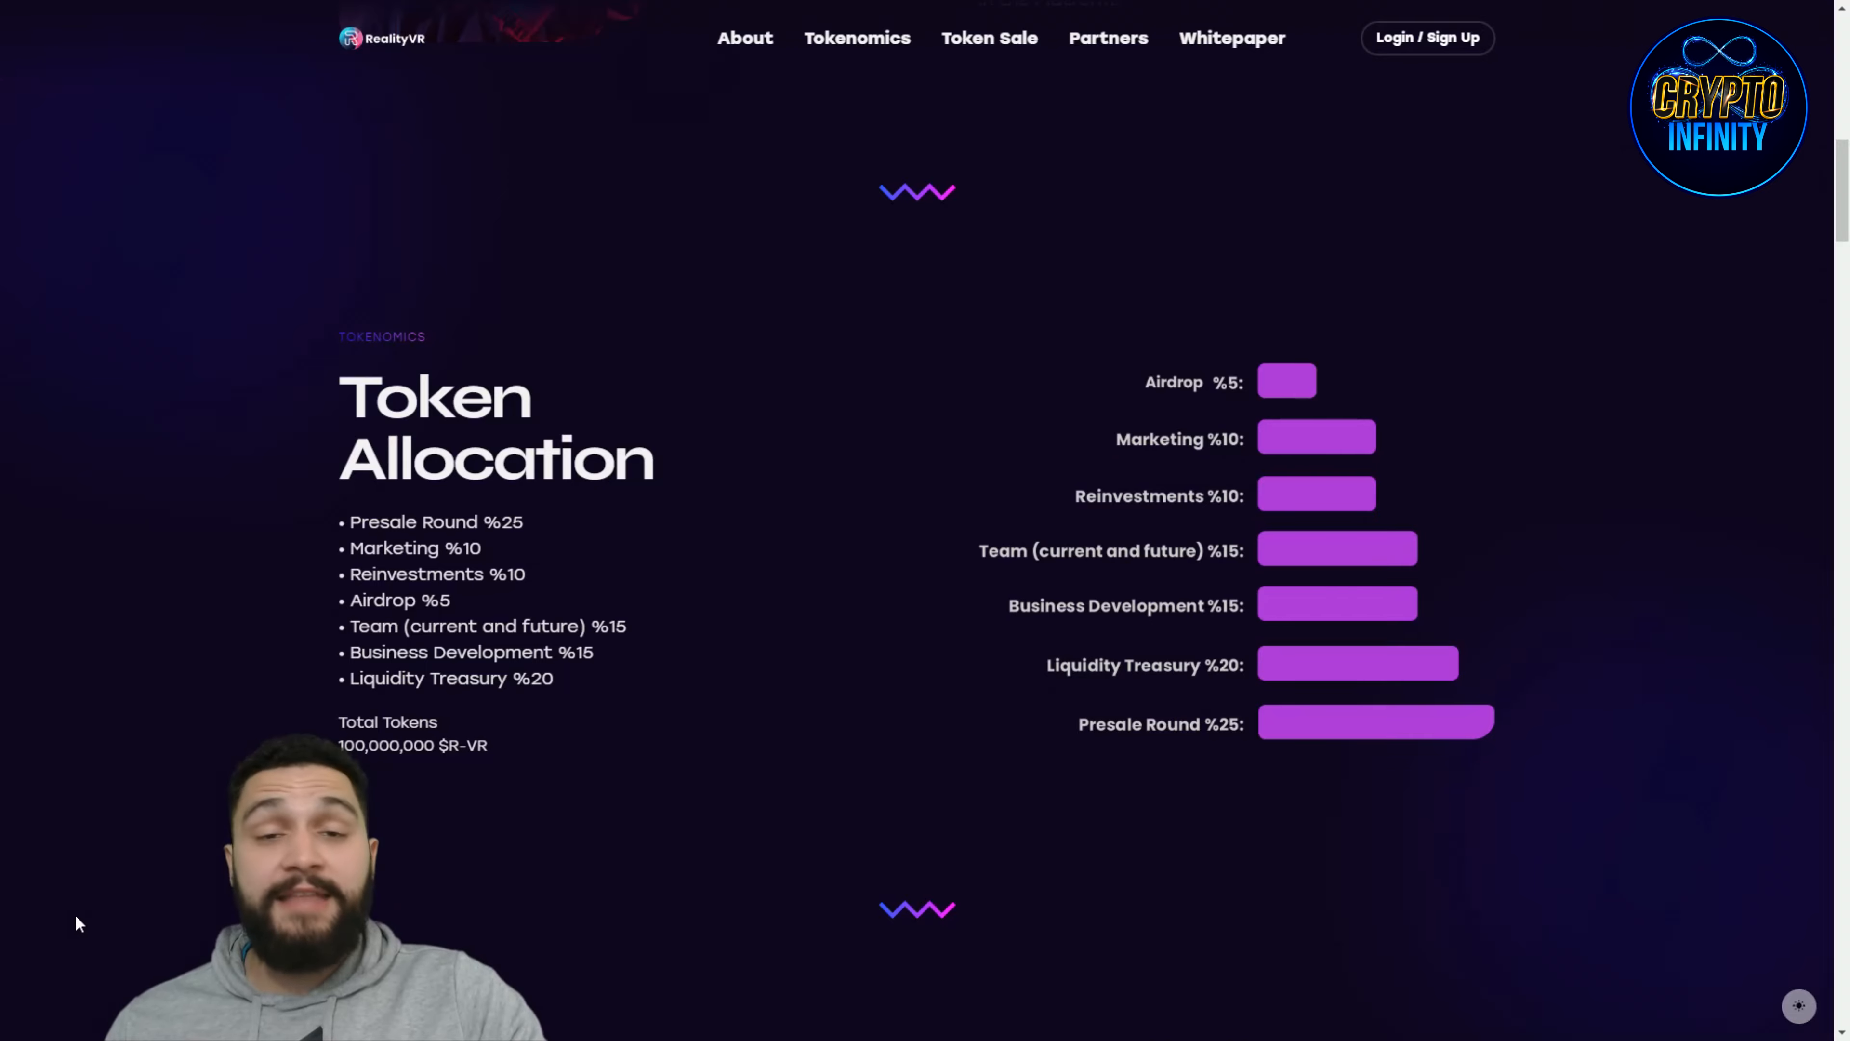
pyautogui.scroll(-3)
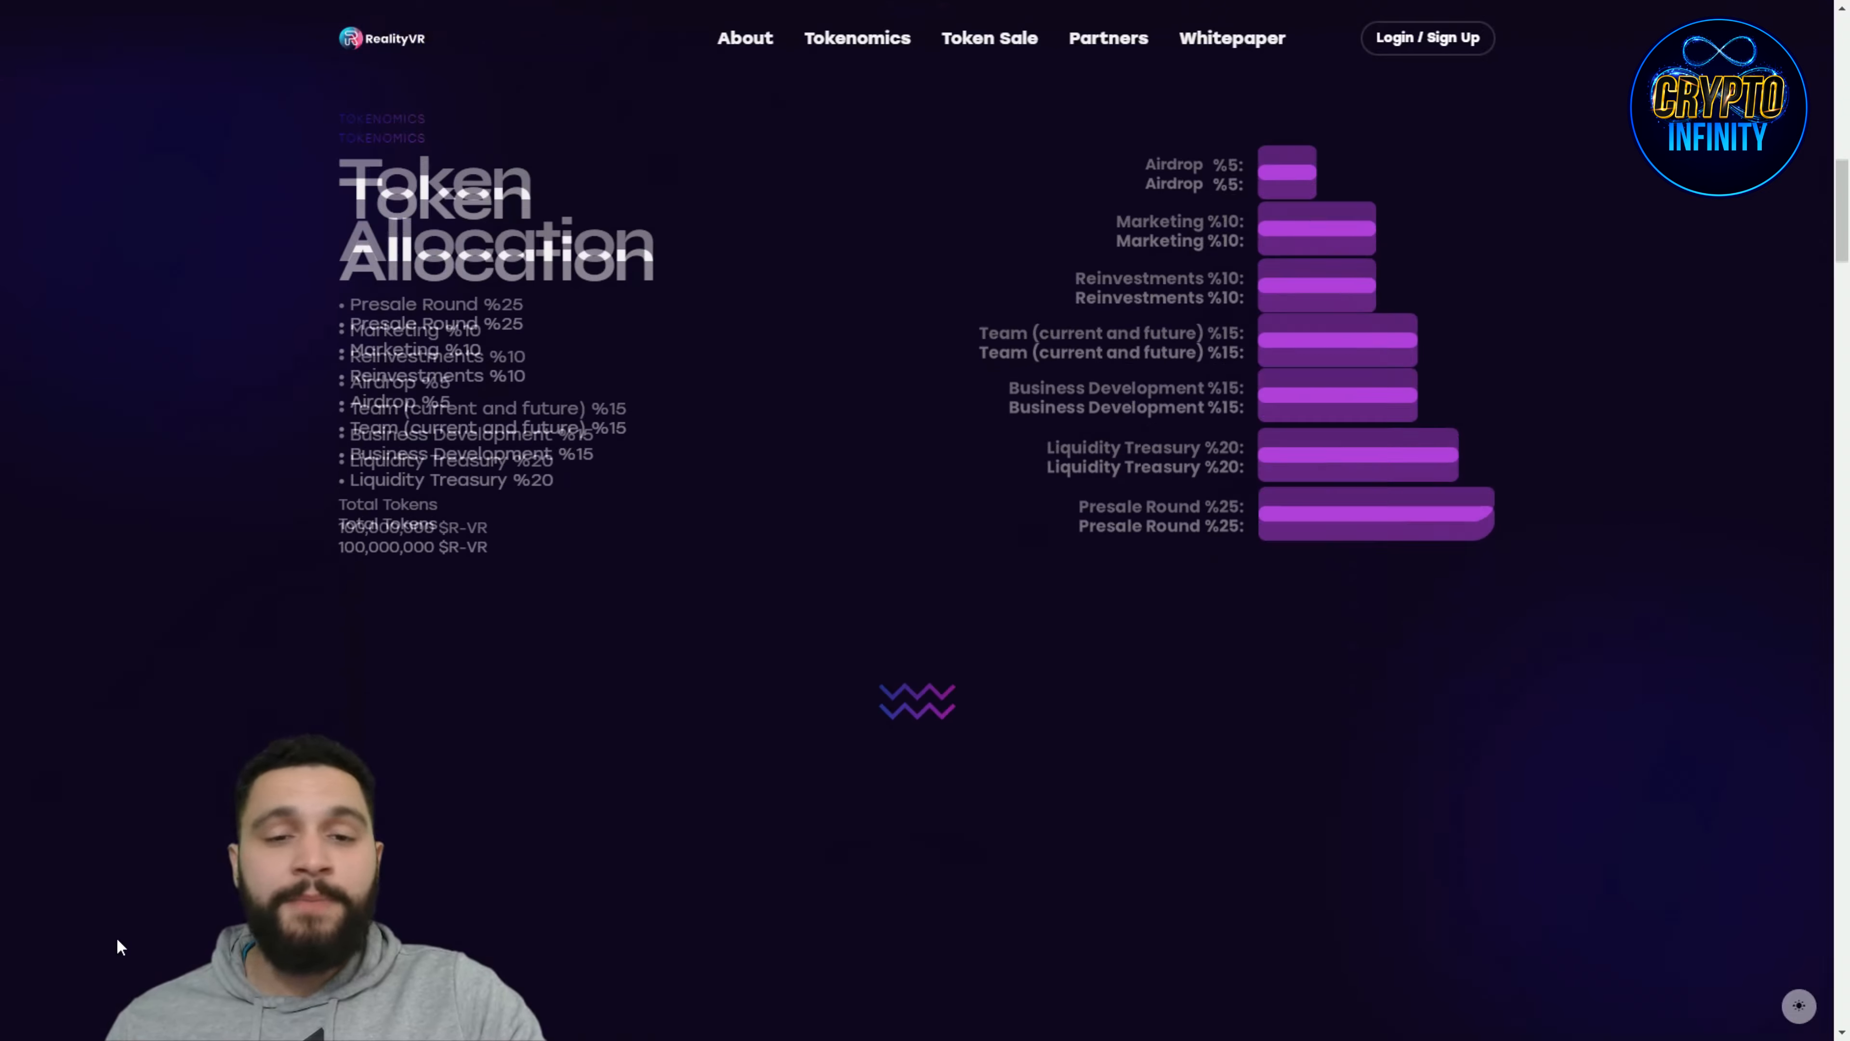
pyautogui.scroll(3)
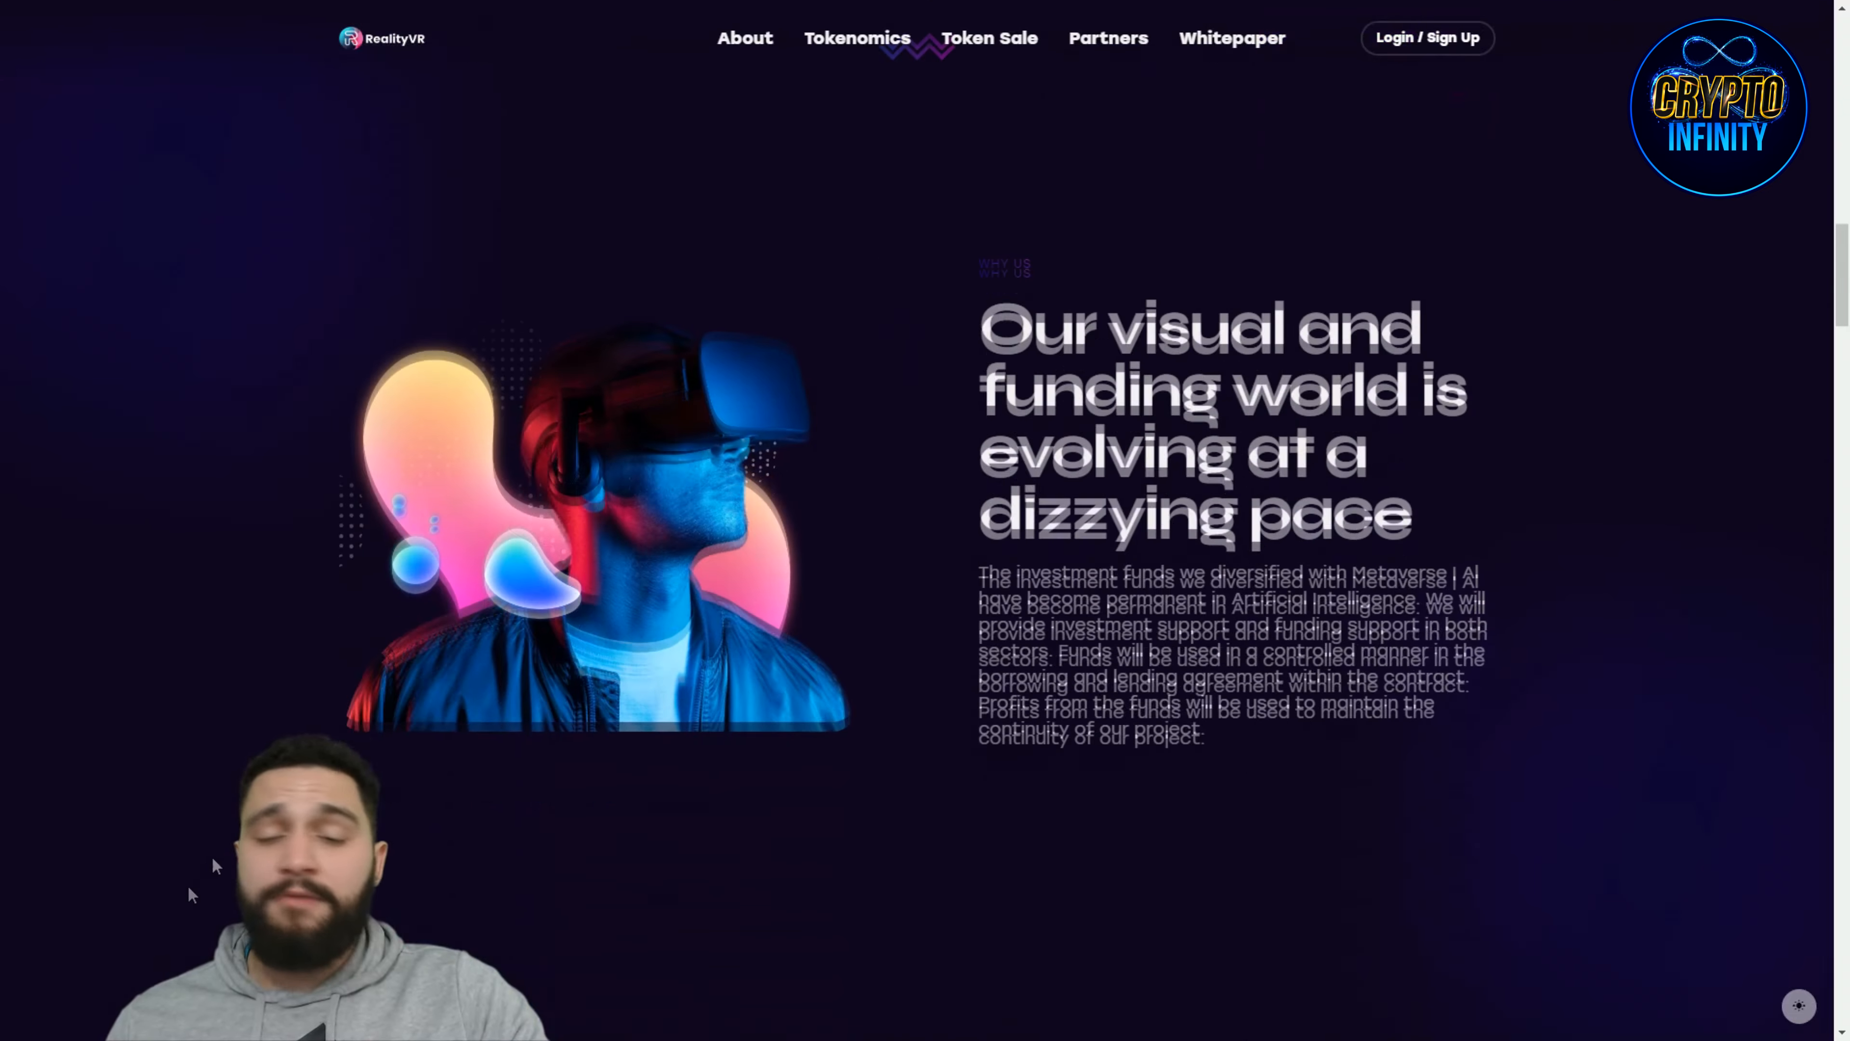